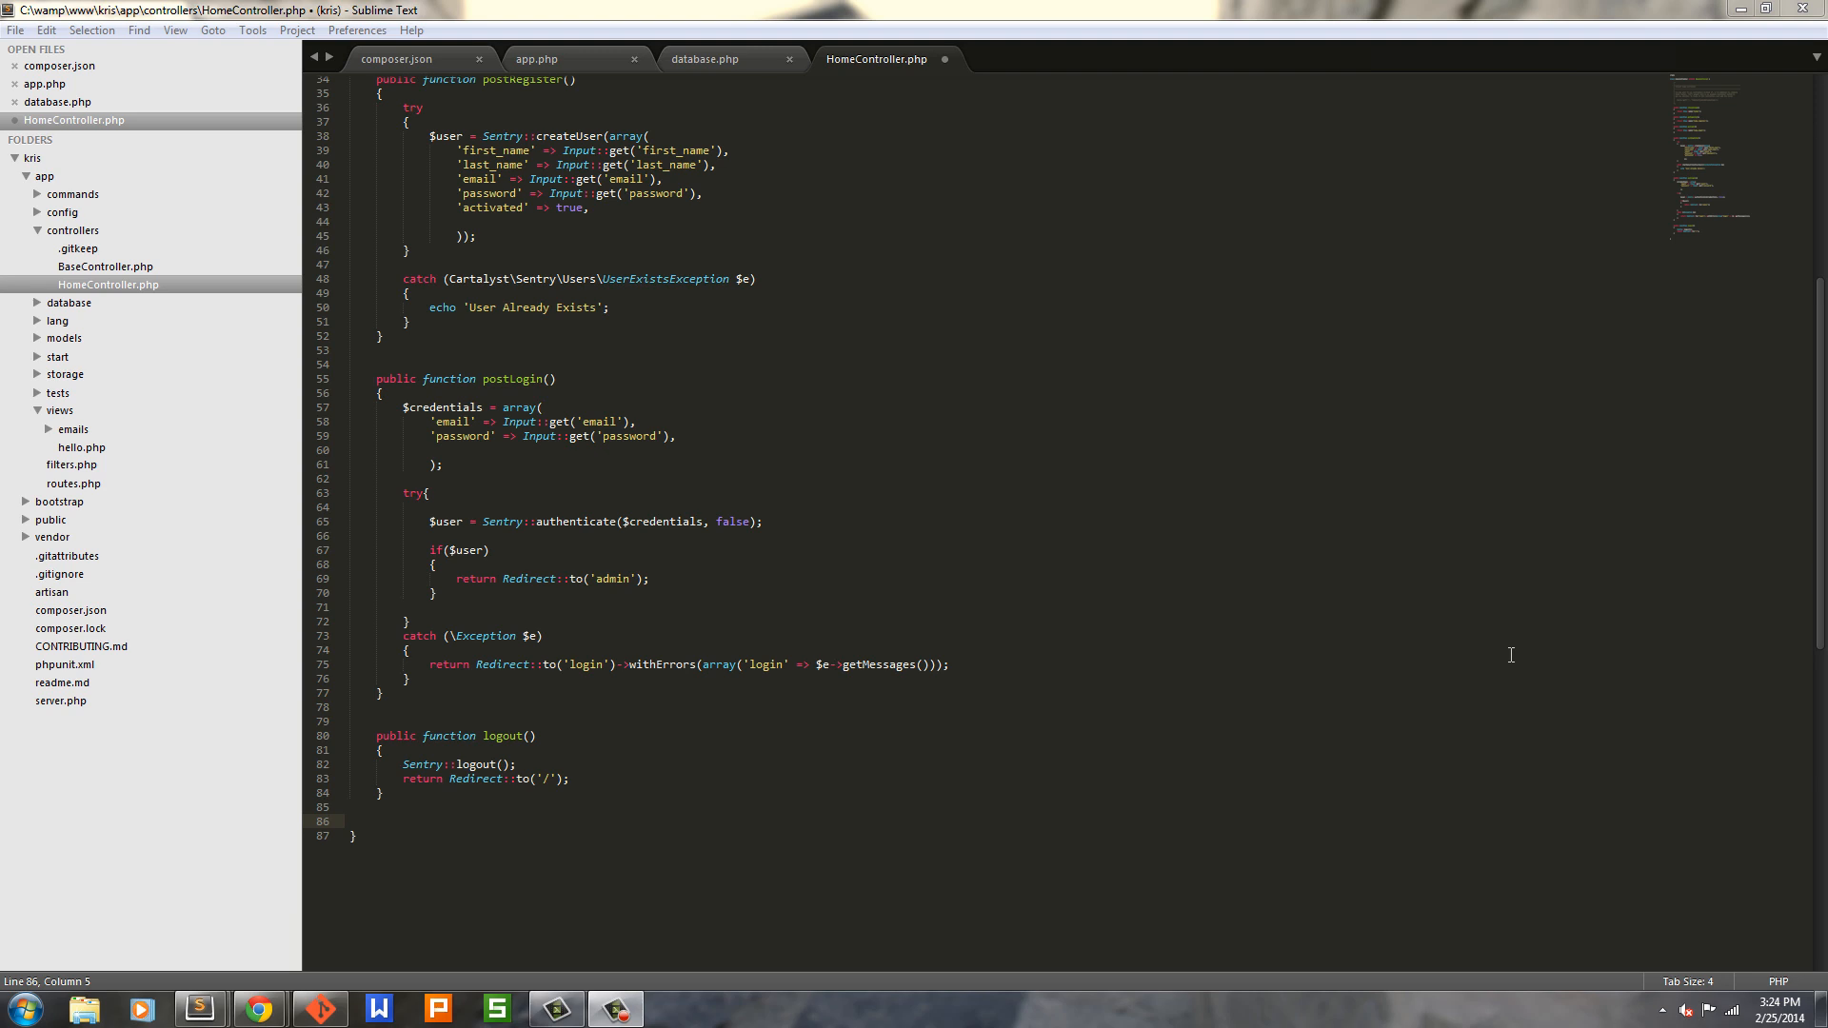
mouse_move(72, 504)
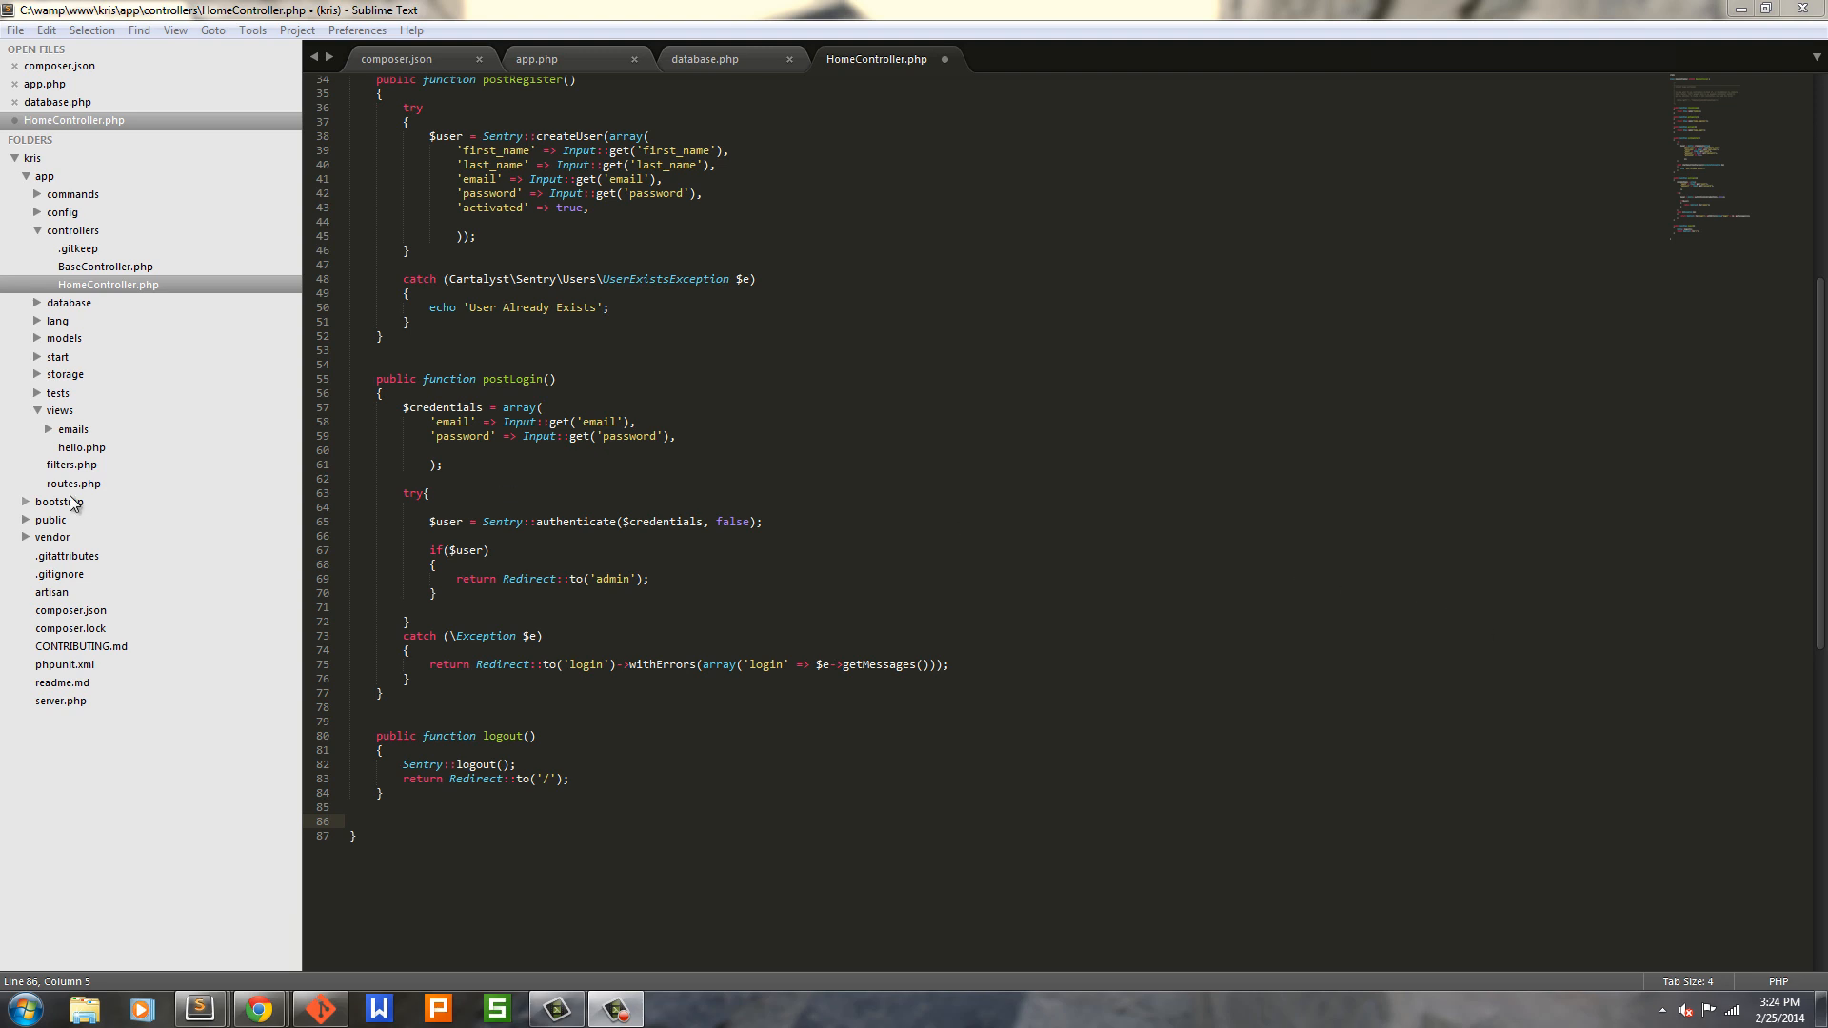
mouse_move(842, 487)
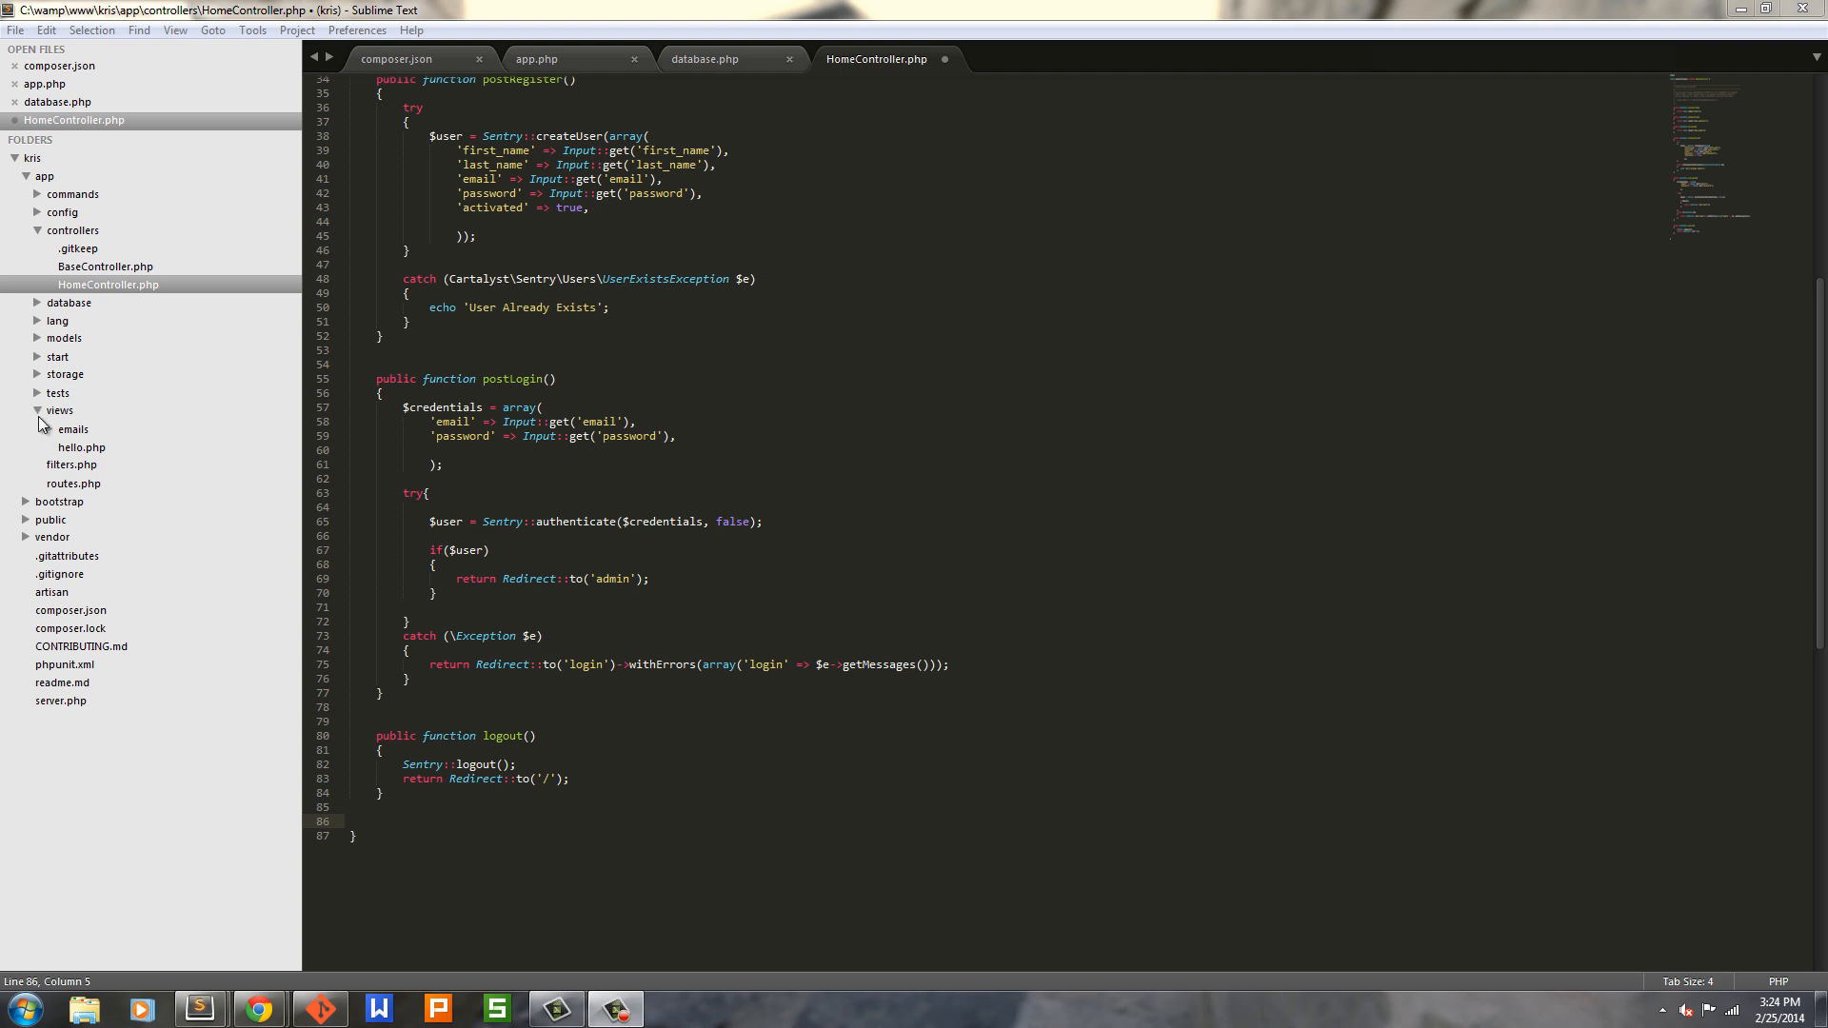
Create the home folder inside views, then begin creating the layouts folder.
click(57, 410)
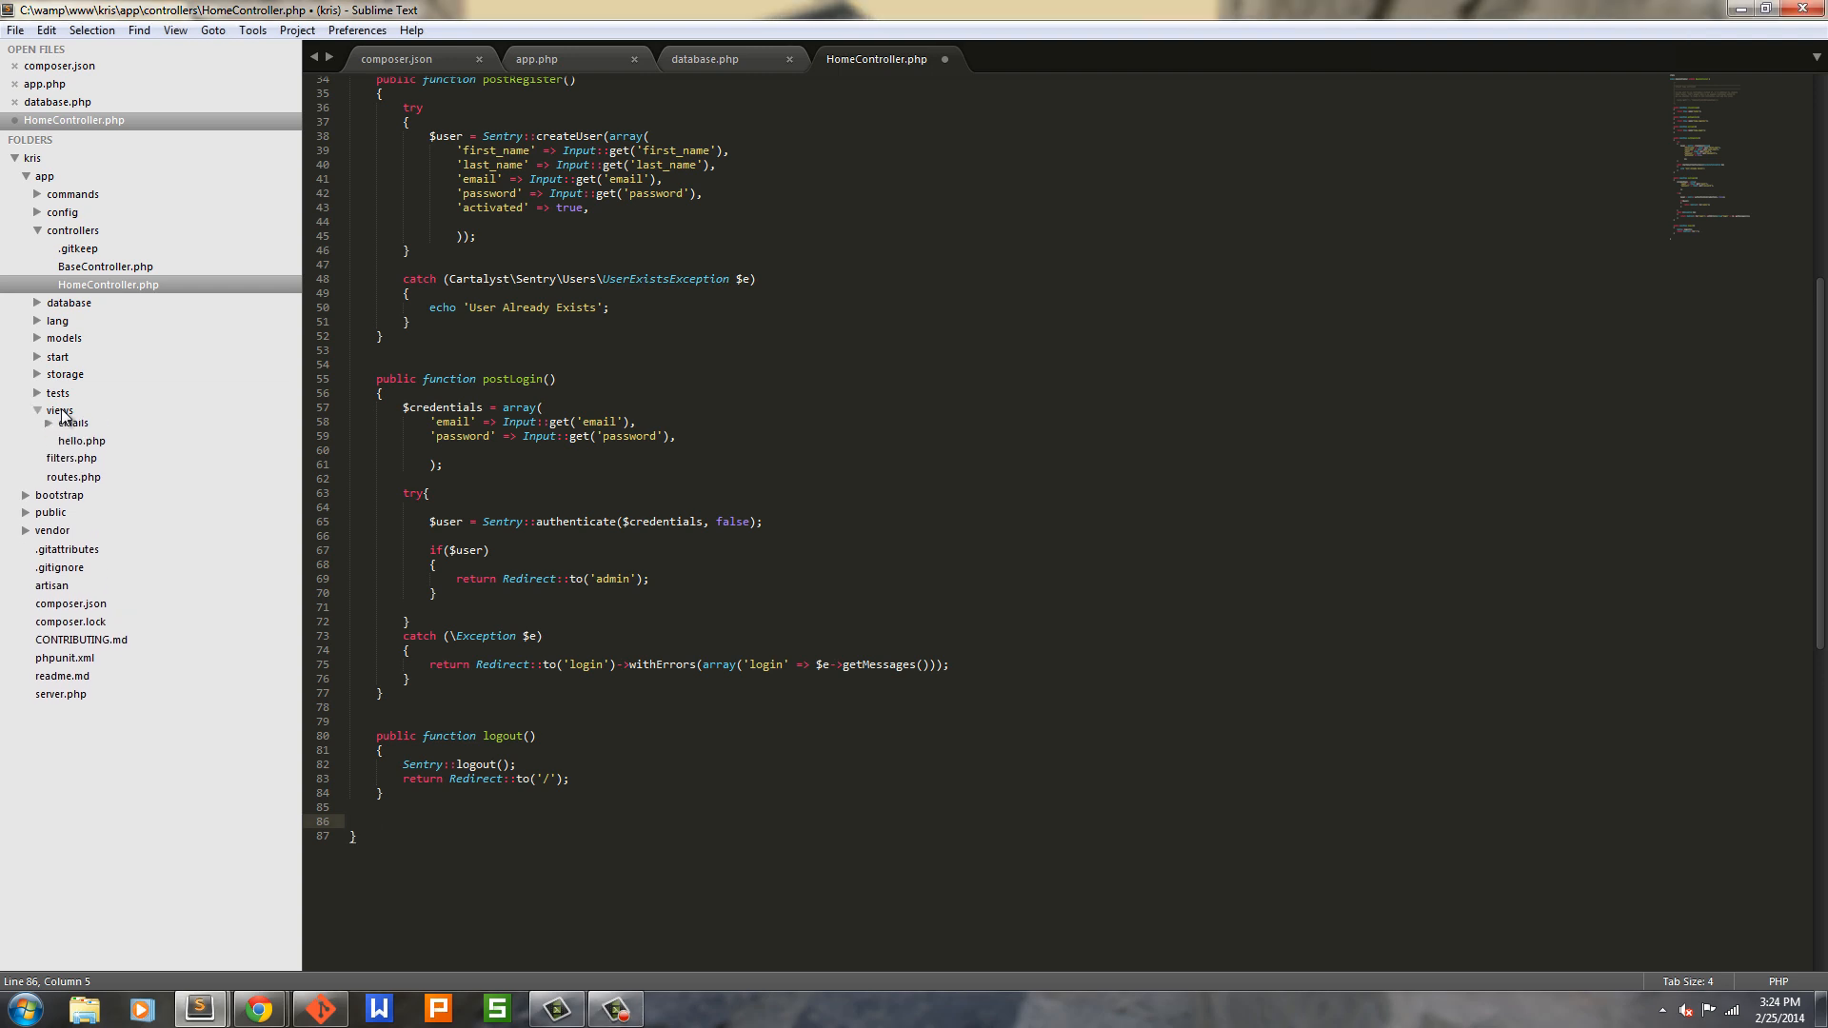
right_click(57, 409)
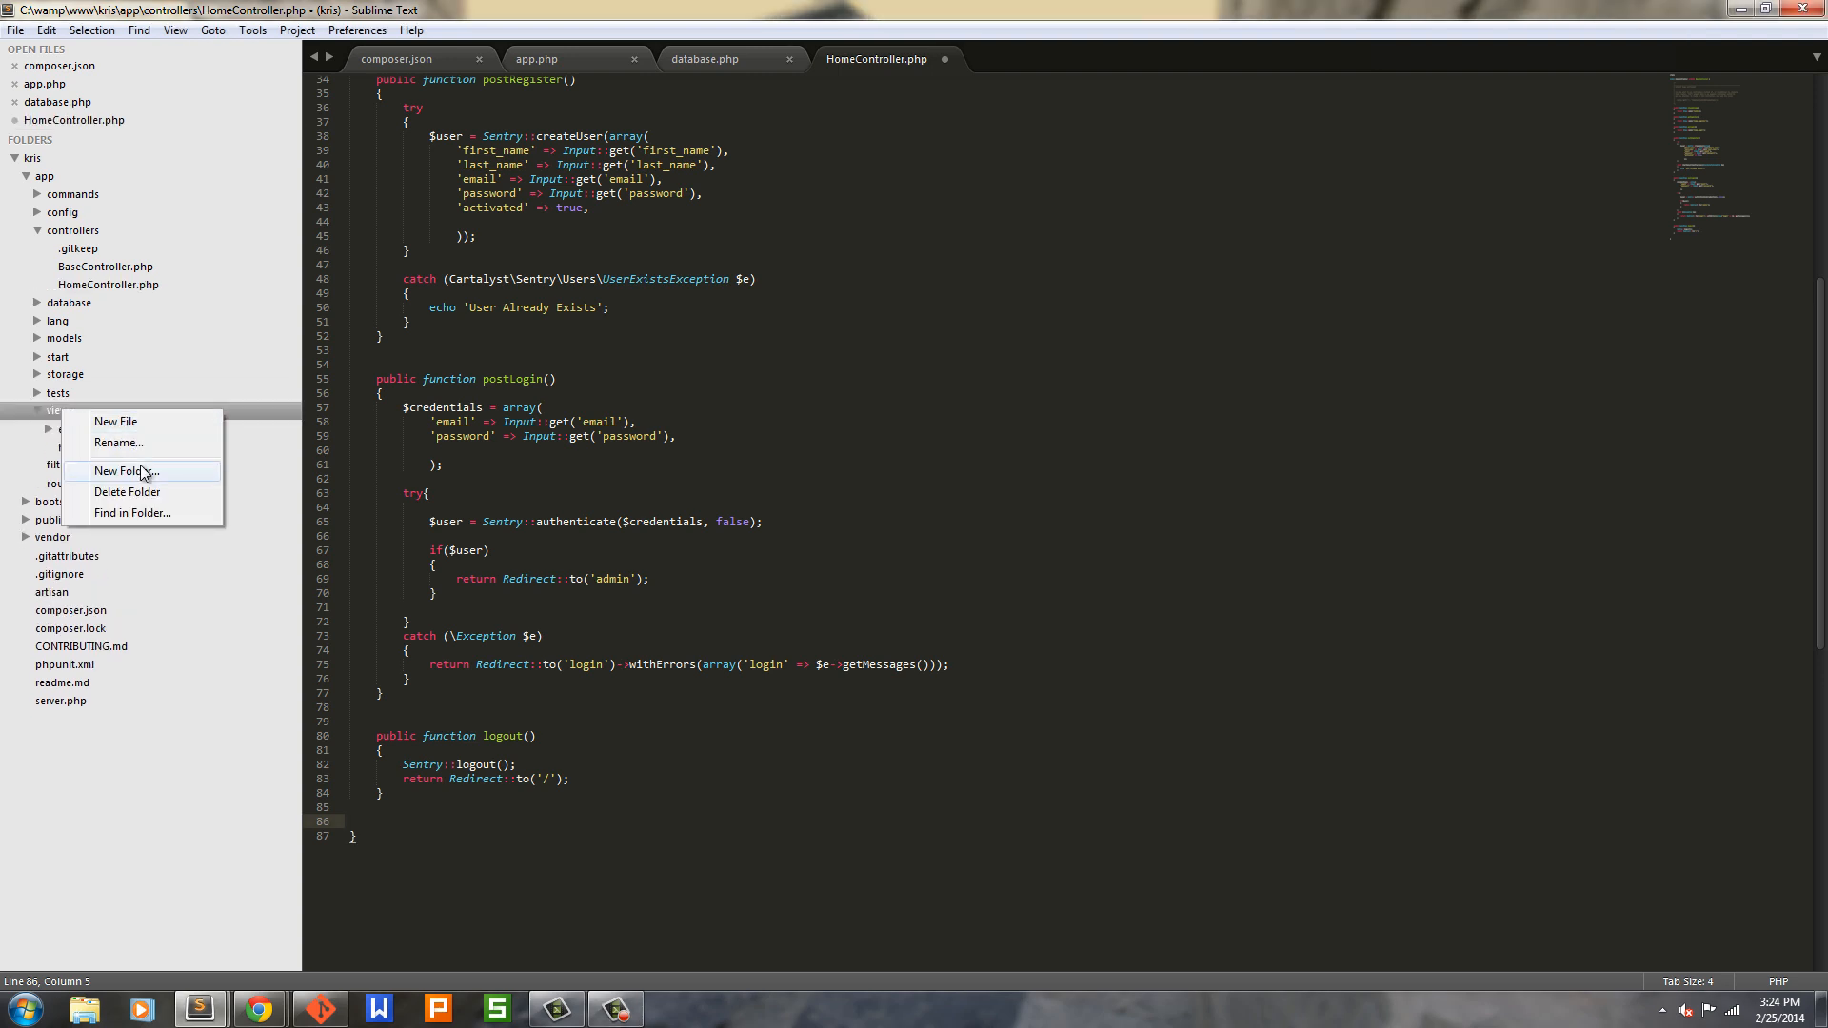
click(123, 469)
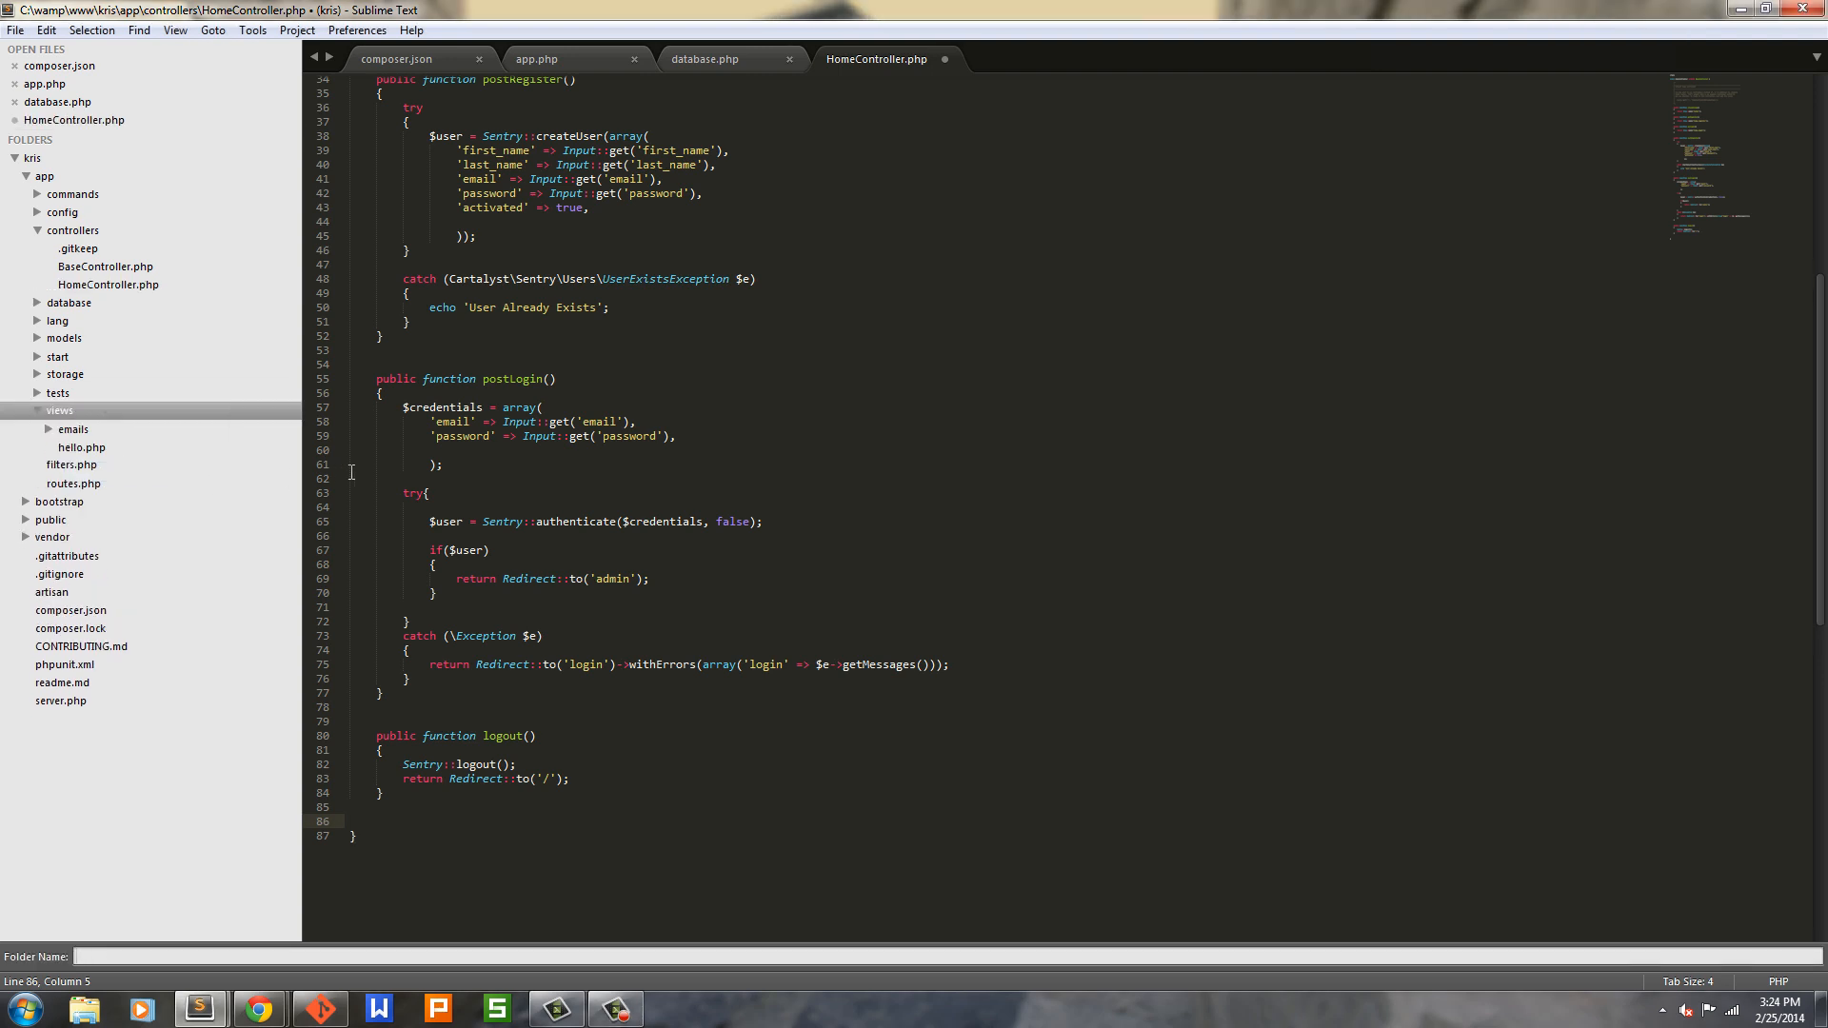
text(hom)
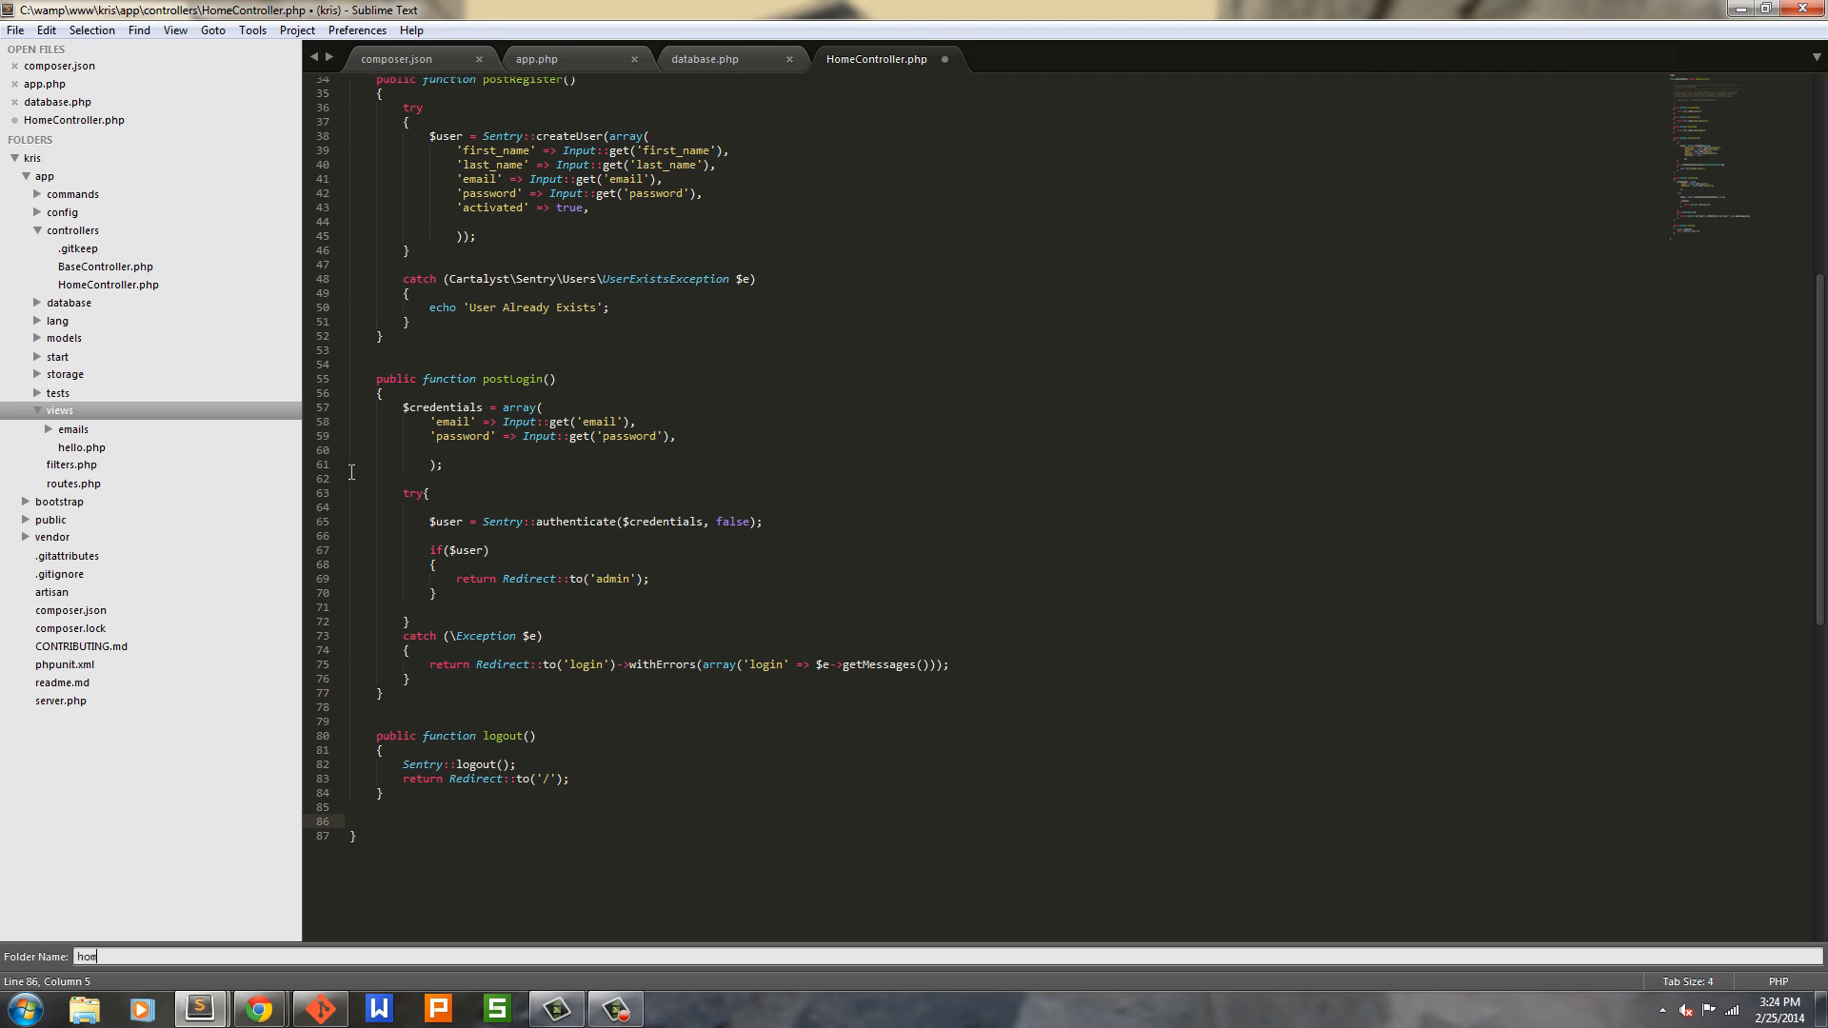
key(Return)
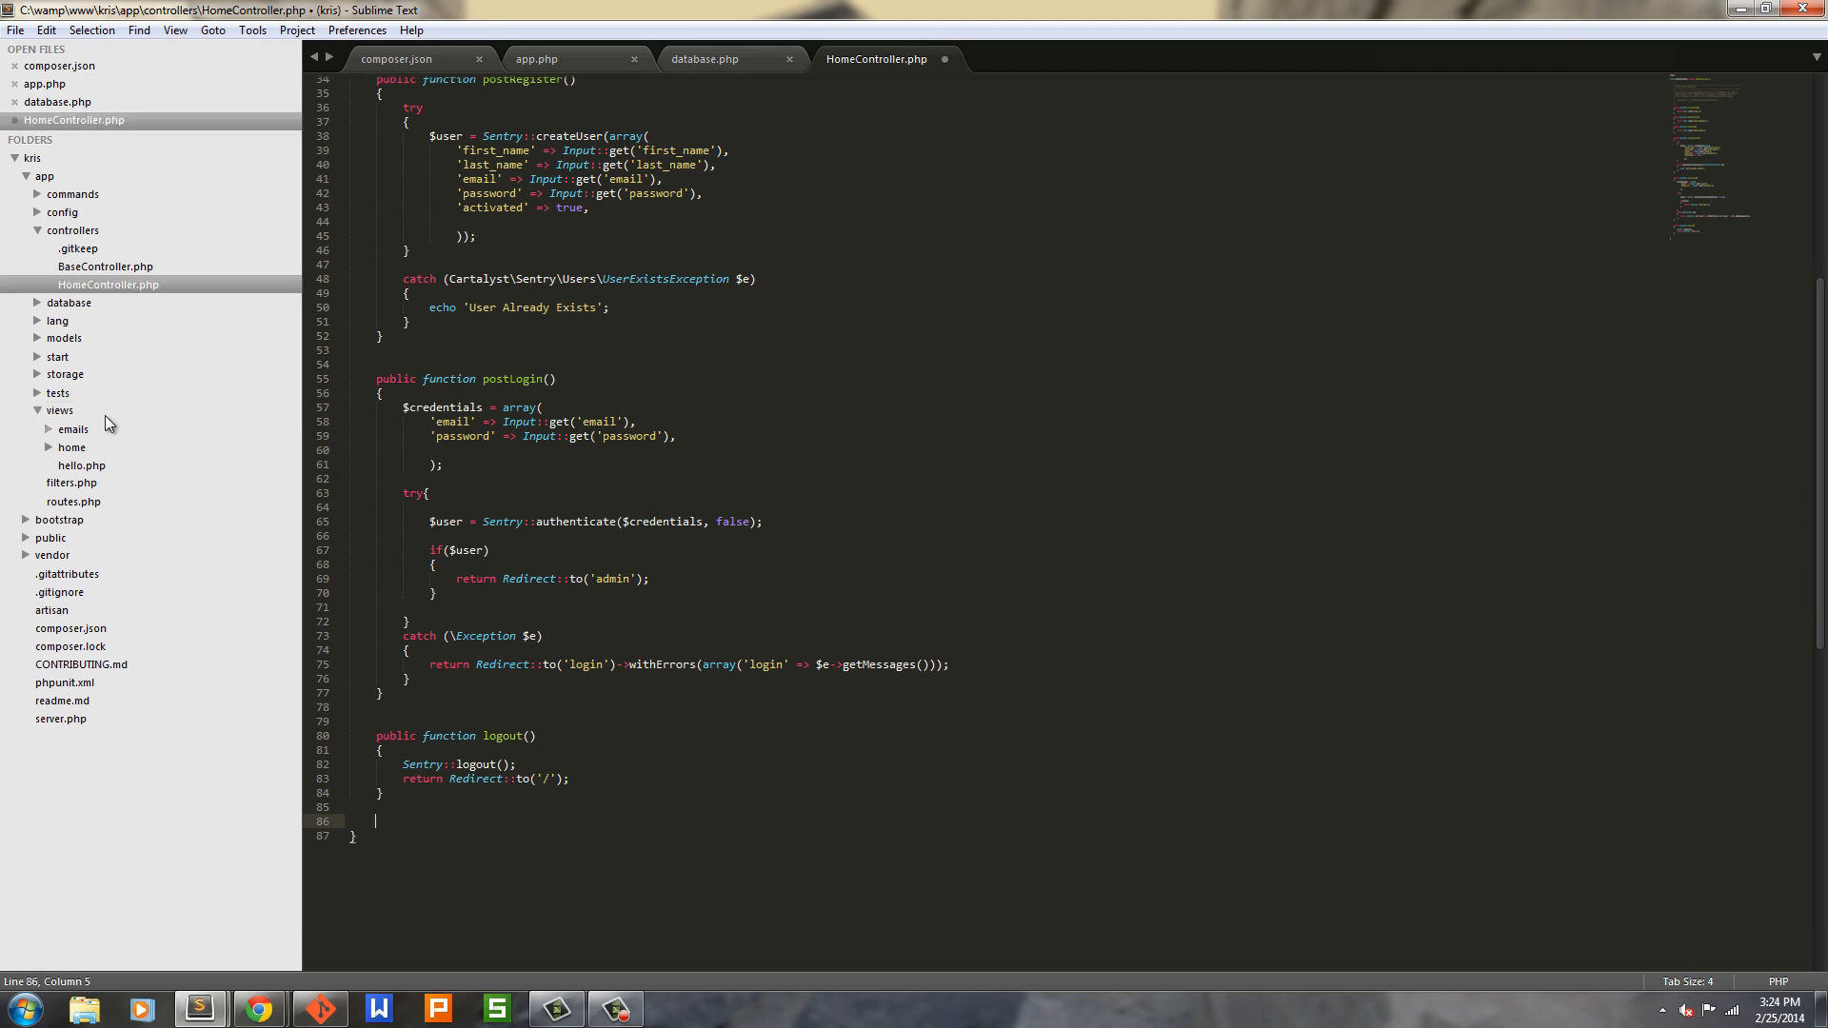
right_click(59, 409)
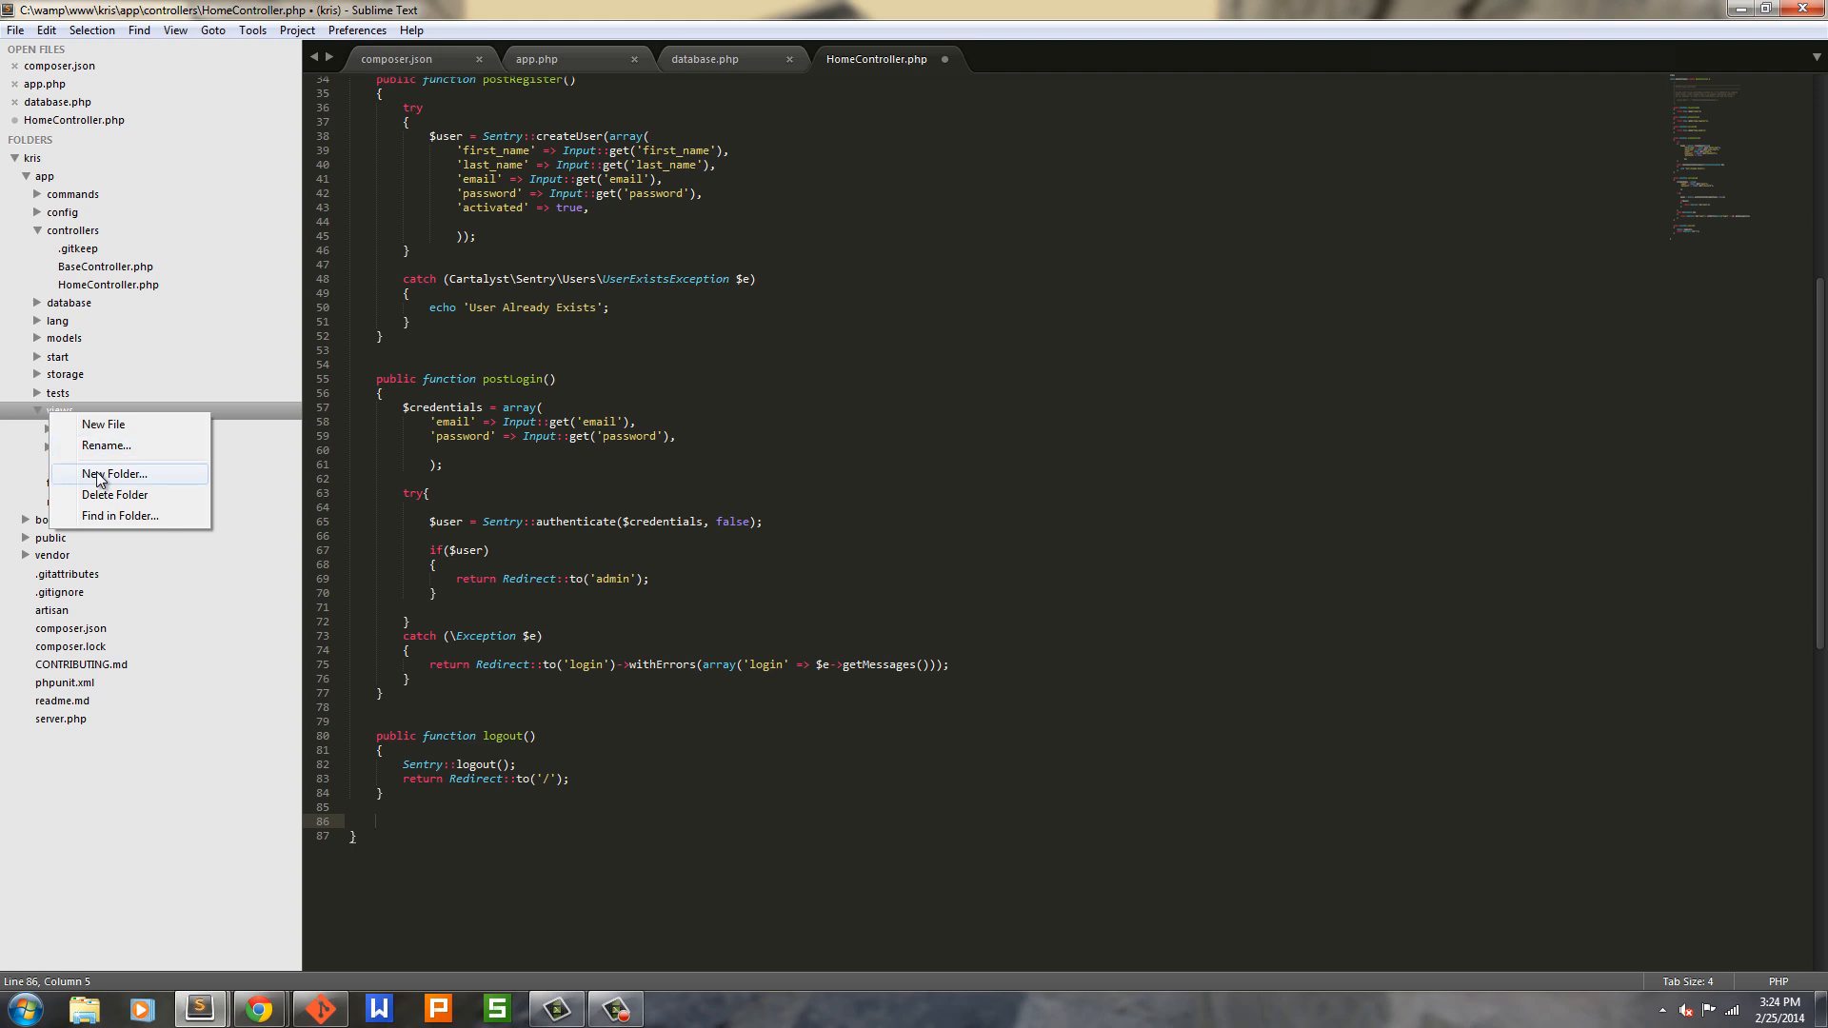
click(111, 473)
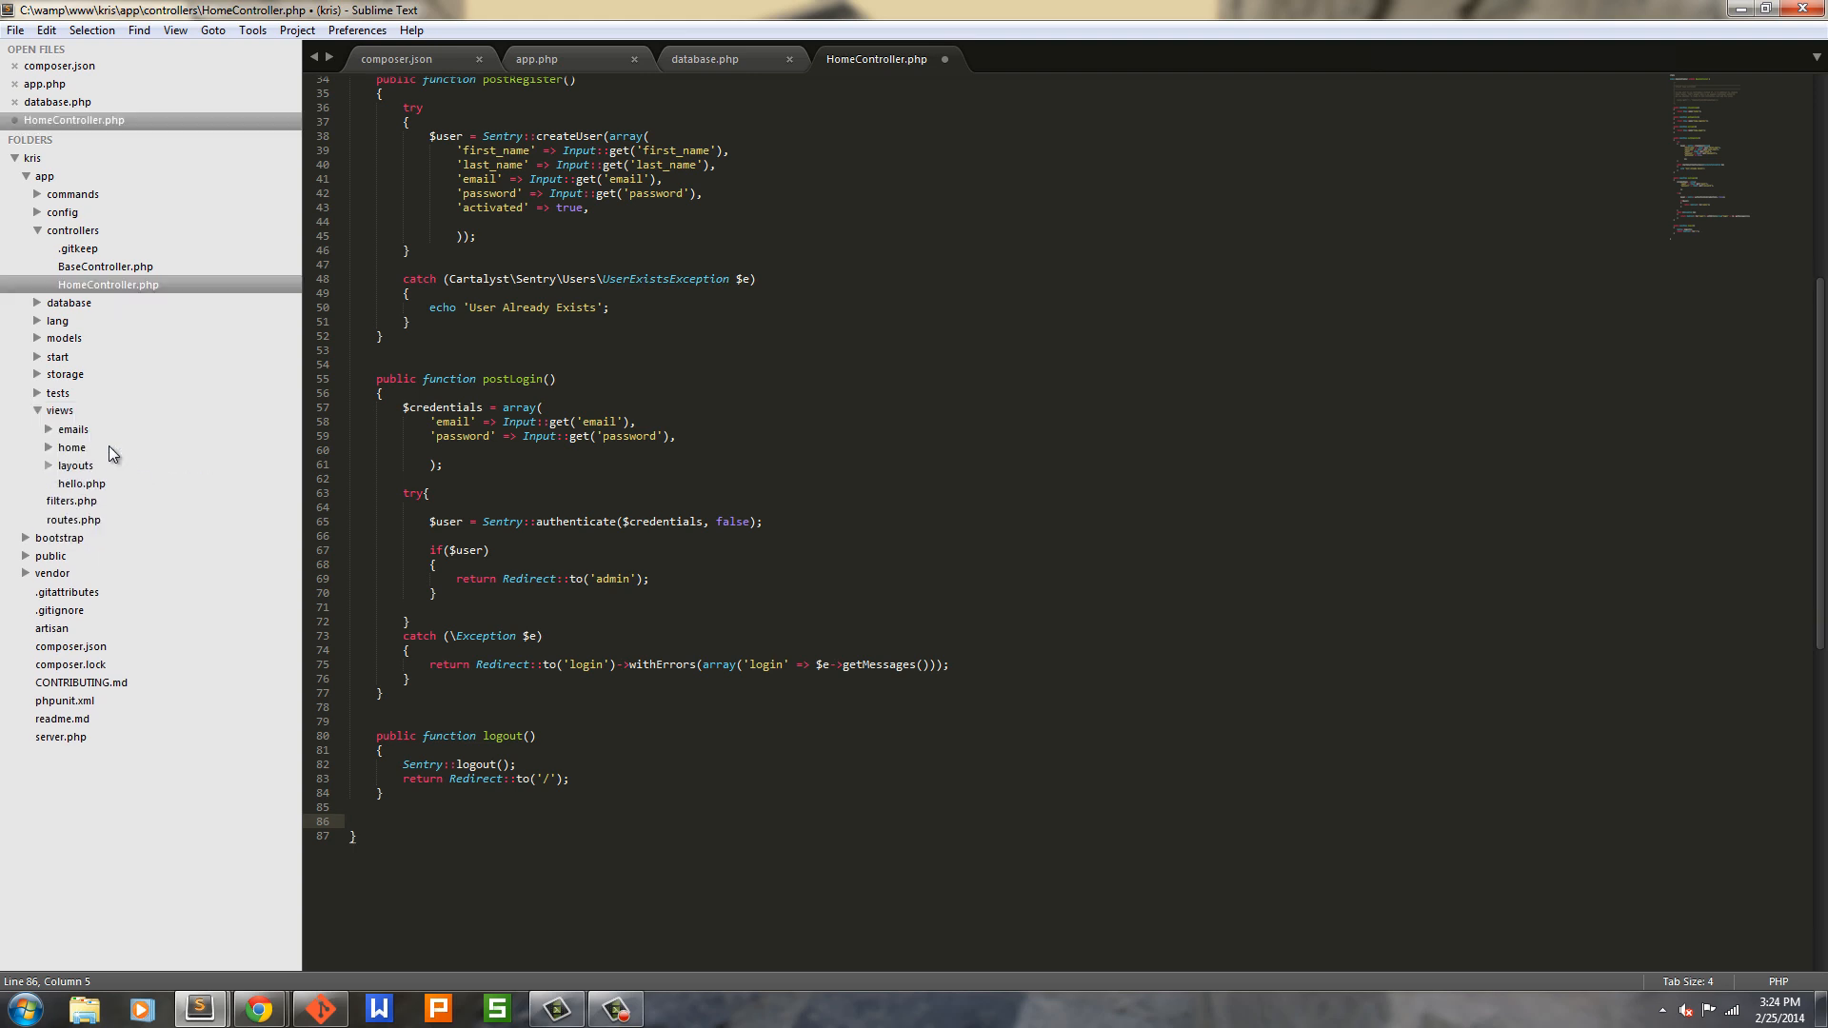
Create and save a new file default.blade.php inside the layouts folder.
right_click(77, 466)
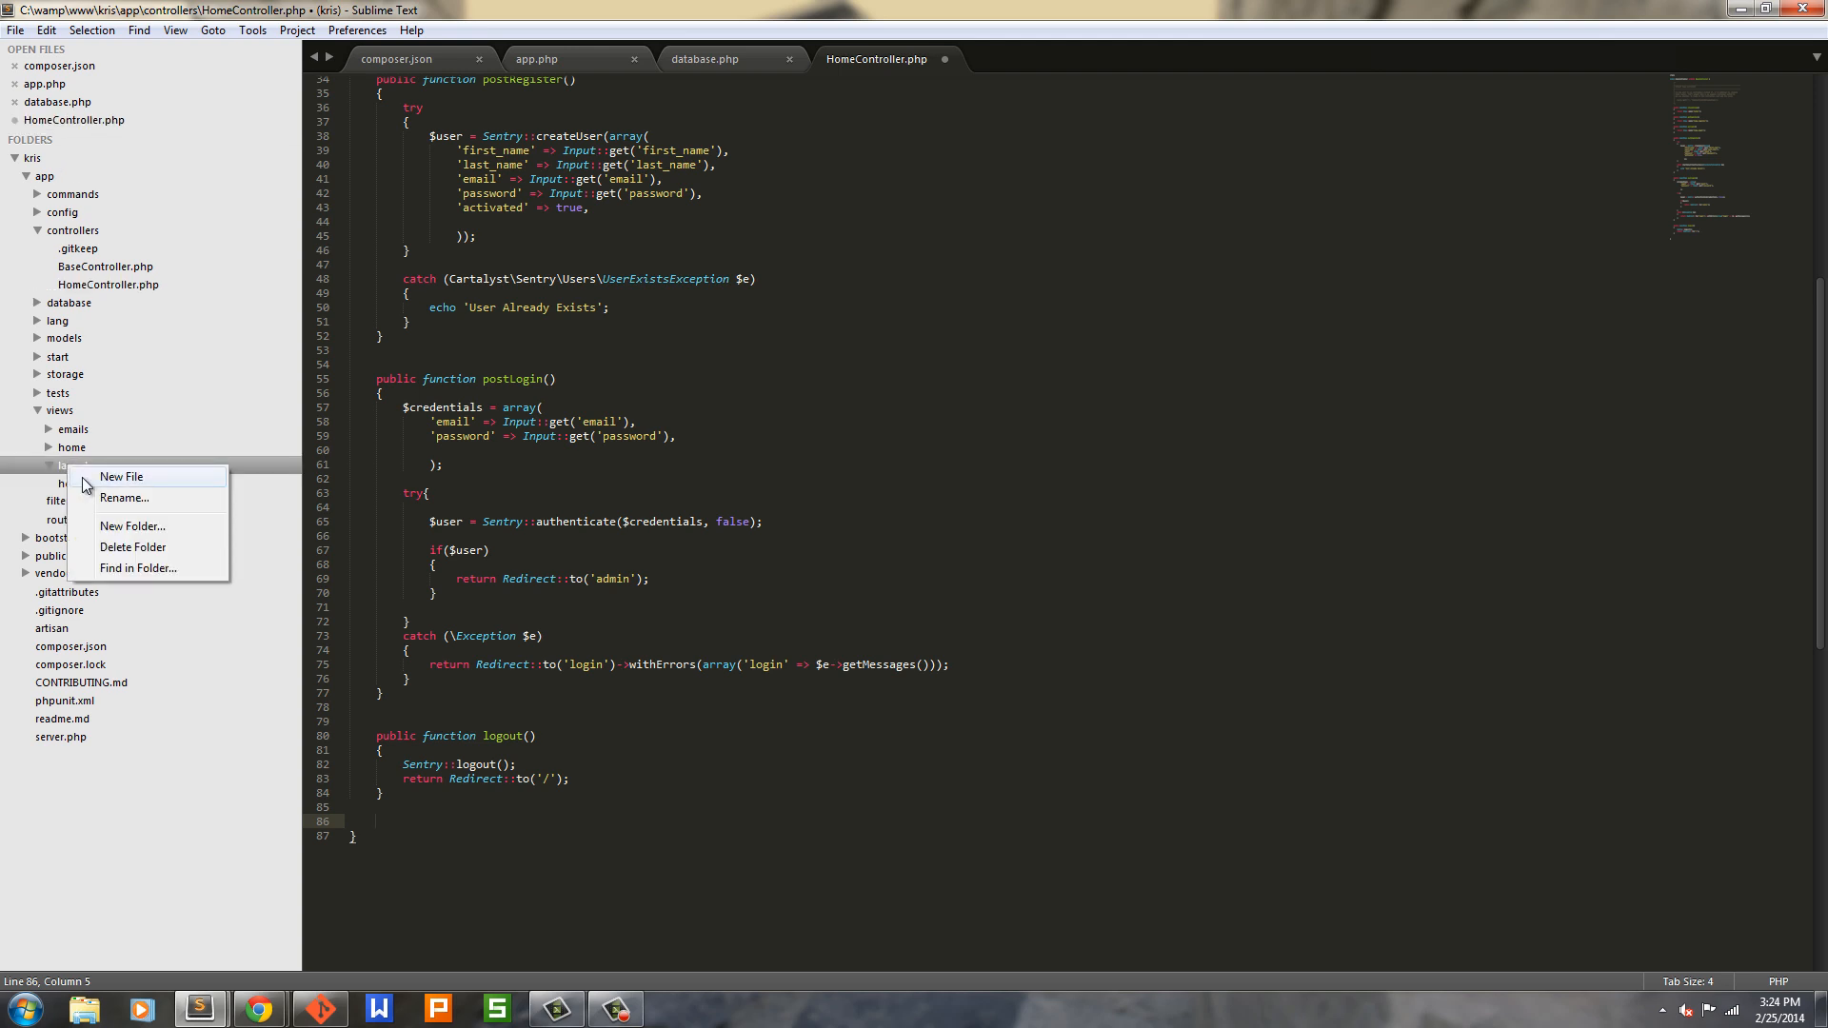
click(121, 476)
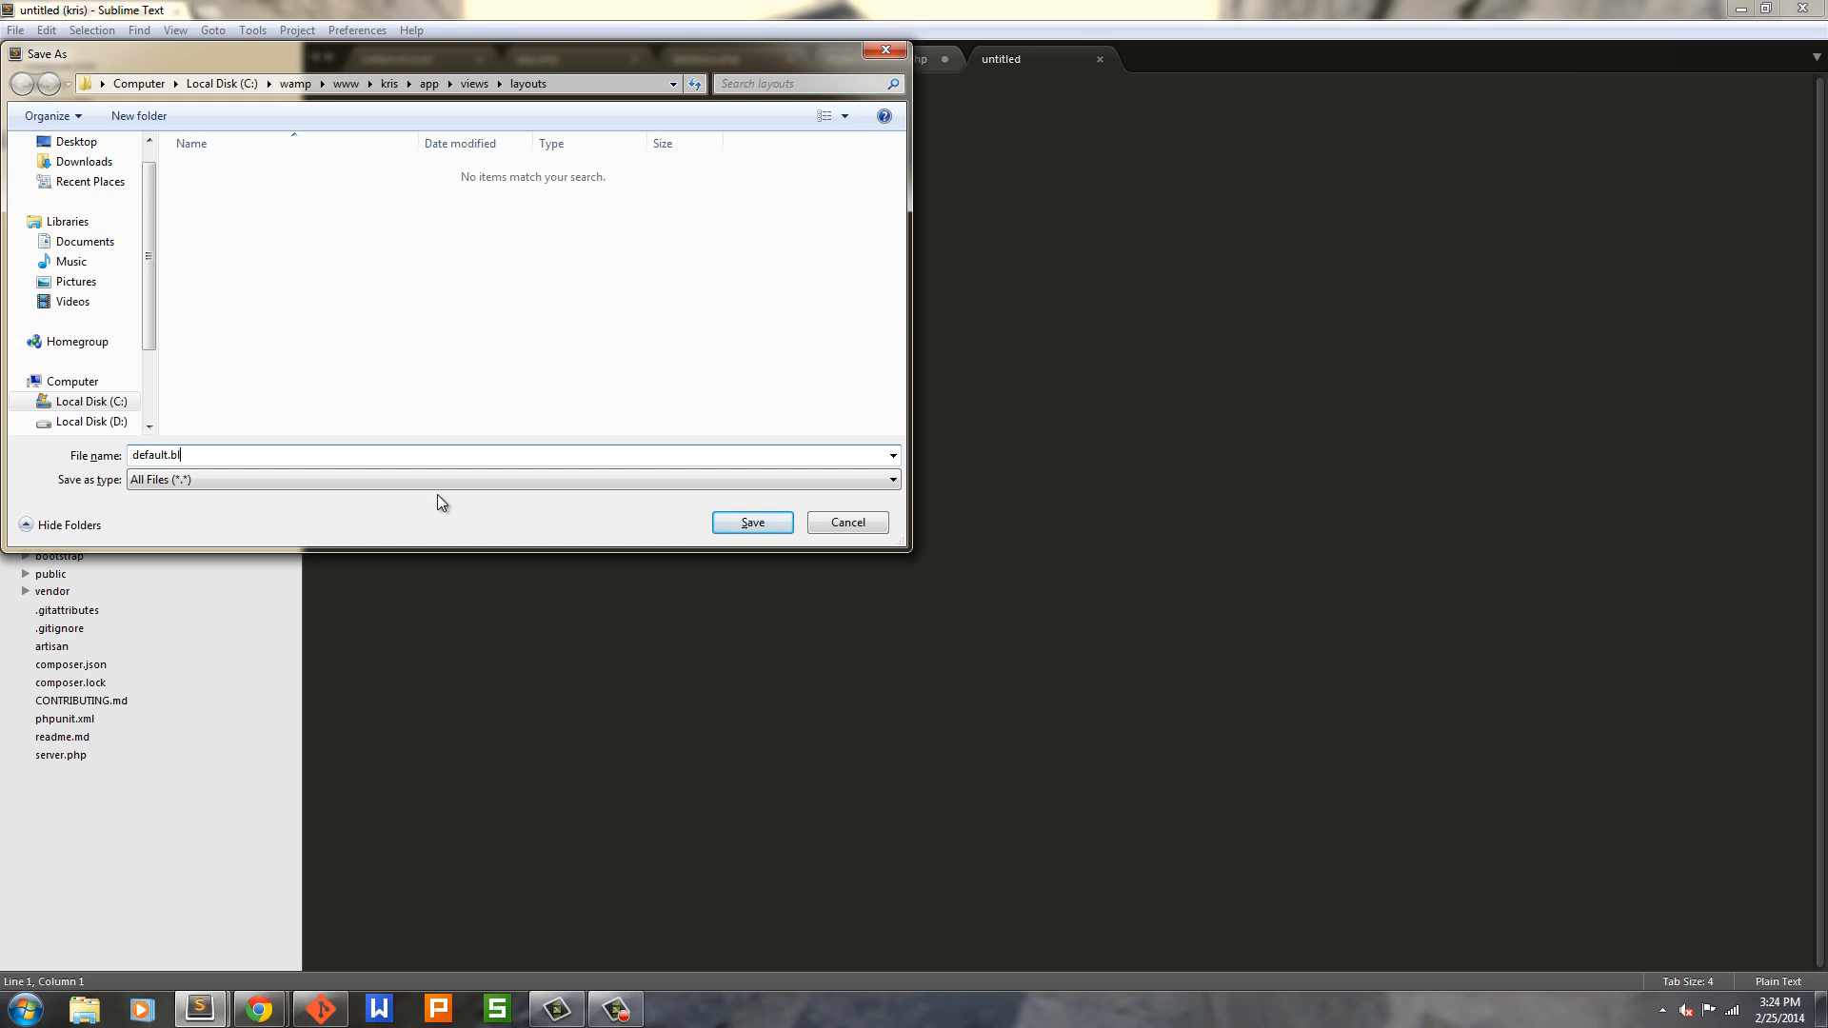
text(ade.php)
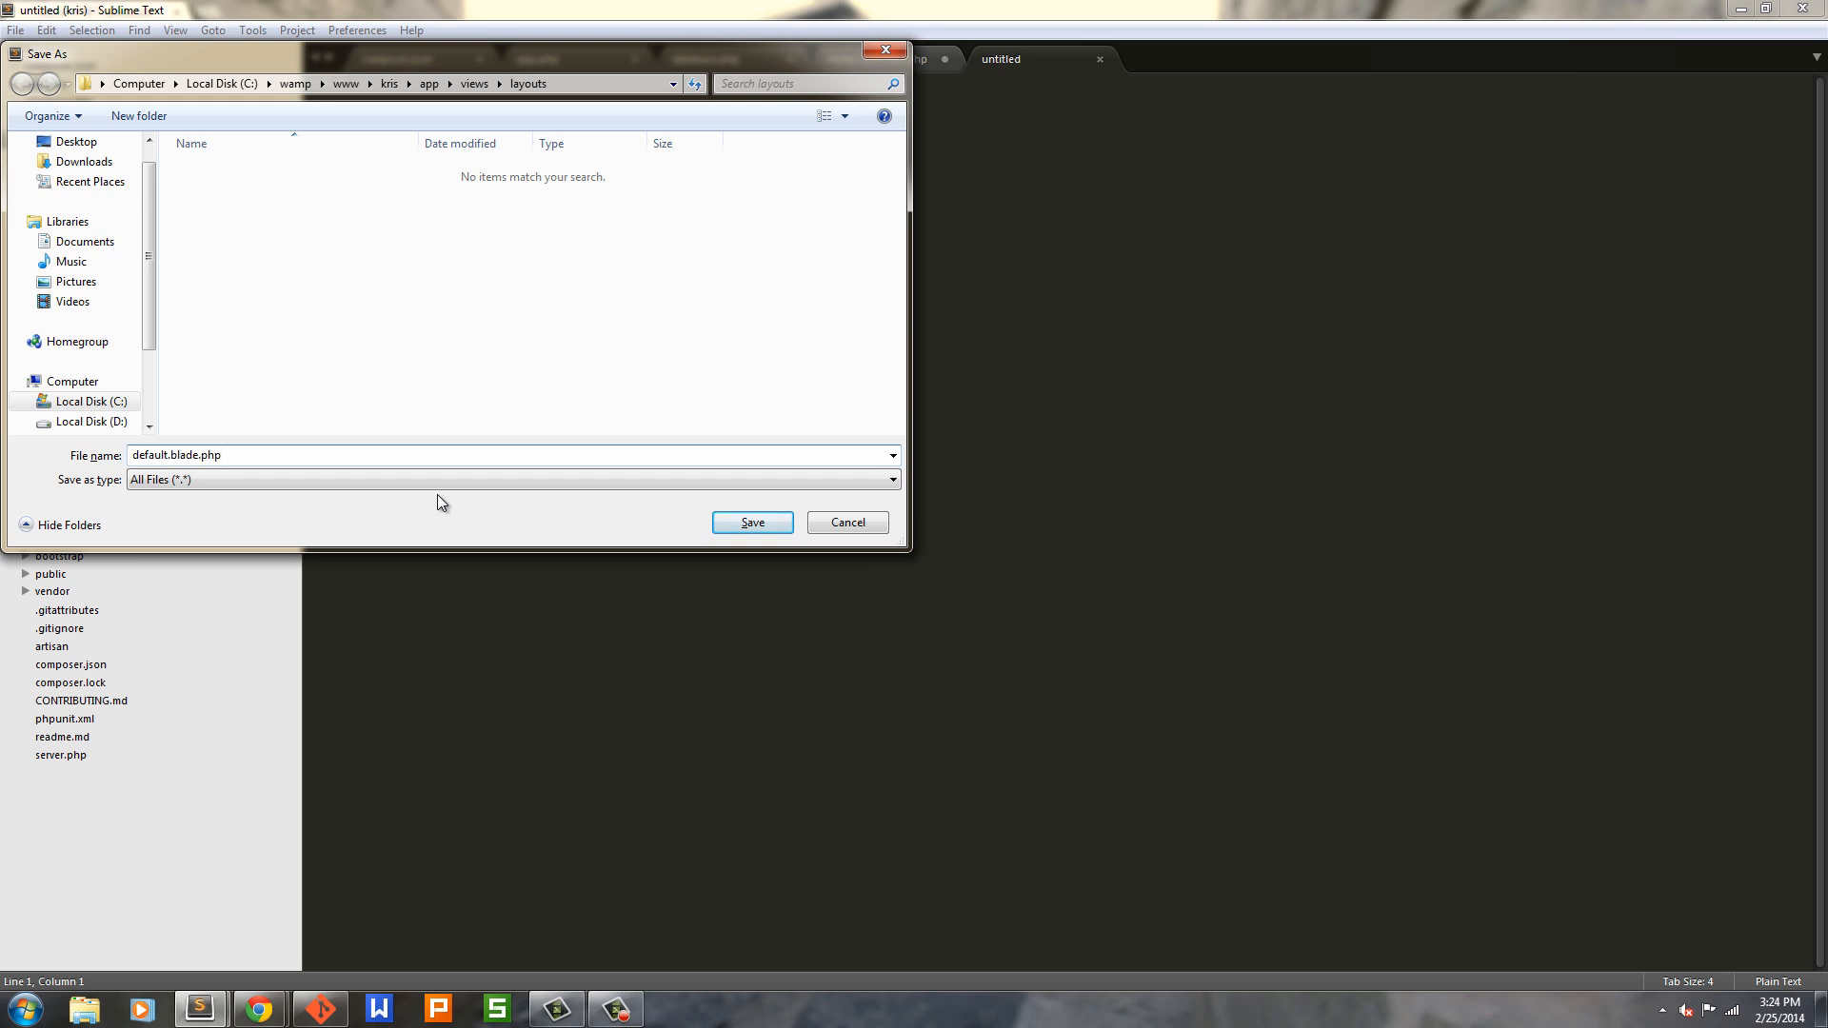
click(751, 522)
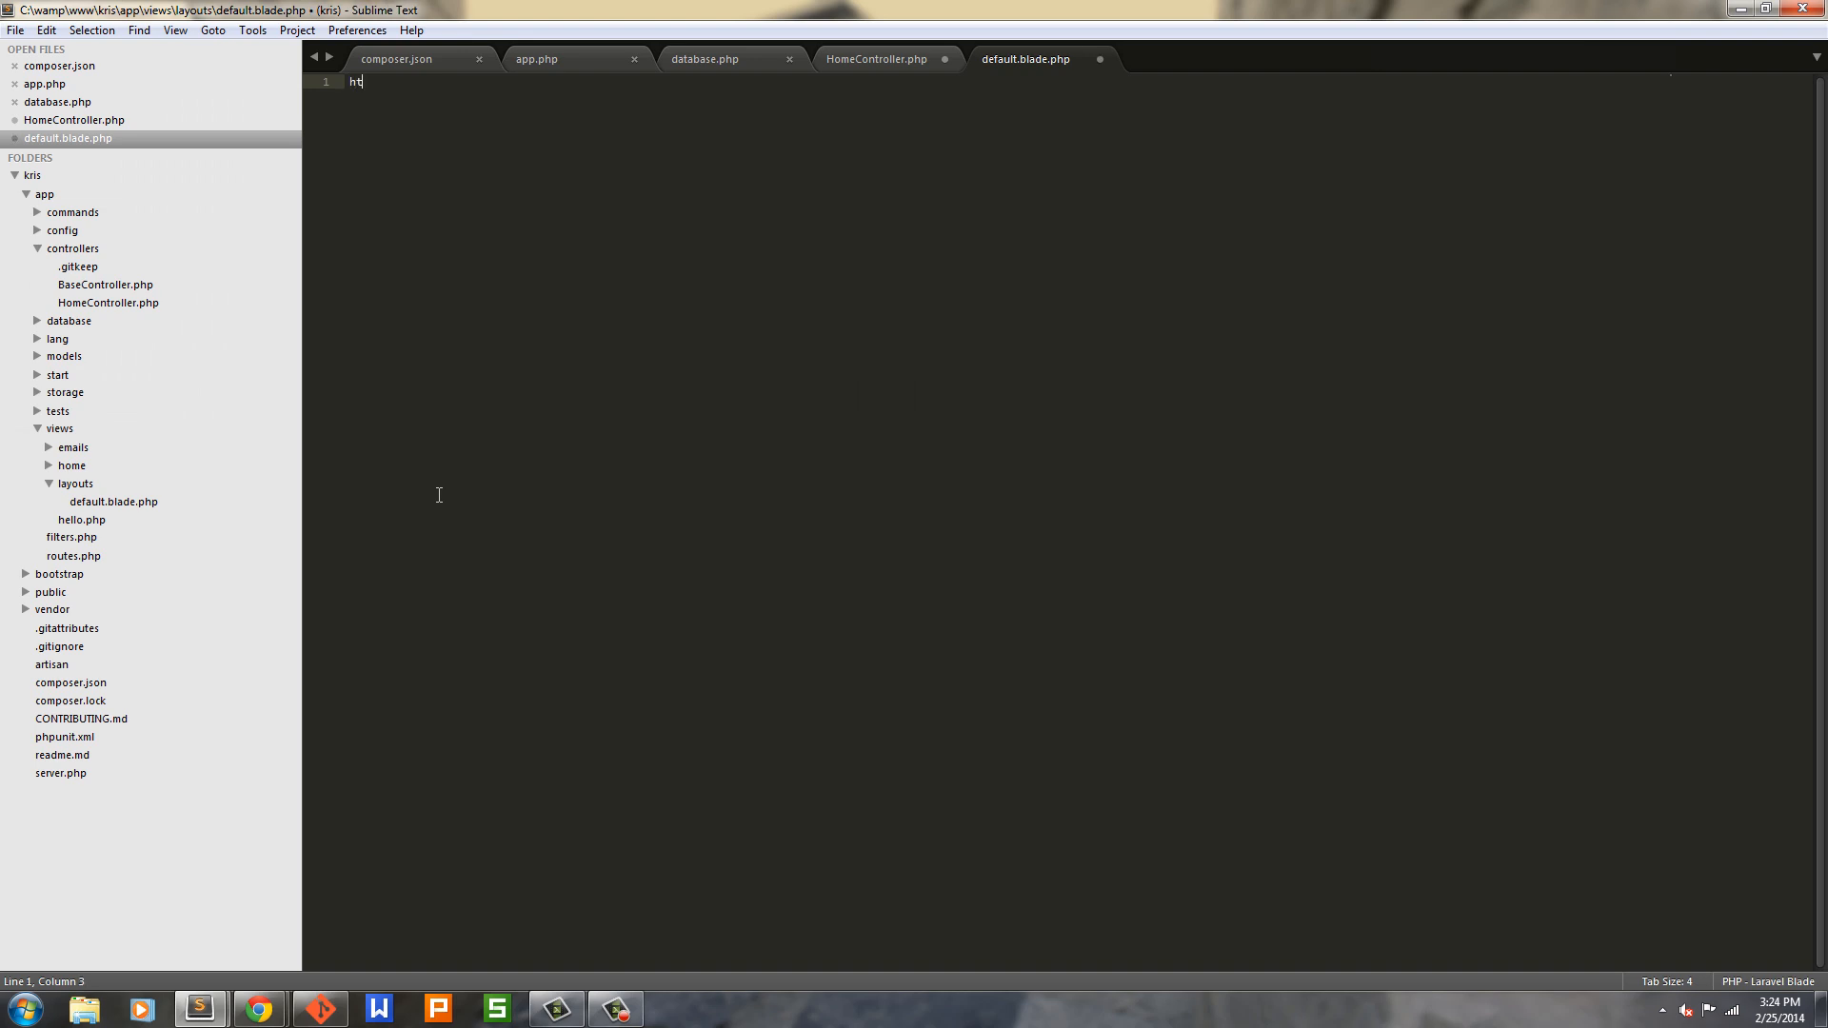
Expand an HTML skeleton, clear the title, and add an {{ HTML::link('') }} call in the head.
text(html>)
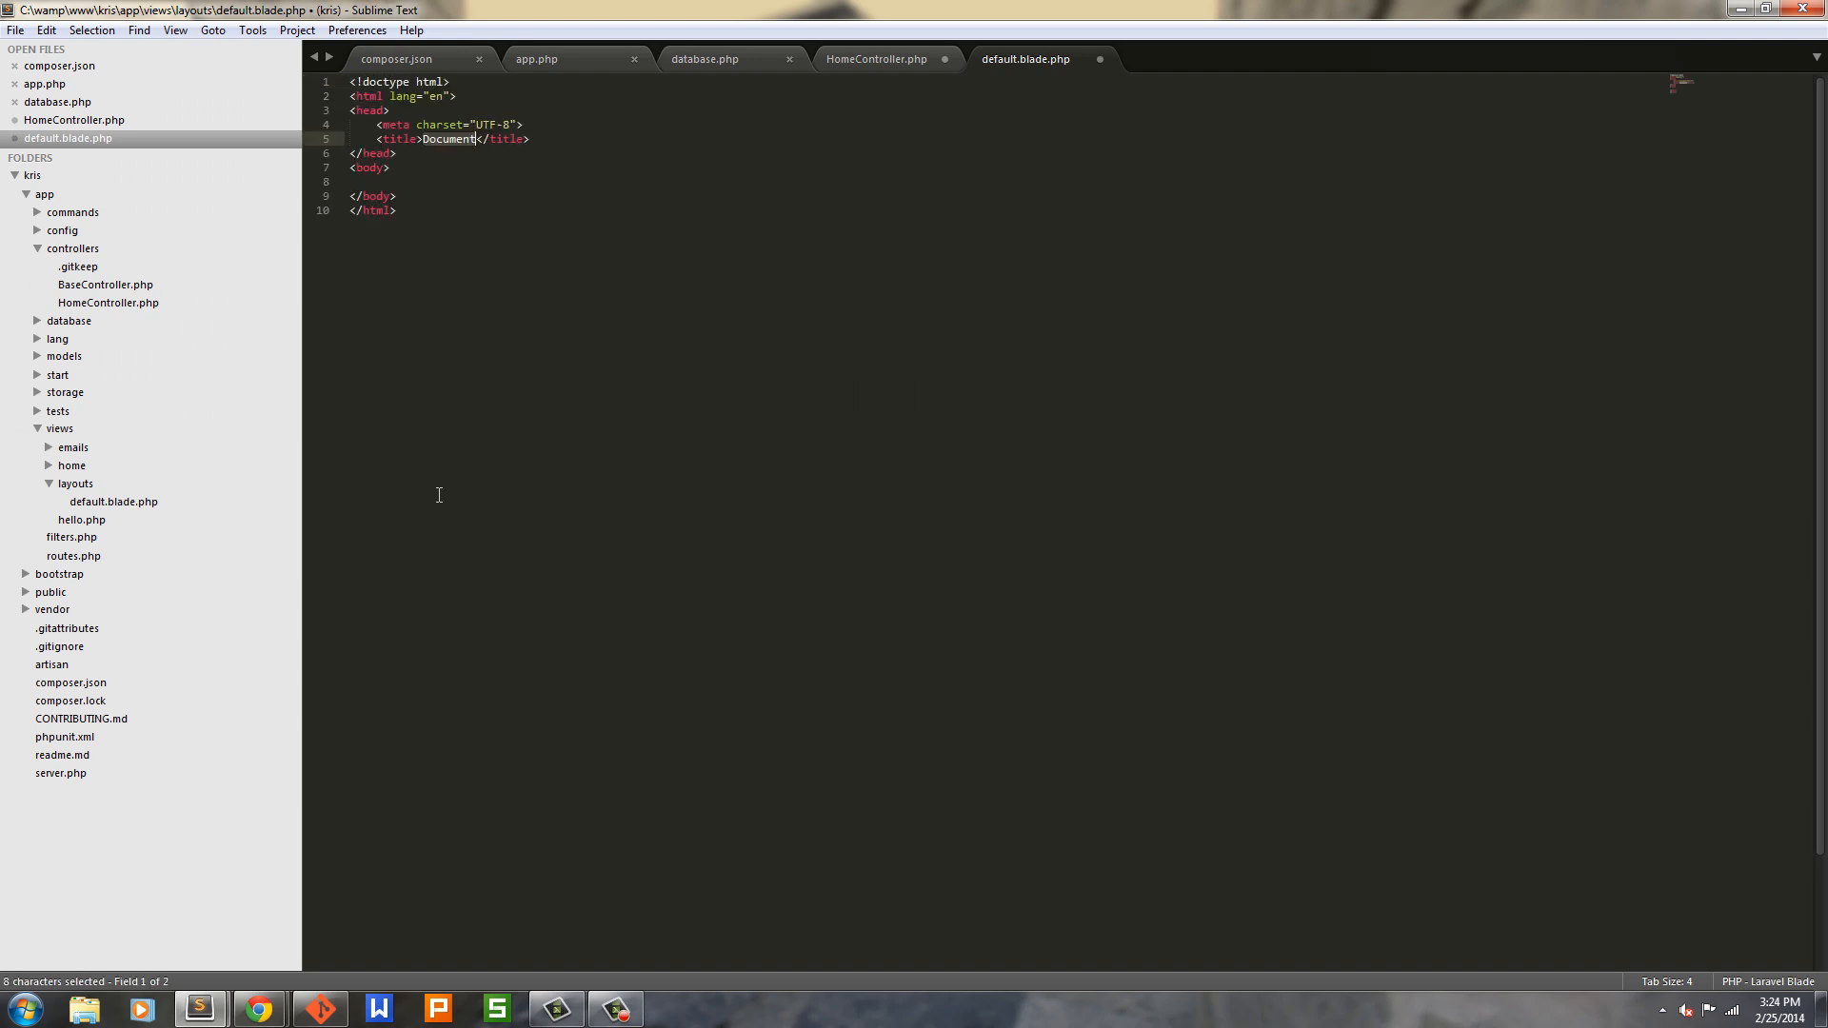
key(Delete)
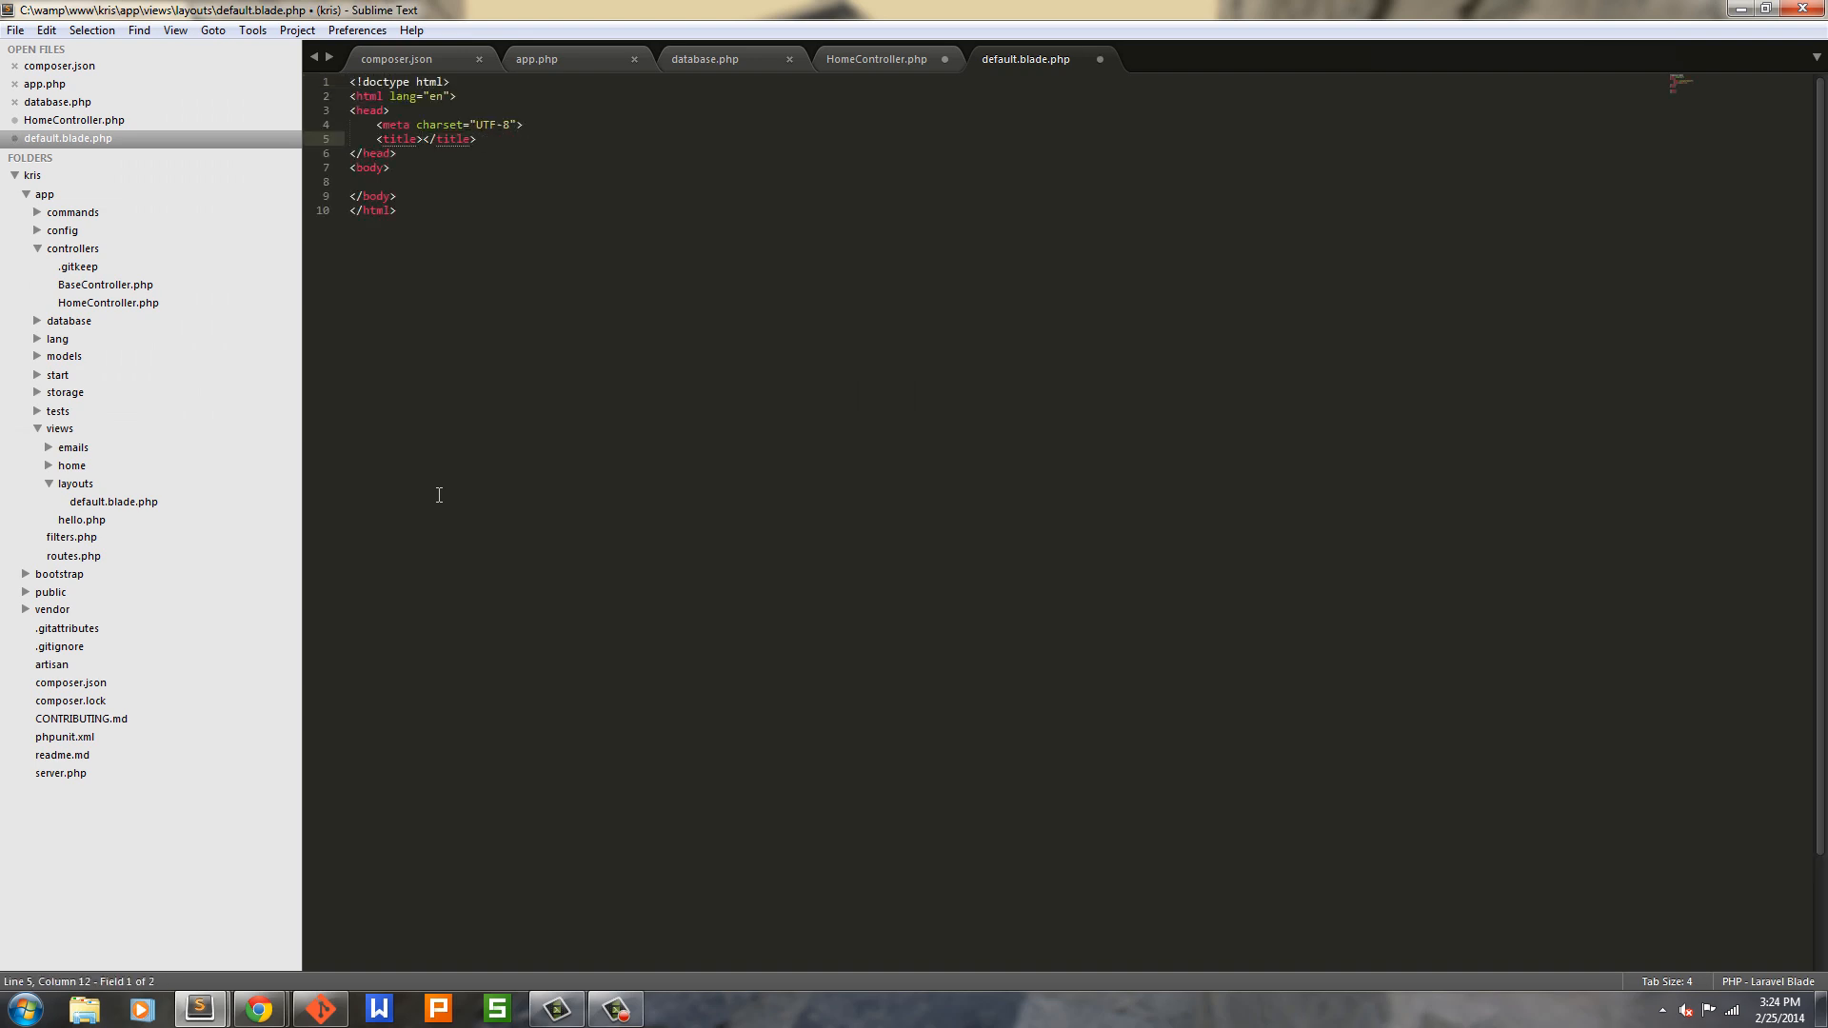
click(478, 140)
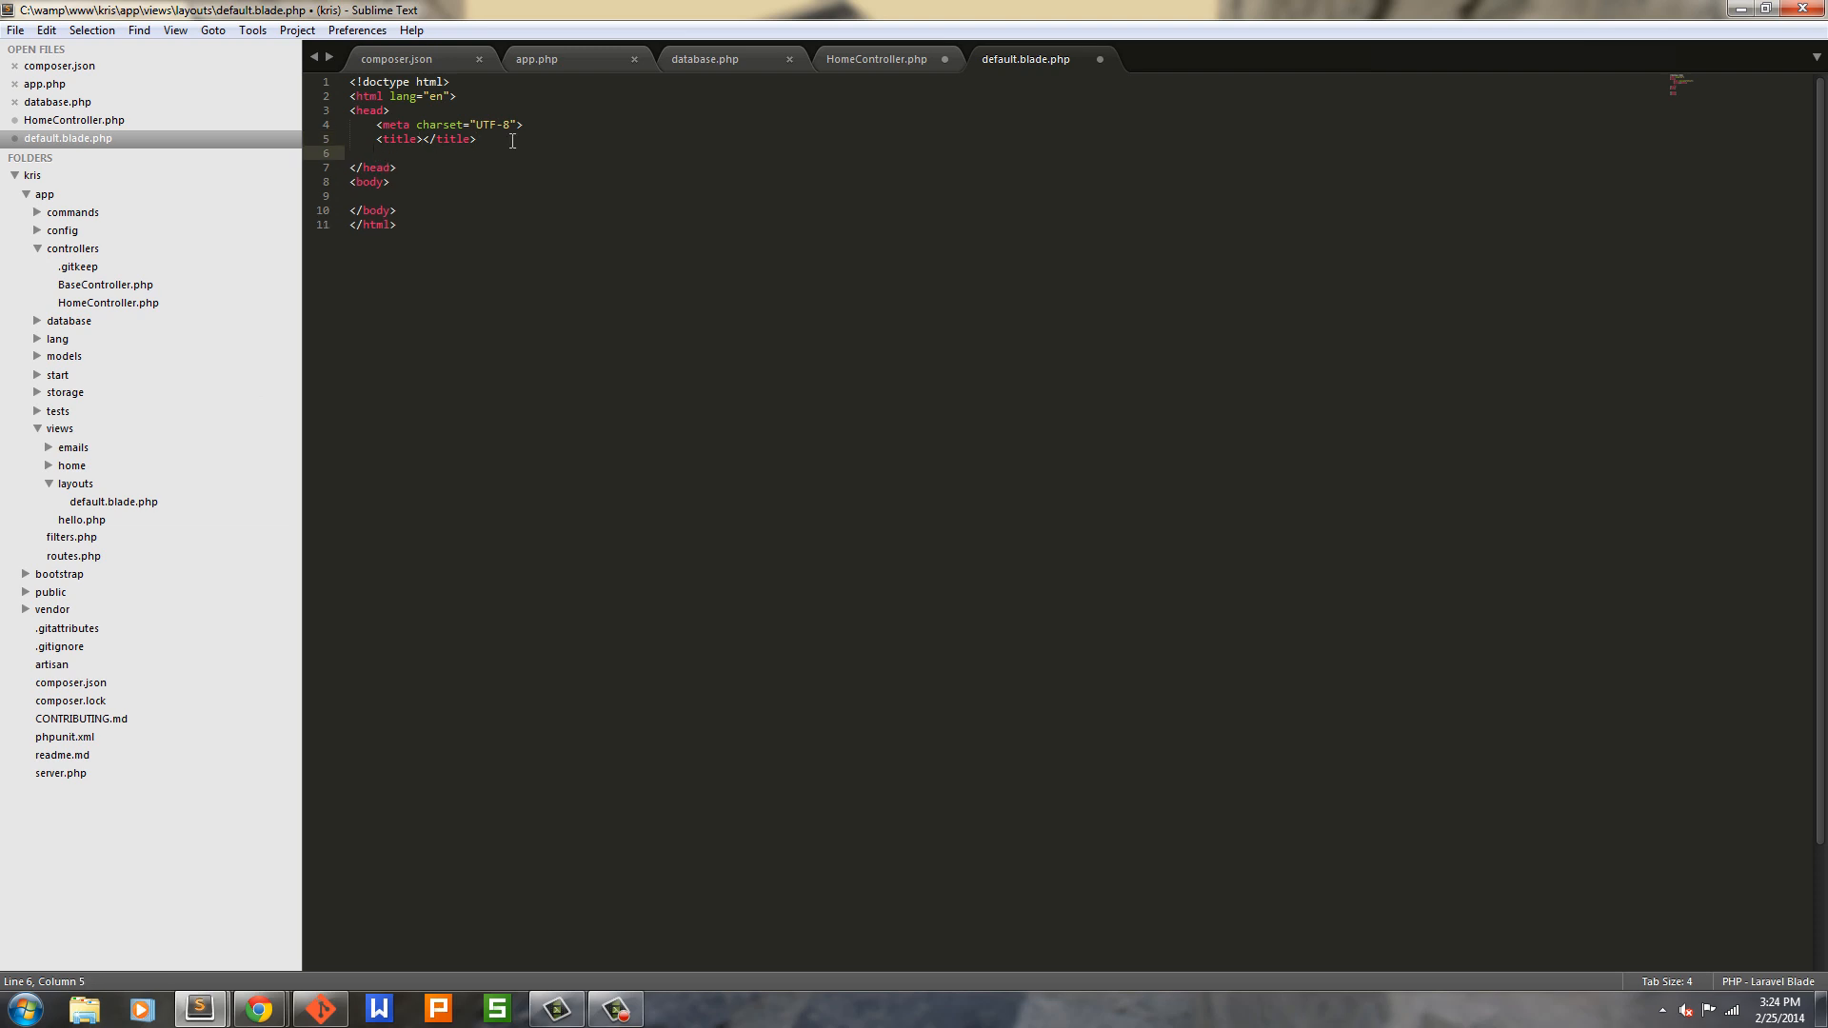
text({{ Html}})
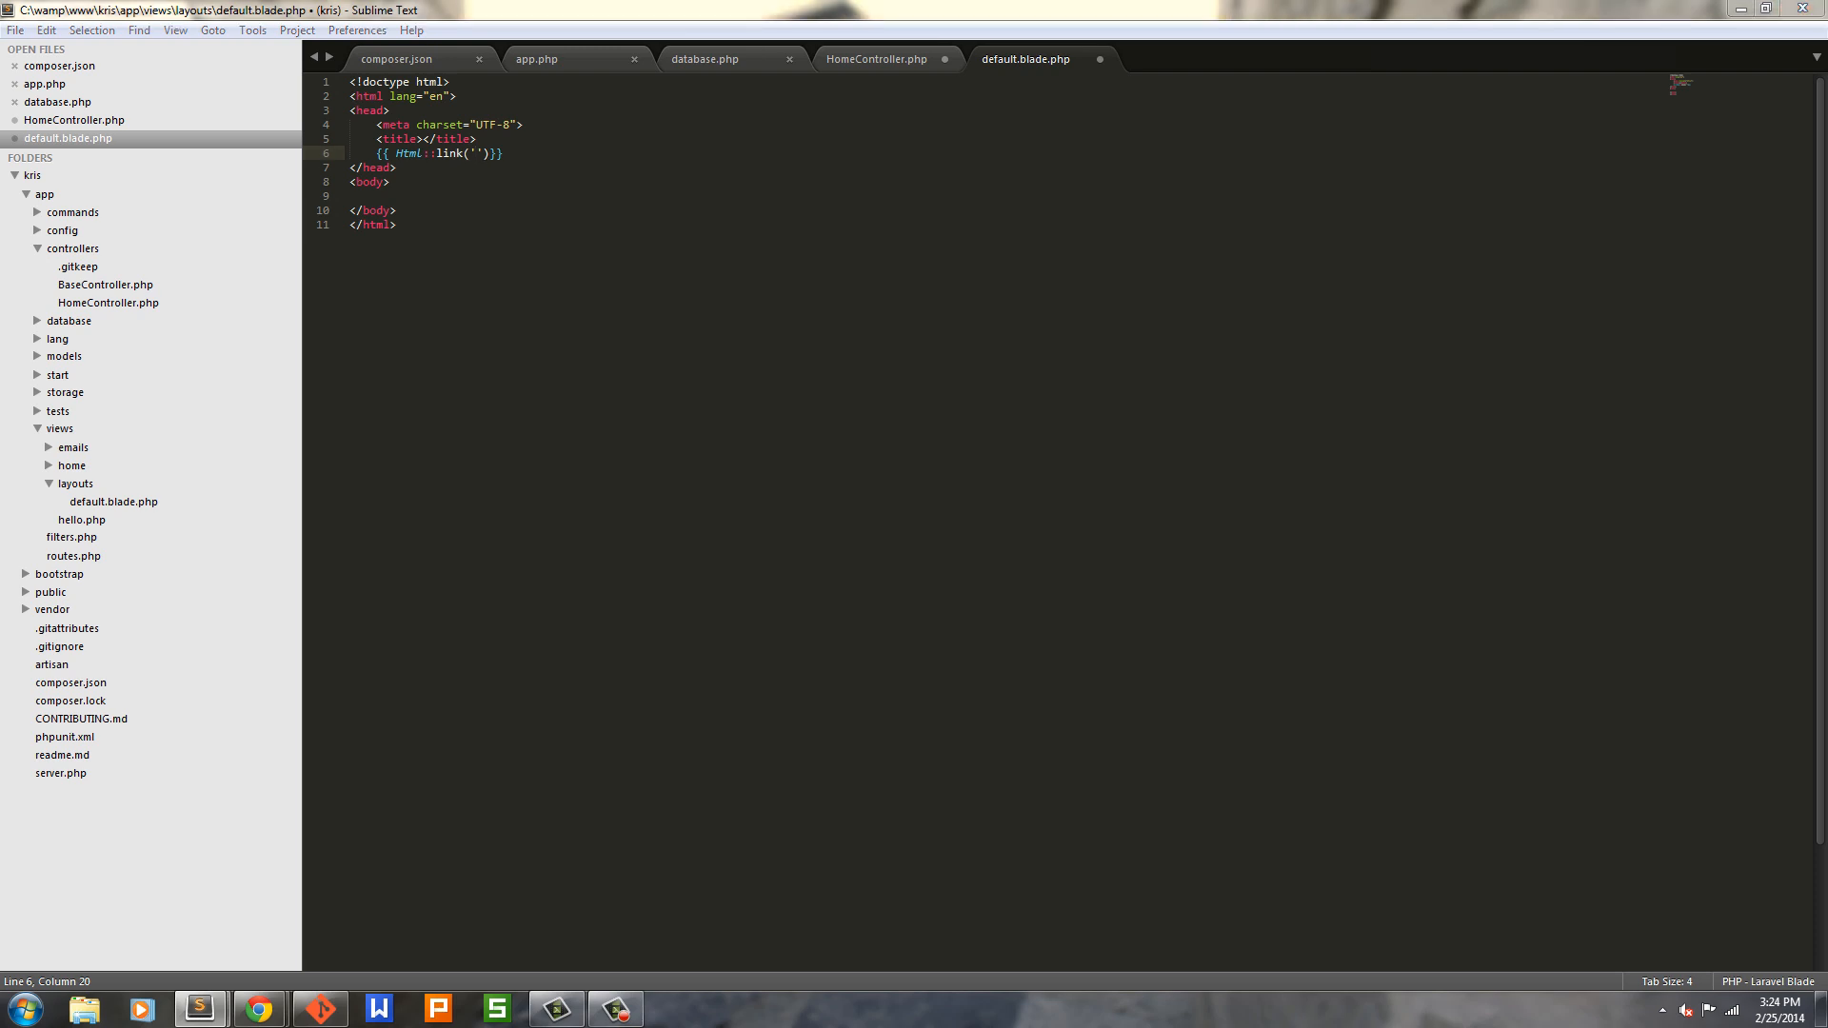
Paste the Bootstrap 3.1.1 CSS CDN URL into the link and correct Html to HTML.
key(ctrl+c)
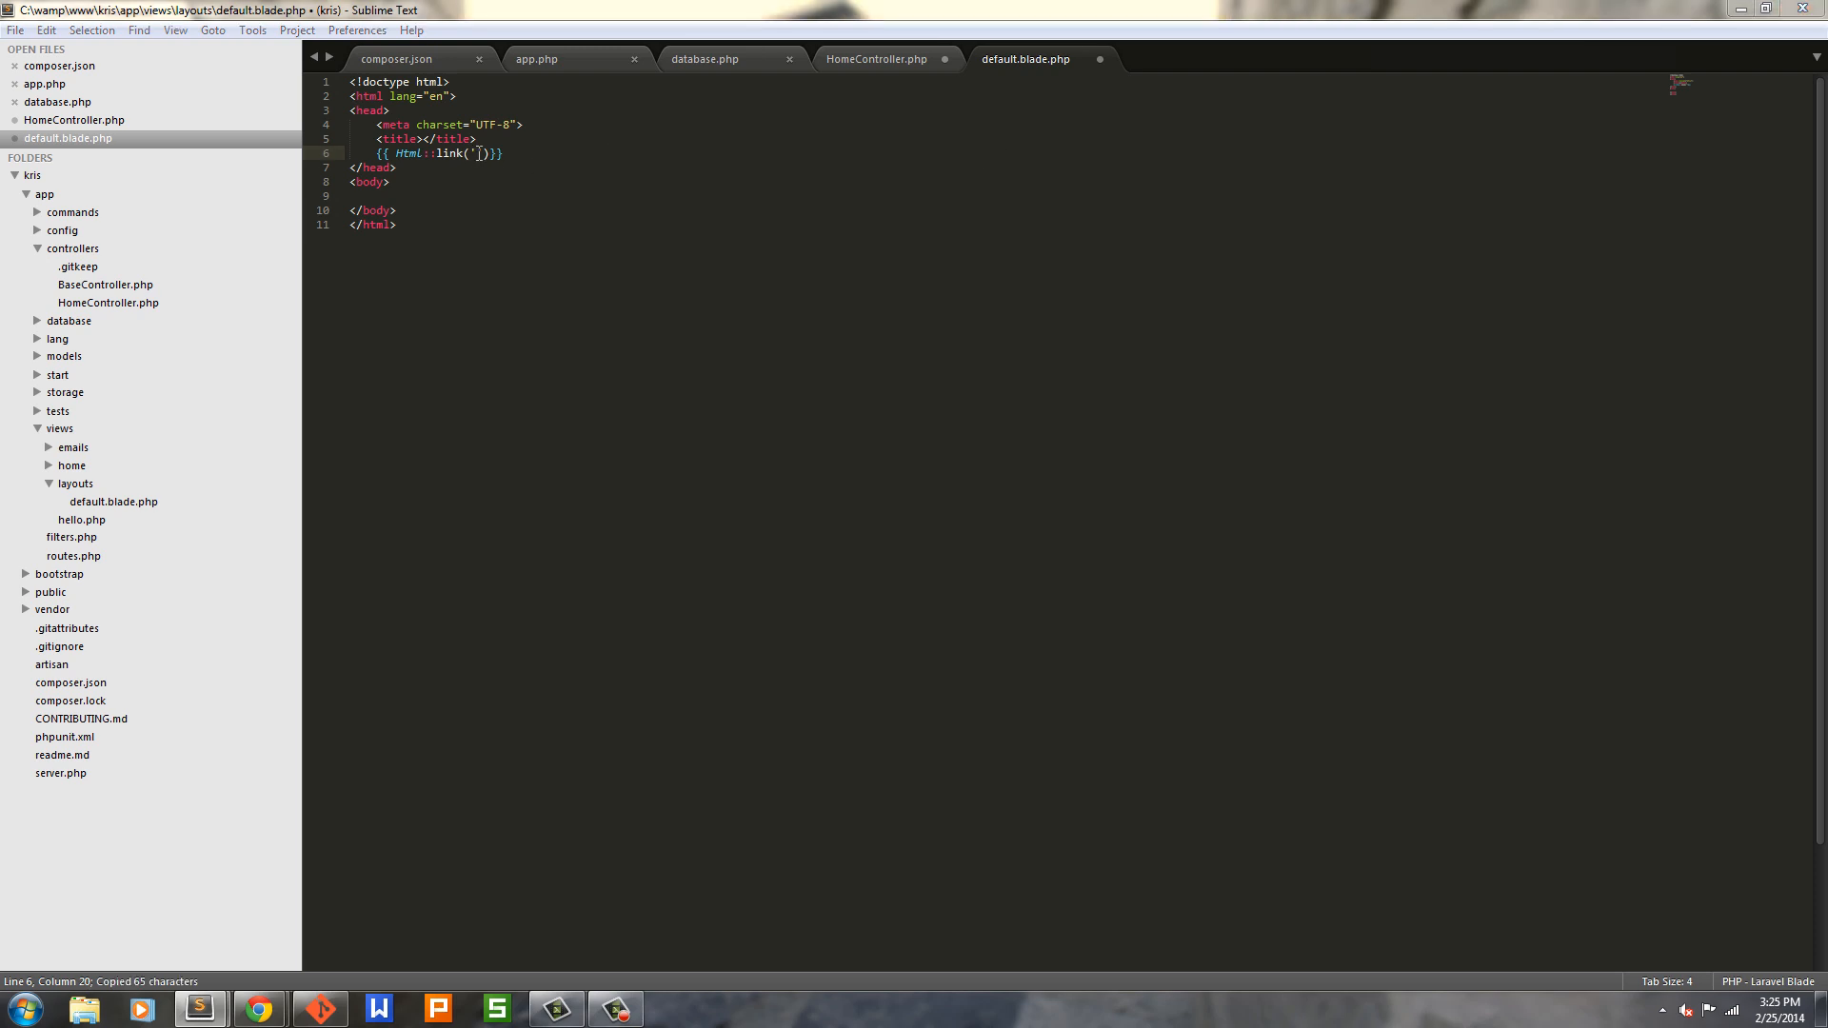
right_click(472, 152)
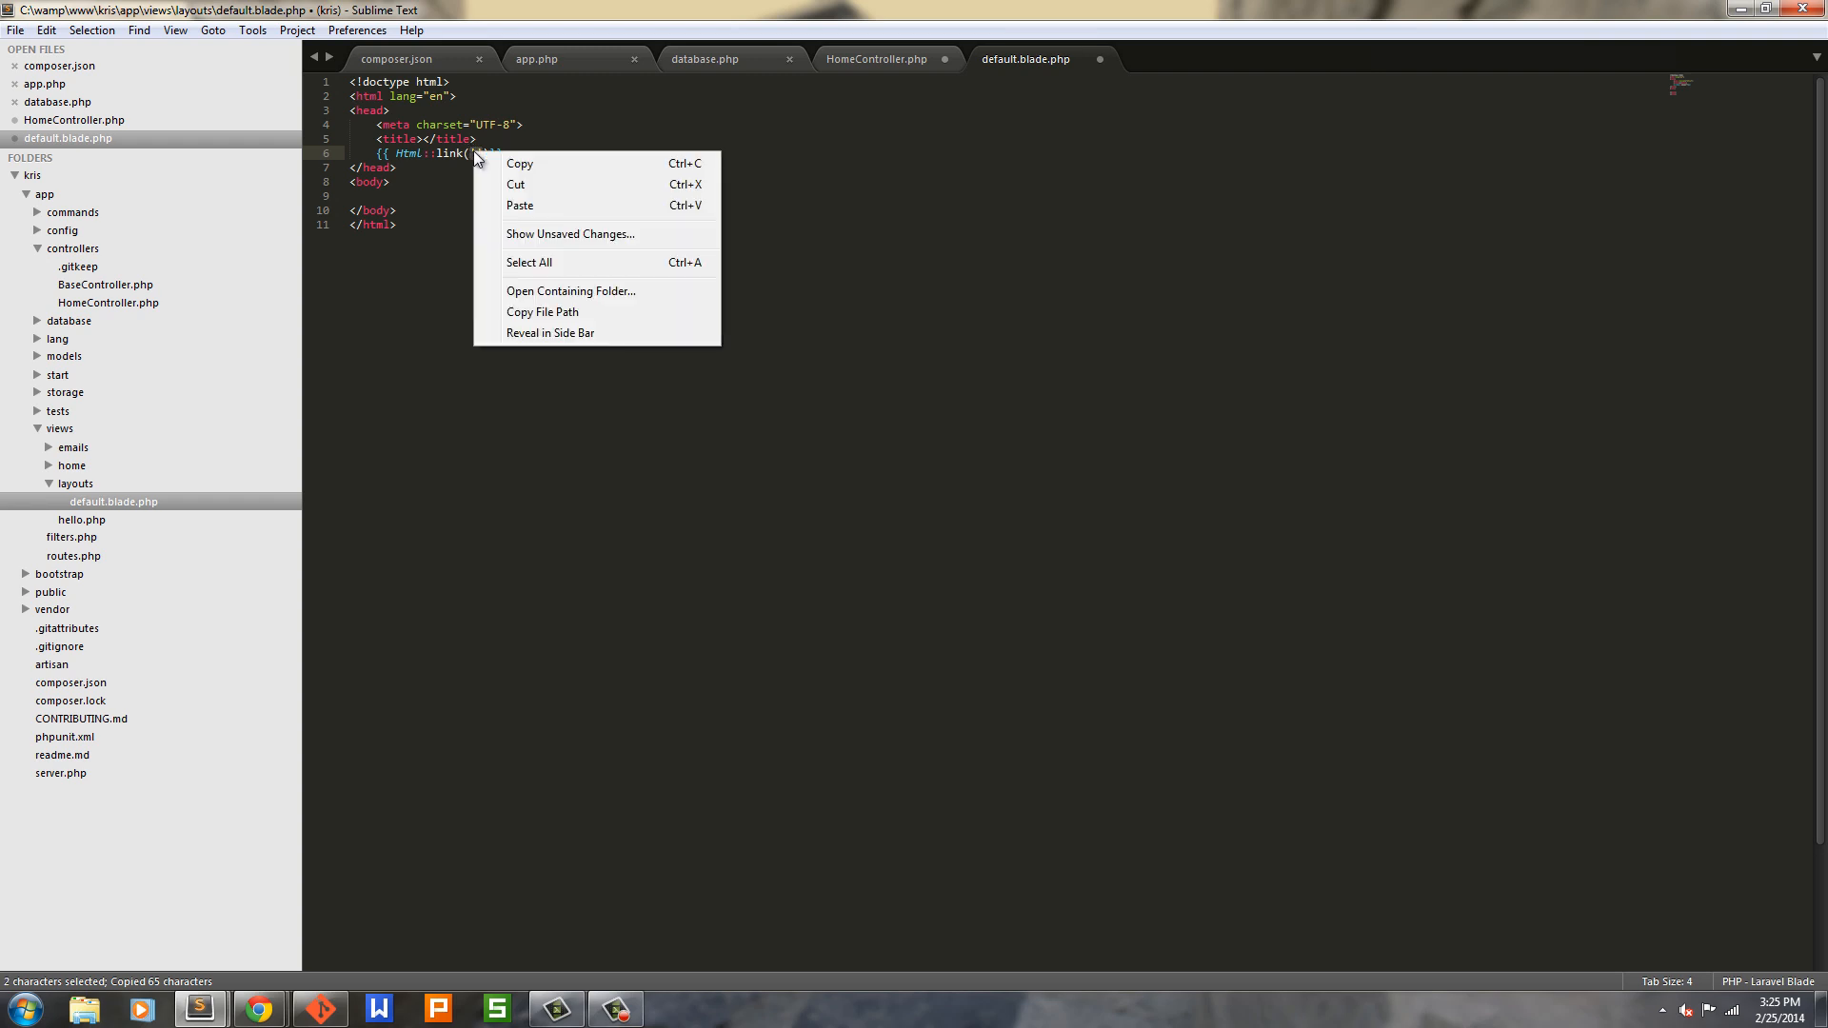
click(519, 206)
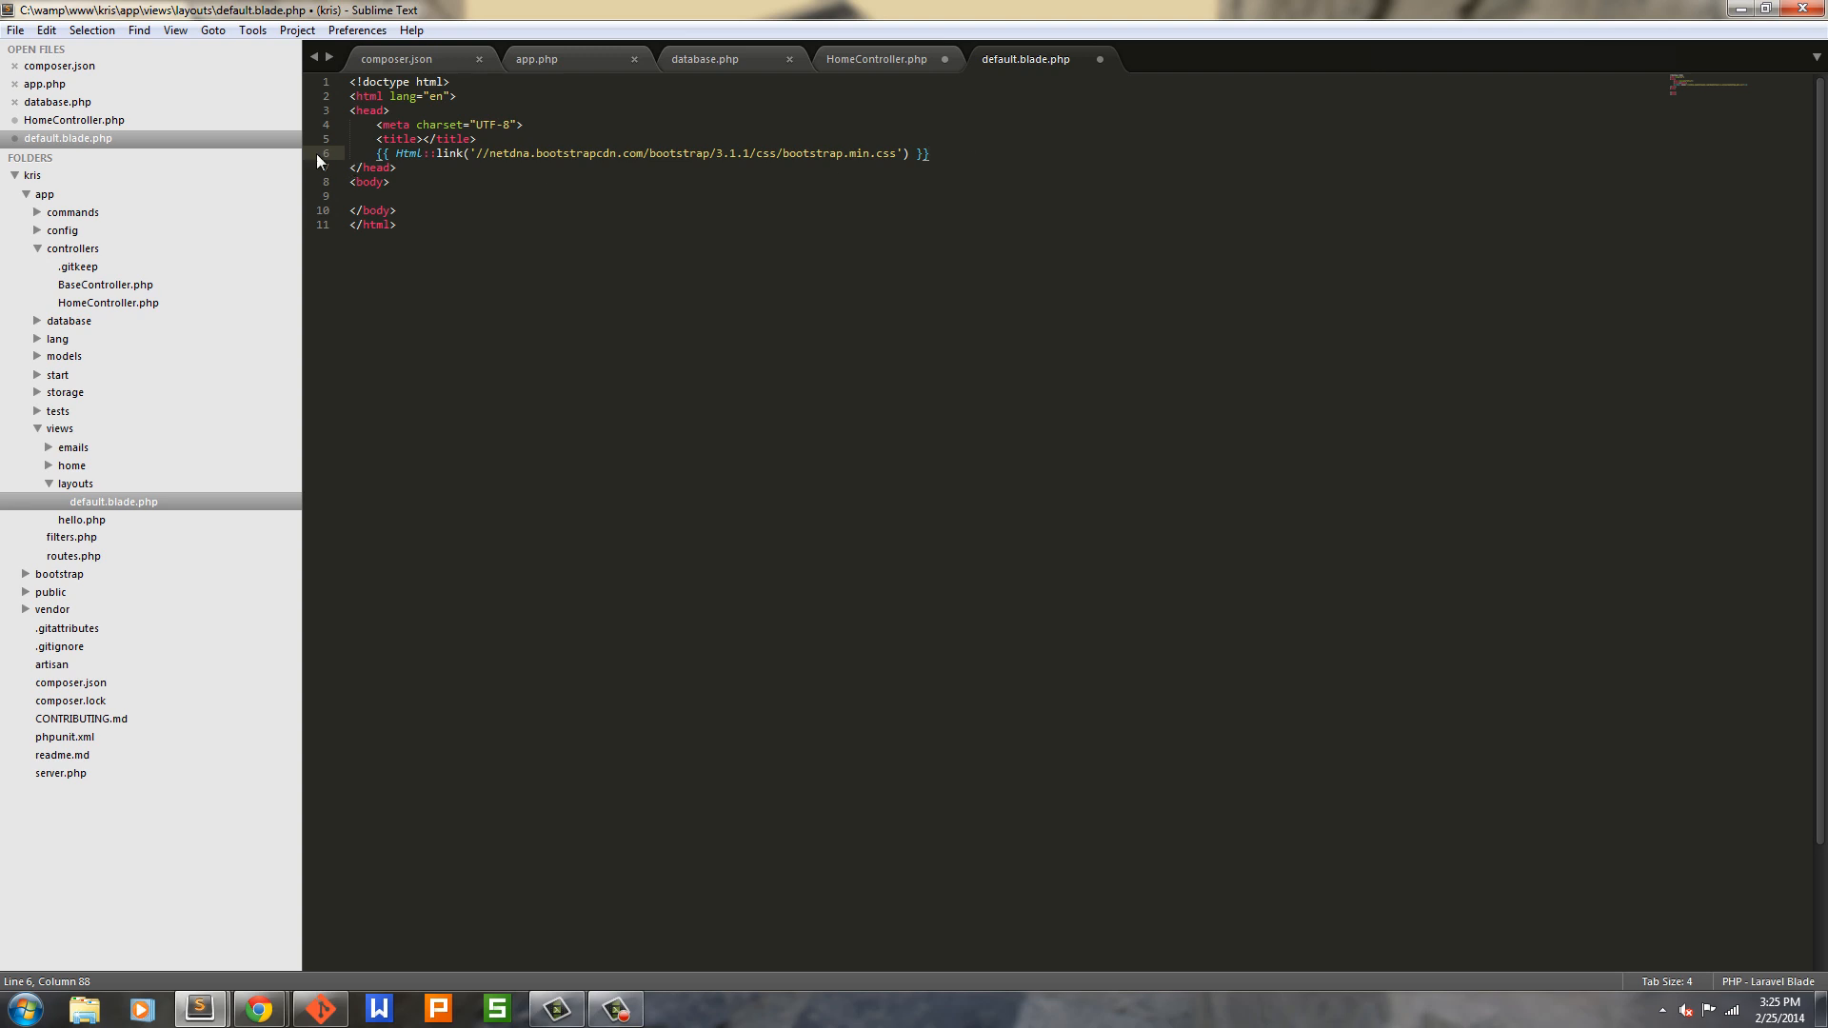
double_click(410, 152)
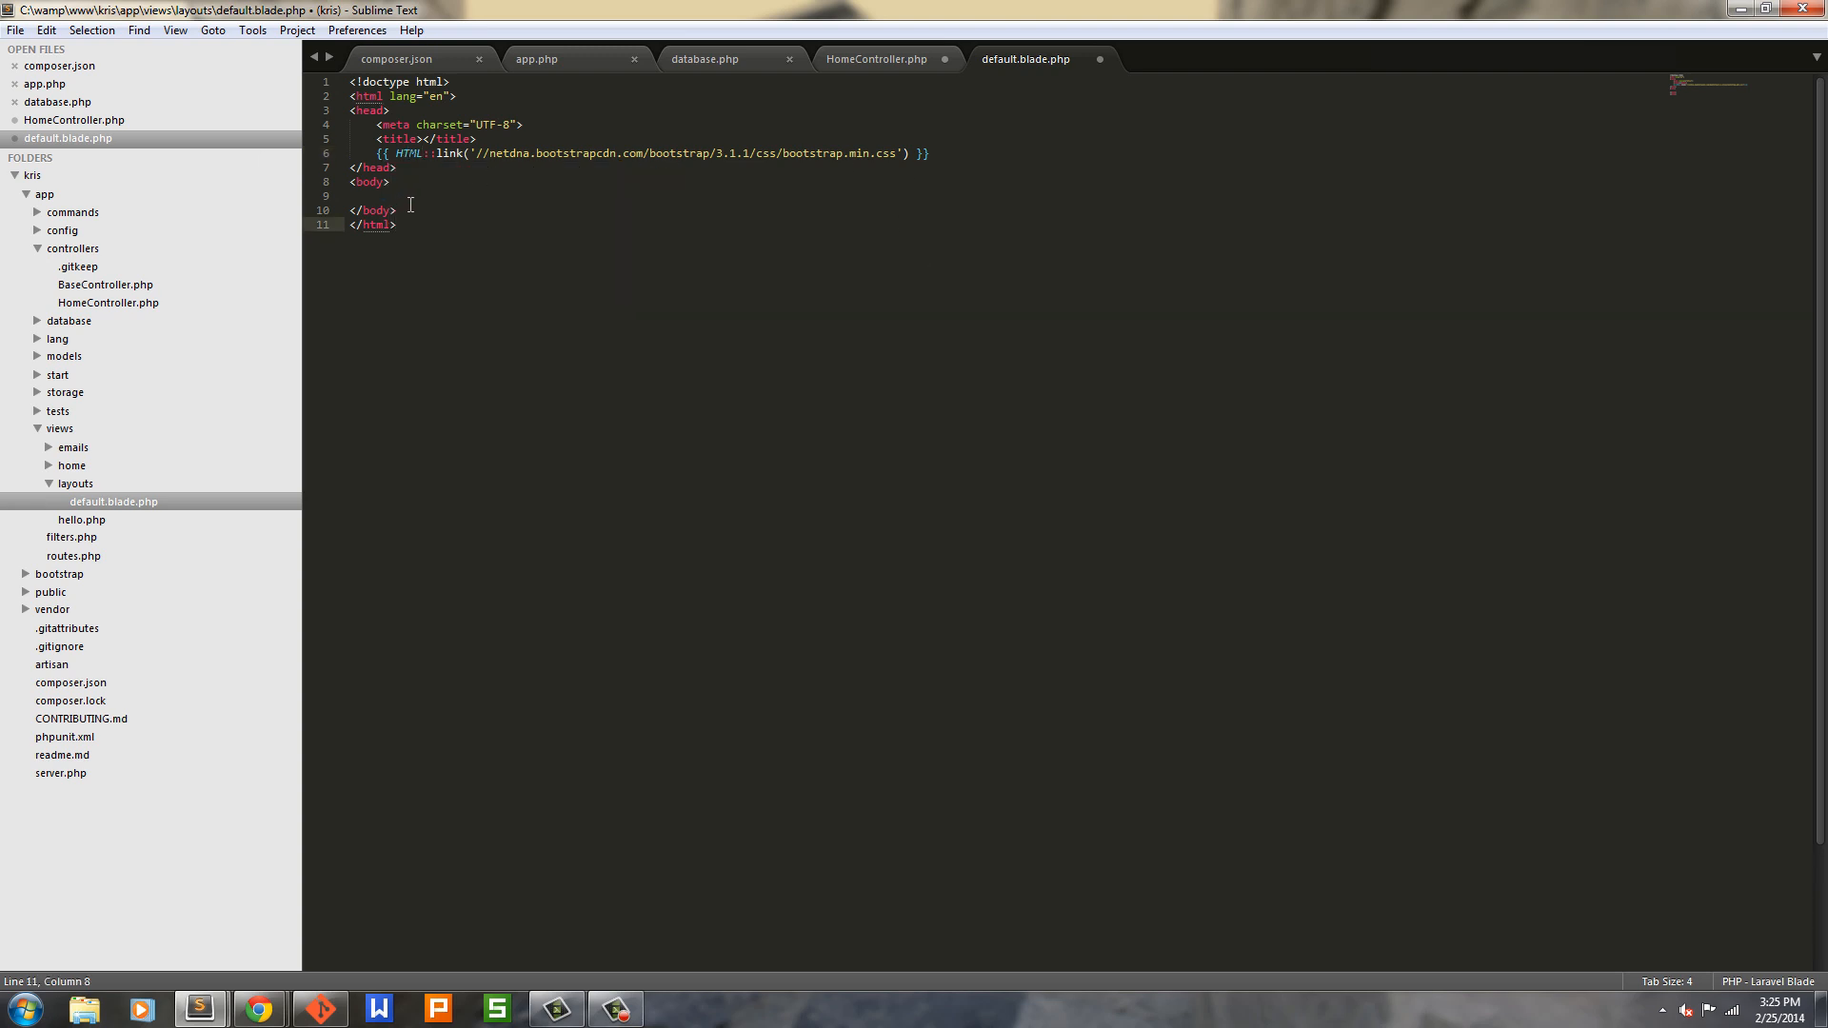
Add an HTML::script call at the end of the body and duplicate the line.
click(373, 194)
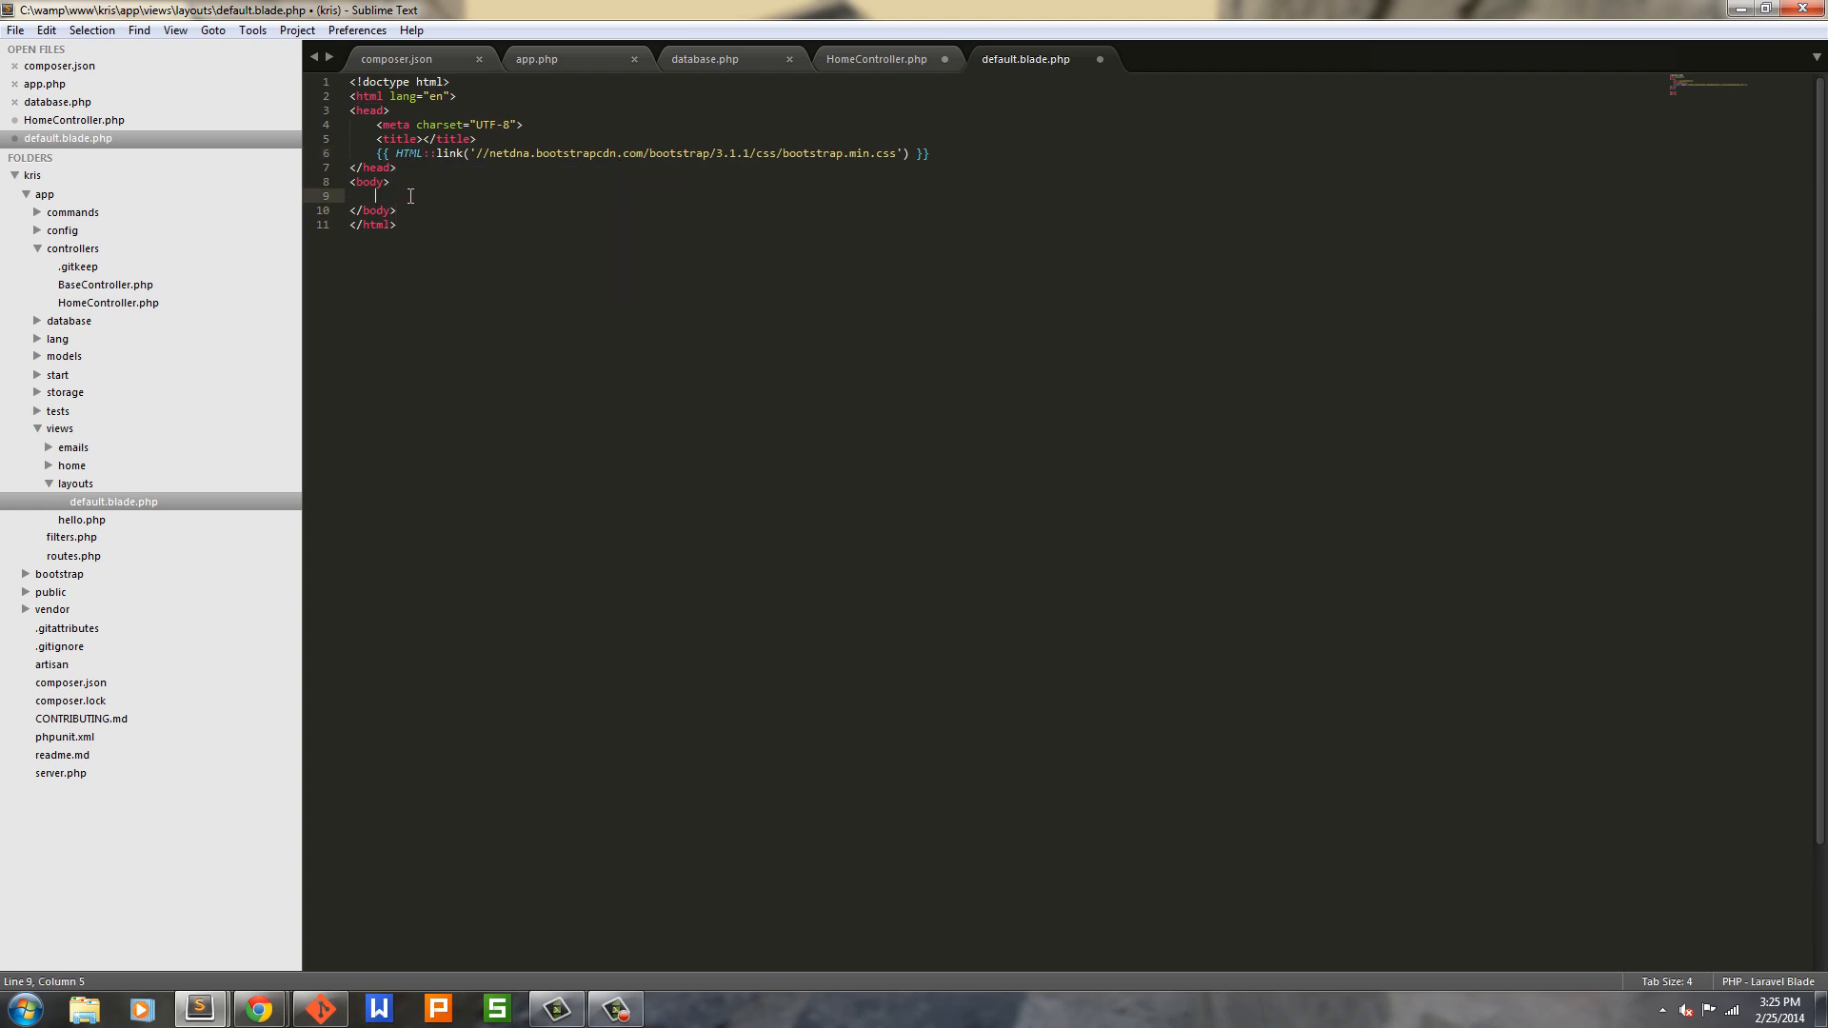
key(enter)
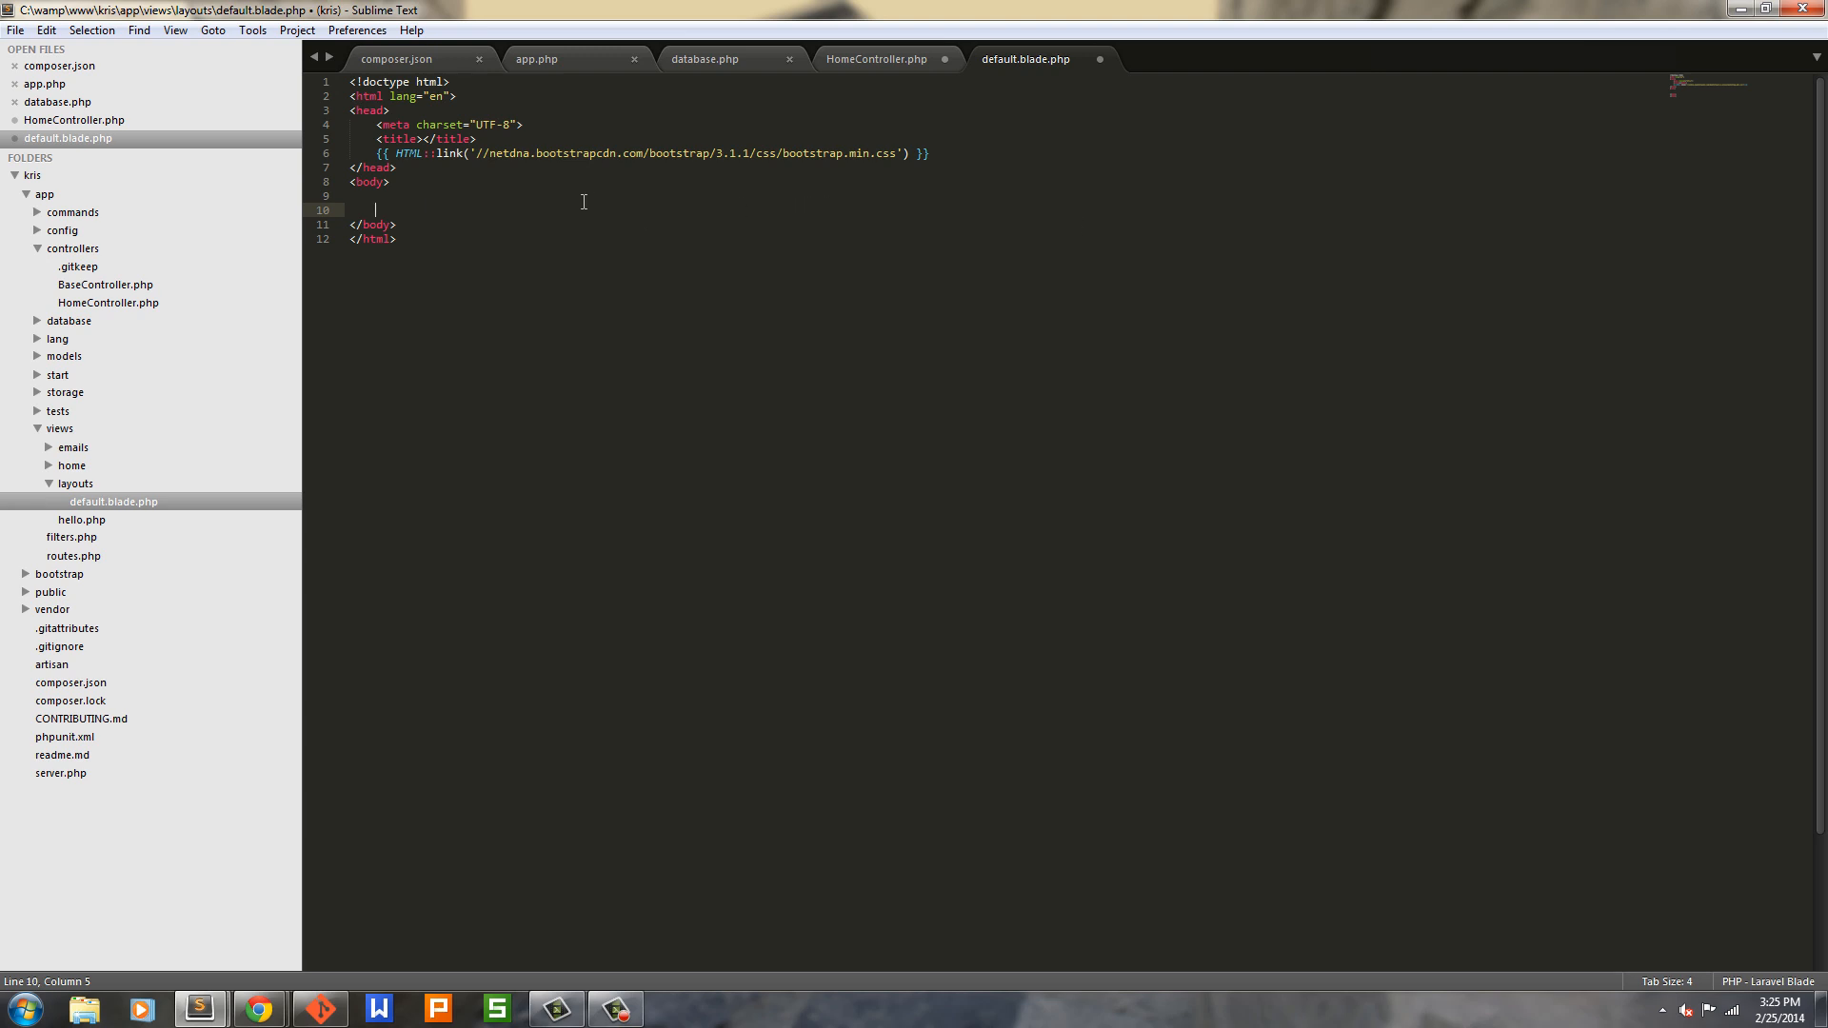
text(HTML::script() }})
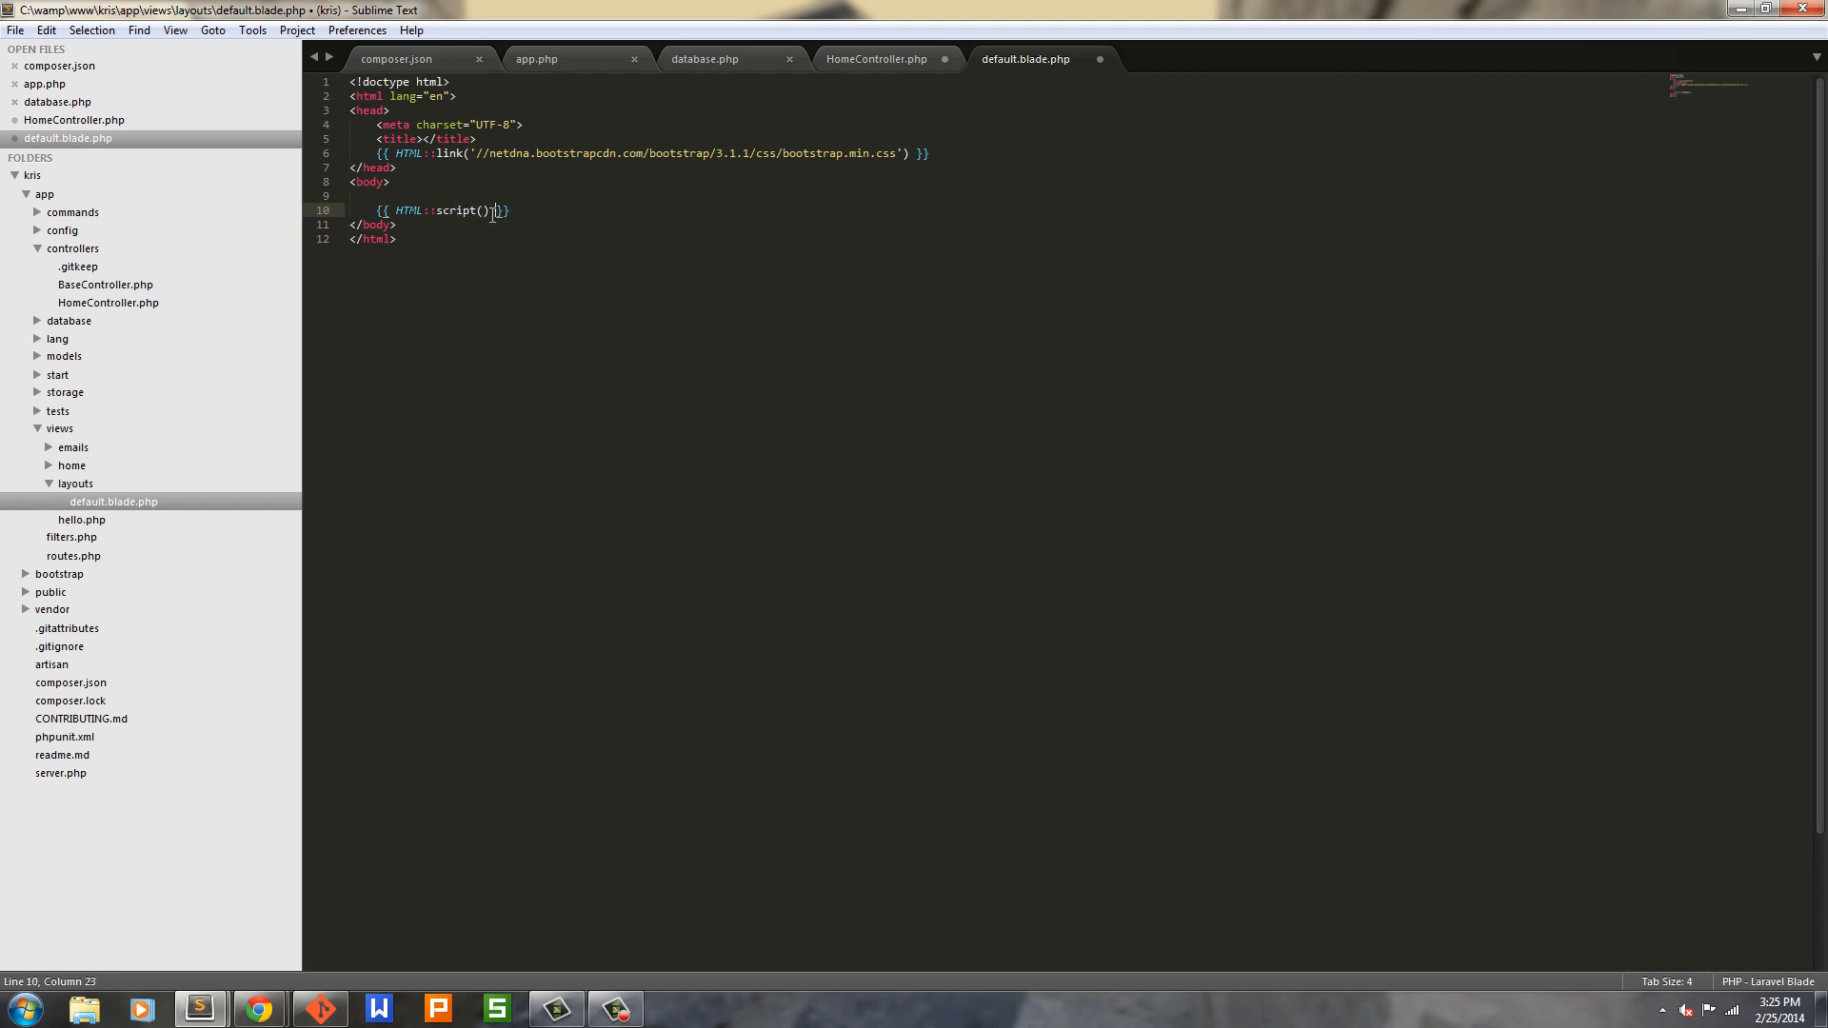
drag(508, 211, 355, 211)
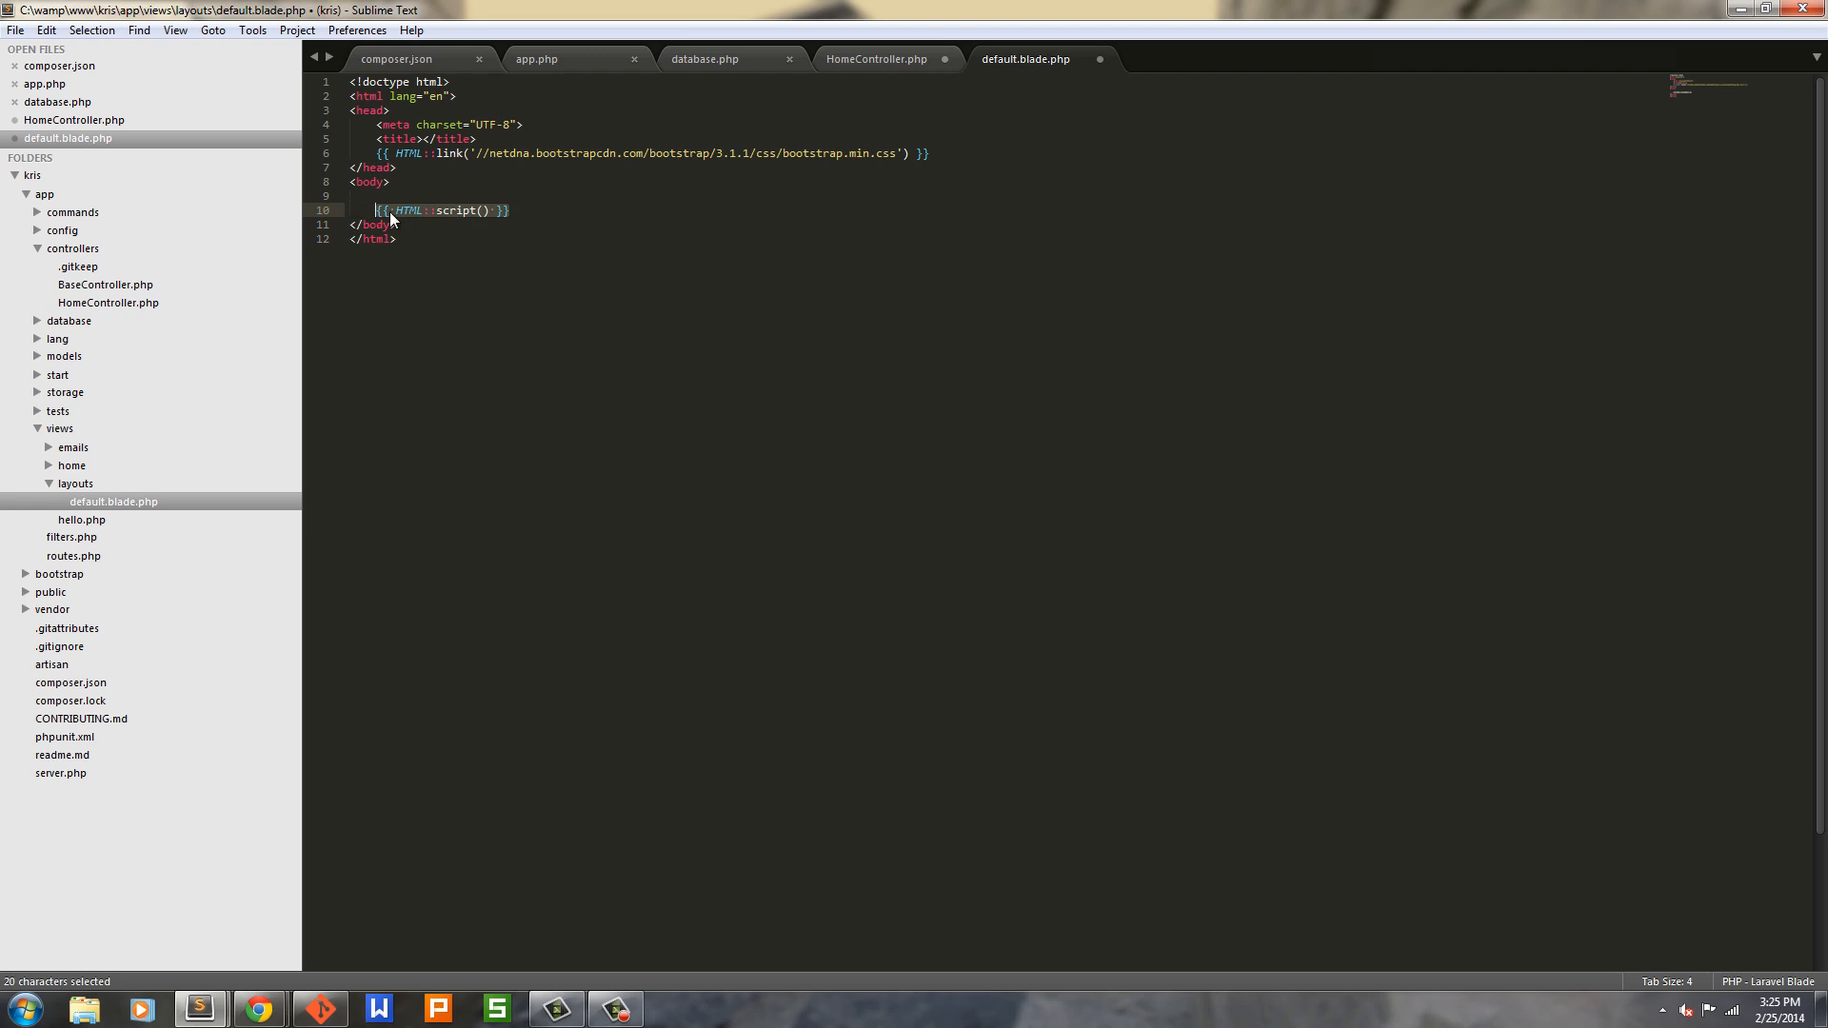
key(ctrl+c)
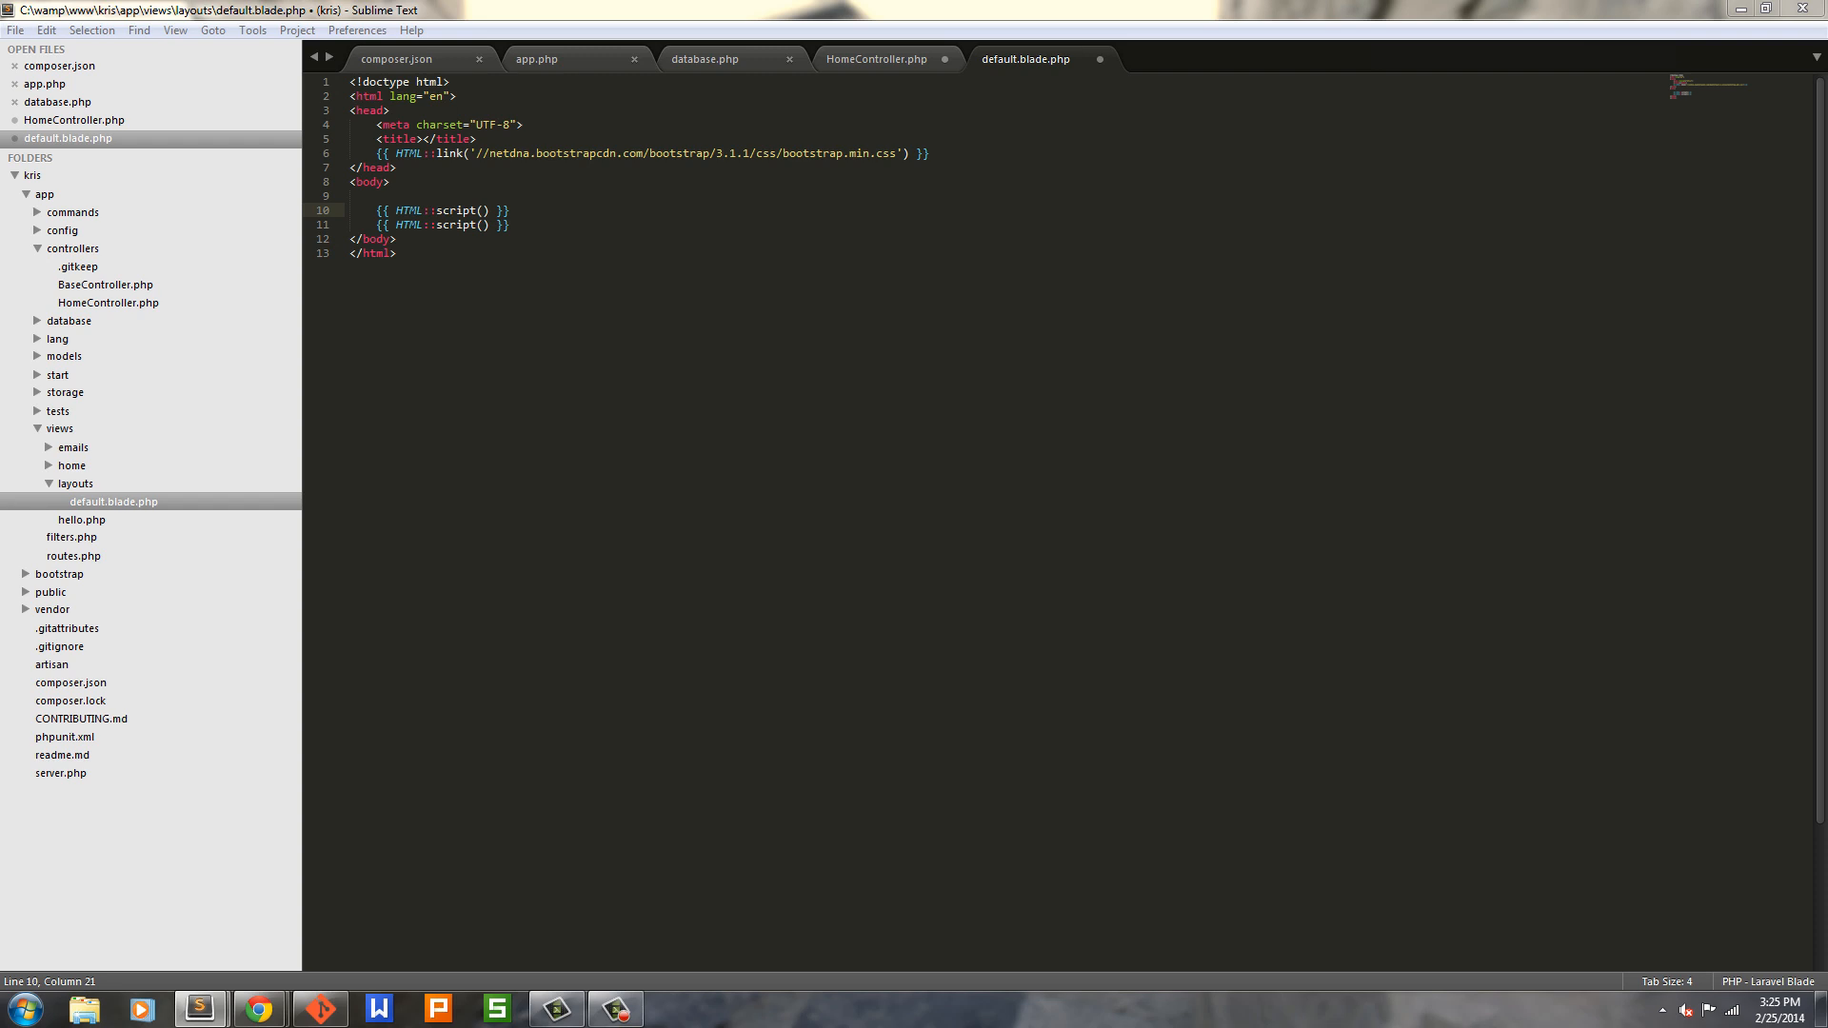
Paste the jQuery 1.11.0 and Bootstrap 3.1.1 JS CDN URLs into the two script calls and save.
key(ctrl+c)
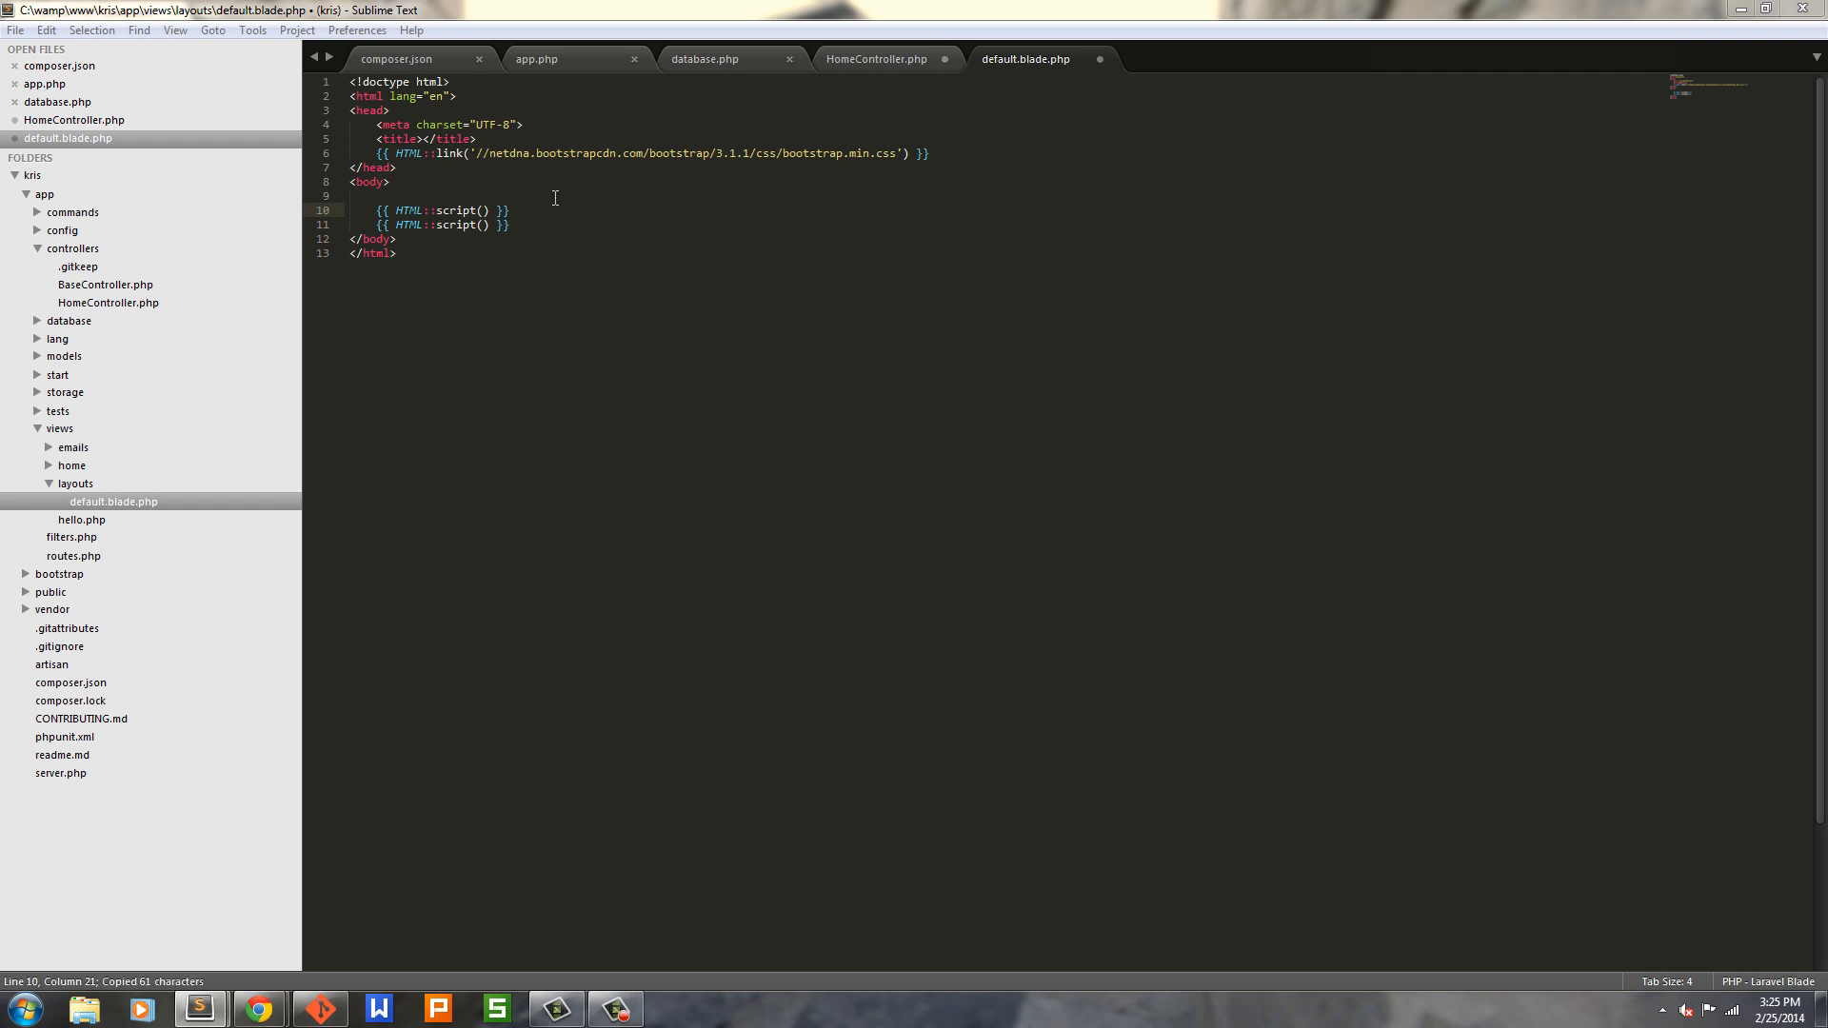
right_click(555, 210)
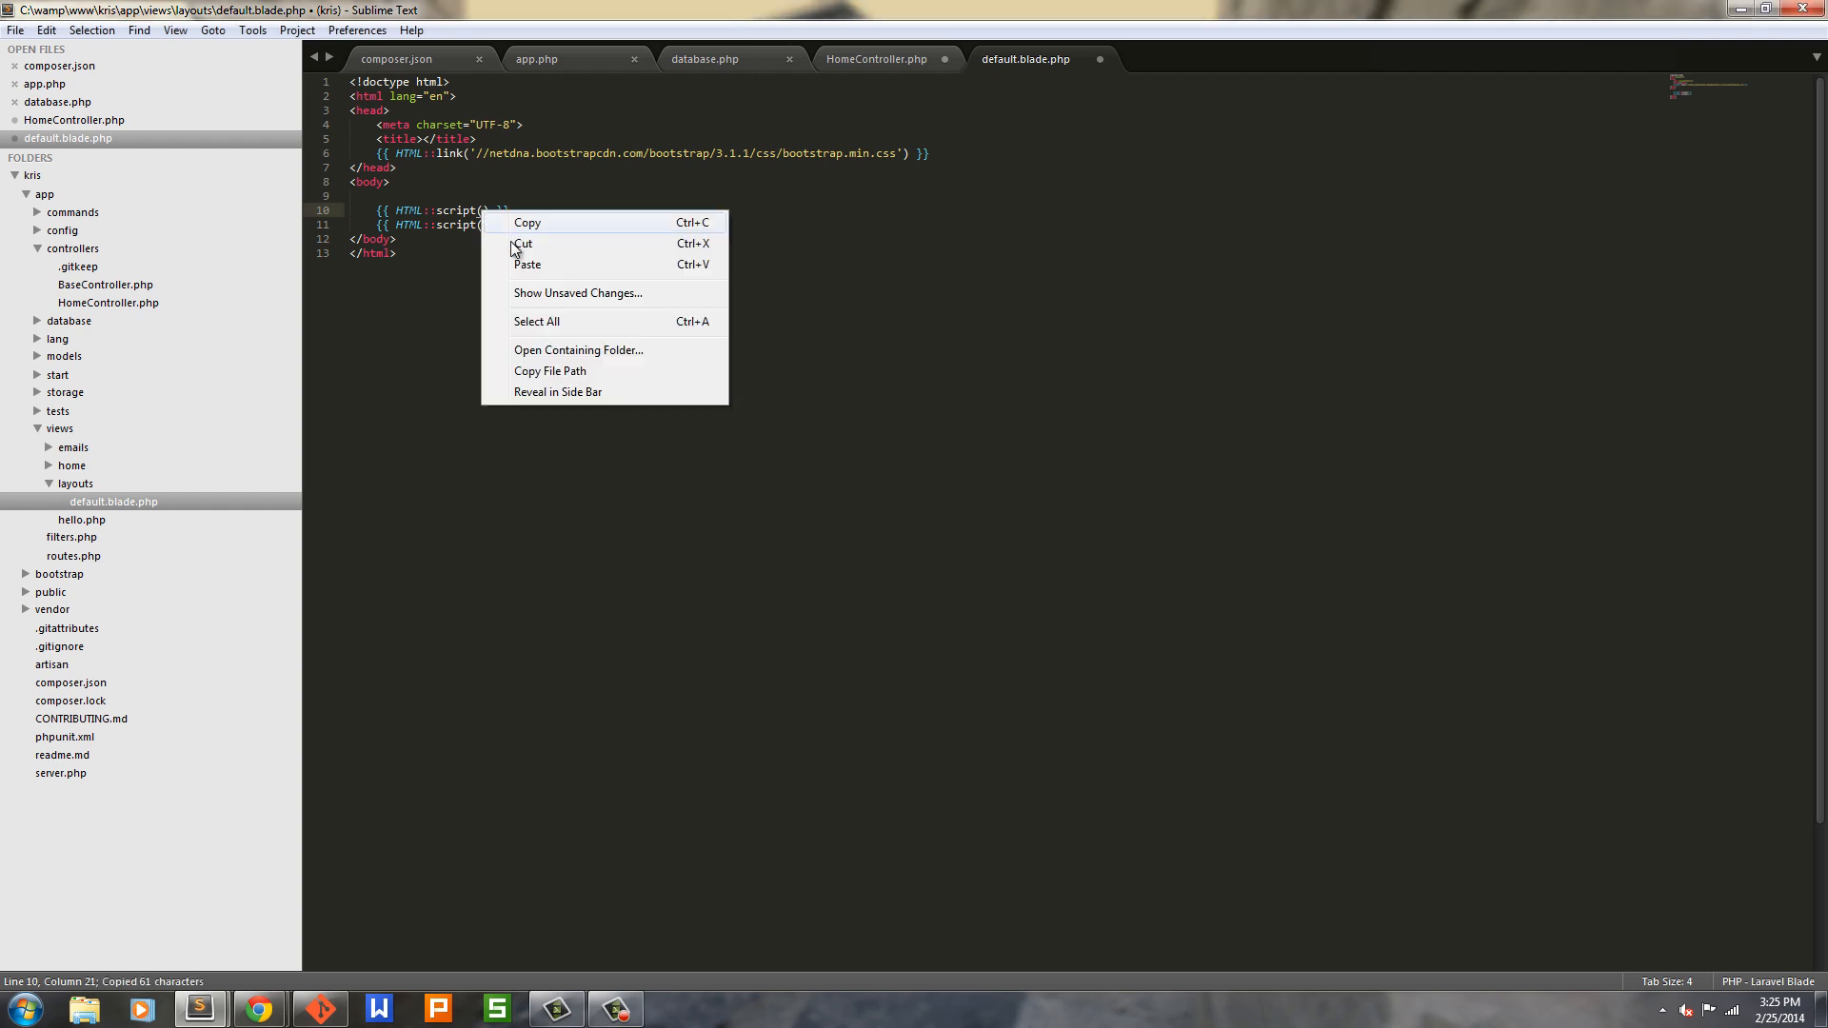
click(527, 264)
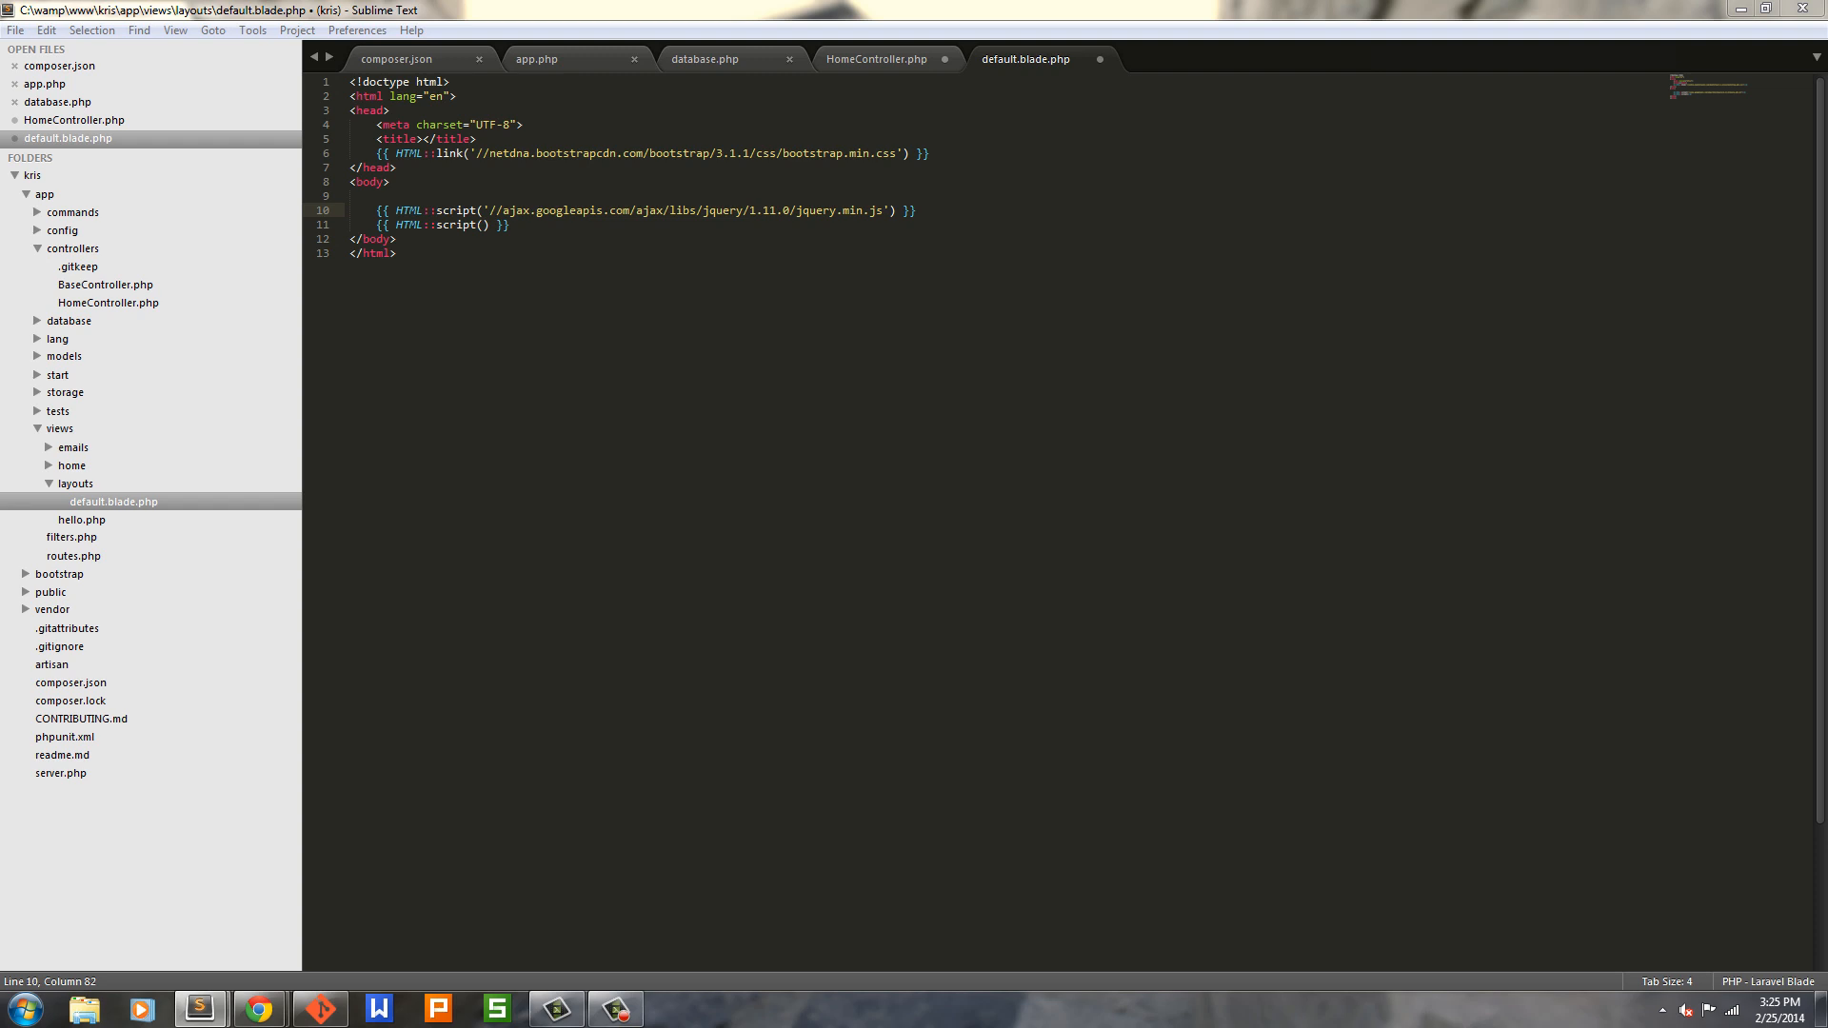
key(ctrl+c)
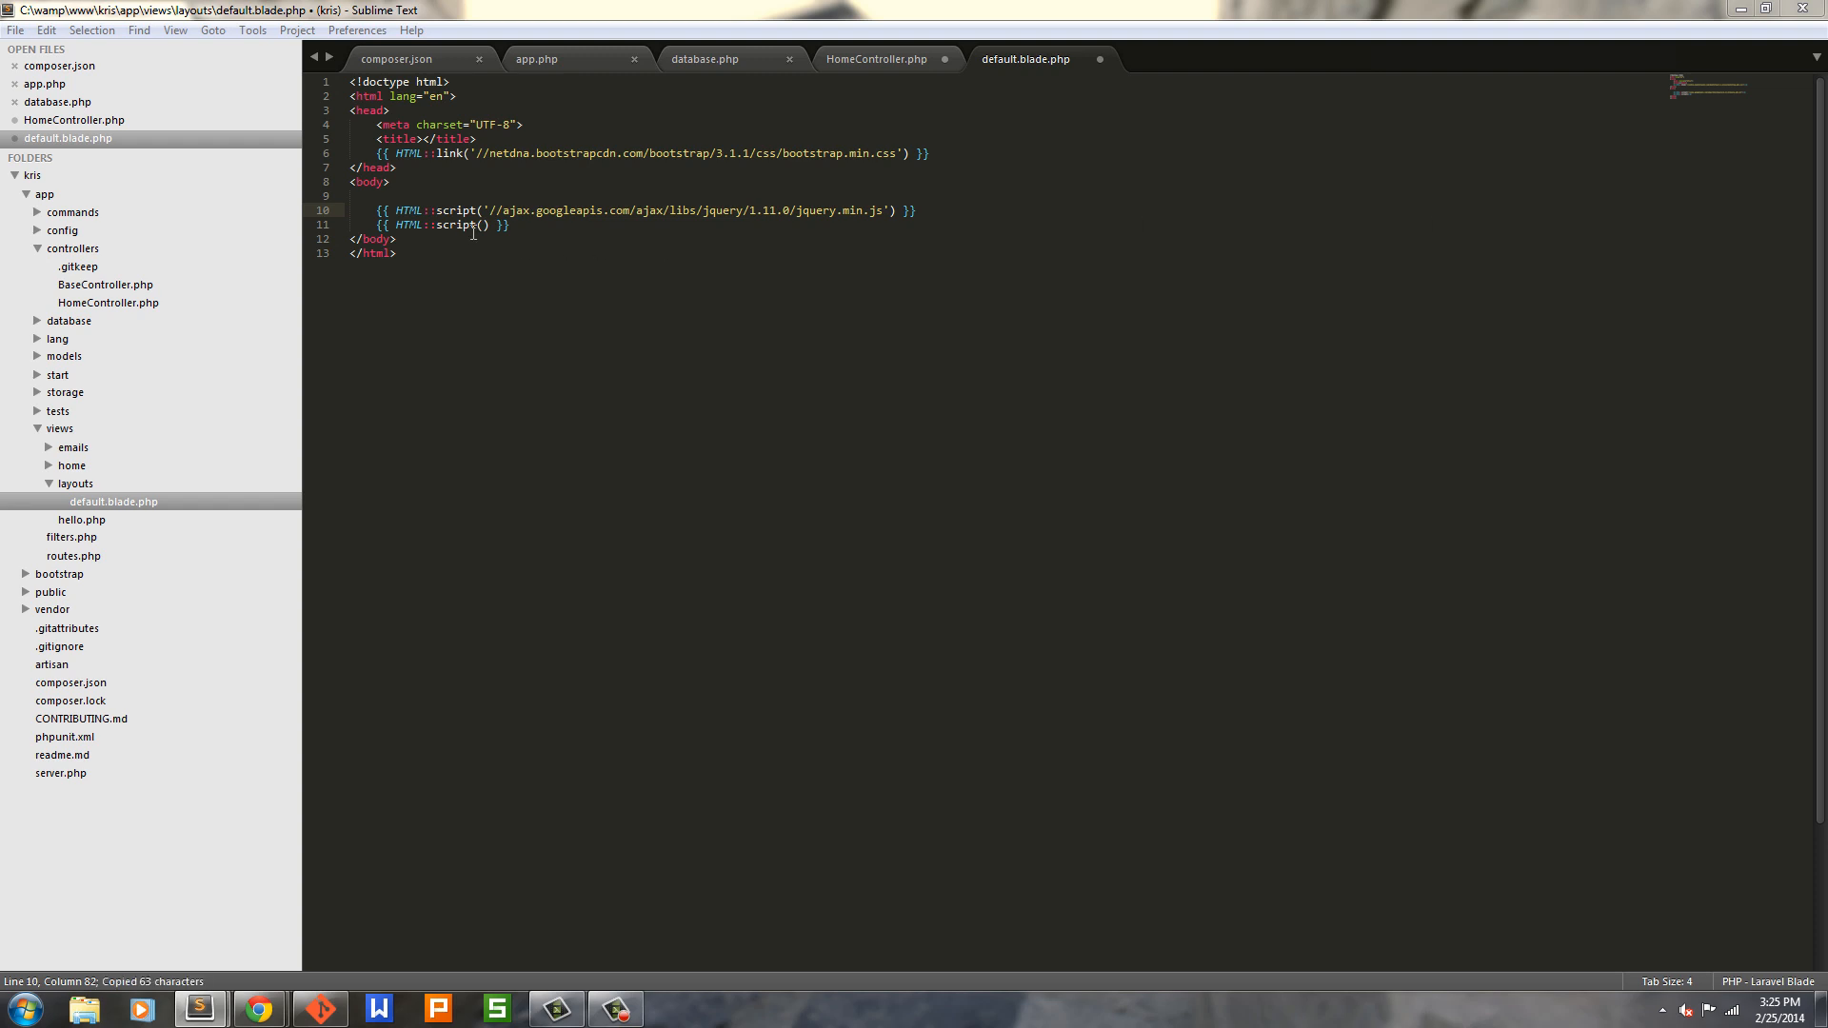
right_click(482, 230)
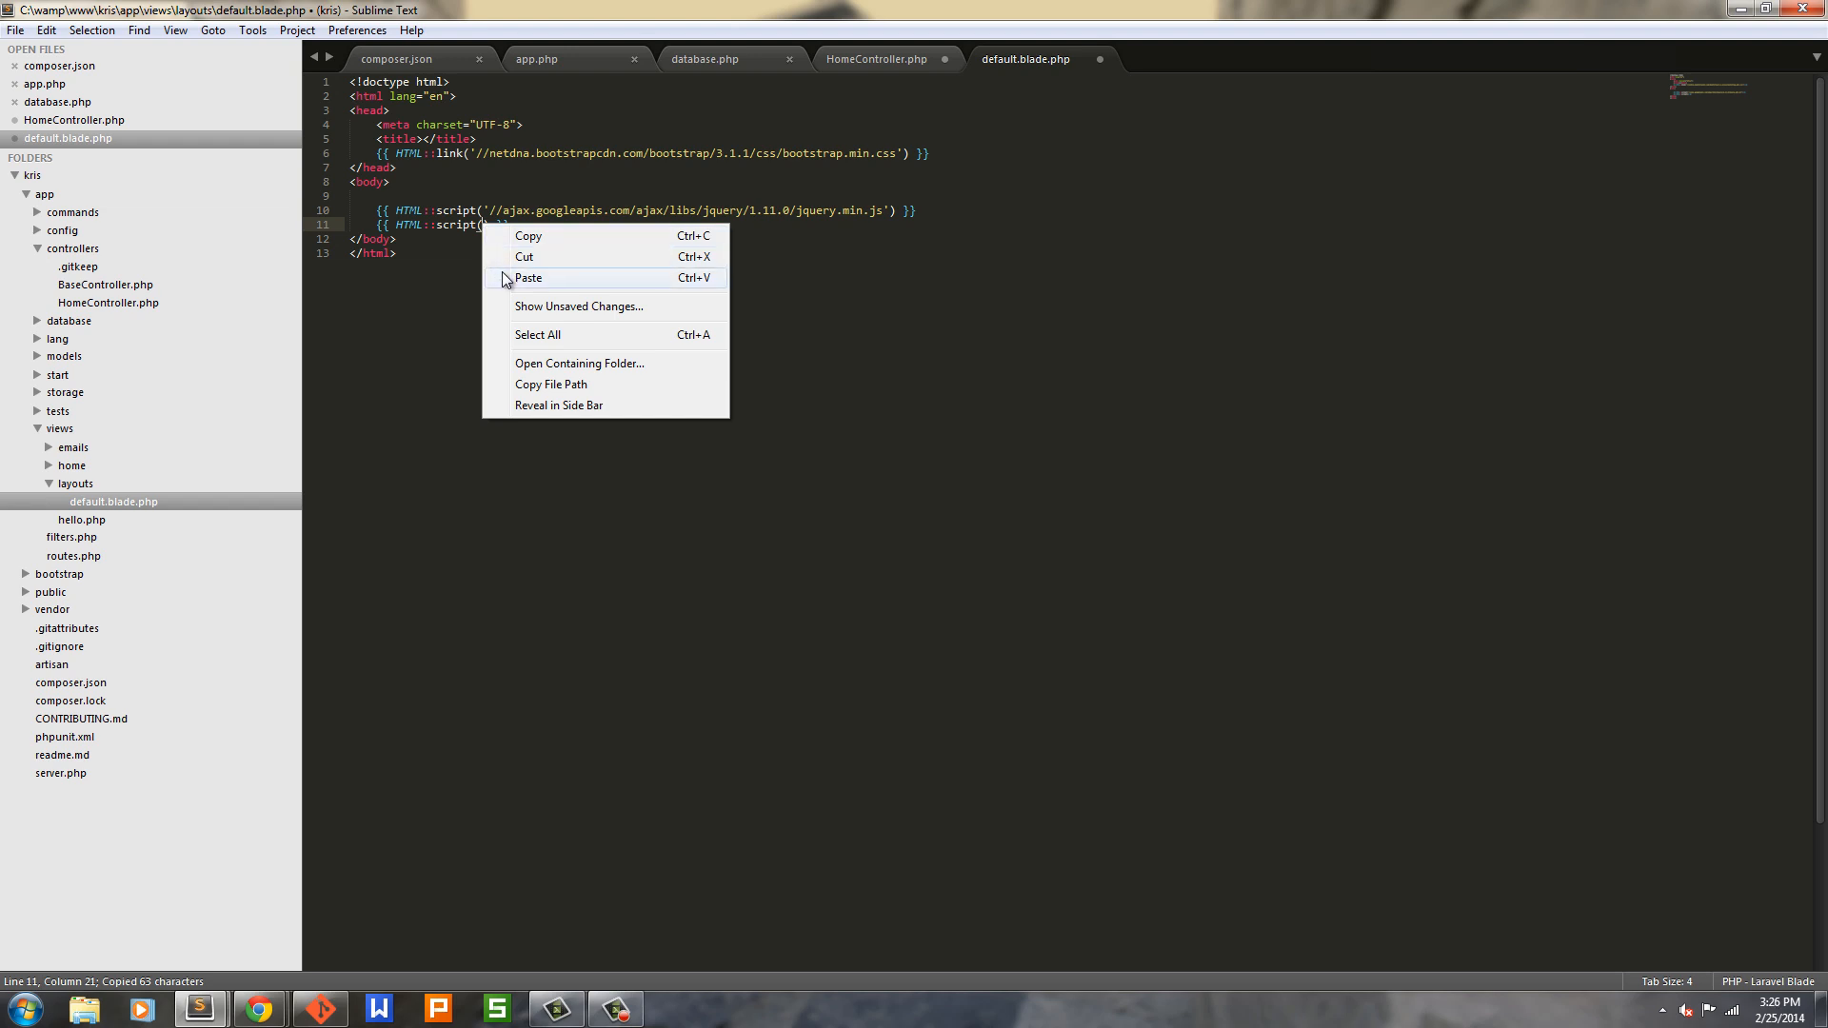
click(528, 277)
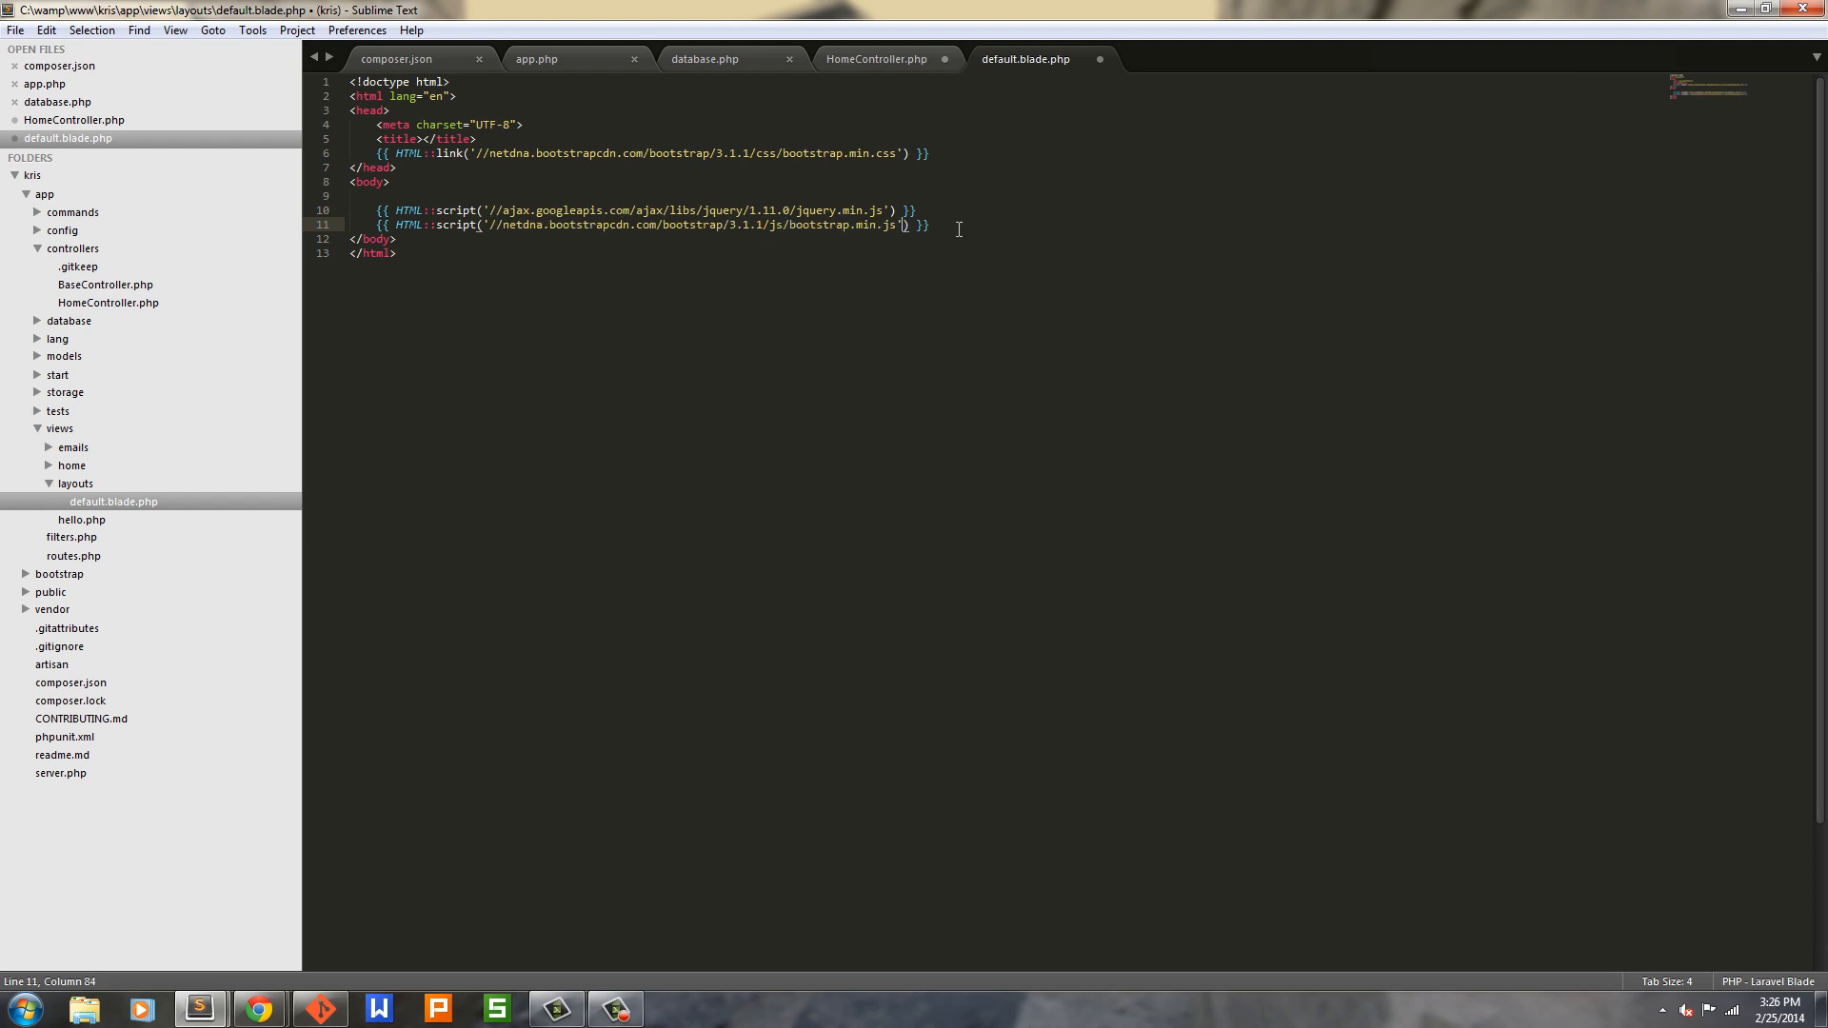
mouse_move(987, 230)
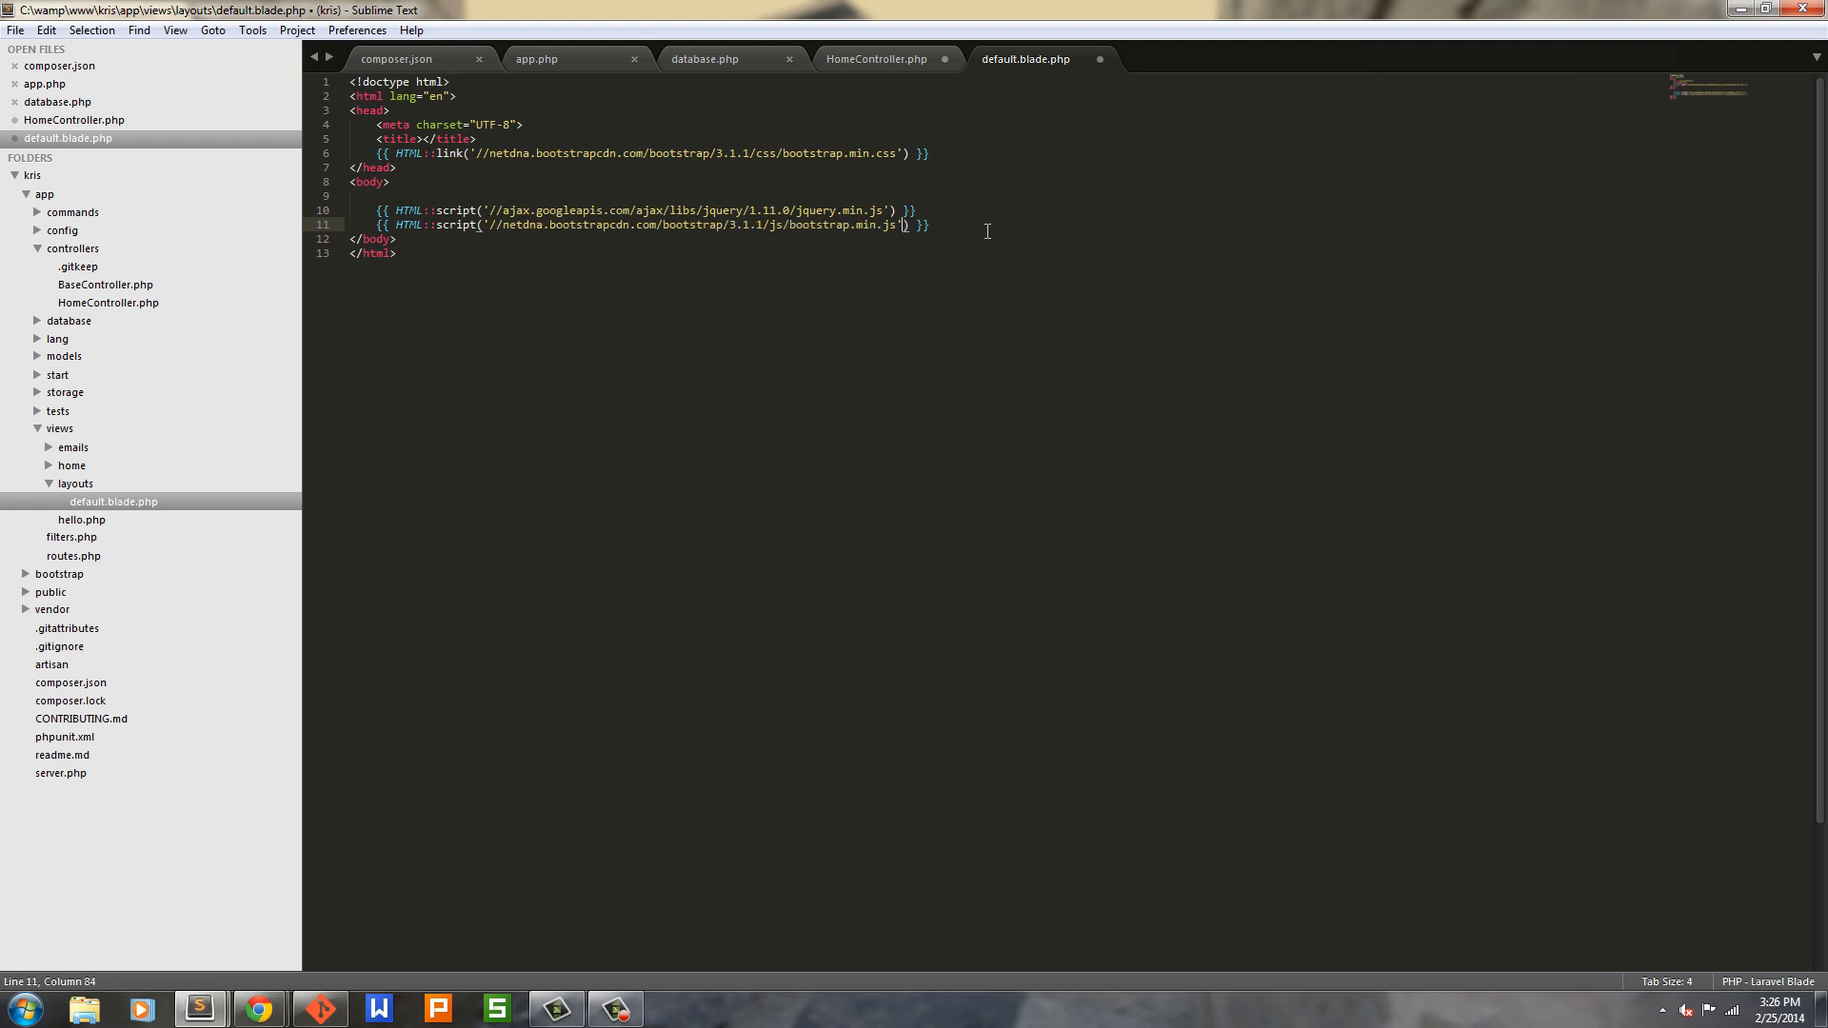
key(ctrl+s)
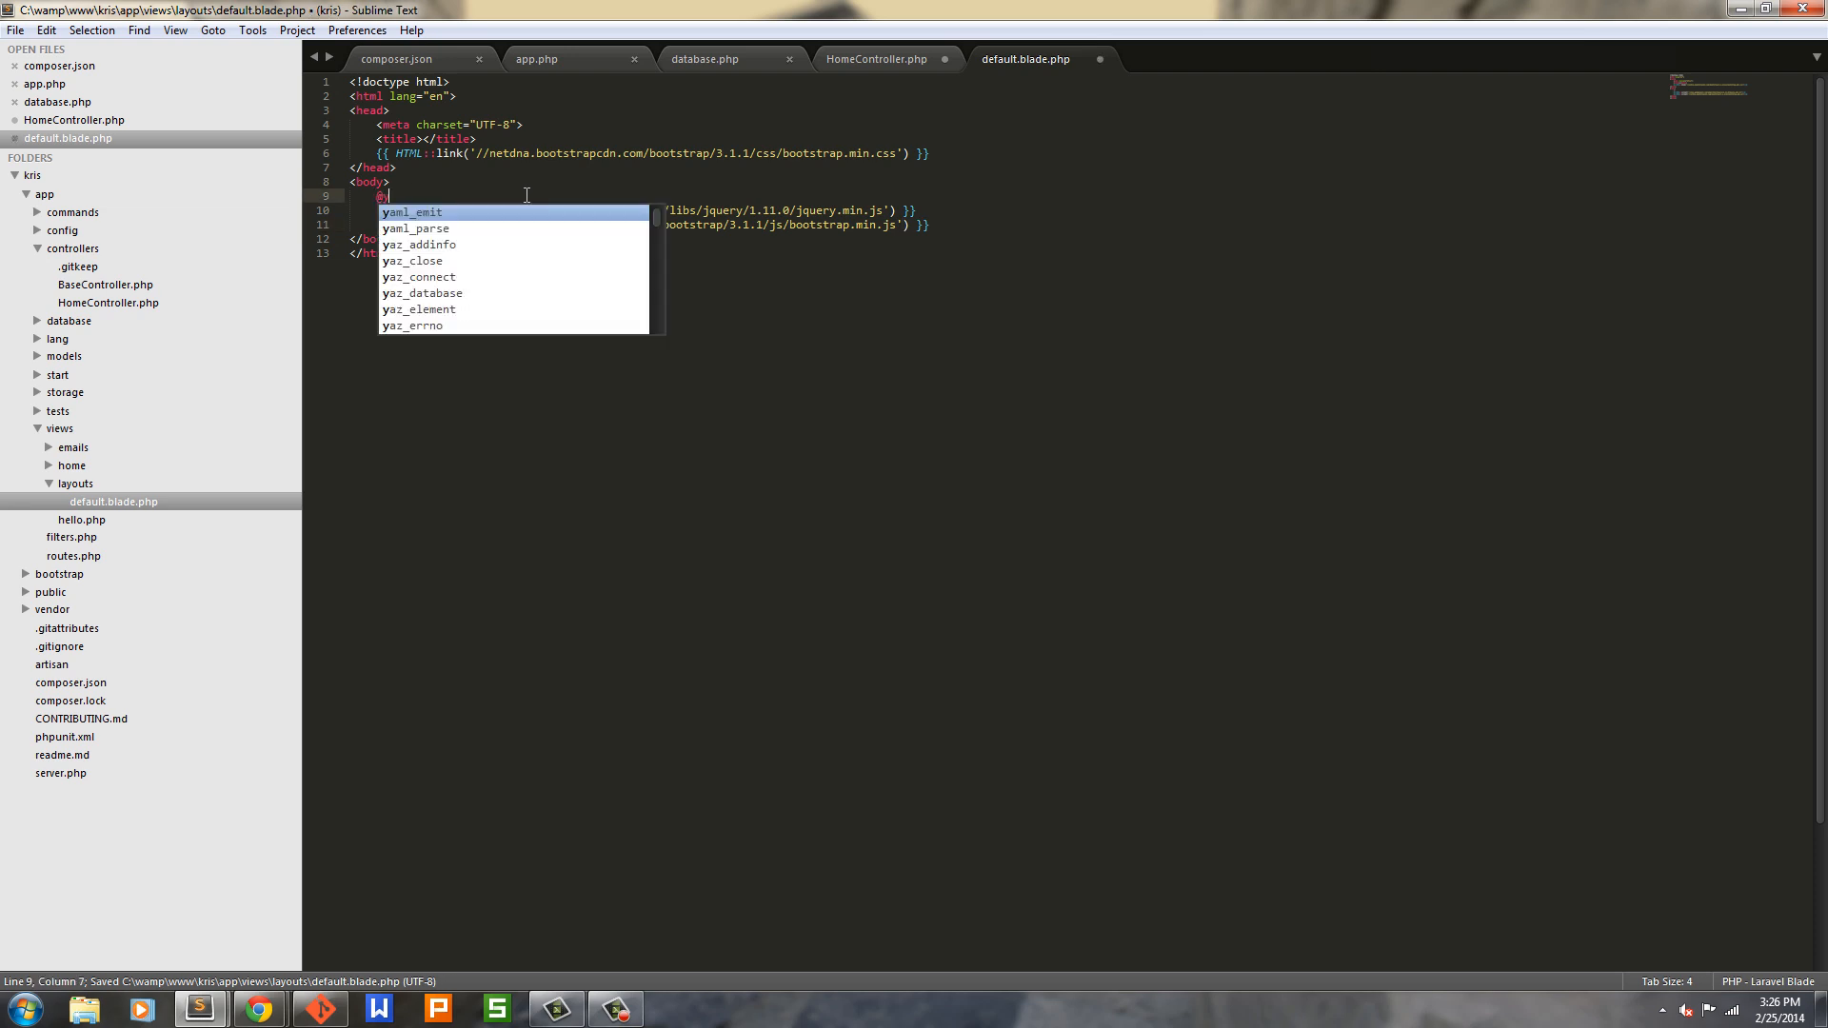
text(@yield(''))
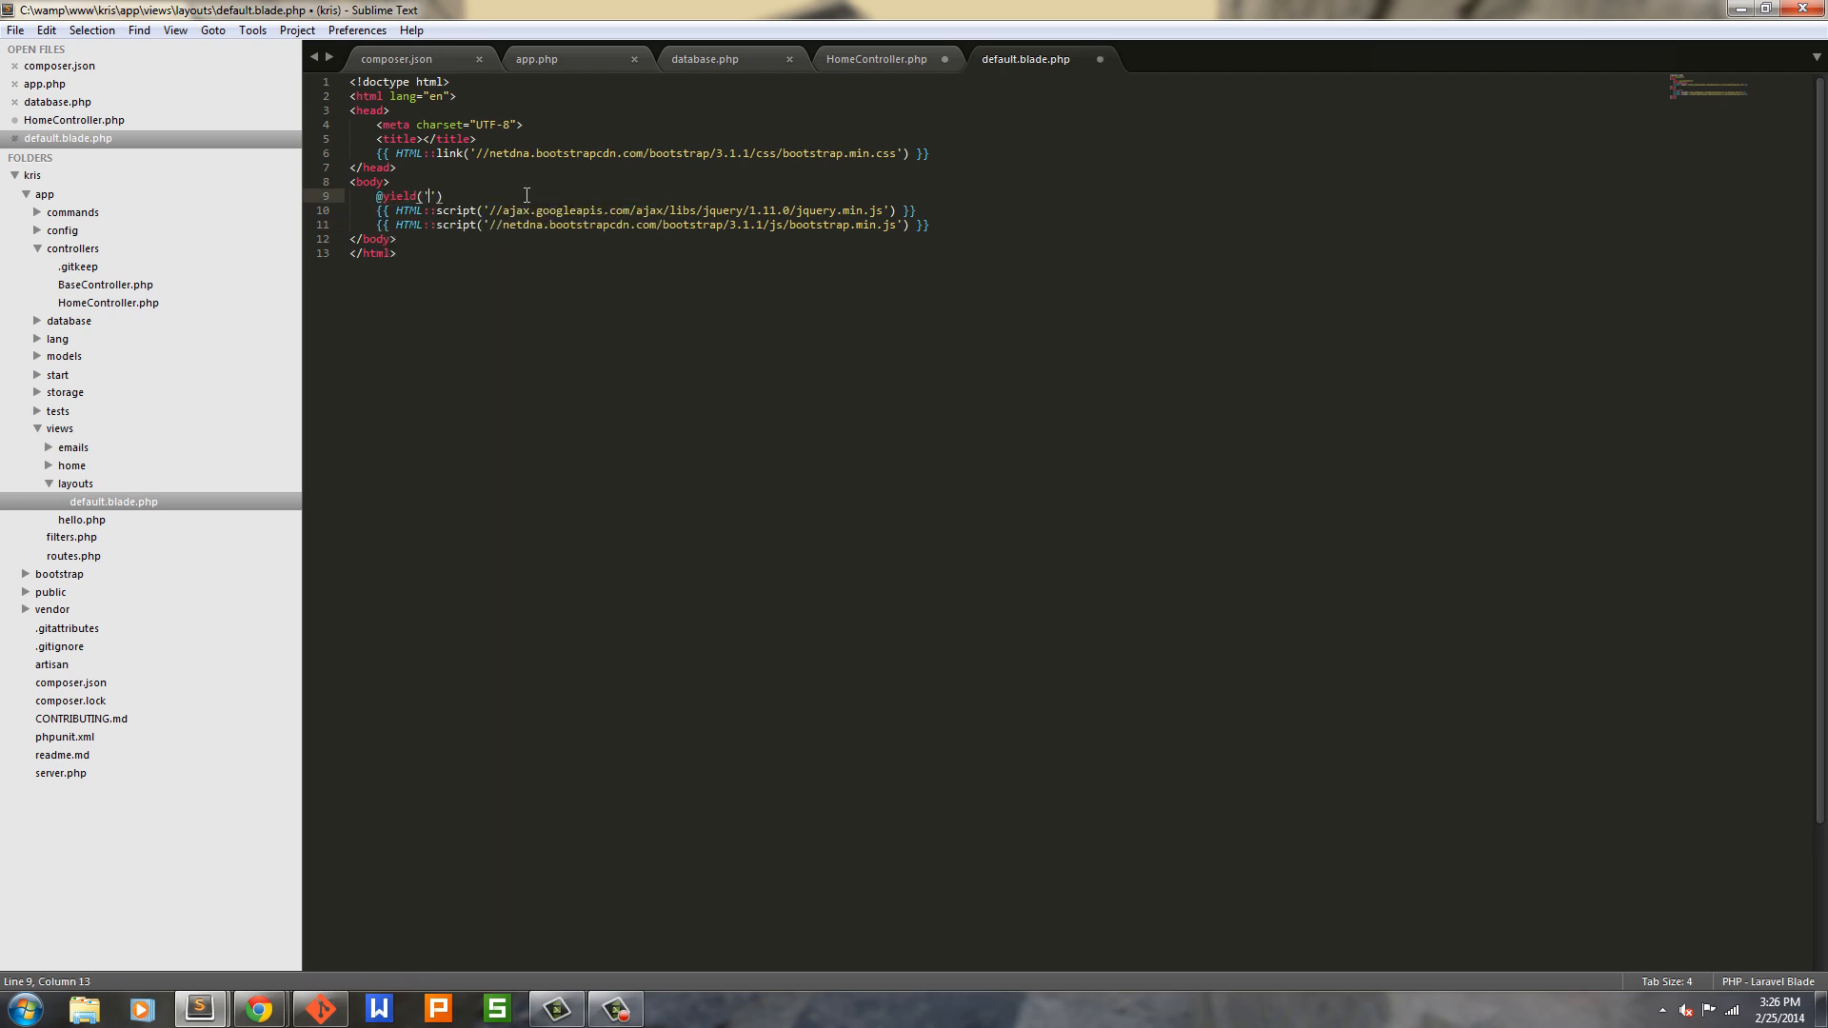
text(content)
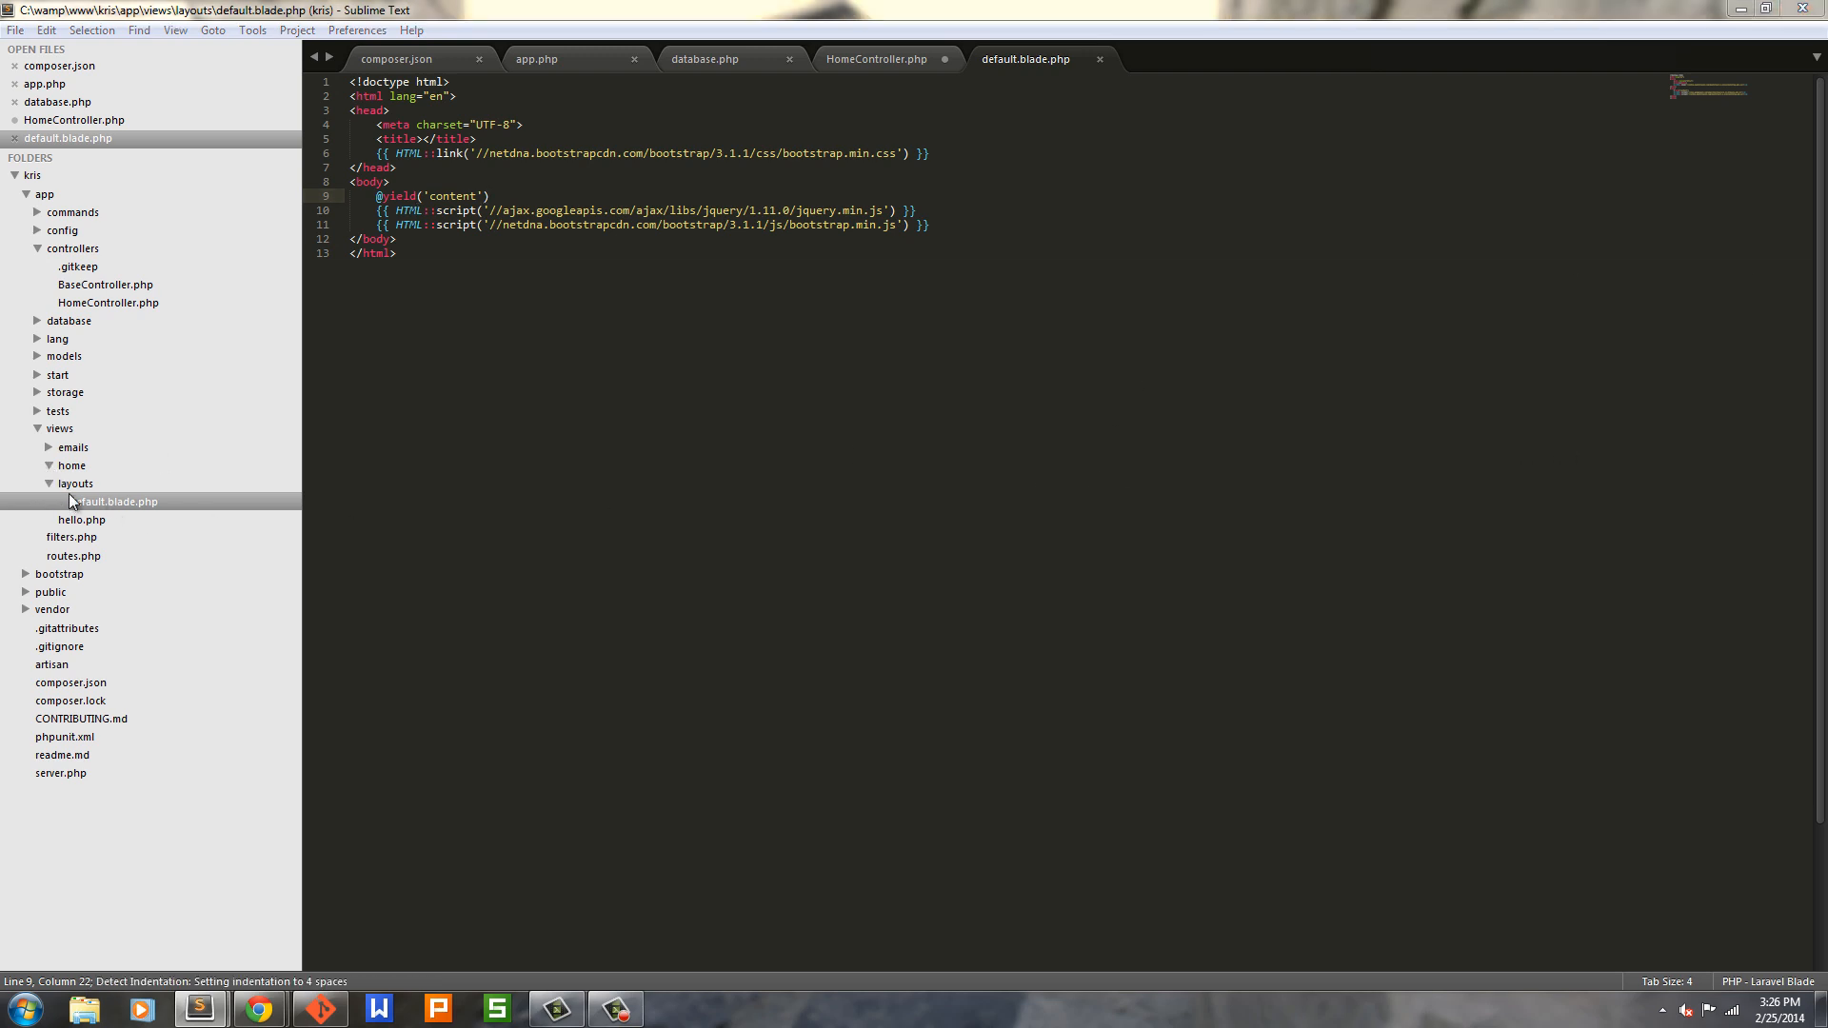
Create login.blade.php in the home folder and paste in the Please Login form markup.
right_click(74, 482)
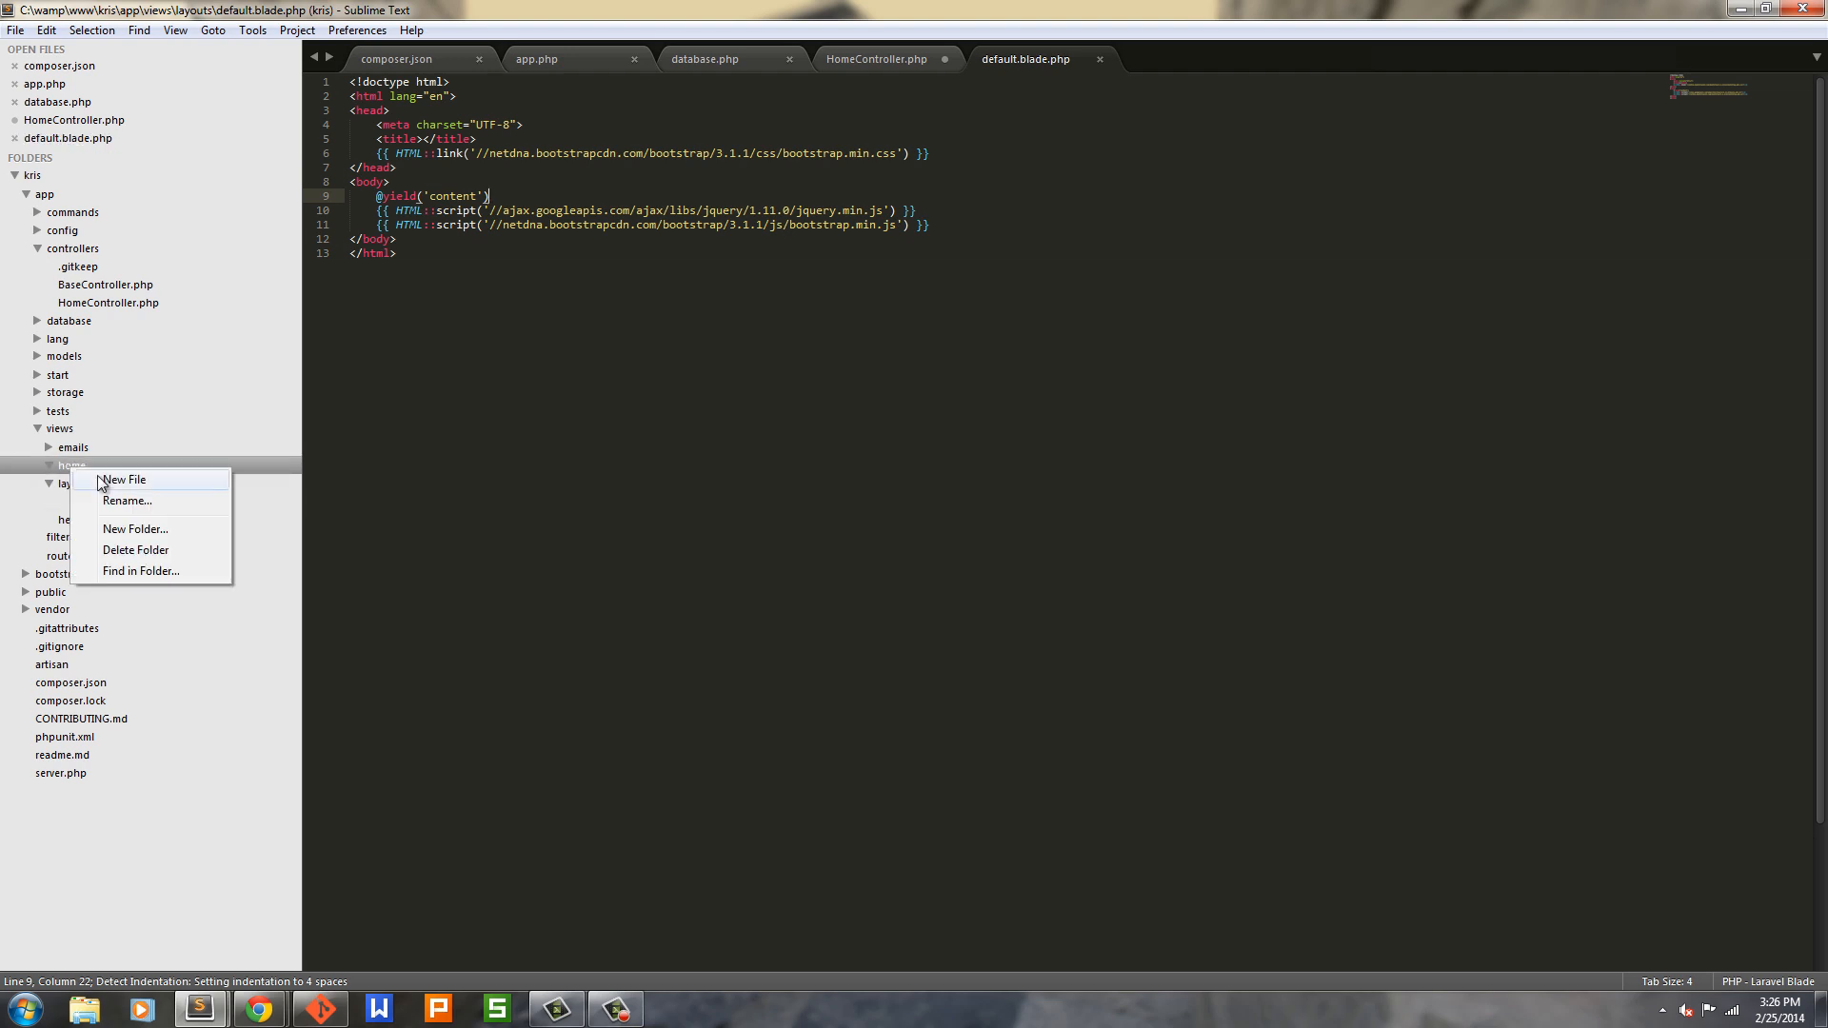
click(123, 479)
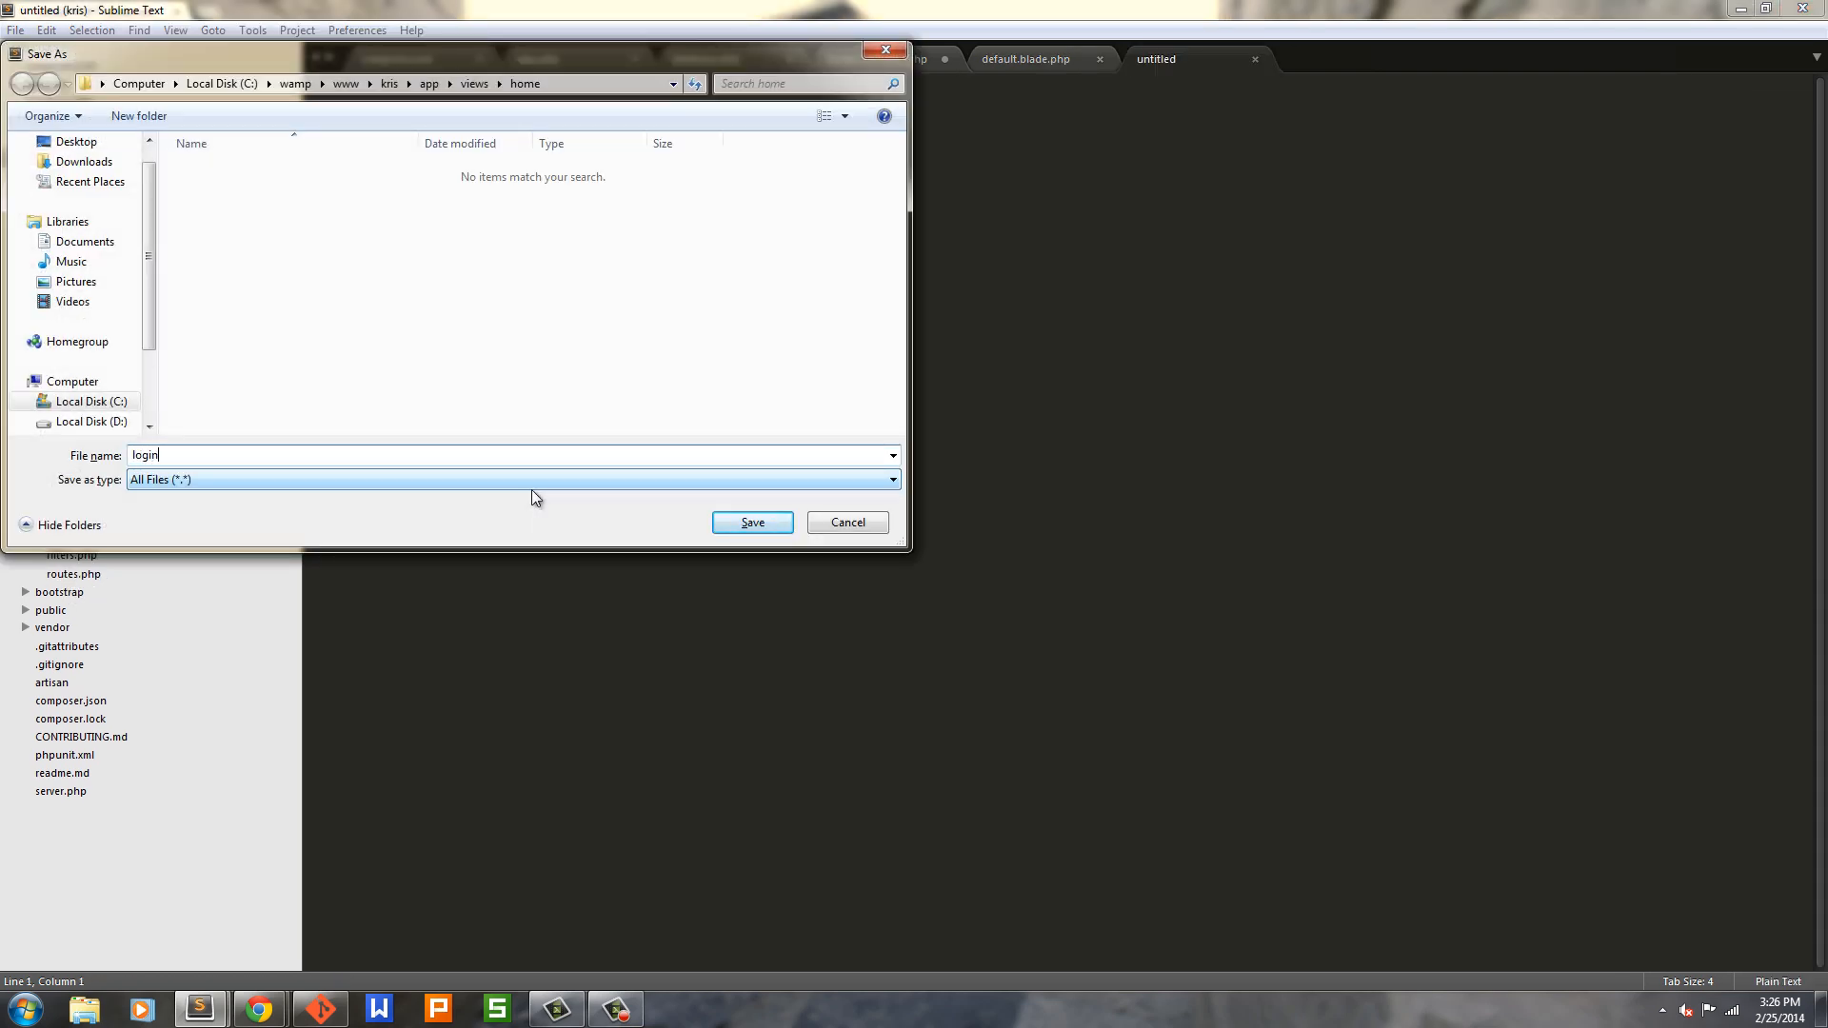
text(.blade.php)
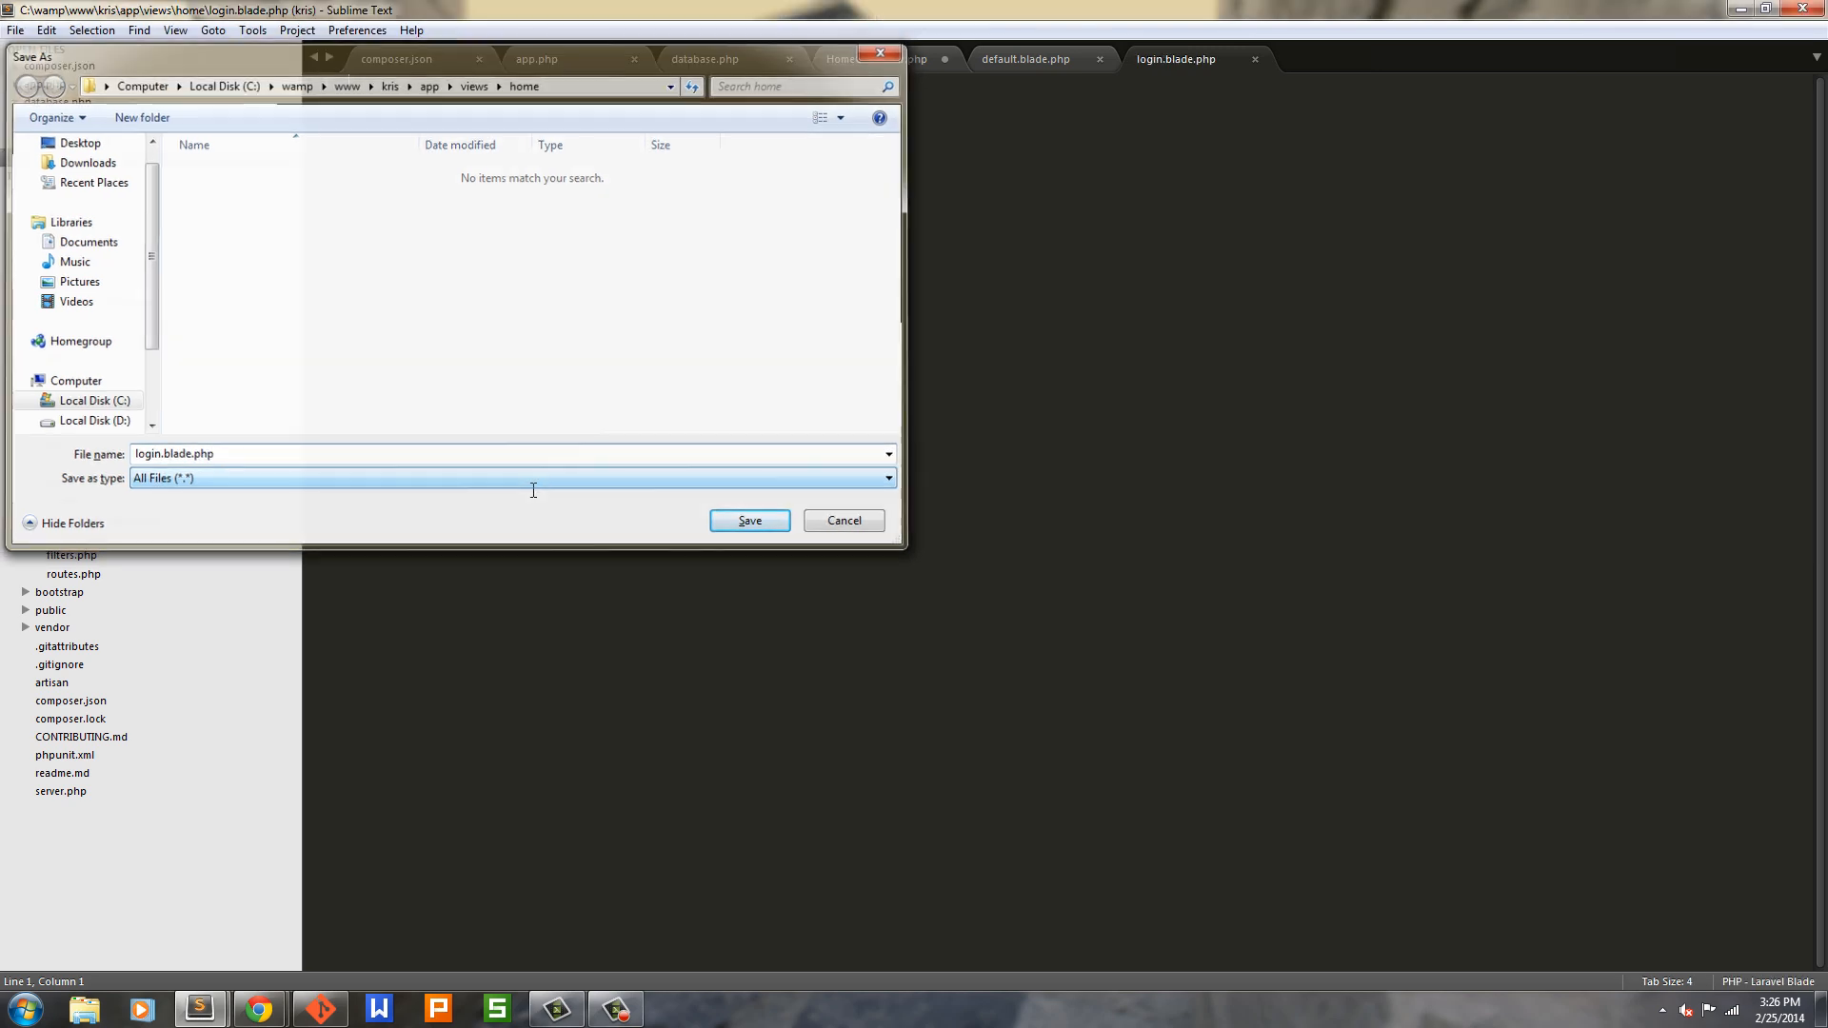
click(748, 520)
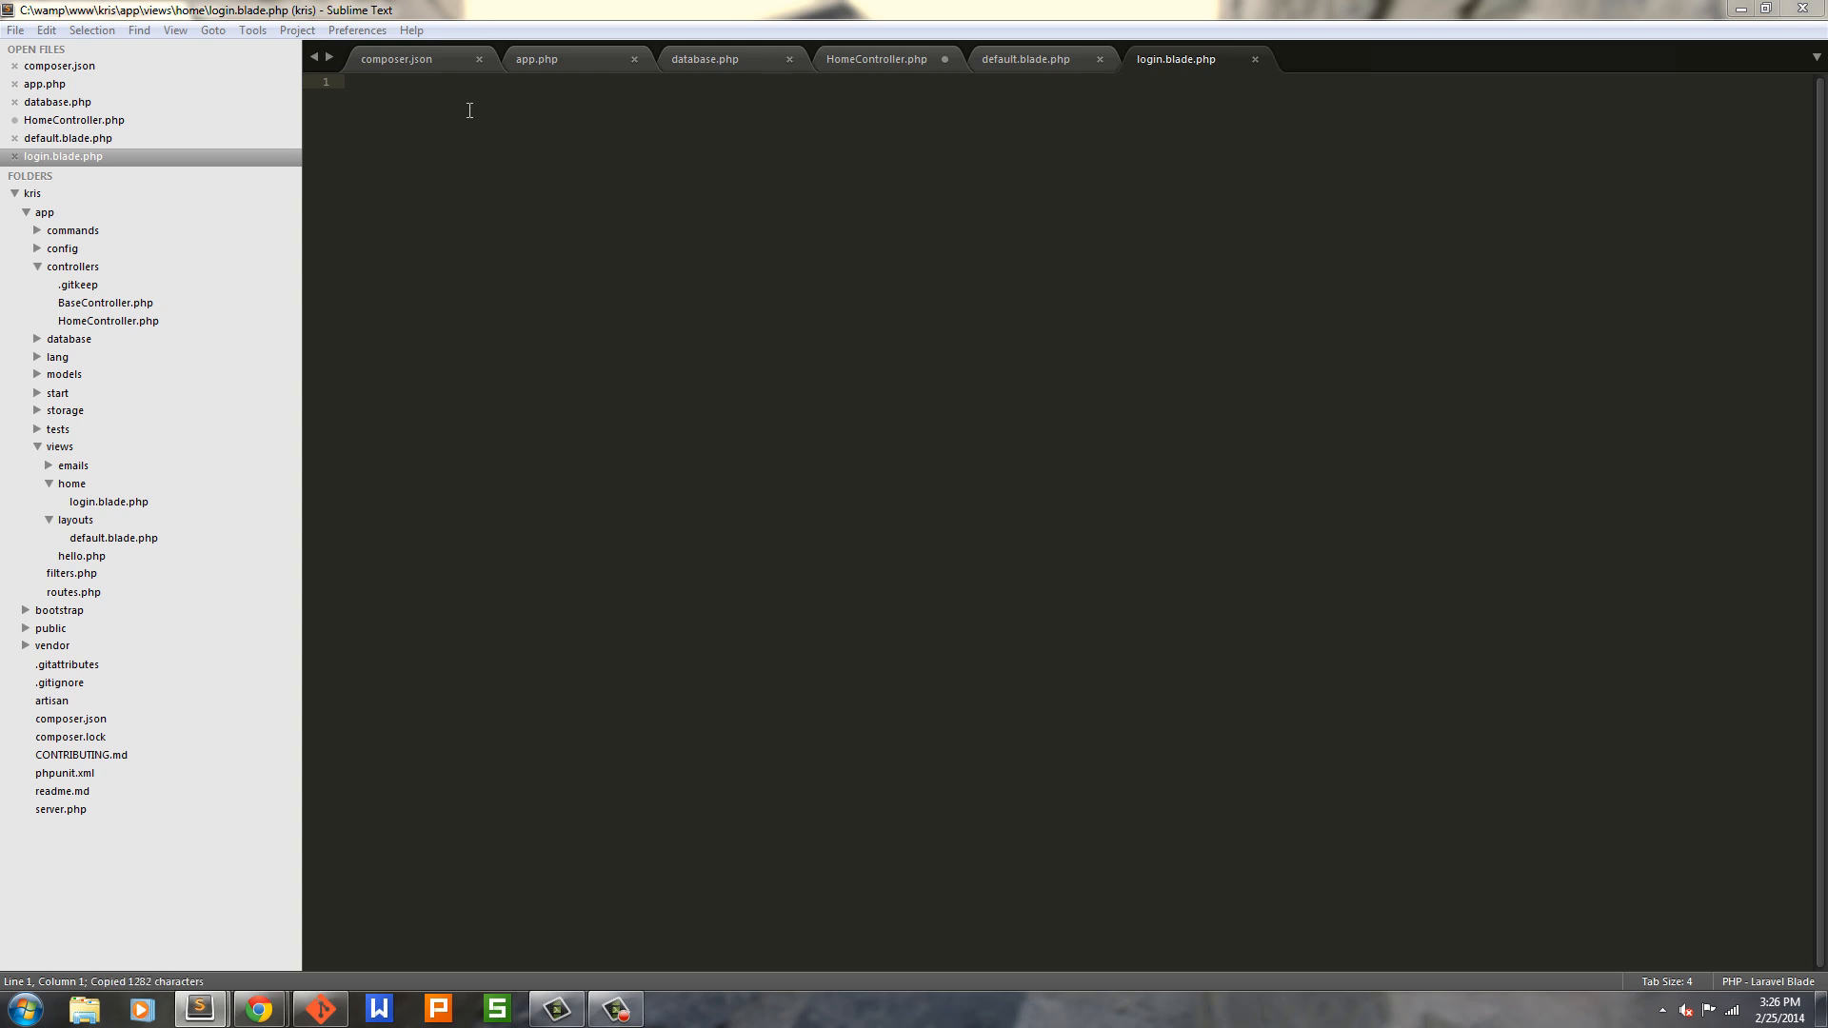
key(ctrl+v)
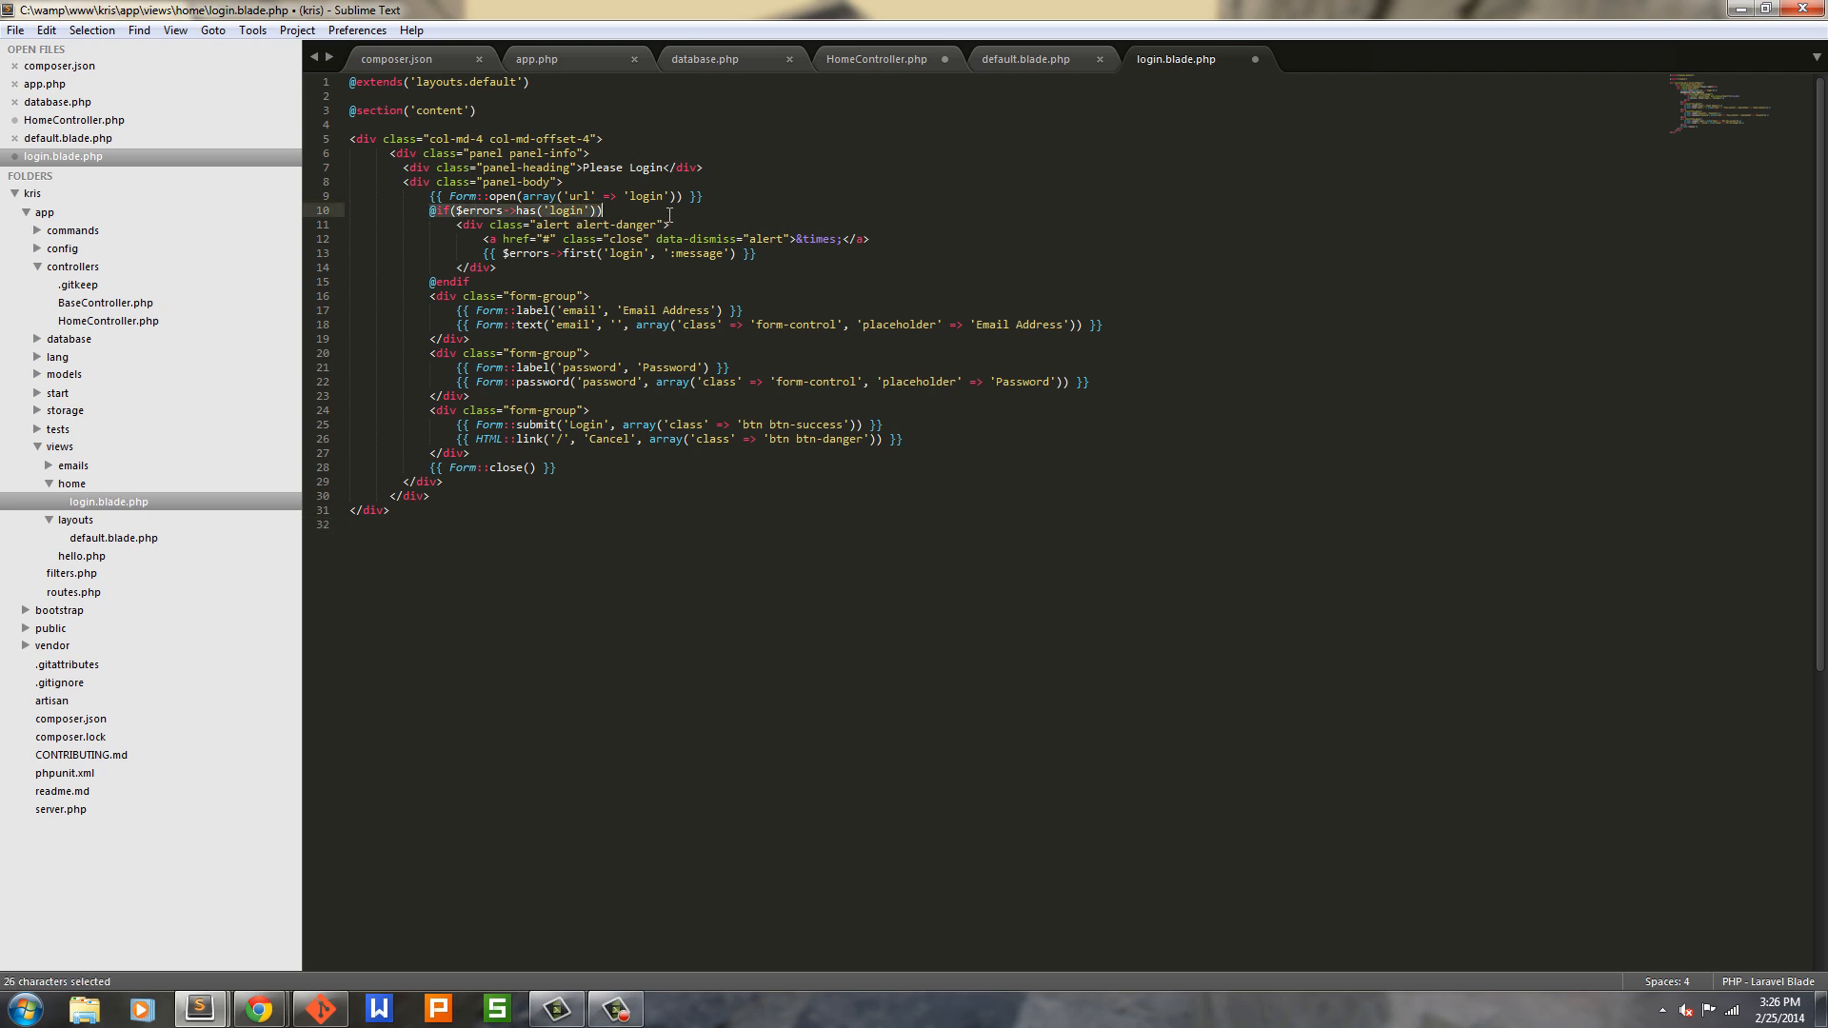
Review the error alert block and login form fields, then save the login view.
drag(600, 210, 494, 266)
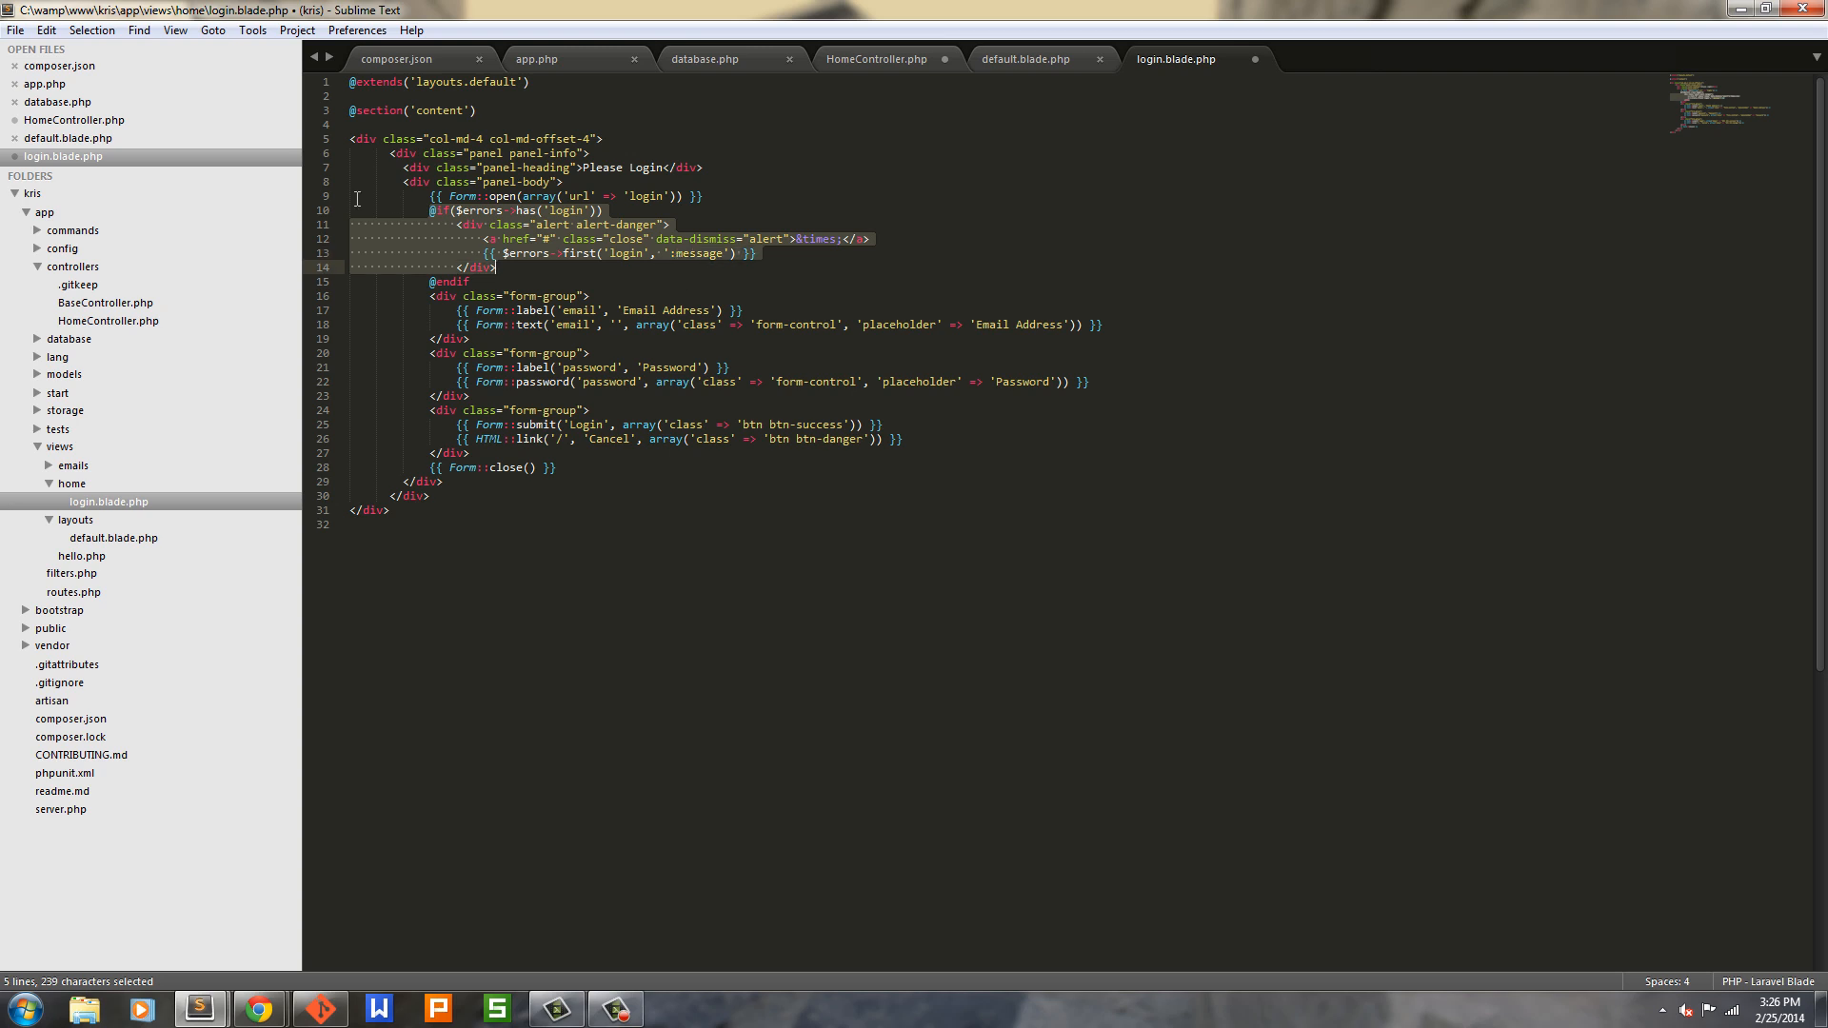
mouse_move(502, 216)
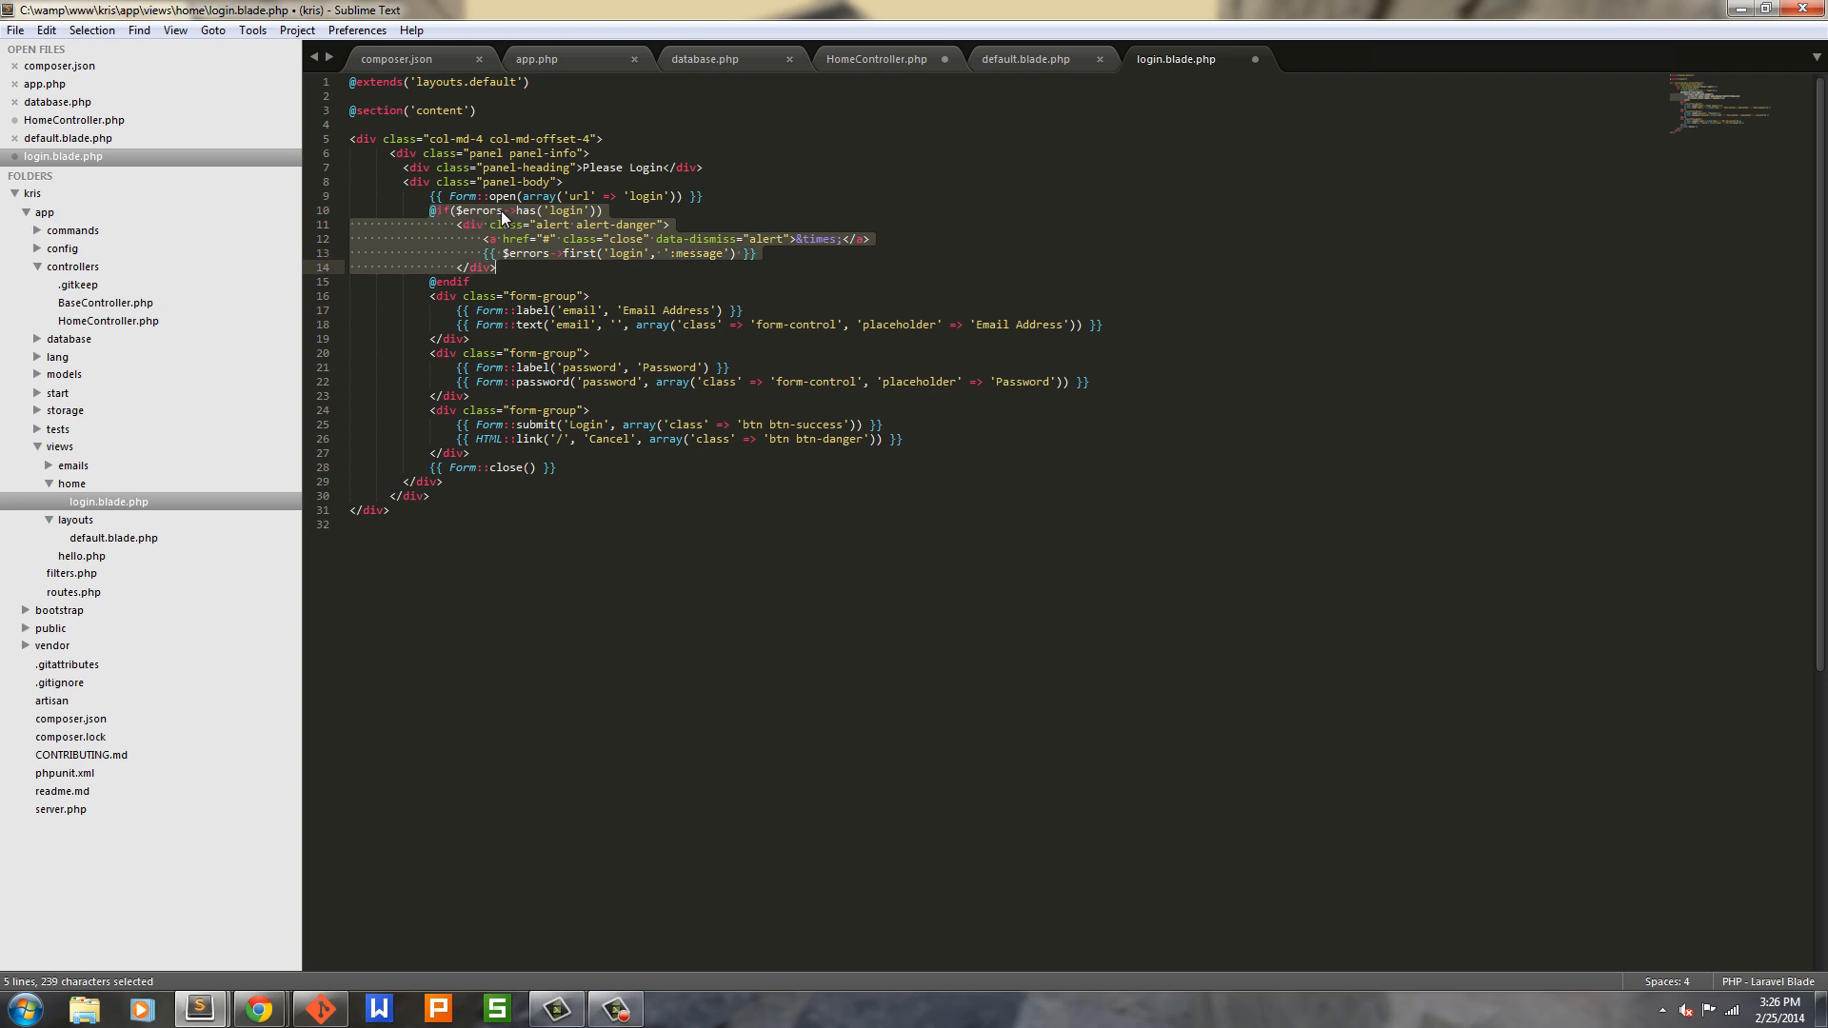
mouse_move(519, 254)
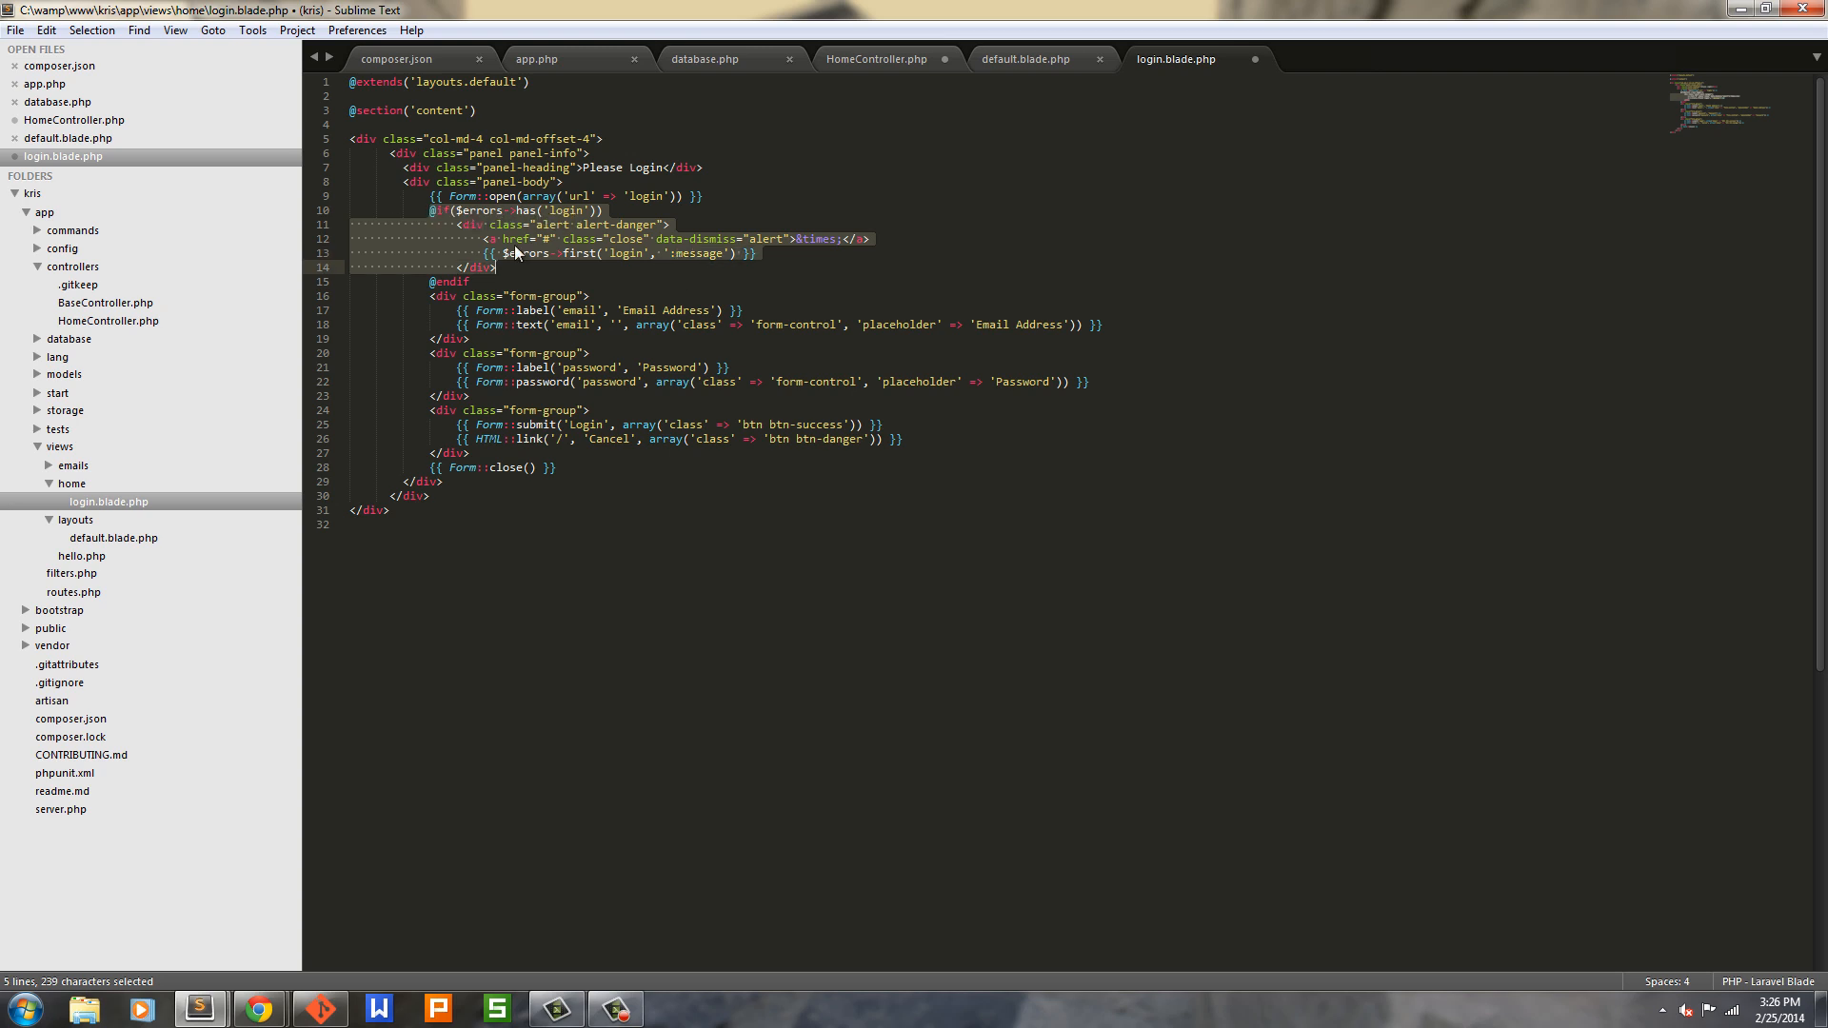
click(469, 249)
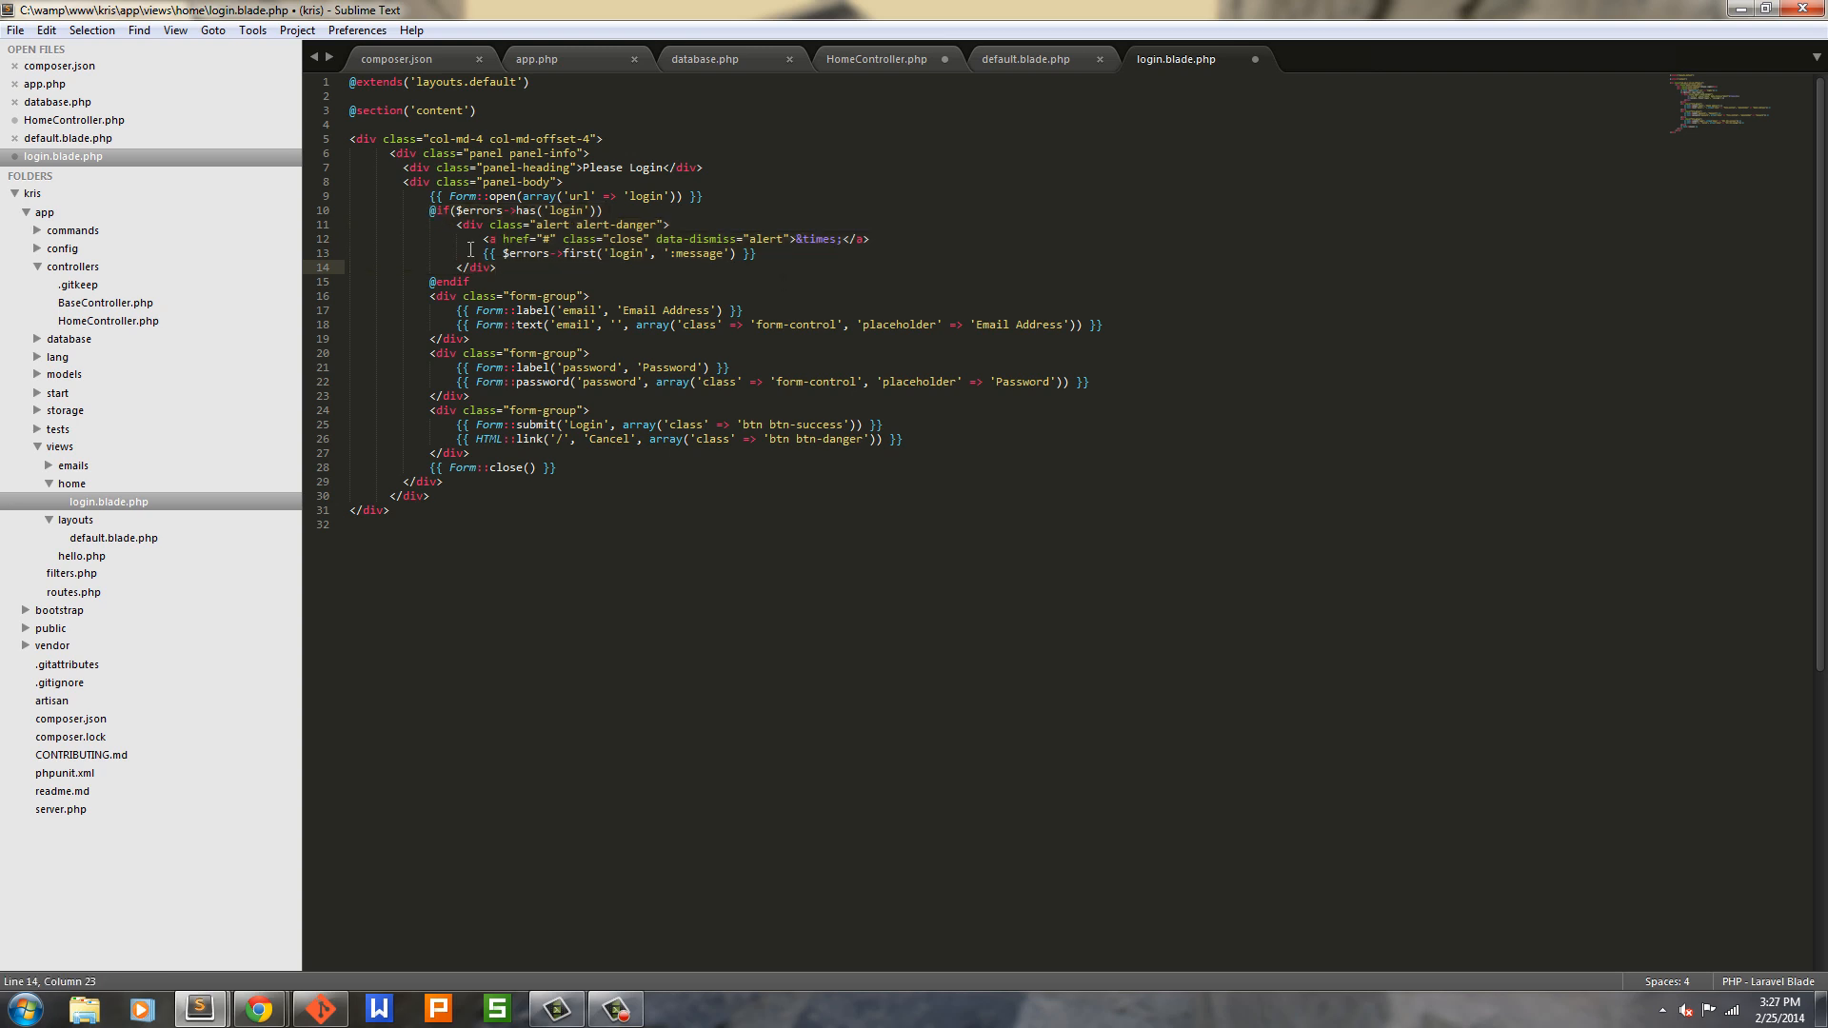
drag(483, 253, 755, 254)
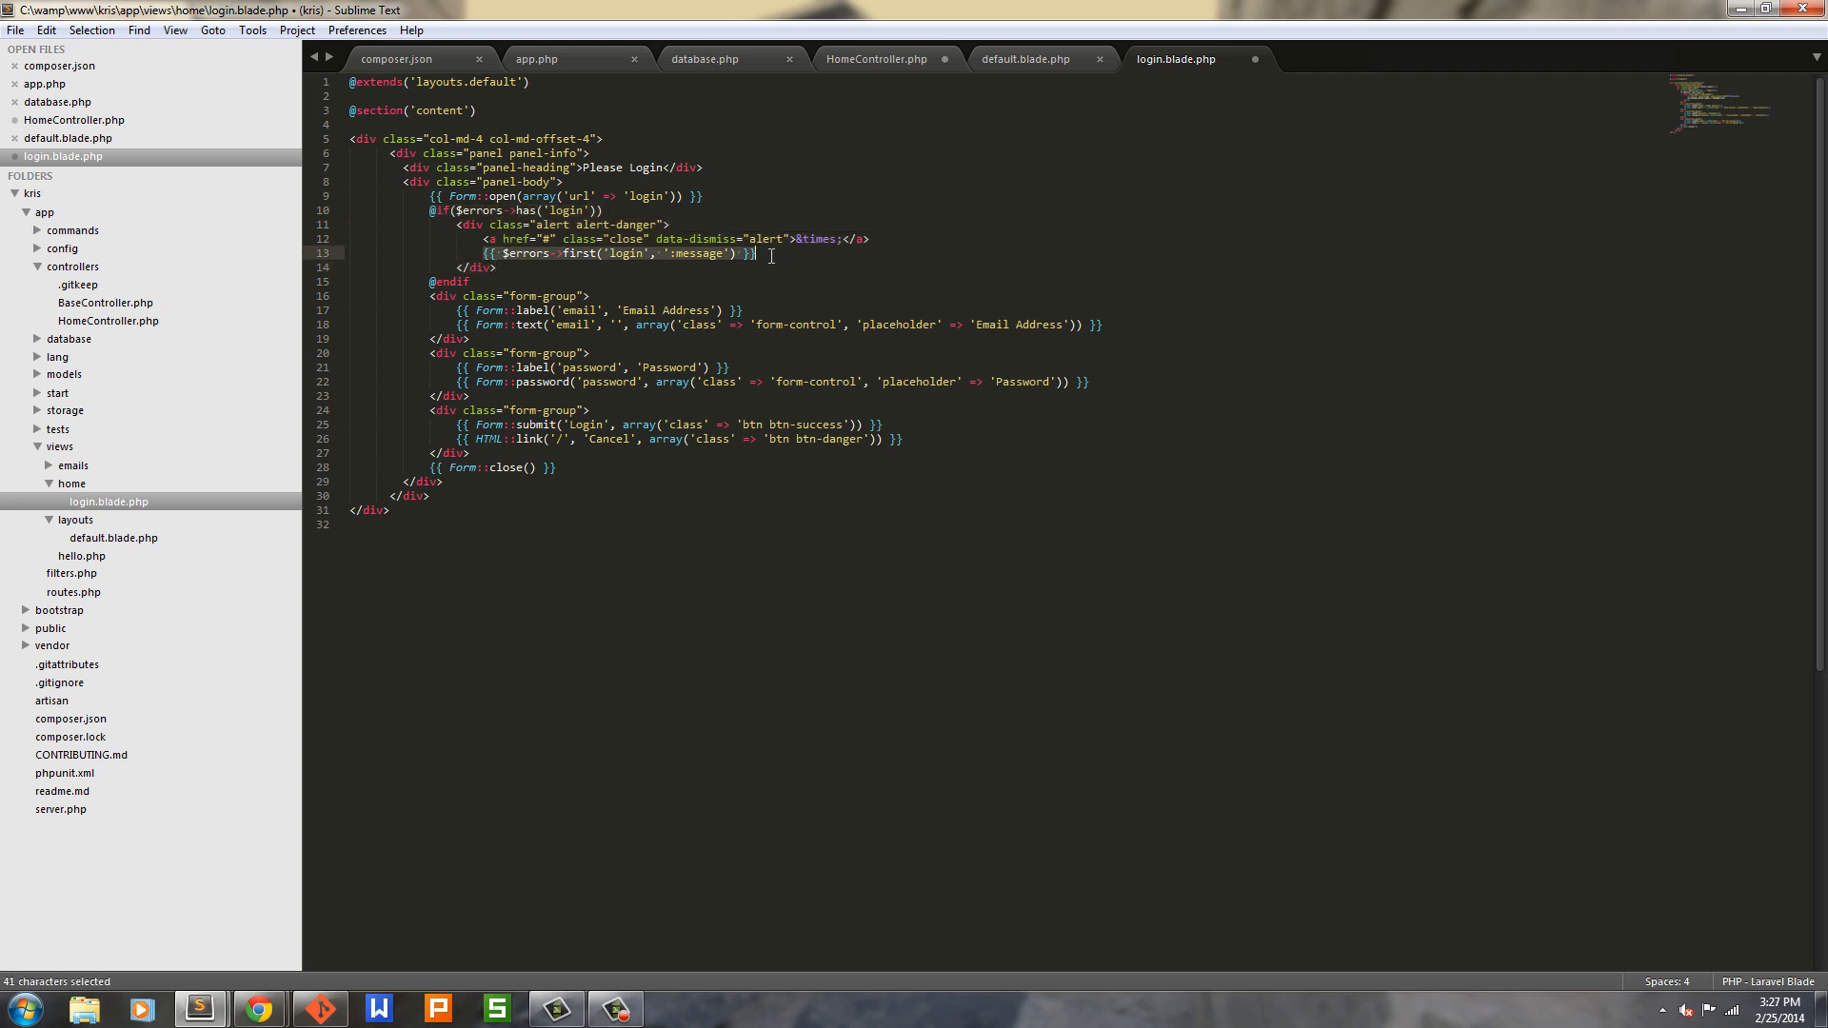
click(758, 253)
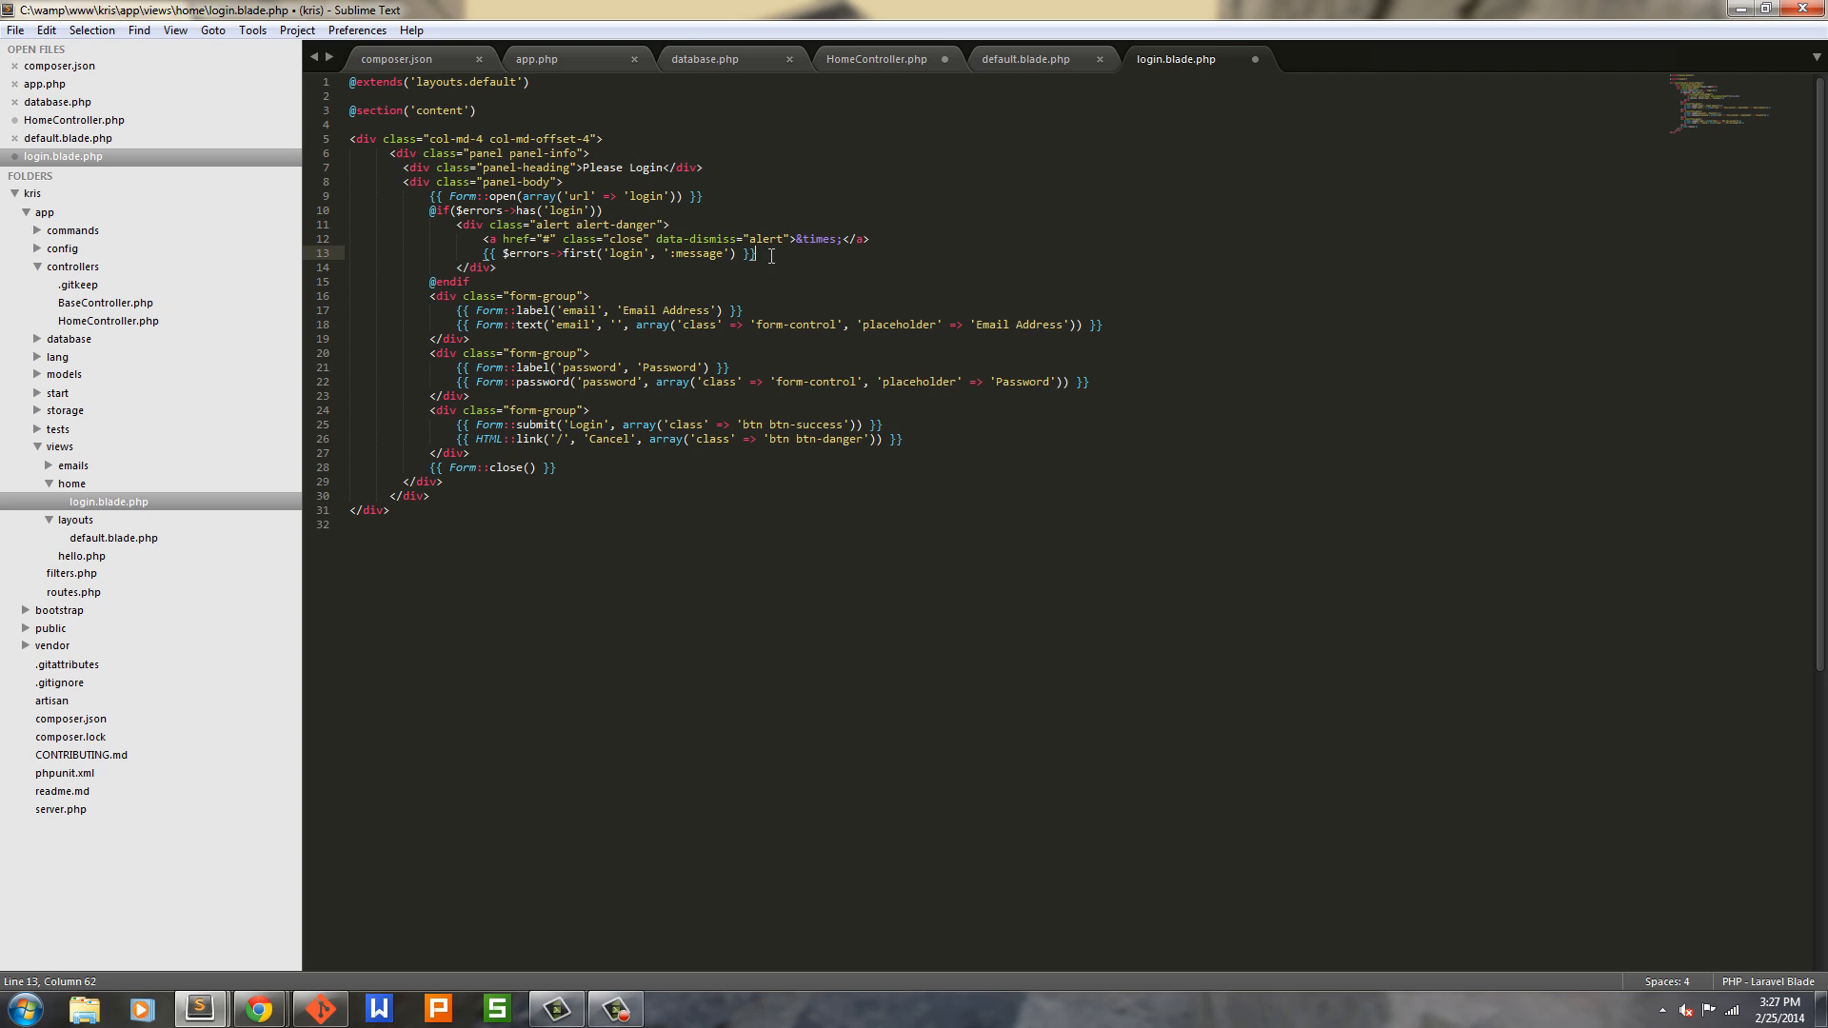
click(749, 324)
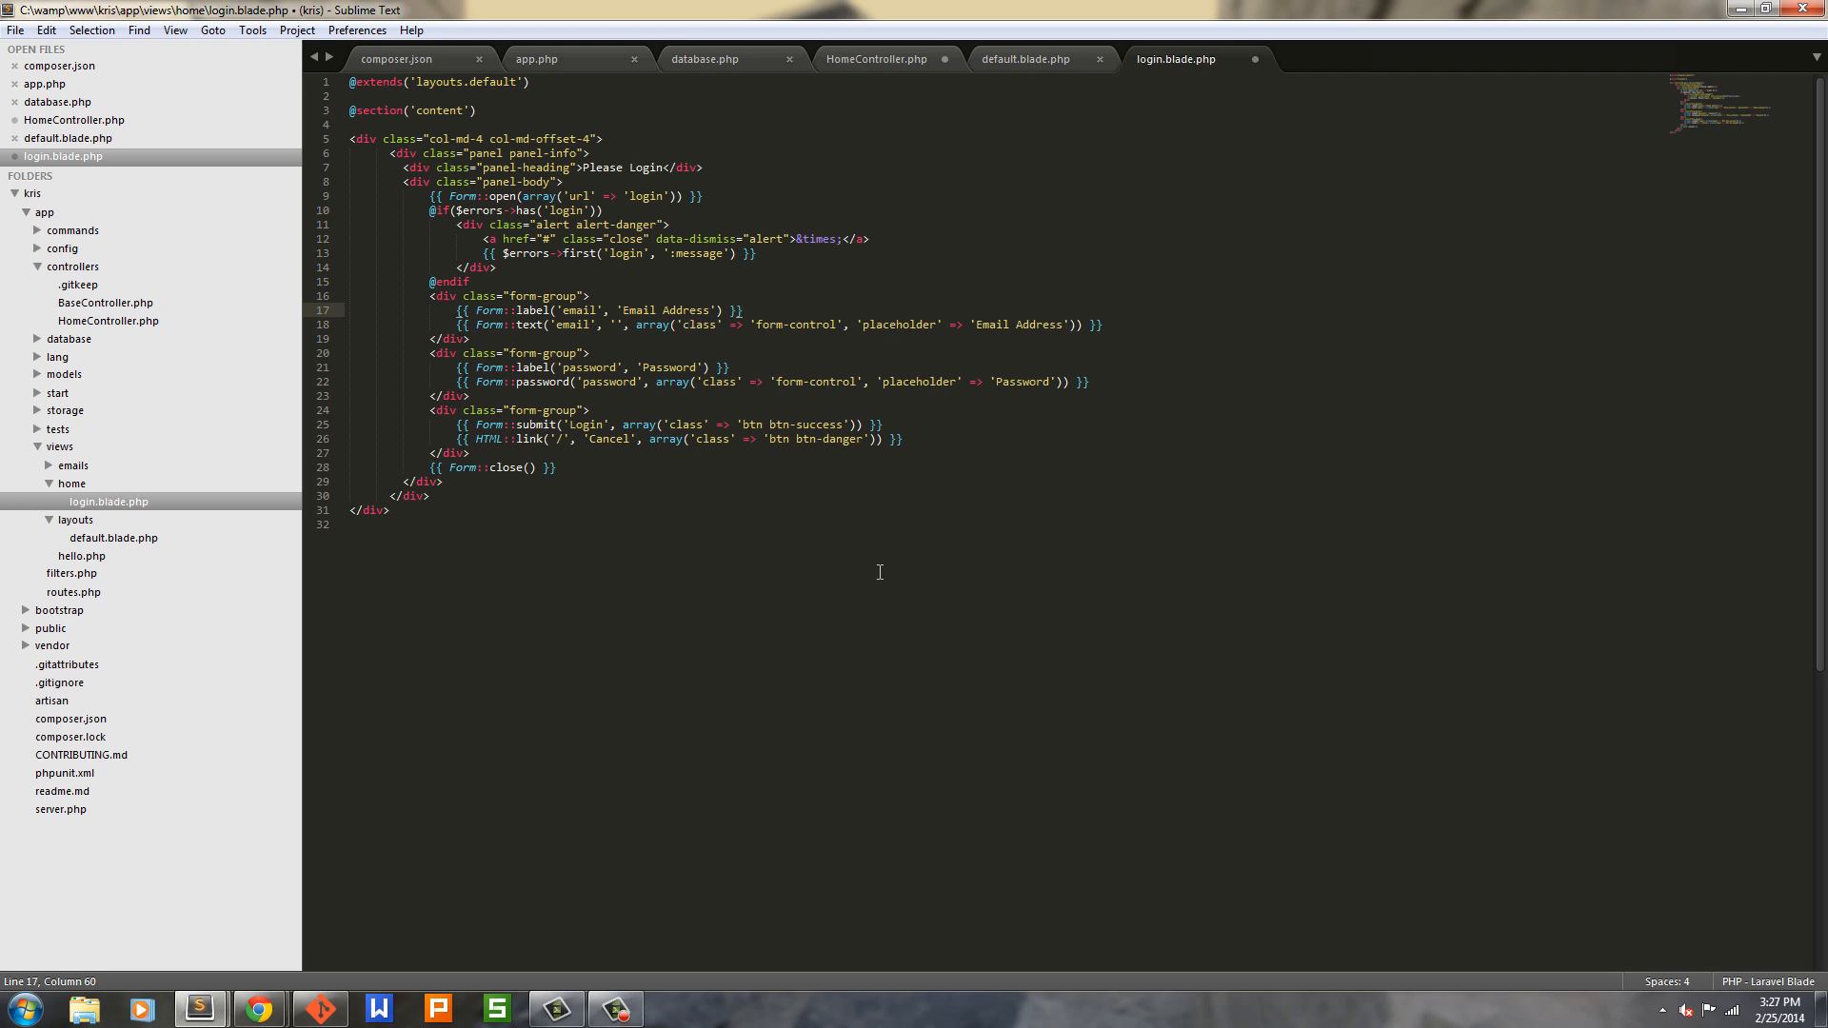
click(740, 572)
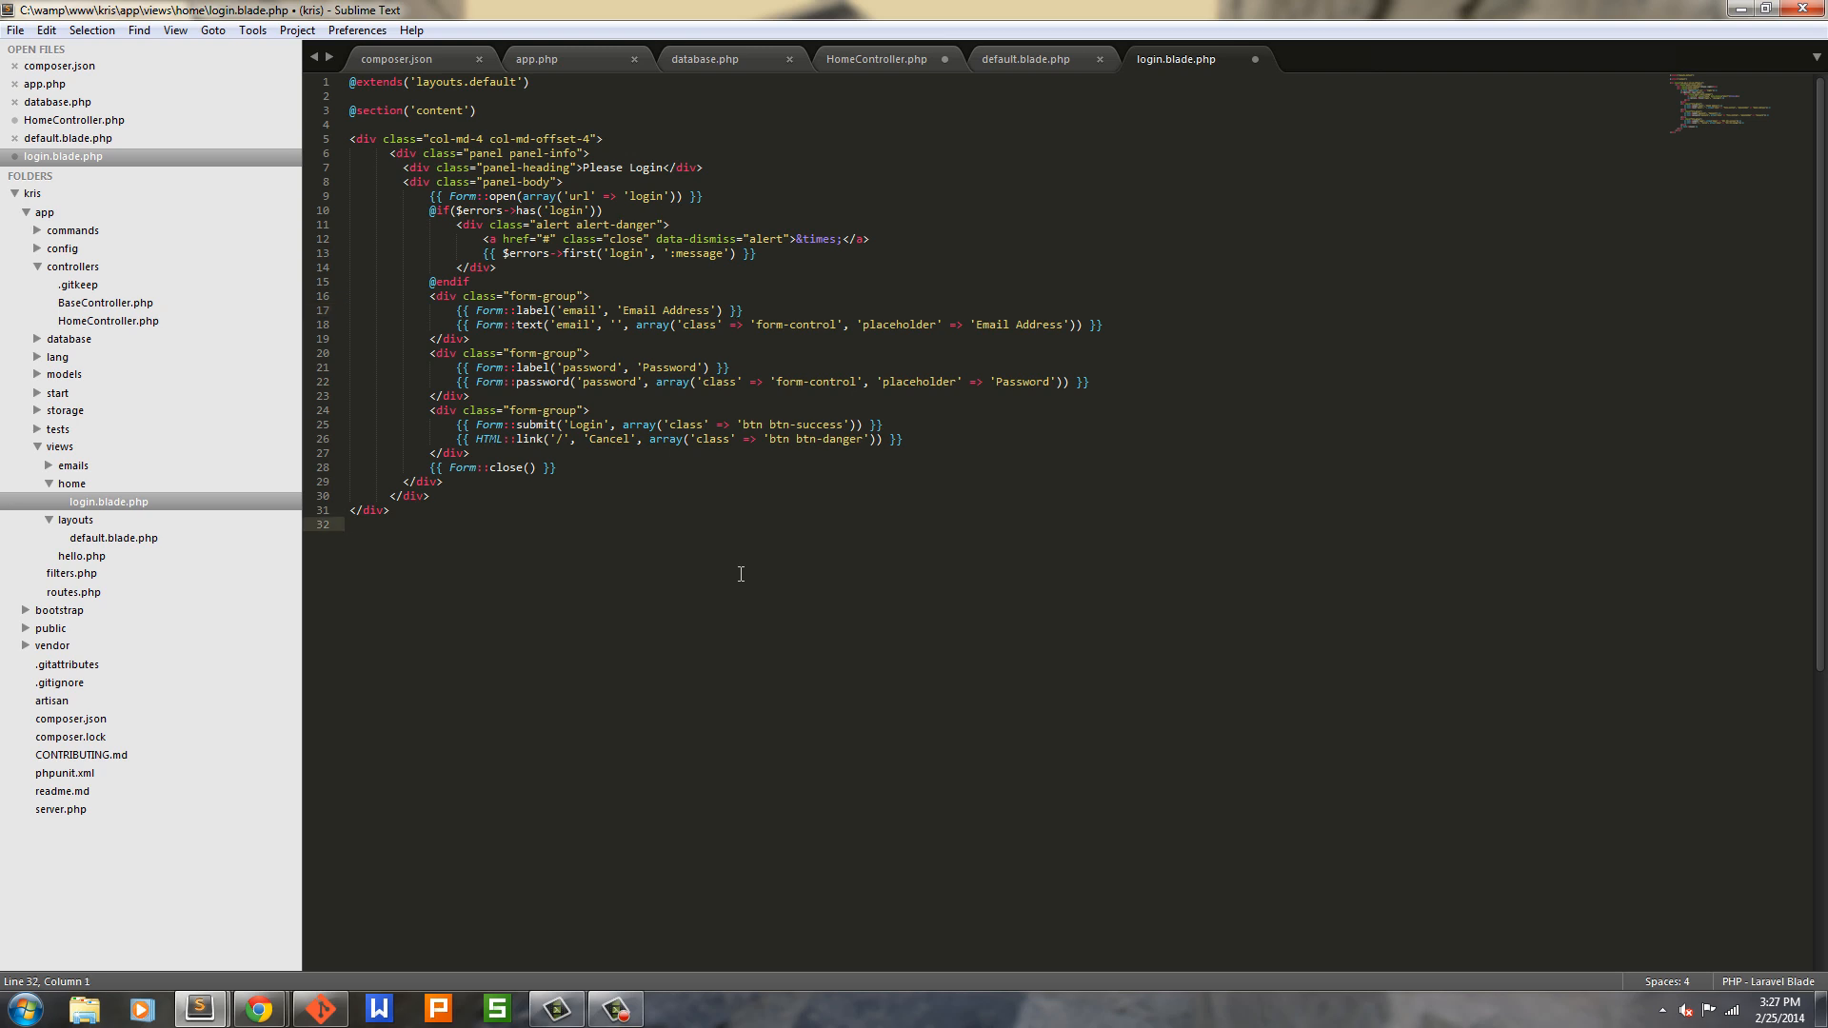
key(ctrl+s)
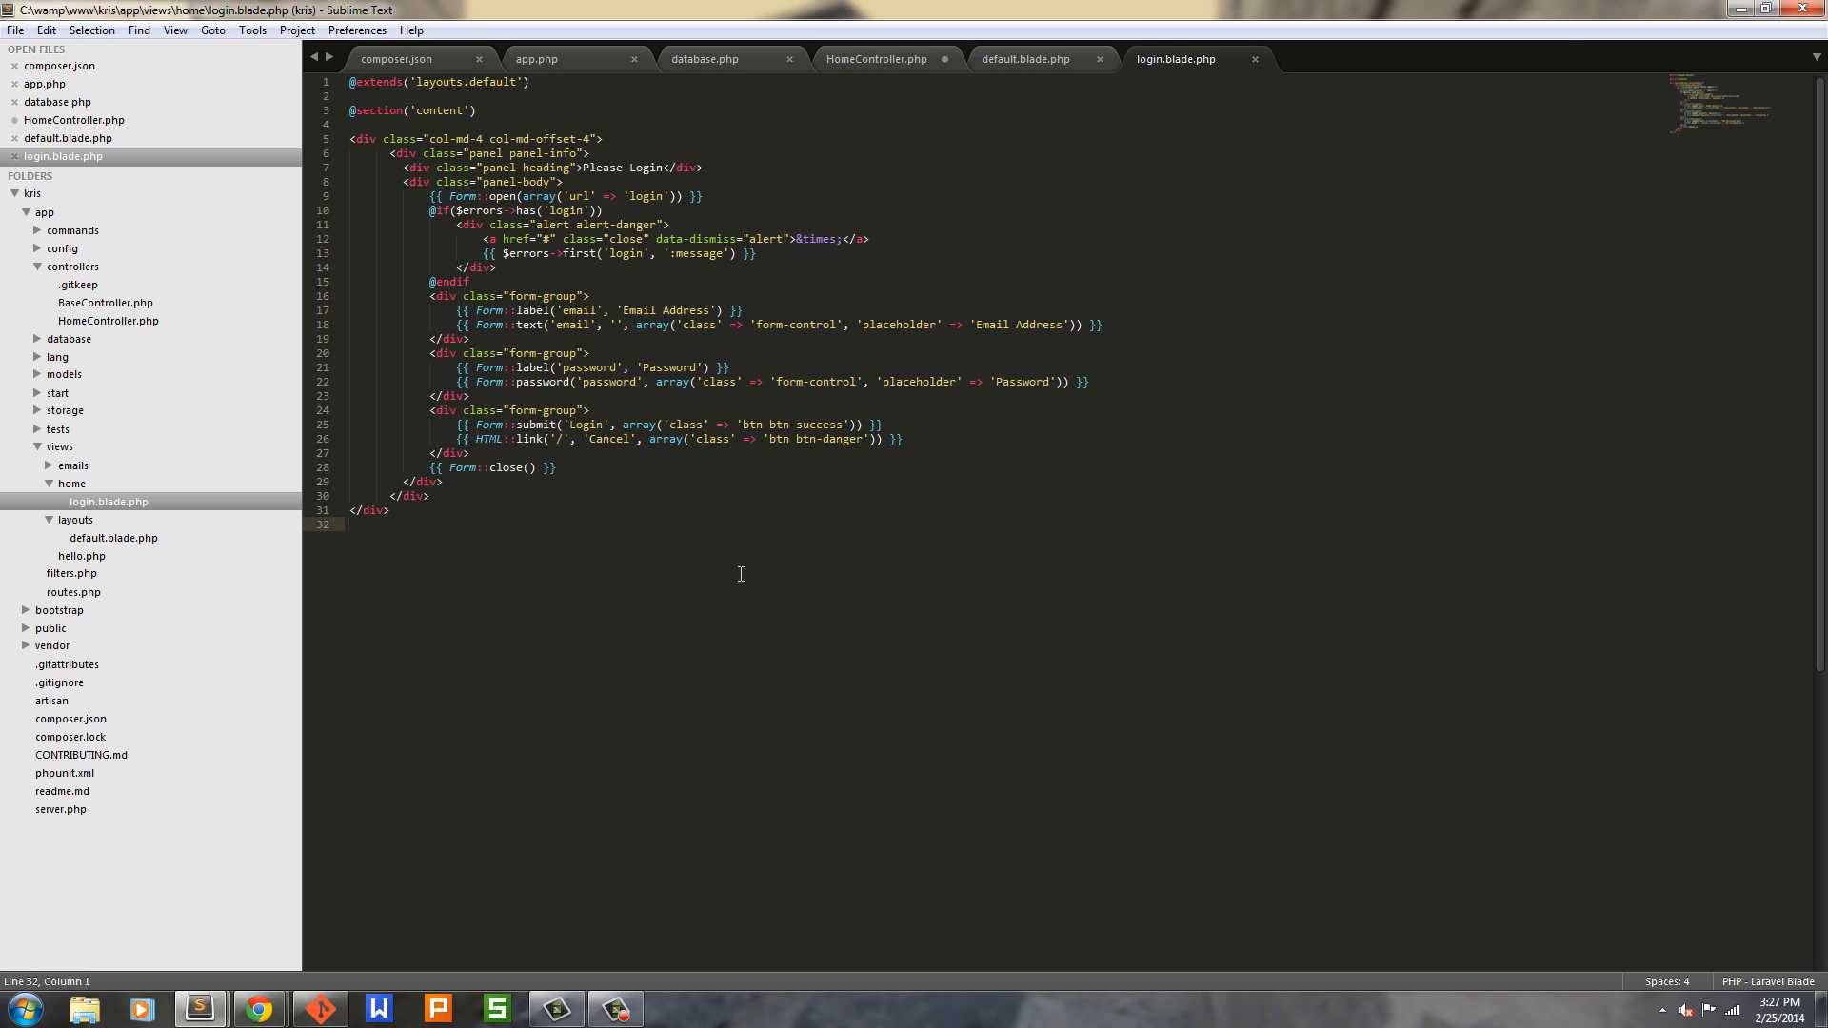
mouse_move(1295, 607)
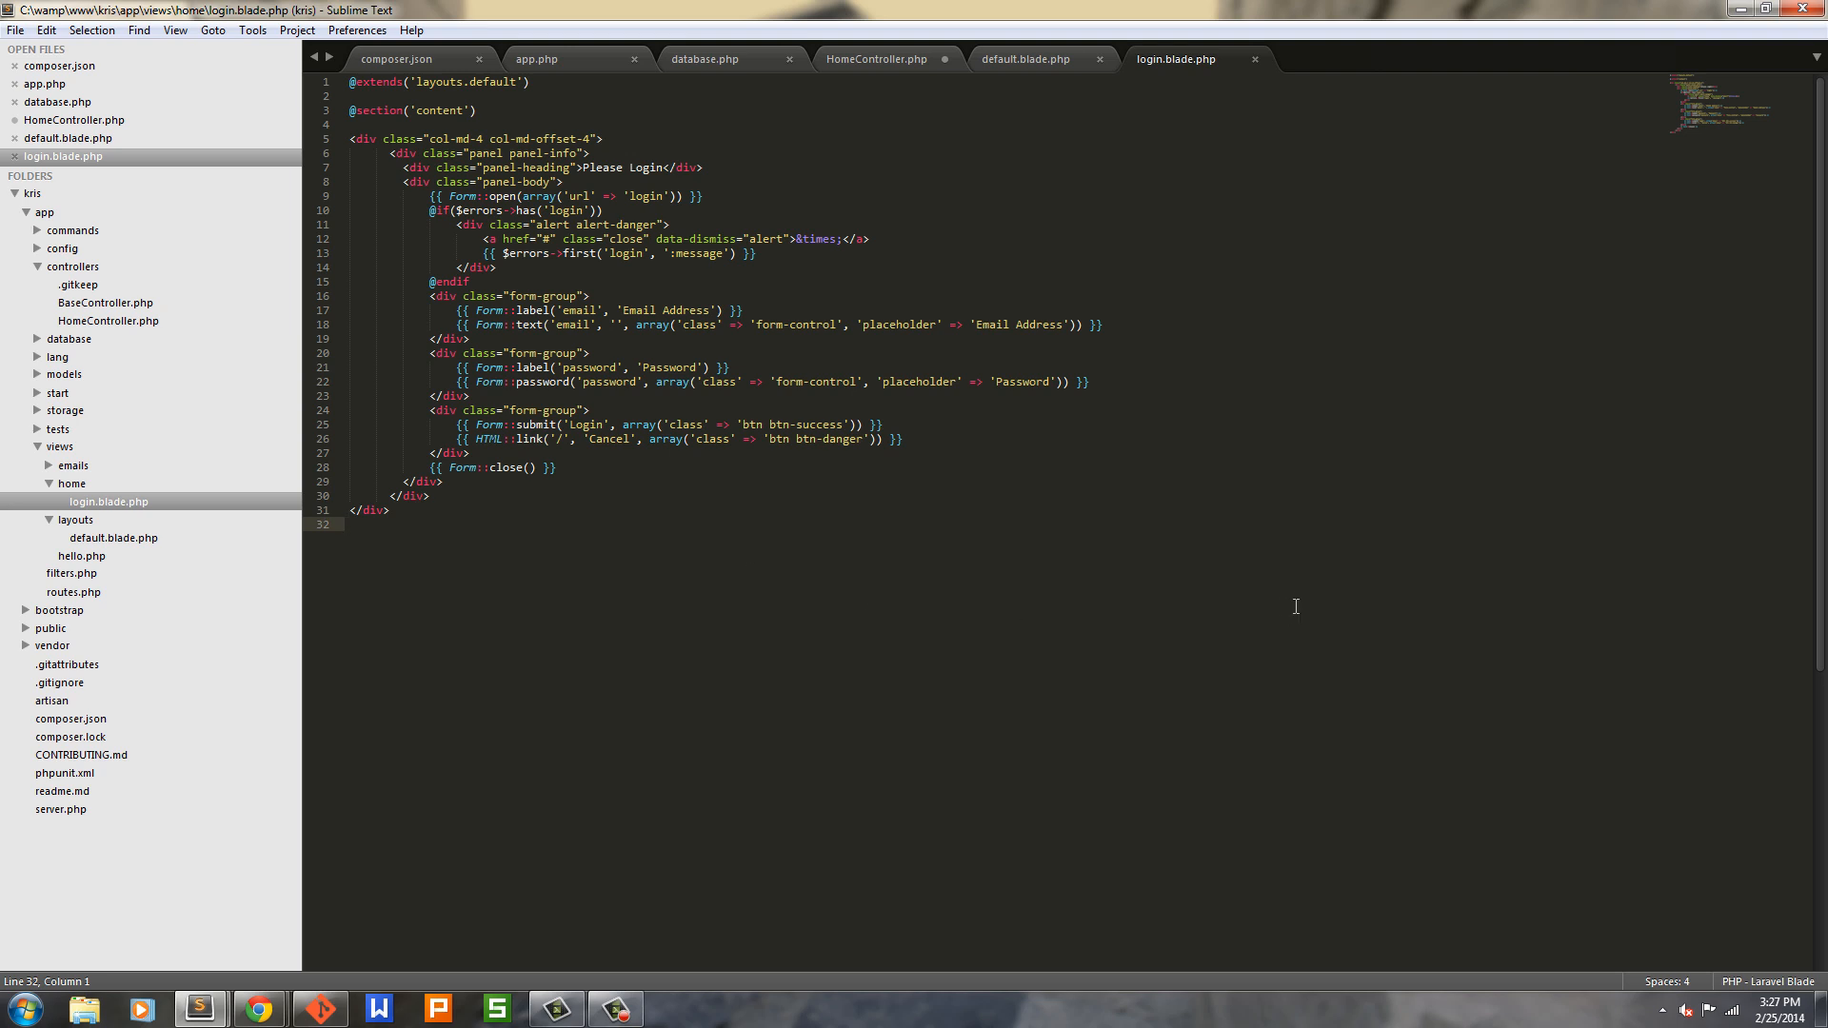
mouse_move(1759, 660)
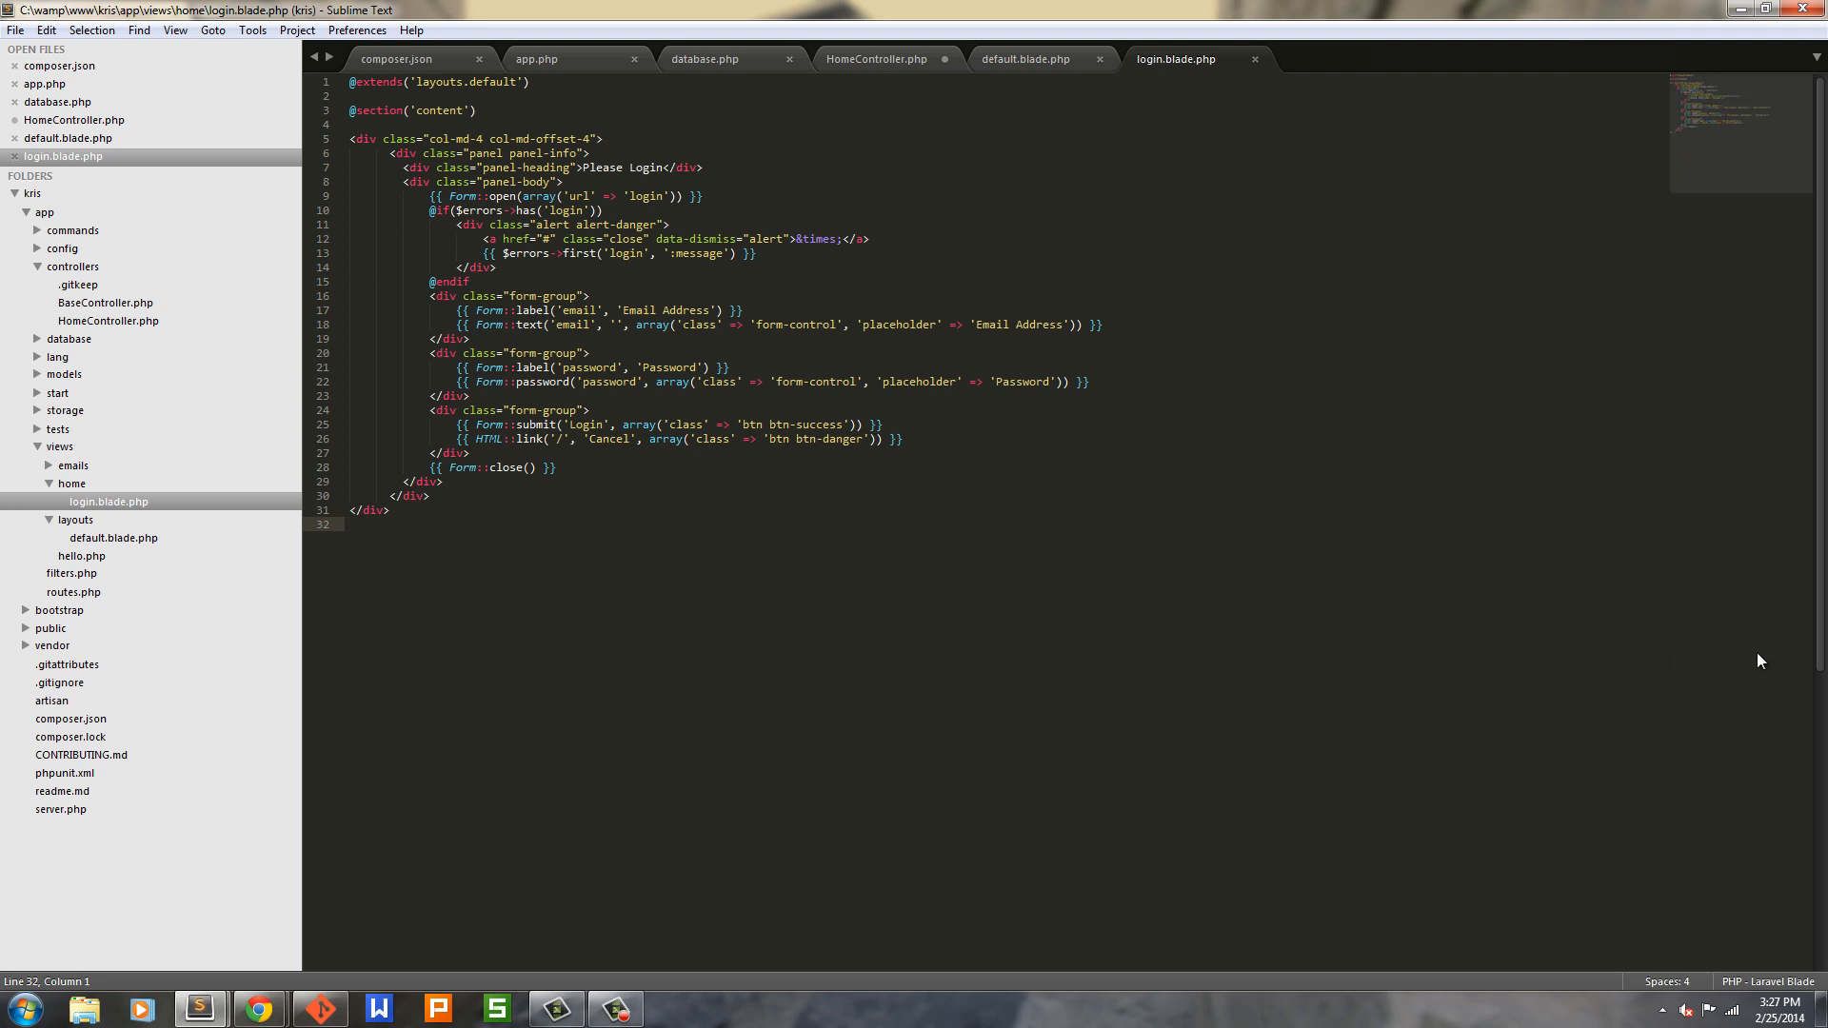
mouse_move(1376, 548)
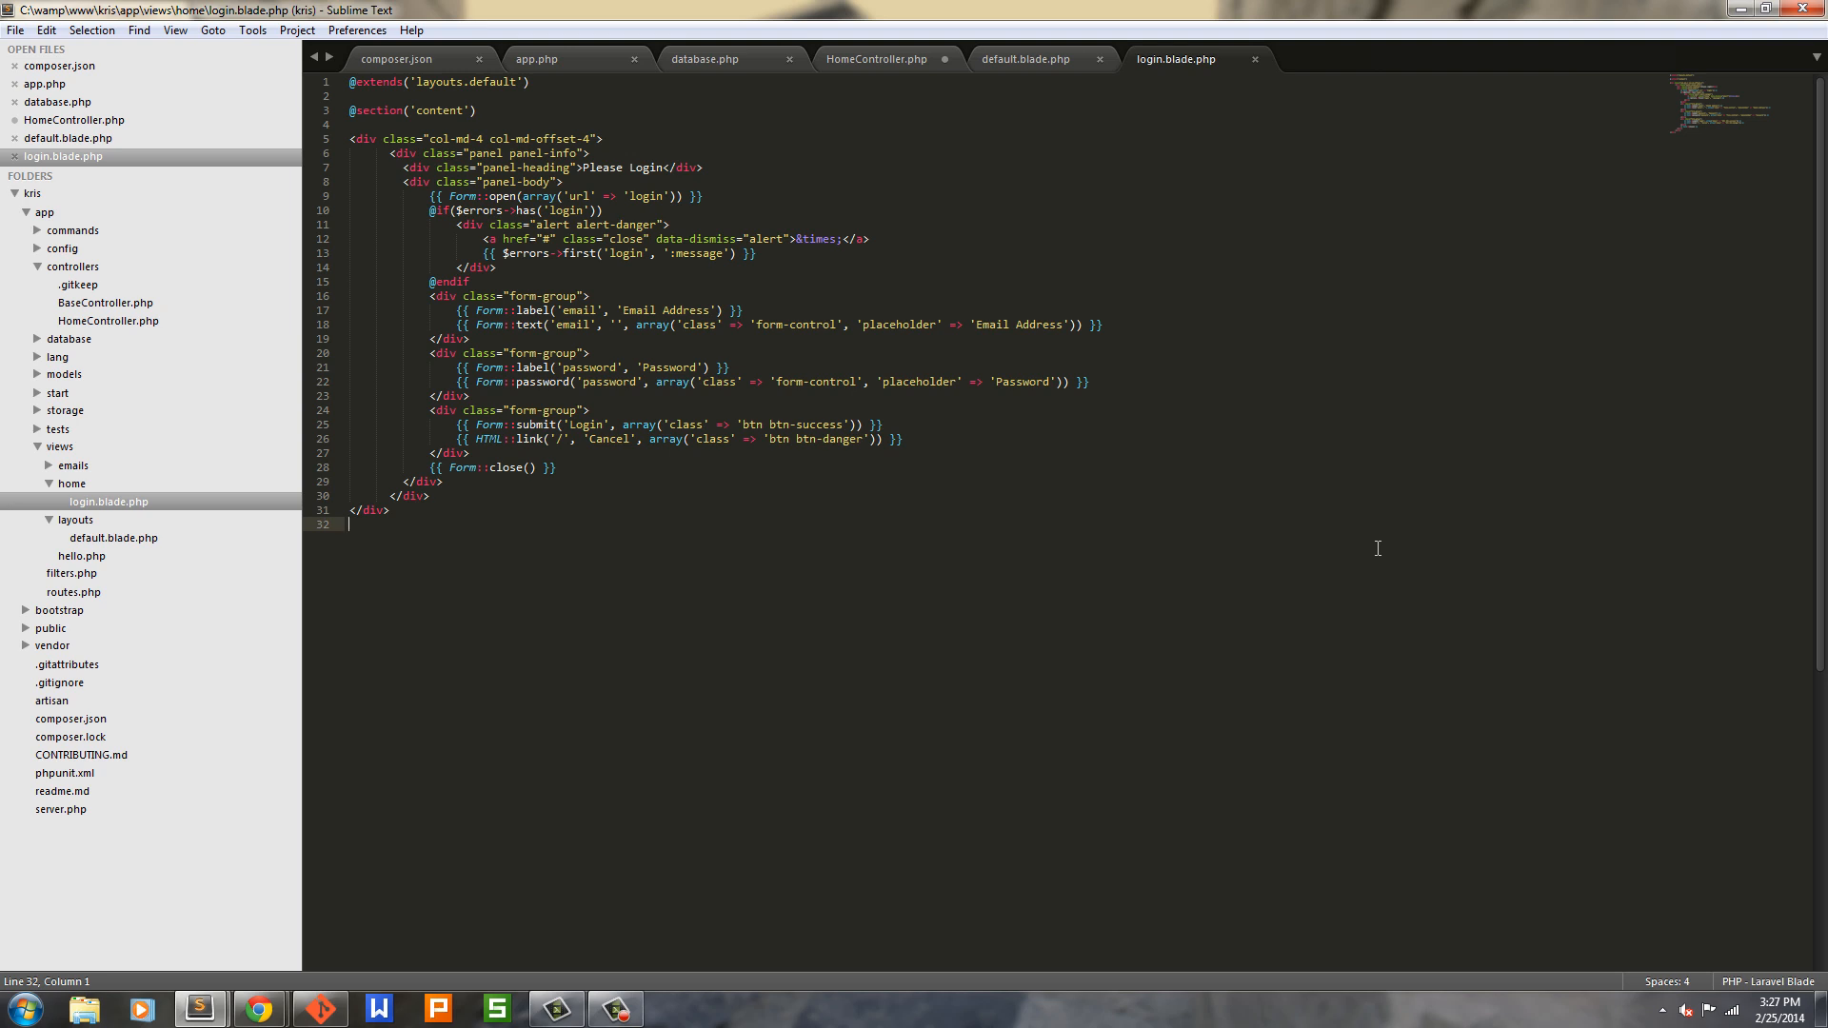
key(ctrl+s)
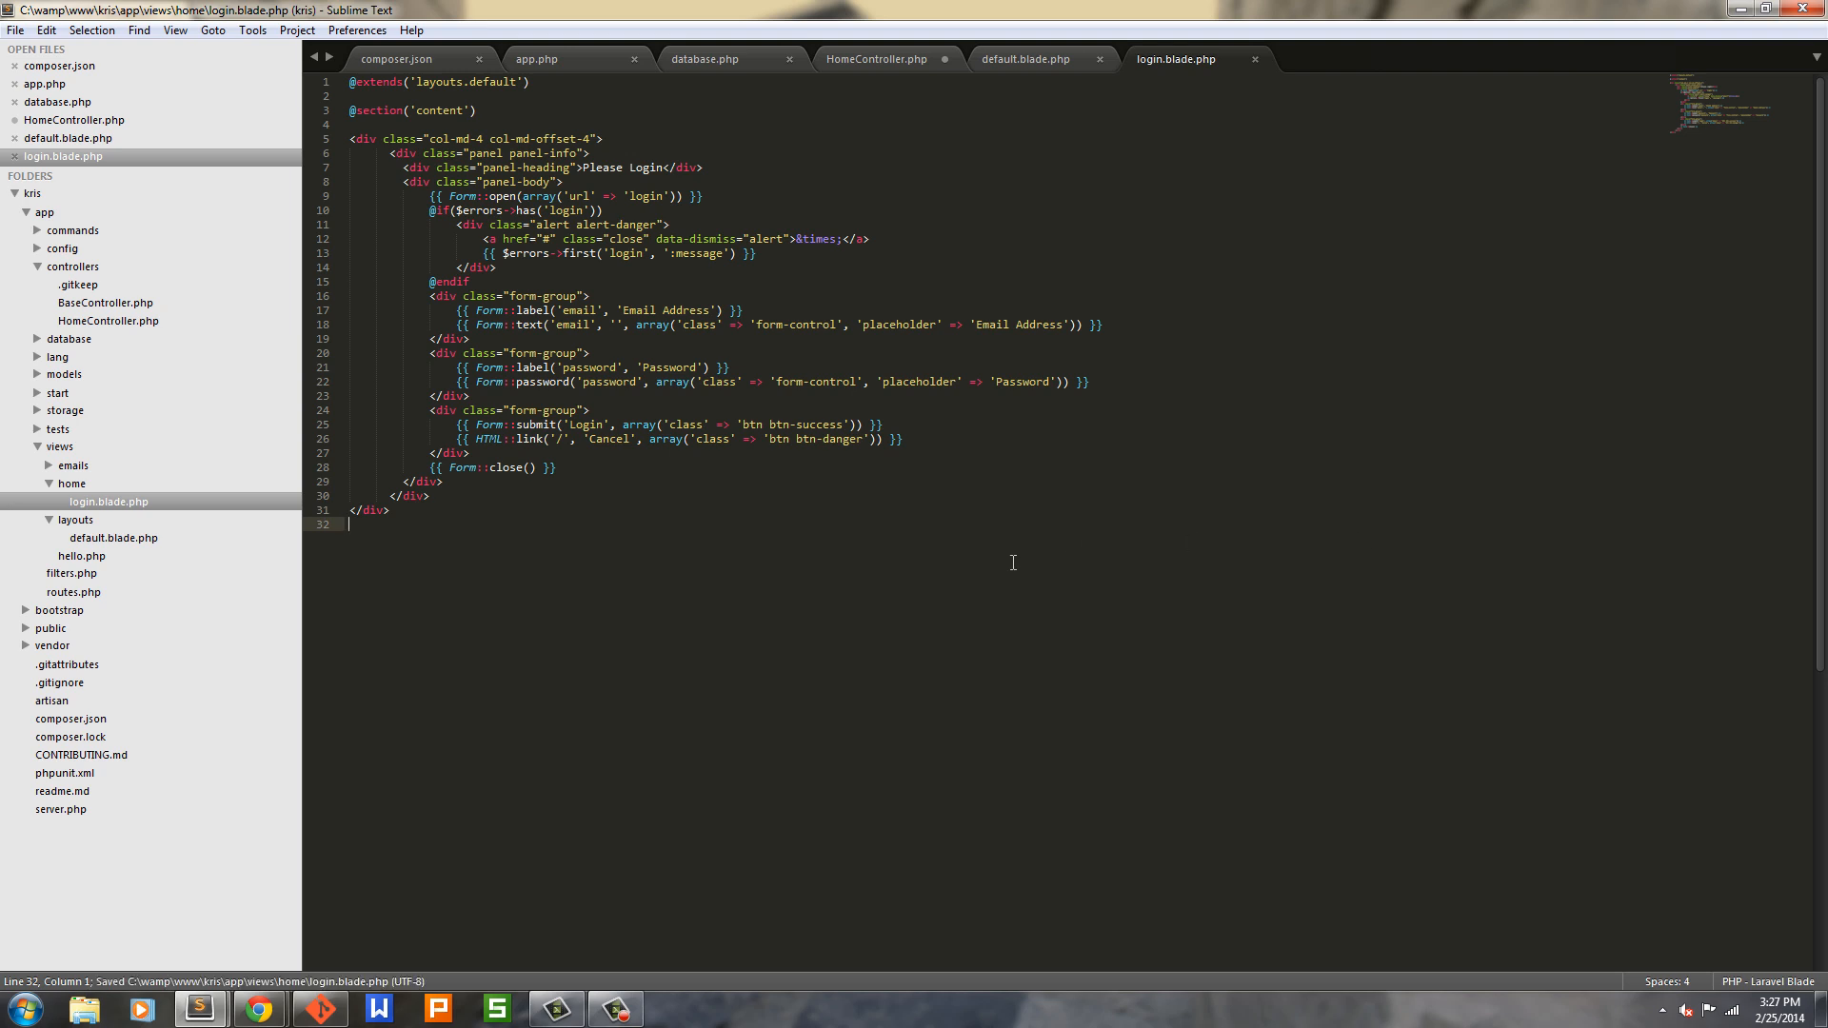
Create register.blade.php in the home folder as the register view.
click(71, 482)
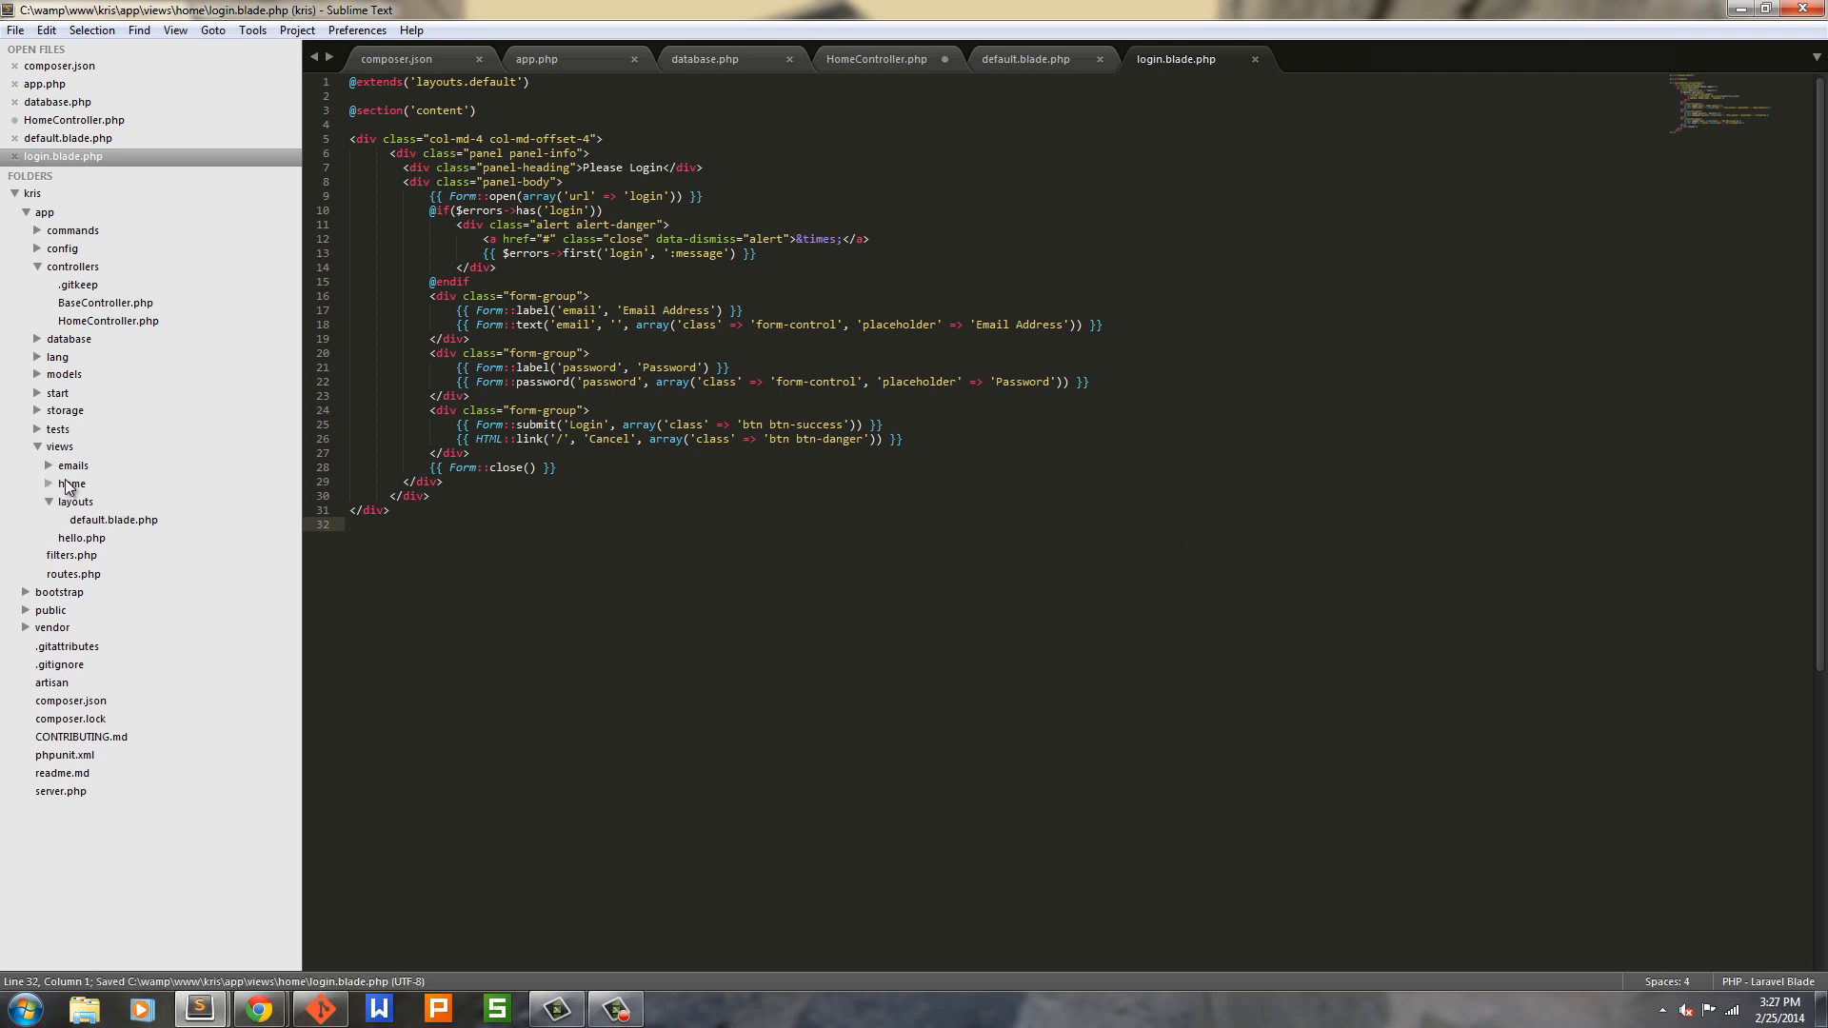
right_click(72, 482)
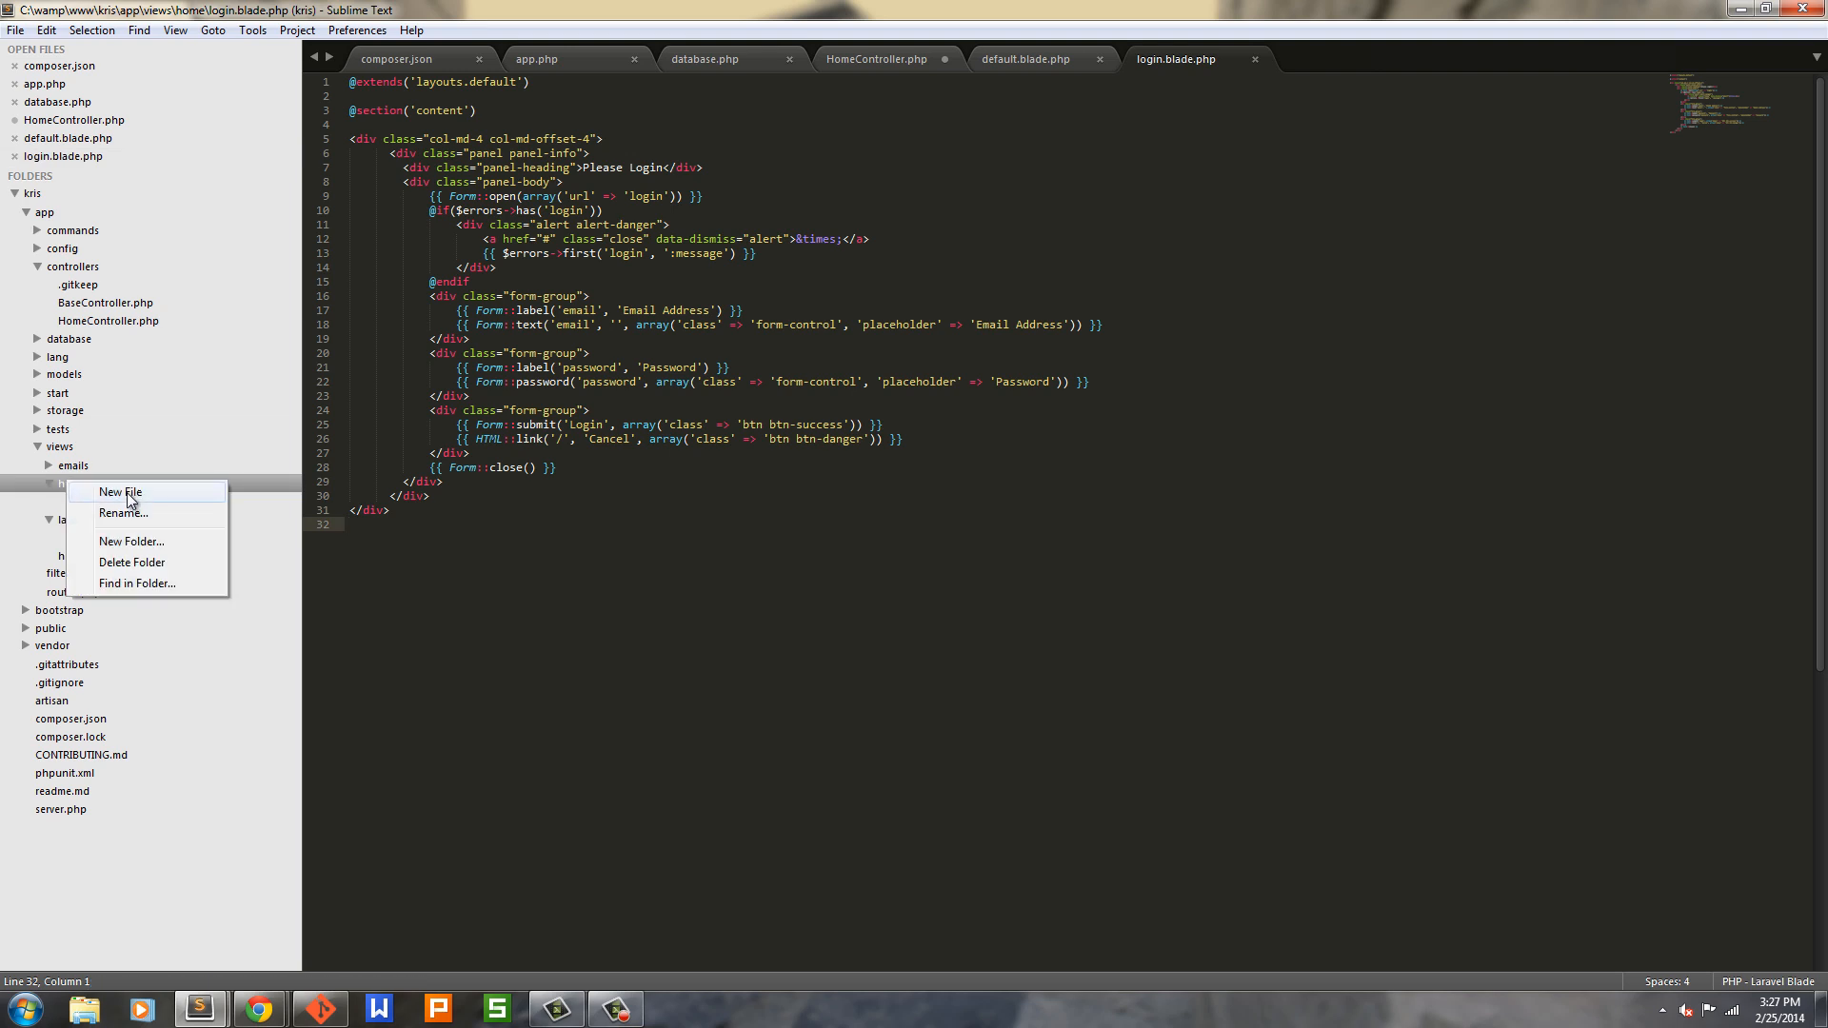
click(118, 491)
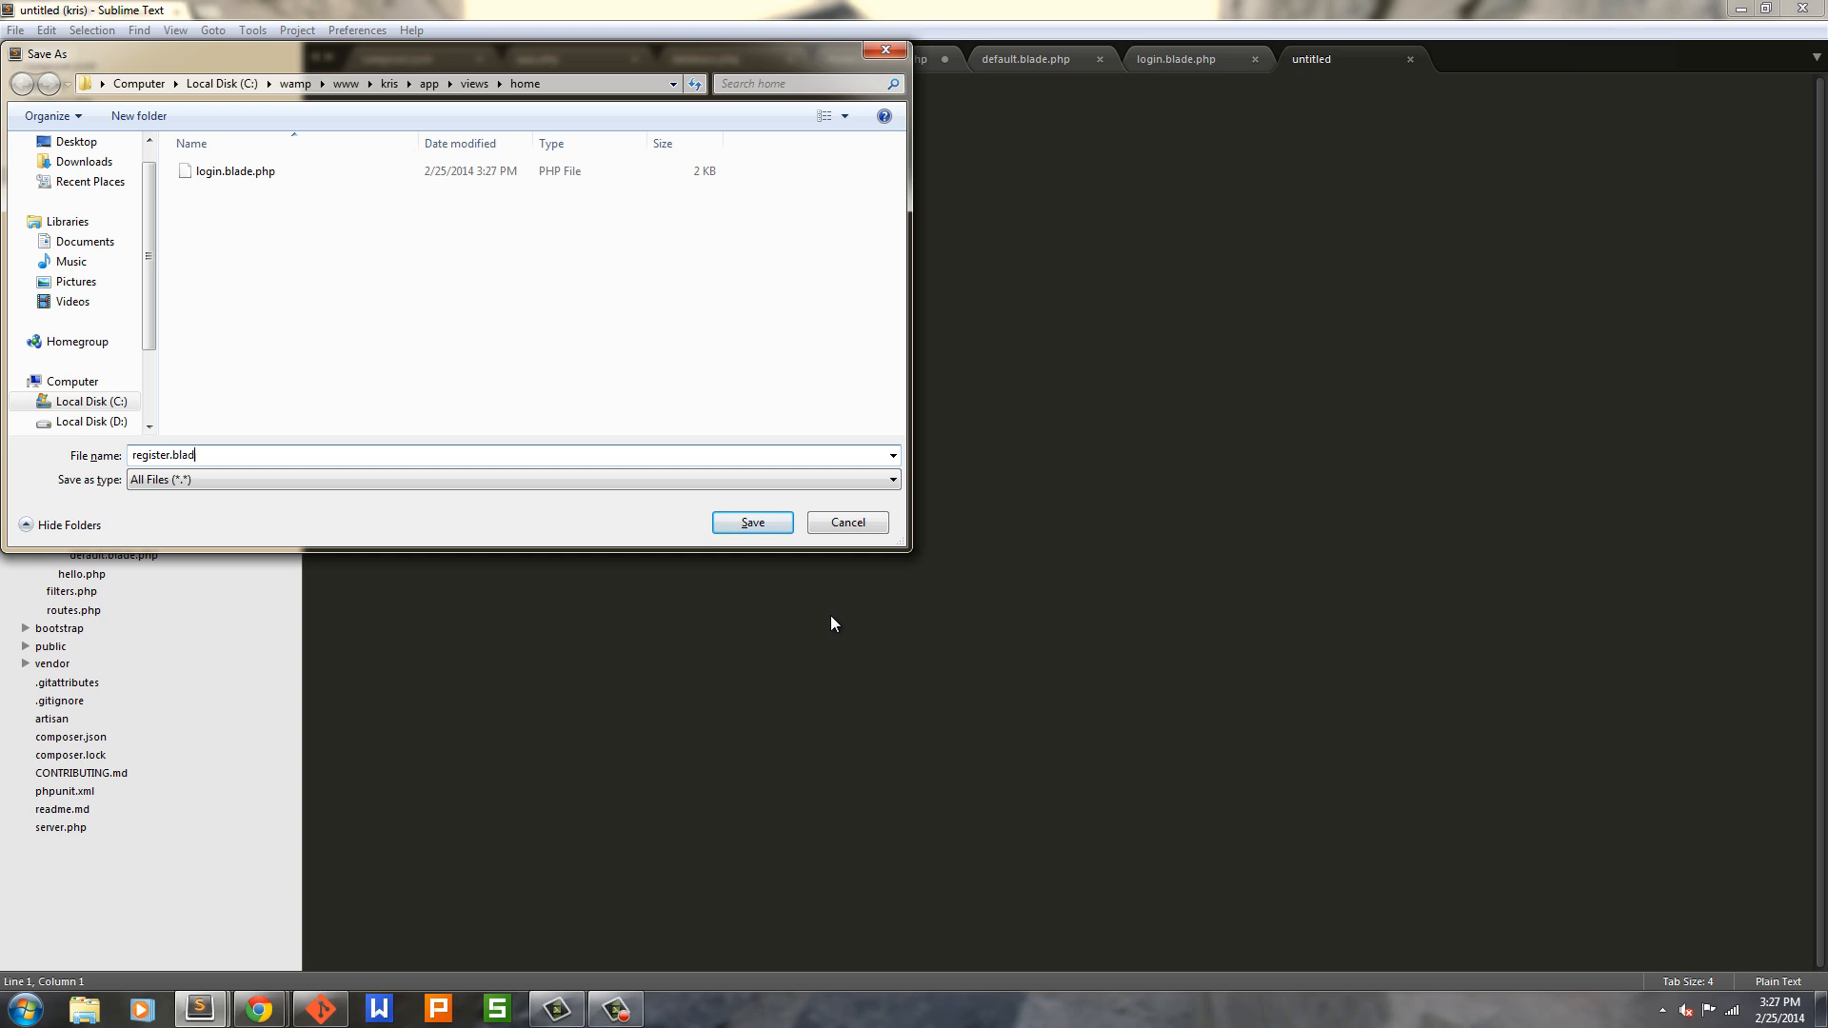
click(751, 523)
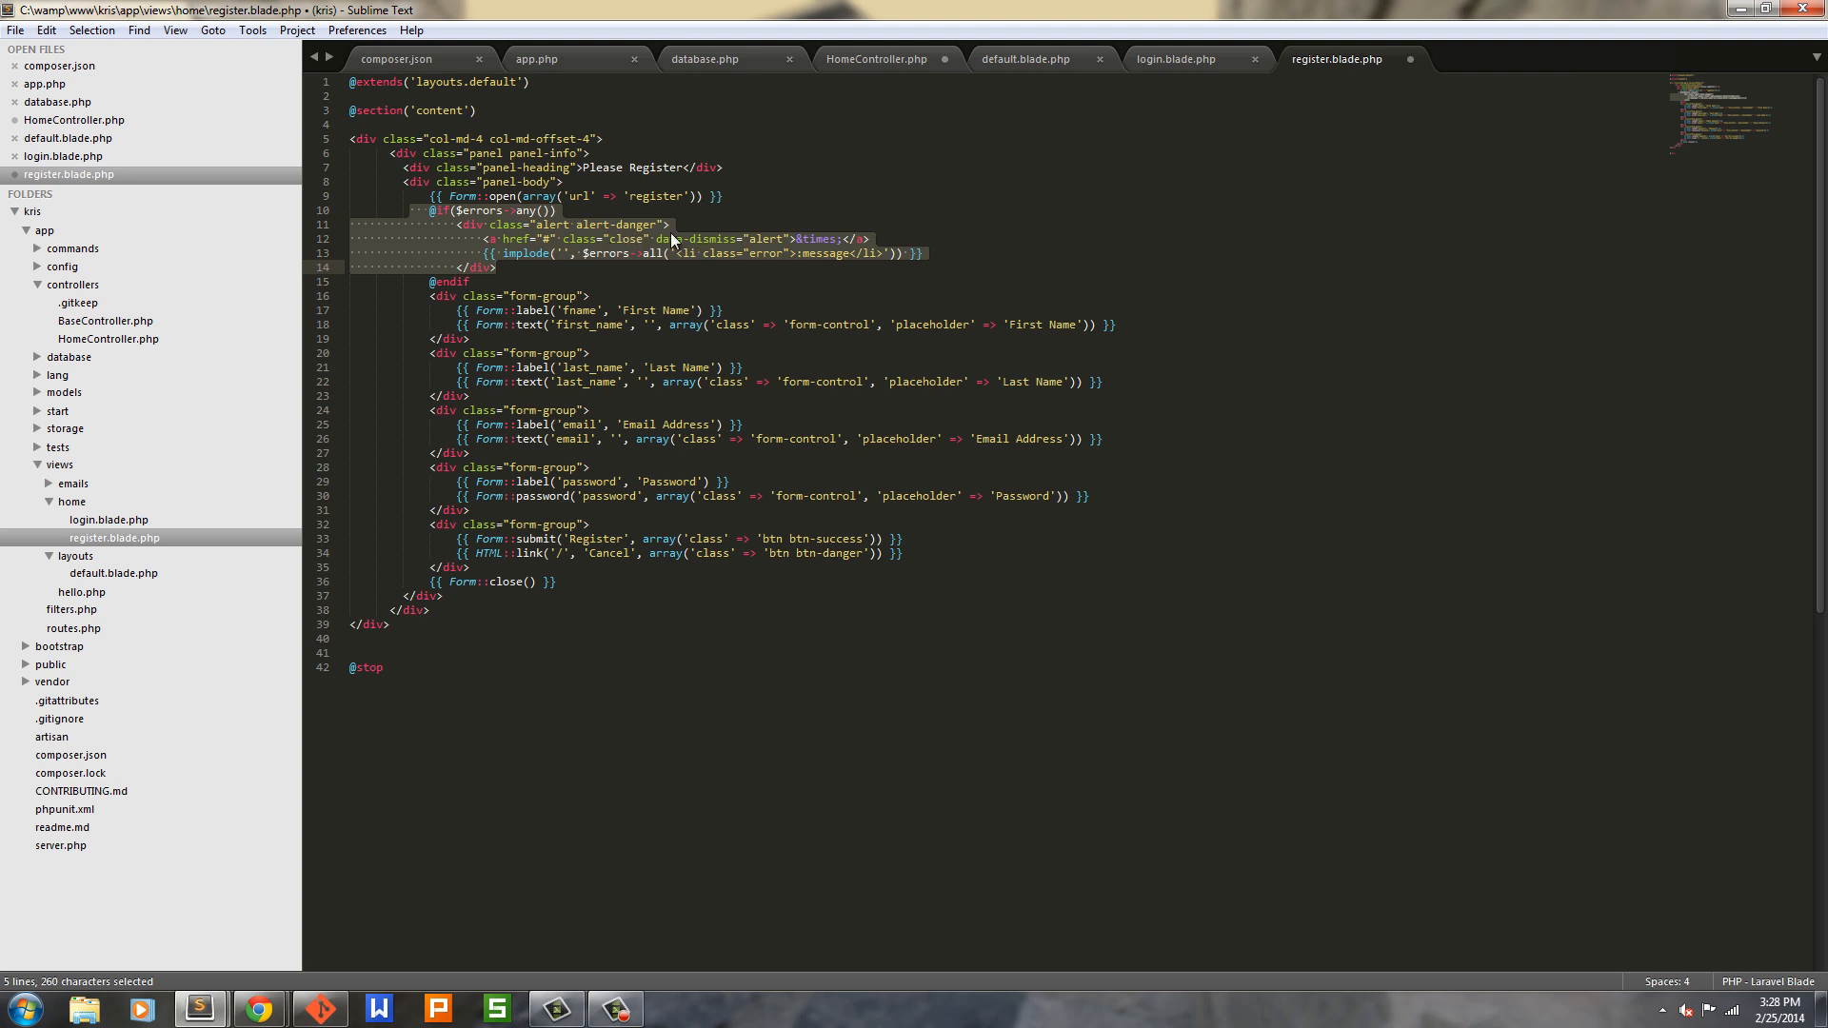
mouse_move(580, 238)
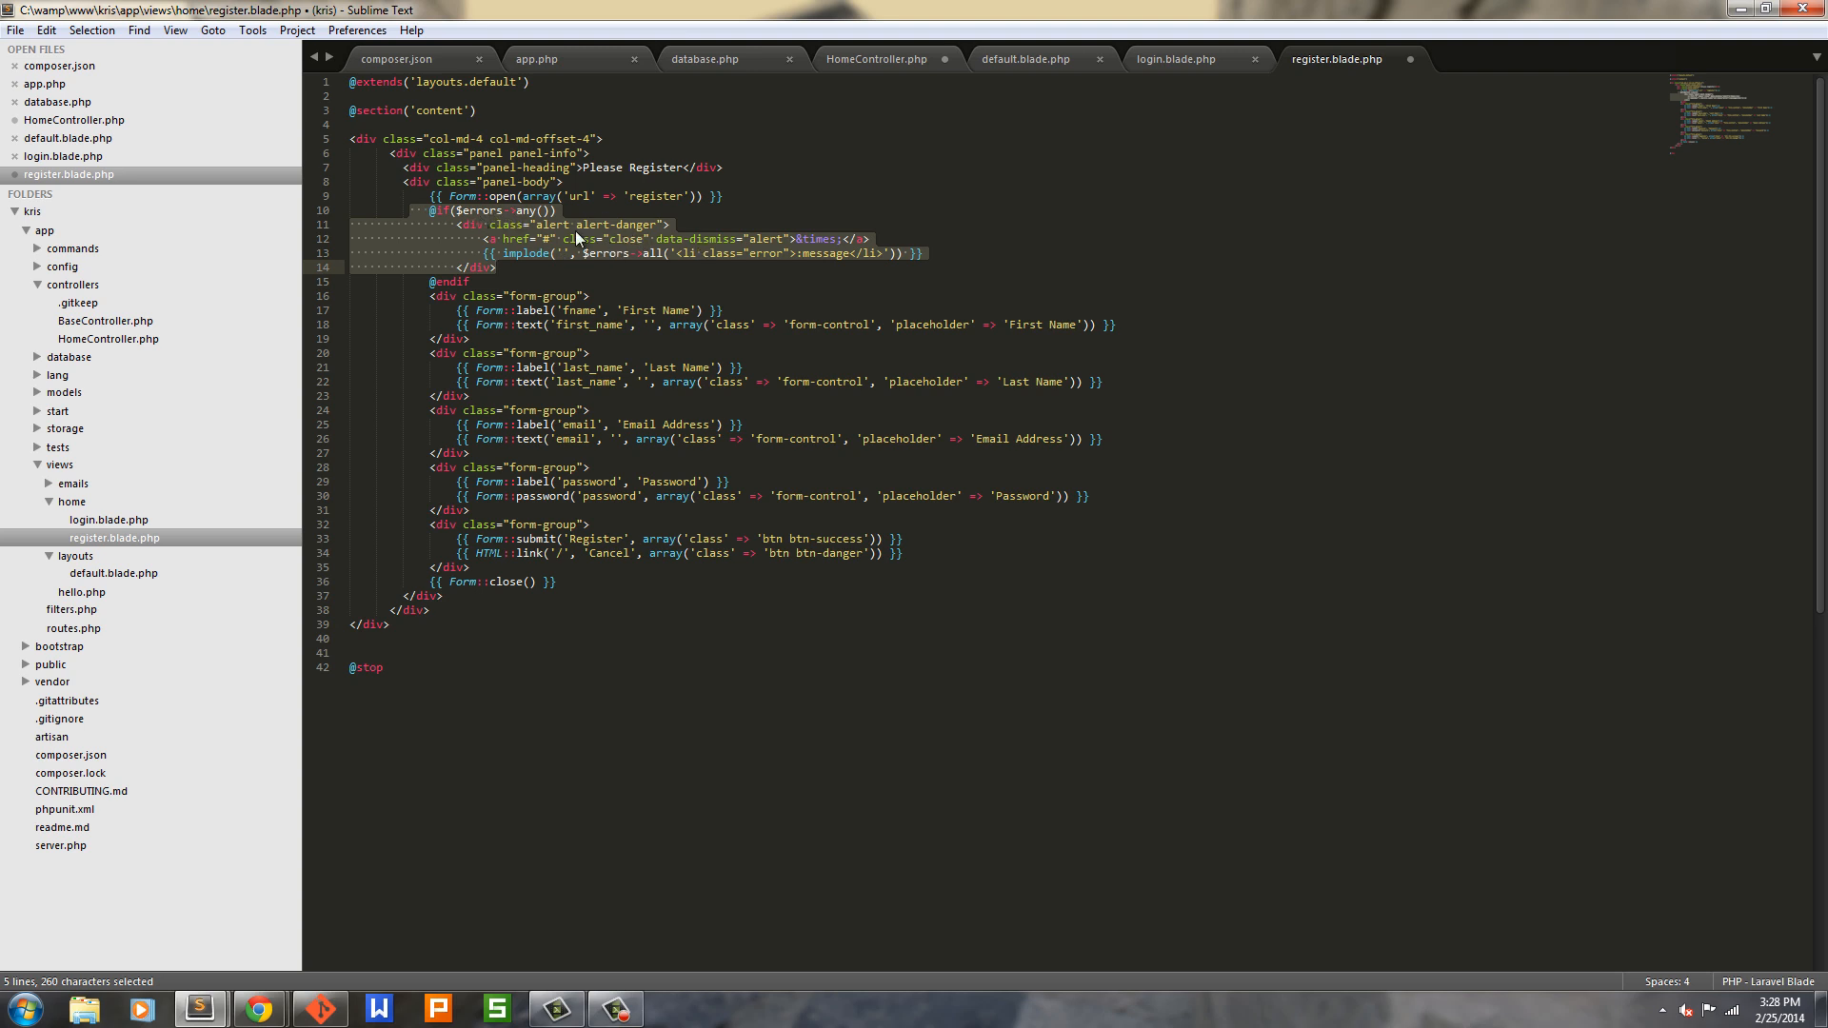
mouse_move(549, 265)
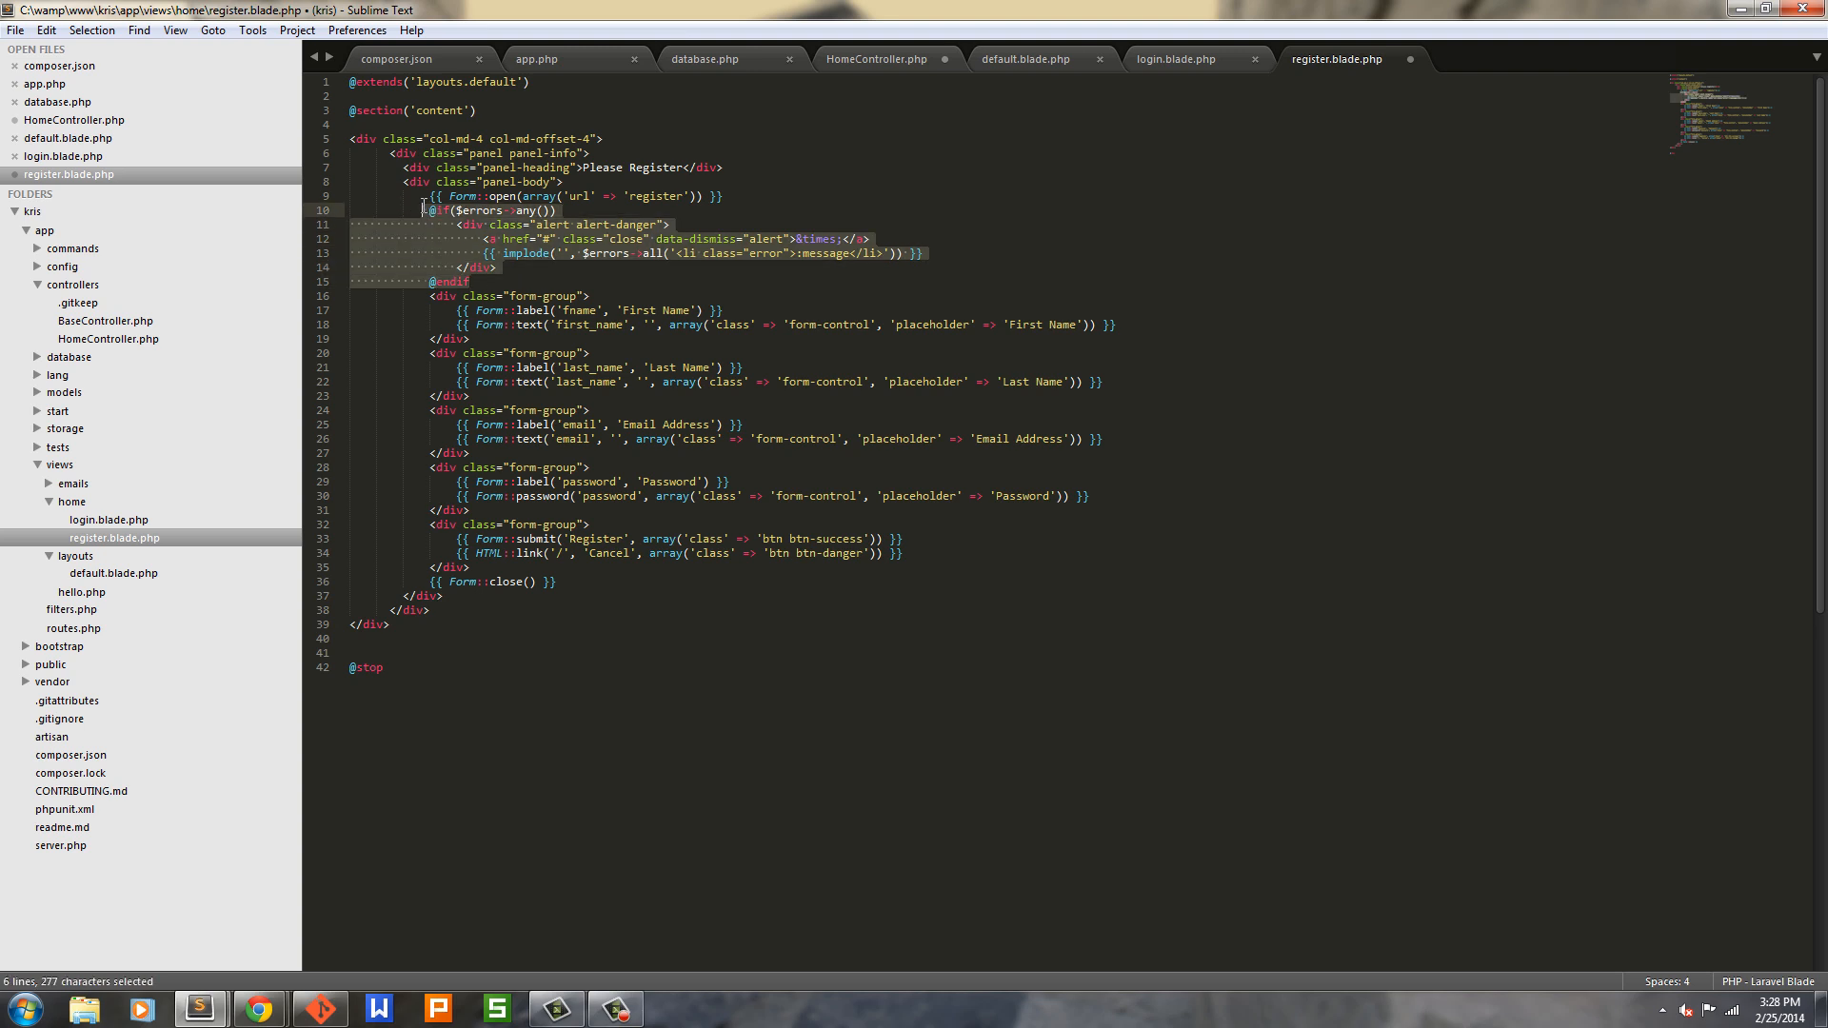
mouse_move(633, 289)
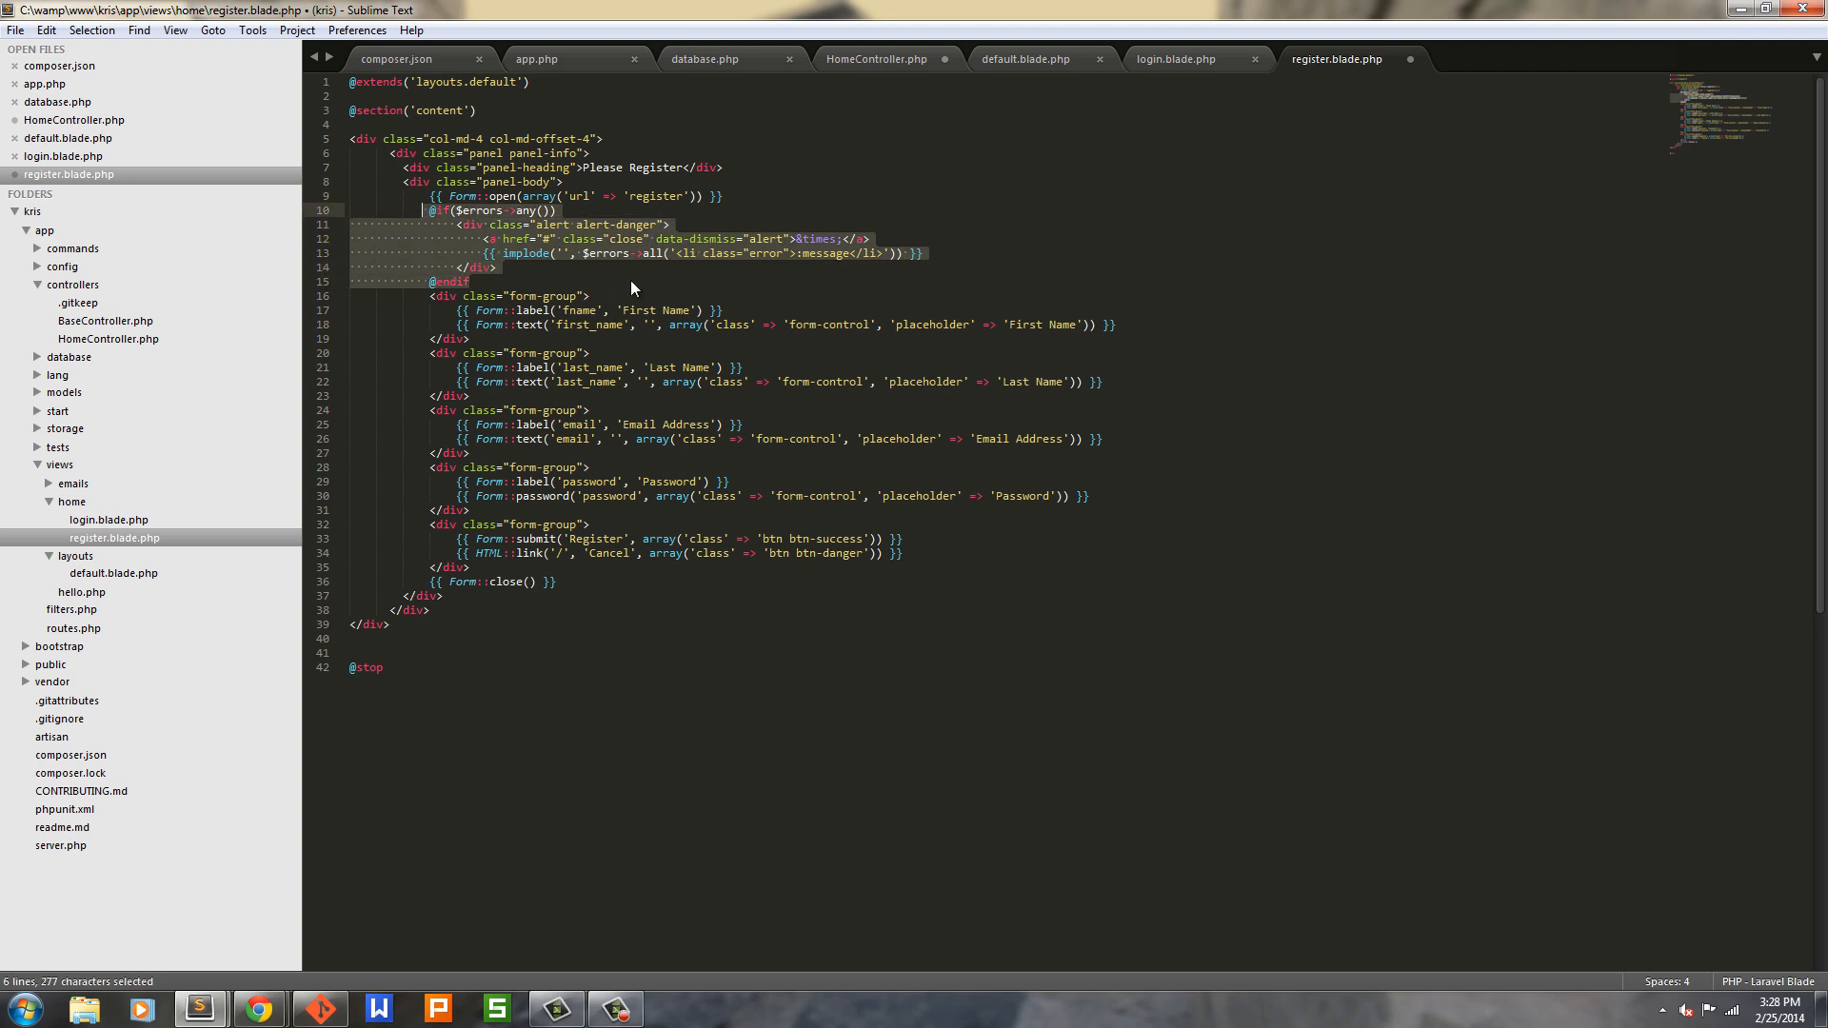
Fix the error alert block's indentation and save the register view.
click(457, 281)
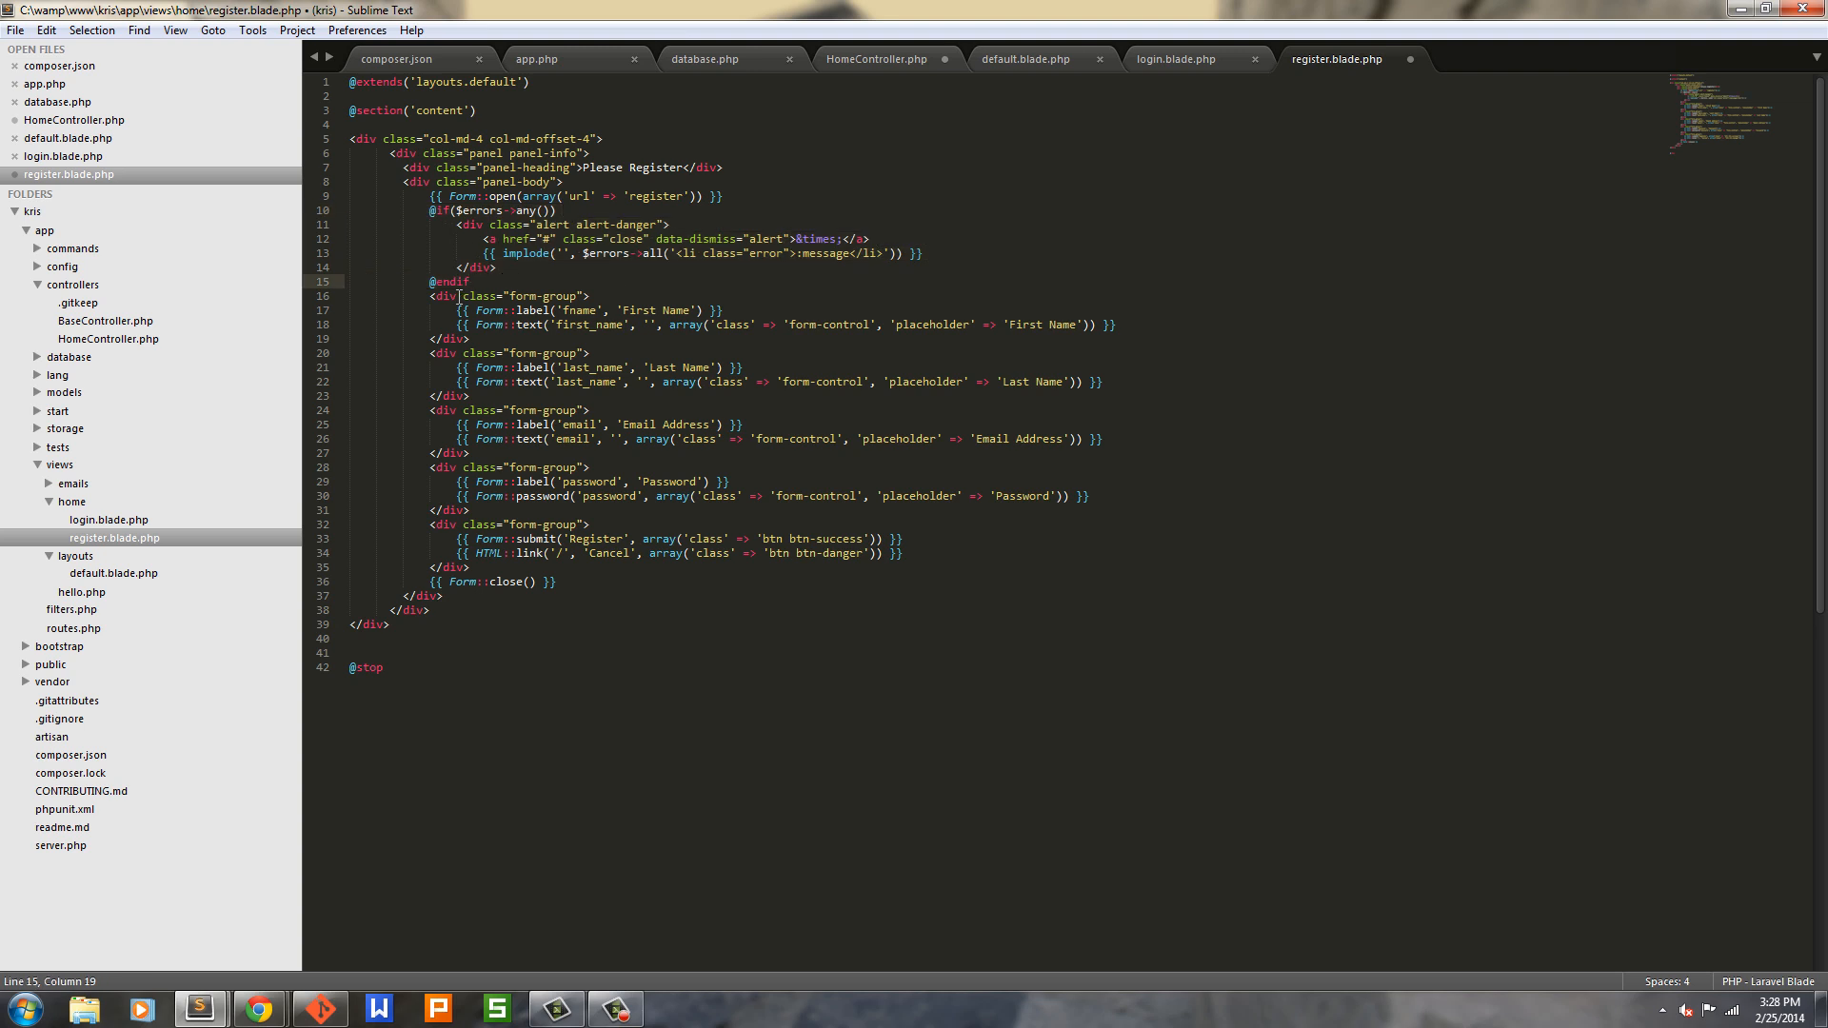
mouse_move(664, 332)
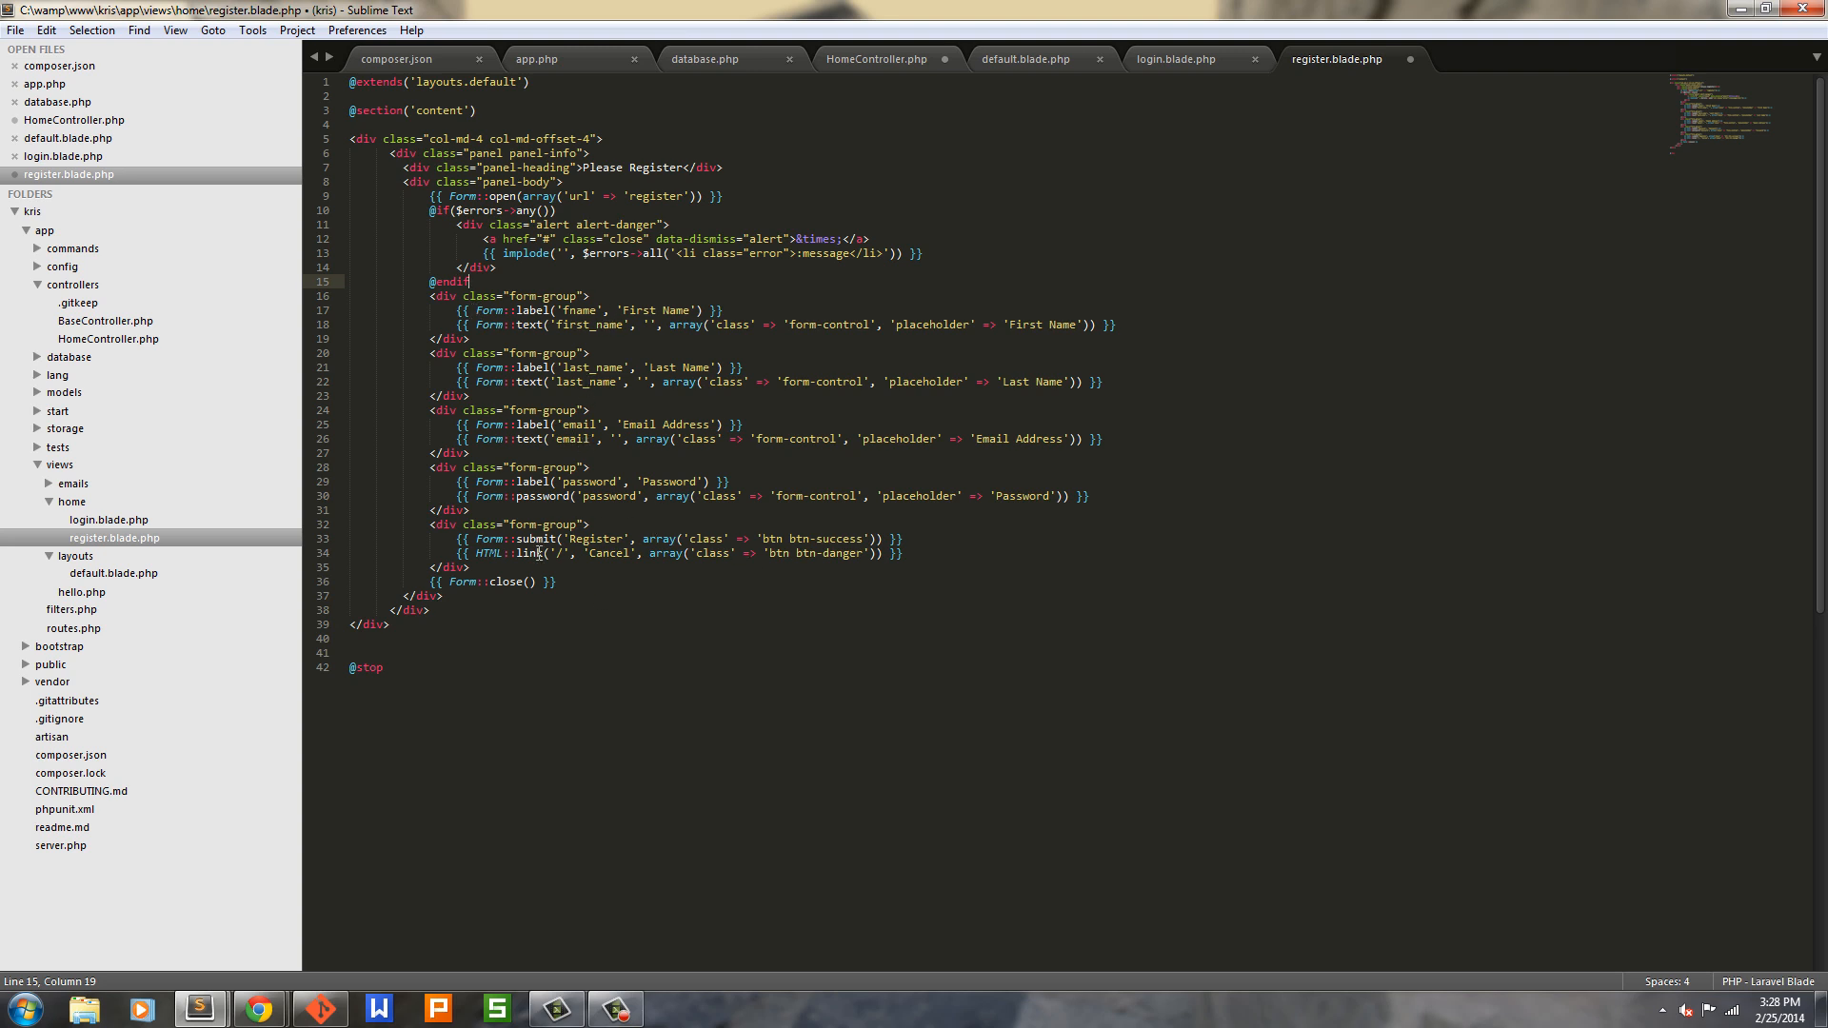
click(445, 682)
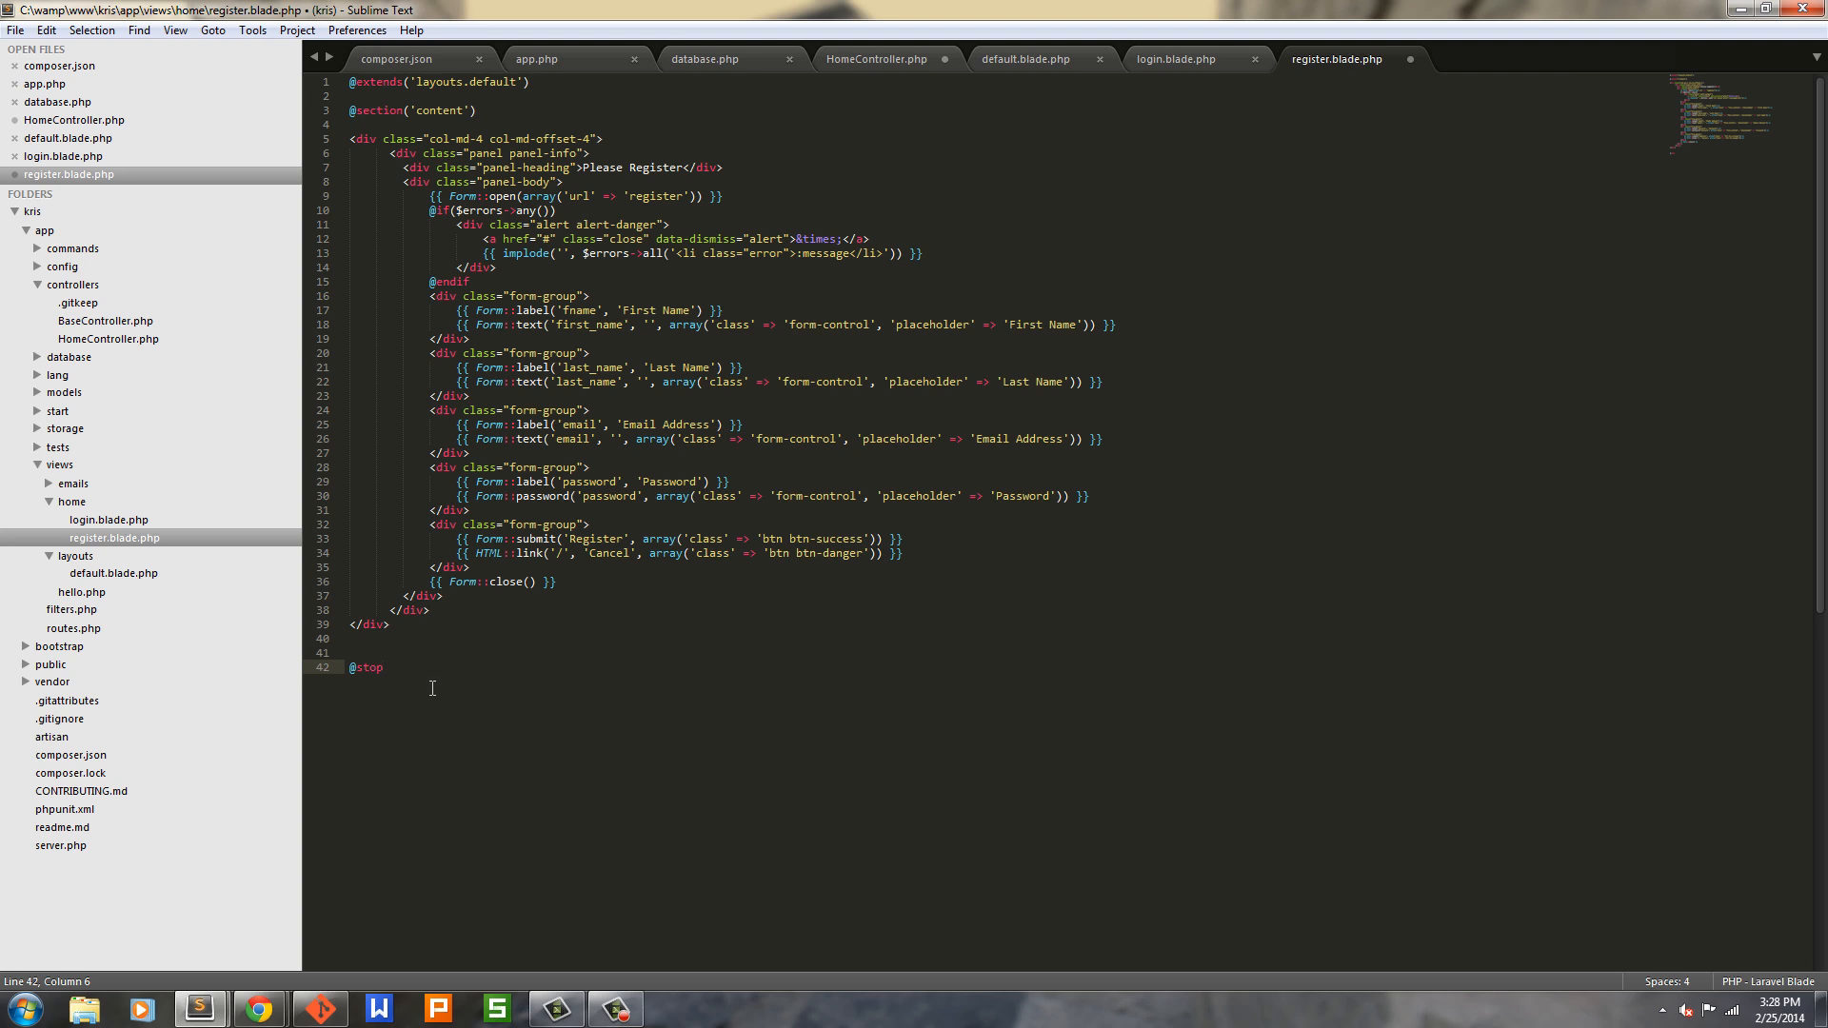
key(ctrl+s)
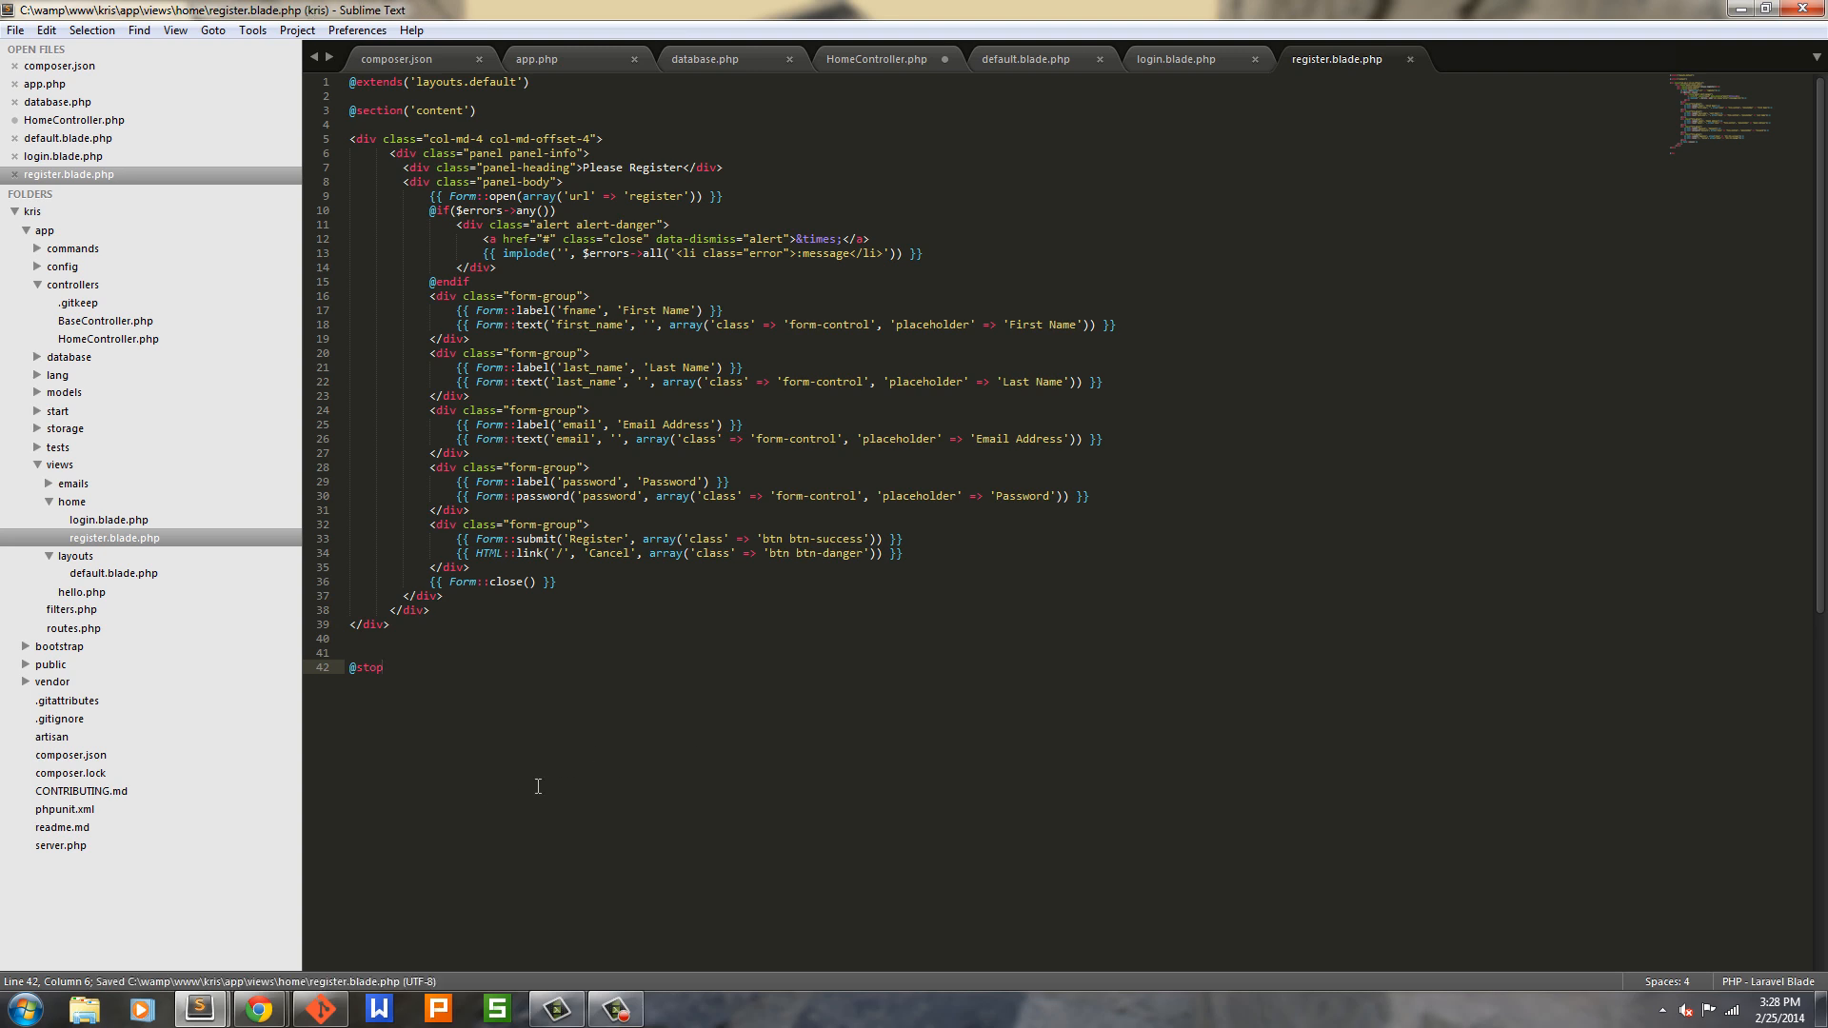
mouse_move(259, 1007)
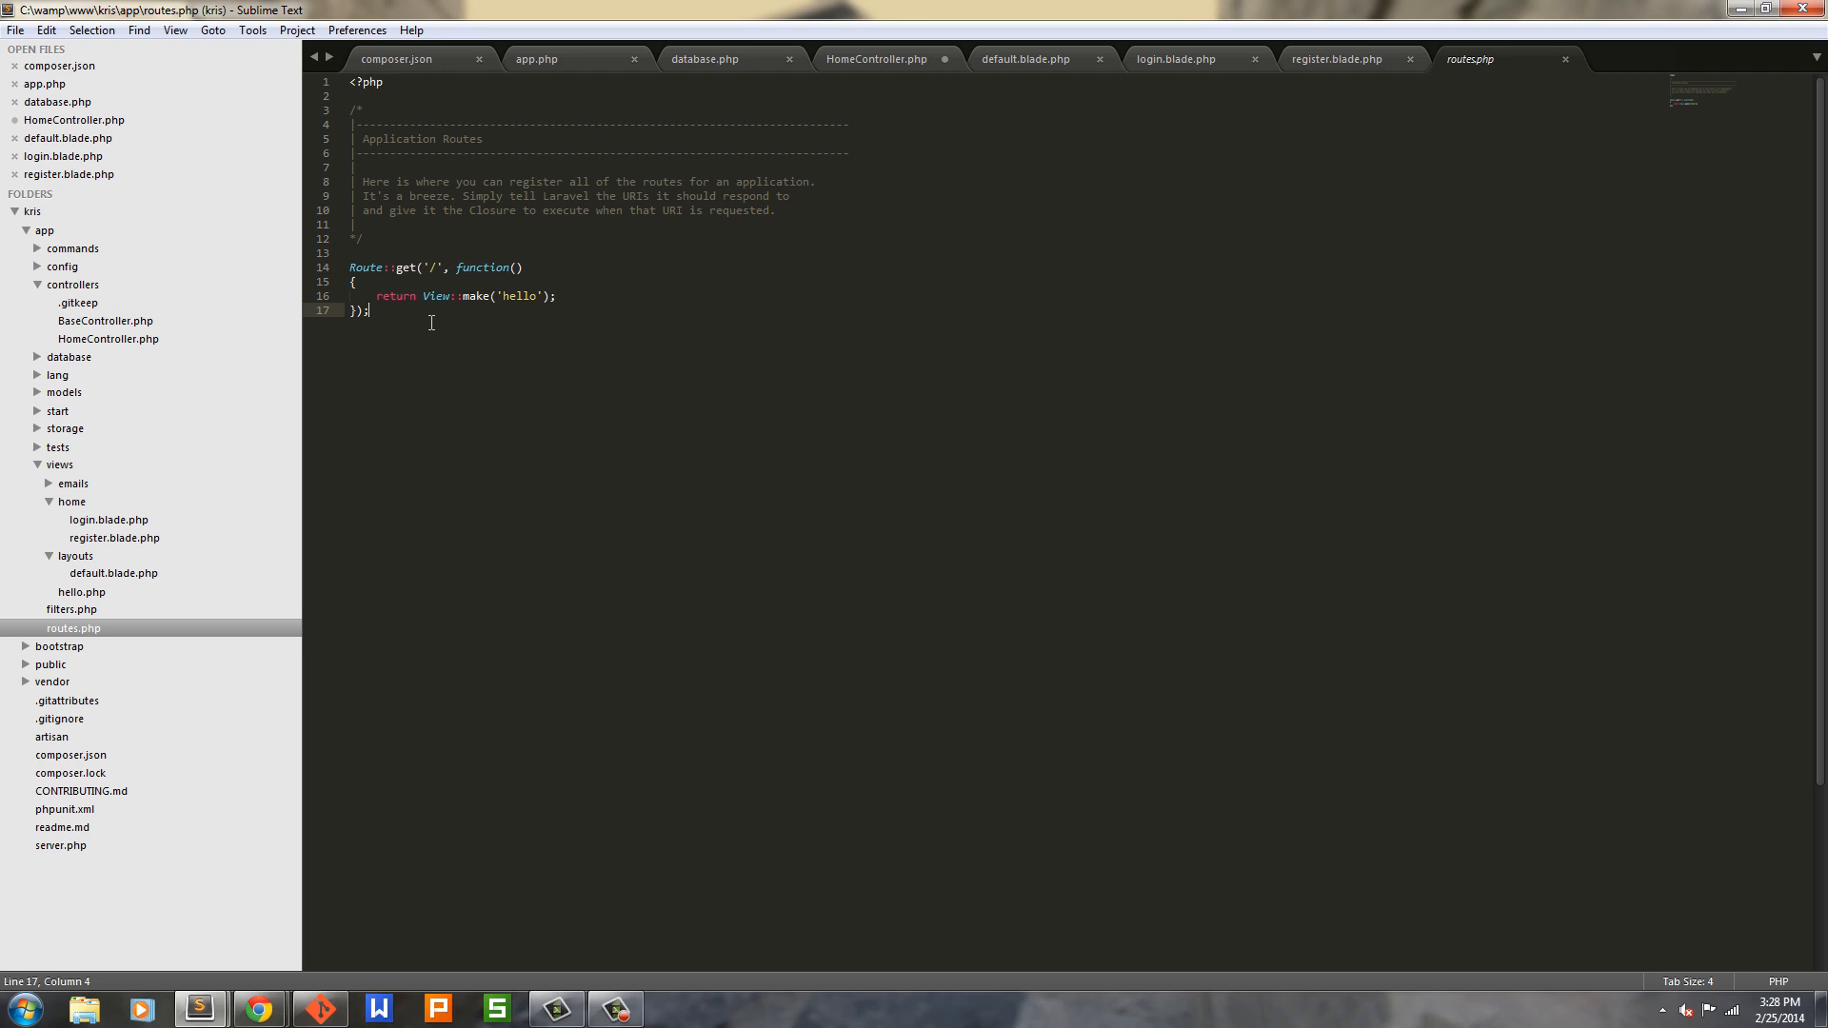
key(enter)
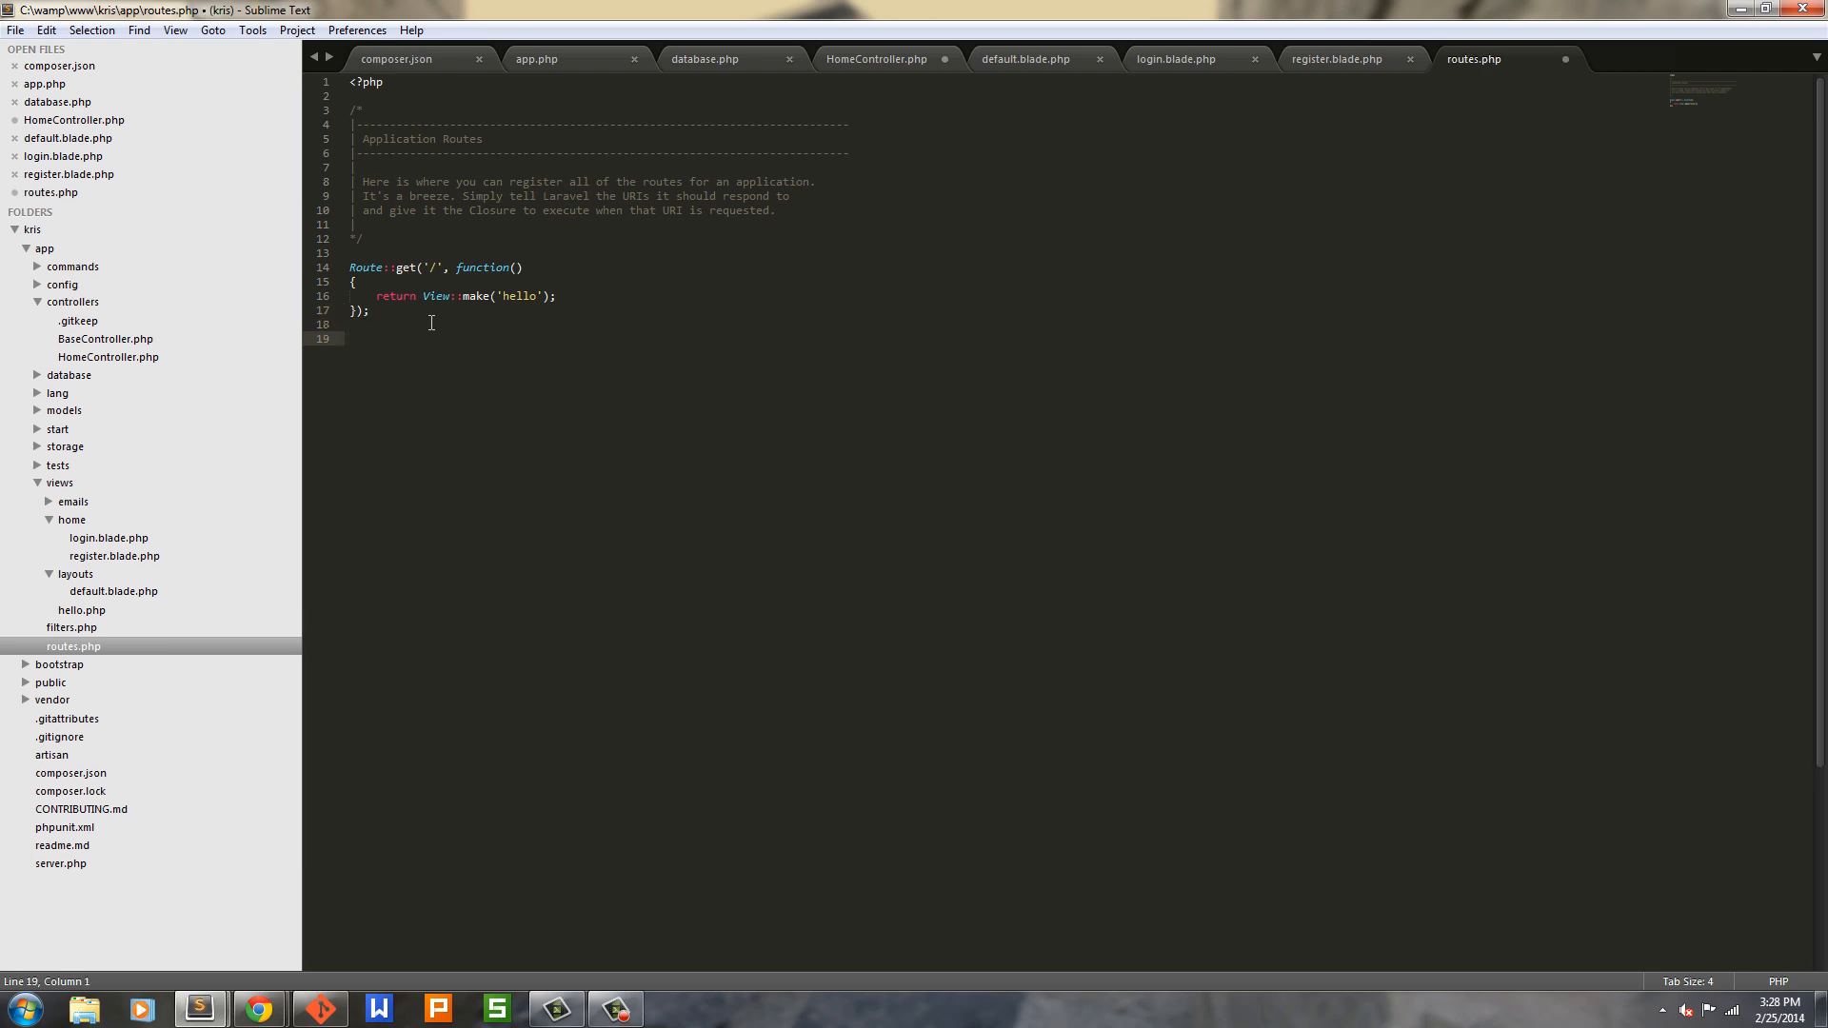
text(Route::get)
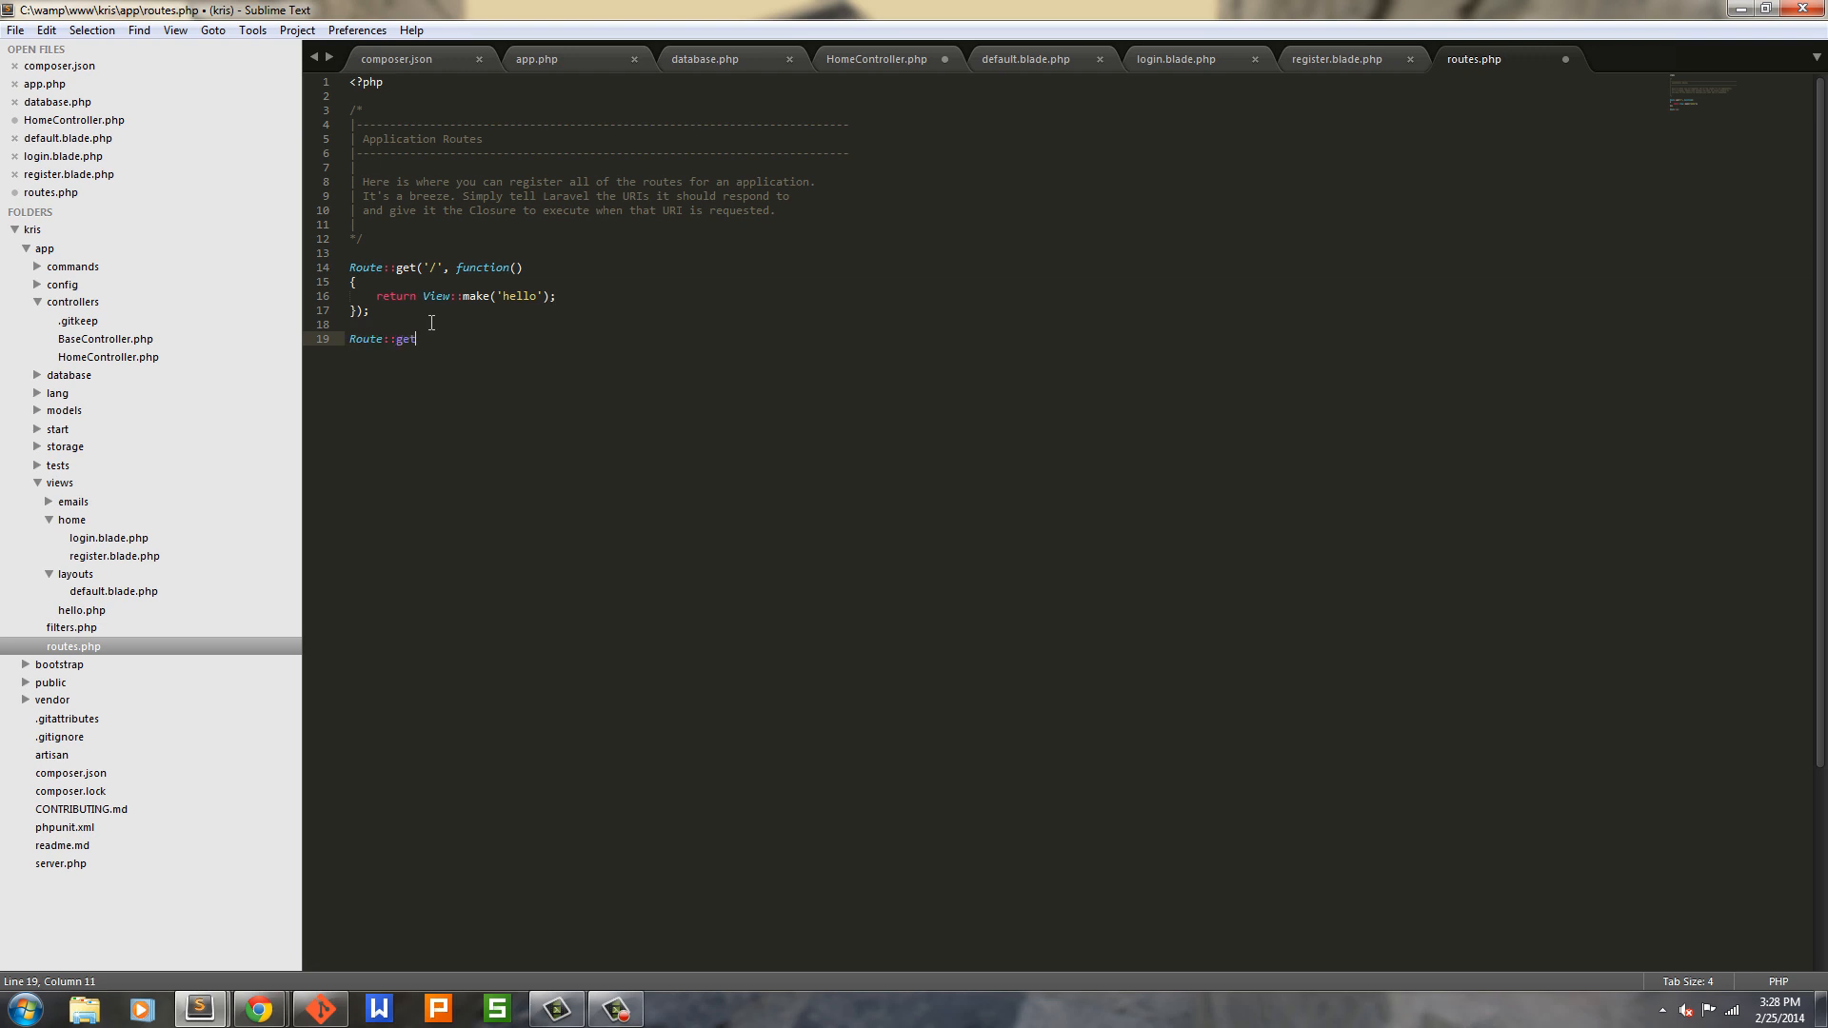
text((''))
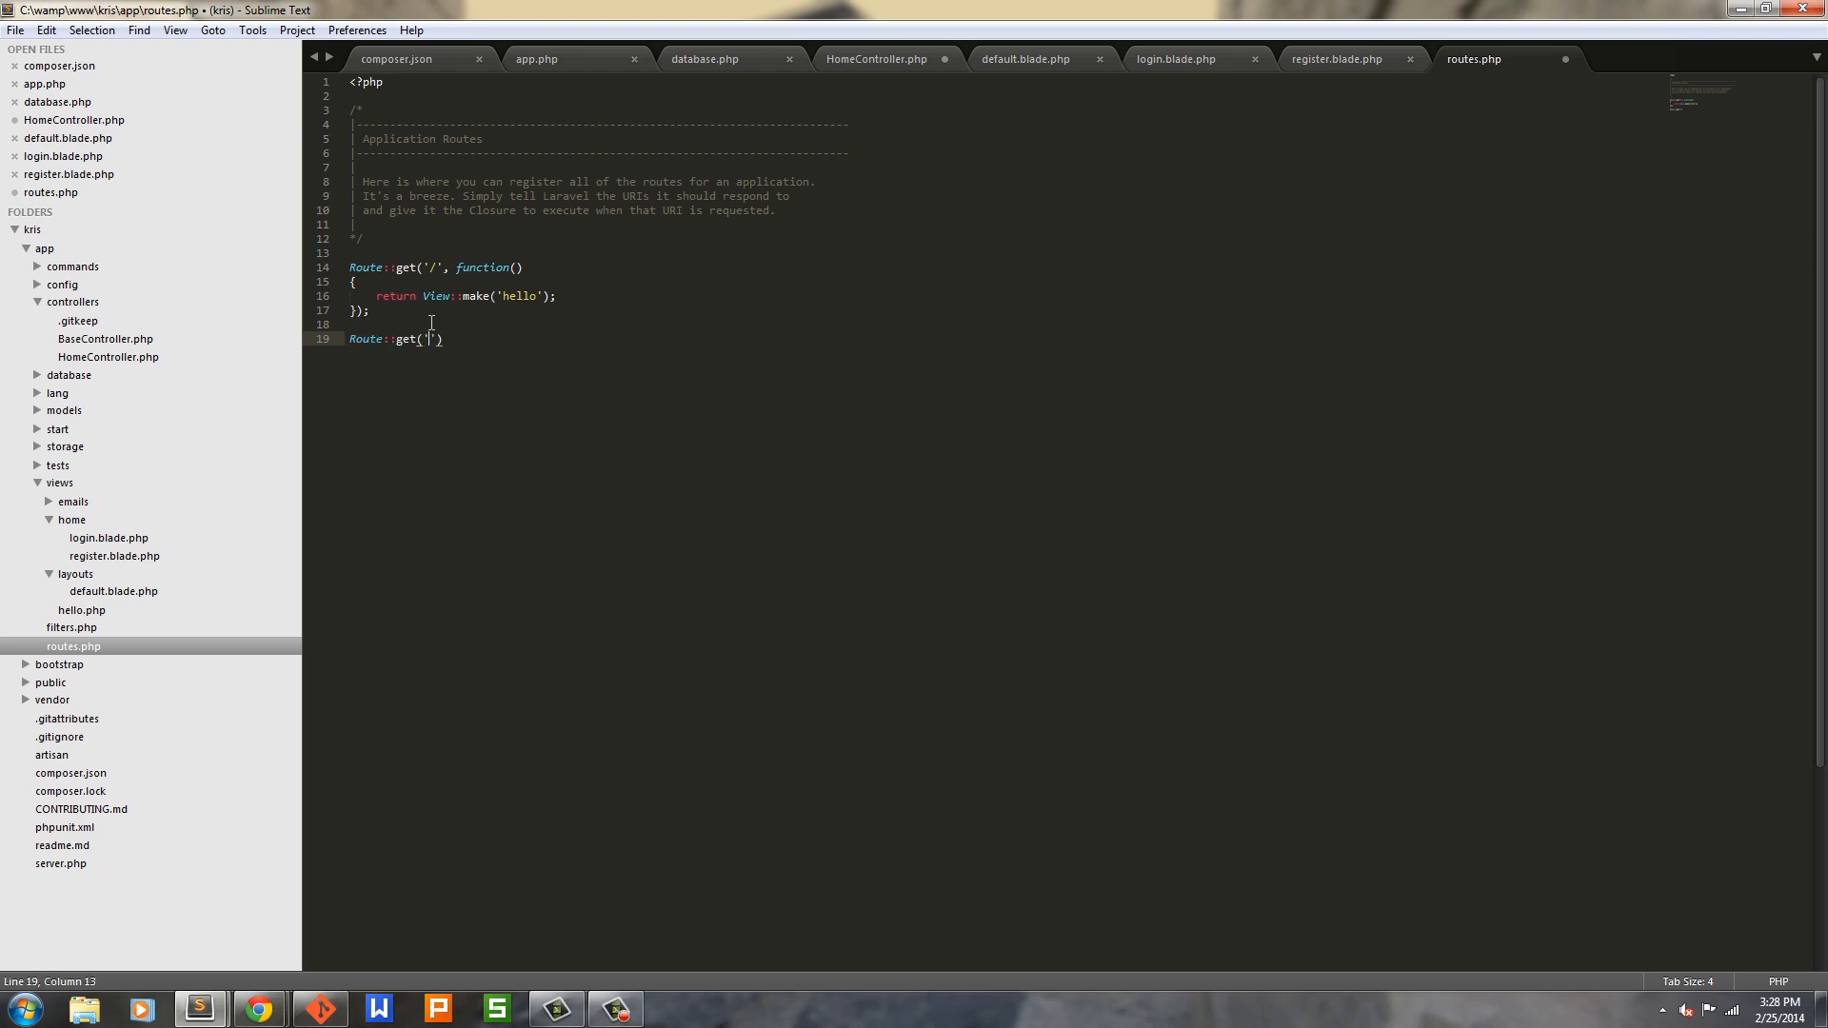
text(register', 'H)
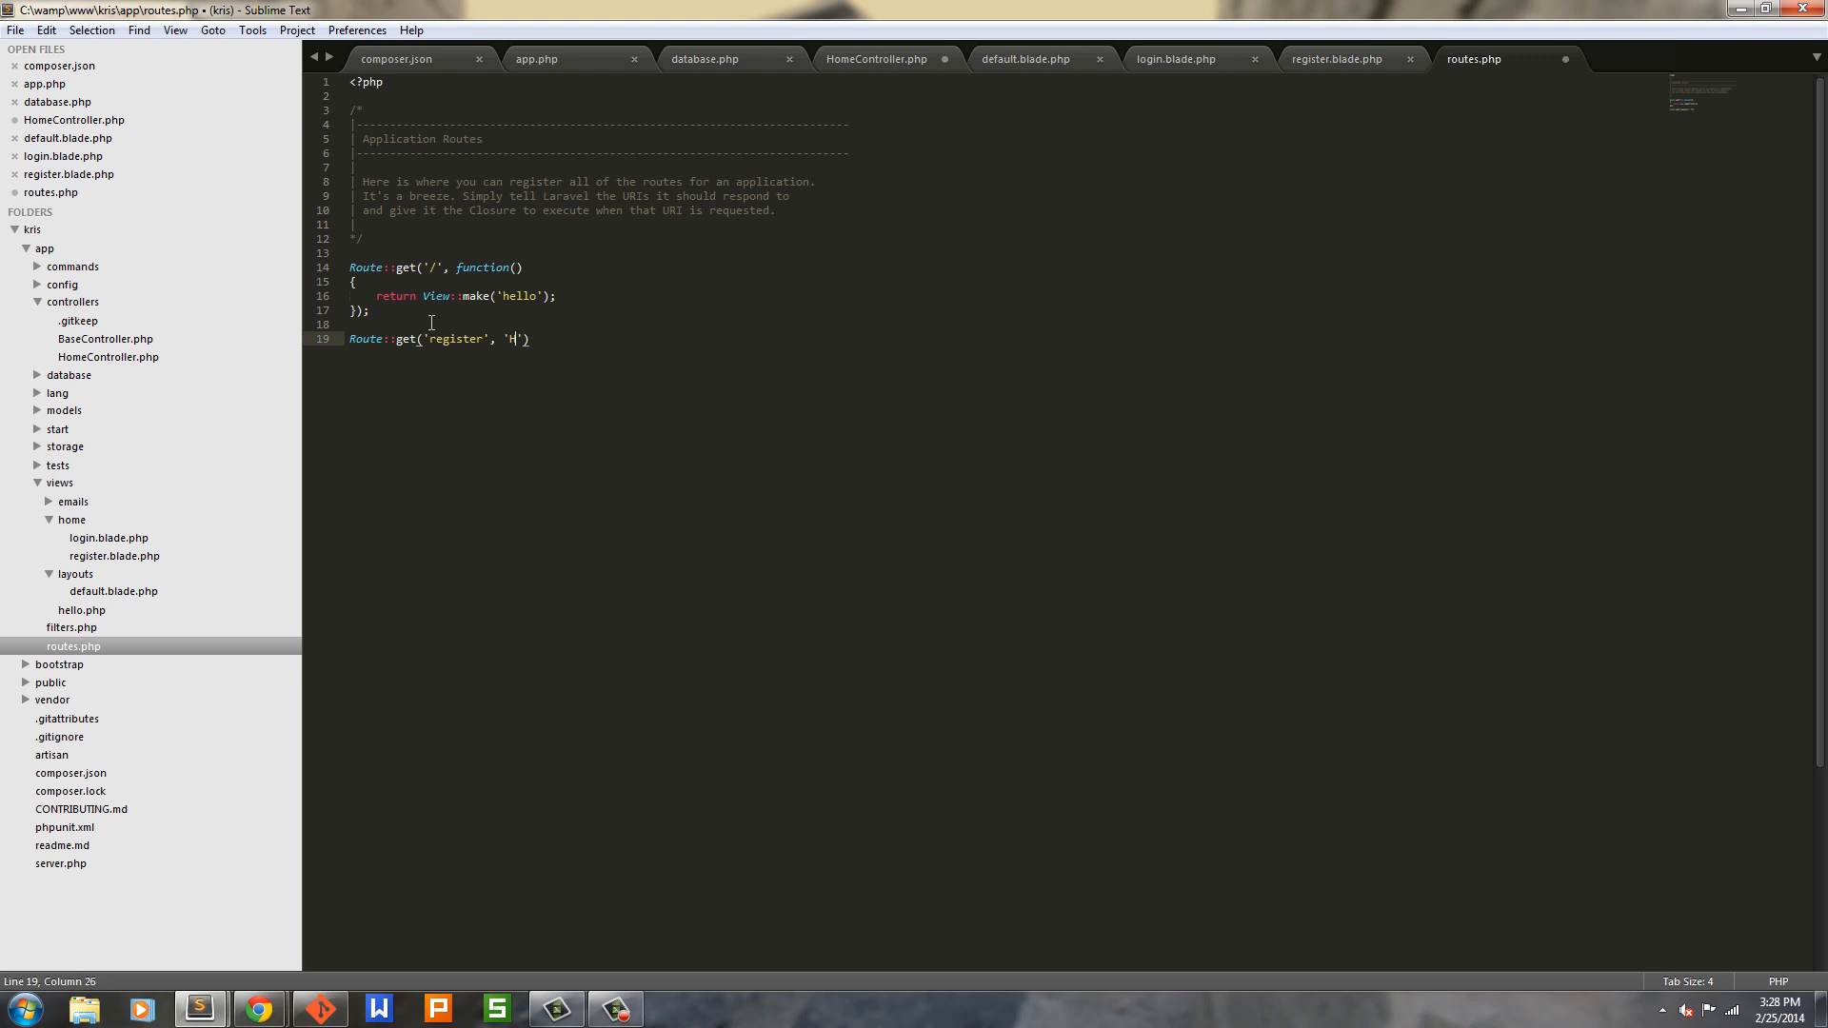
text(omeController)
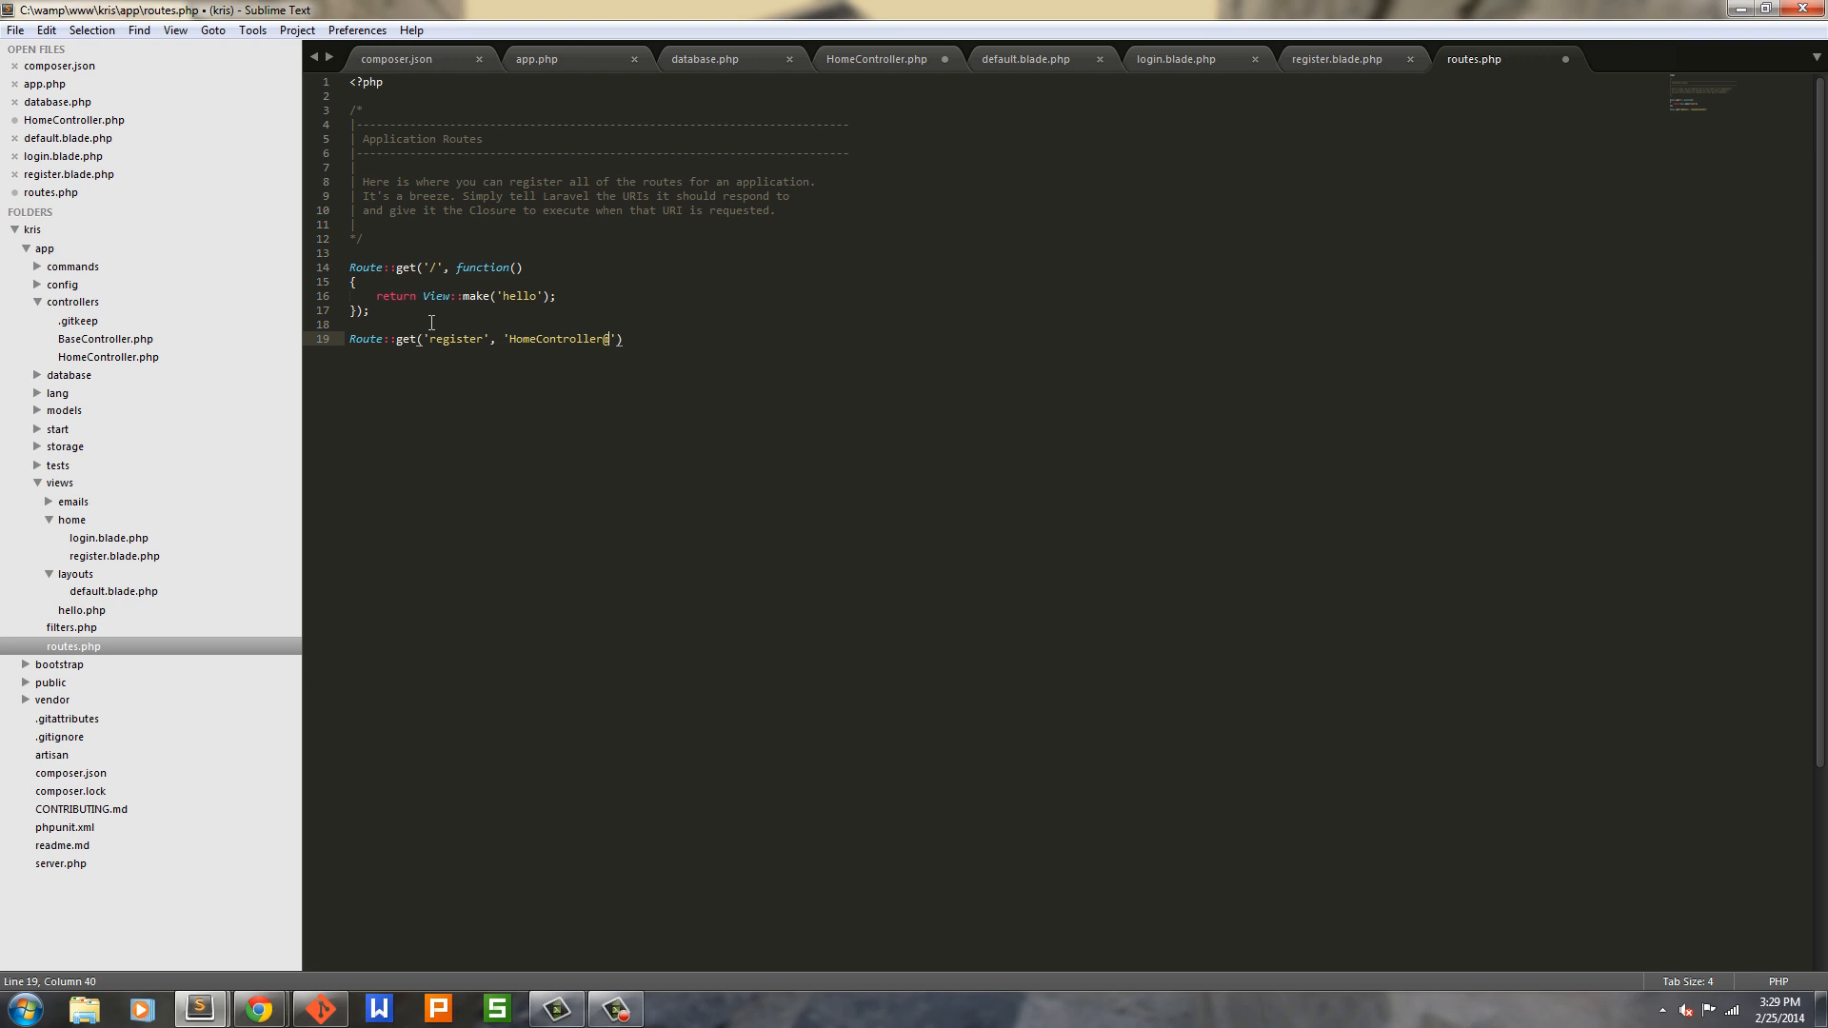
text(@getRegister)
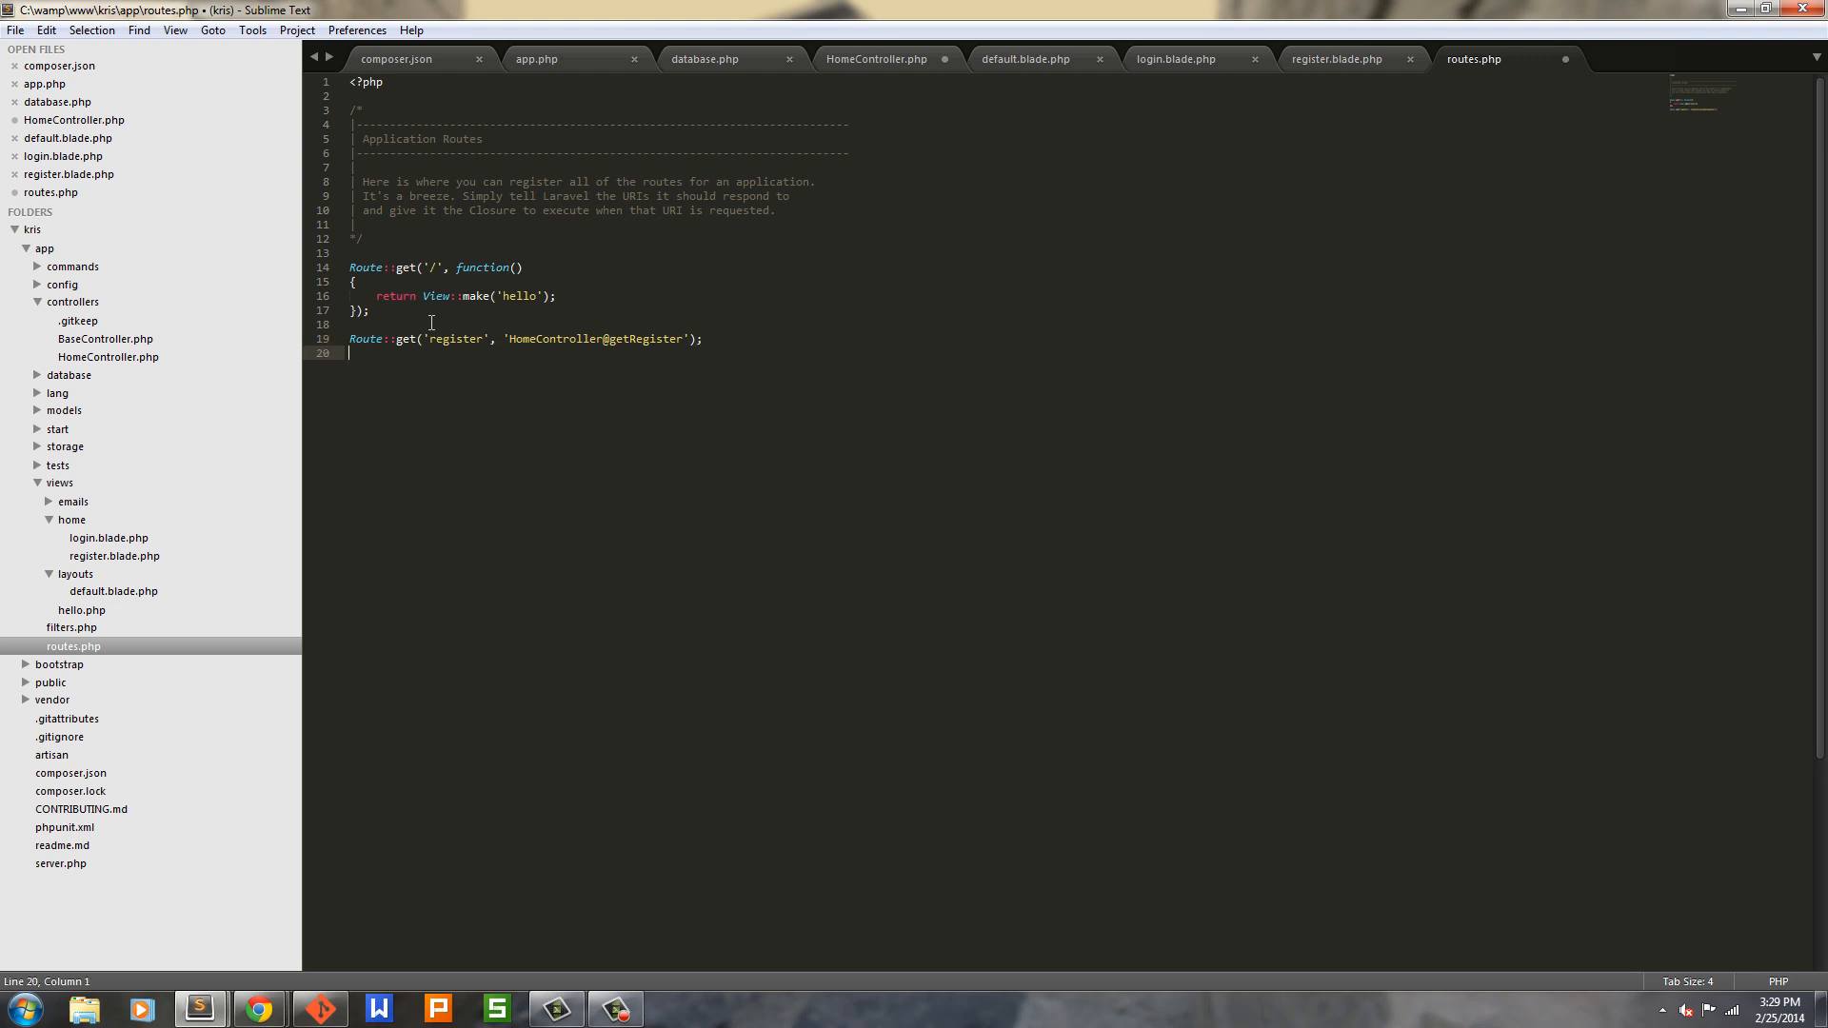
text(Route)
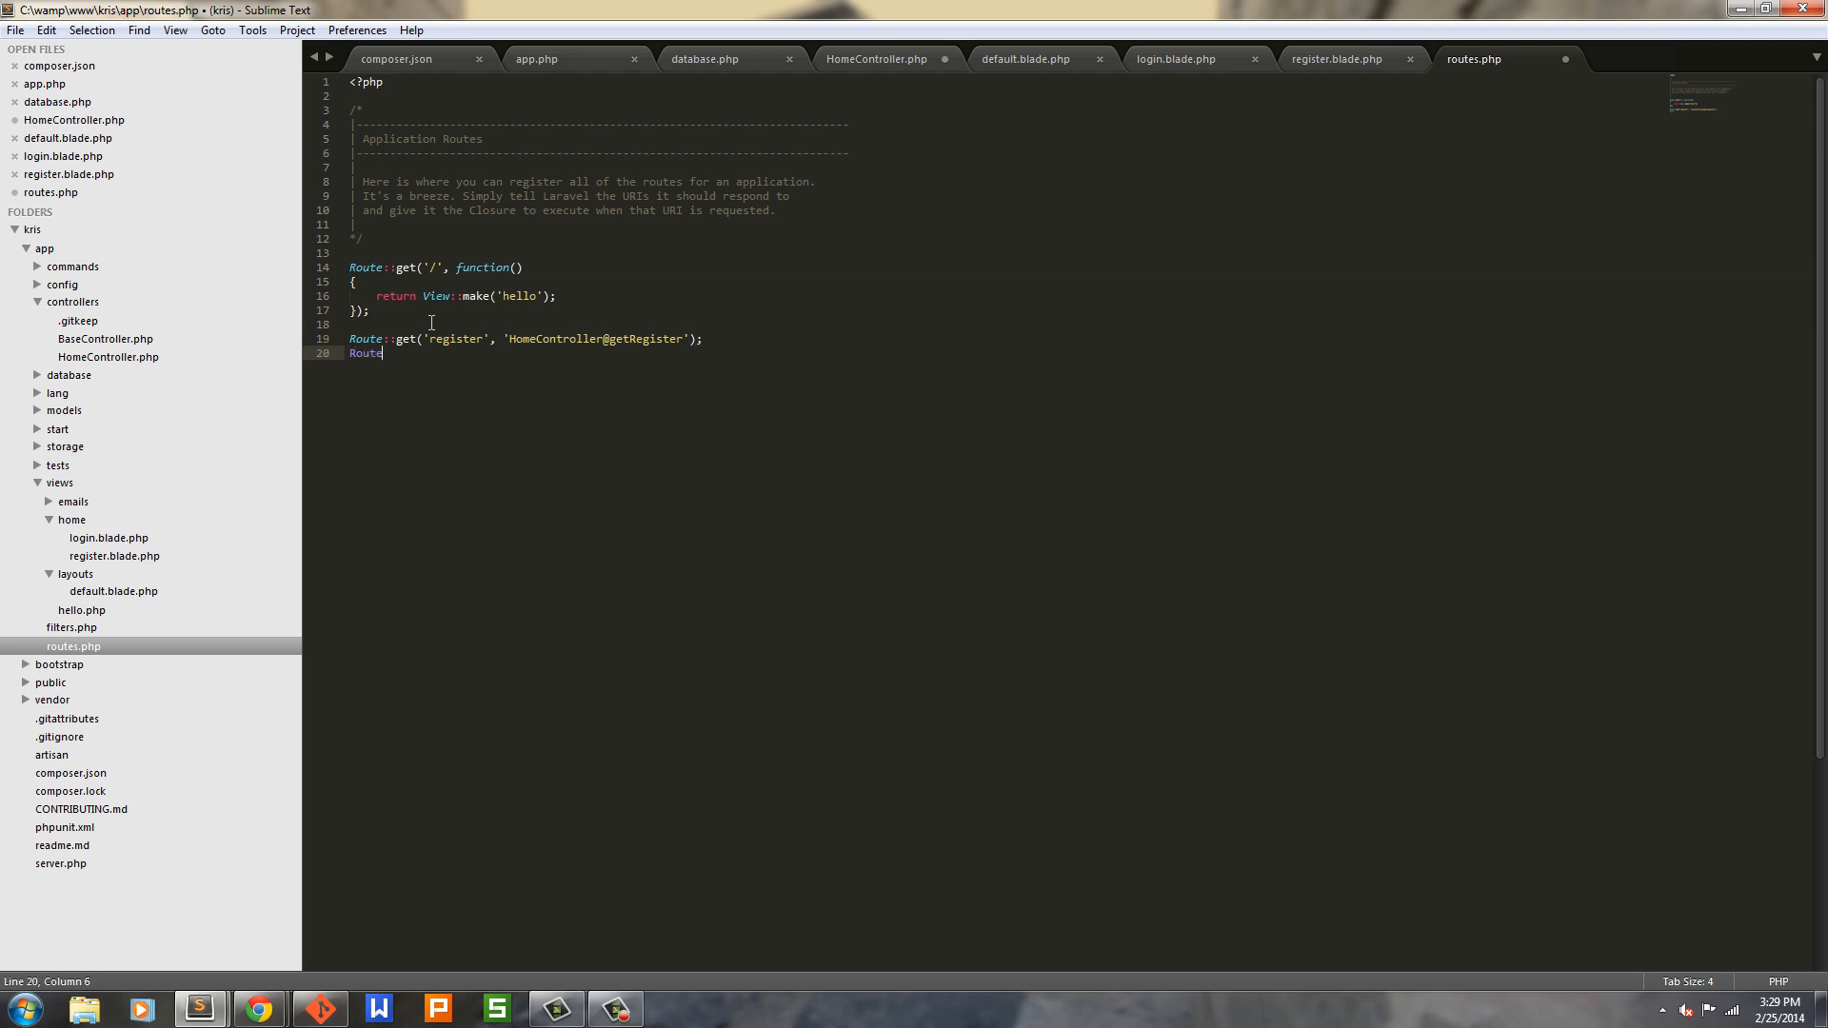
text(::get('login',)
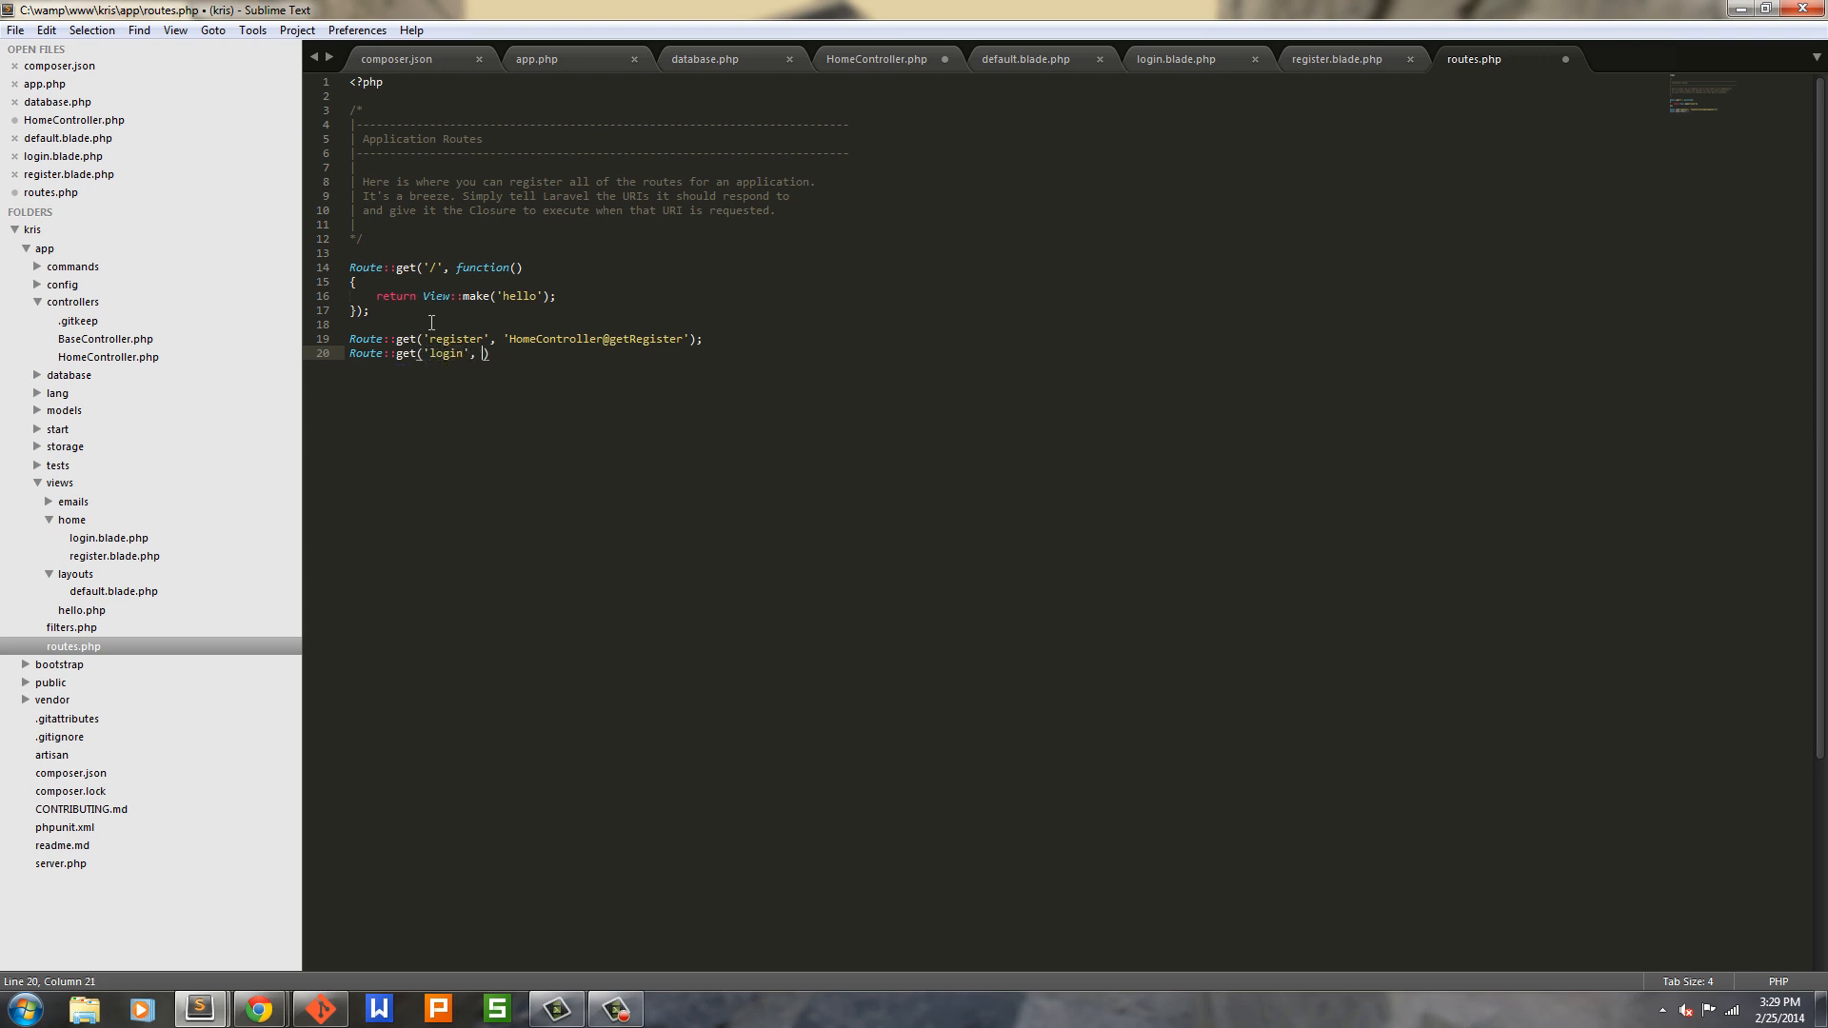
text('HomaeController)
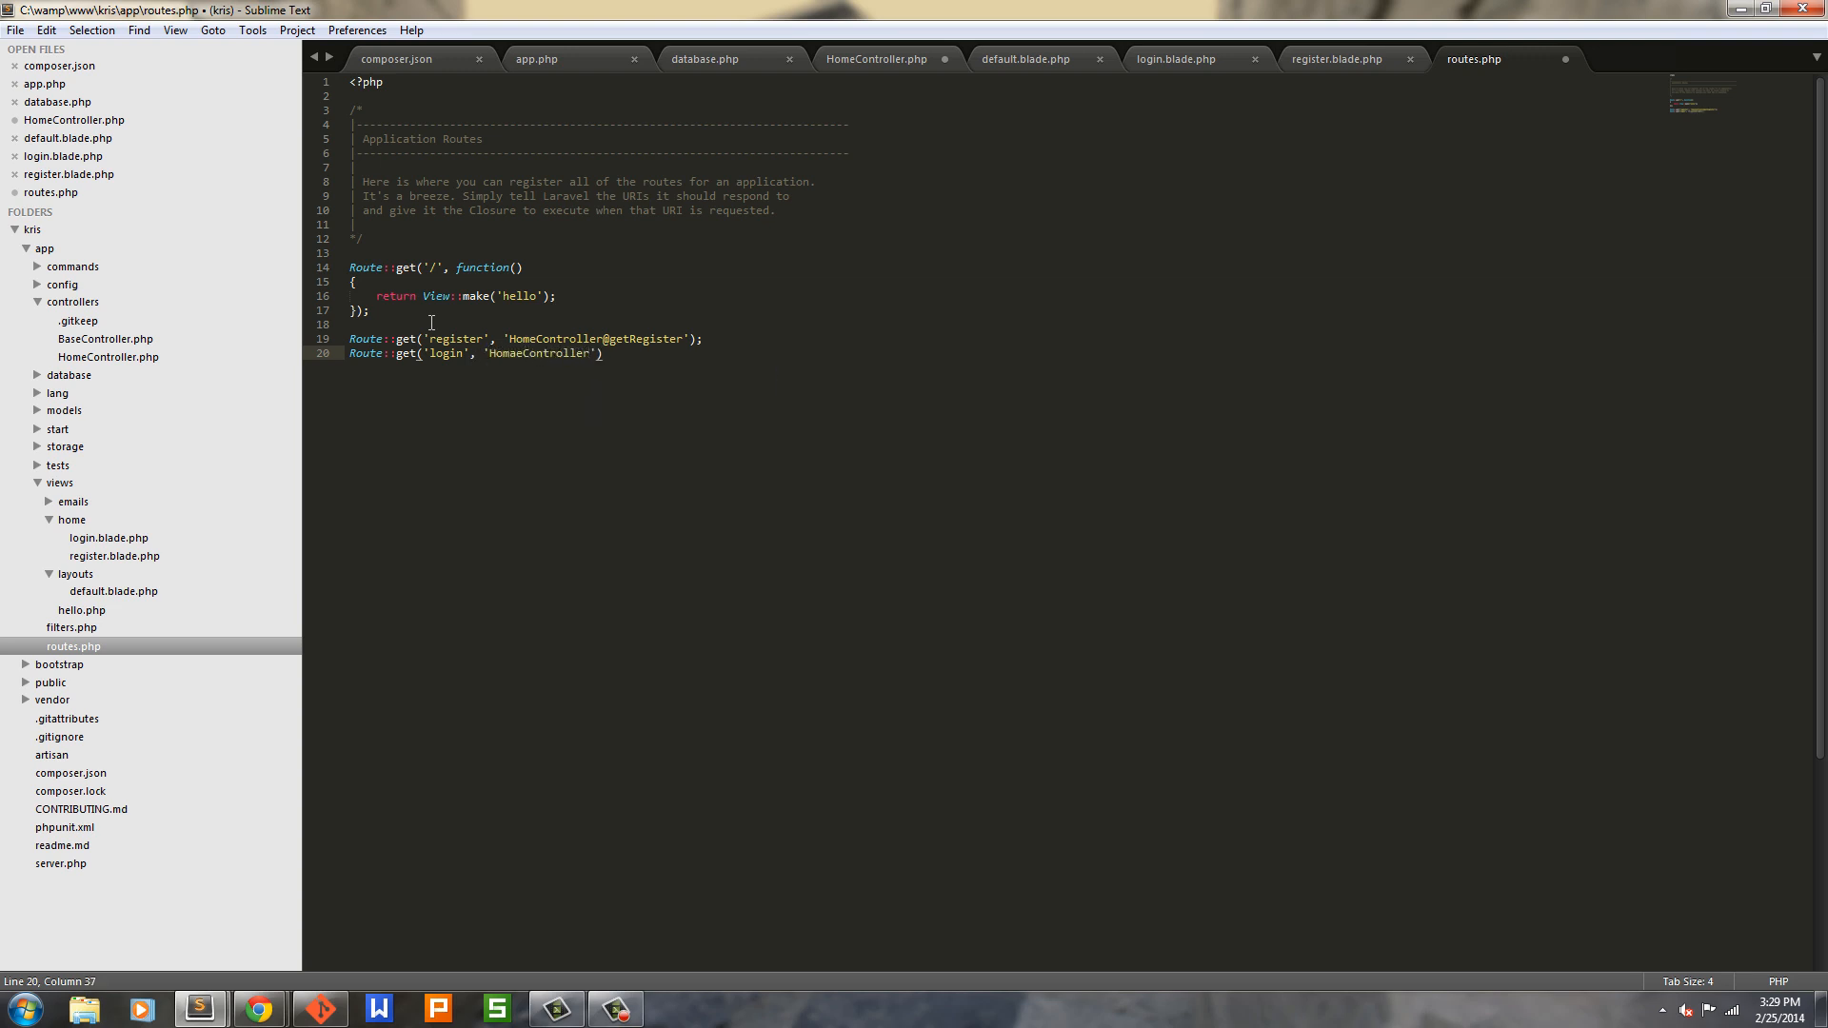
text(@getl)
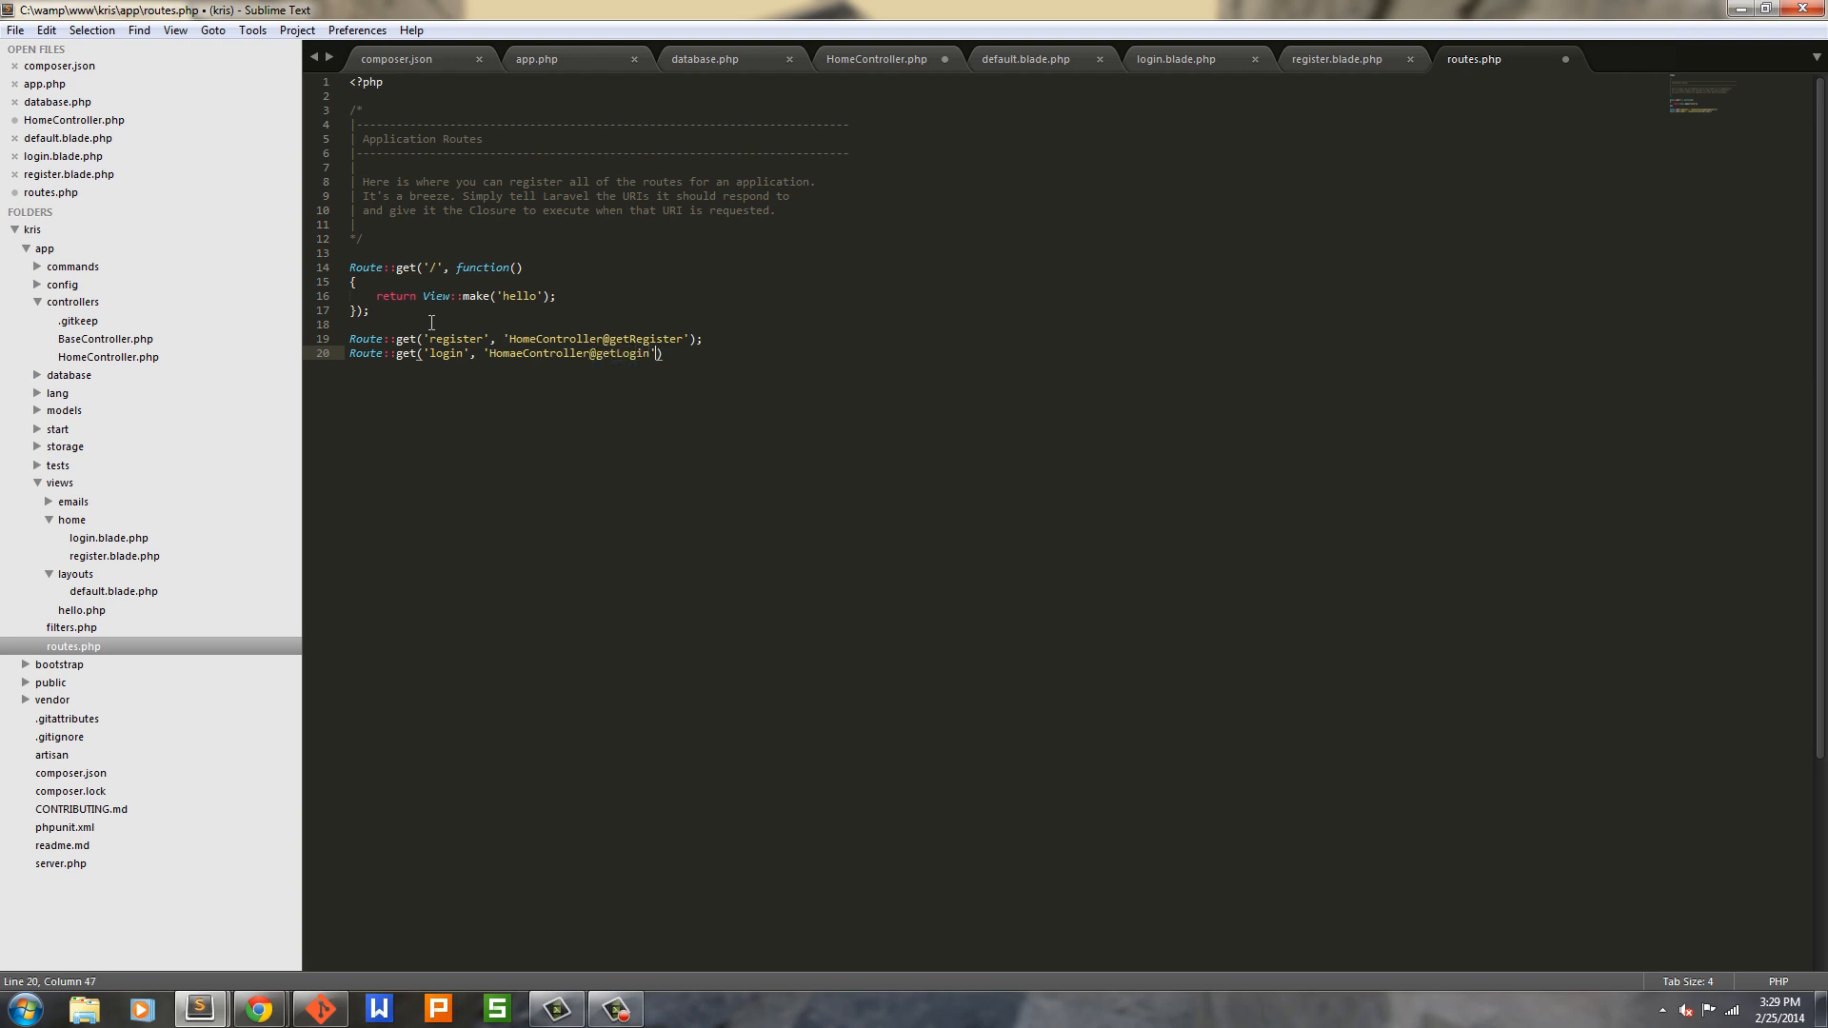
key(enter)
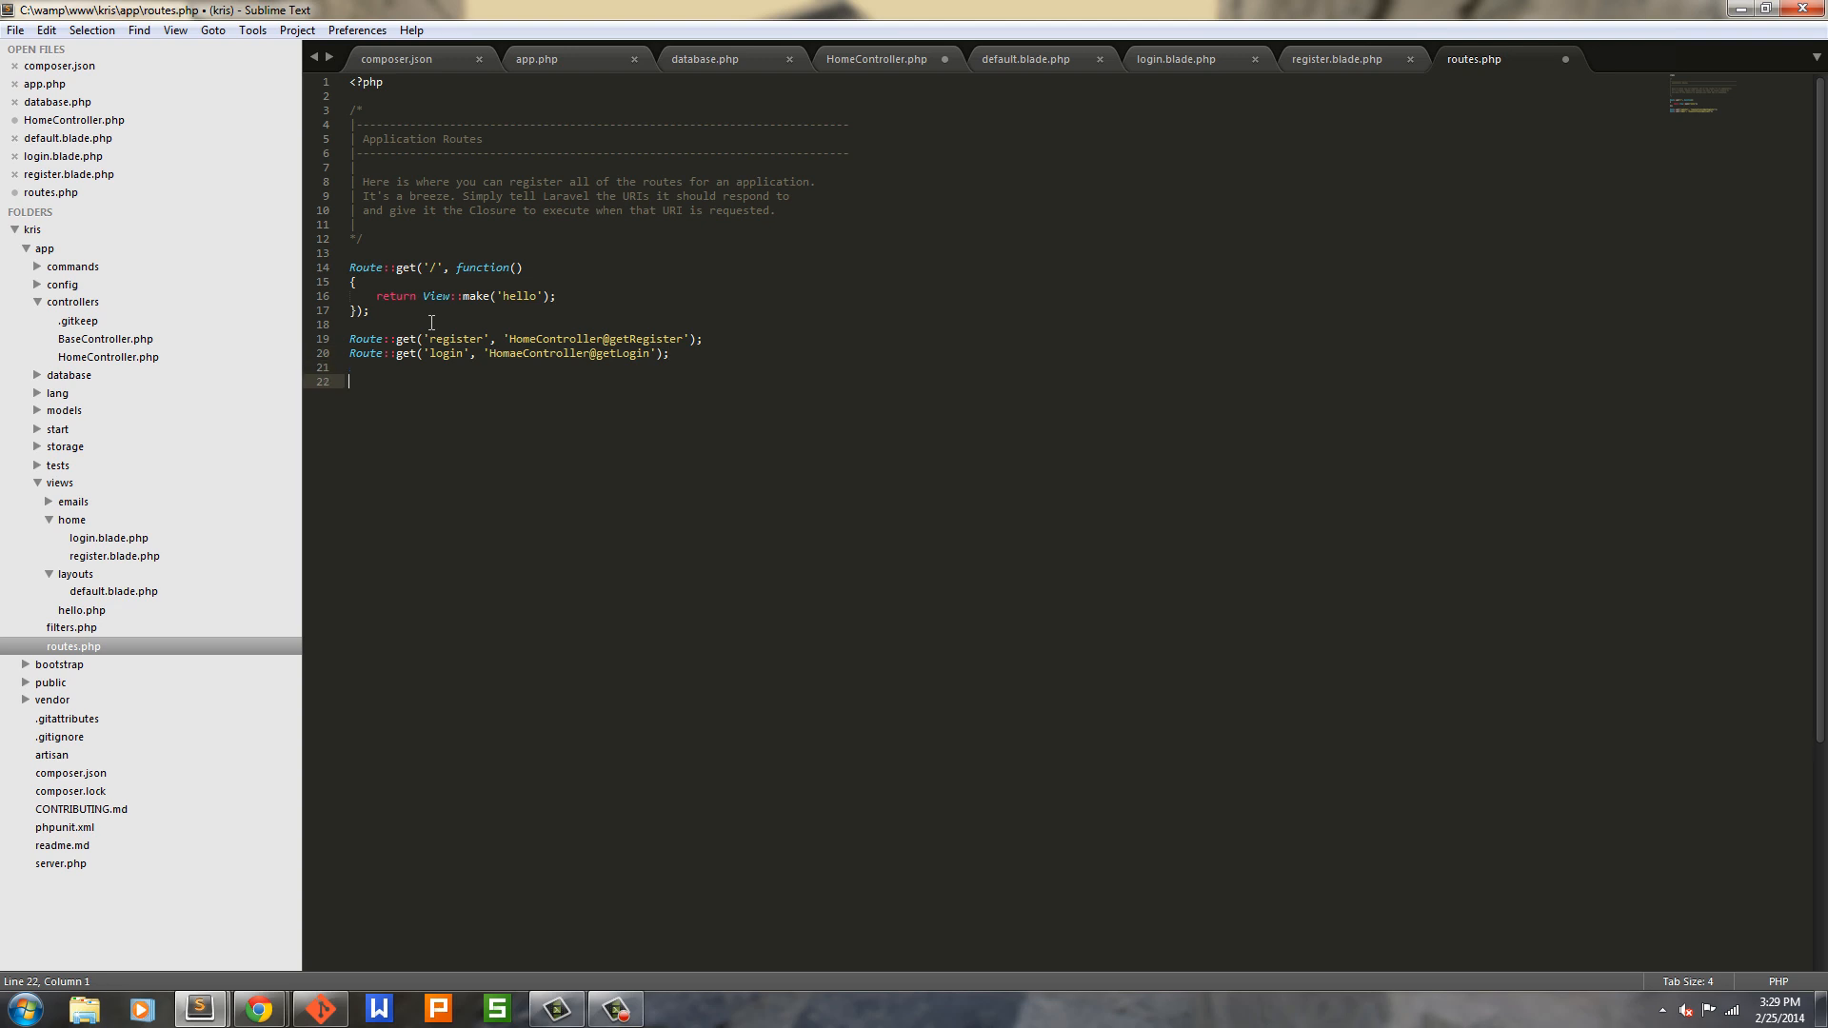
text(Route)
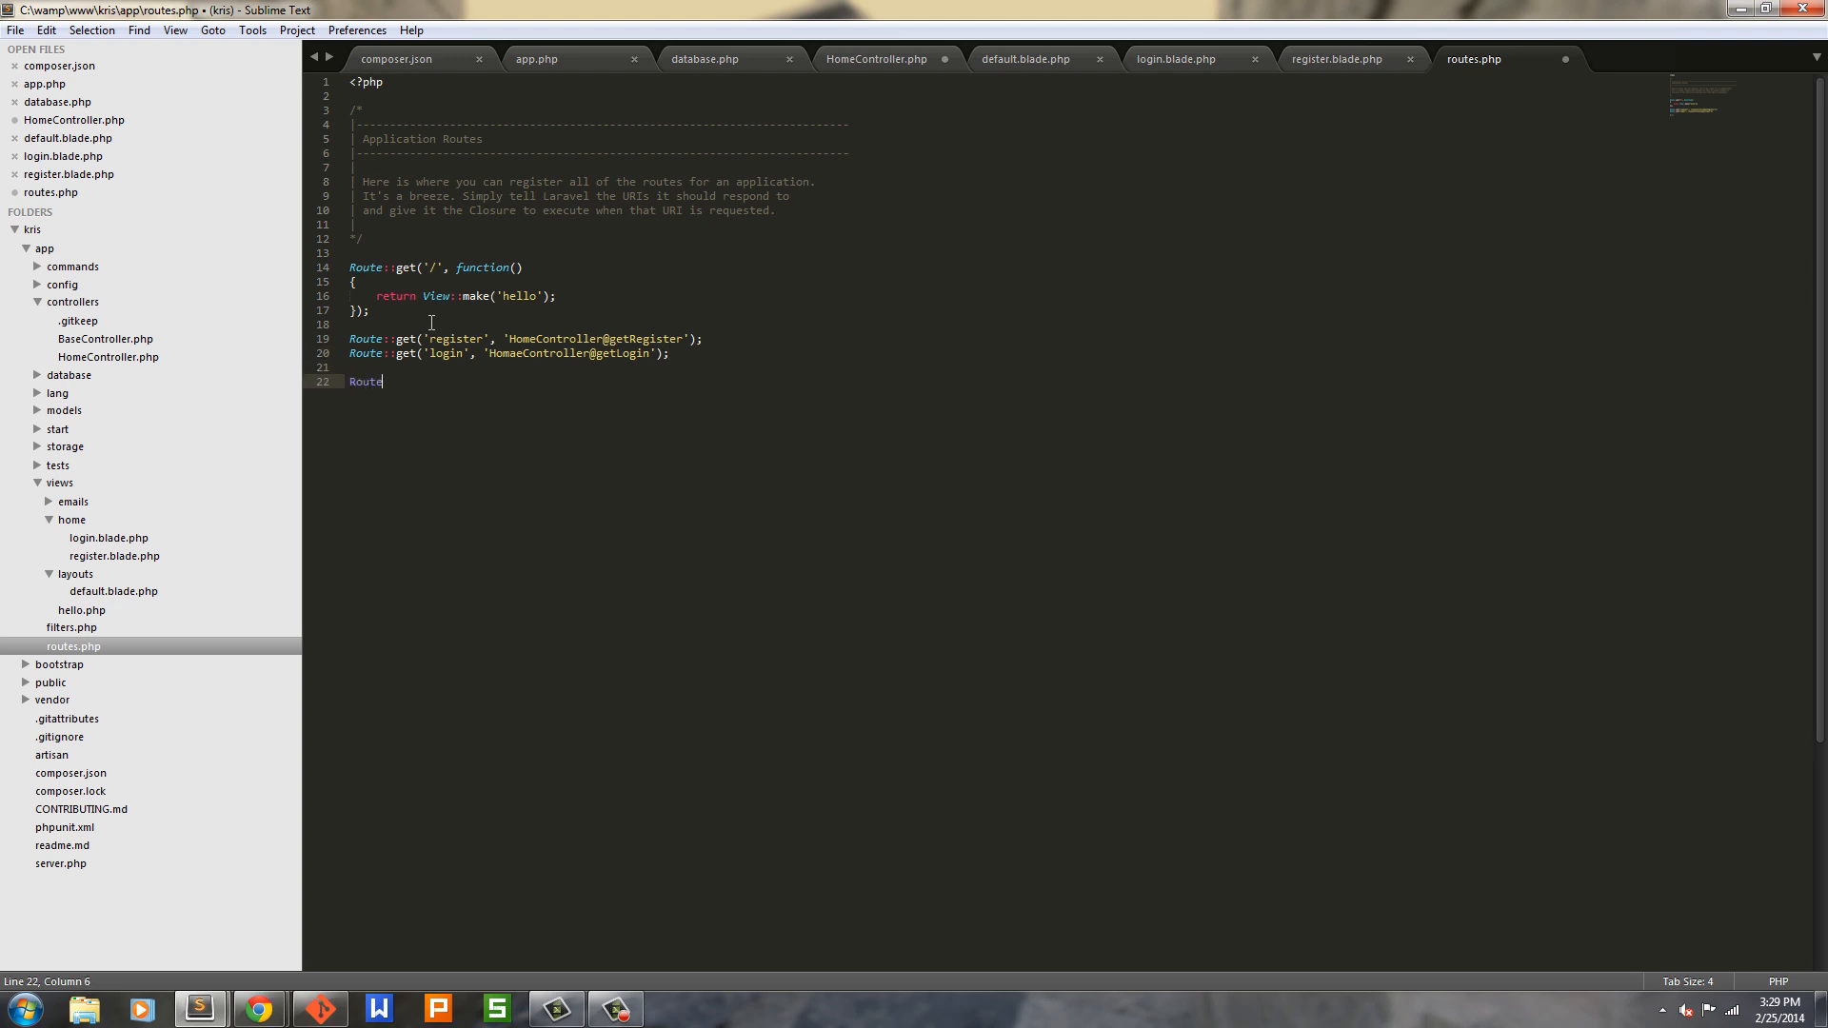
text(::post(')
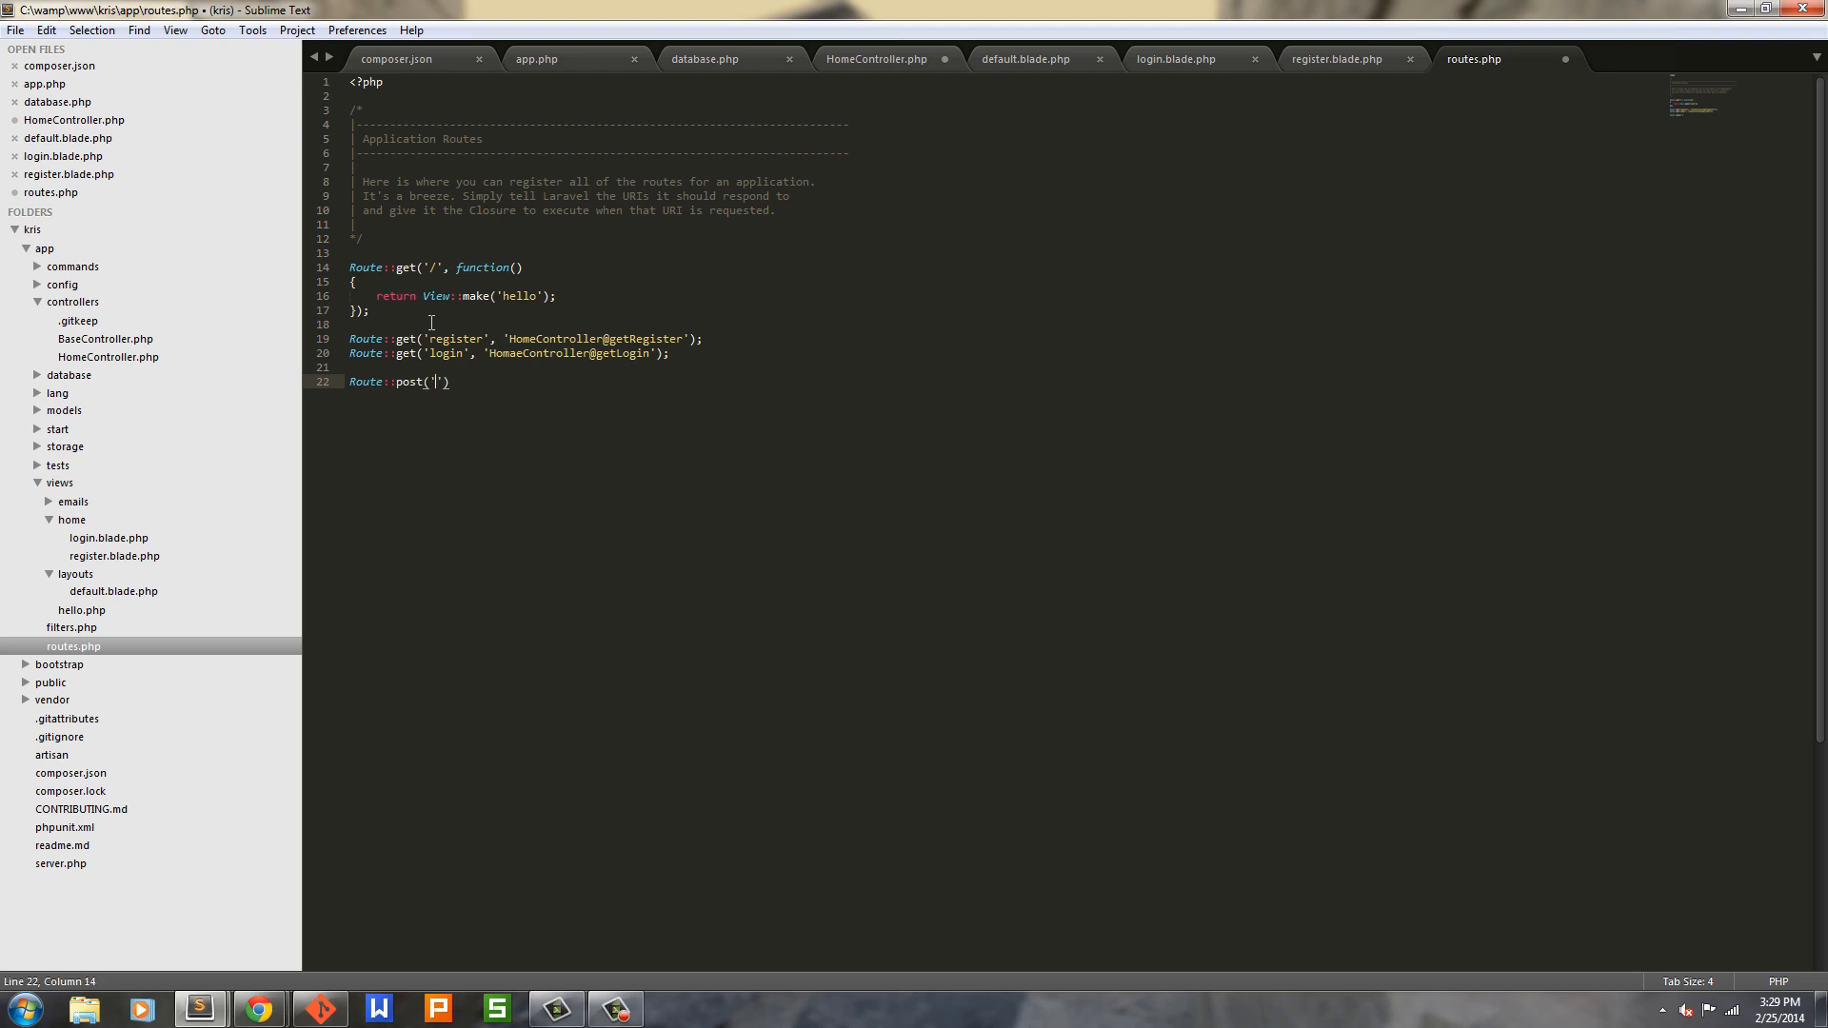
text(login)
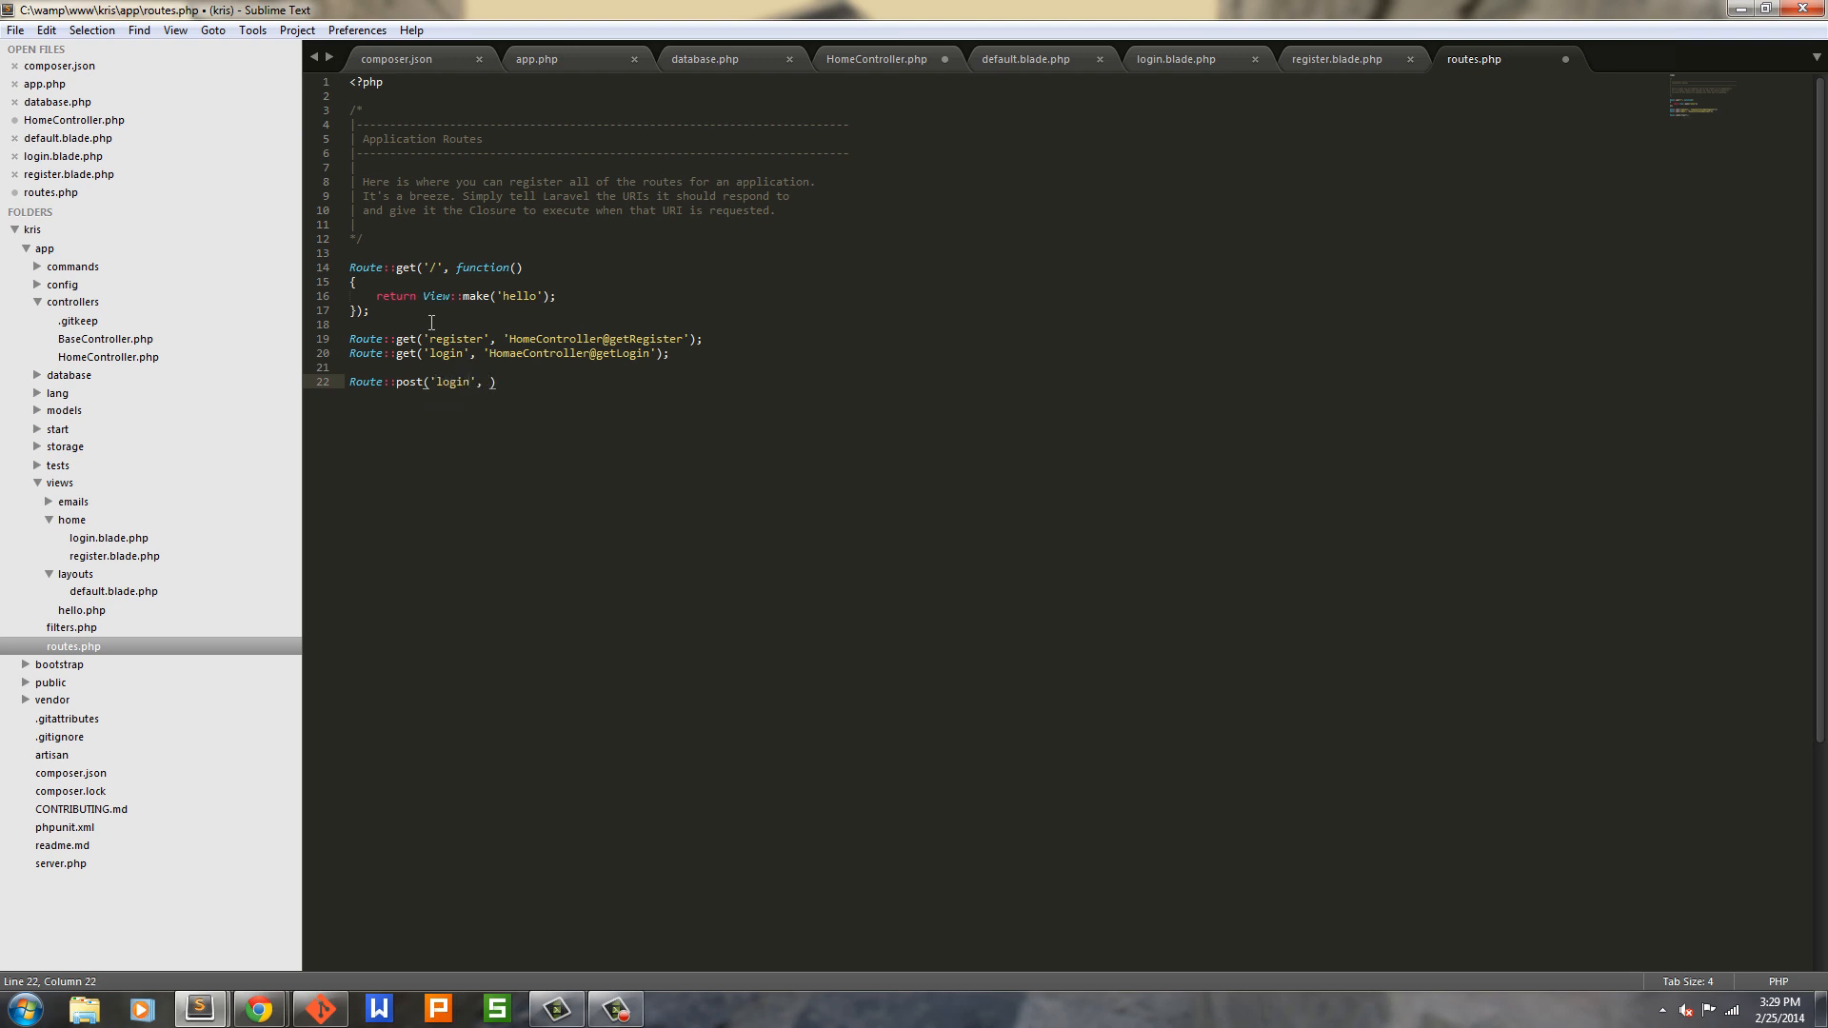
text('')
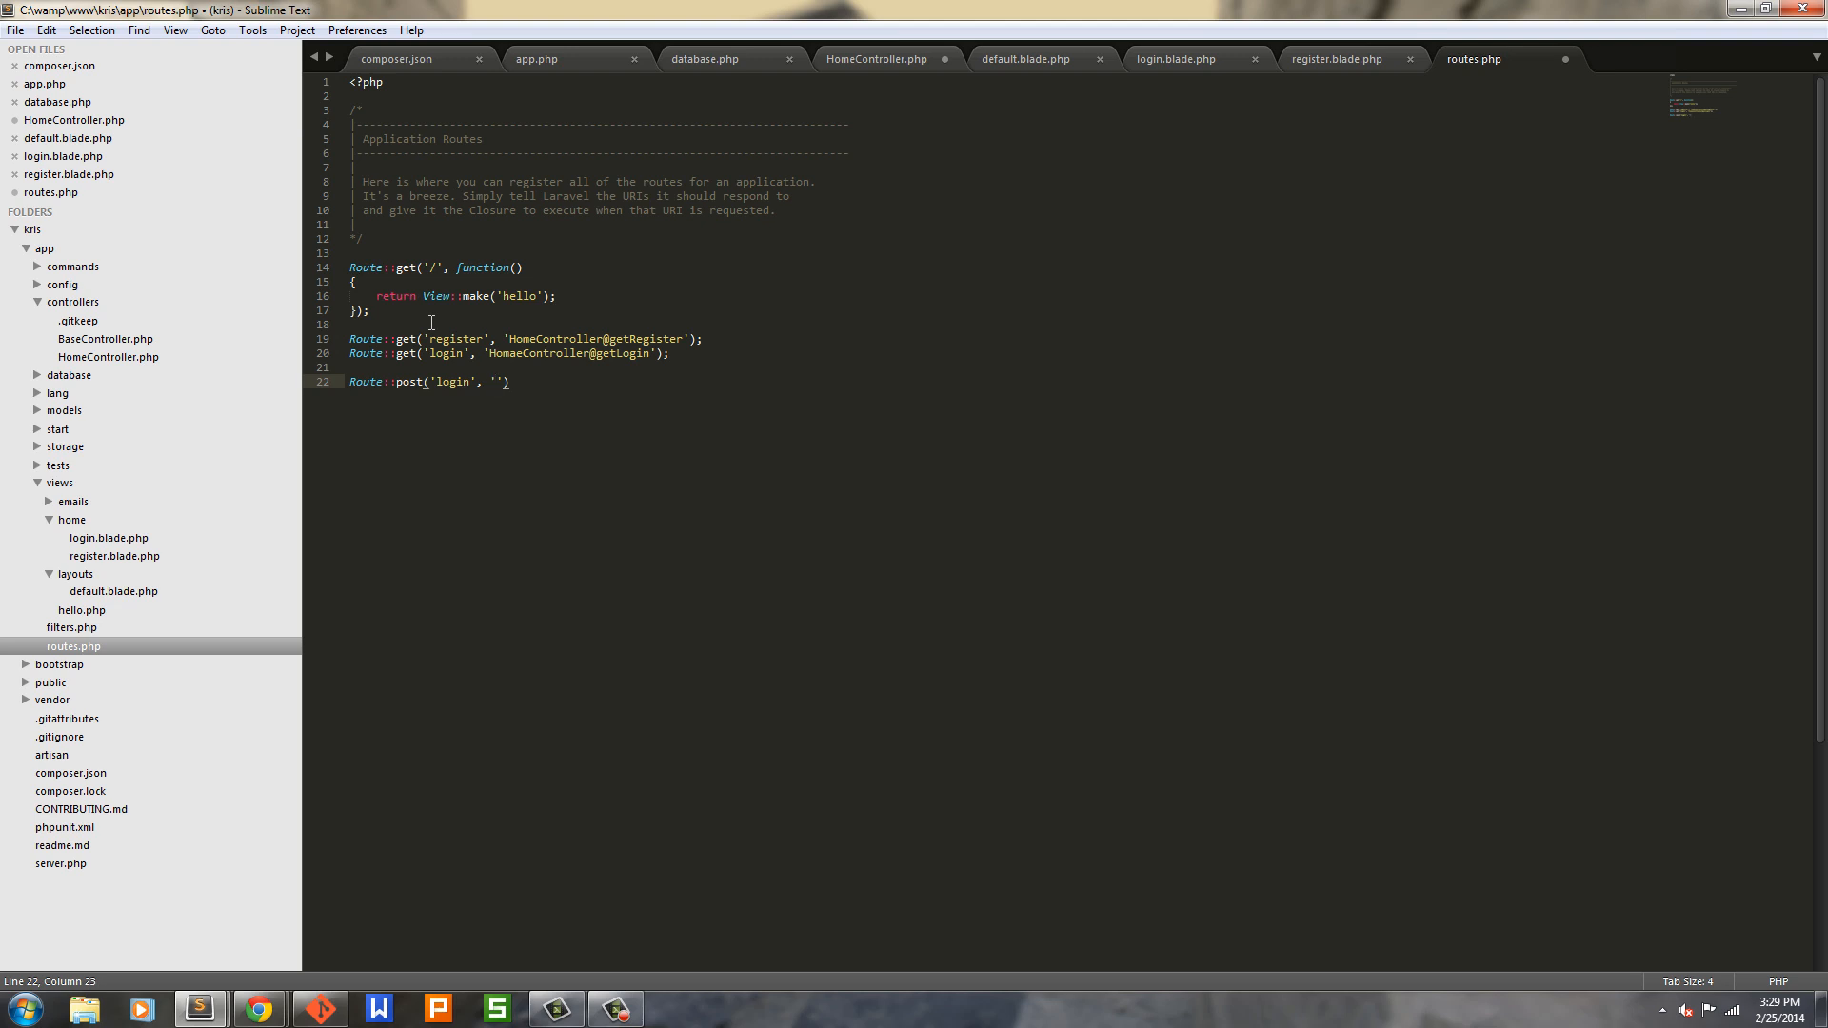
text(HomeController)
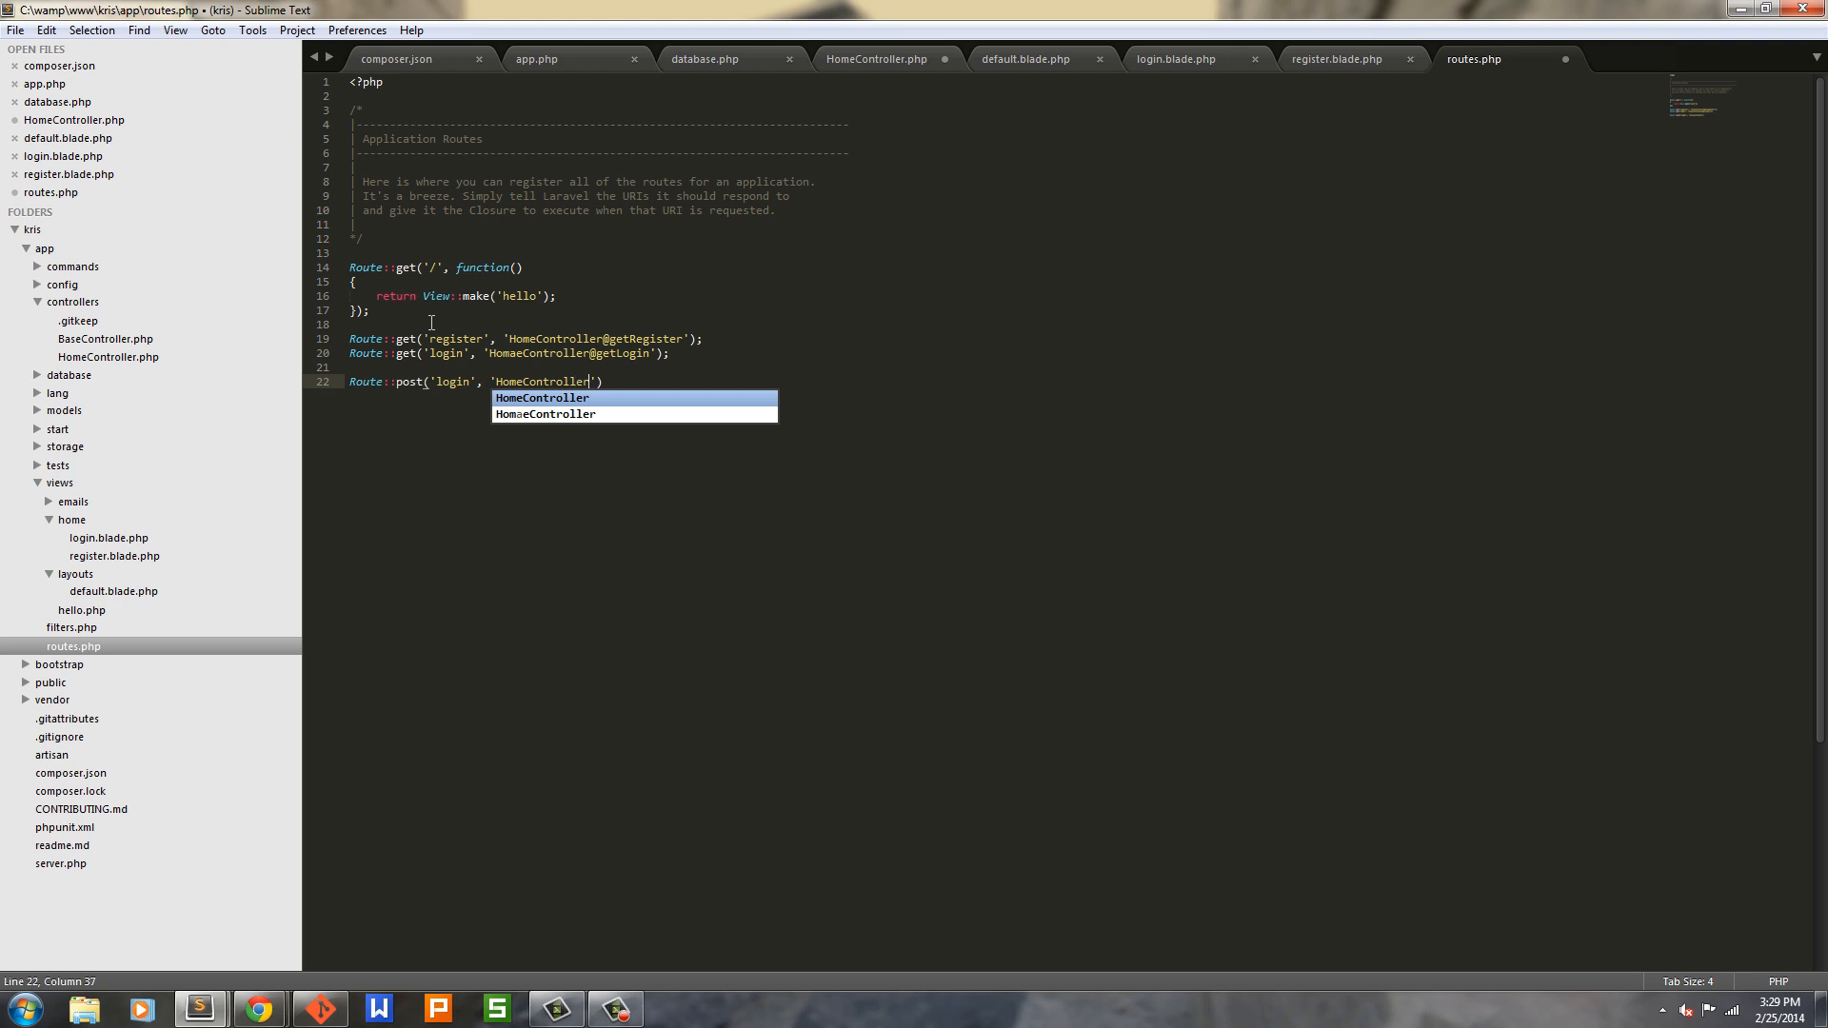
text(@postLogin)
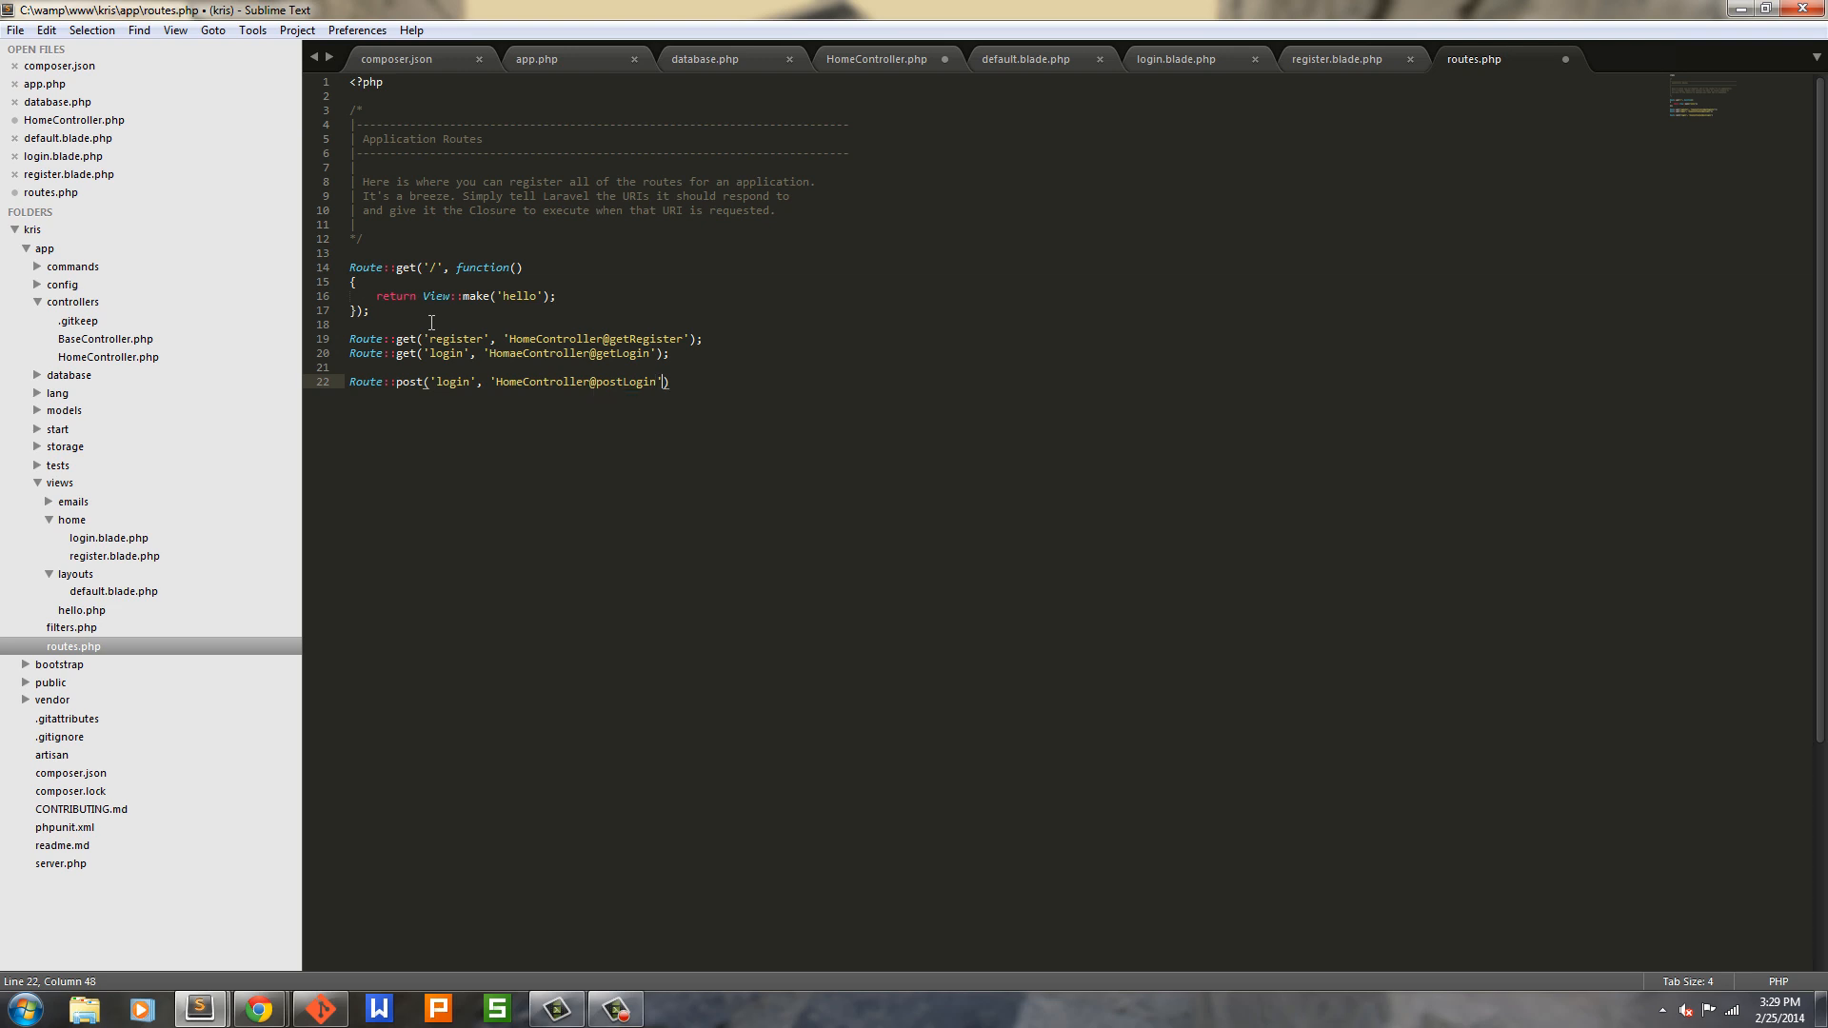
text(;)
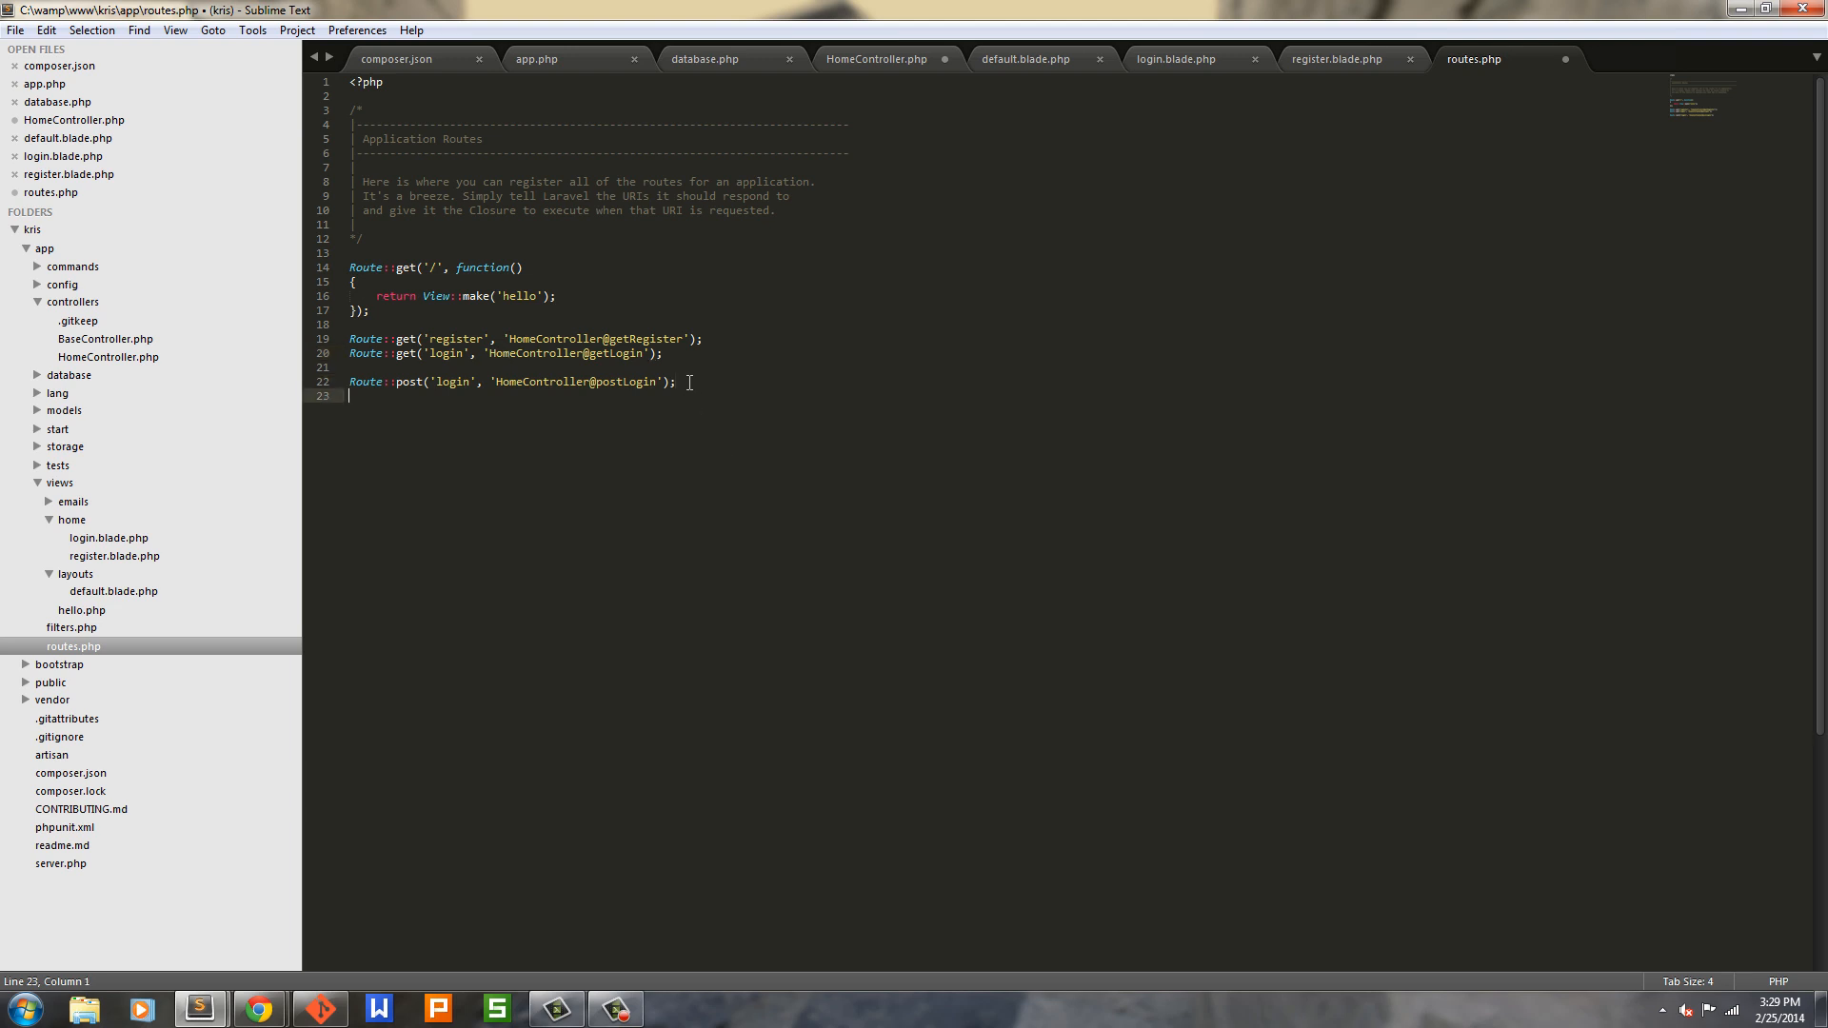
text(Route::)
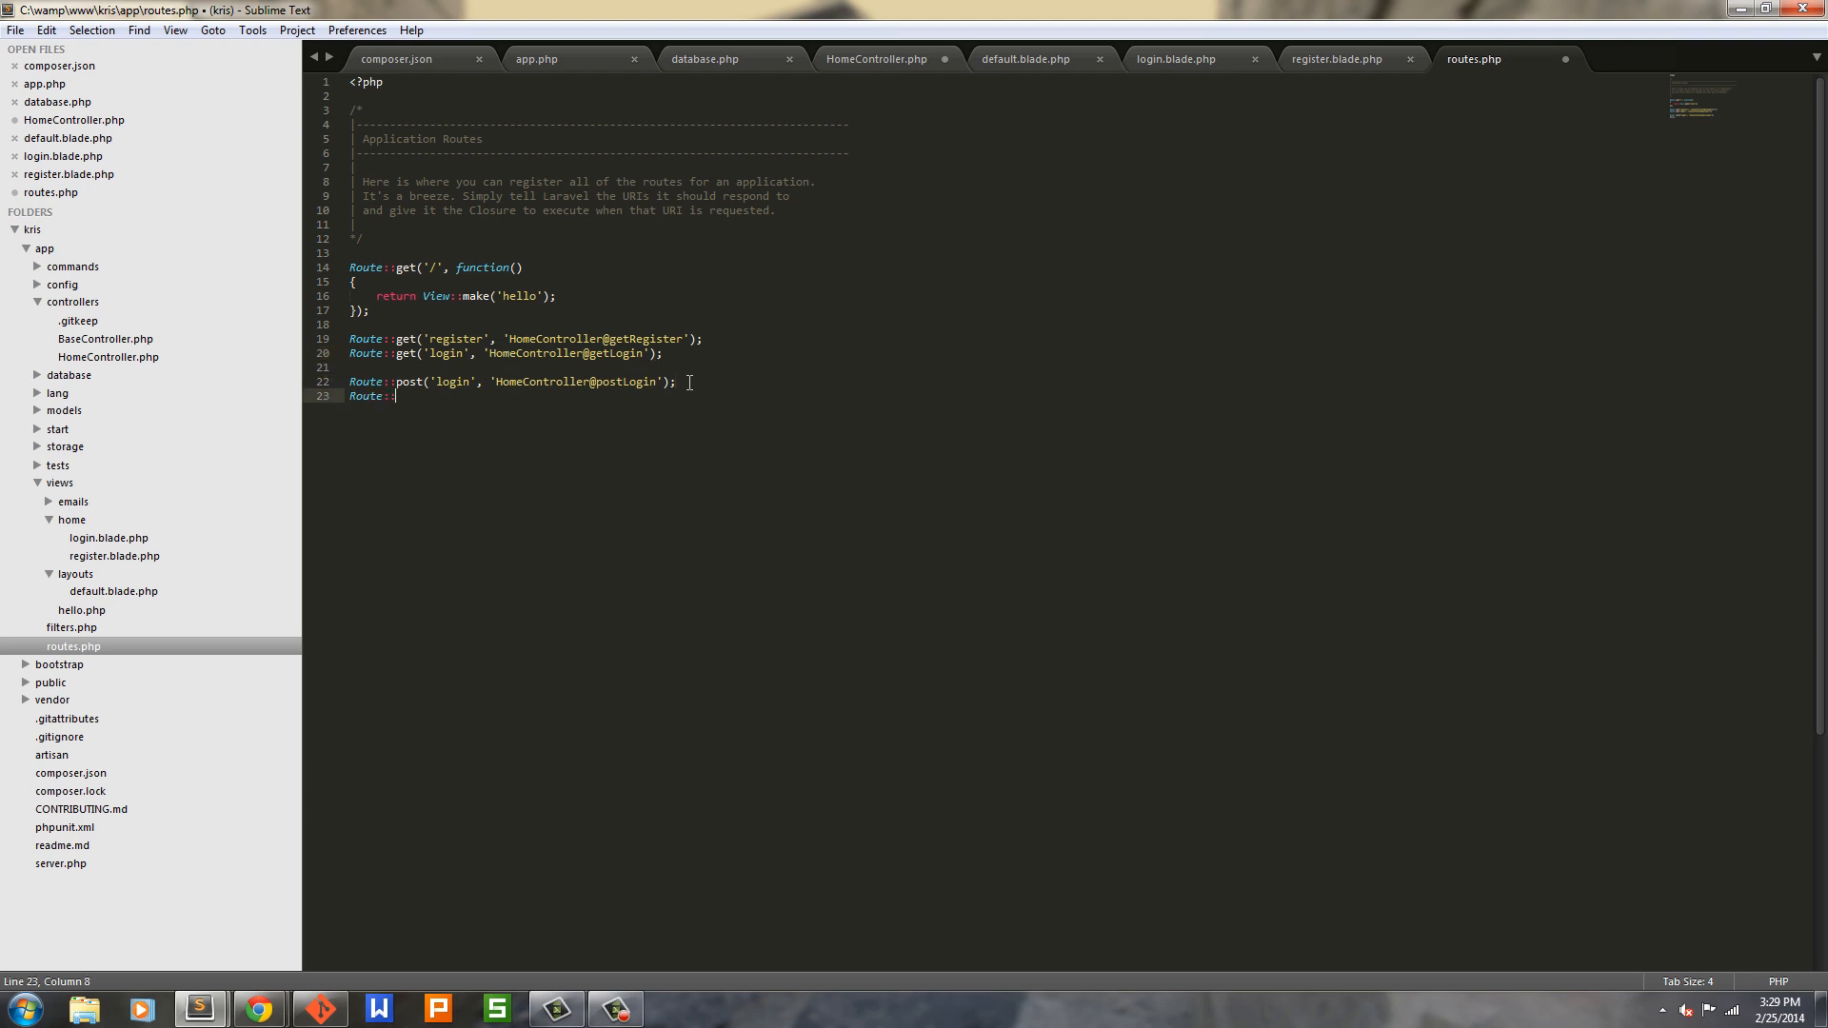
text(post(''))
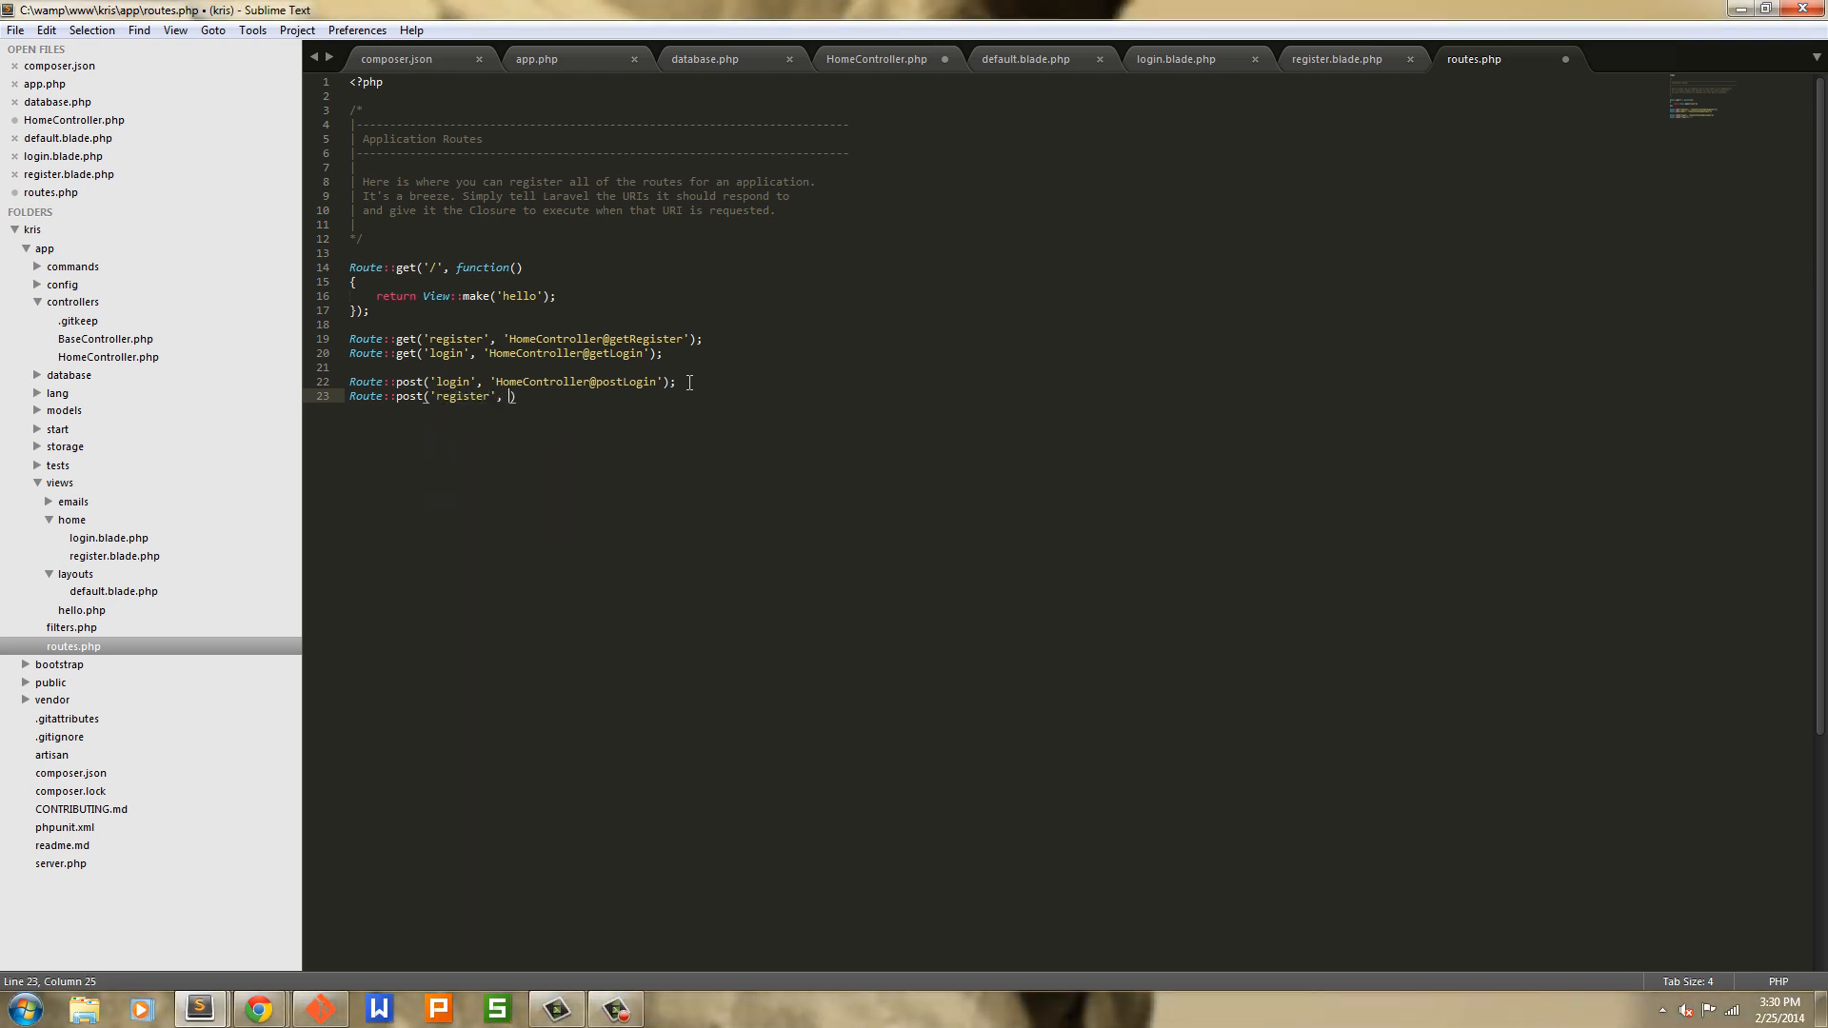
text('HomeController)
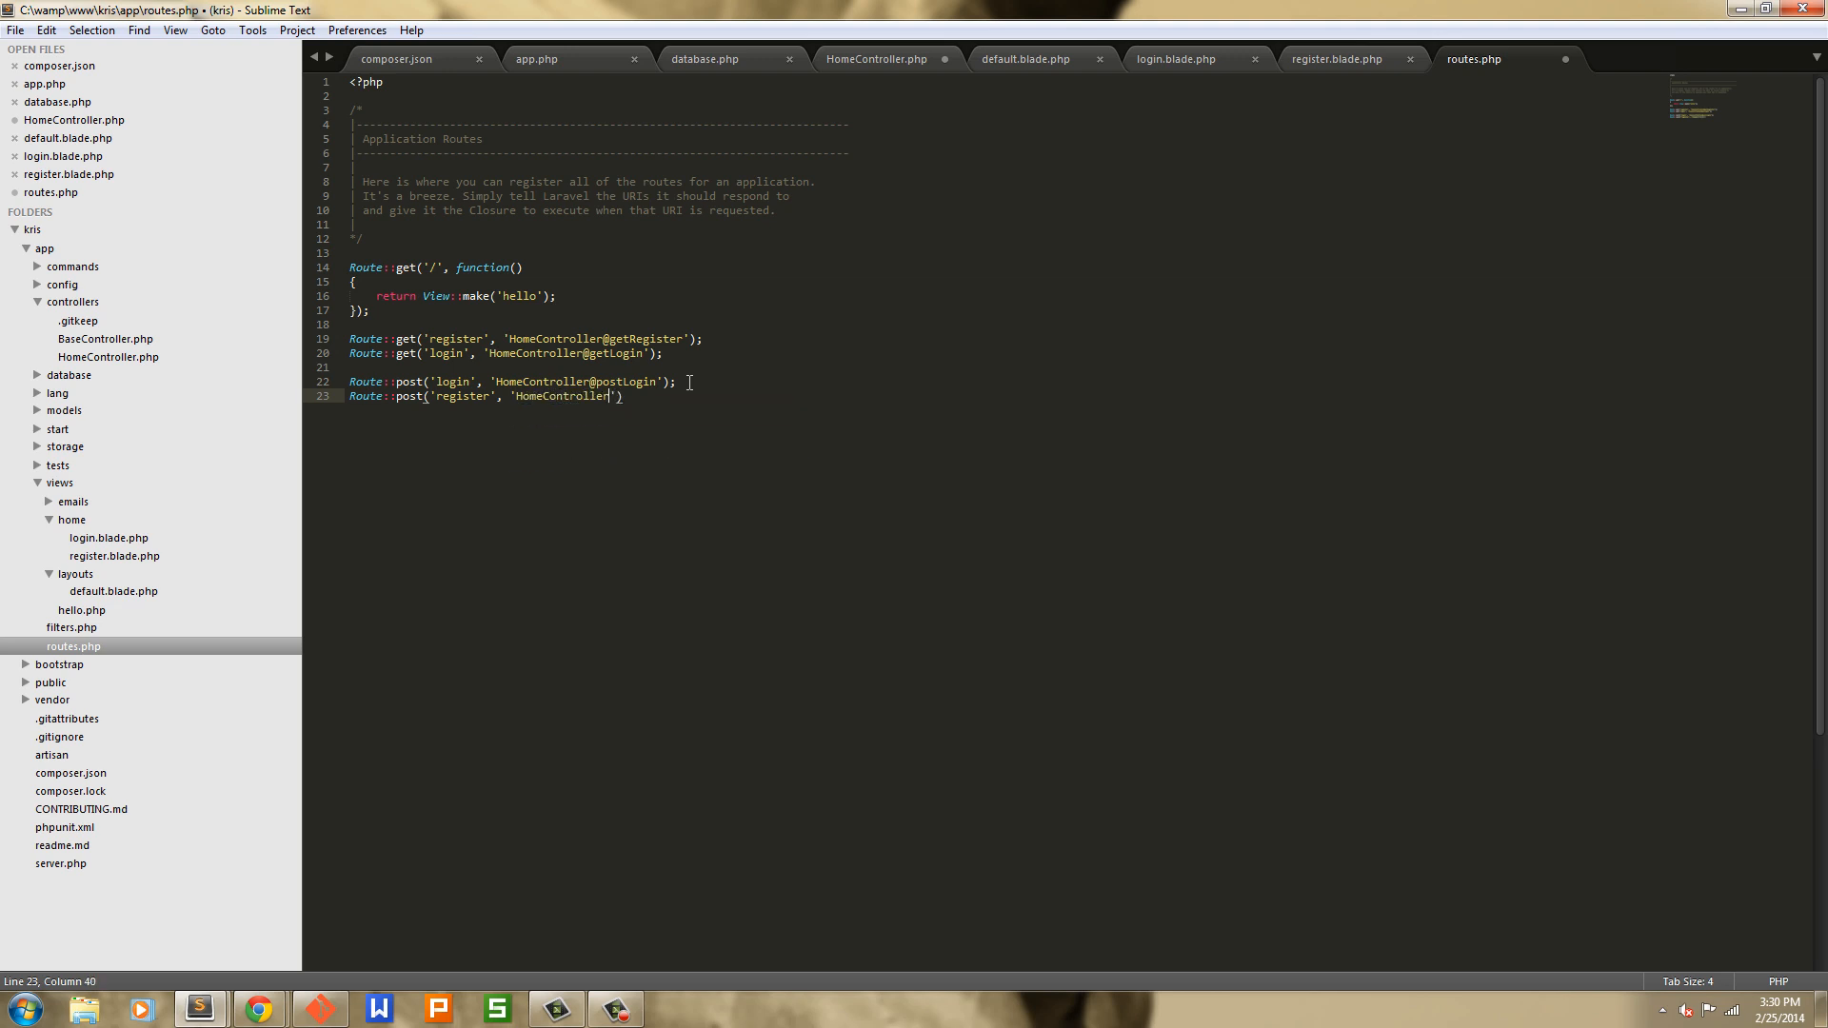
text(postRegister)
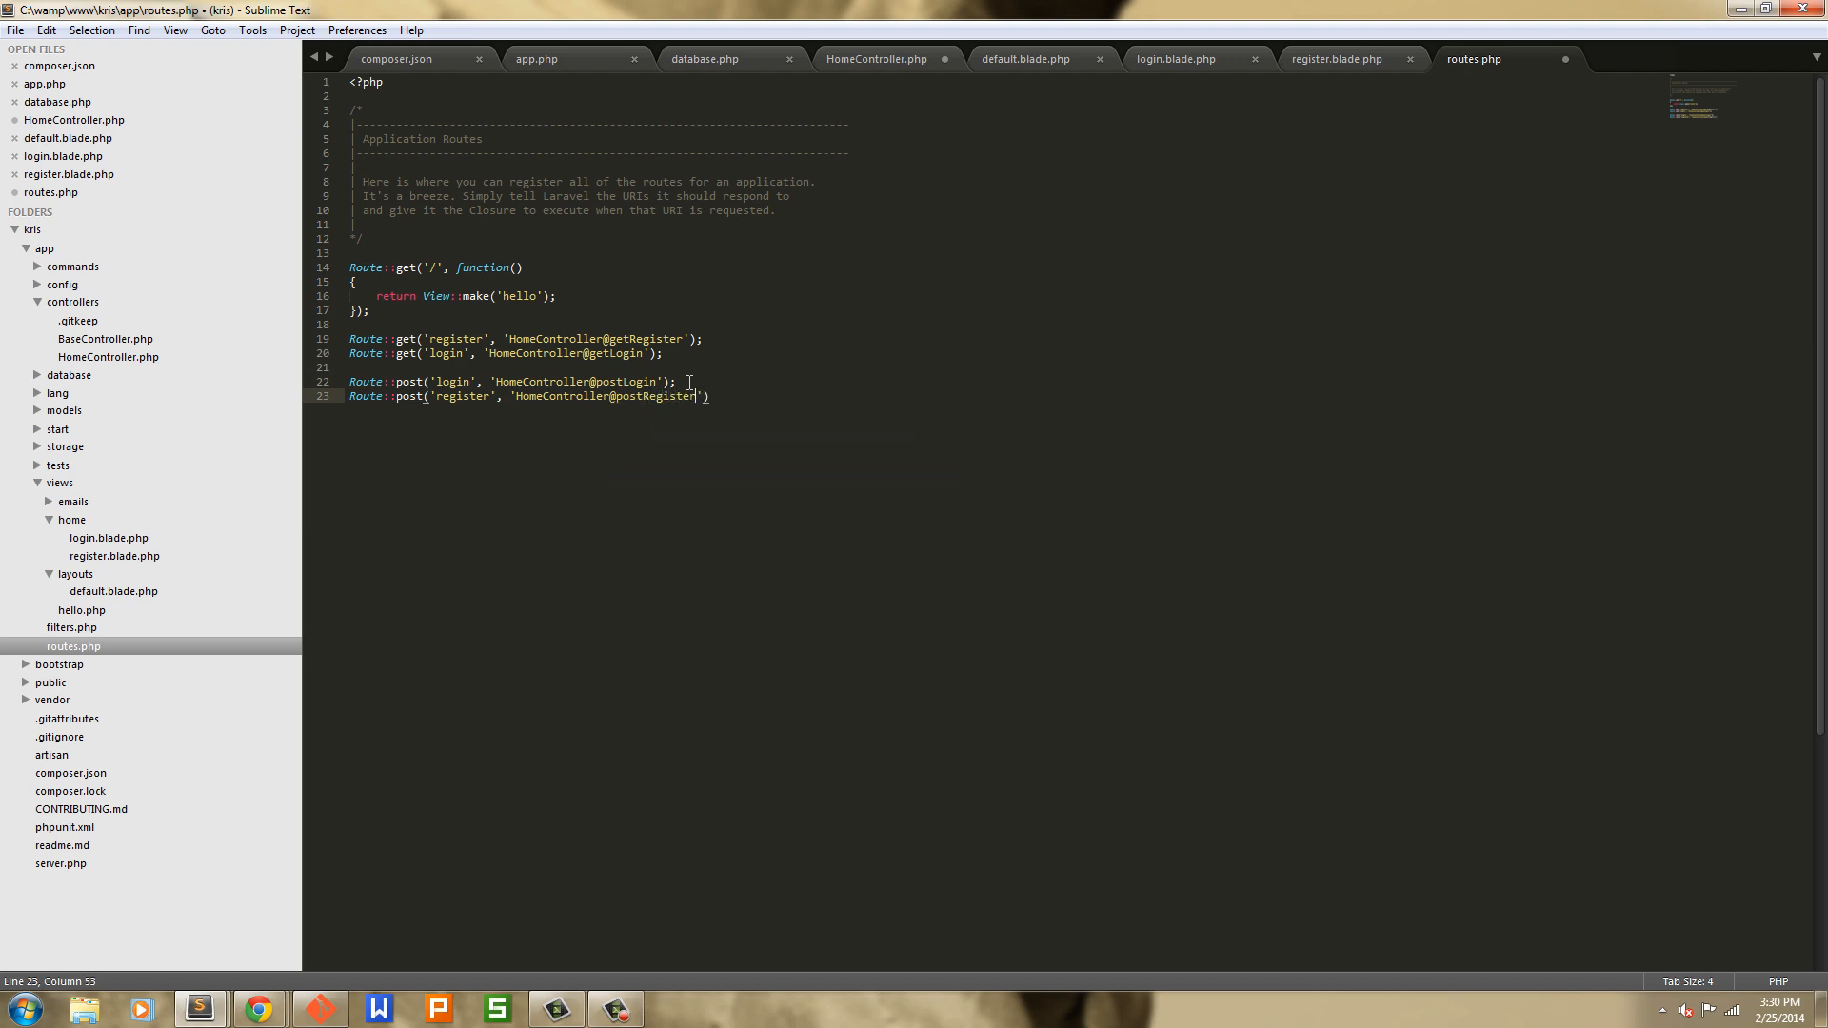
text(;)
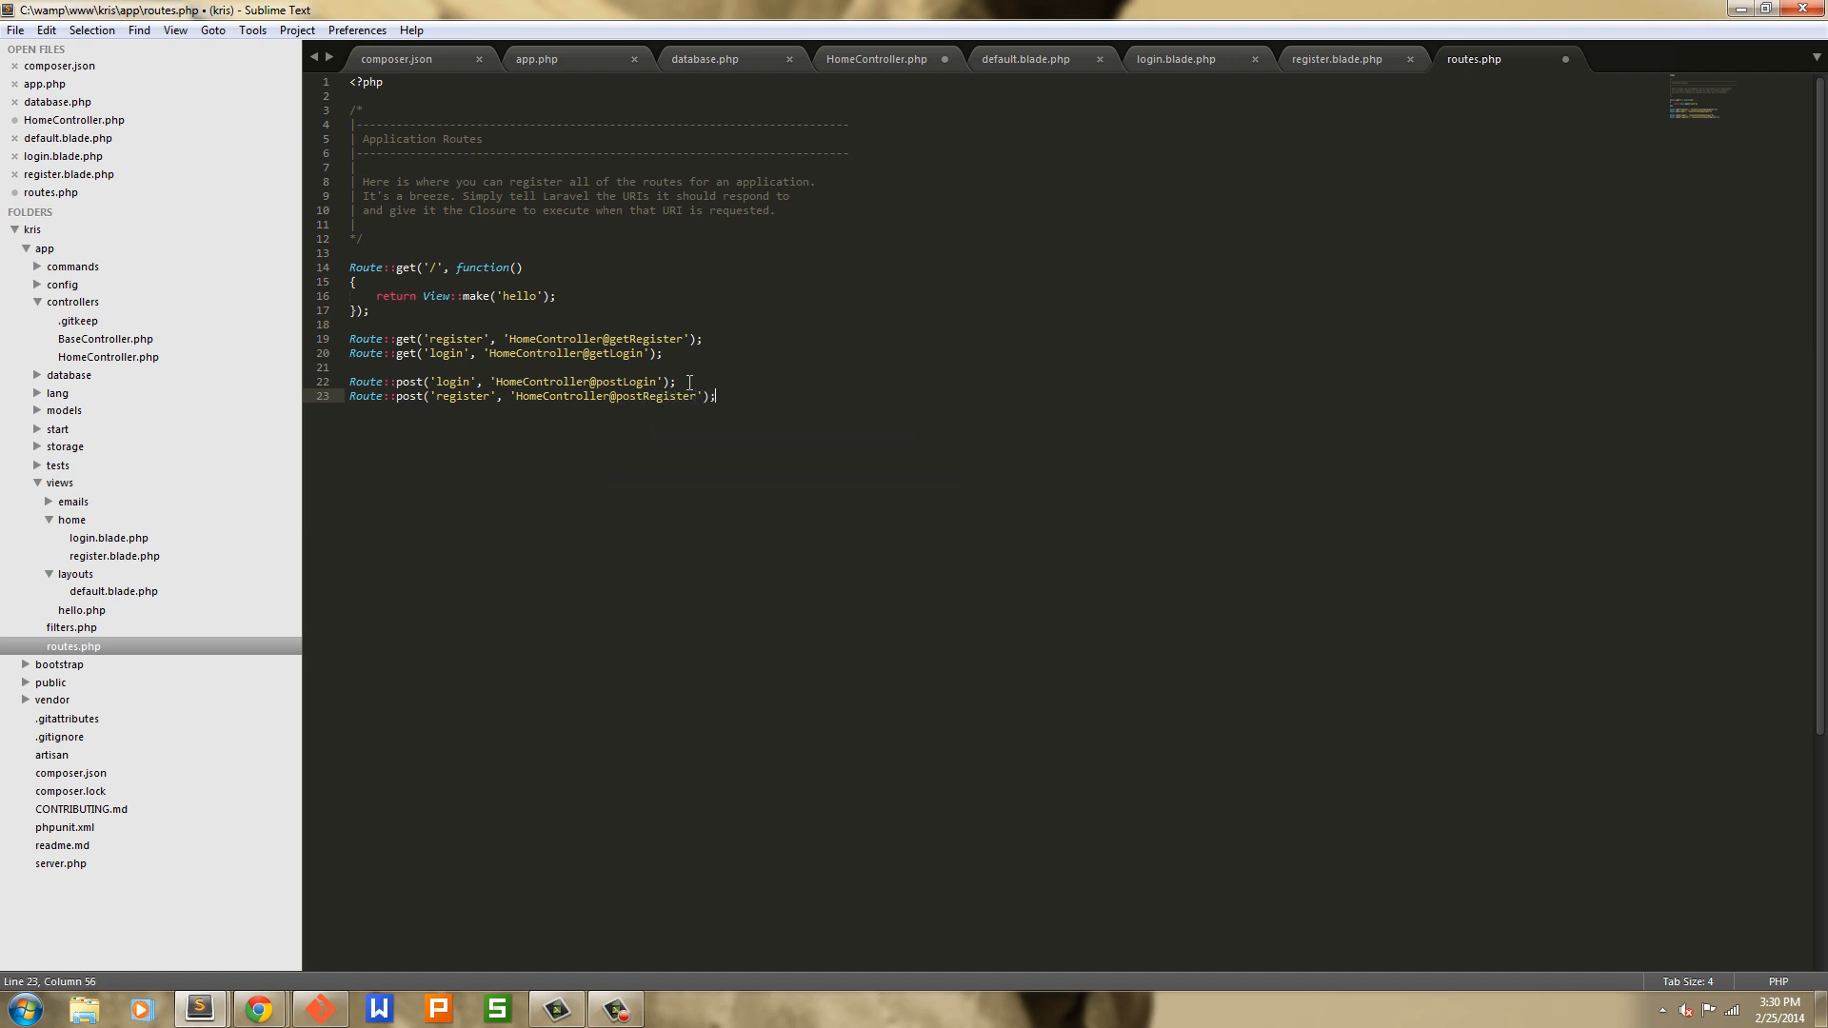
key(Return)
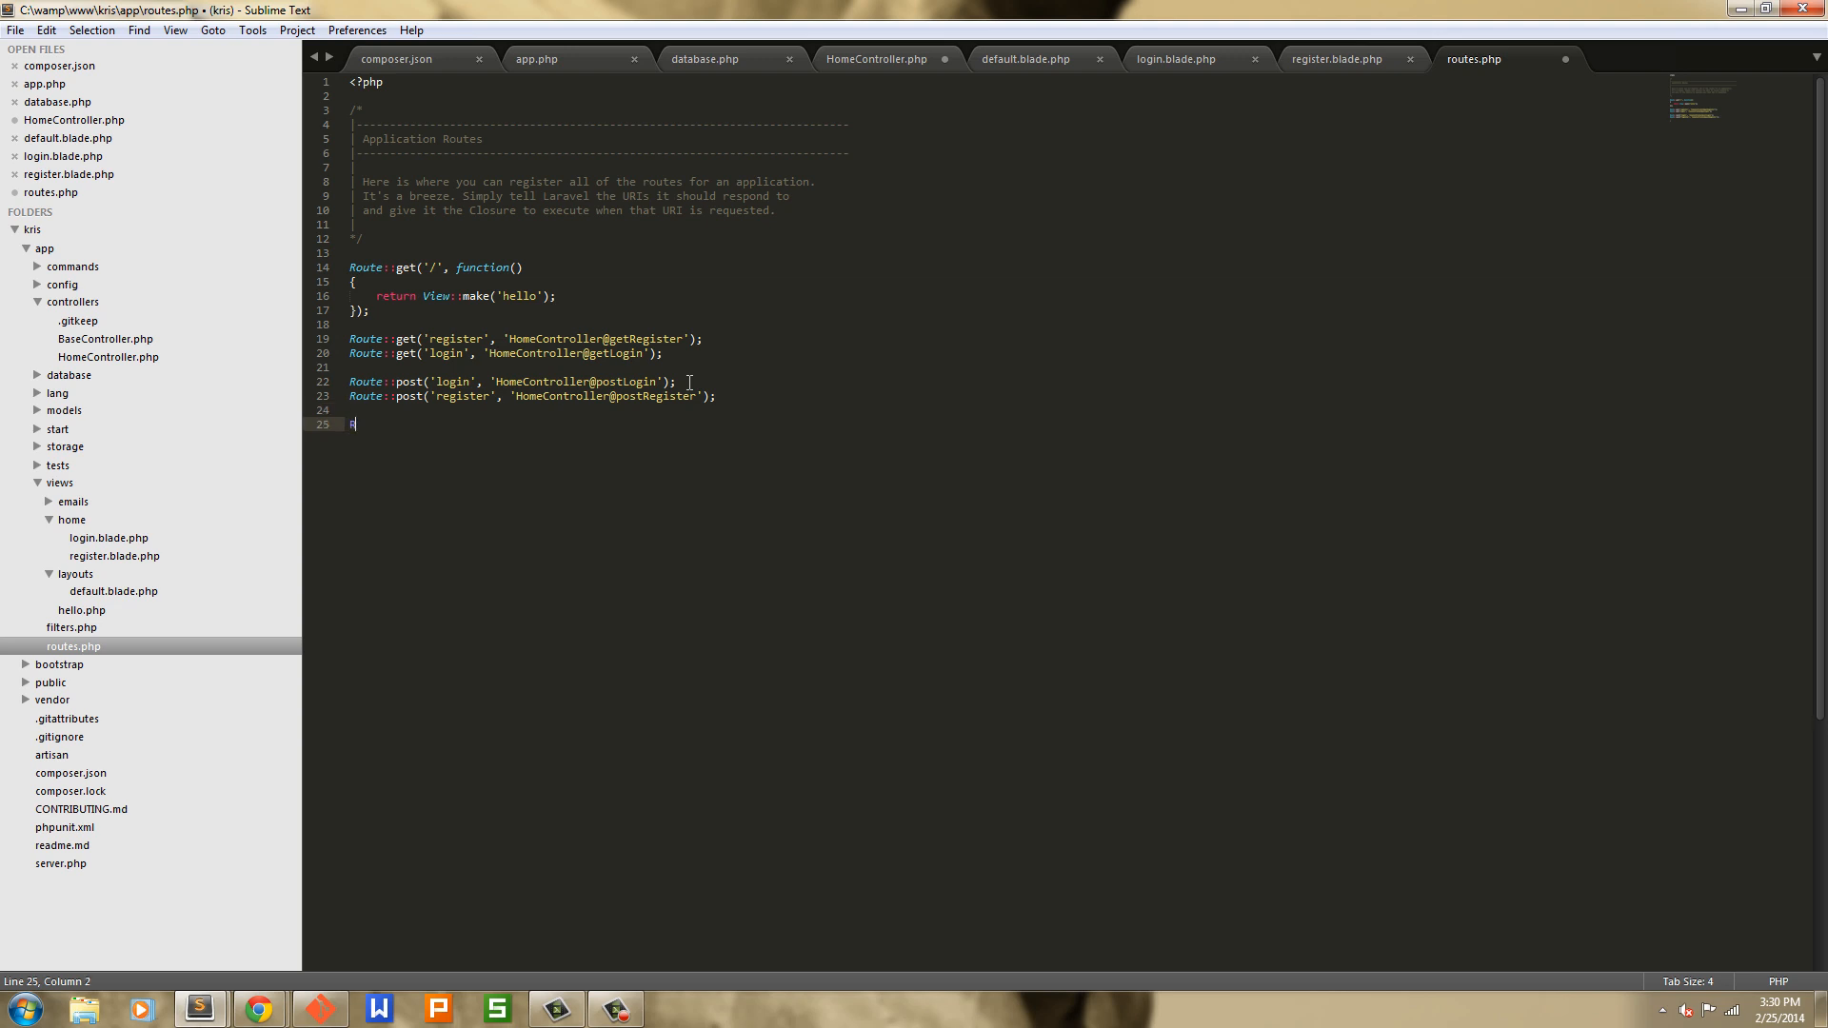
text(Route::)
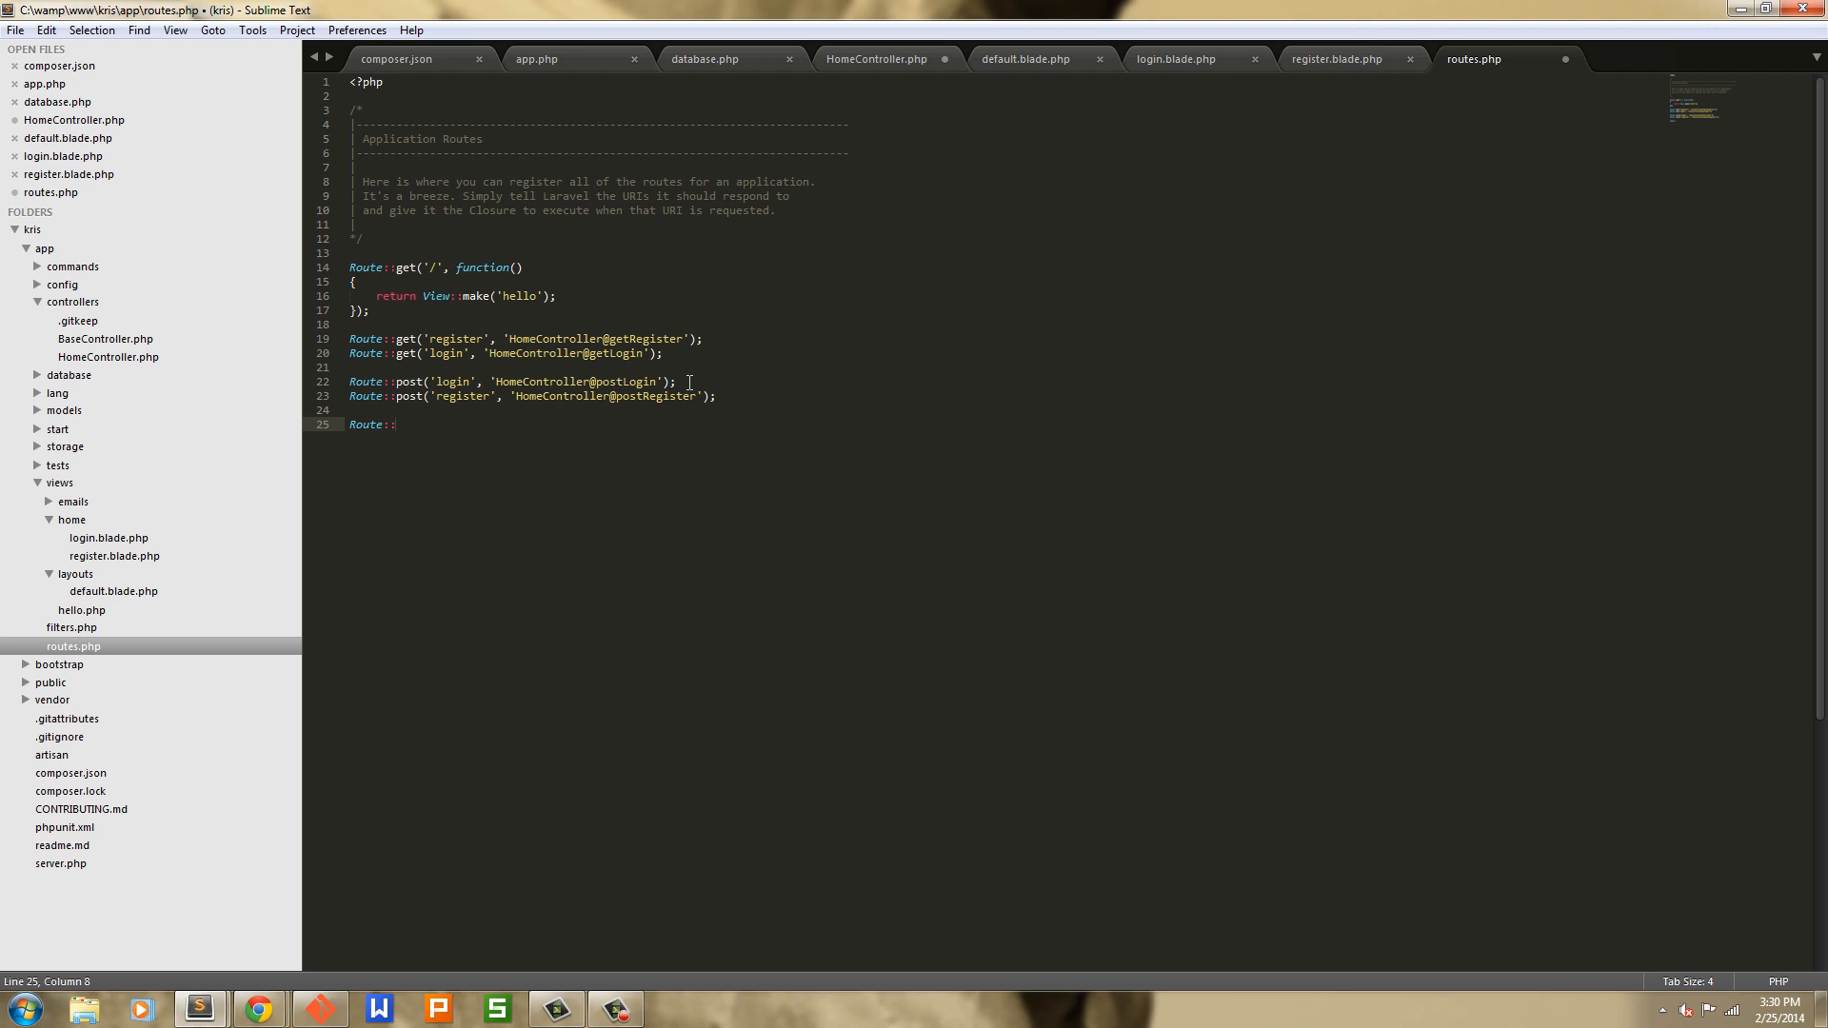
Write Route::group(array('before' => 'auth'), function(){ }); as an auth-filtered group.
text(group())
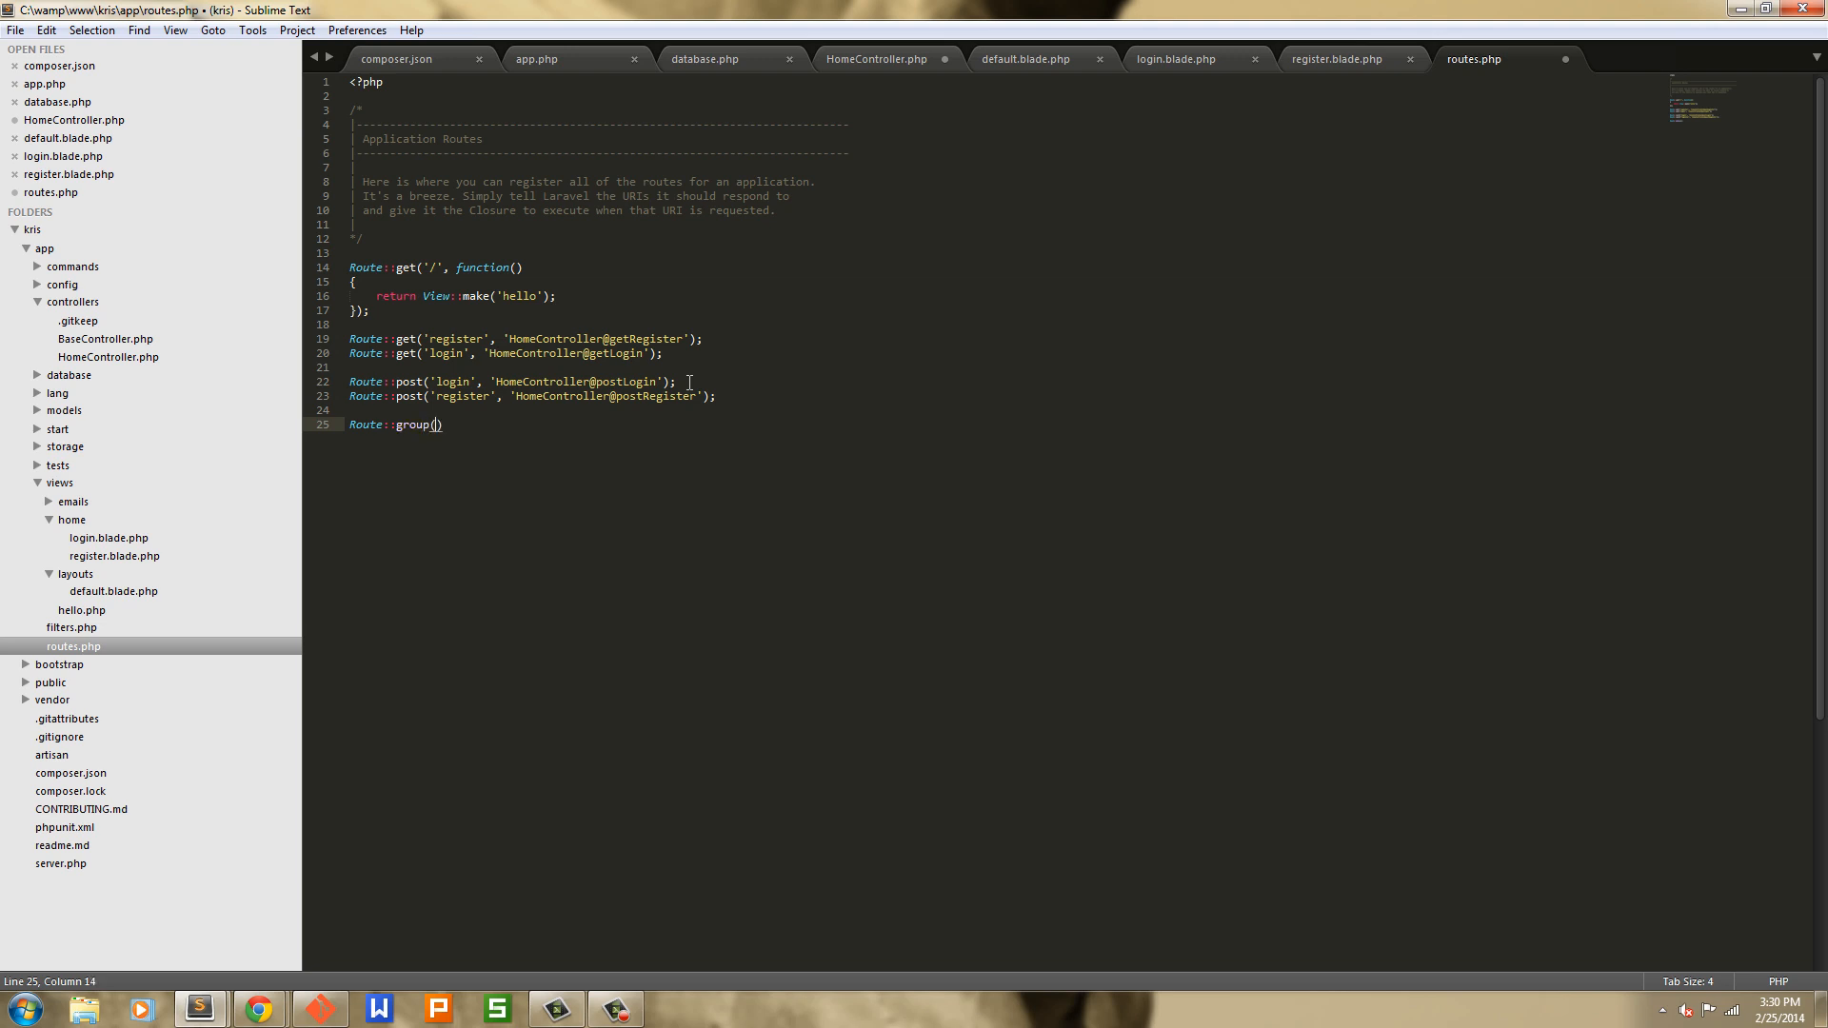
text('array()
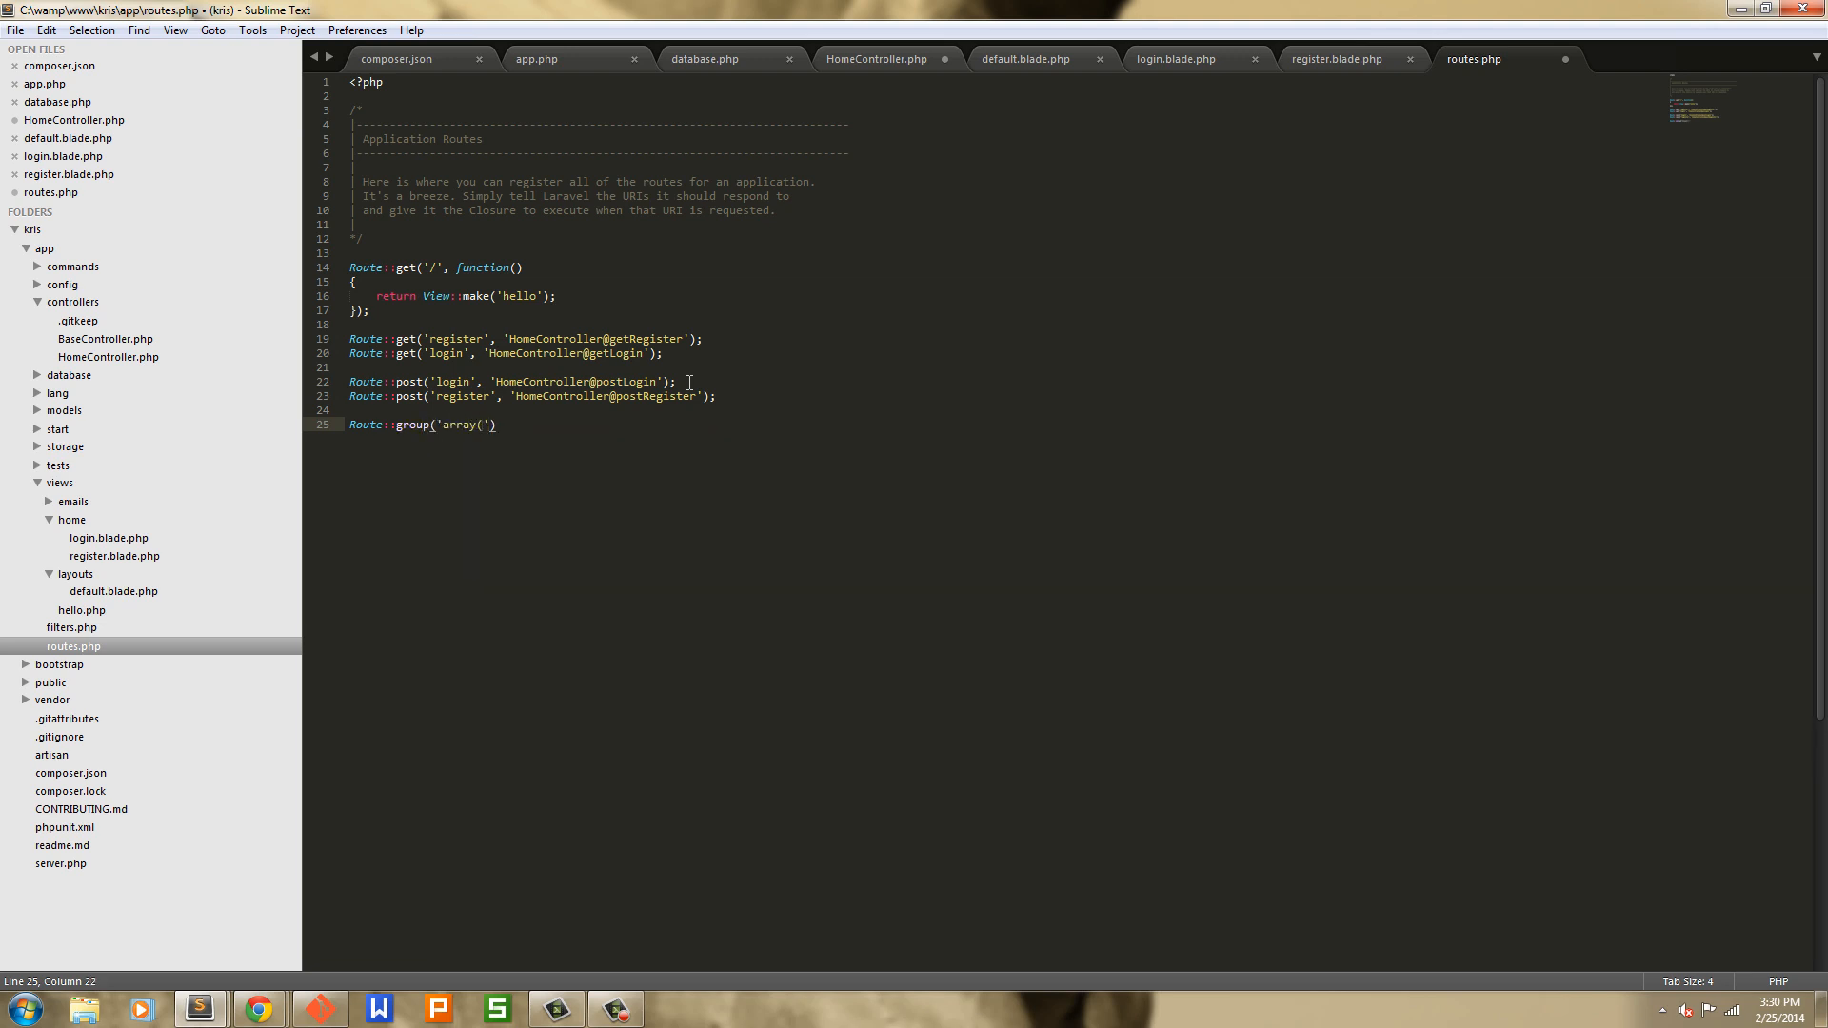
key(BackSpace)
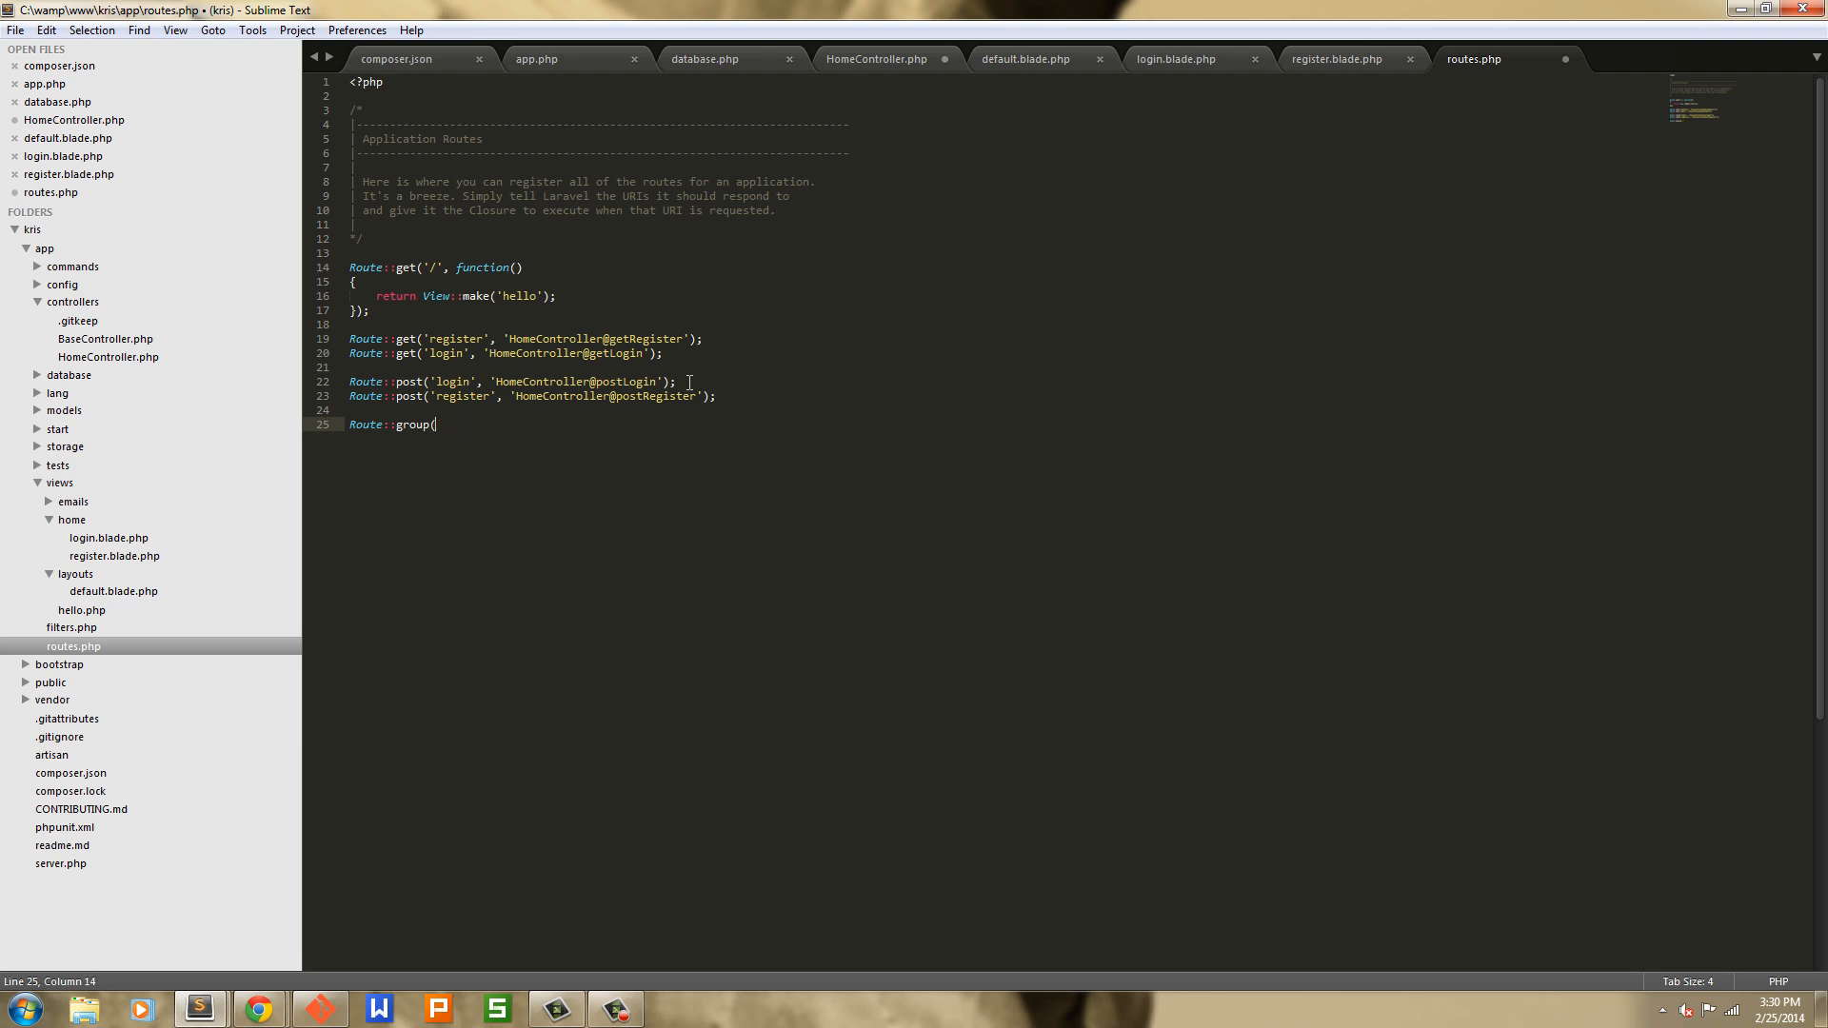
text())
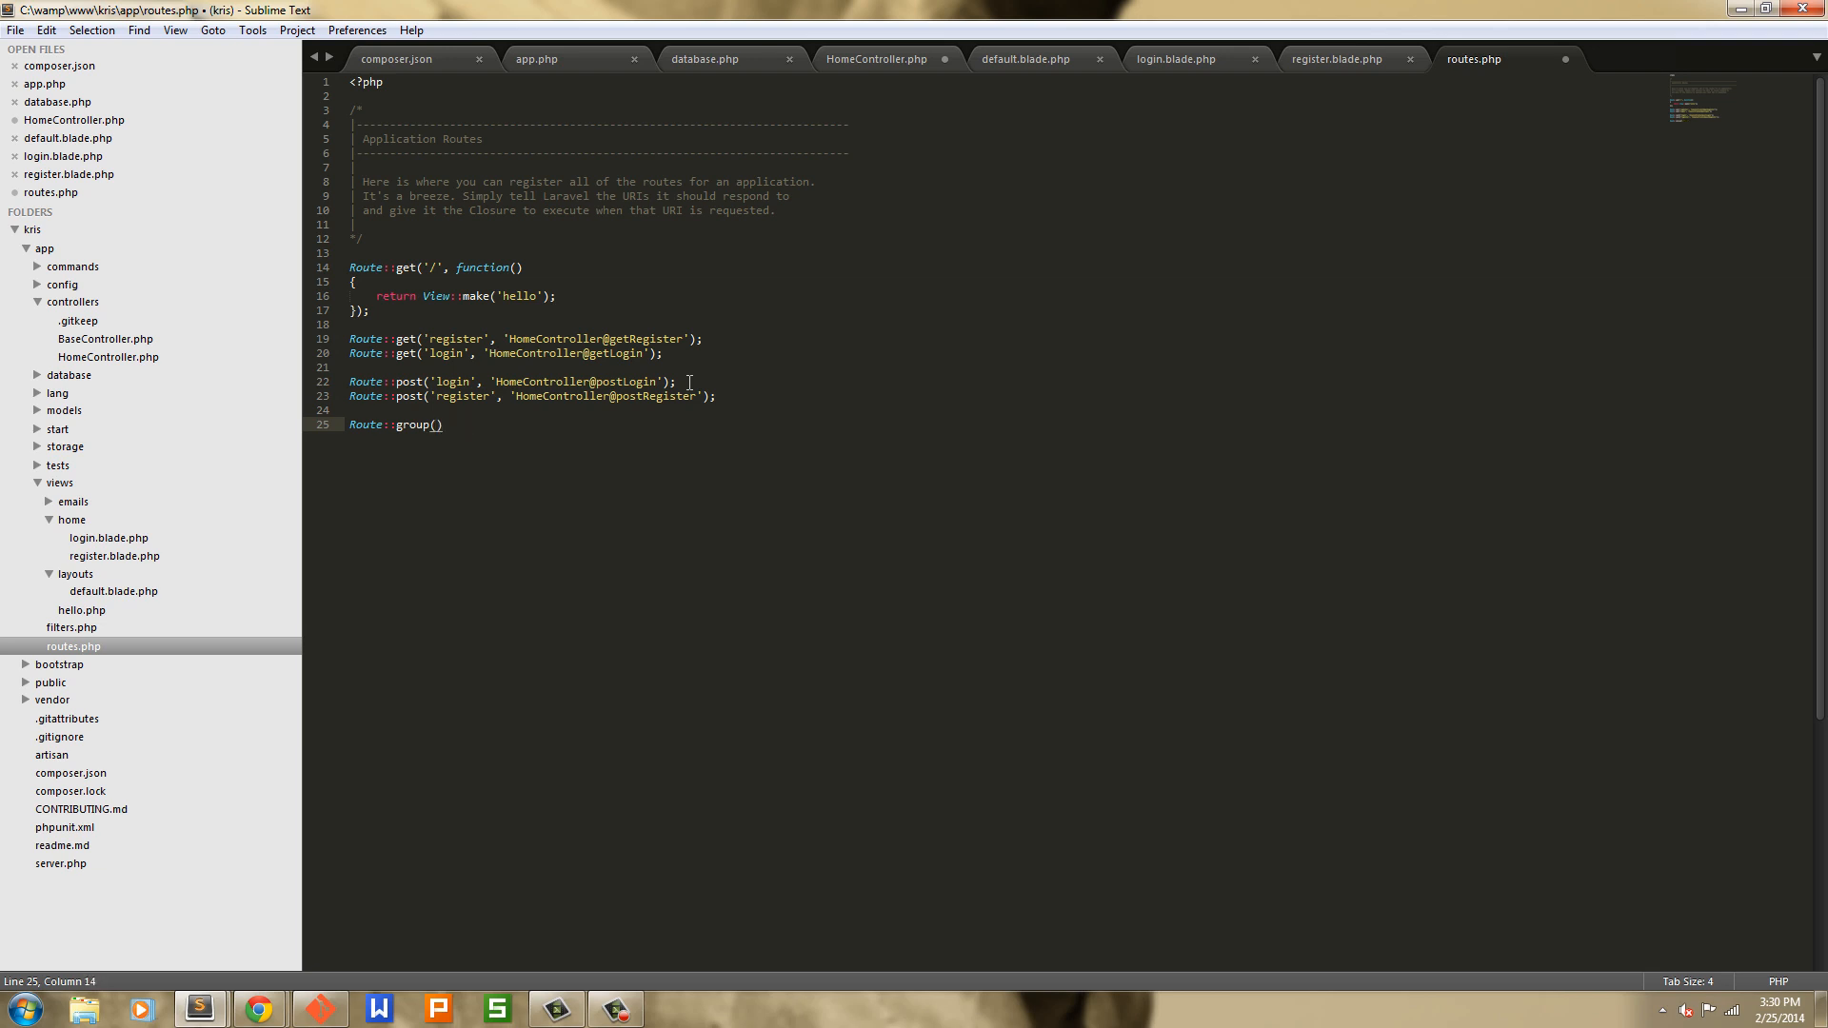
text(array(''))
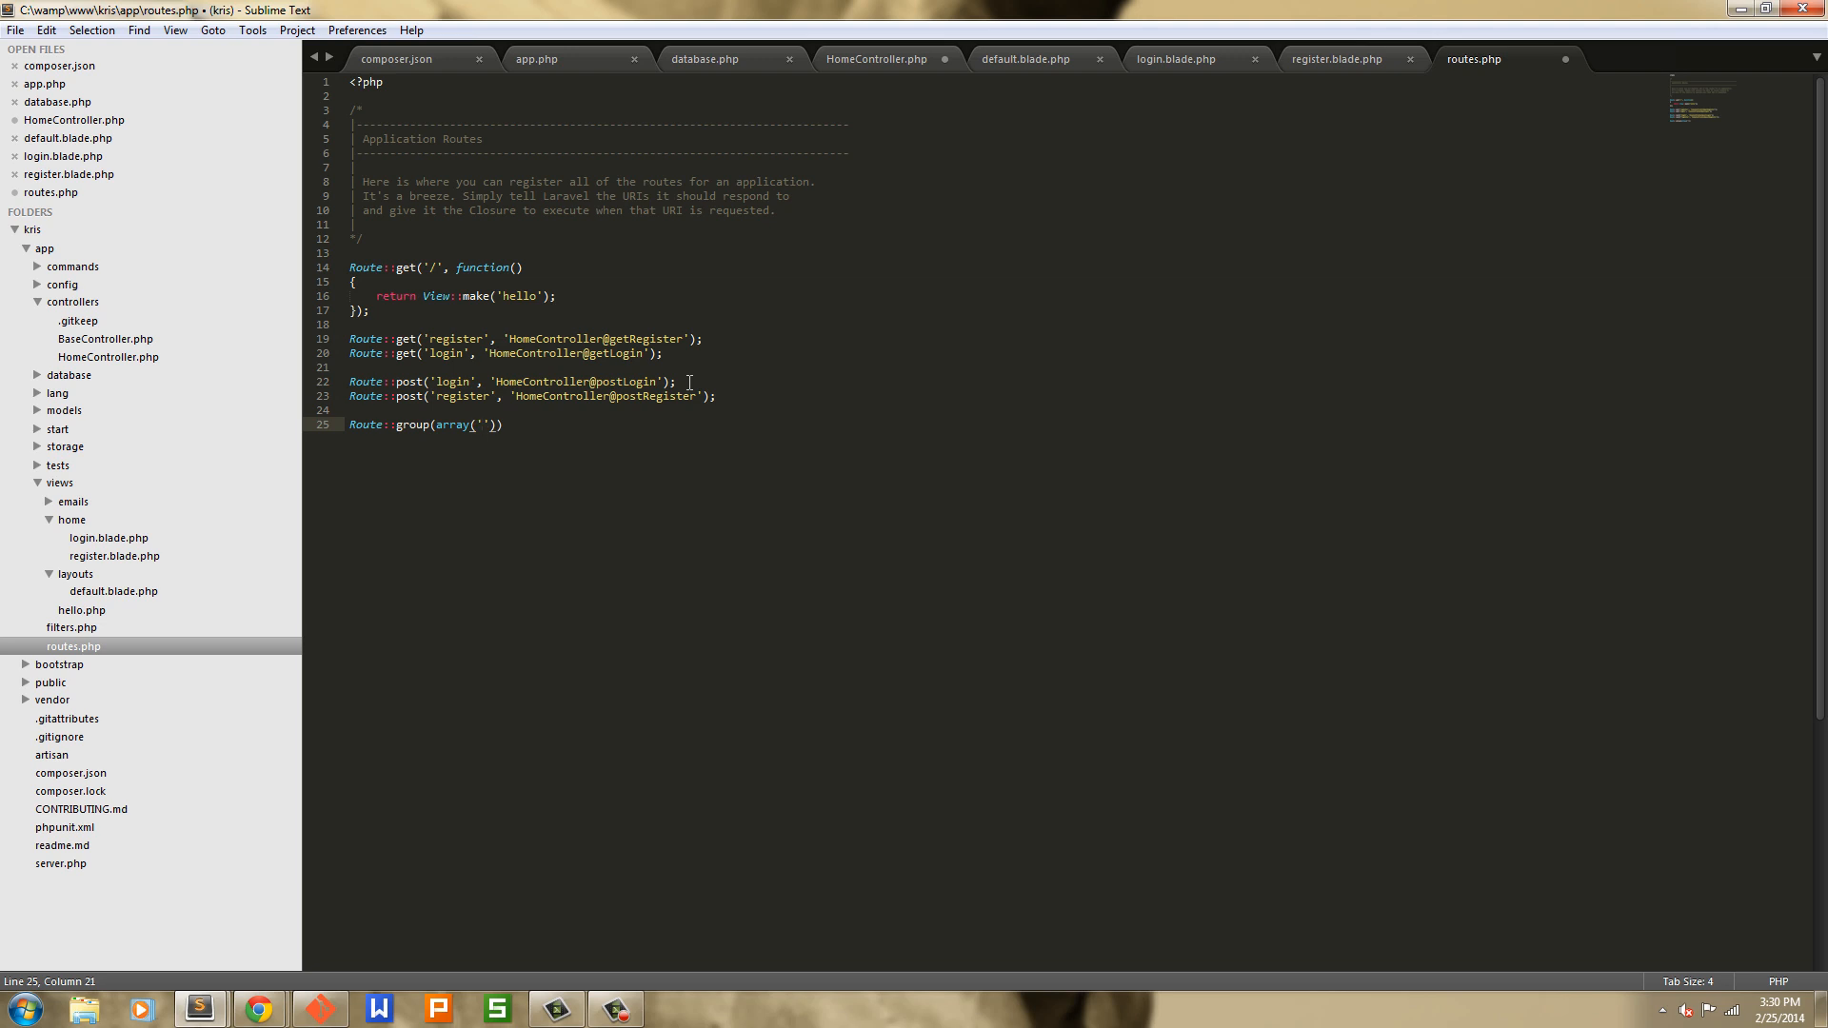
text(before' => 'auth)
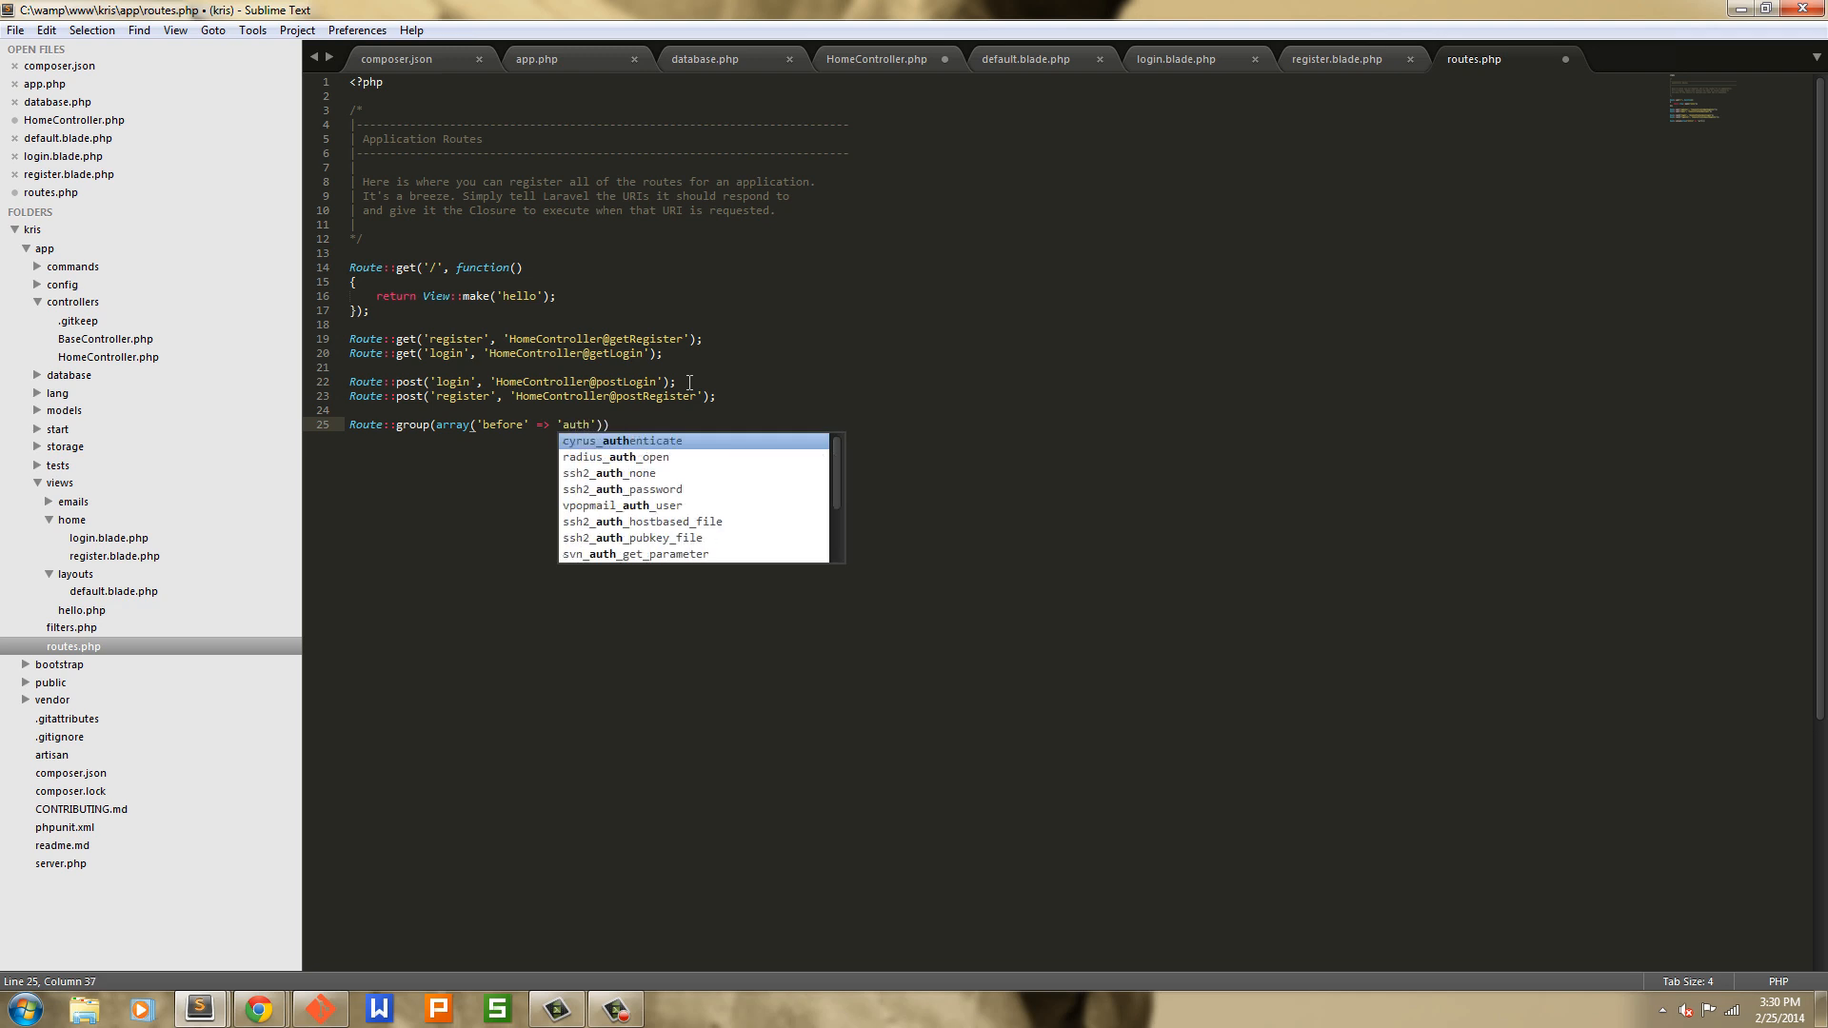
key(Escape)
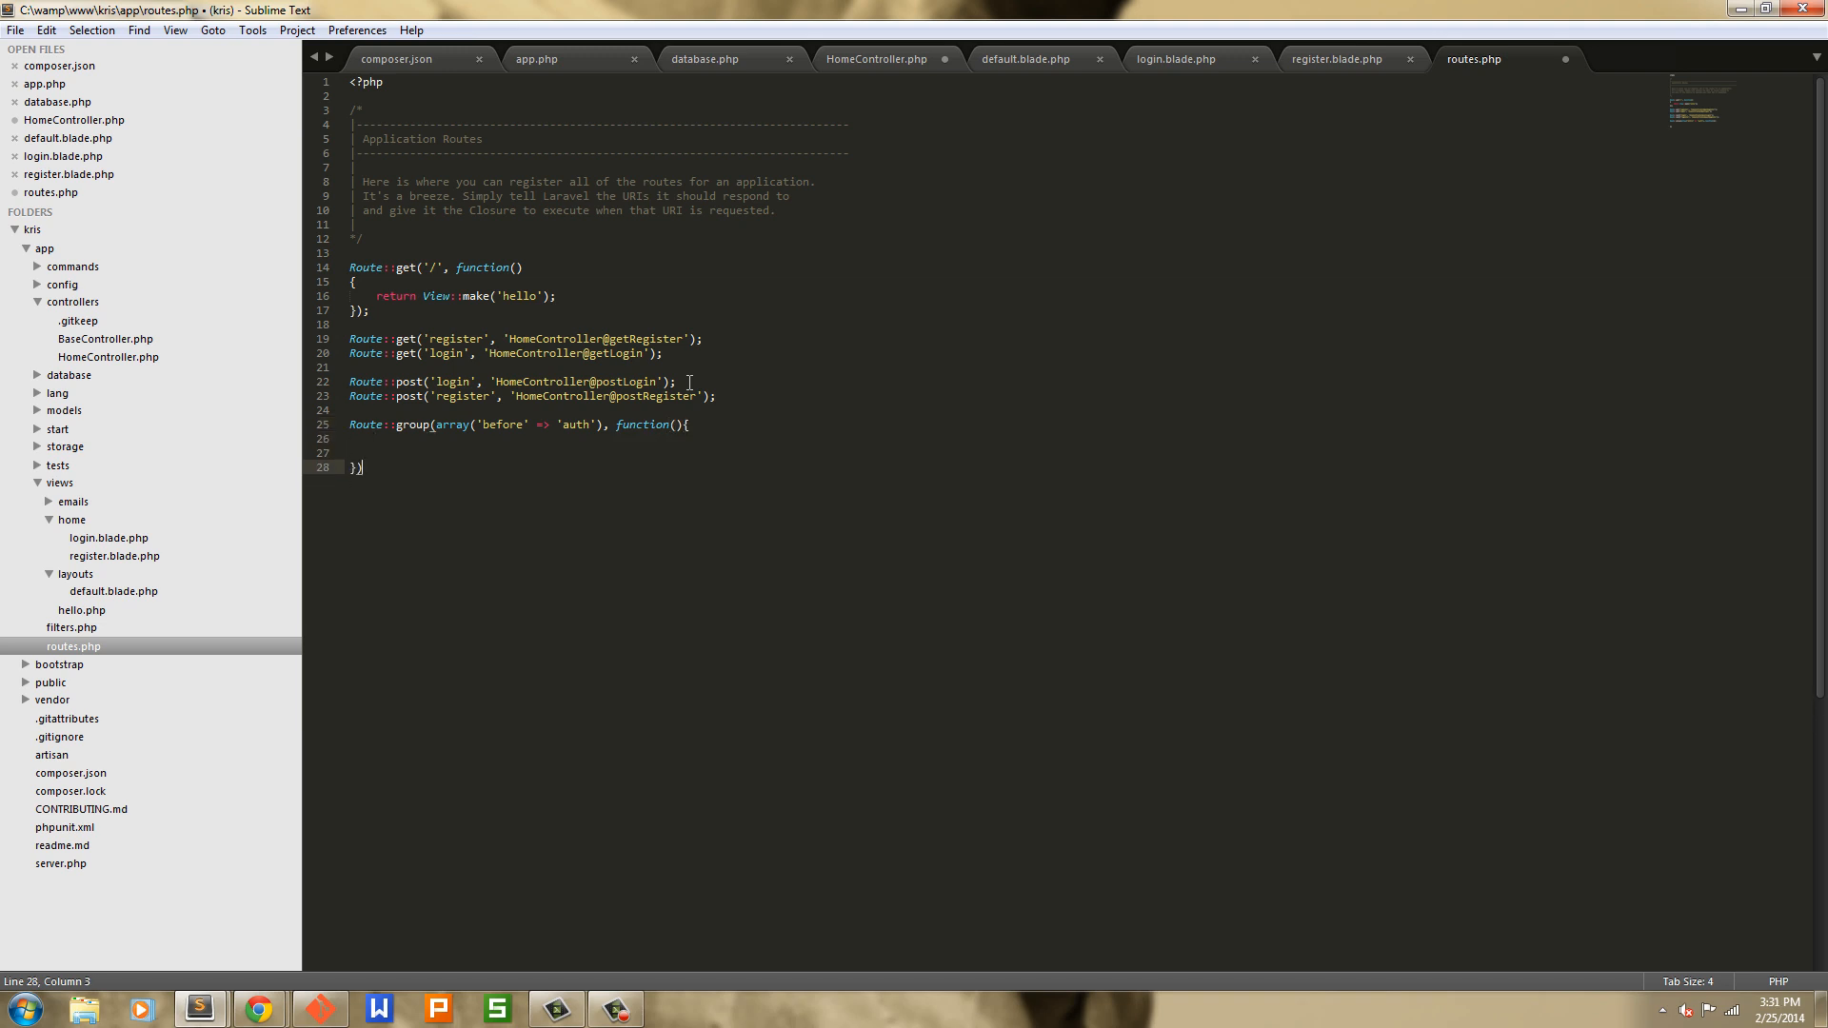
text(;)
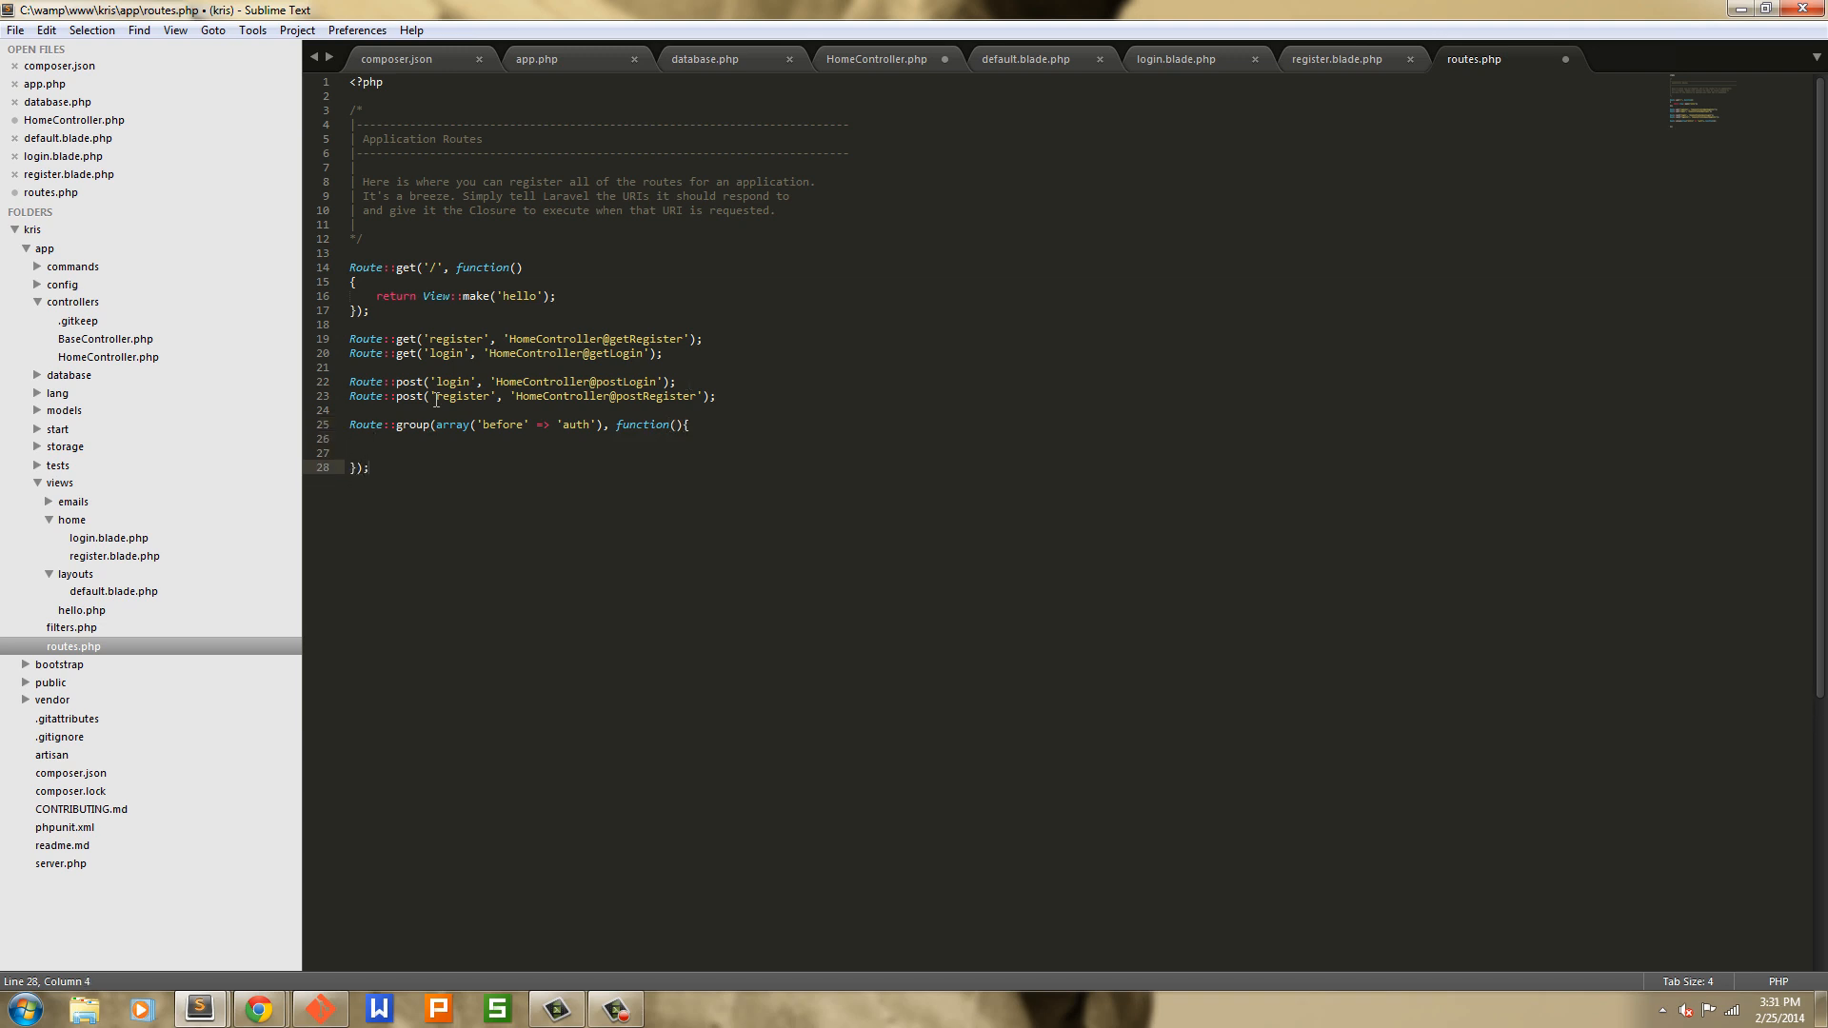
Inside the group add GET routes admin → AdminController@index and logout → HomeController@logout.
click(410, 452)
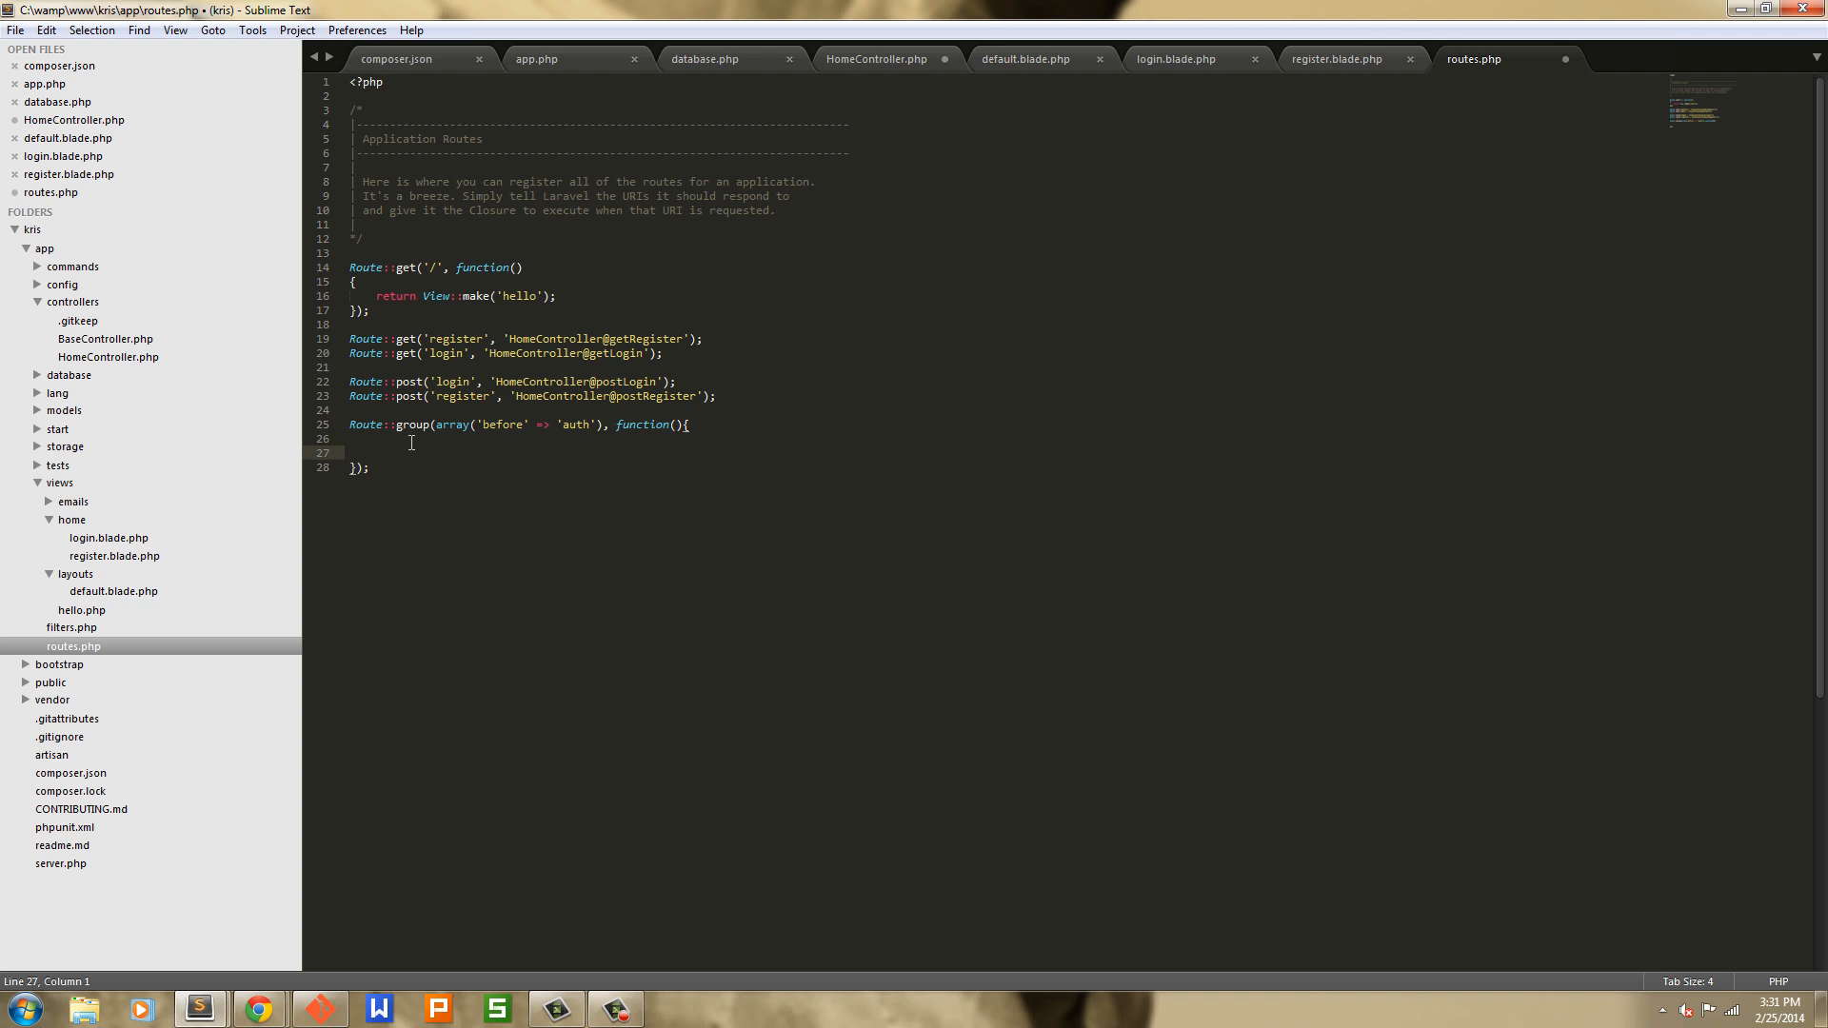
click(375, 438)
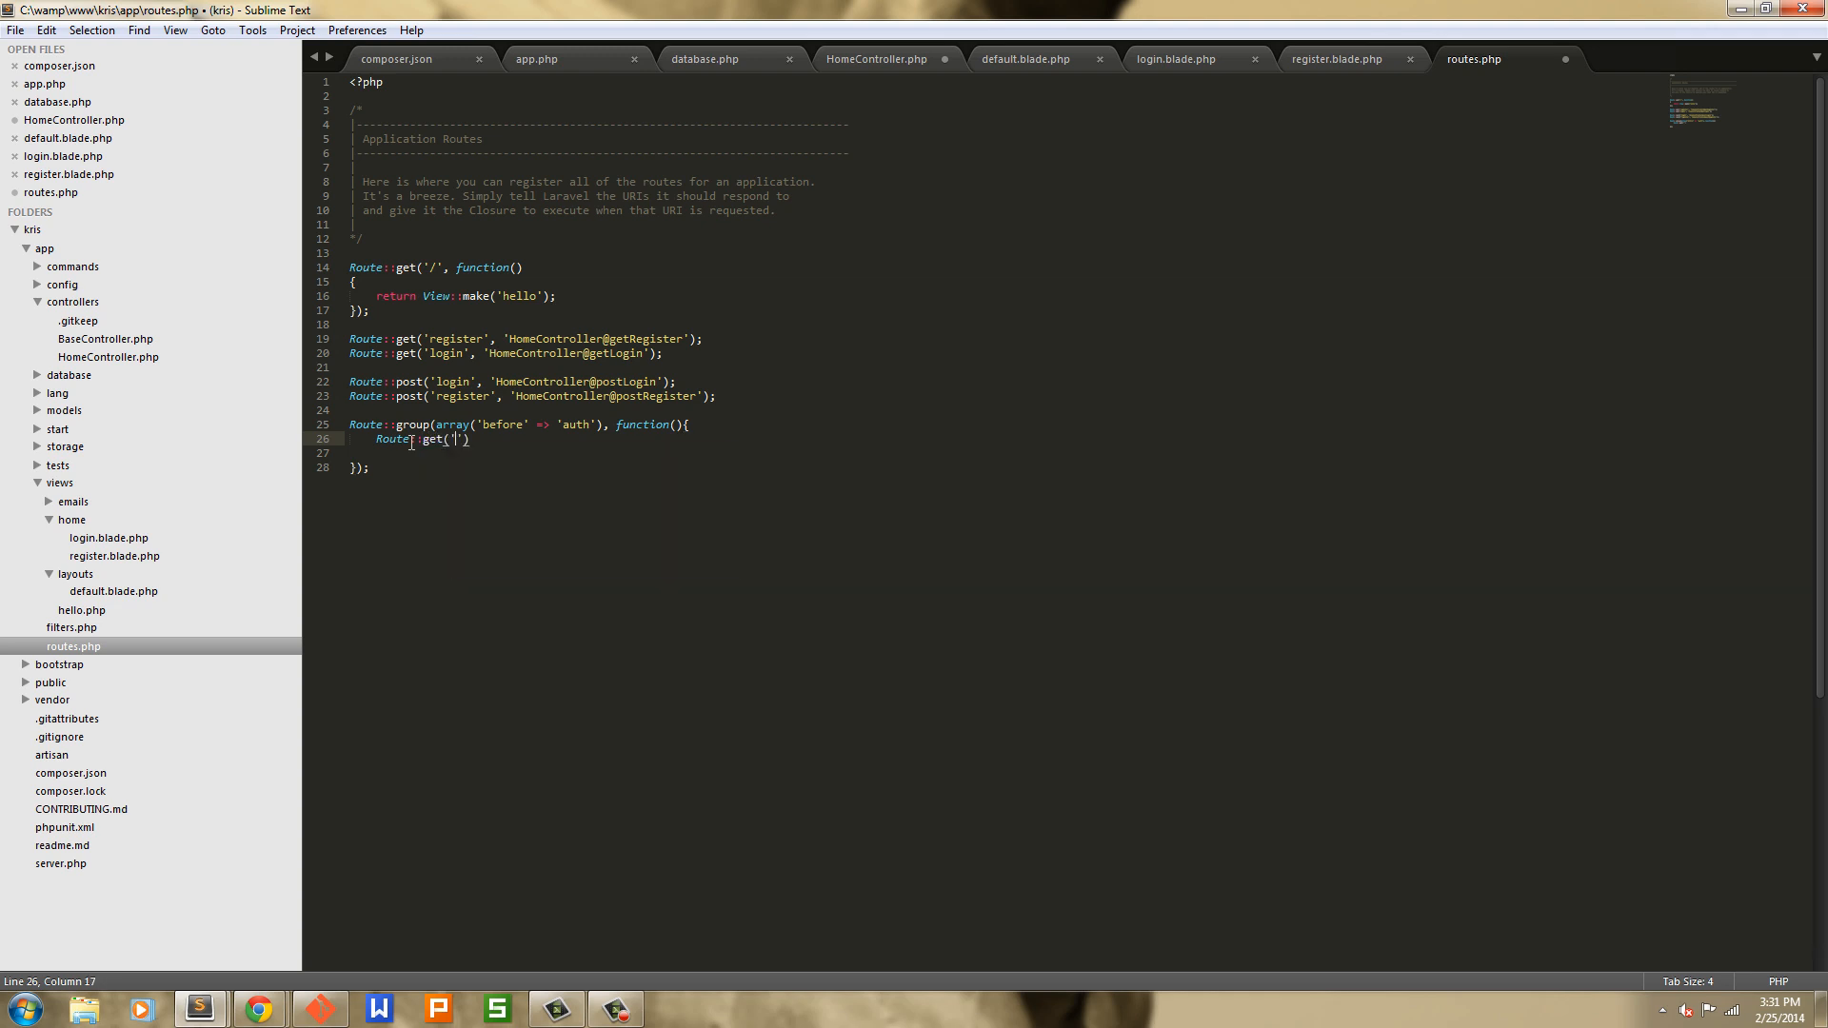
text(admin)
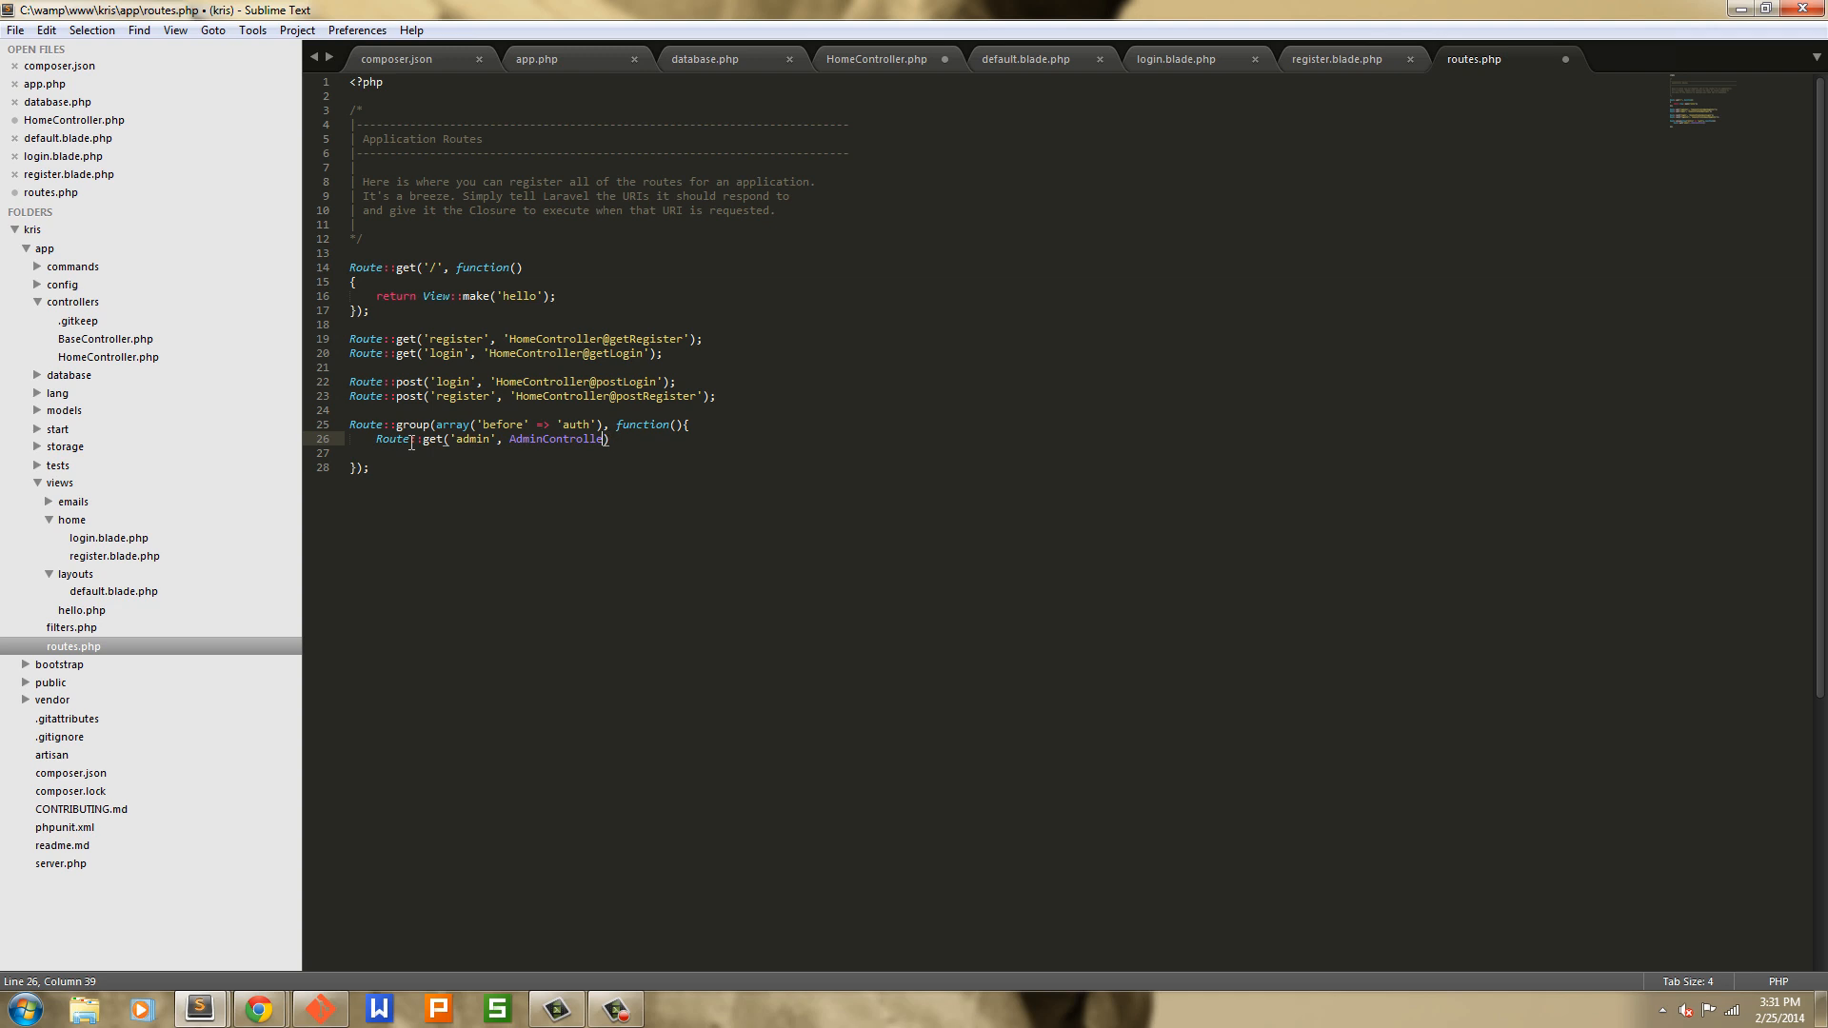
key(backspace)
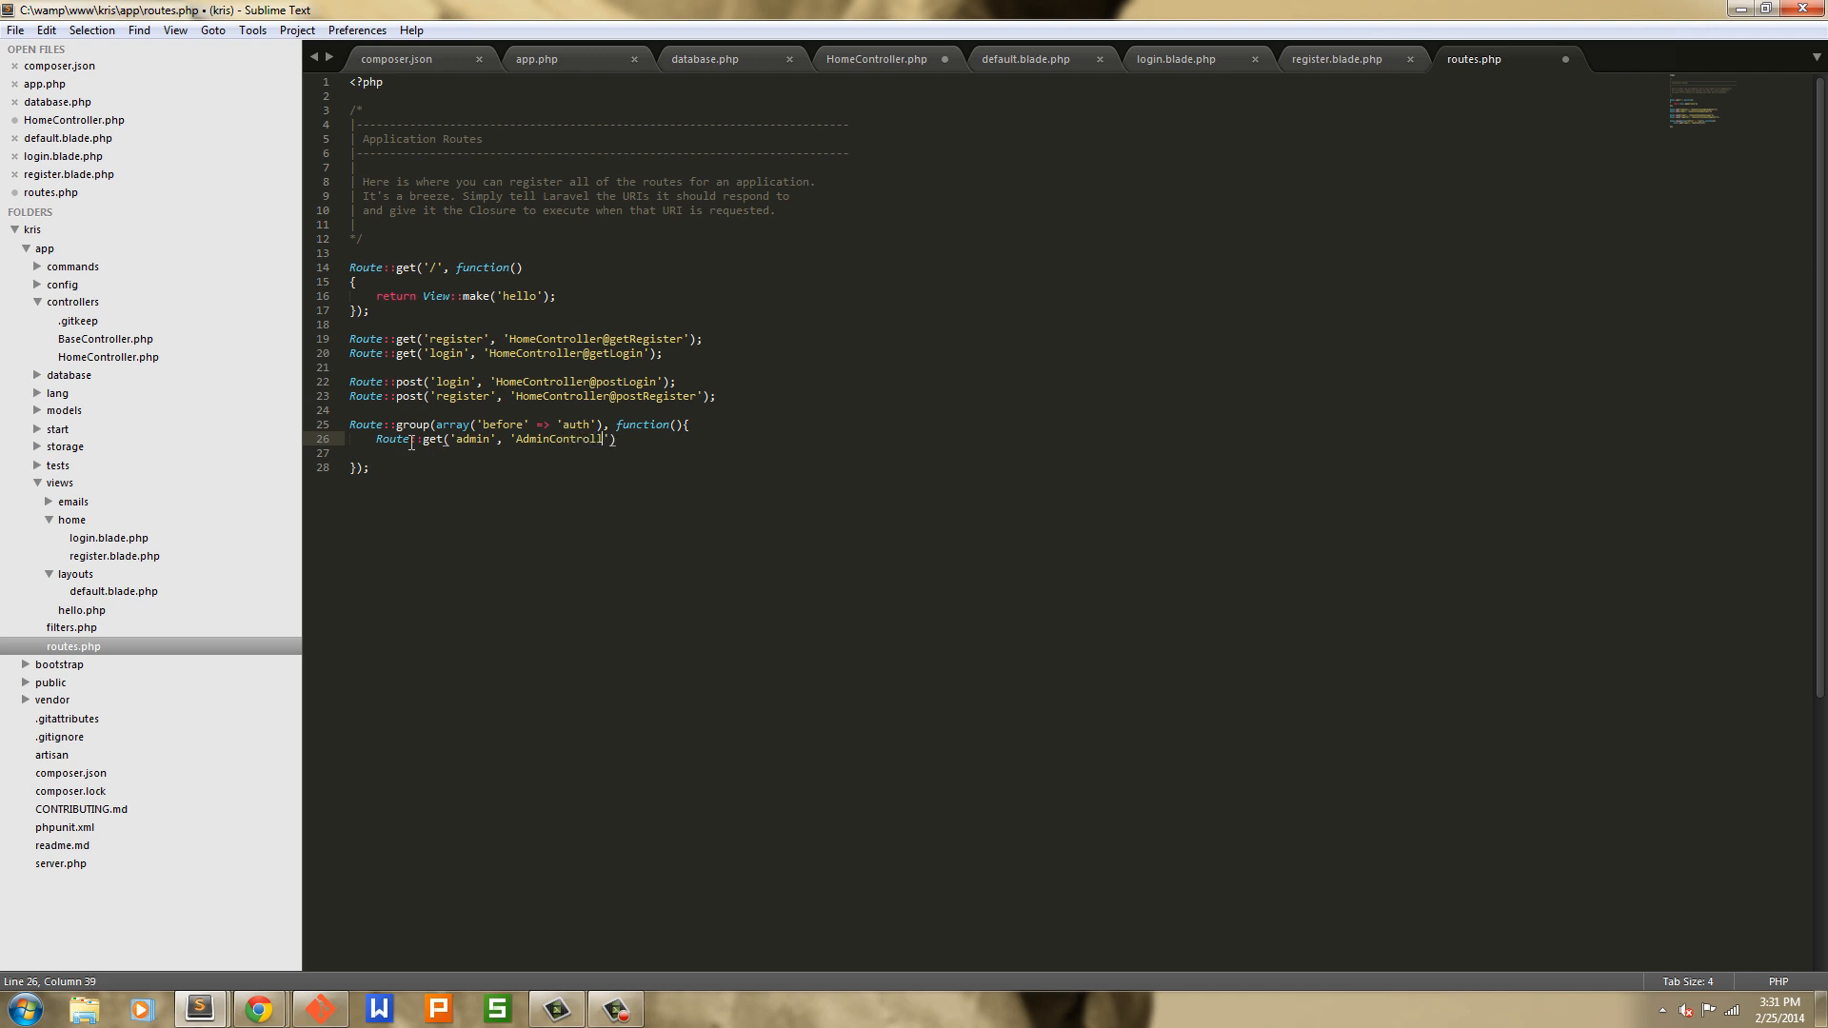
text(er#)
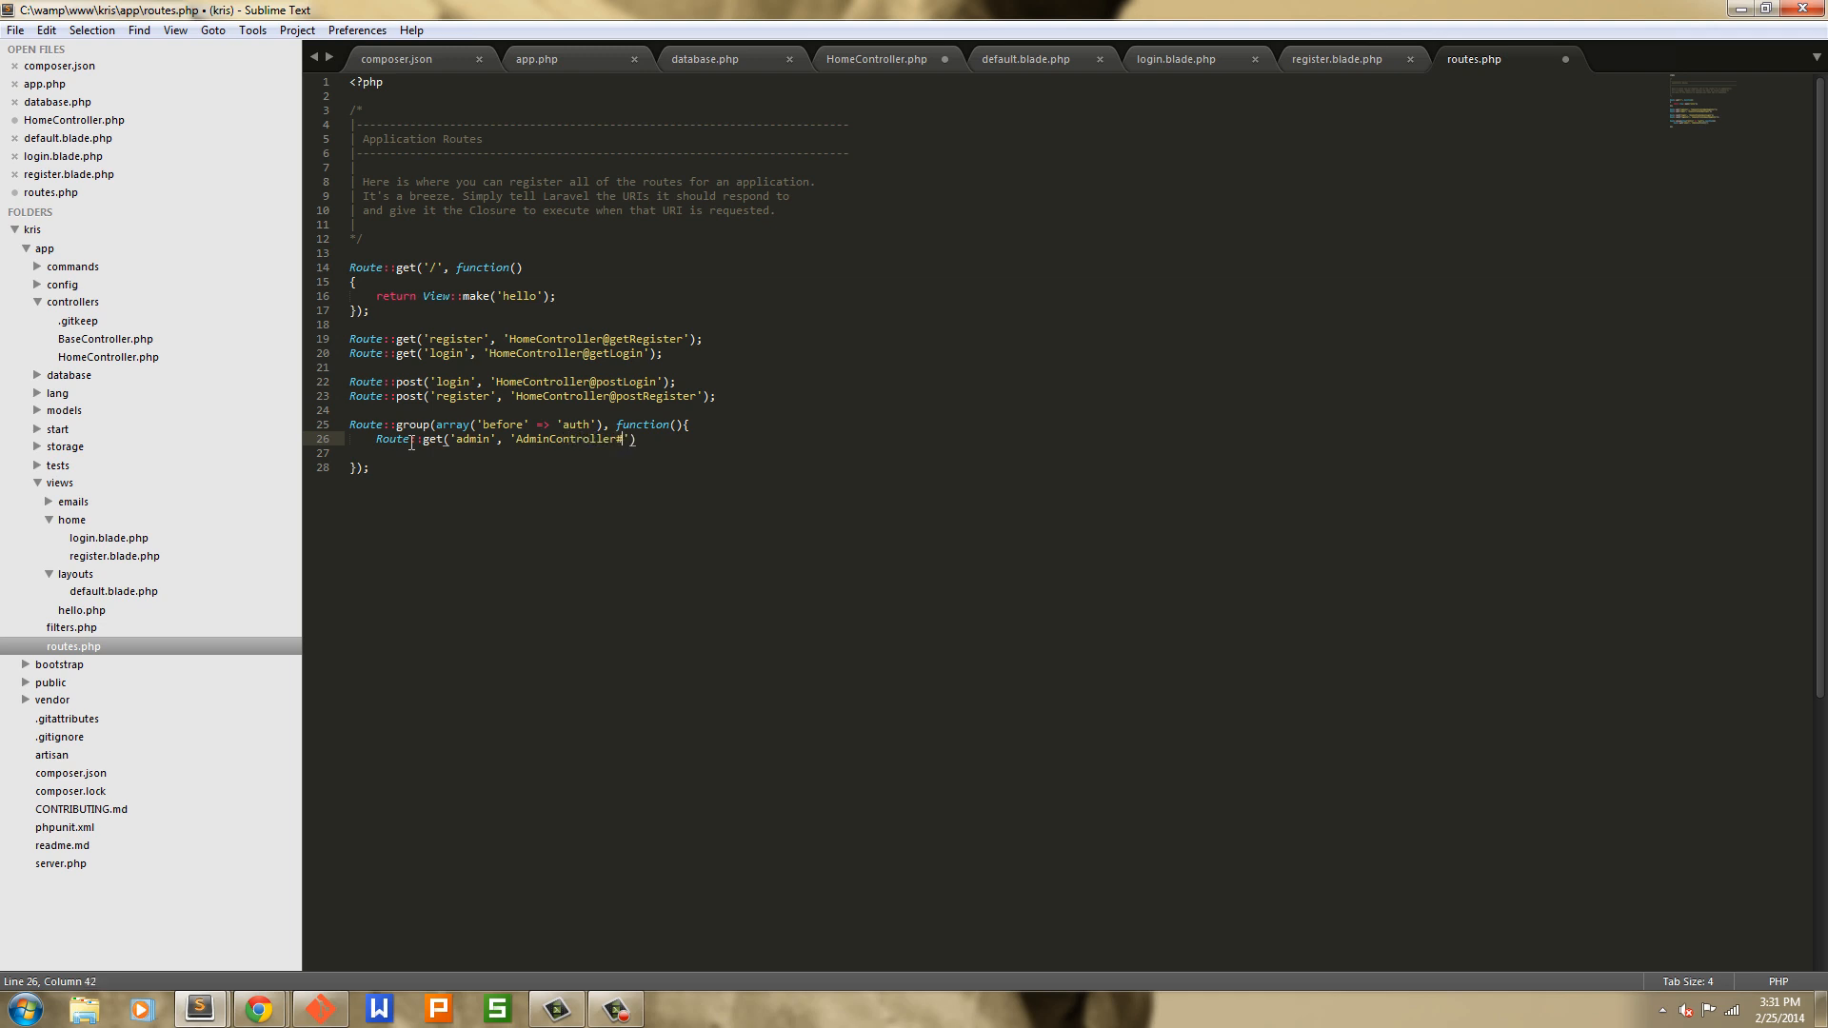
text(index)
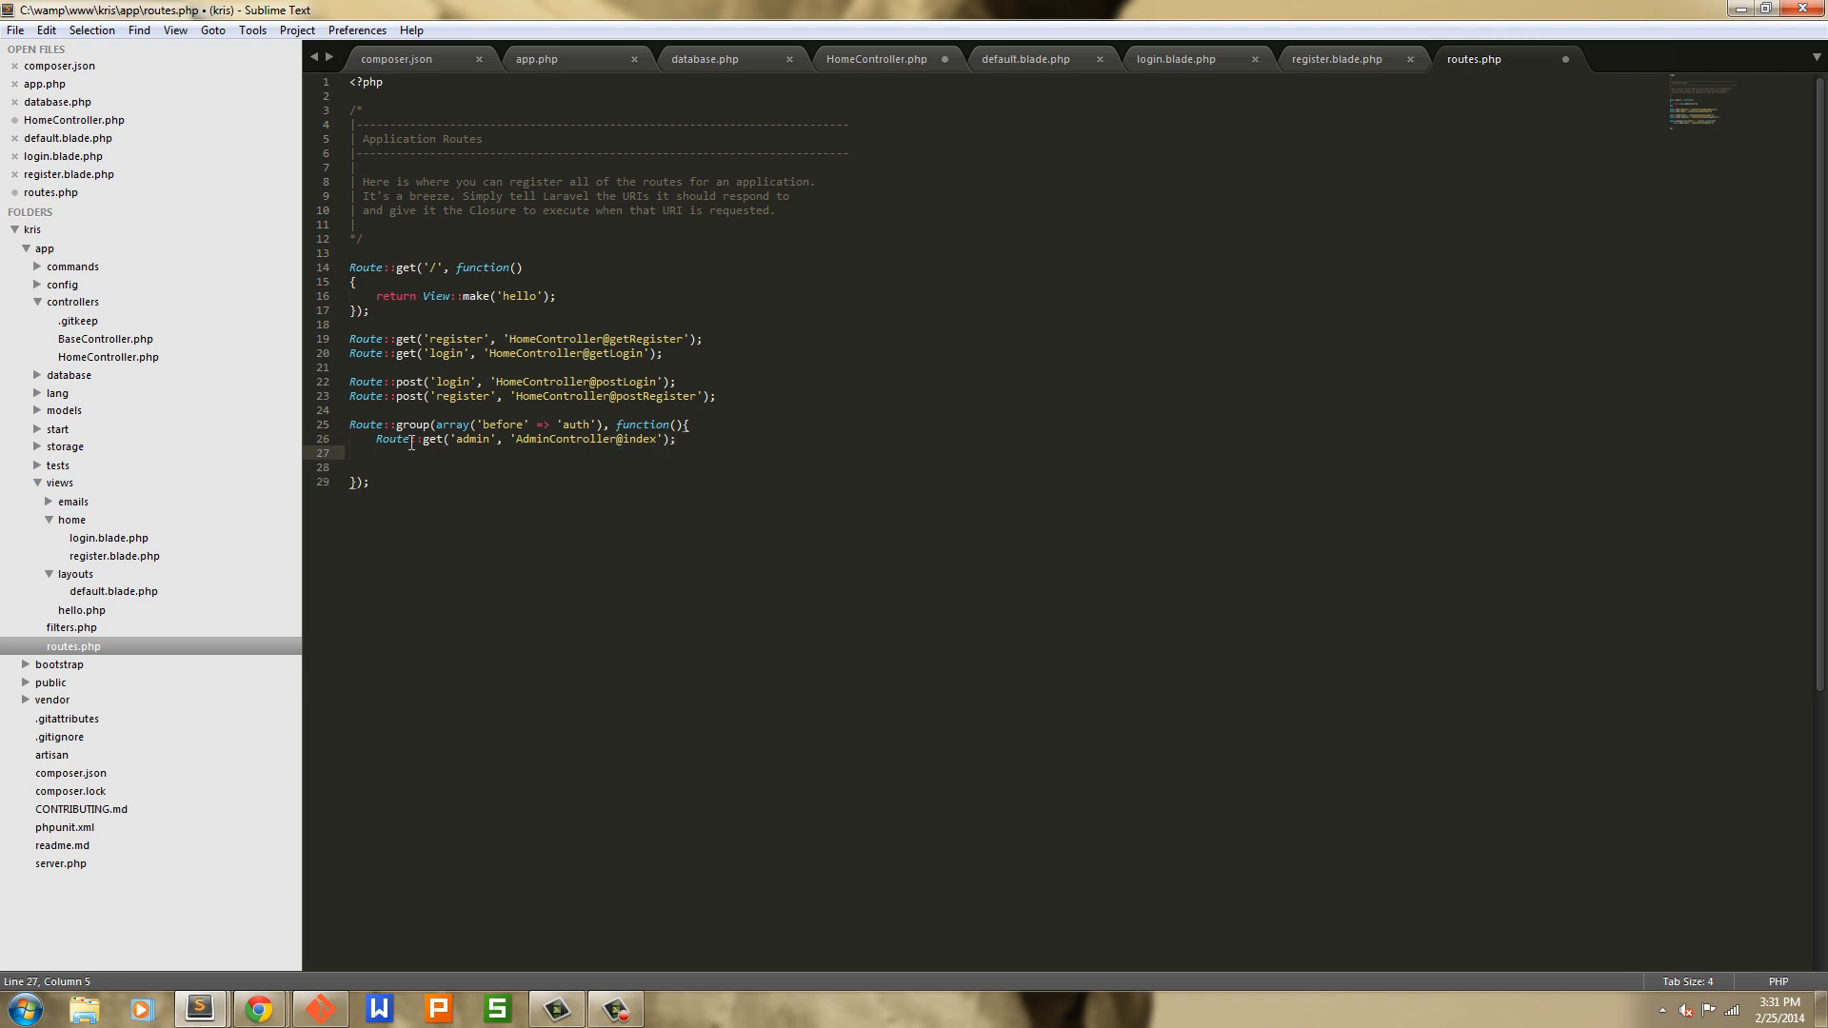
text(Route::get)
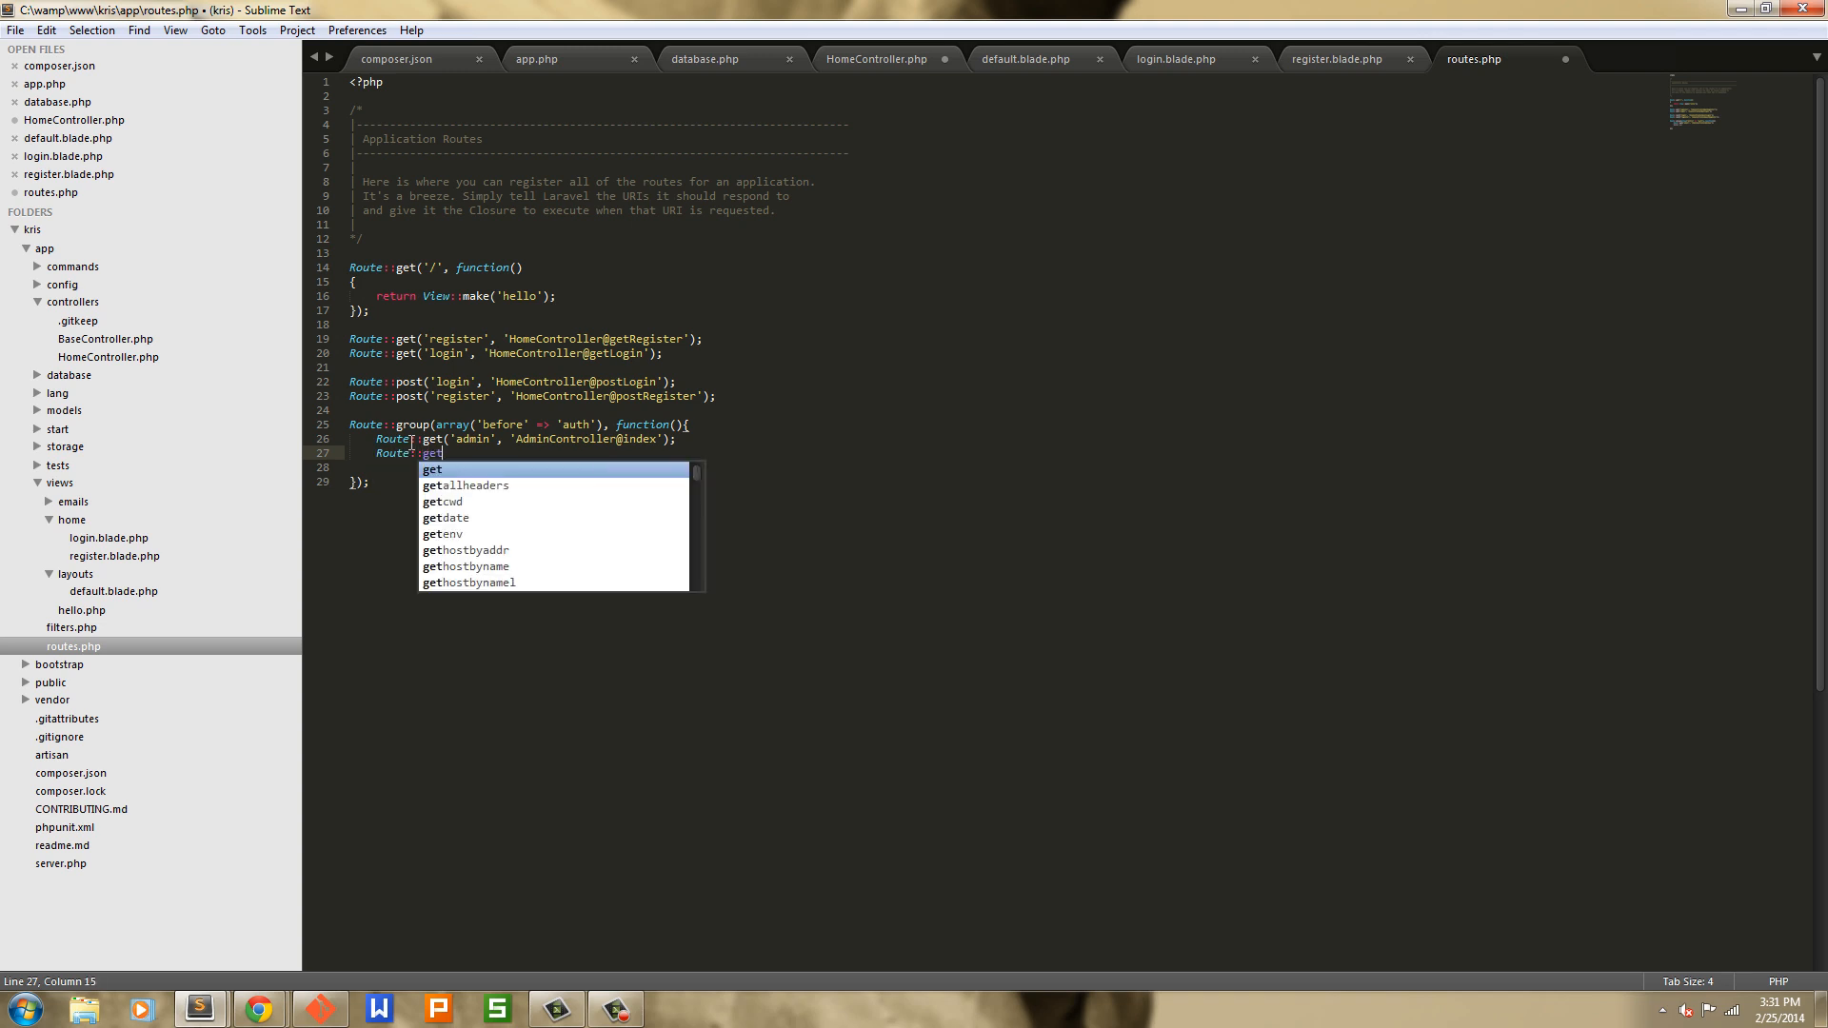
text(('logout',)
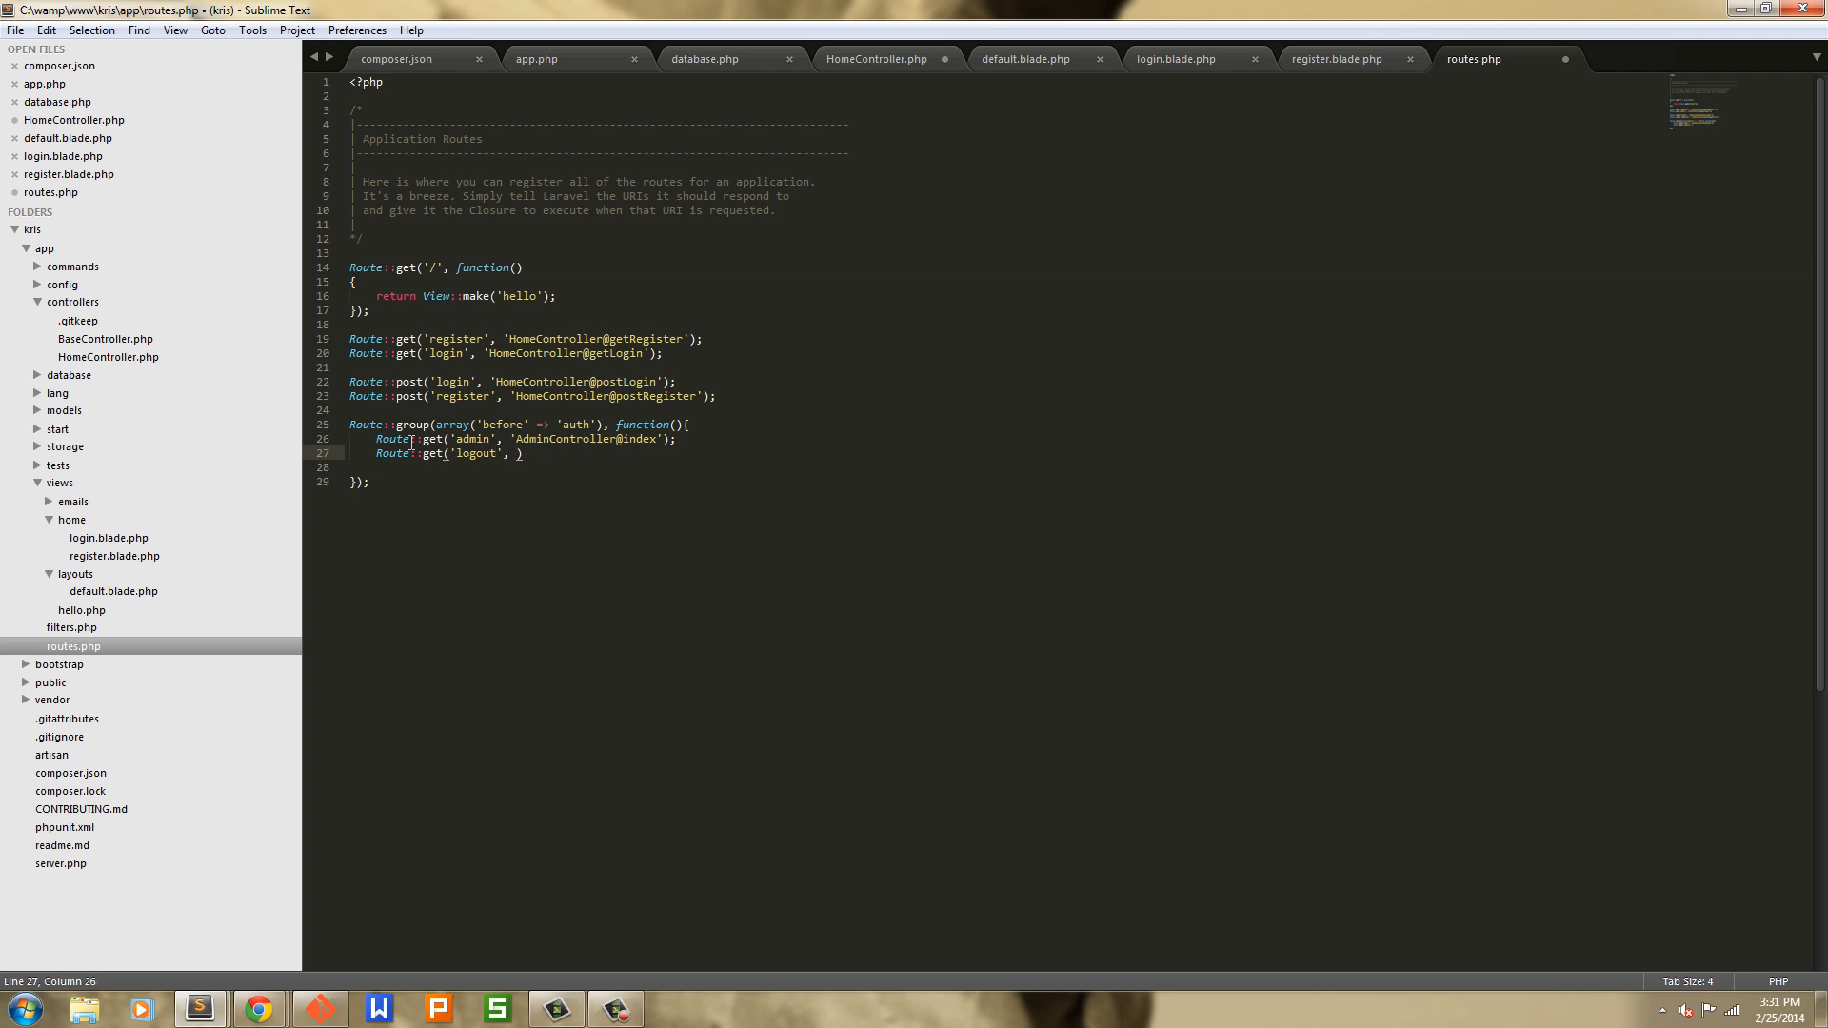
text(HomeController')
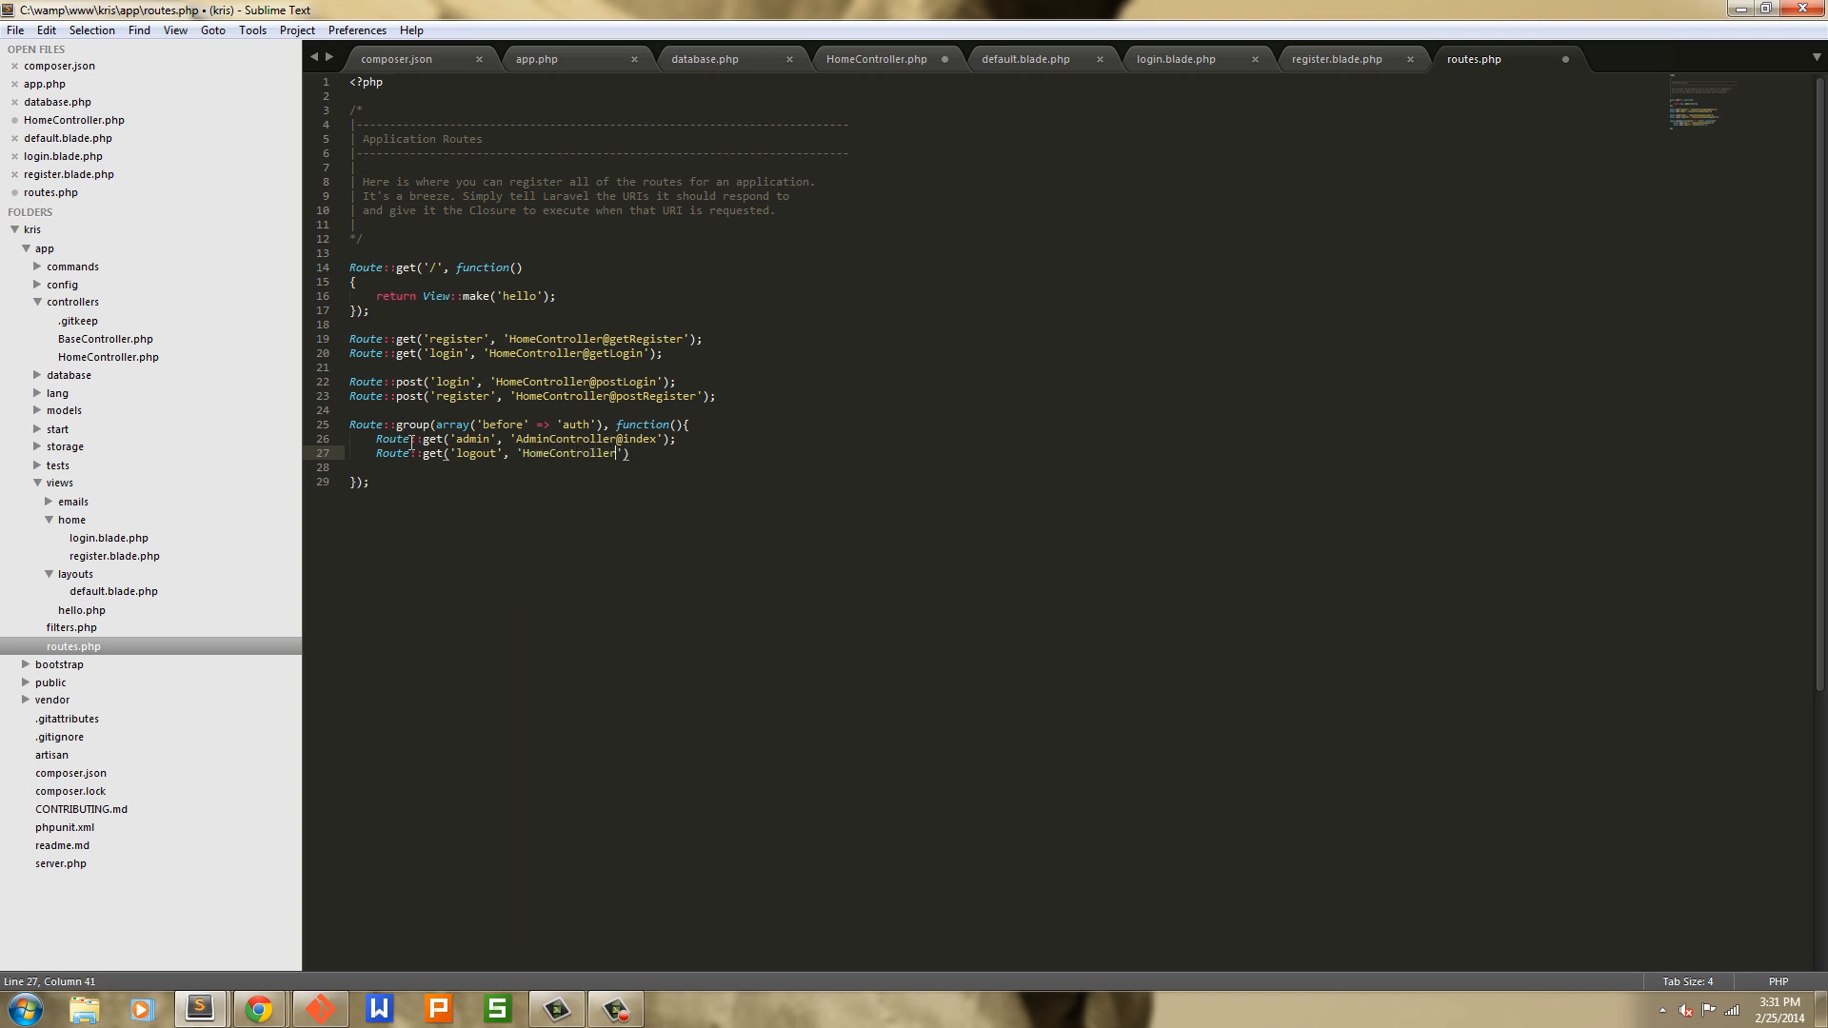
text(logout)
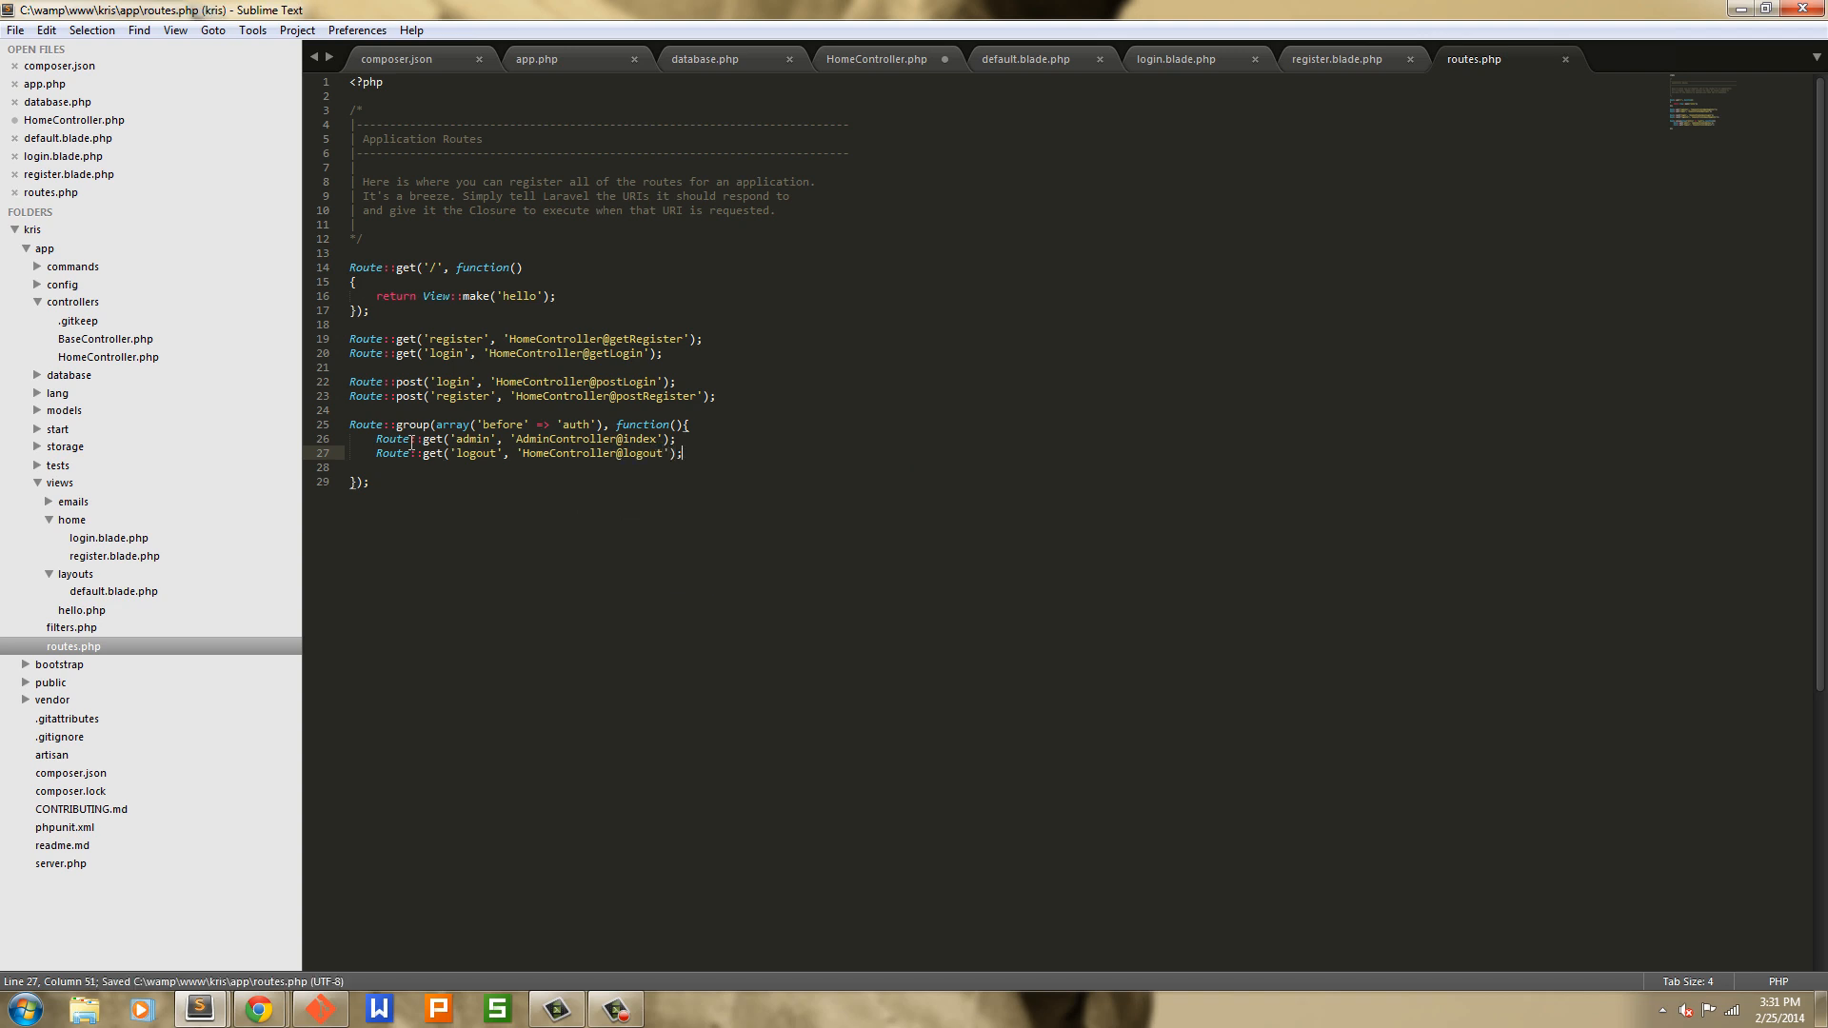
mouse_move(913, 545)
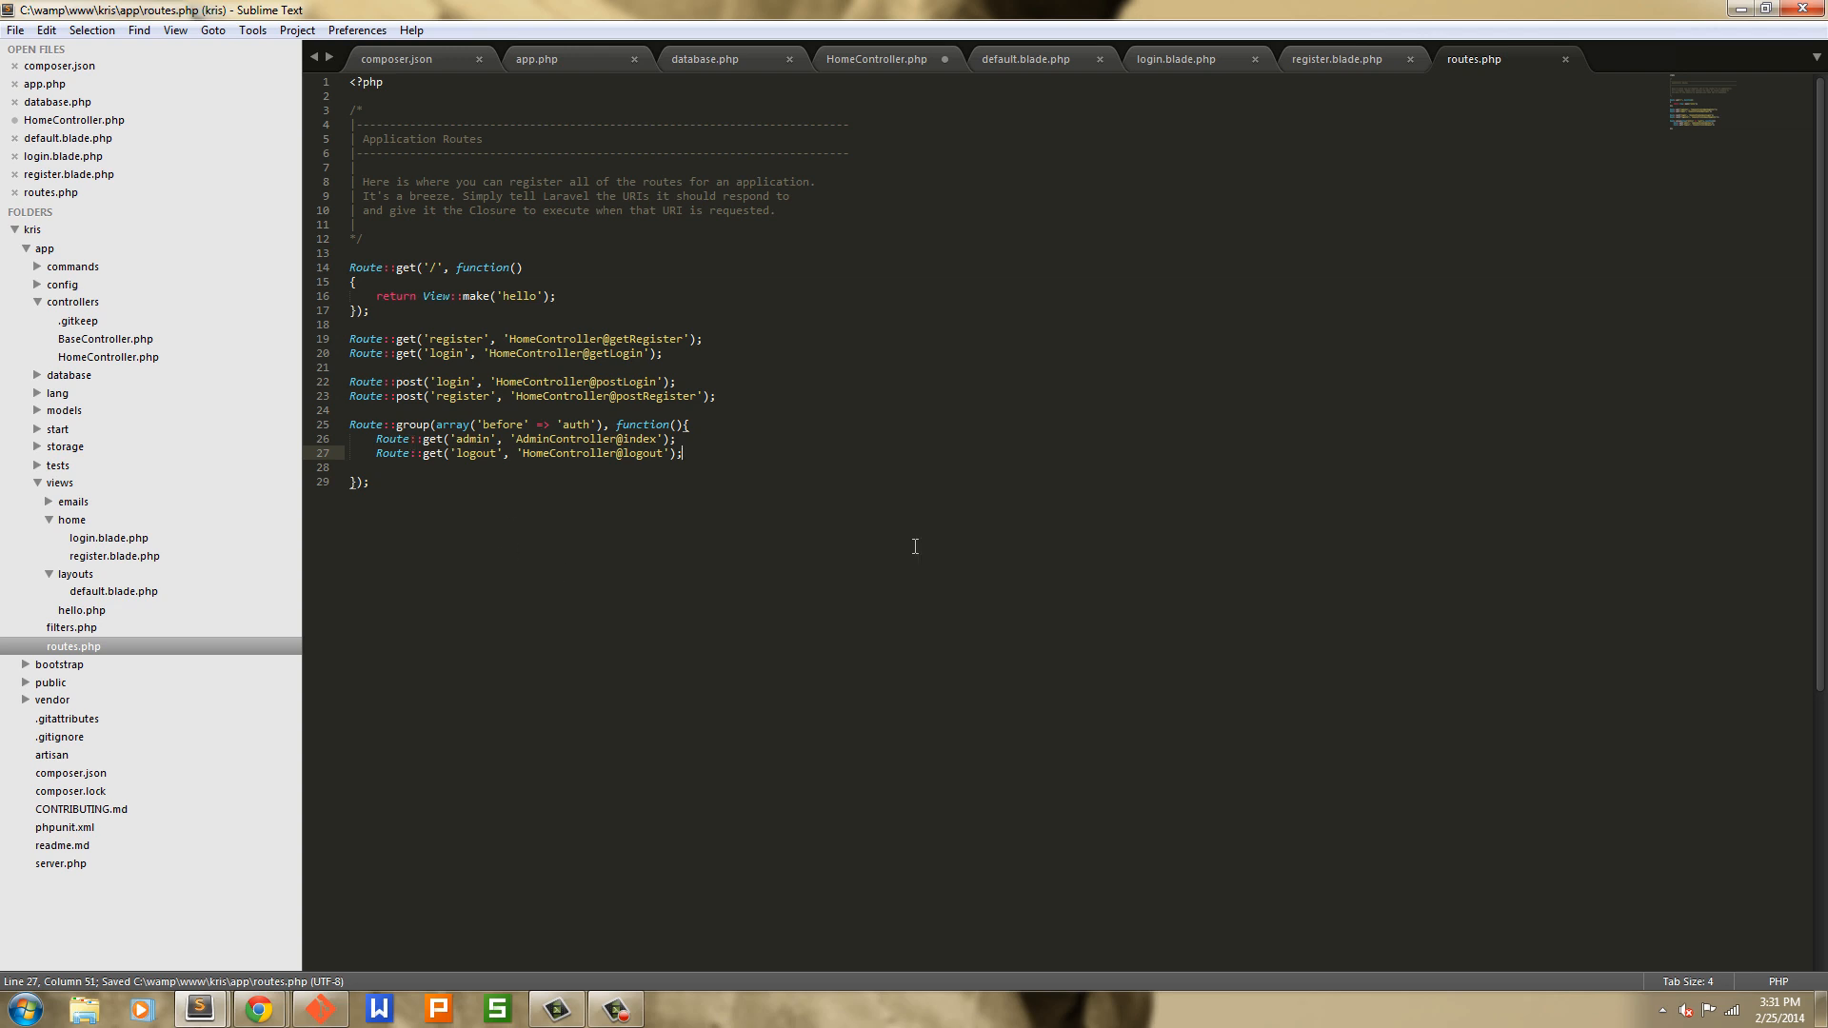
mouse_move(802, 604)
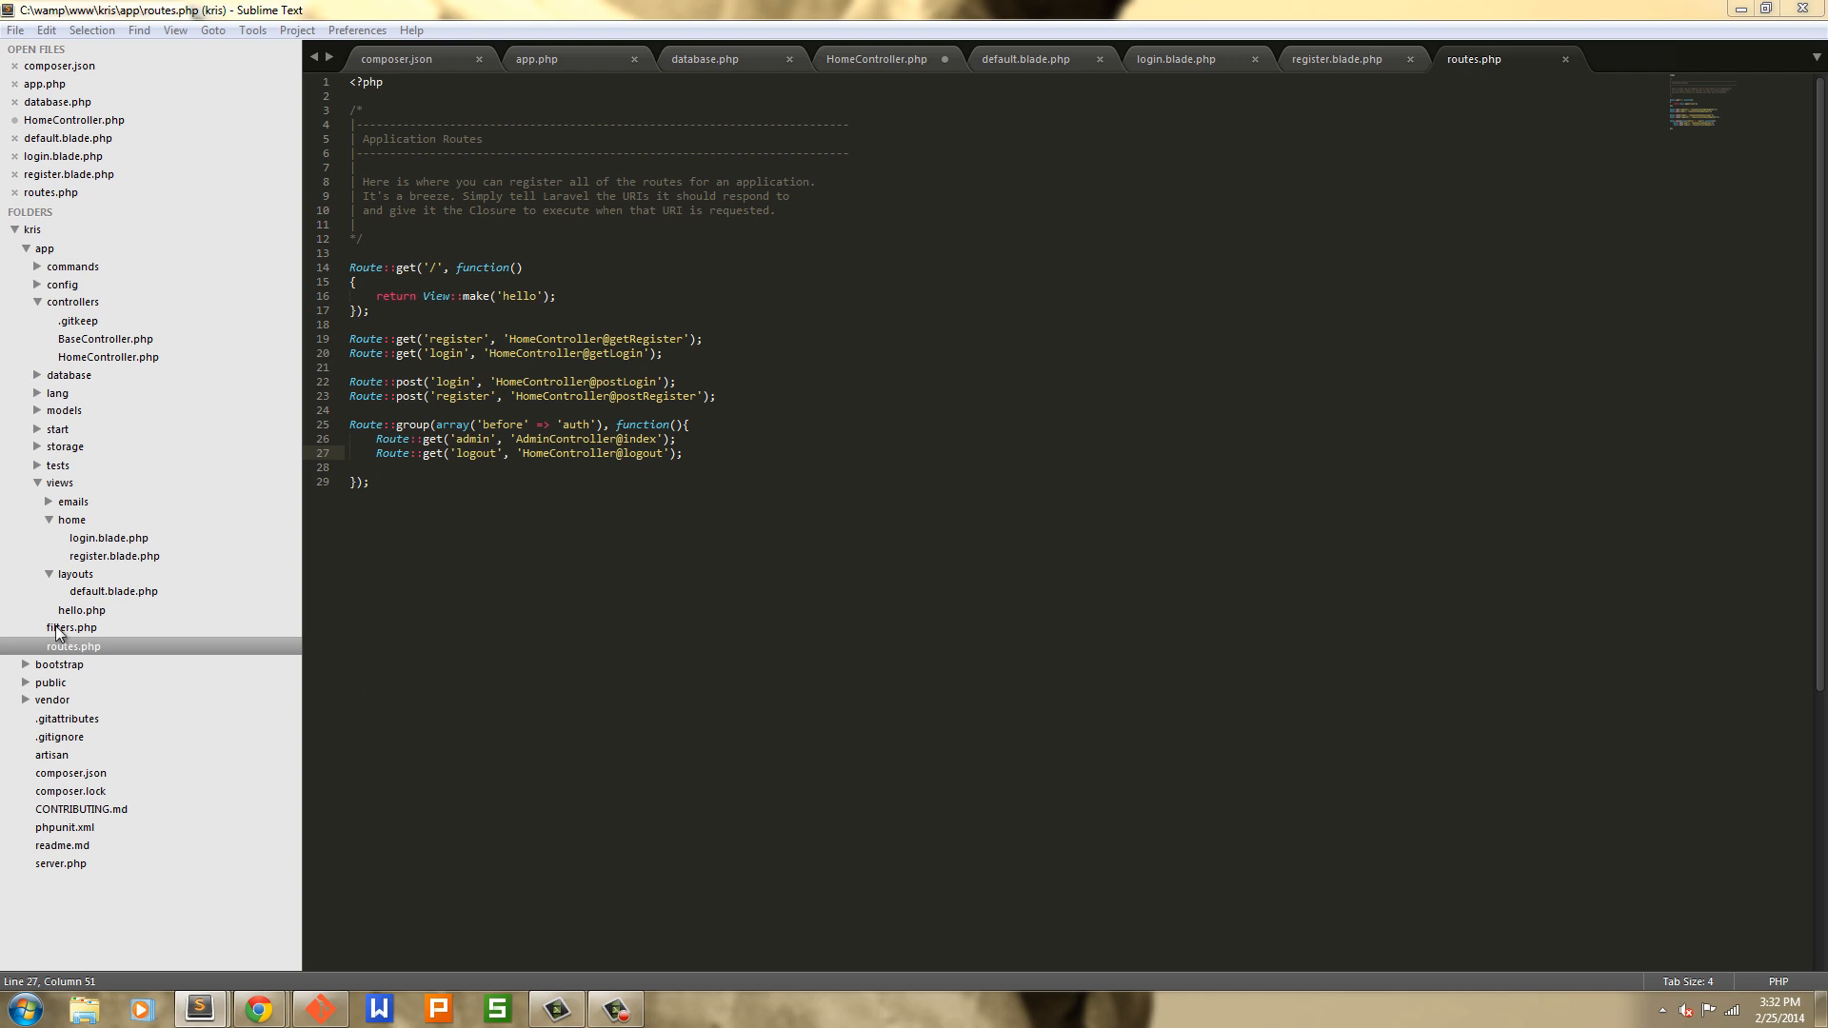
In filters.php comment out the existing auth filter and start a new Route::filter('auth').
click(73, 627)
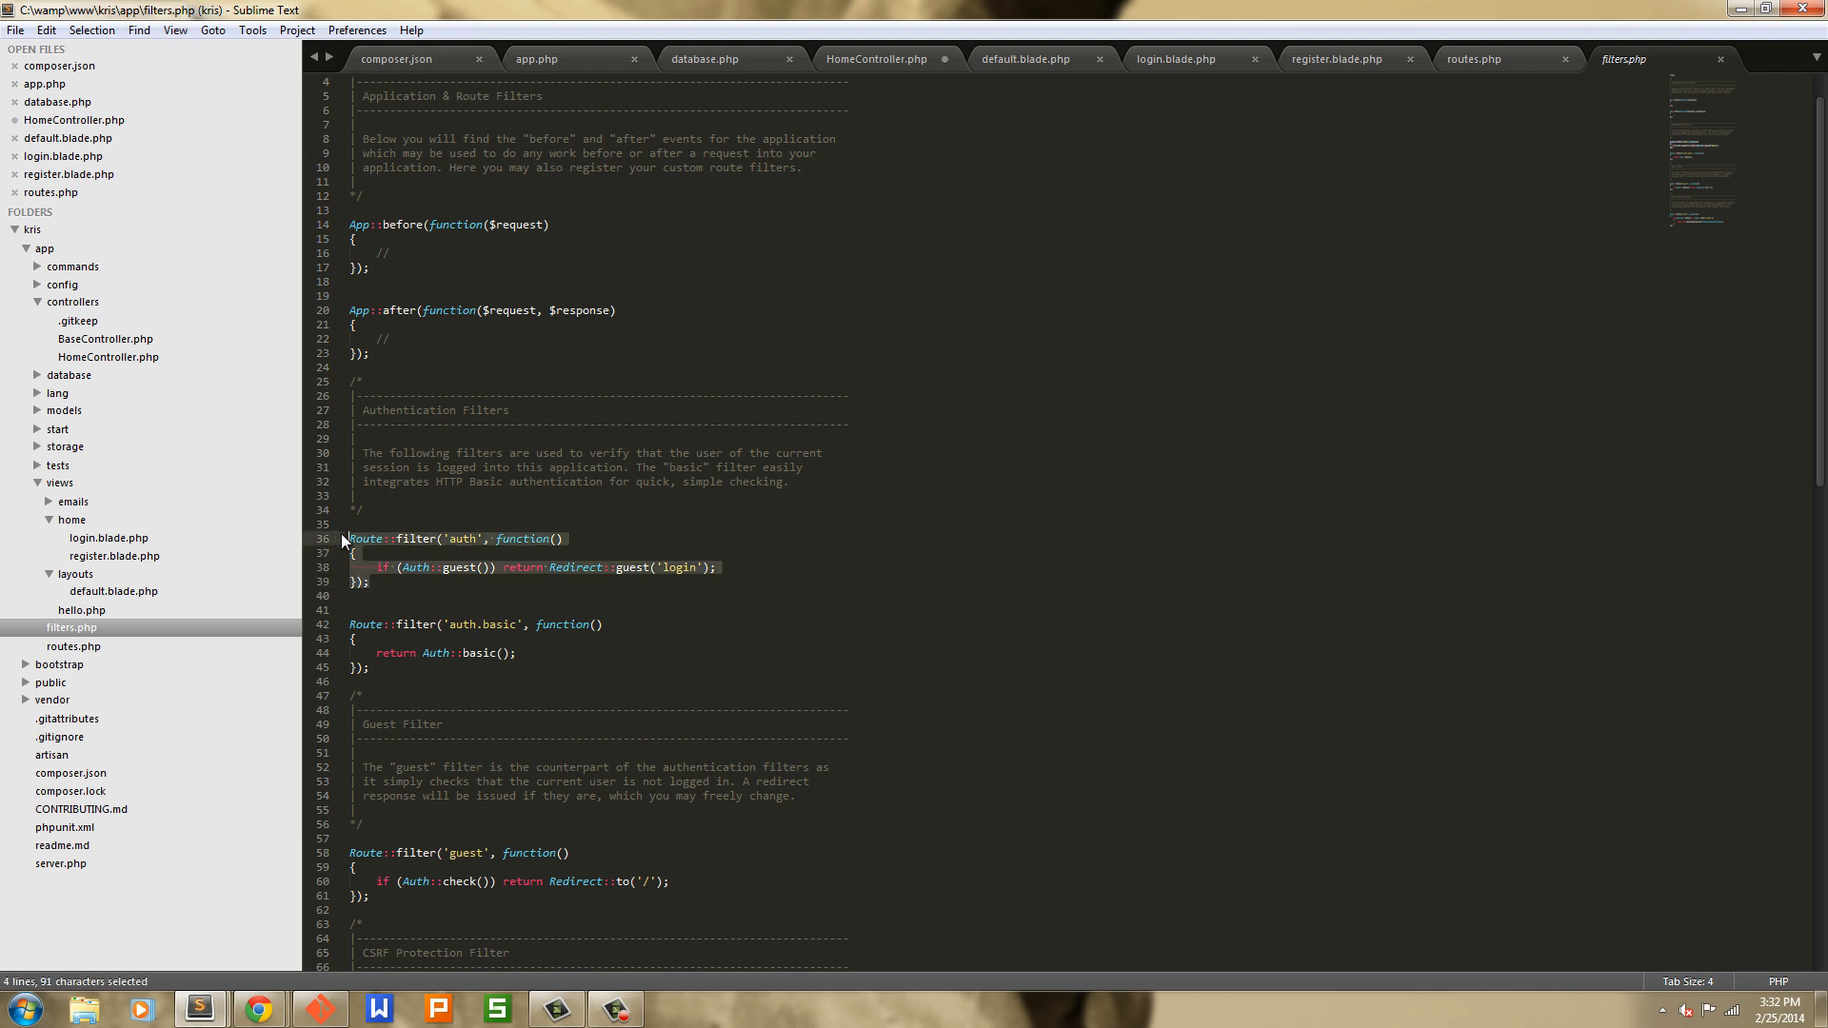
key(ctrl+/)
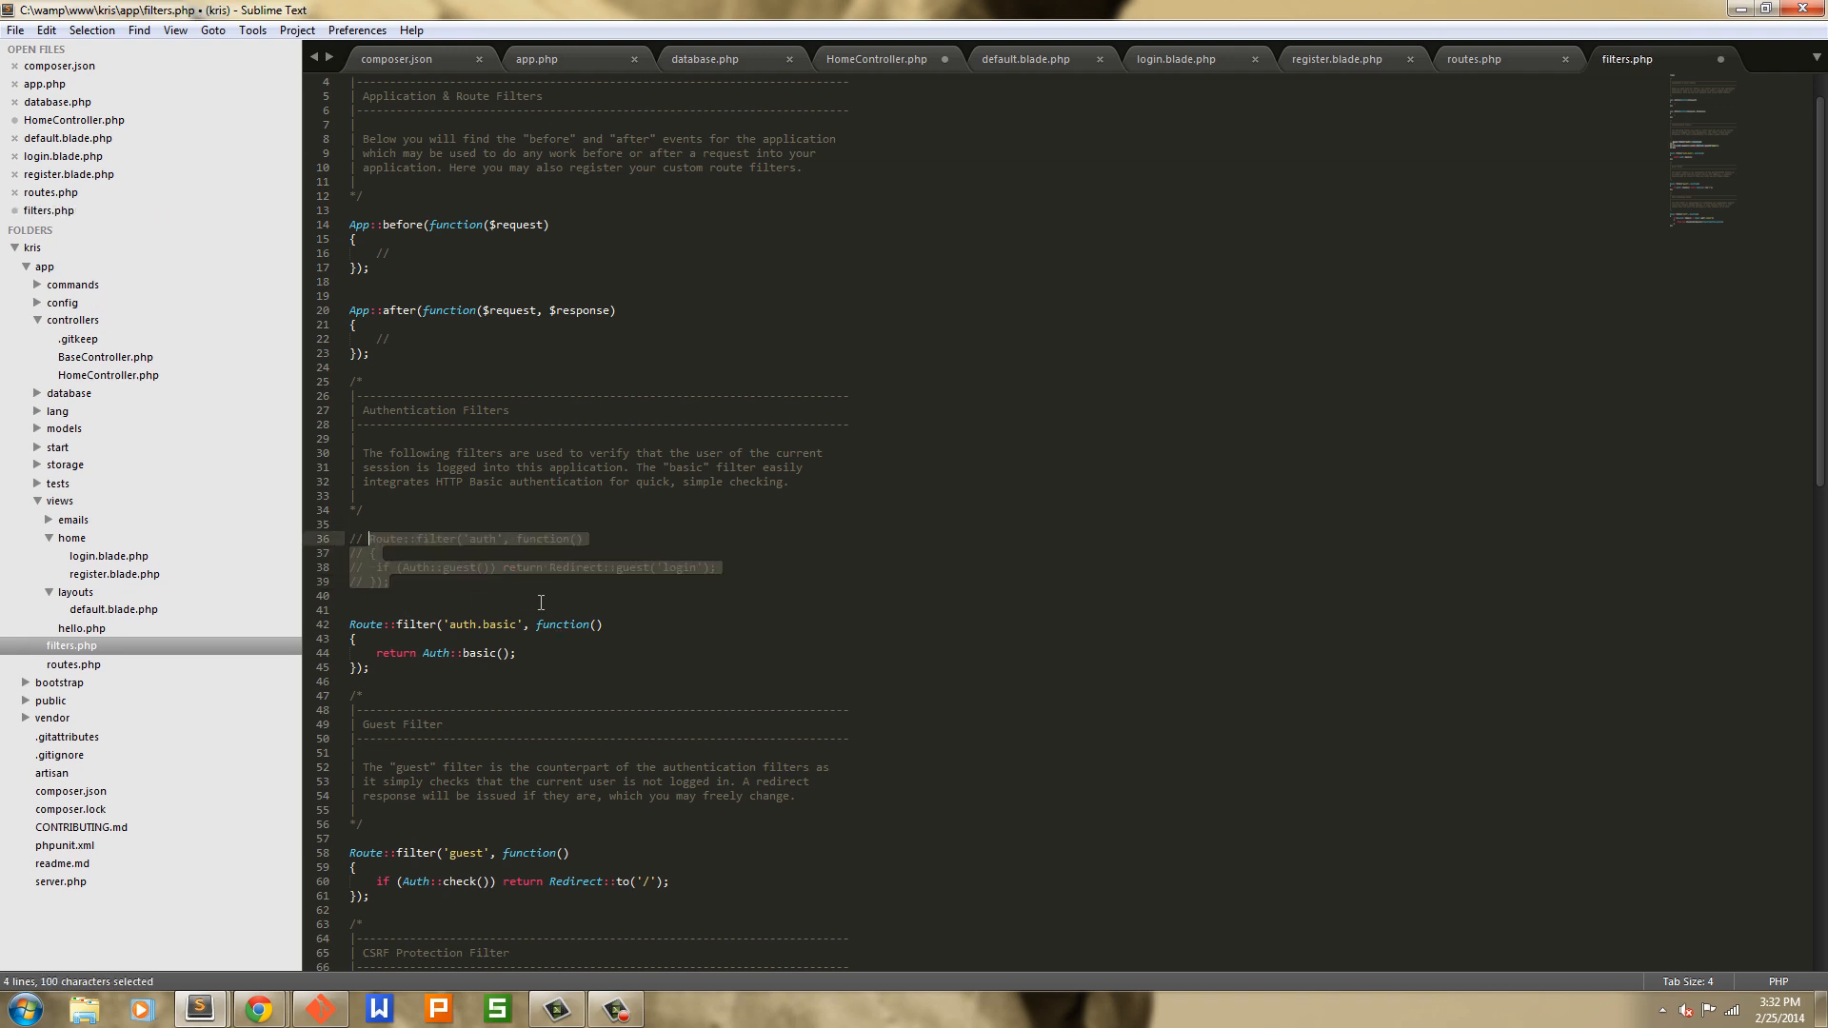
click(520, 581)
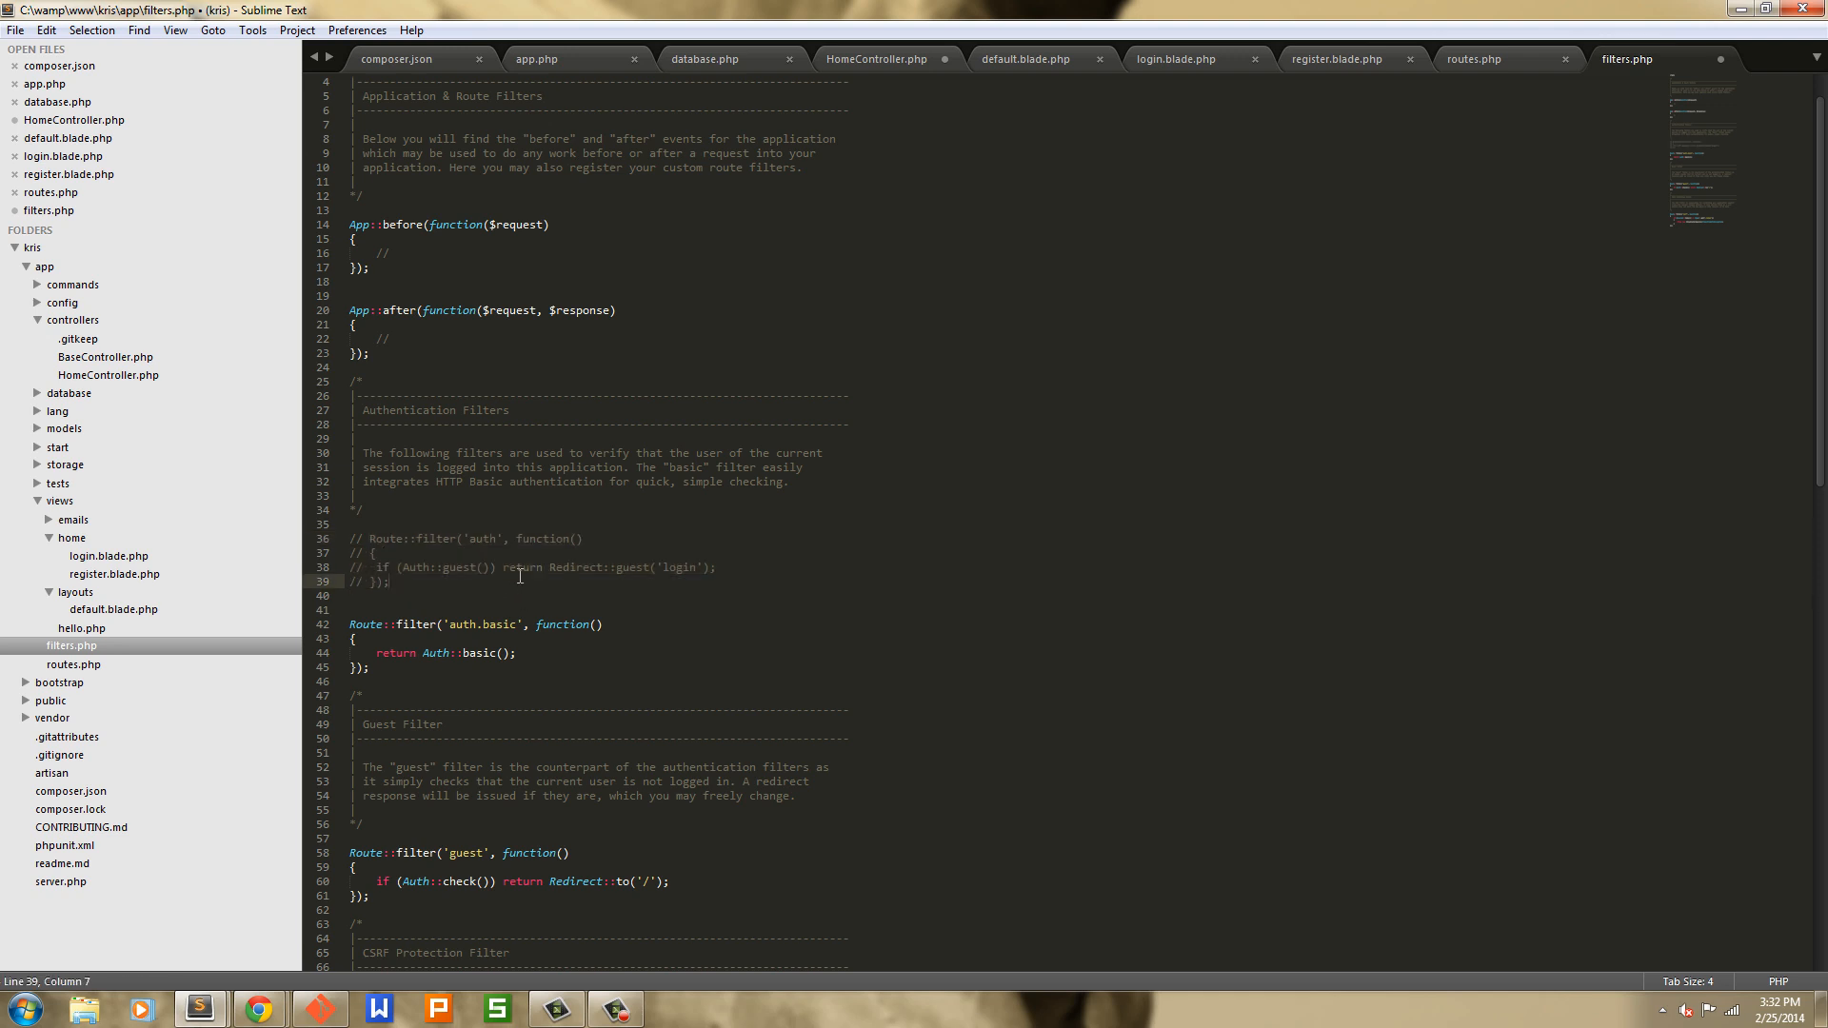
text(Route::)
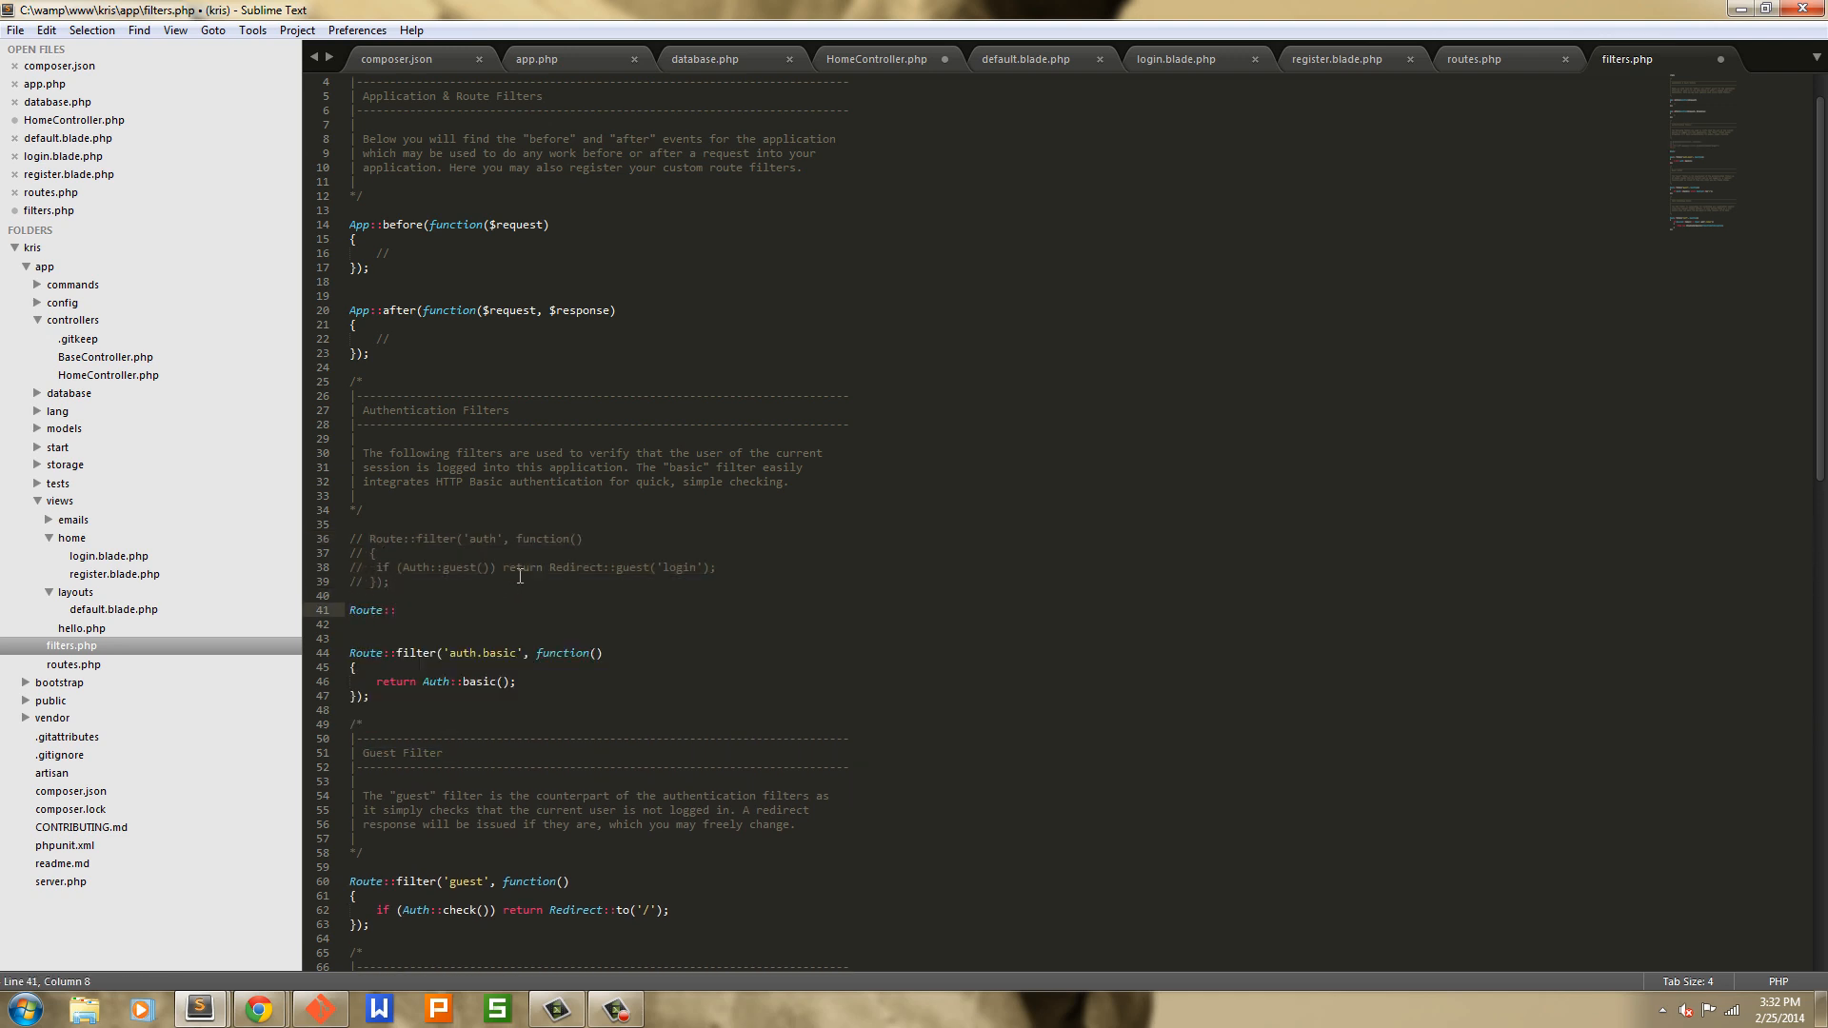
text(filer('auth', function(){)
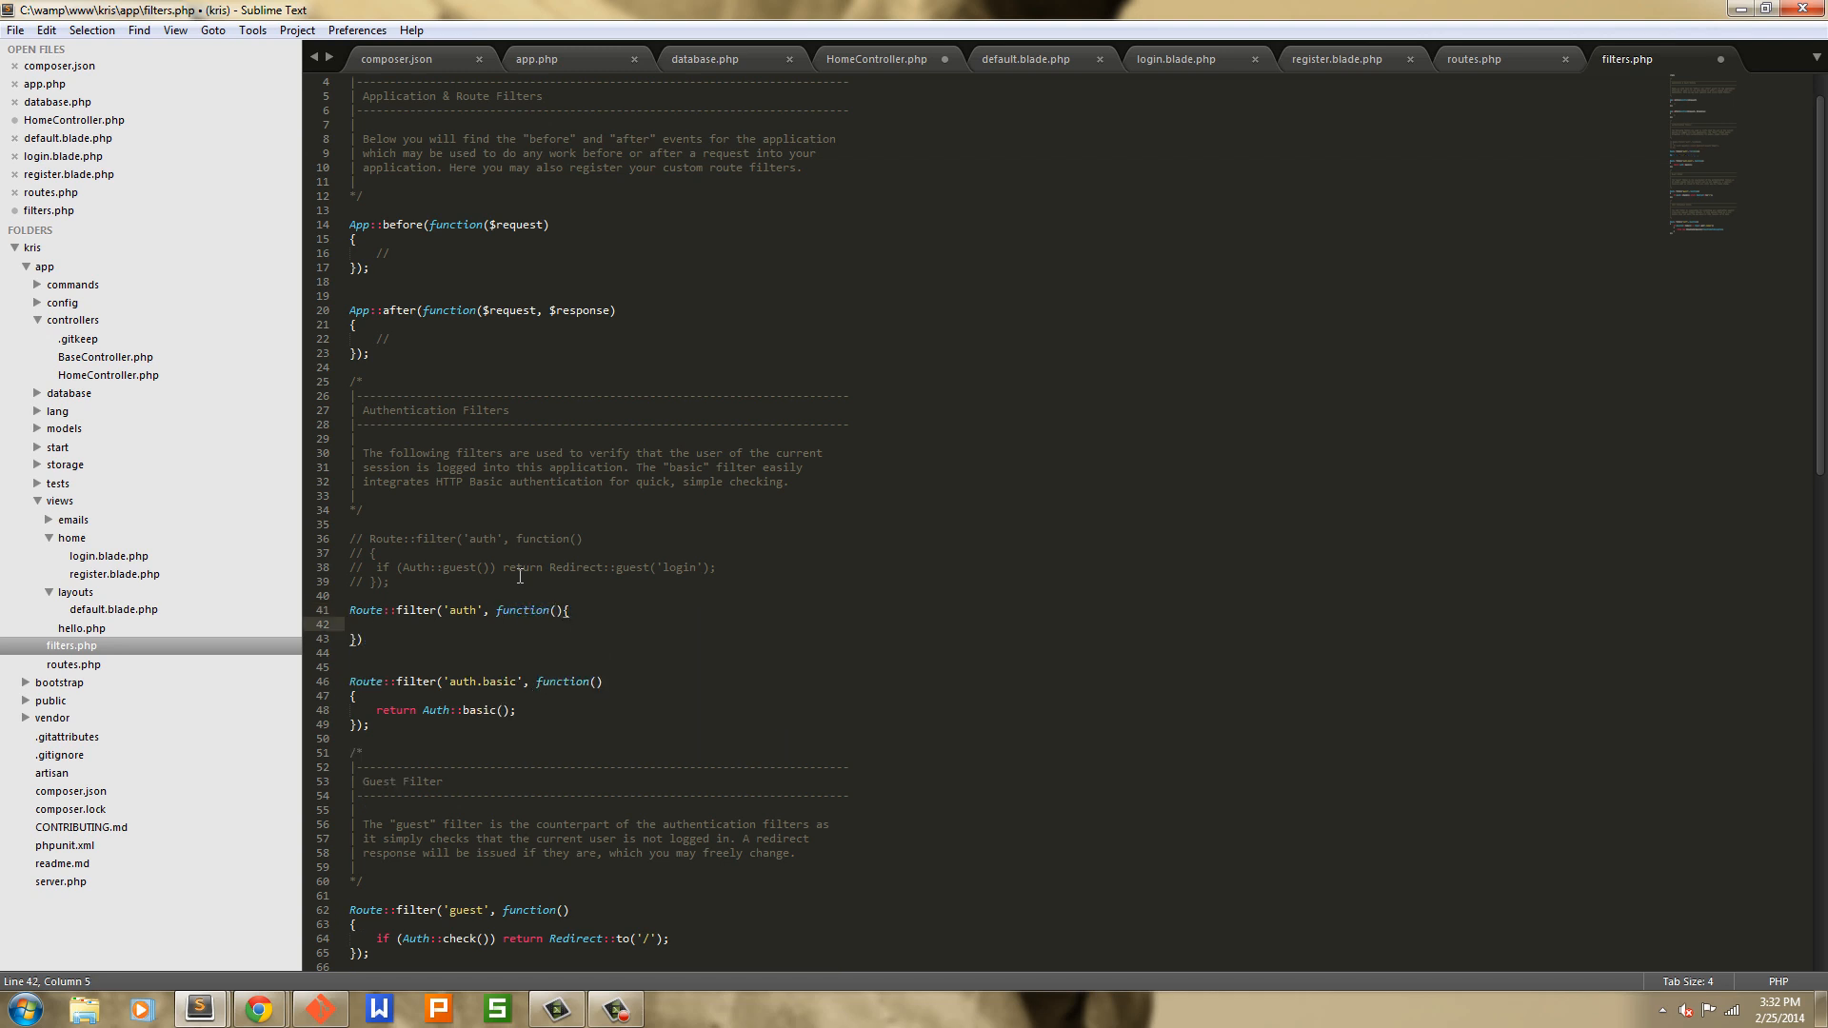
Redirect to the login route when !Sentry::check() inside the filter and save filters.php.
text(if()
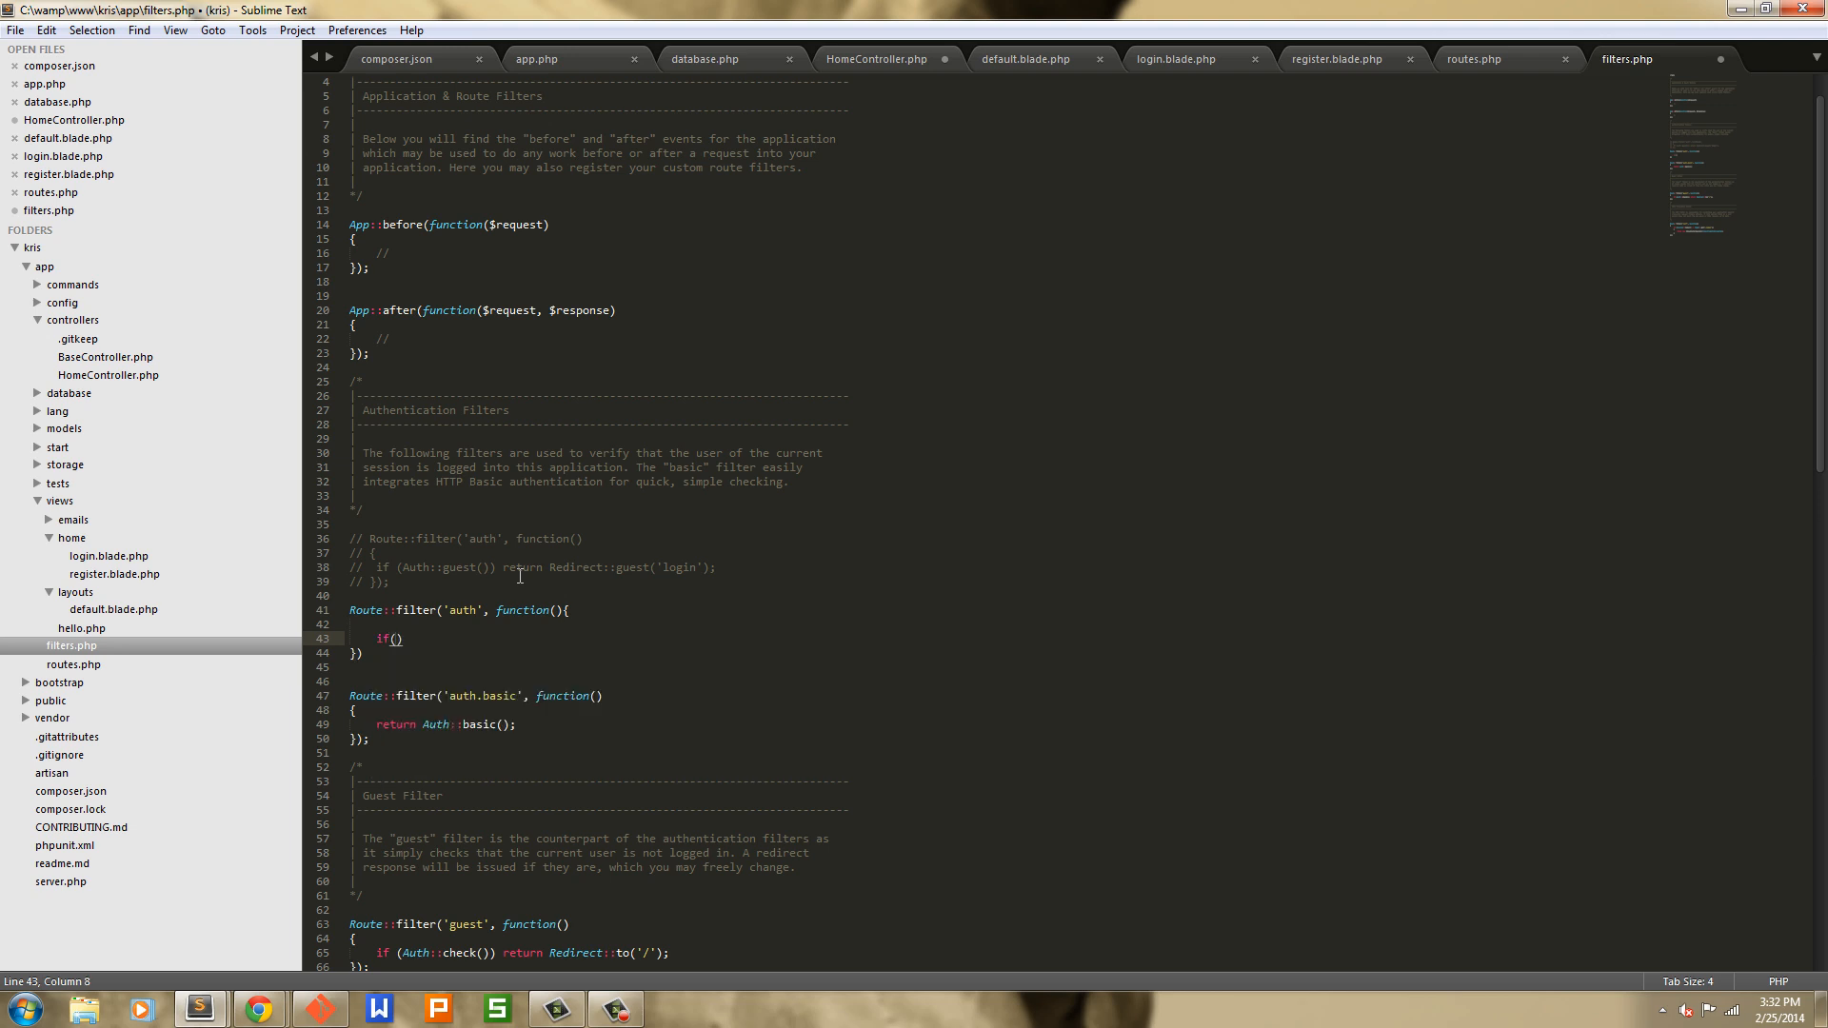
text(Sentryc)
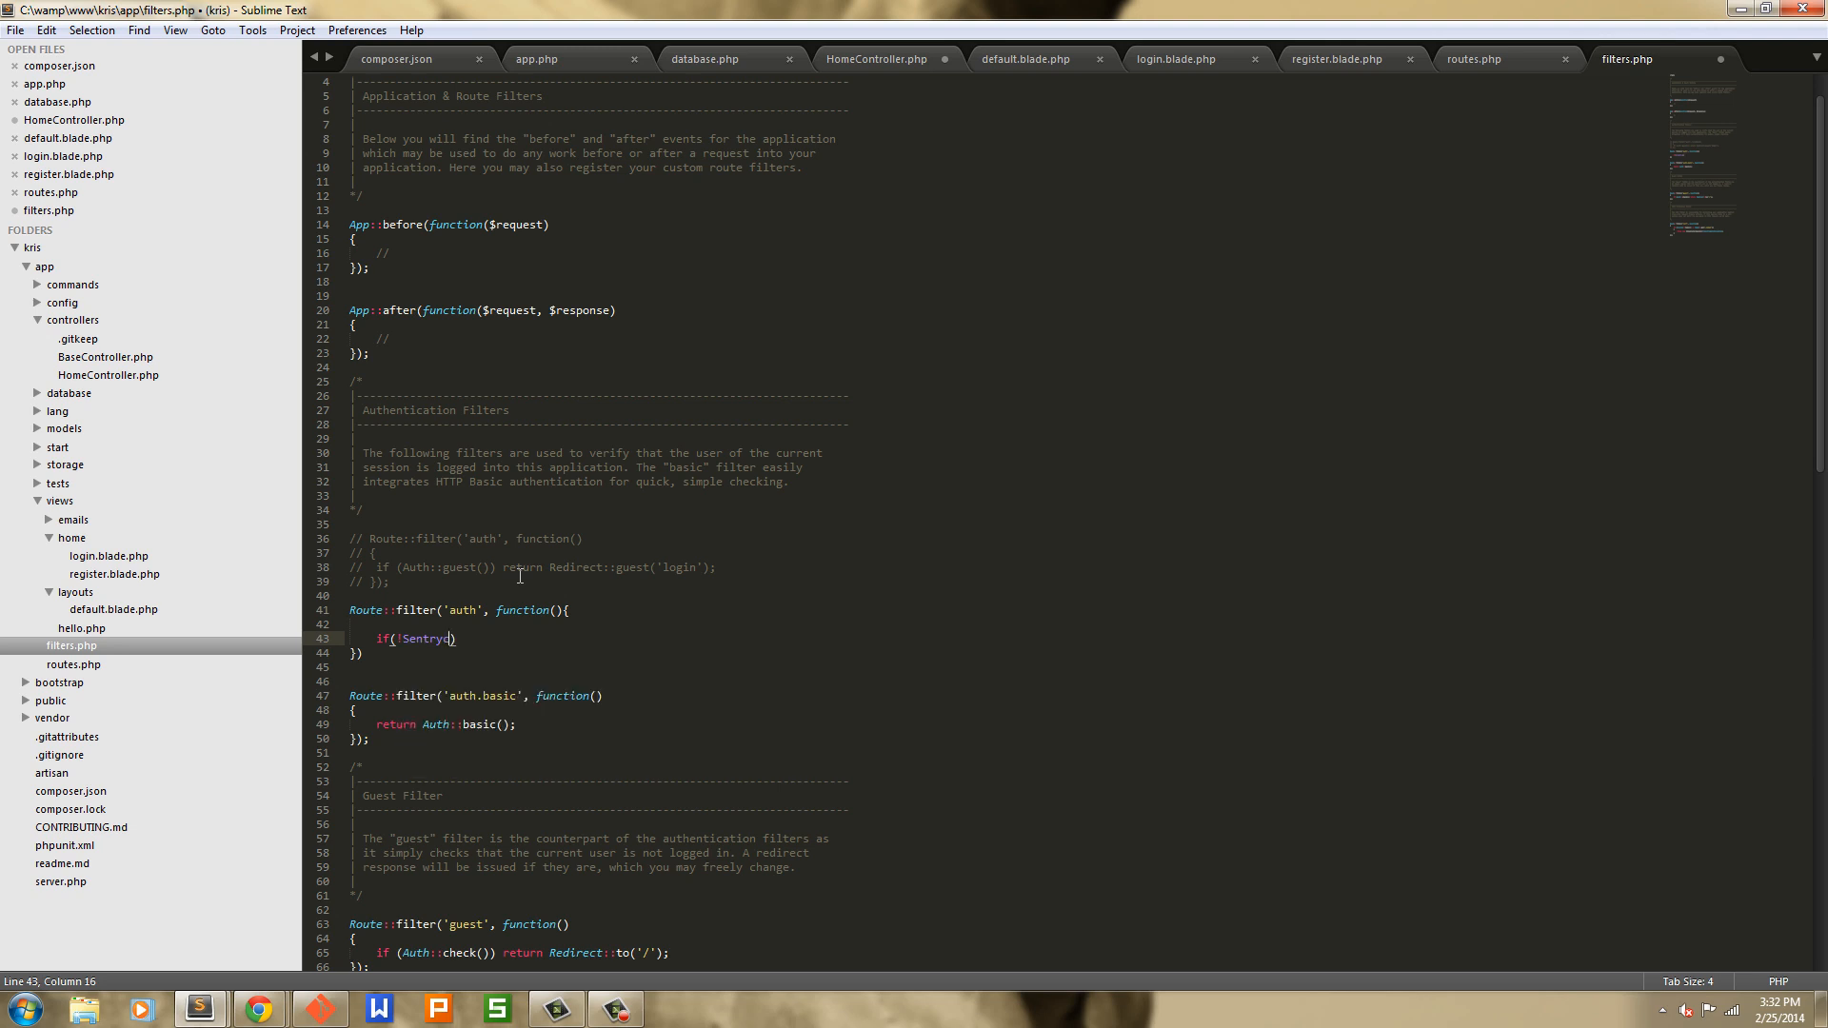
text(::chd)
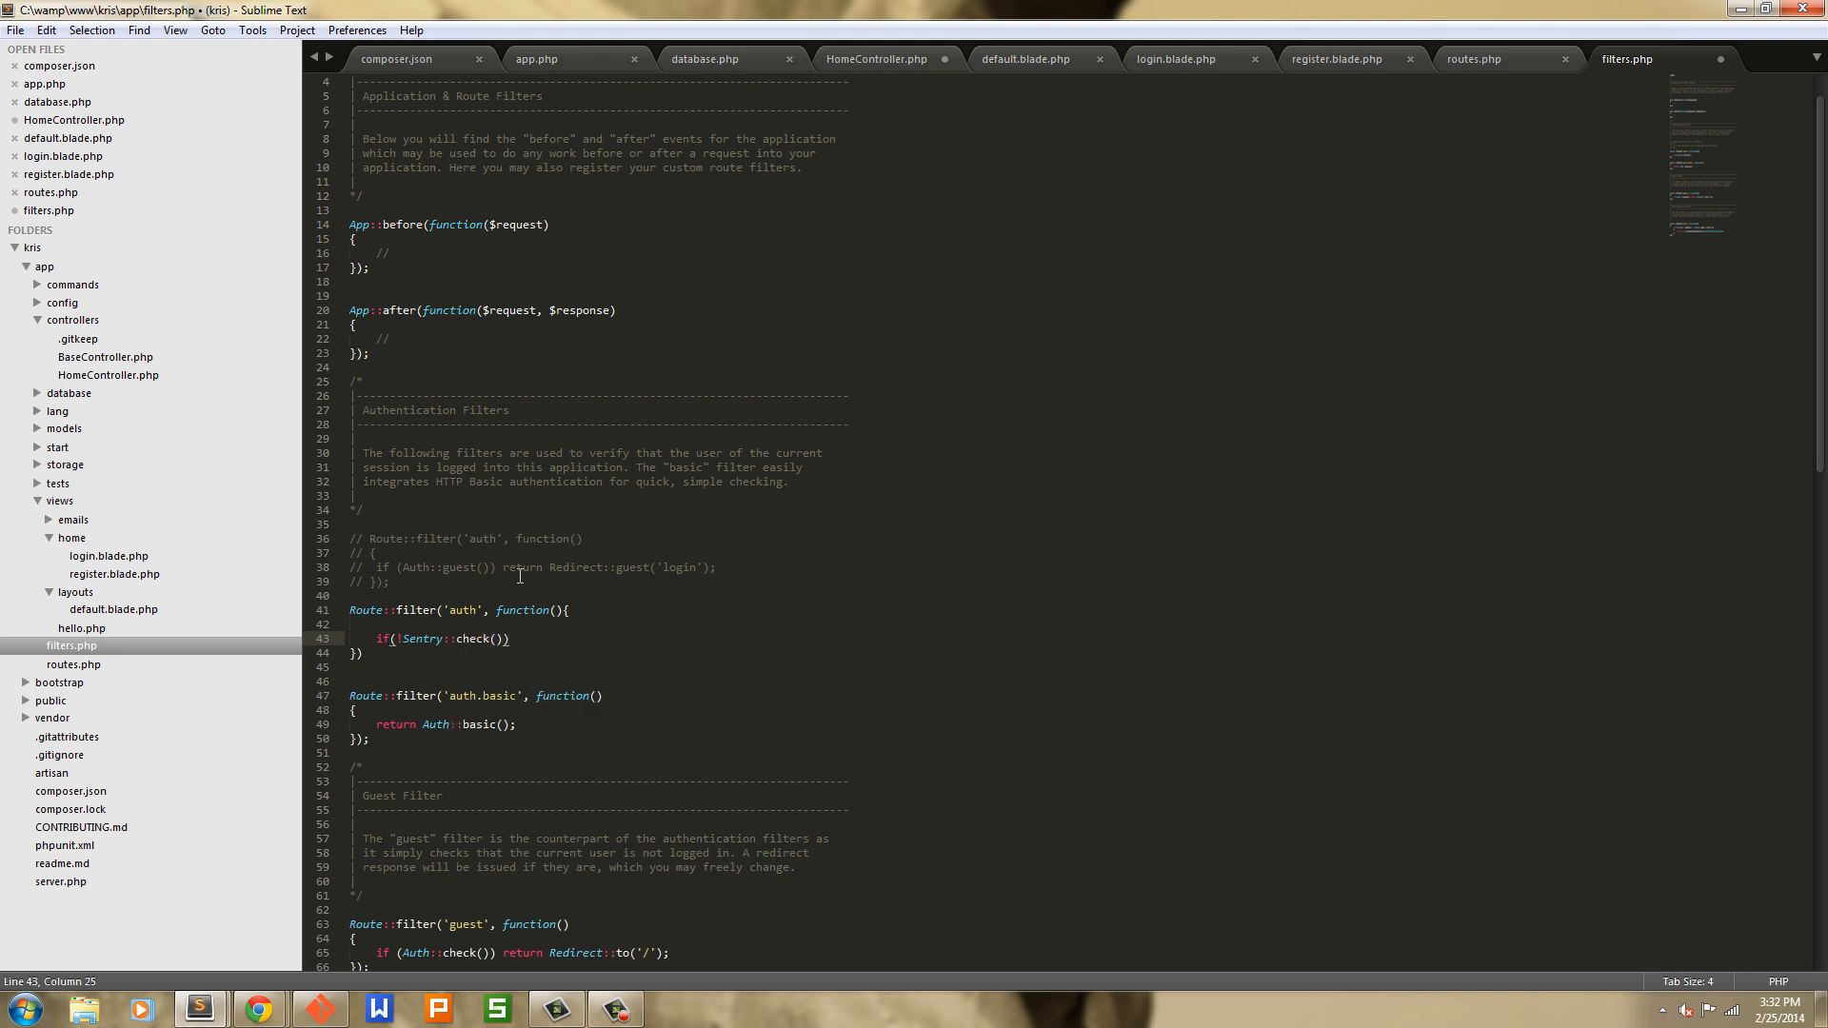
text(return)
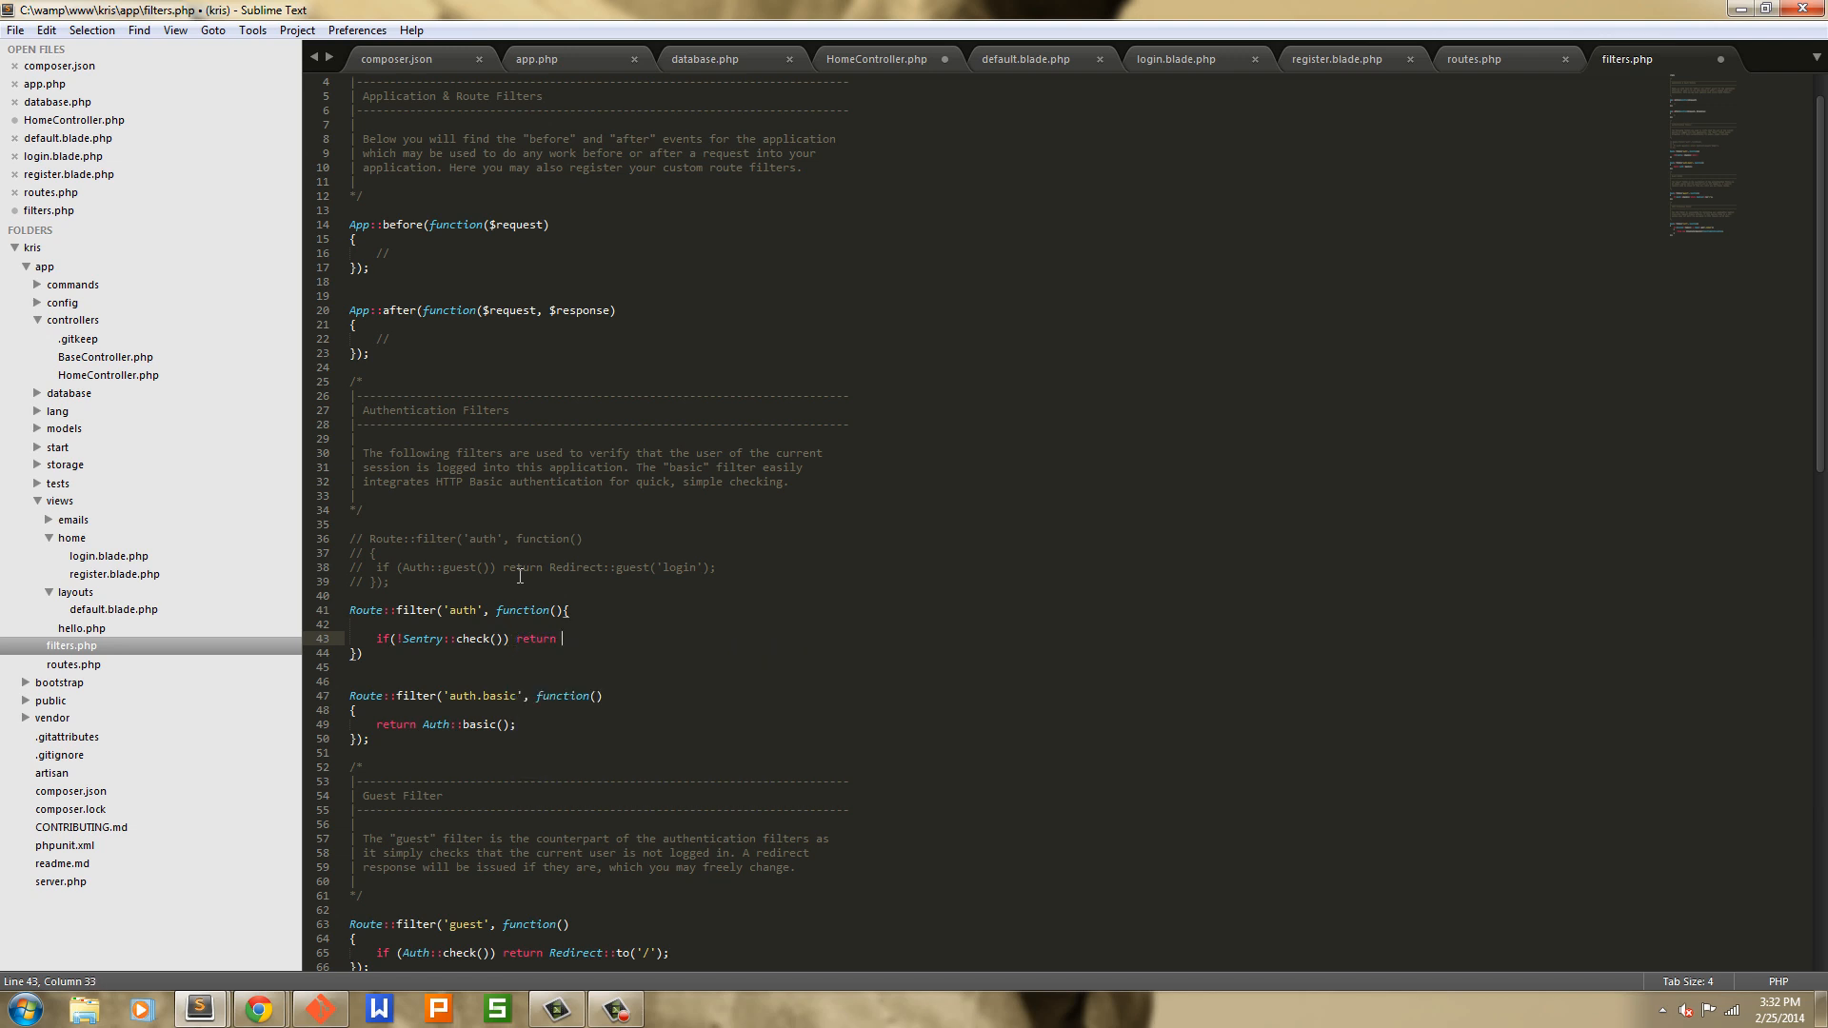
text(Redirect::)
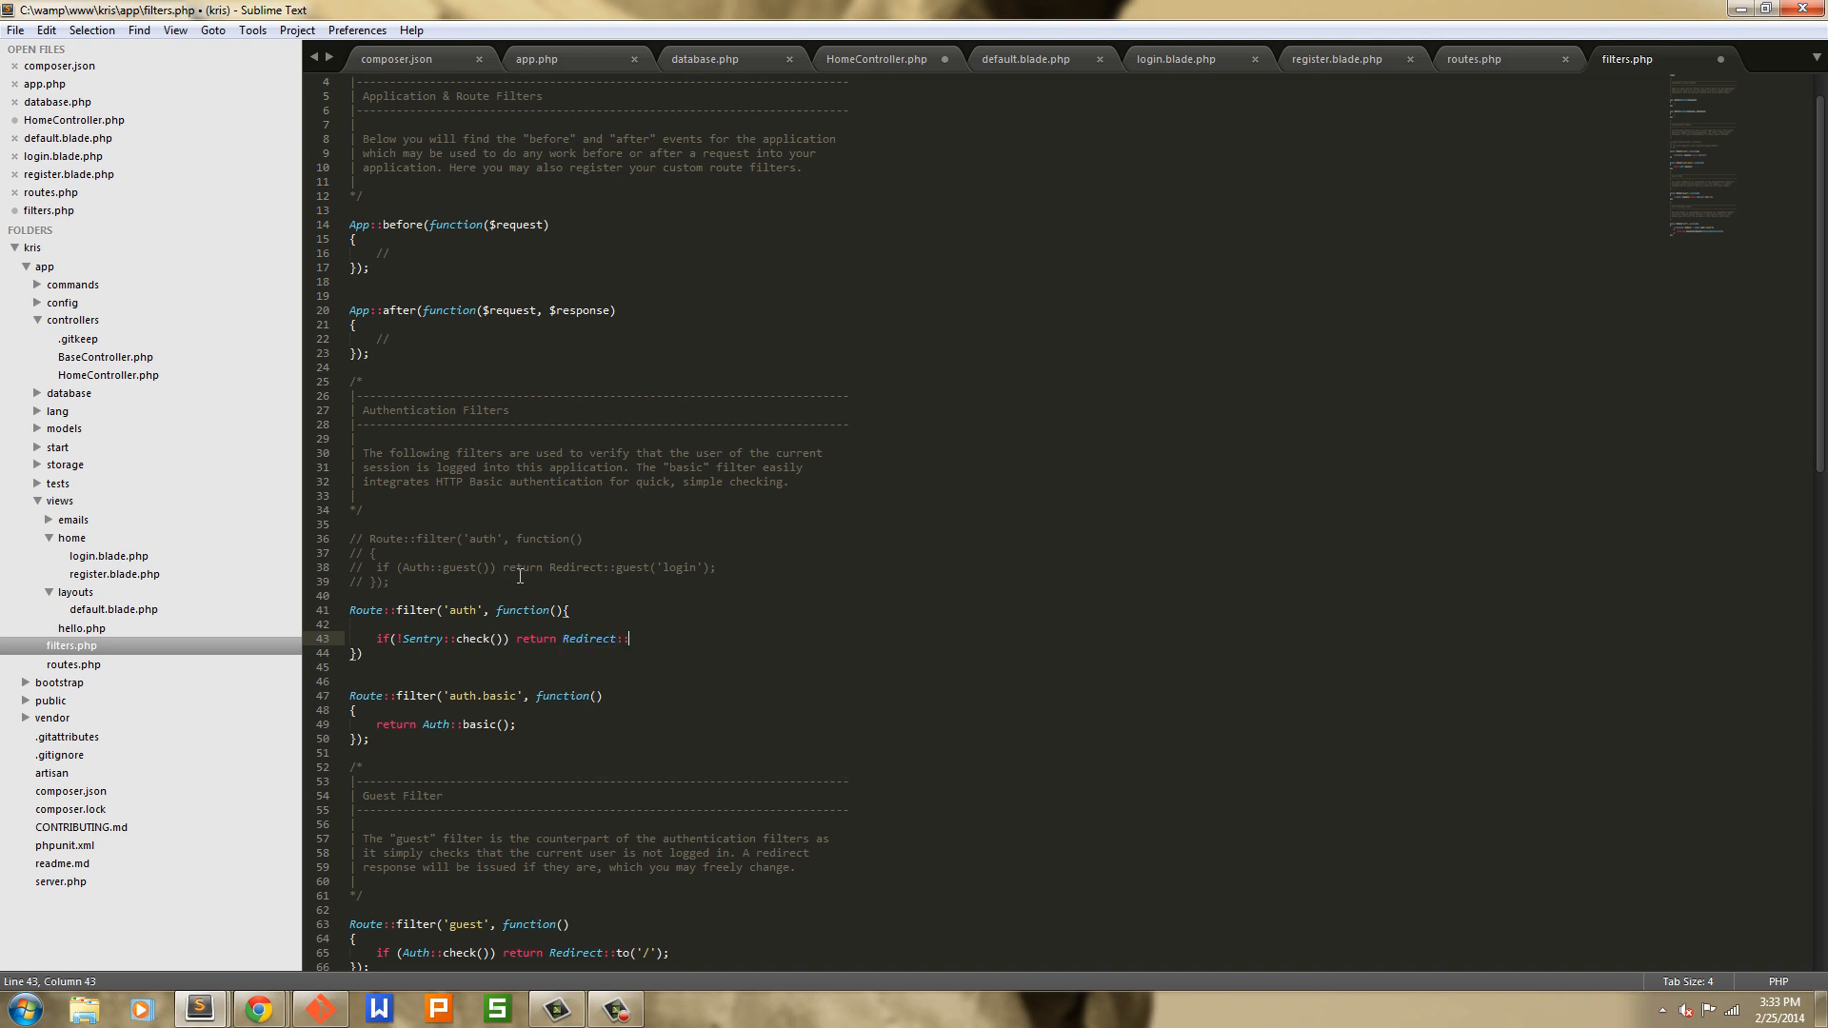
text(route('login');)
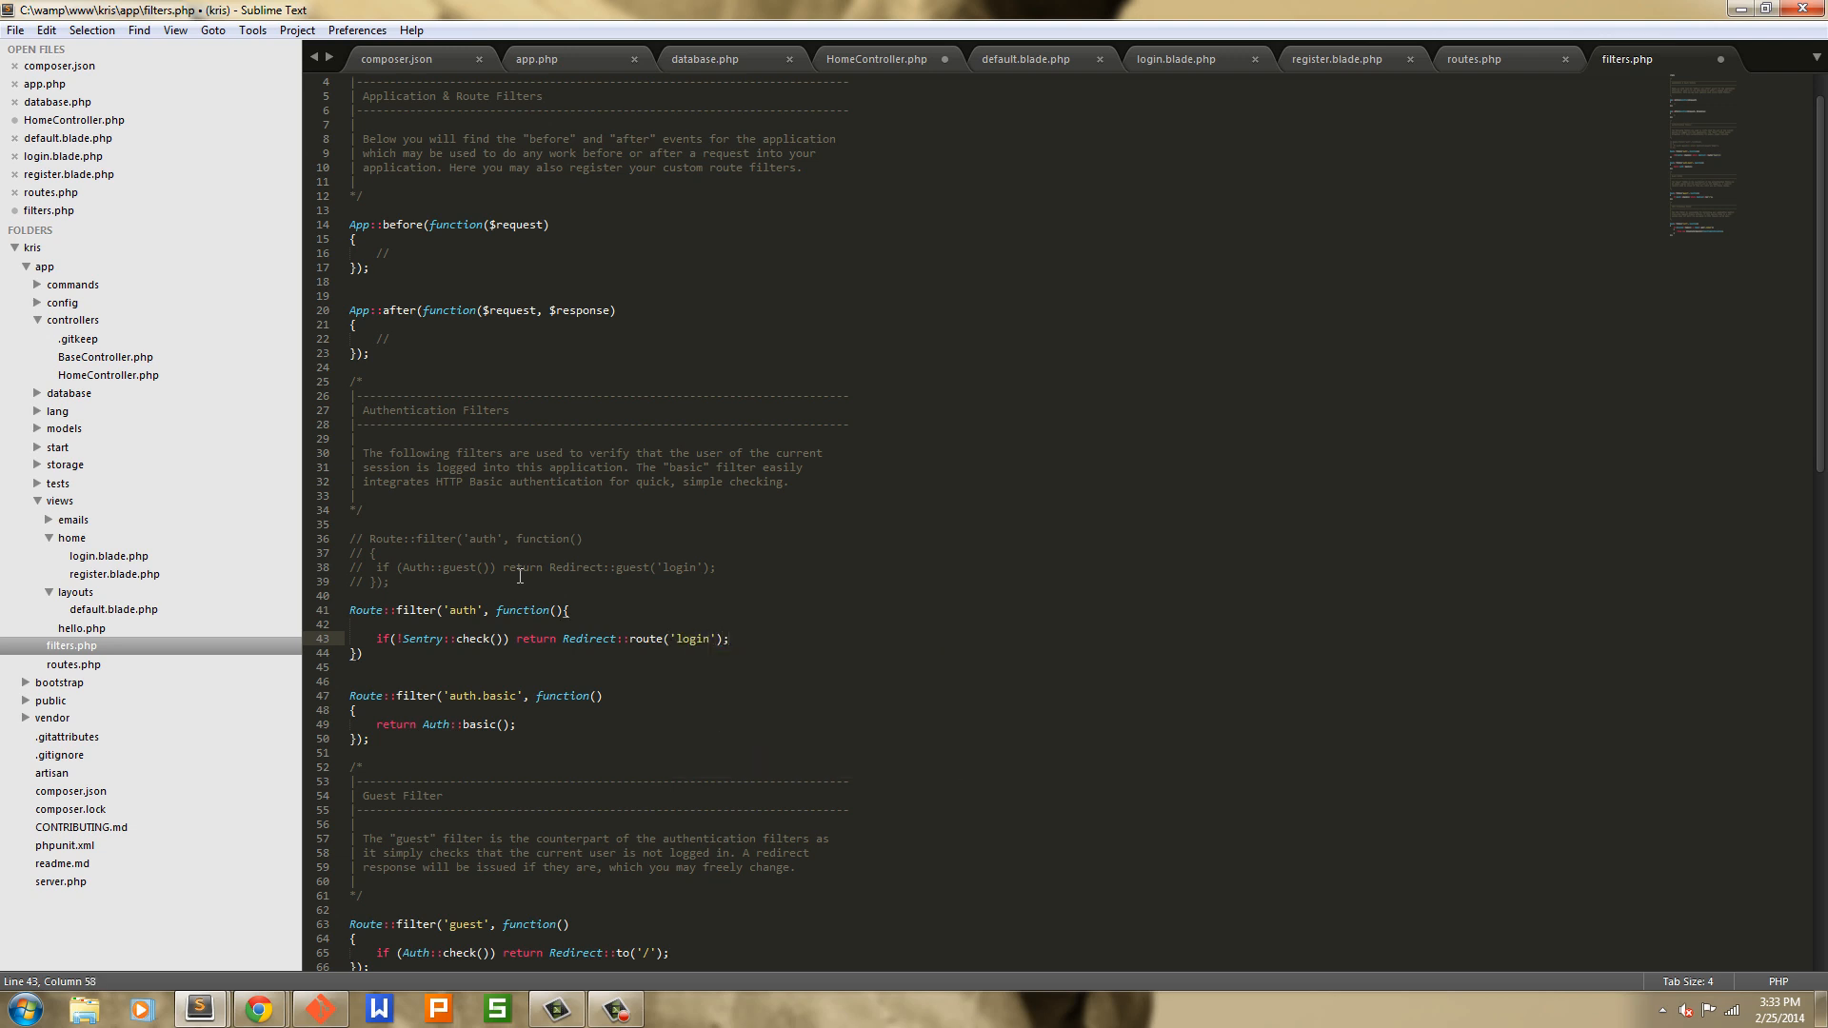
key(ctrl+s)
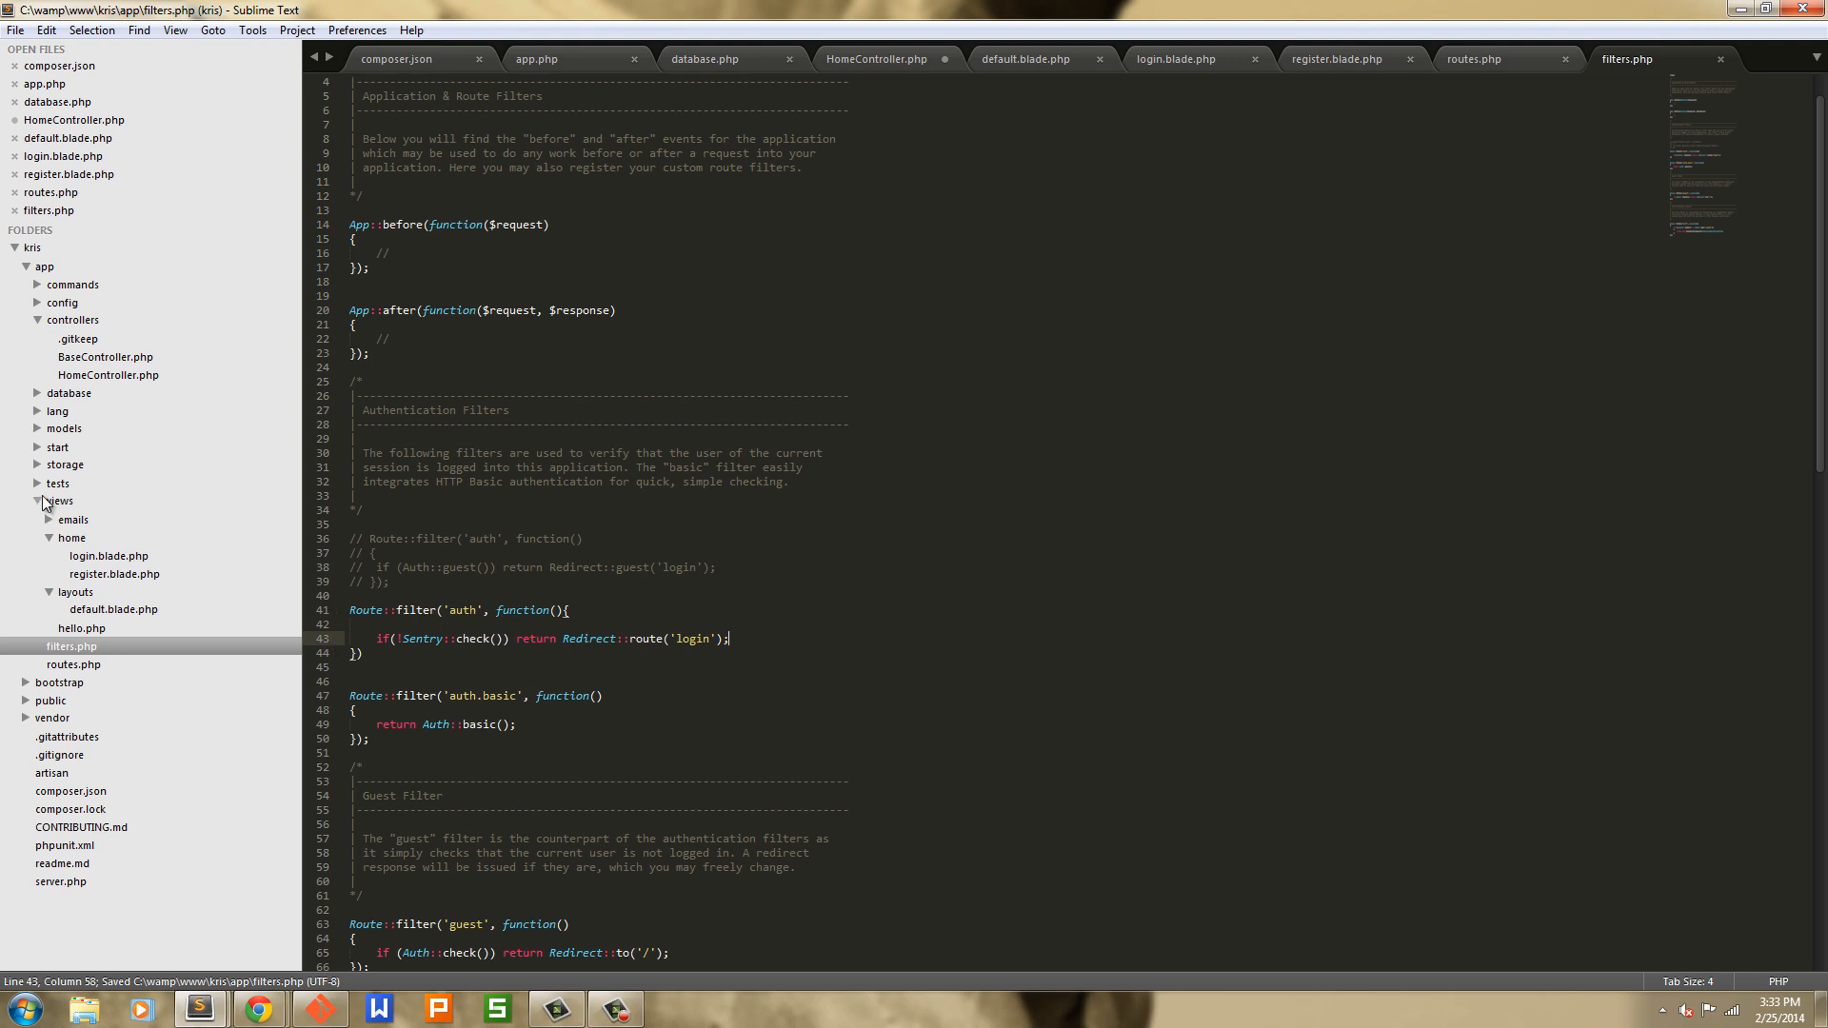
Create an 'admin' folder under views and save a new index.blade.php inside it.
right_click(56, 499)
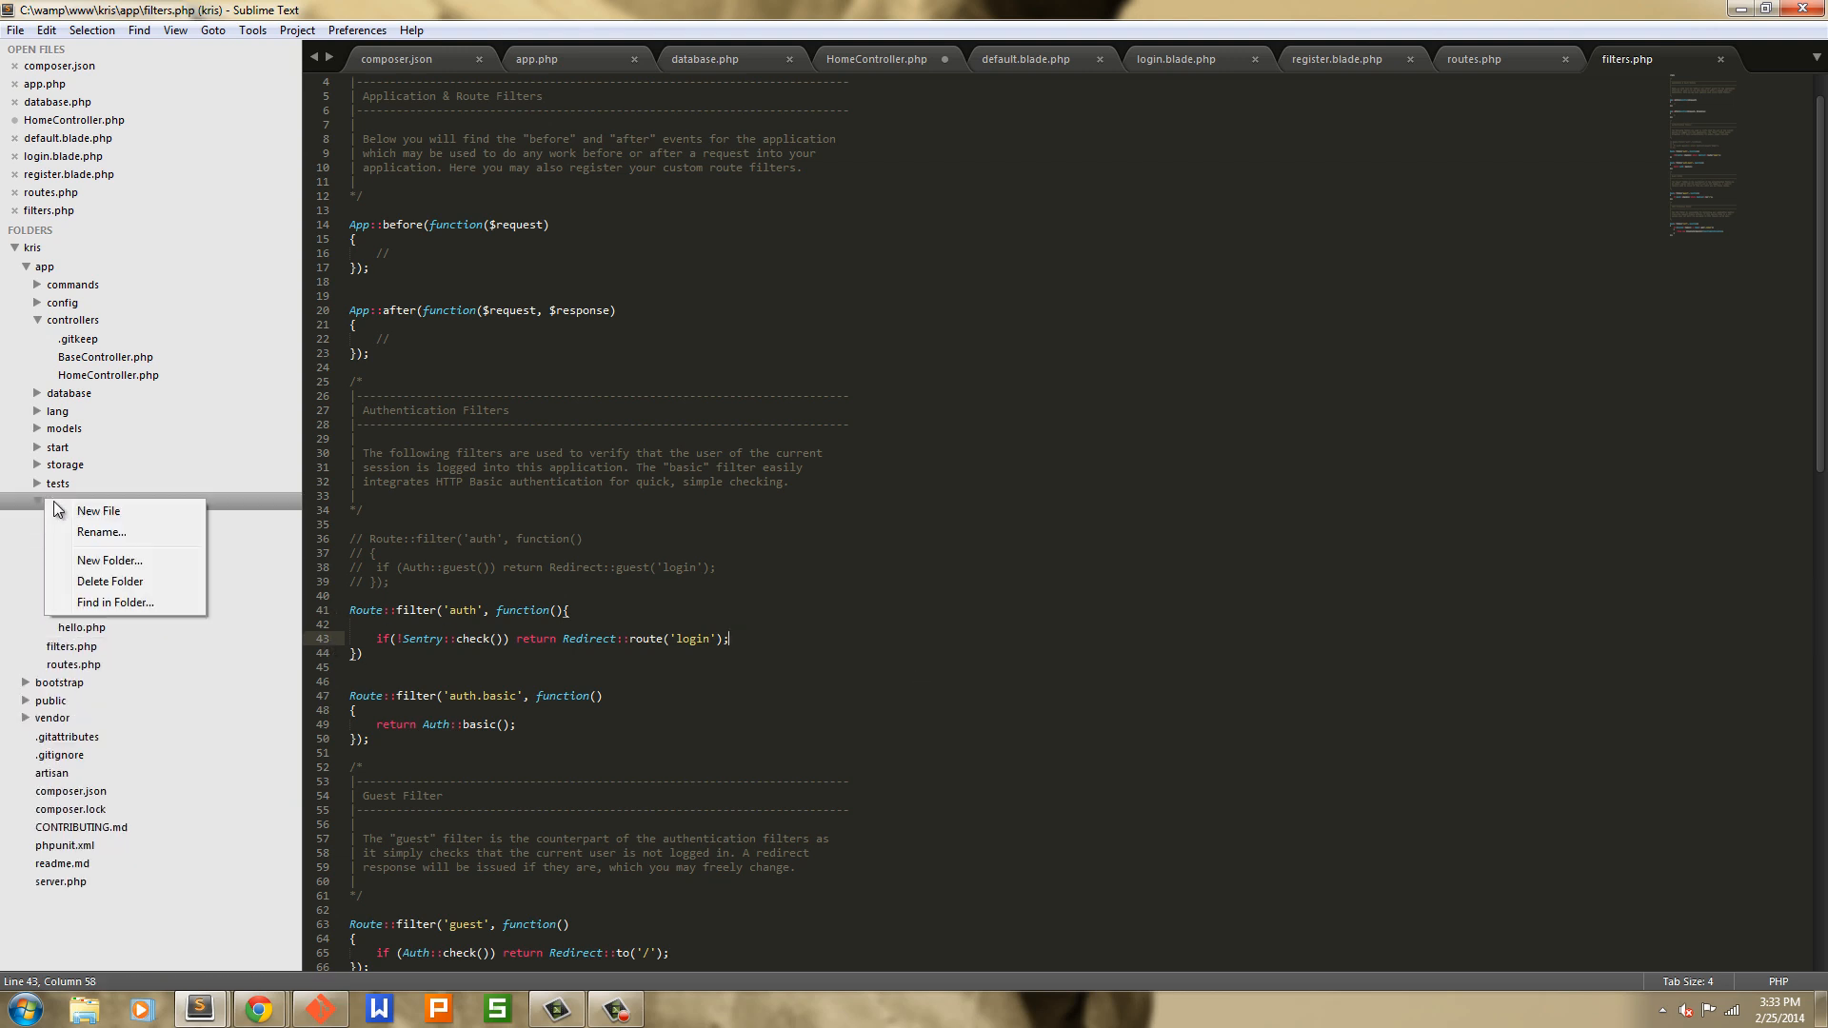
click(109, 559)
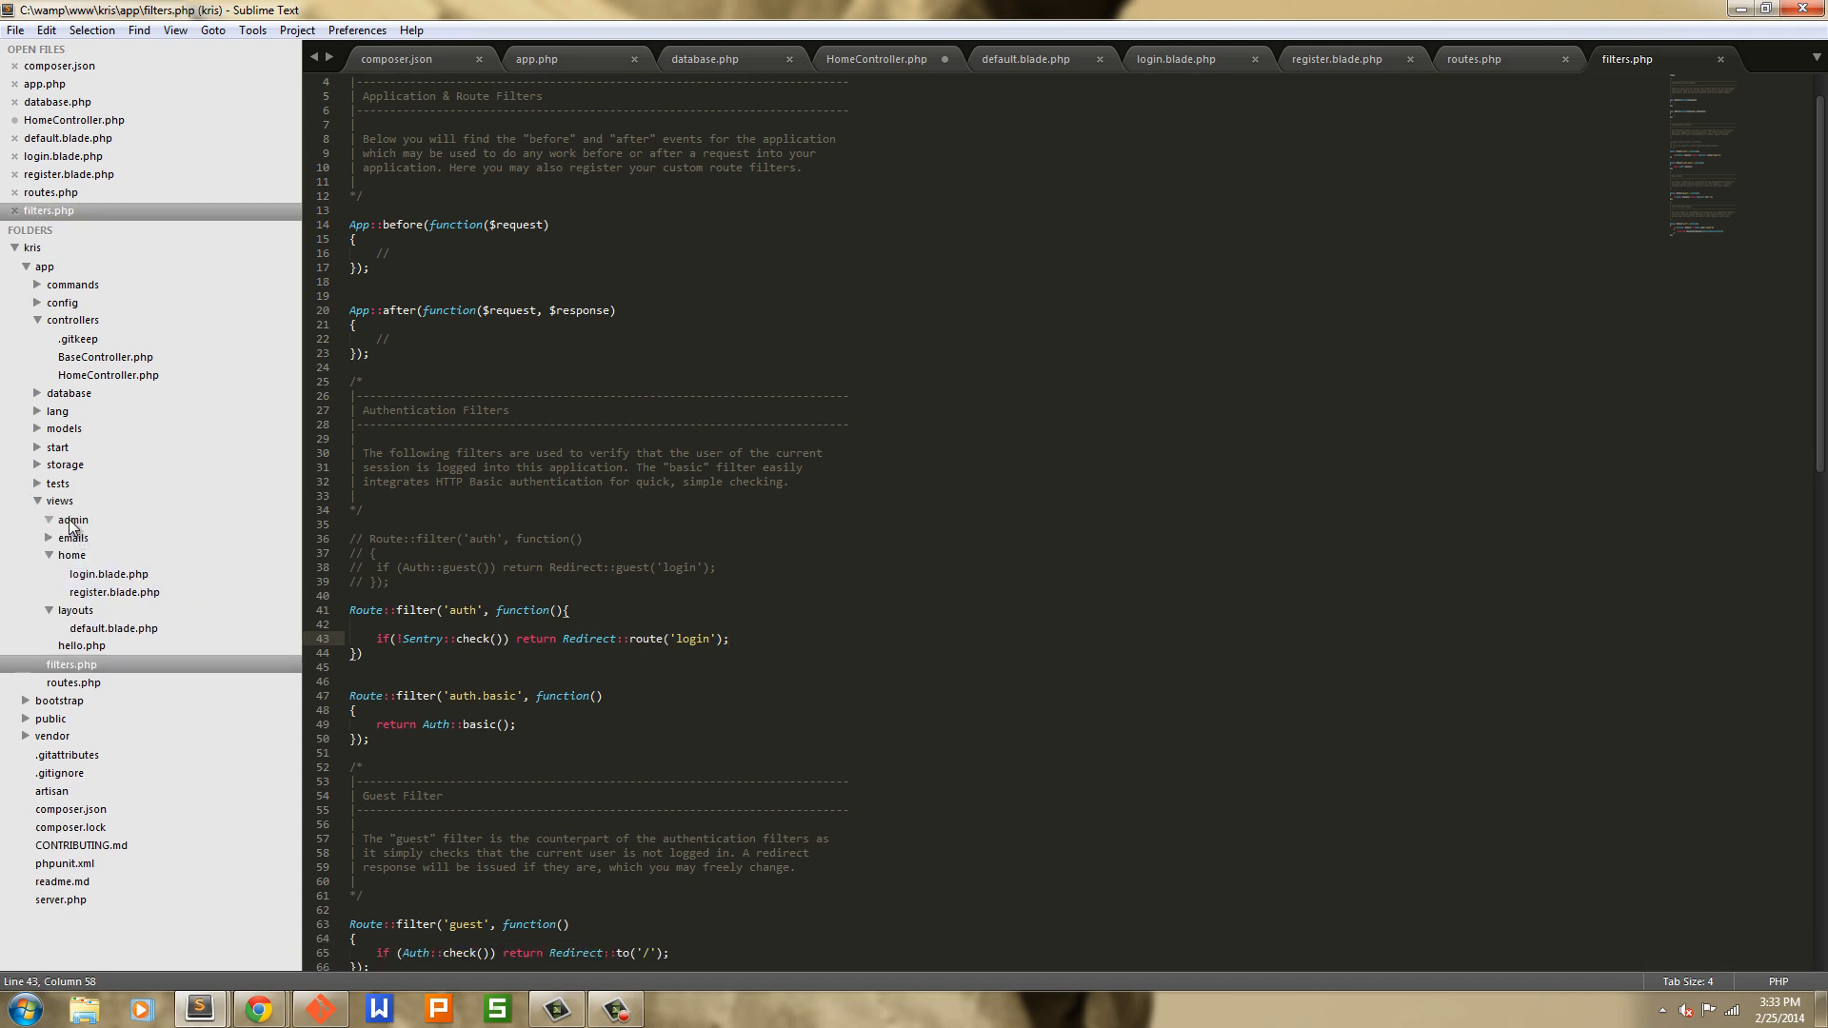
key(ctrl+n)
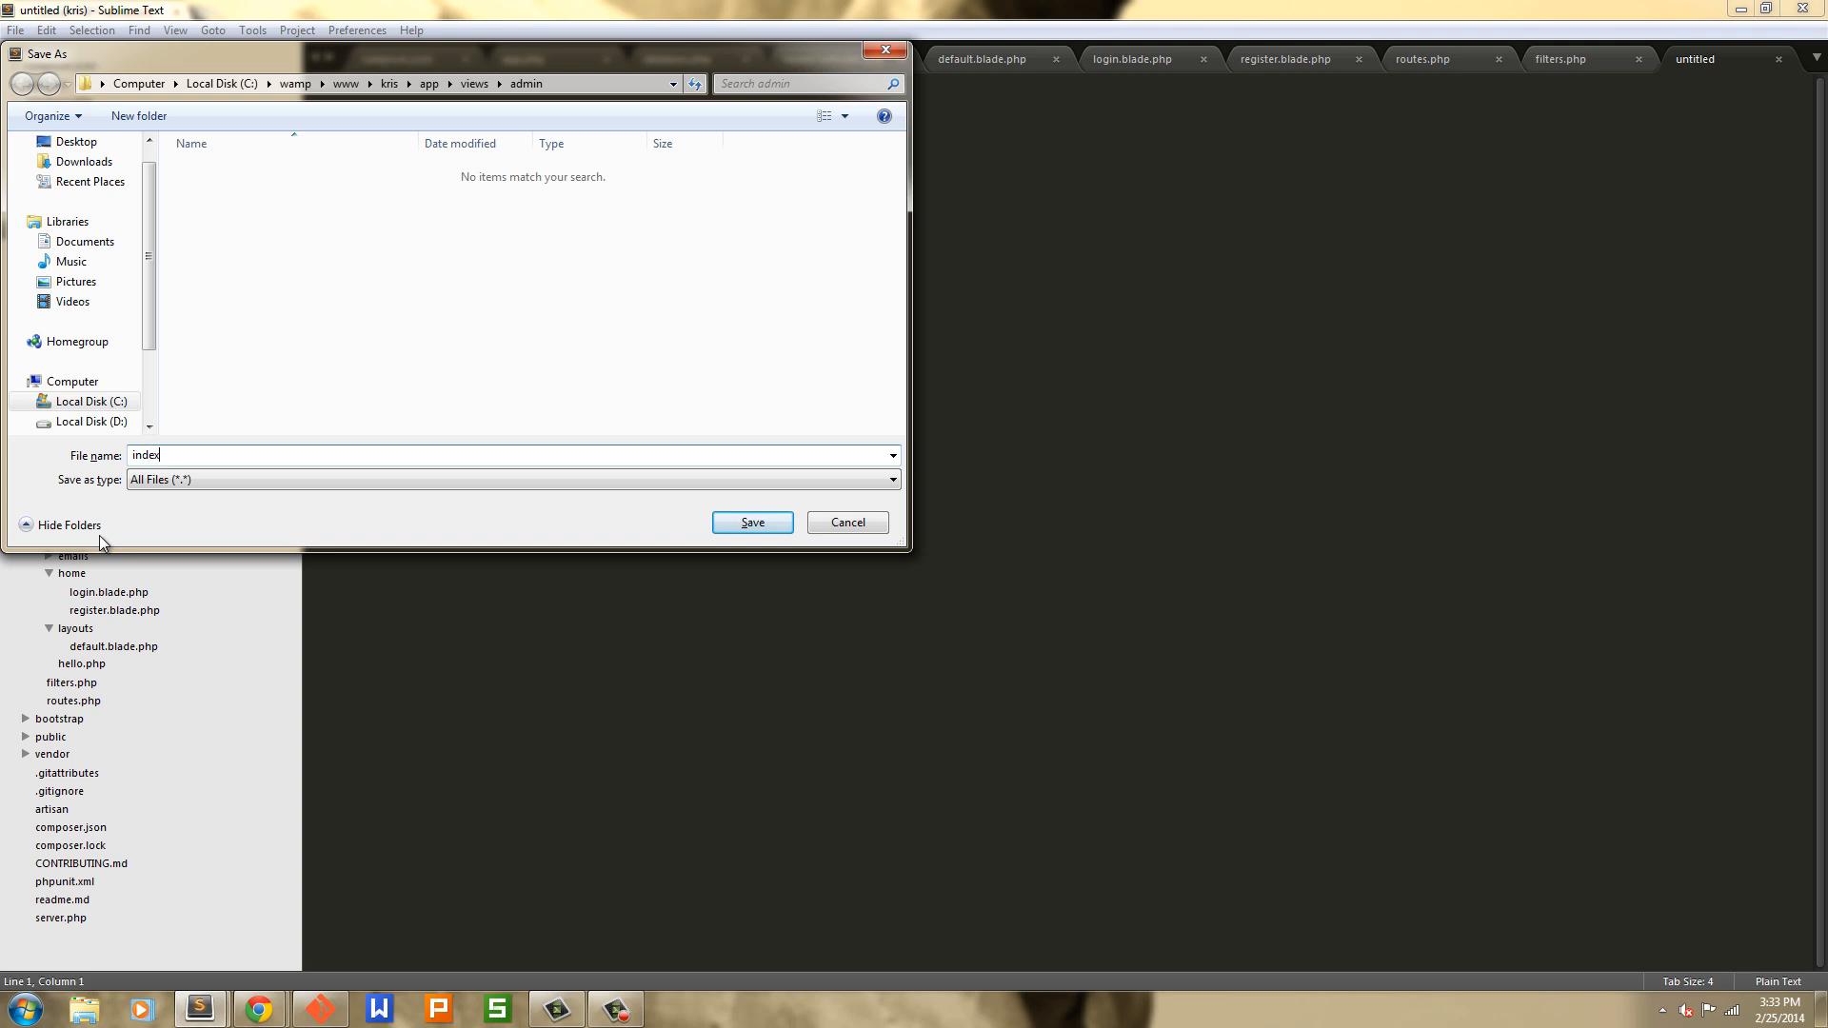
text(.blade.php)
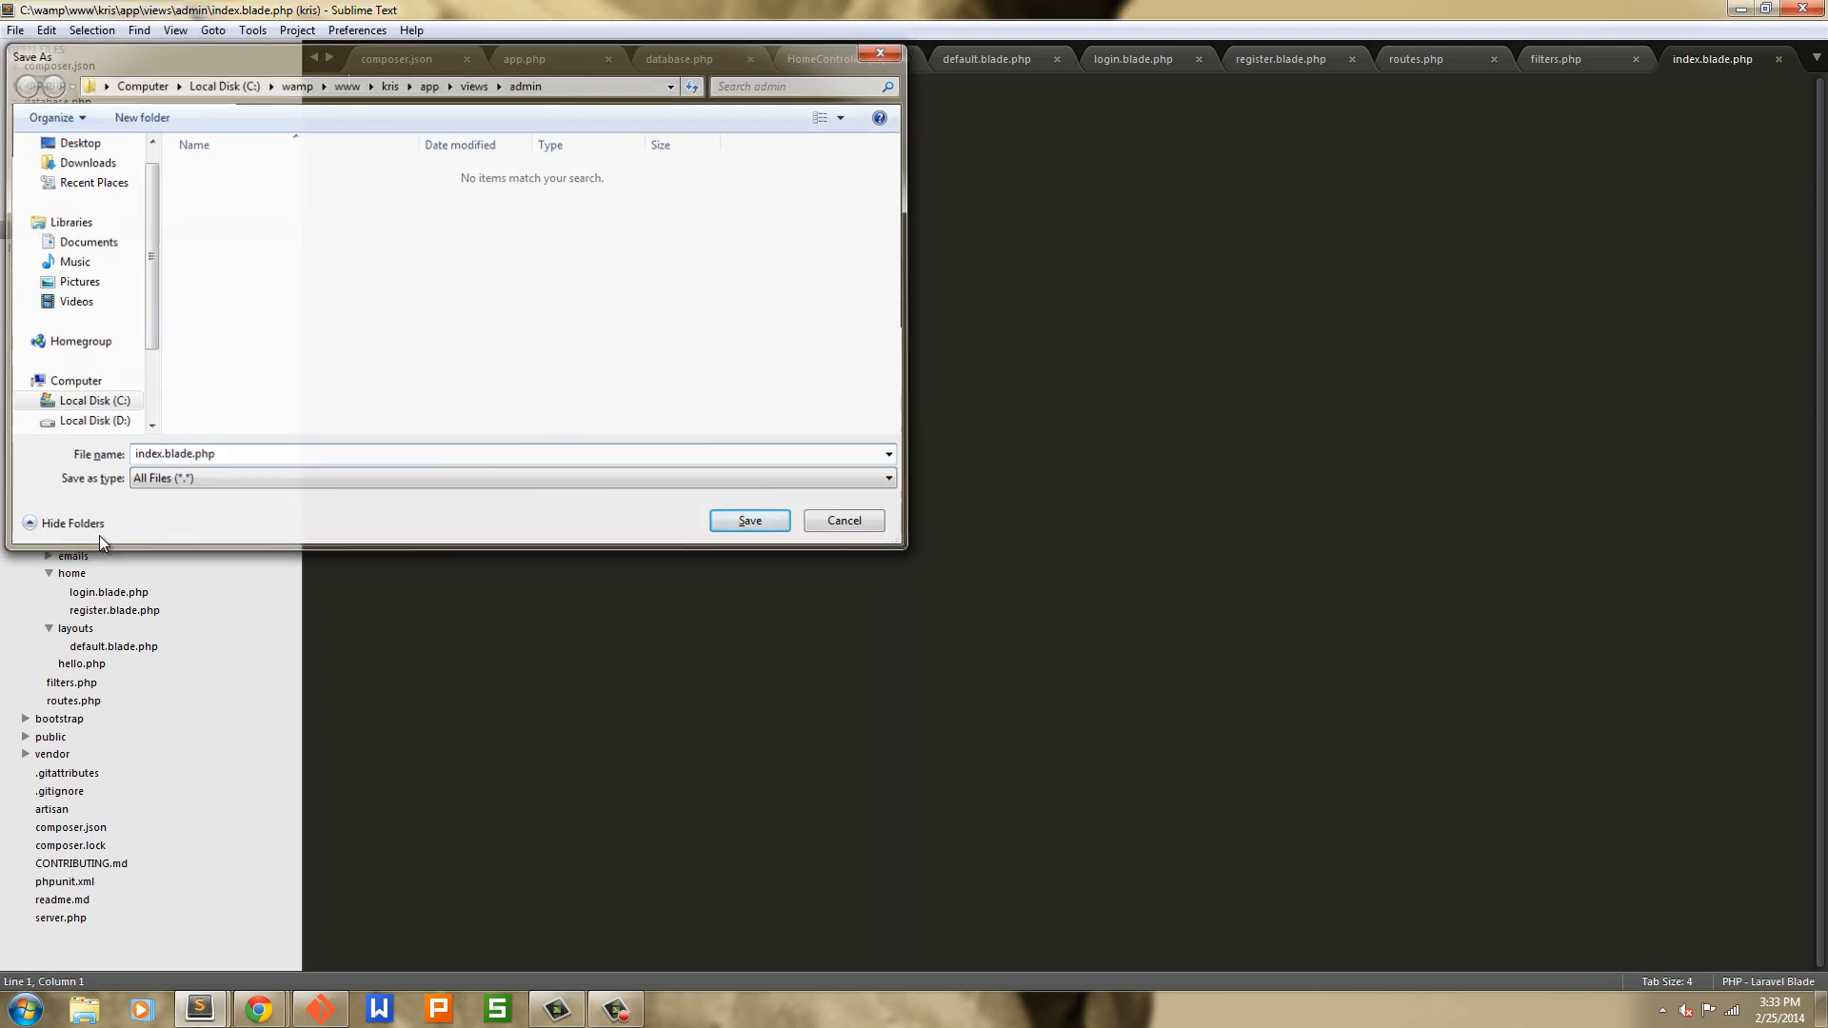
click(747, 519)
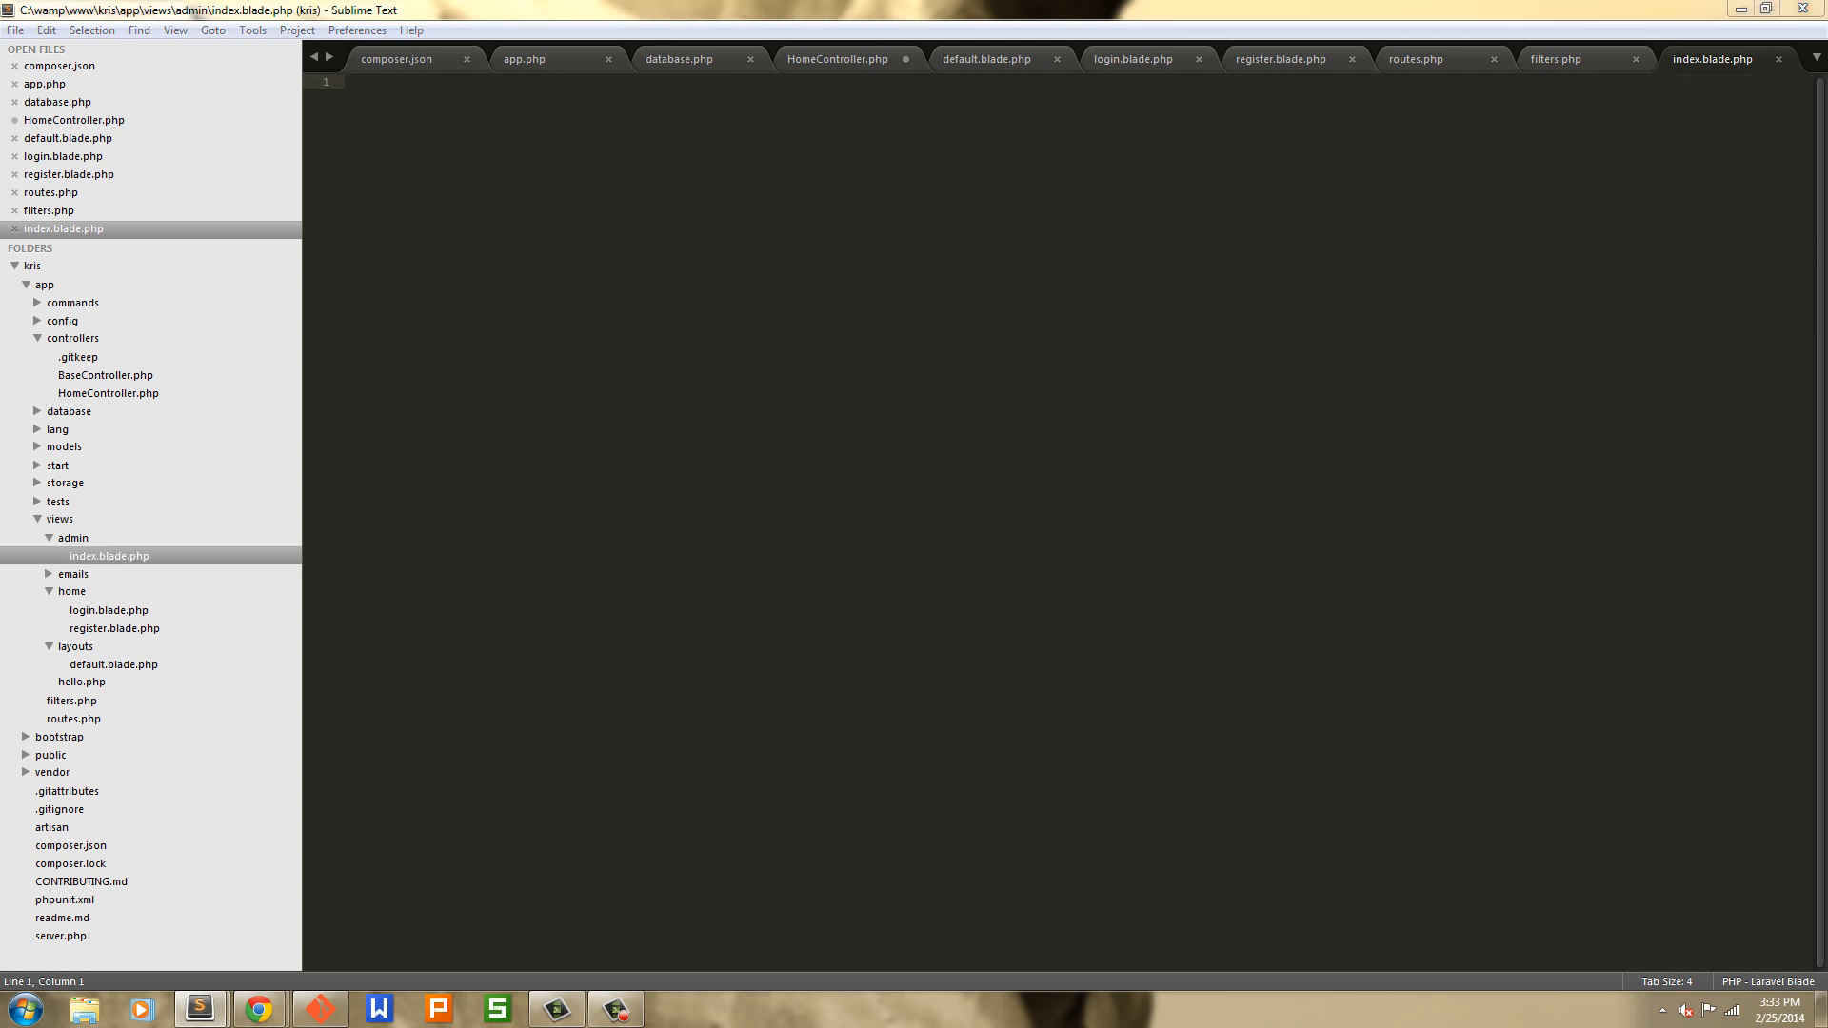
Paste the Blade layout with the Admin Section heading and Logout link, then save the view.
key(ctrl+x)
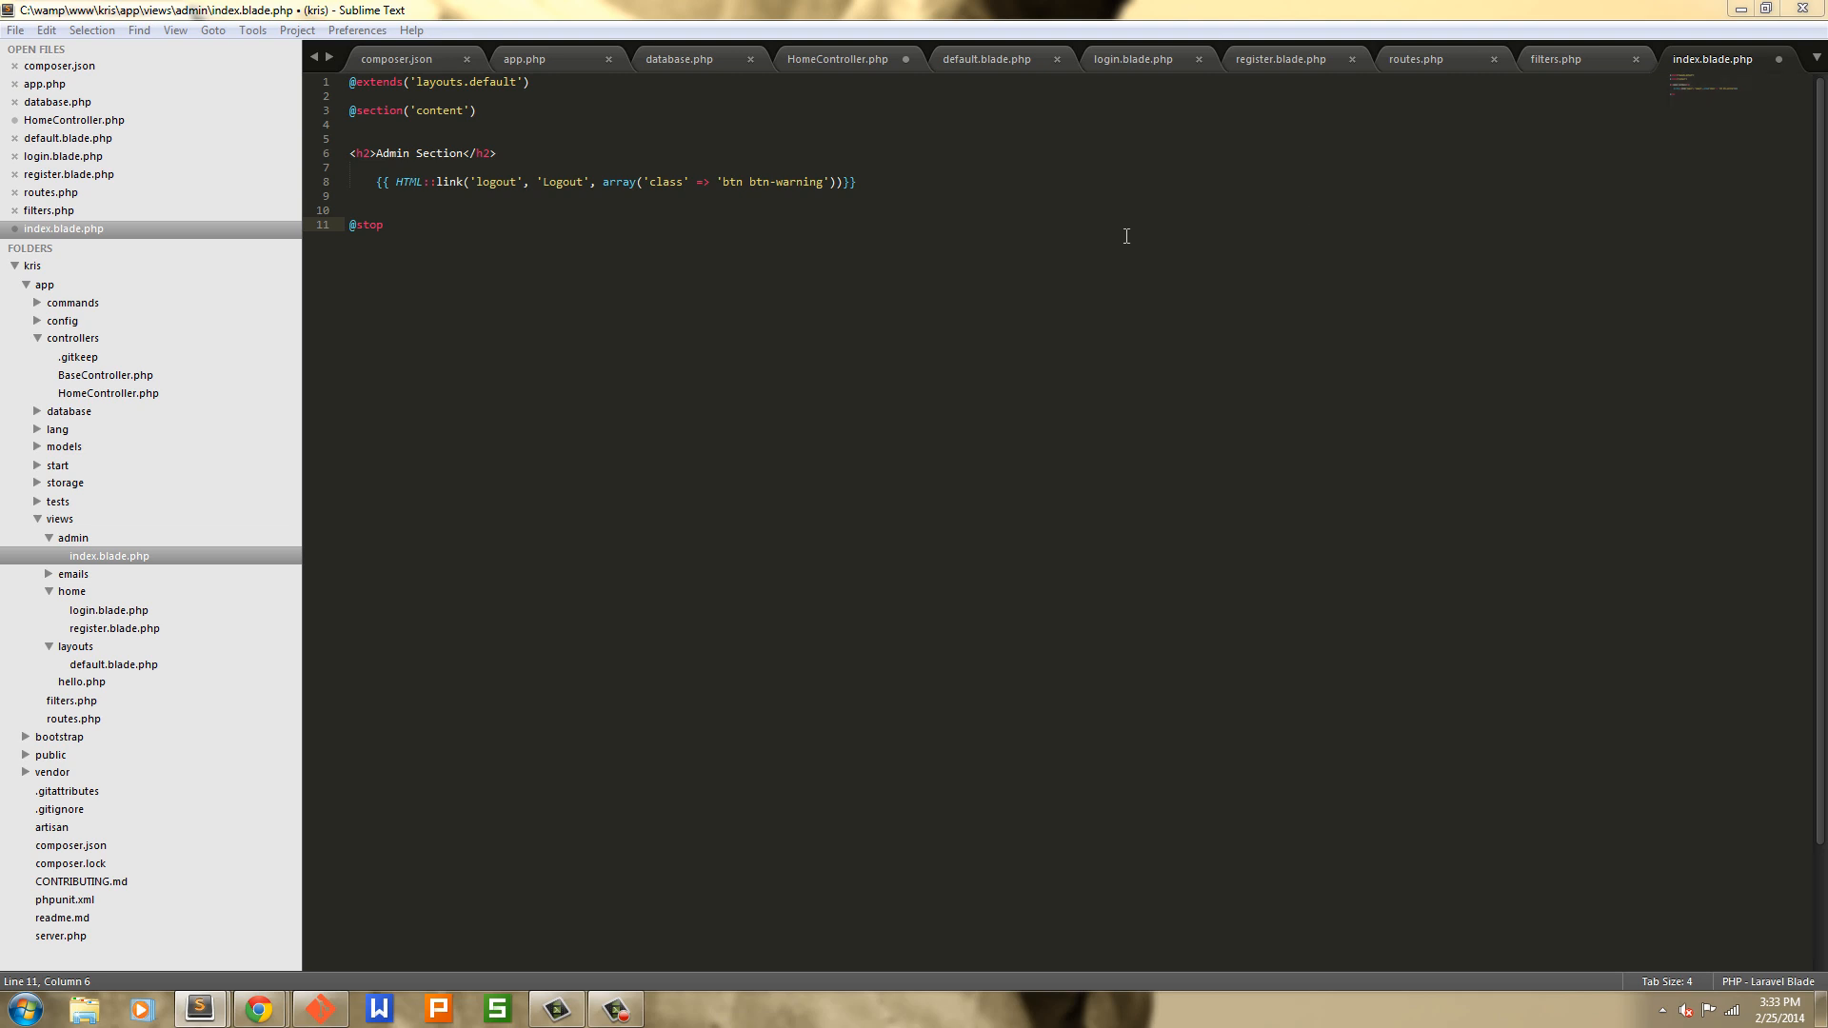
key(ctrl+s)
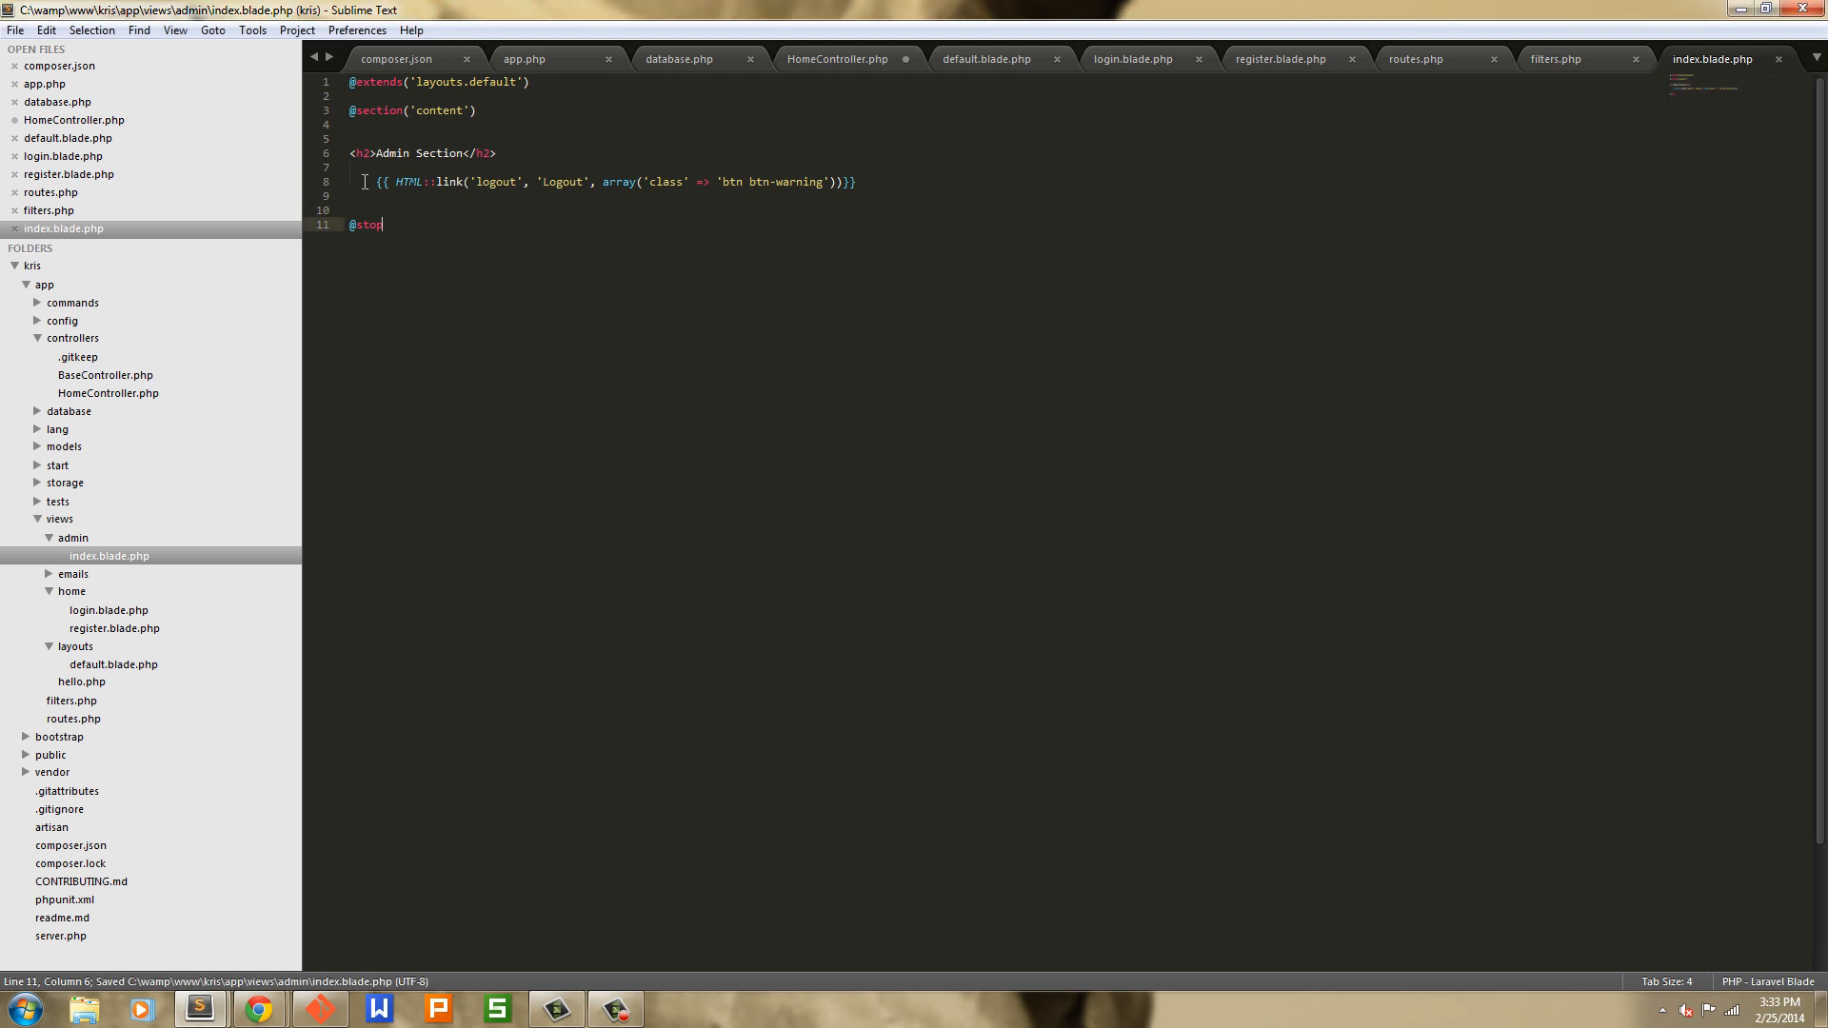
mouse_move(570, 147)
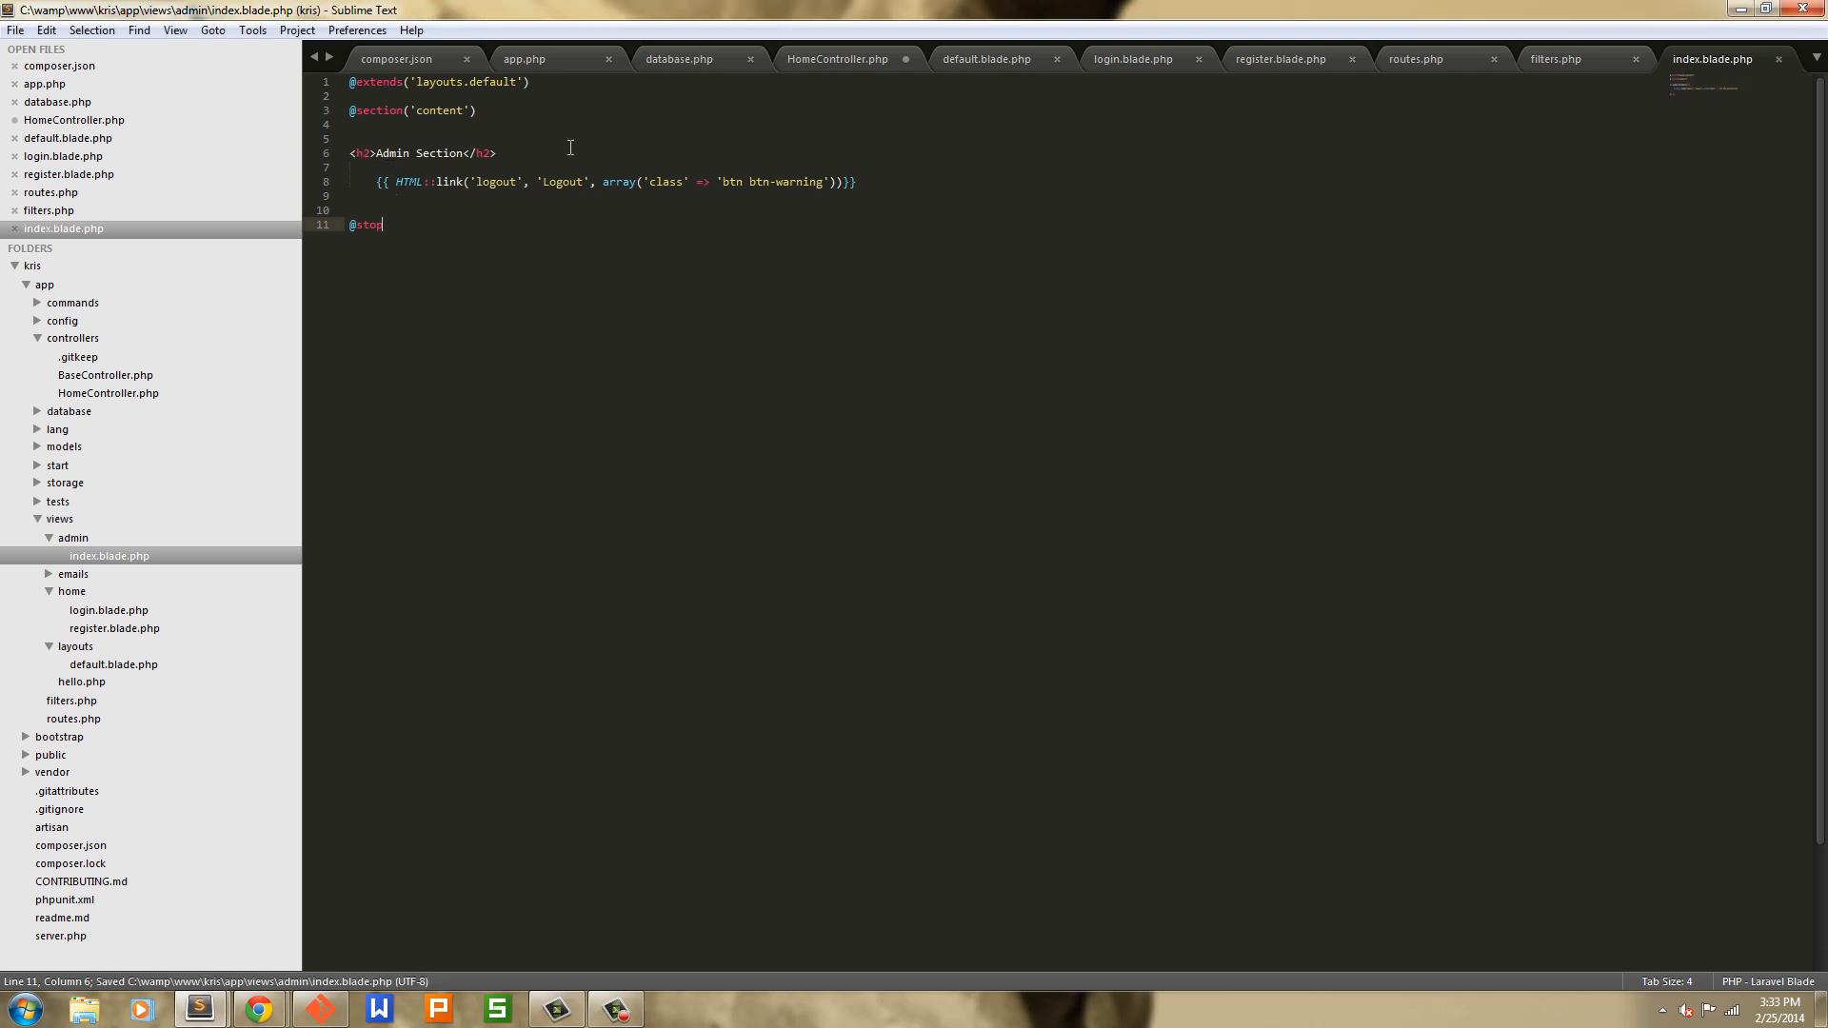
mouse_move(812, 185)
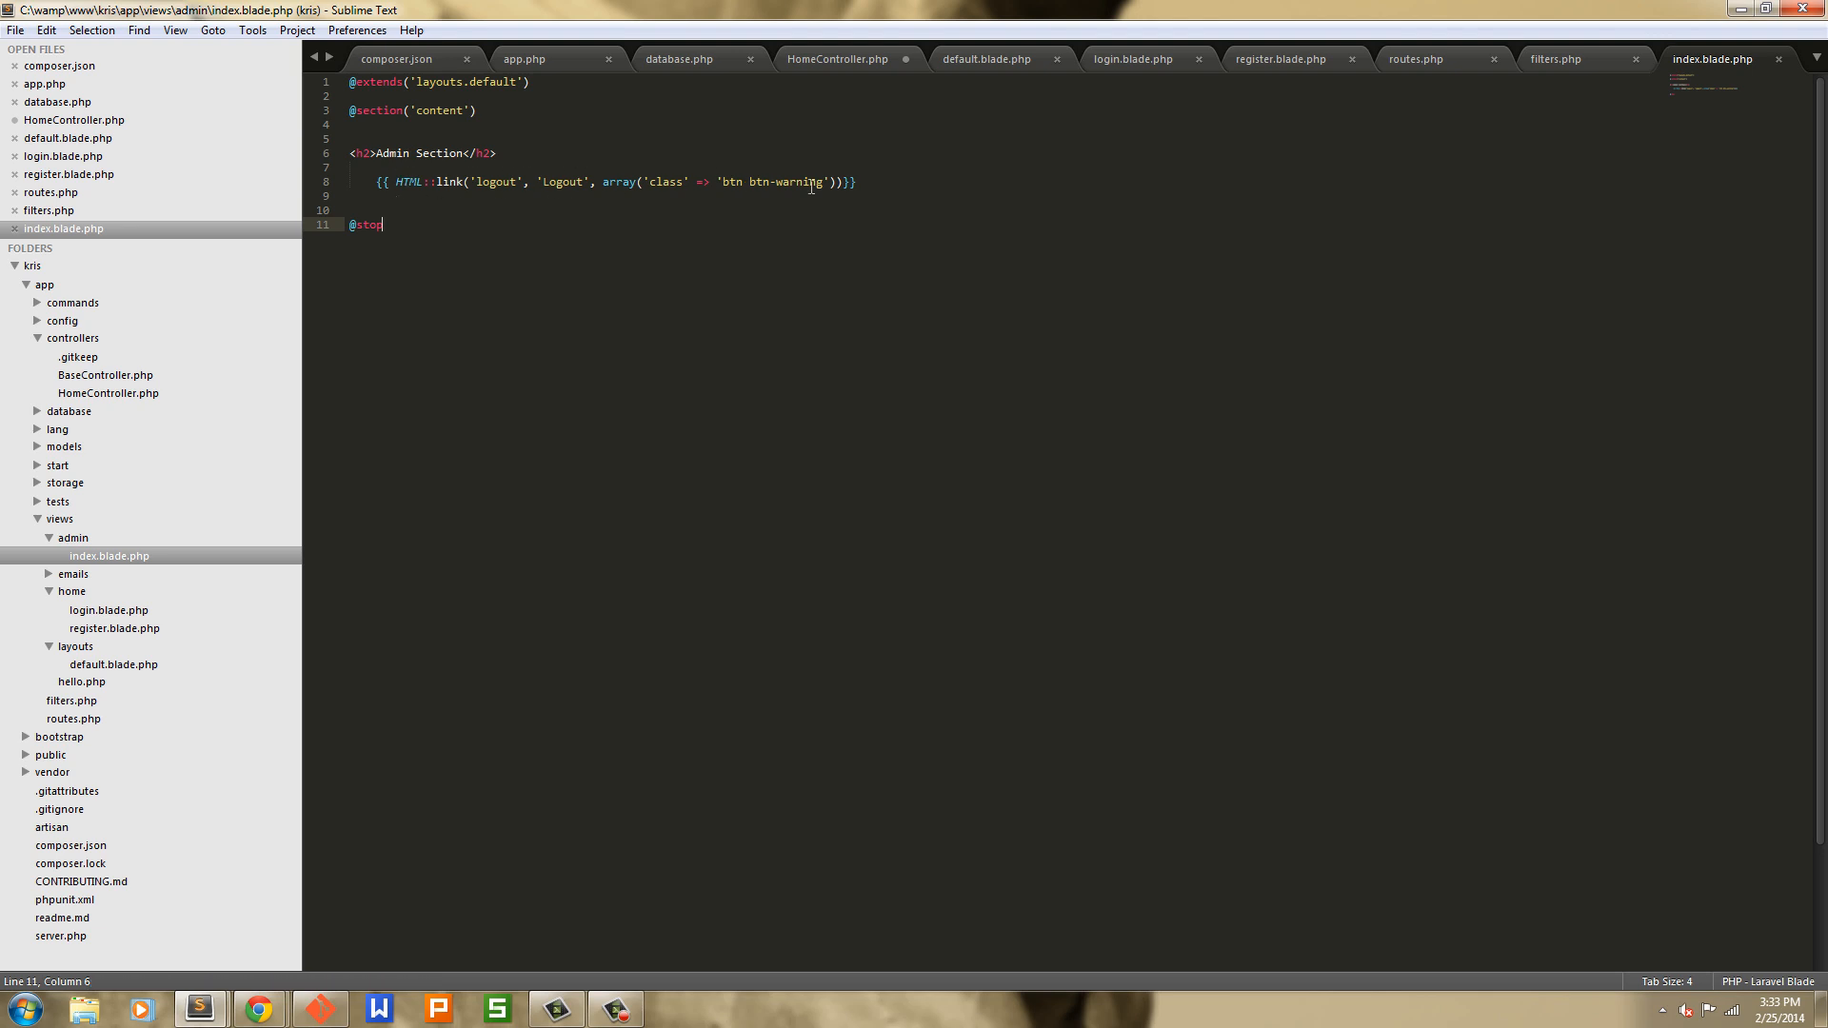
mouse_move(1752, 109)
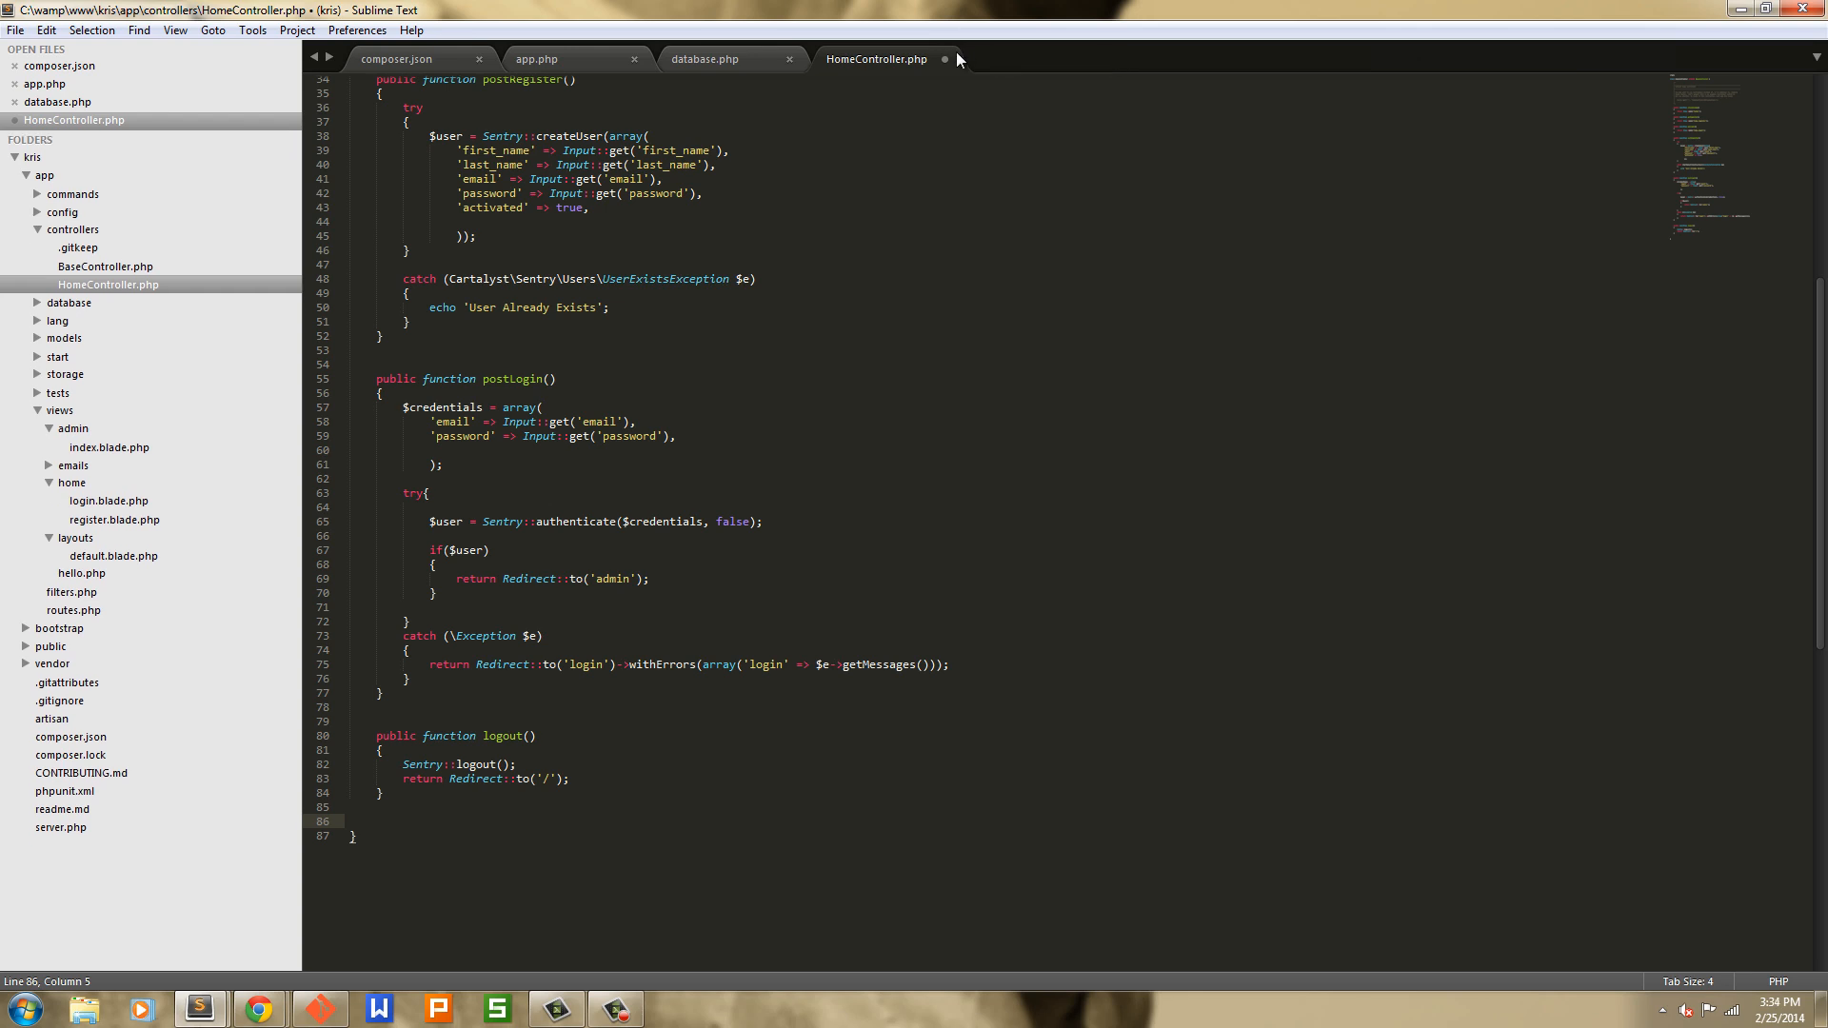
Run Laravel Generate: Controller from the Command Palette with the name AdminController.
key(ctrl+s)
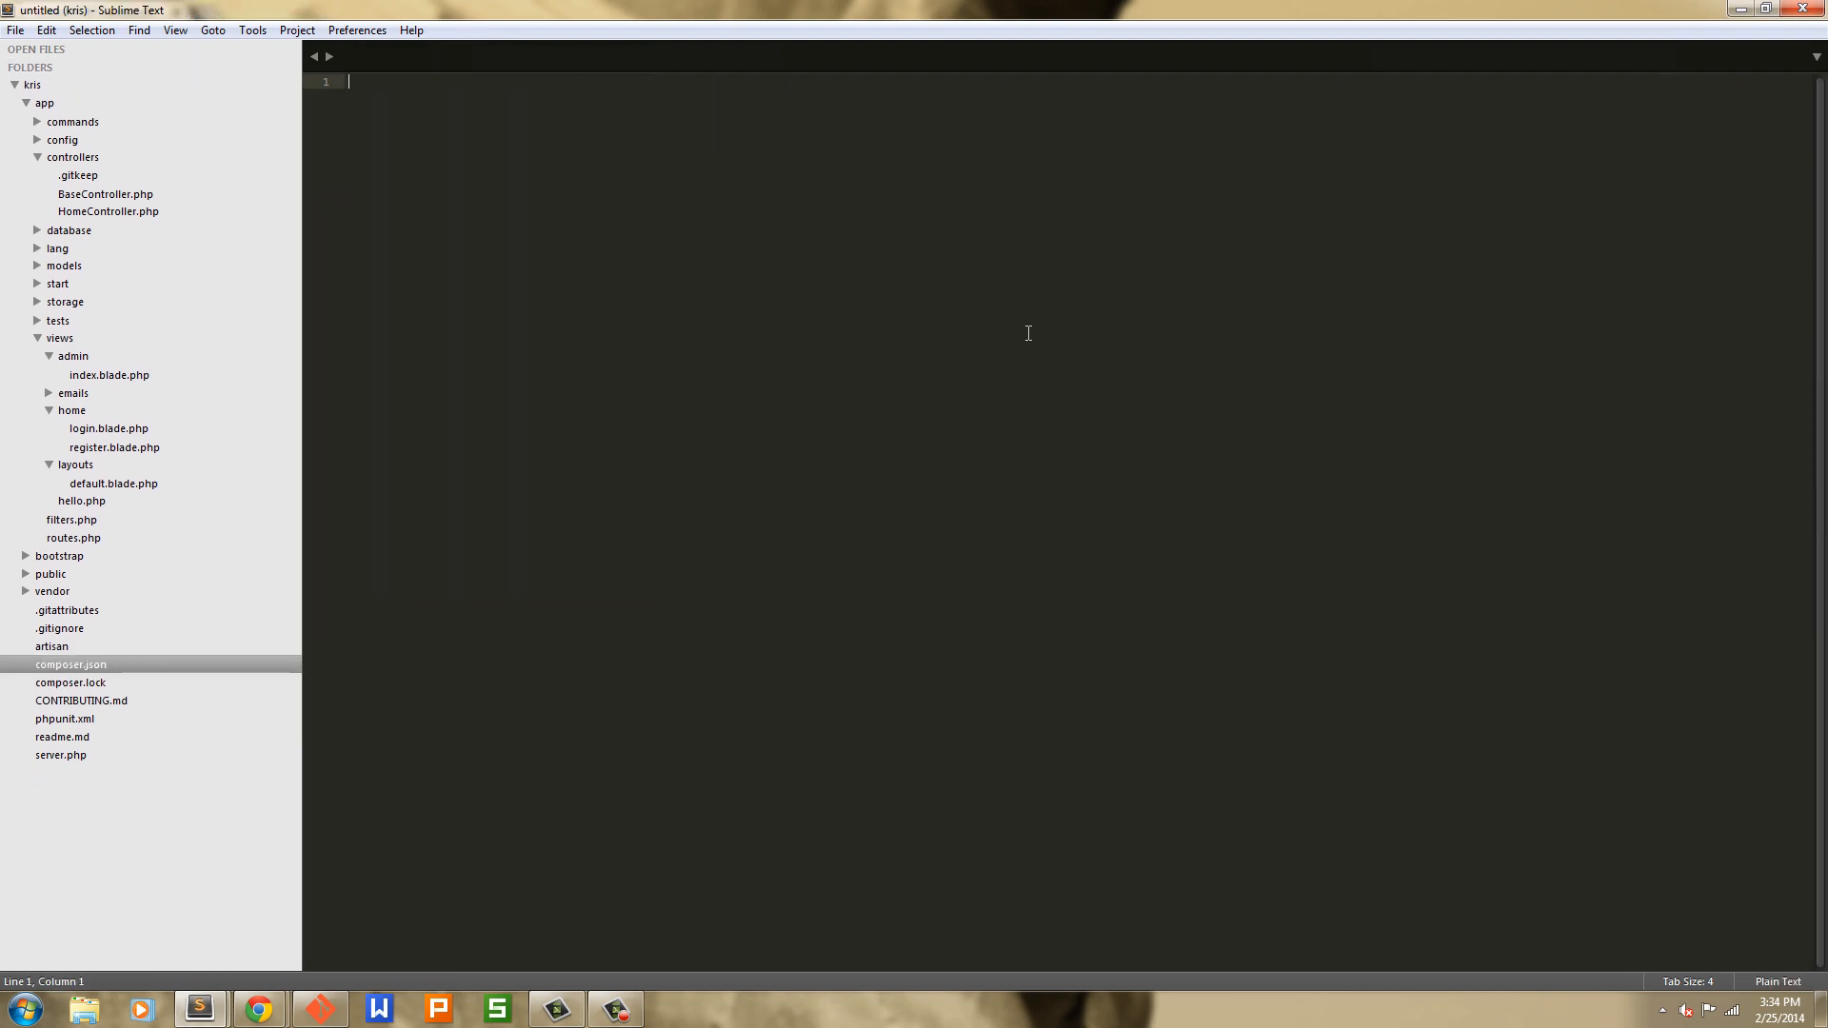
key(ctrl+shift+p)
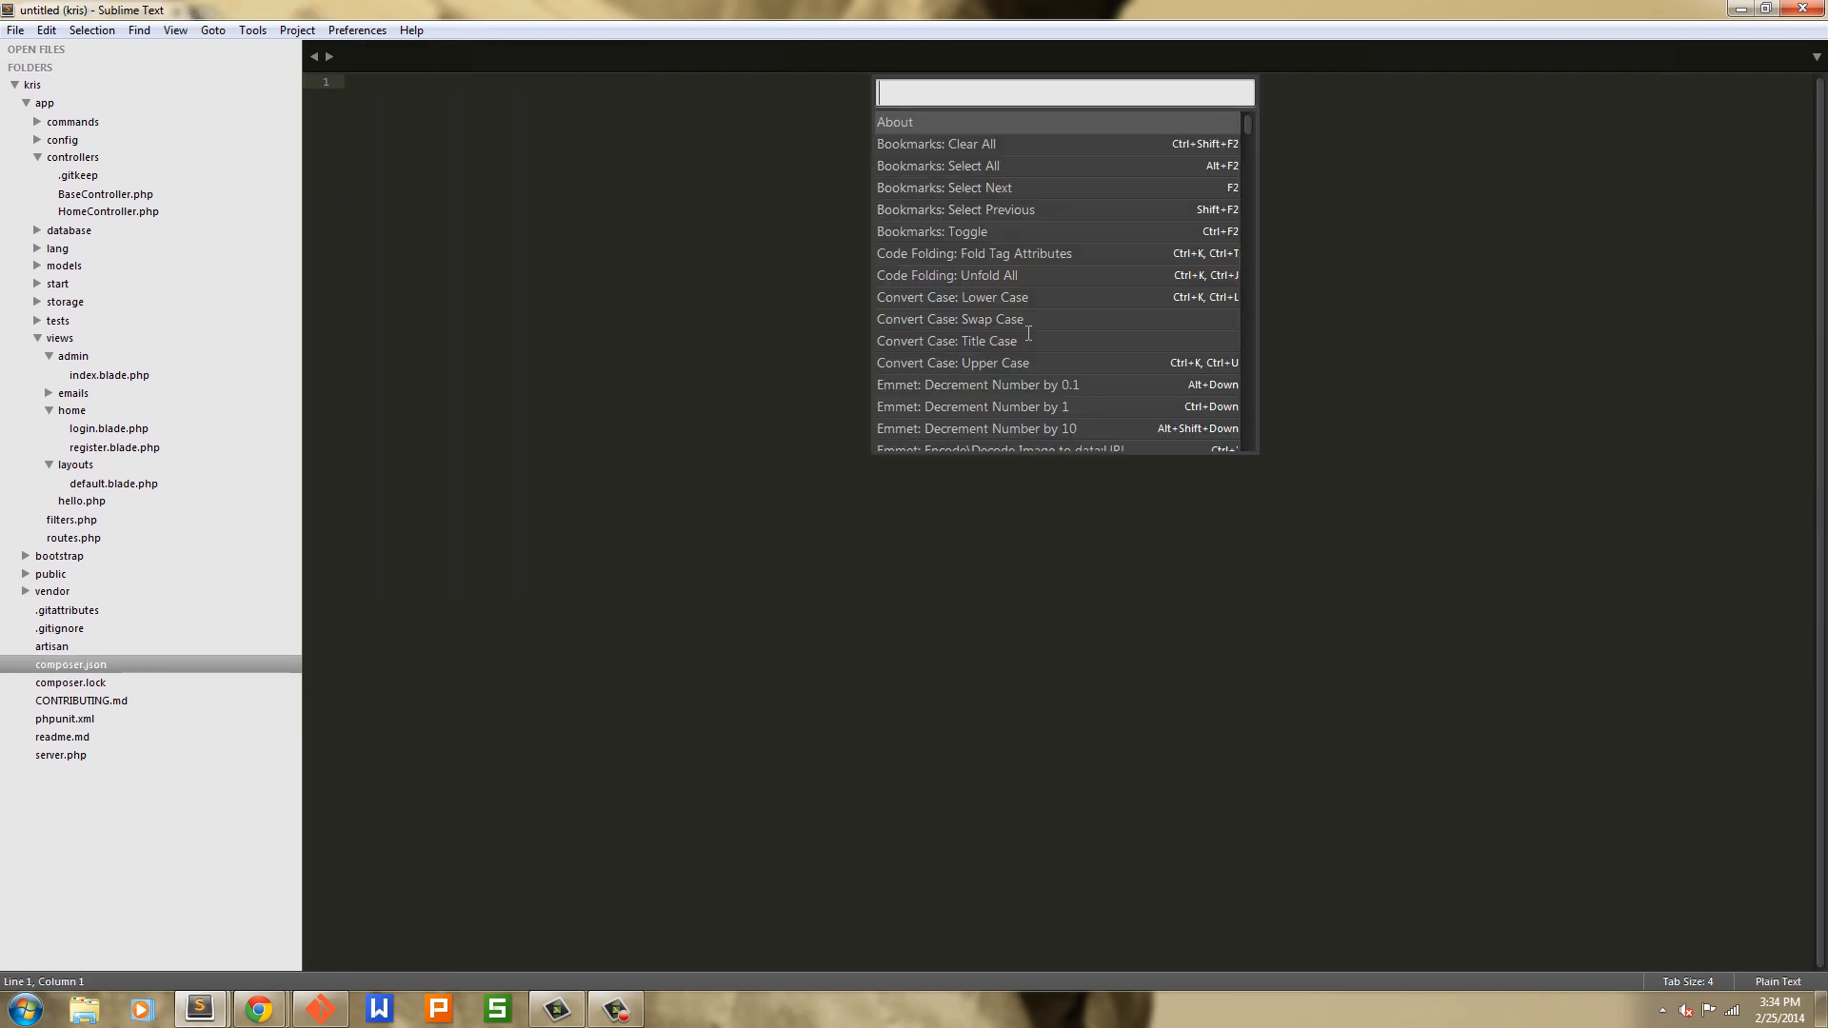
text(contre)
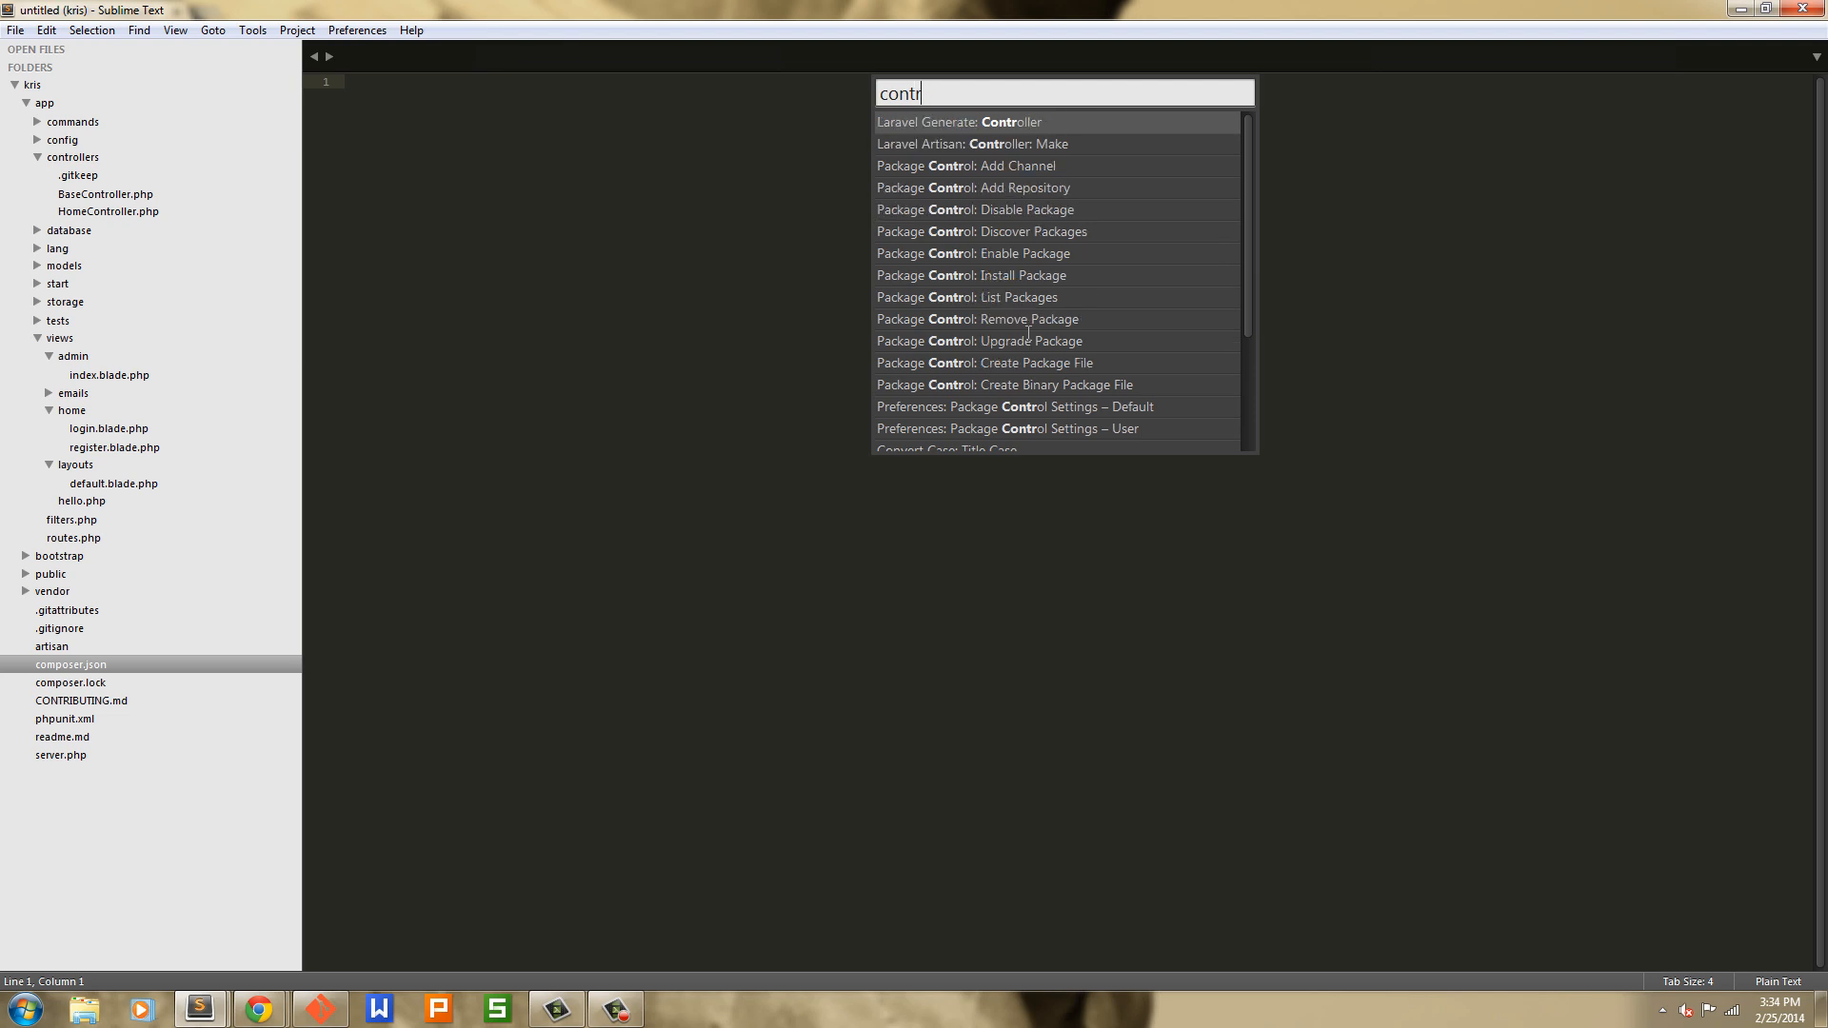
click(956, 121)
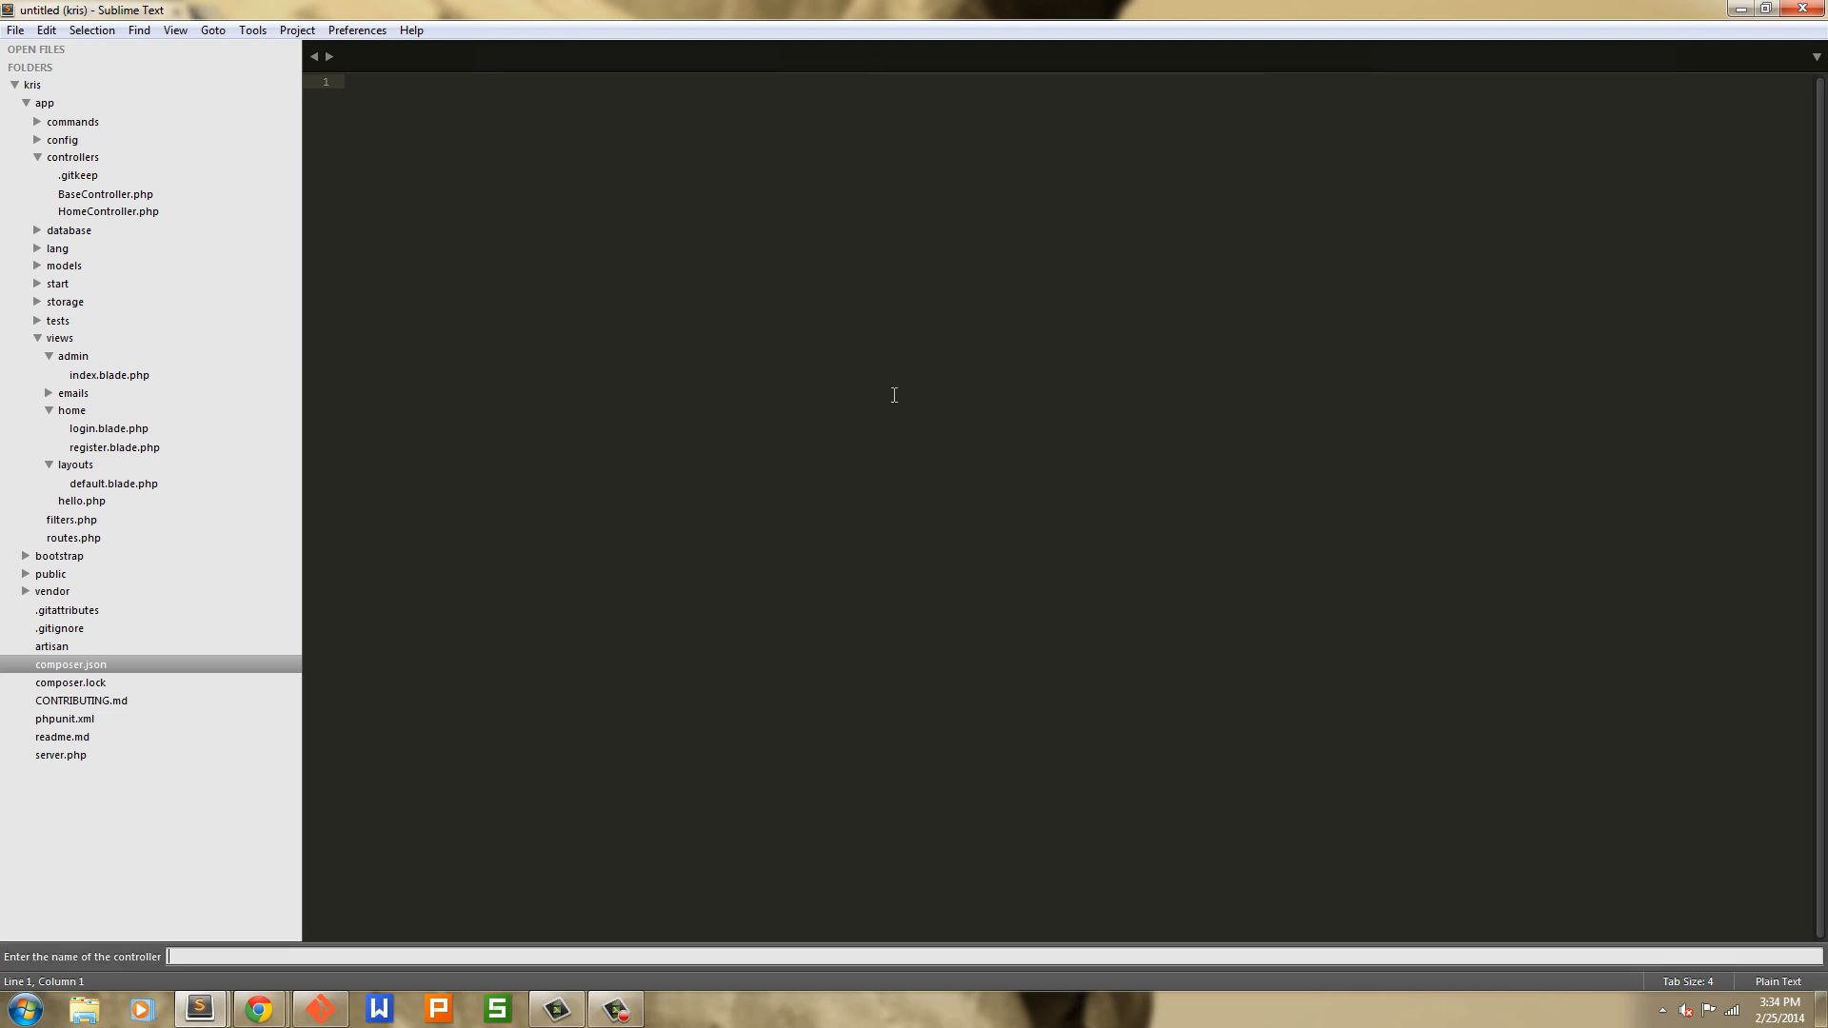
text(Admin)
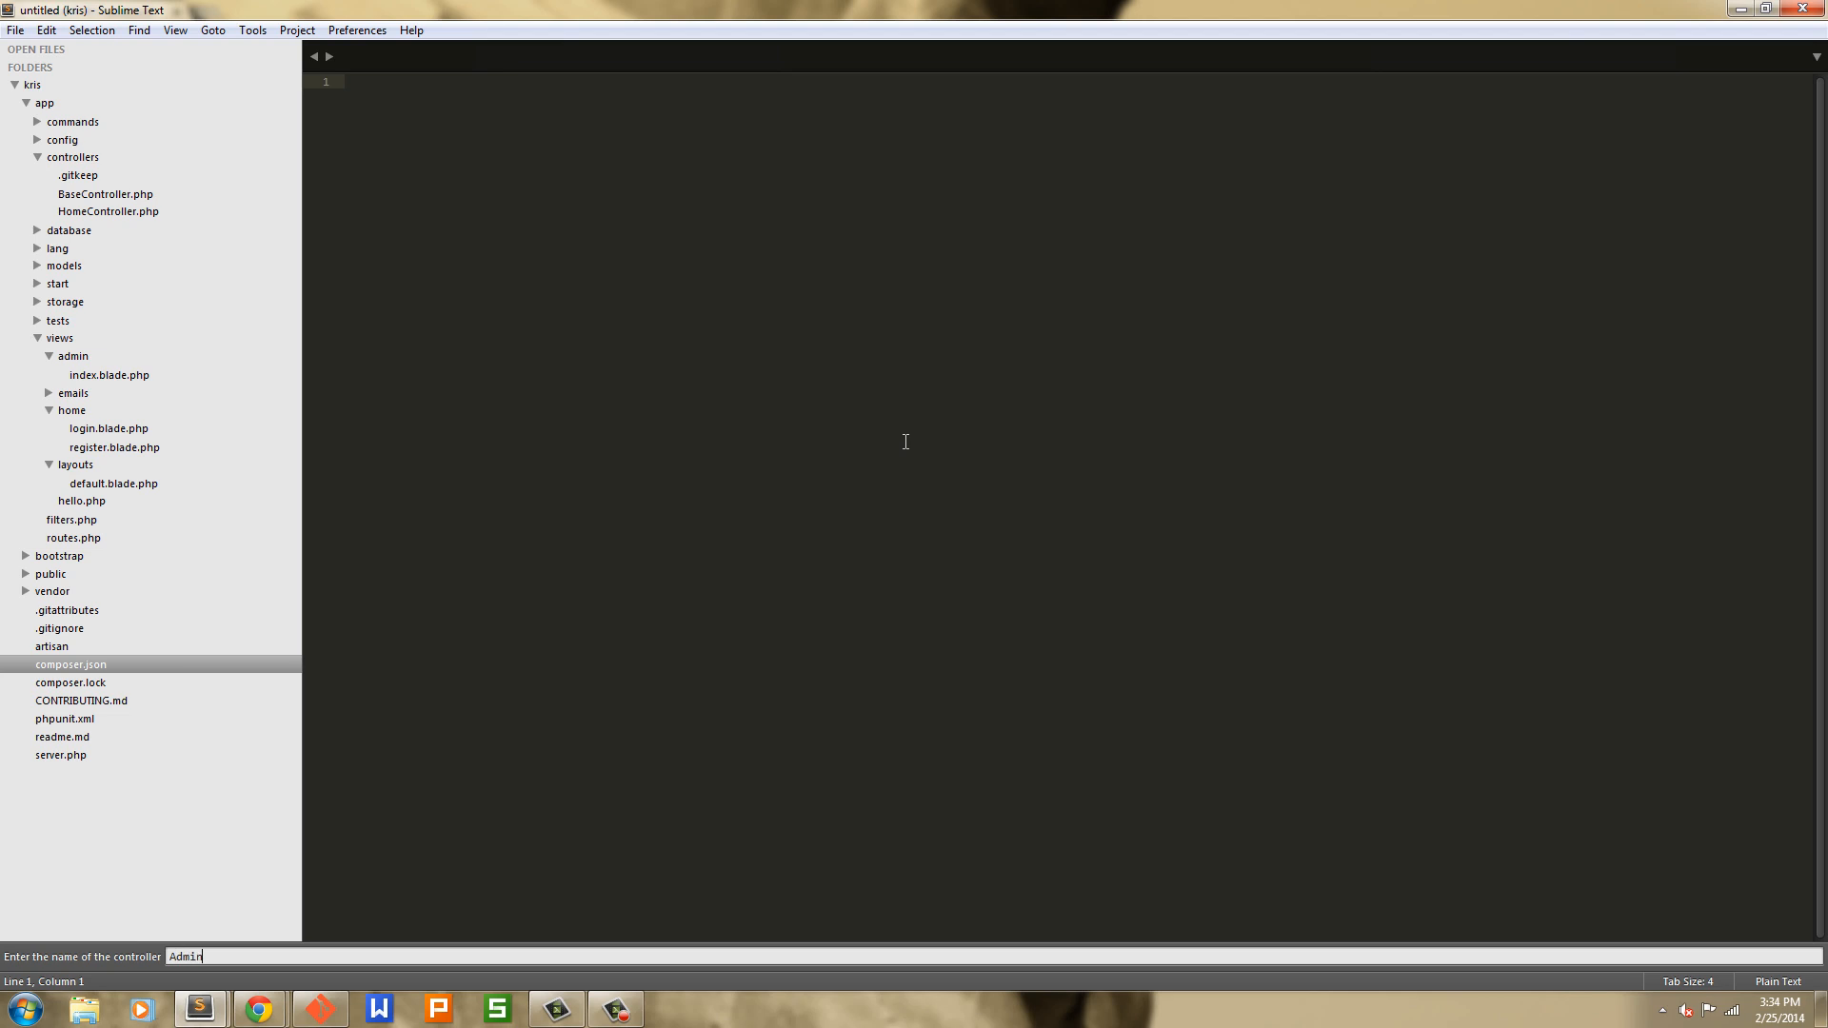
text(Controller)
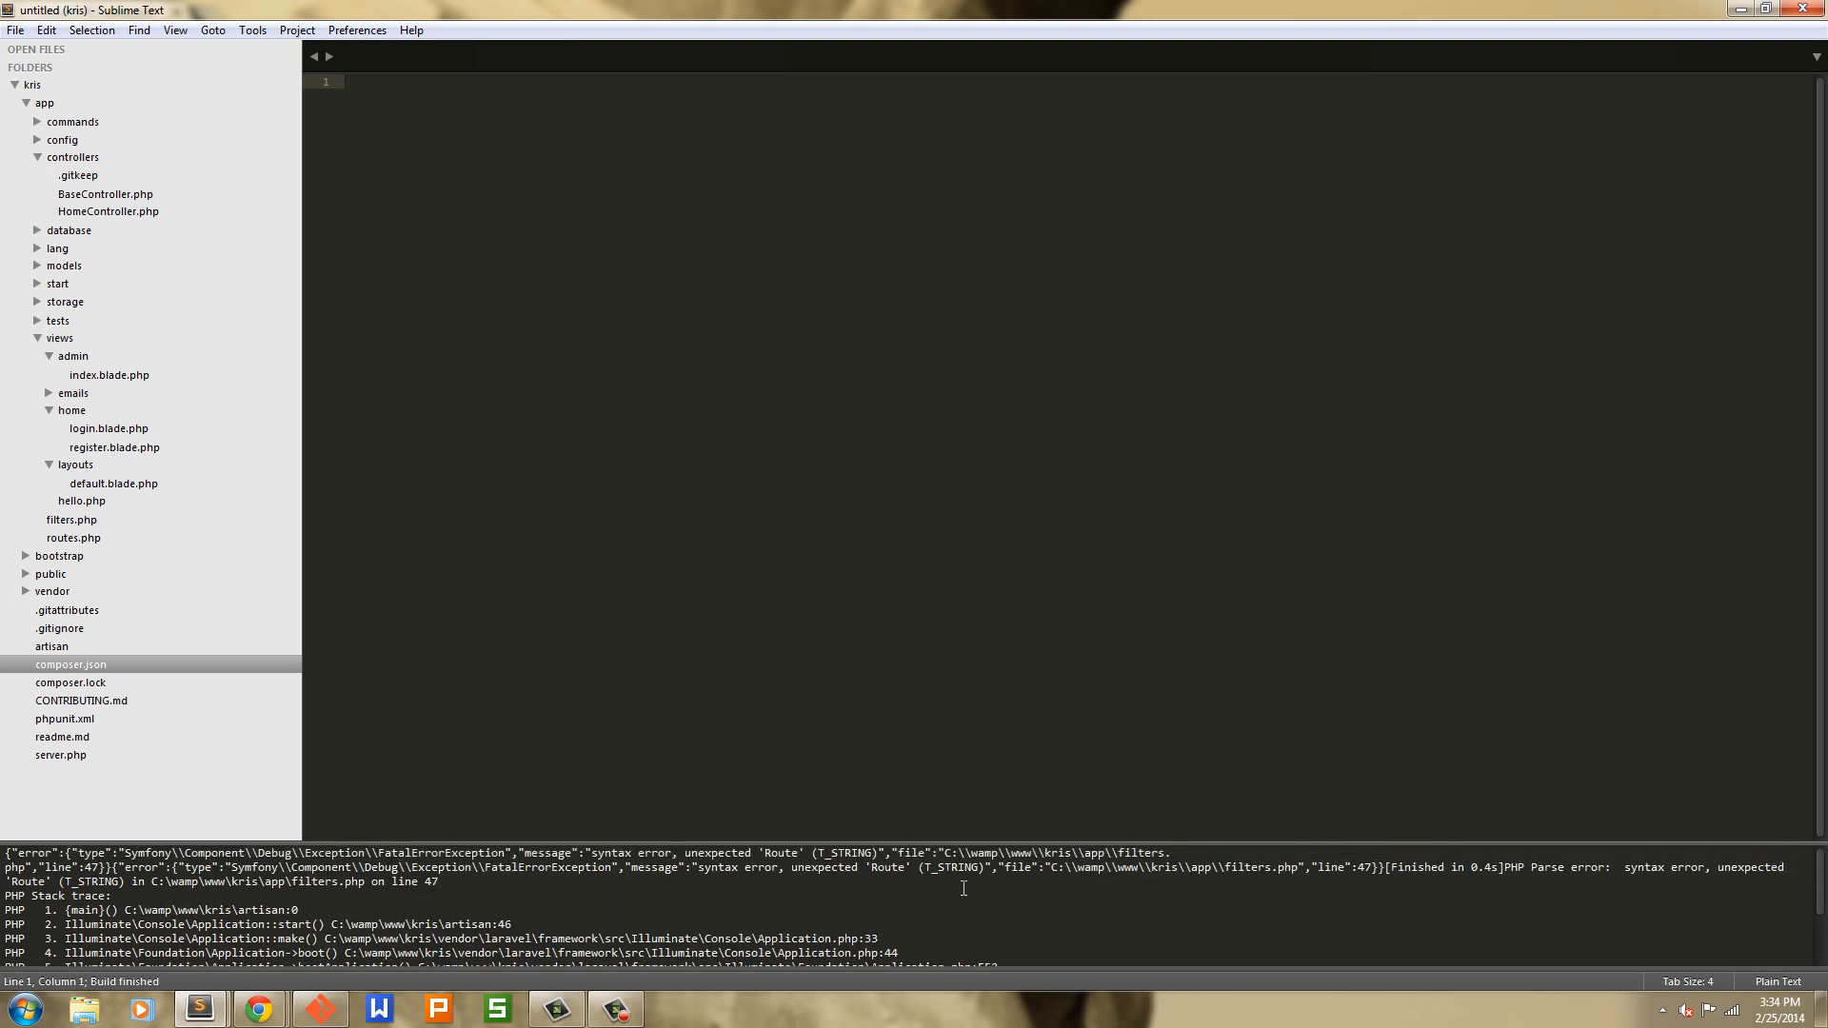
mouse_move(863, 749)
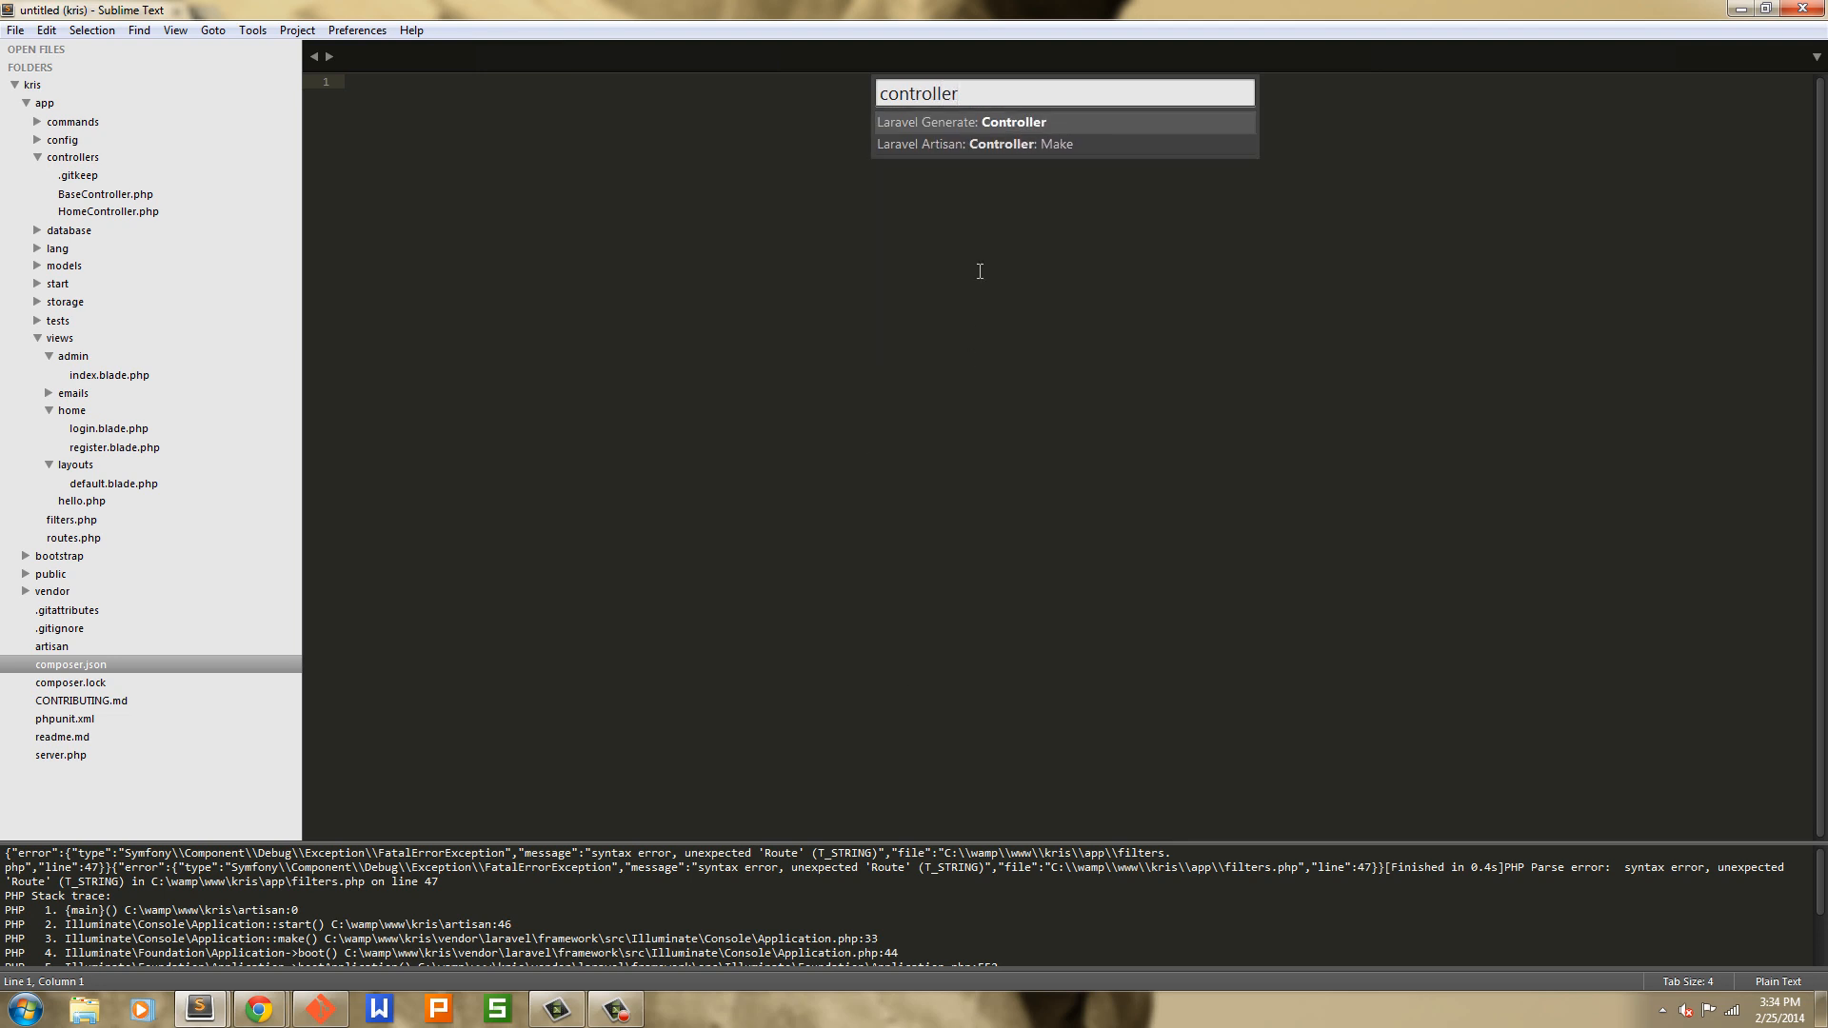
mouse_move(992, 120)
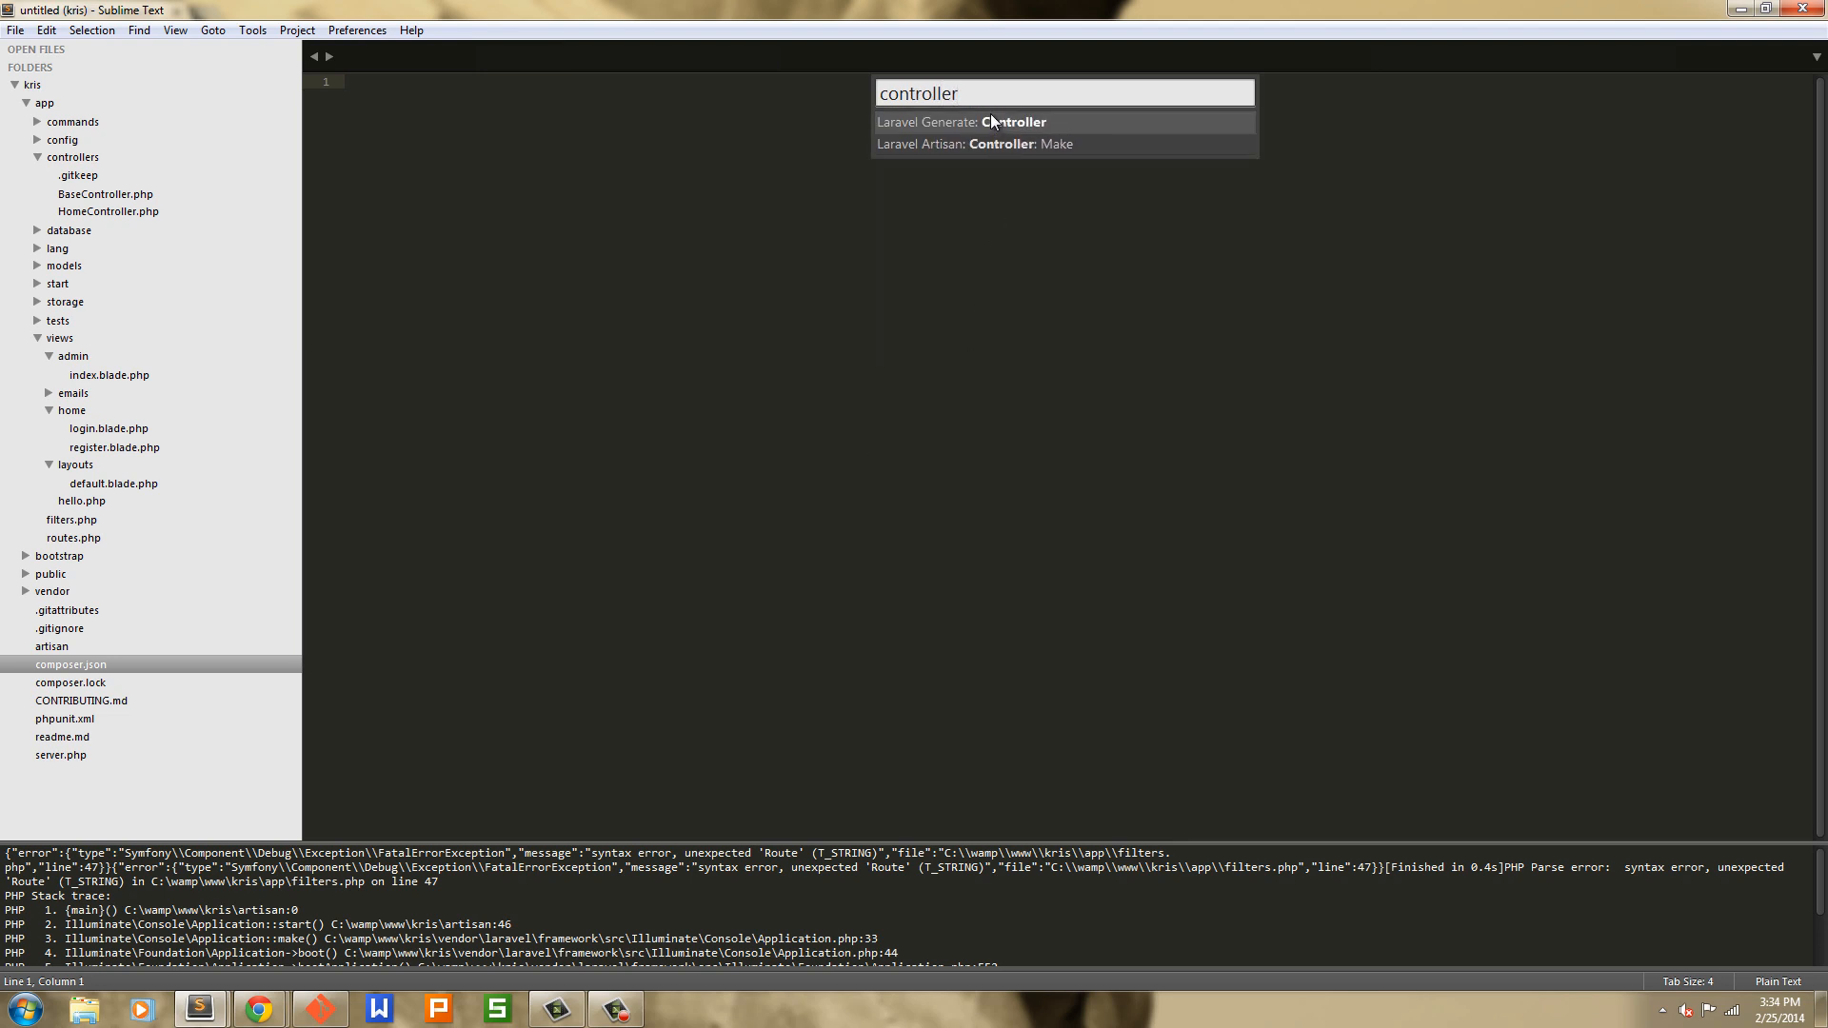
Retry generating AdminController; the build fails with a parse error in filters.php line 47.
click(1012, 121)
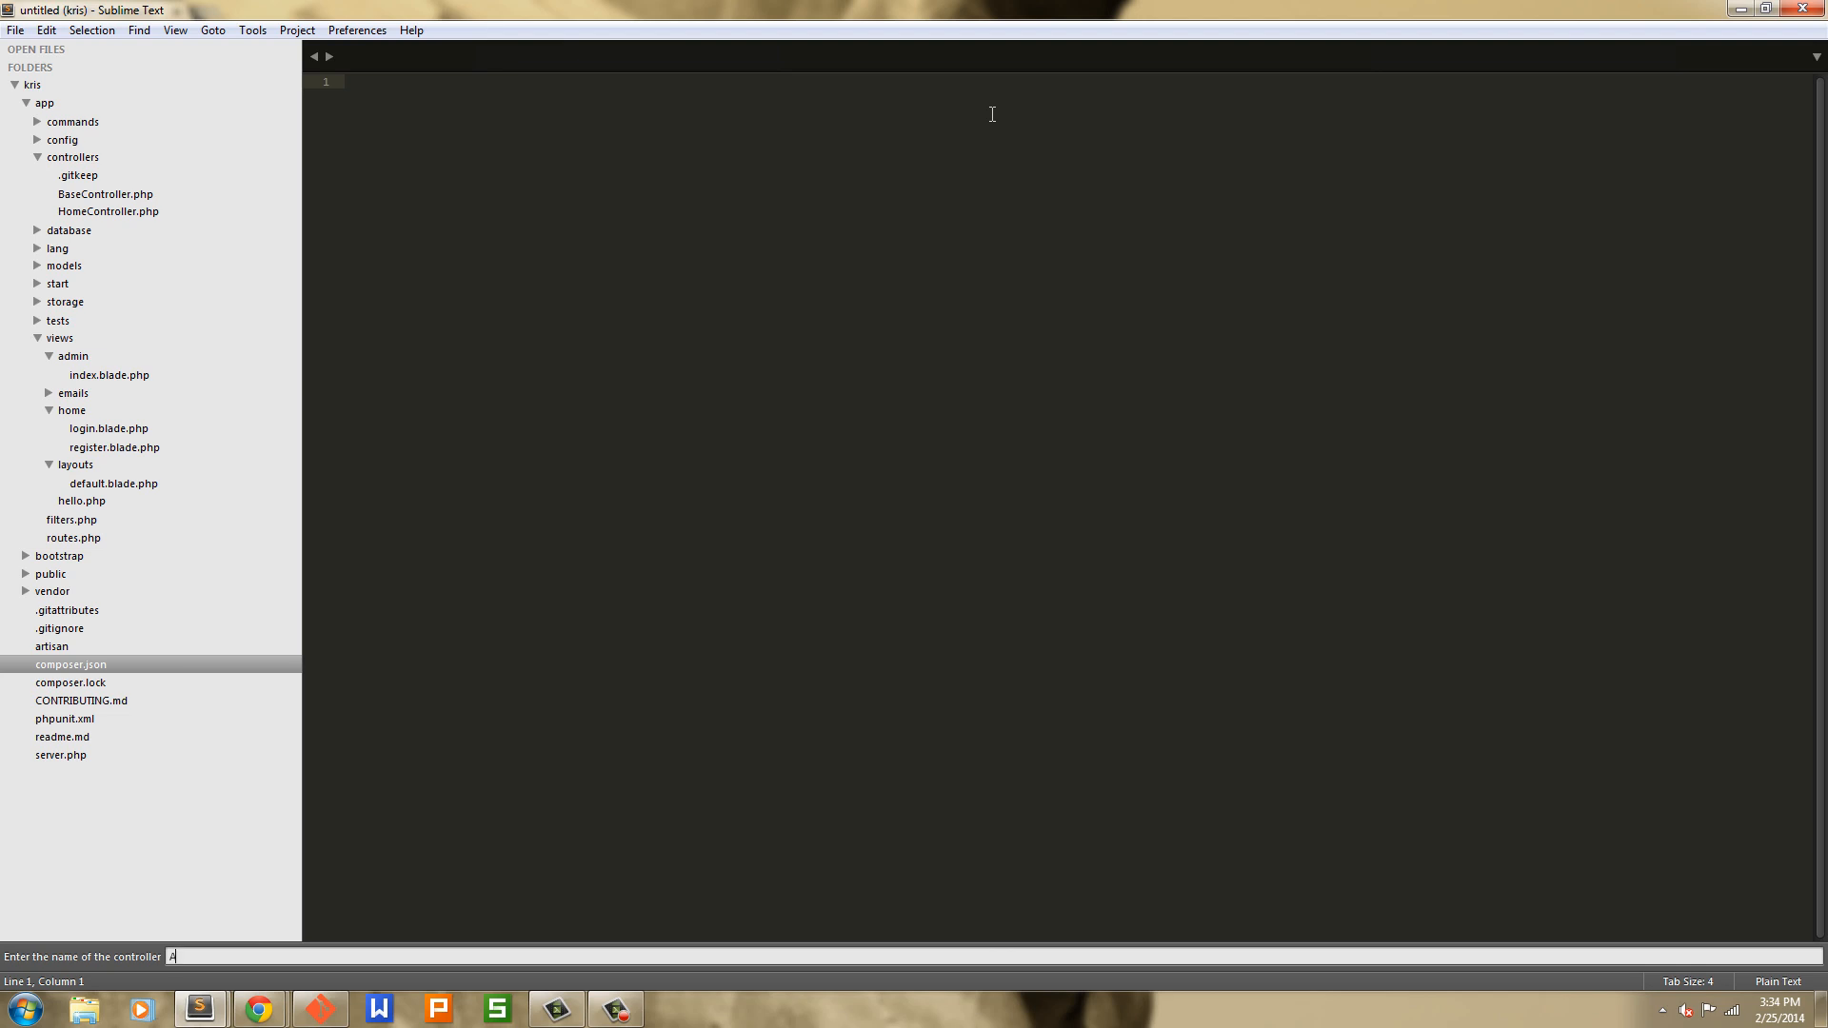
text(dminCont)
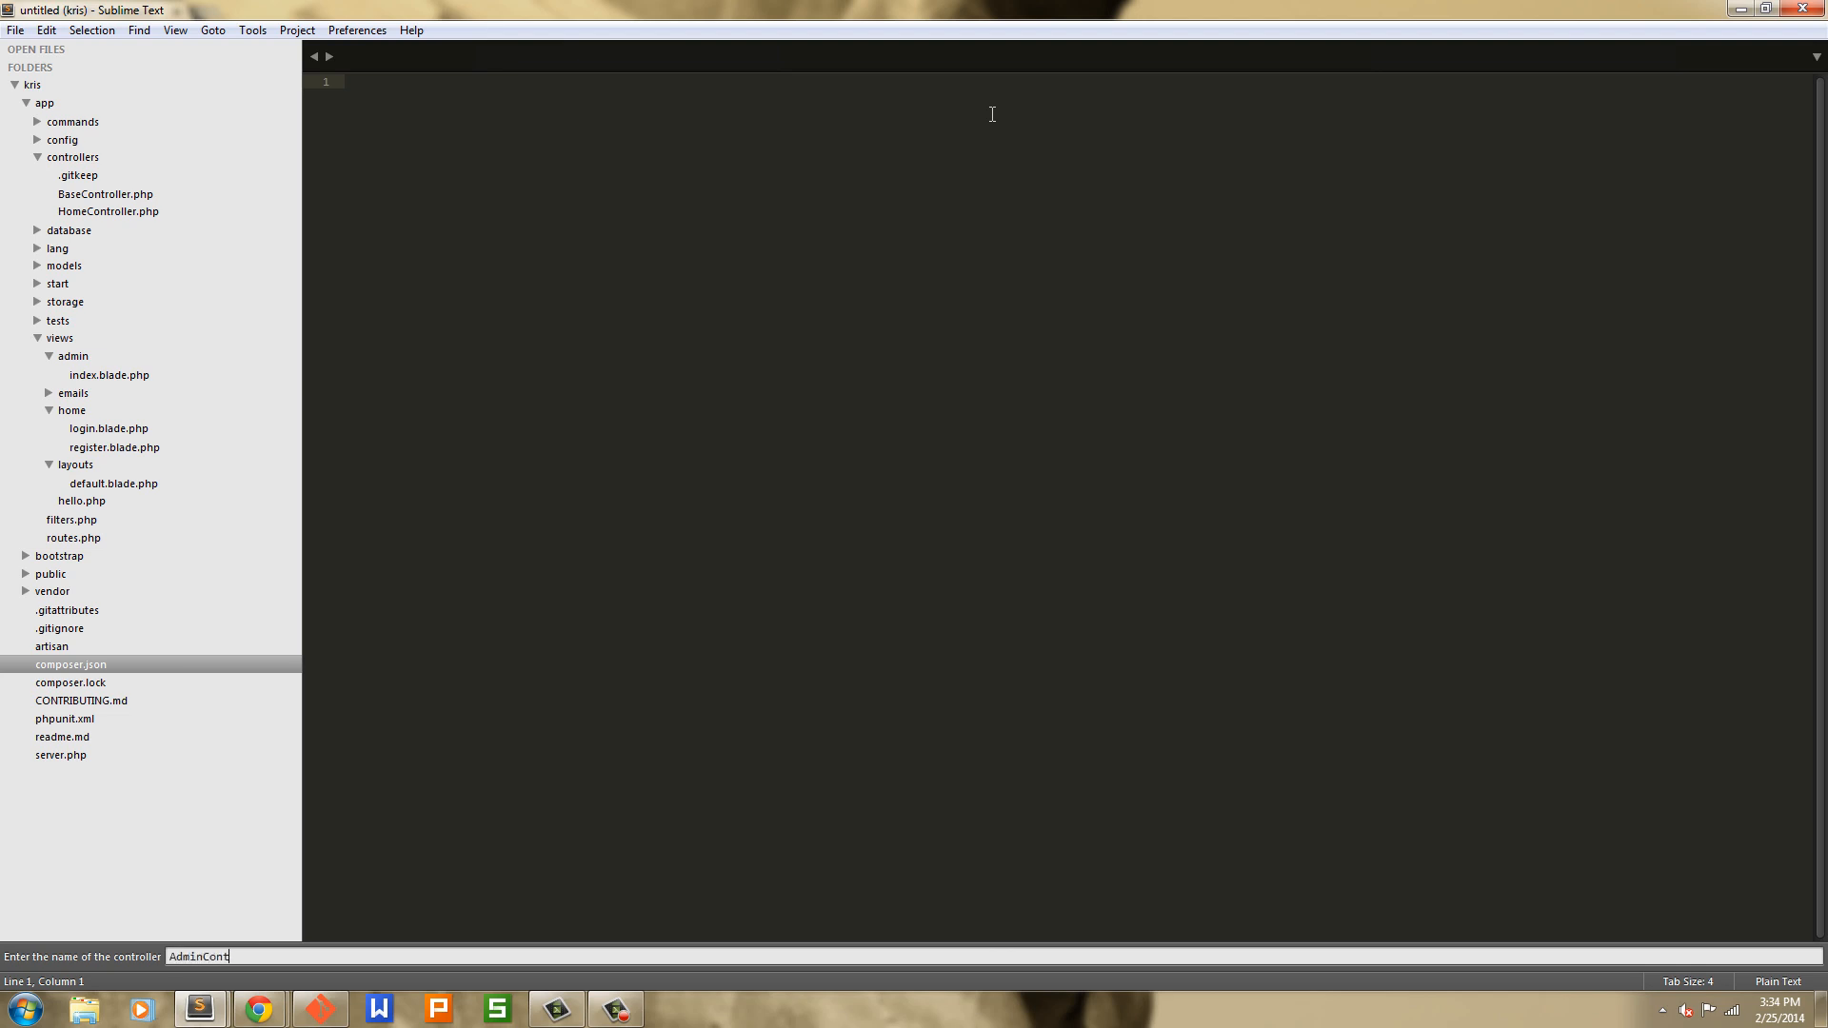
key(Return)
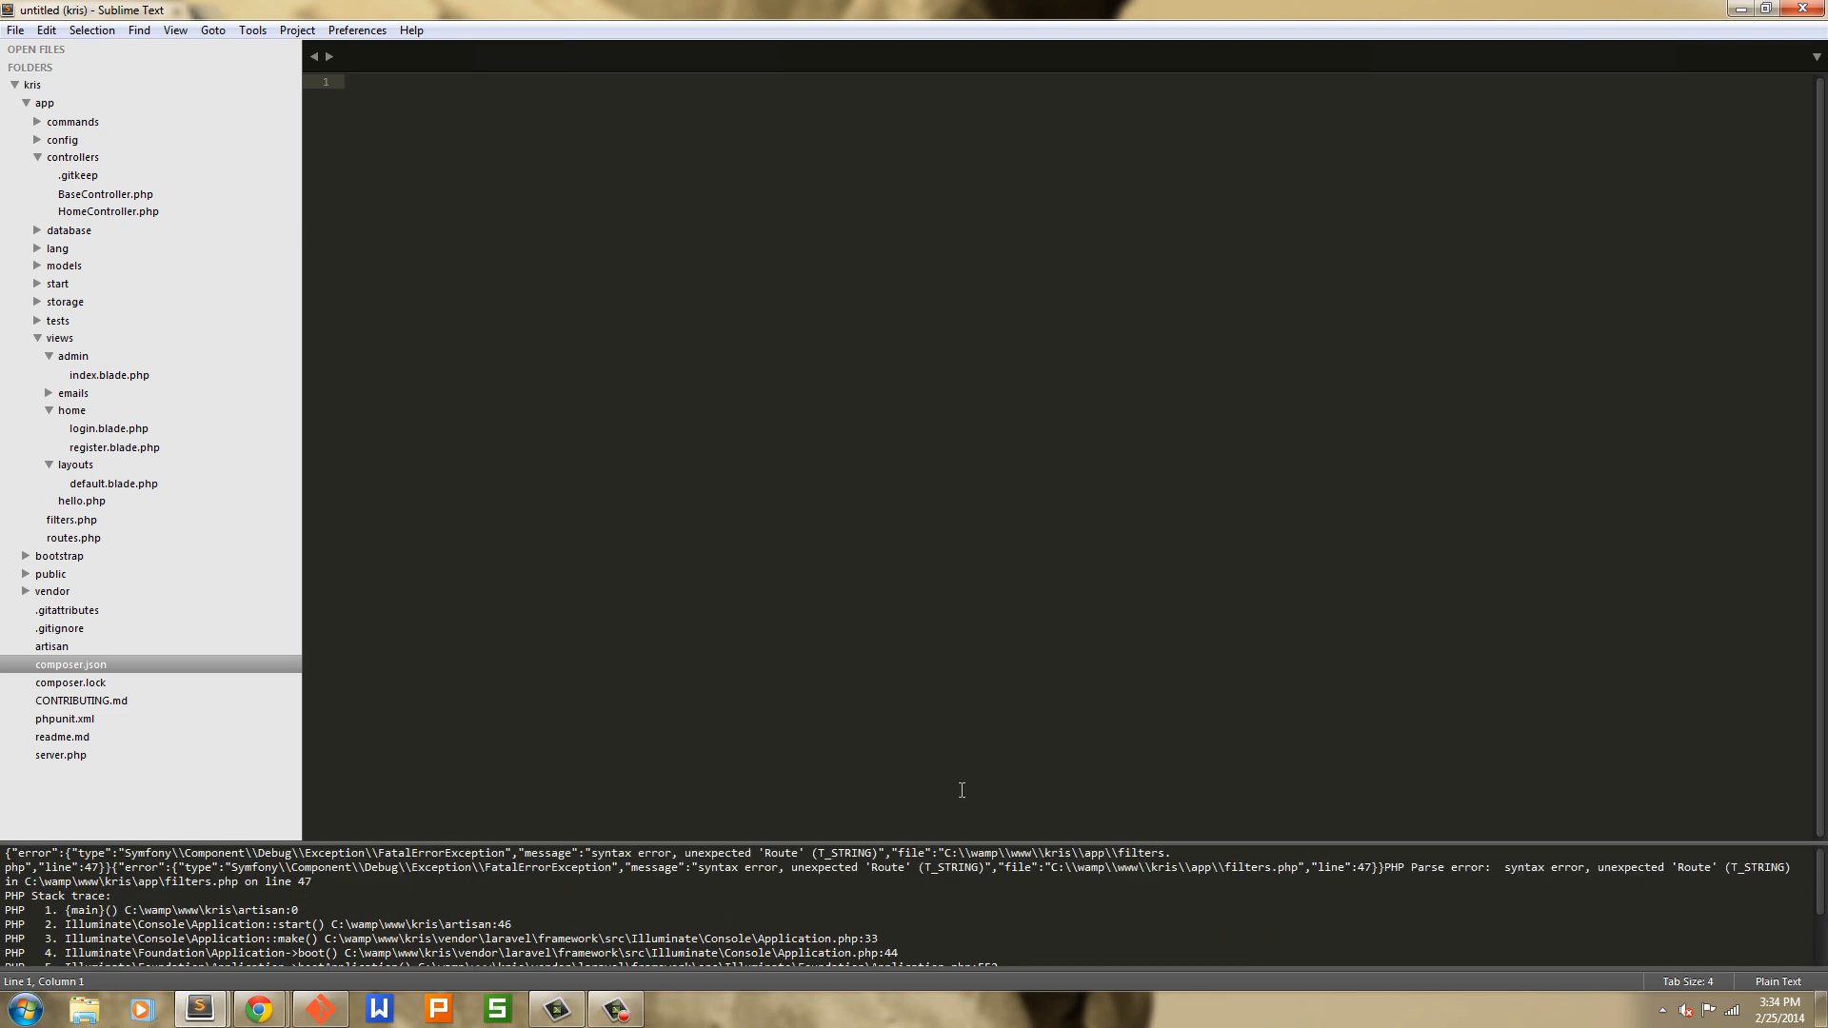
mouse_move(855, 752)
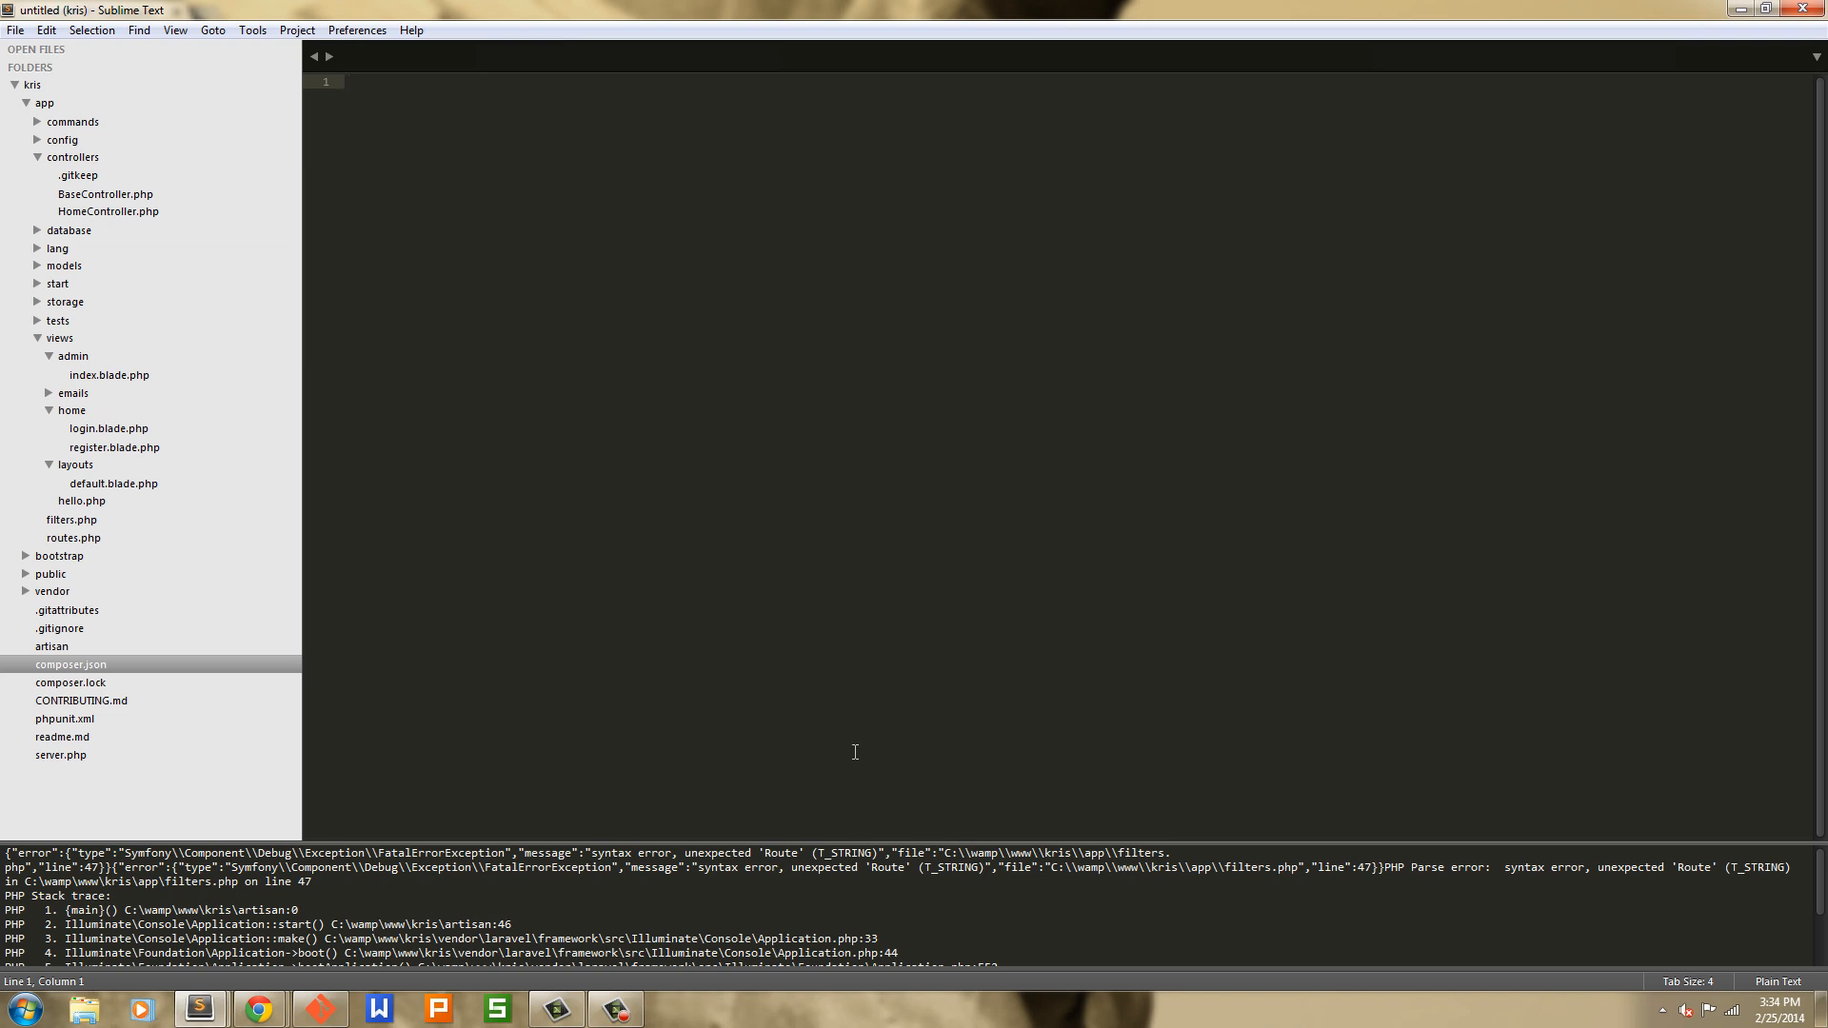
key(ctrl+shift+p)
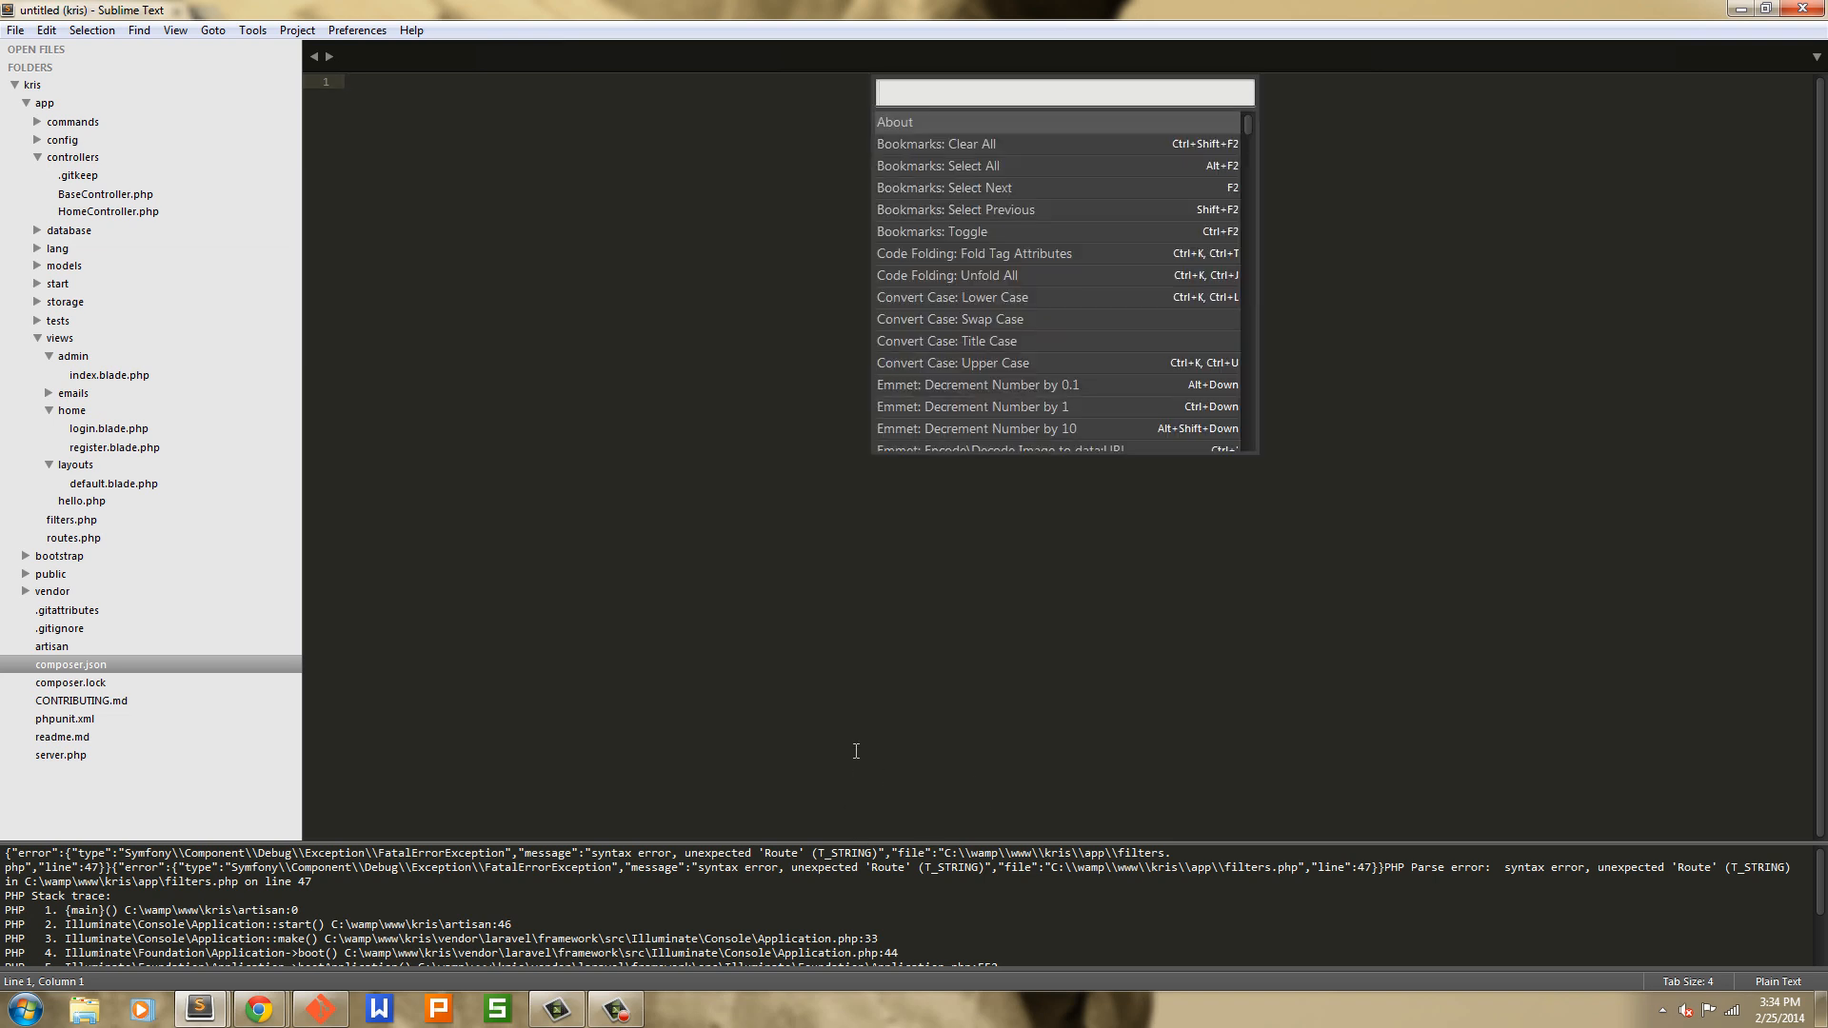
text(controller)
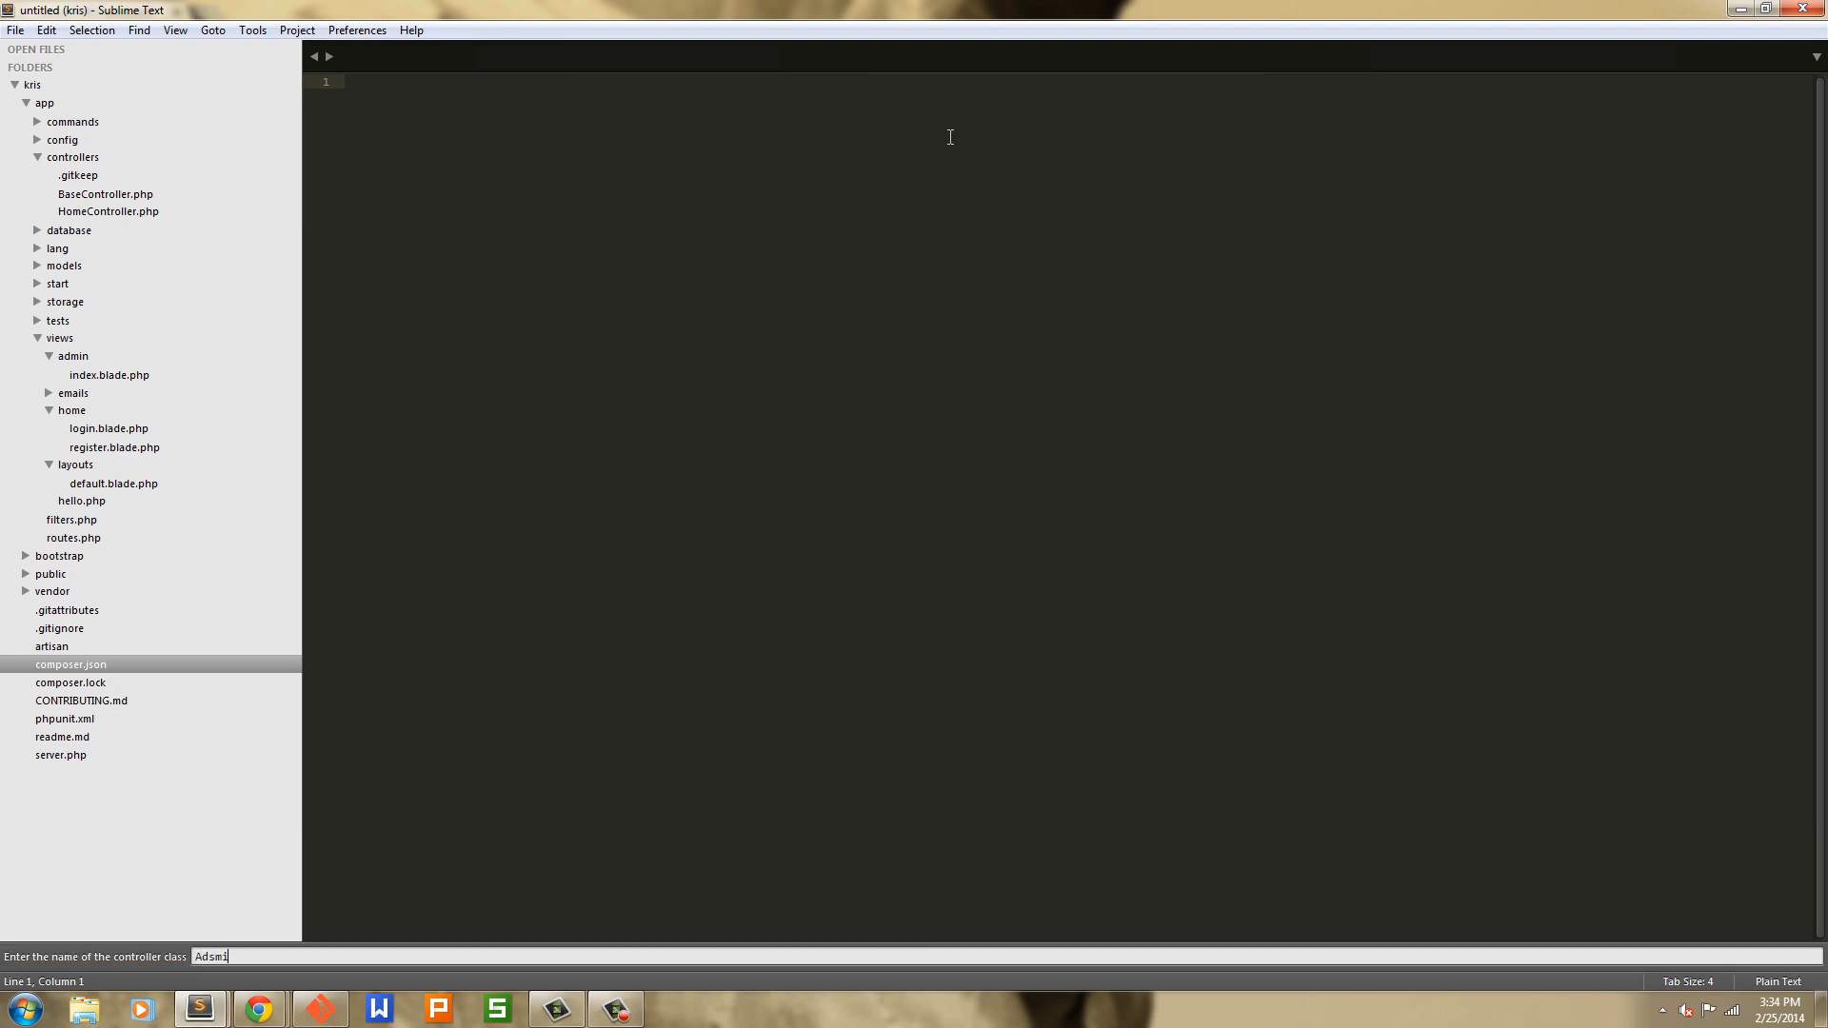
text(Admin)
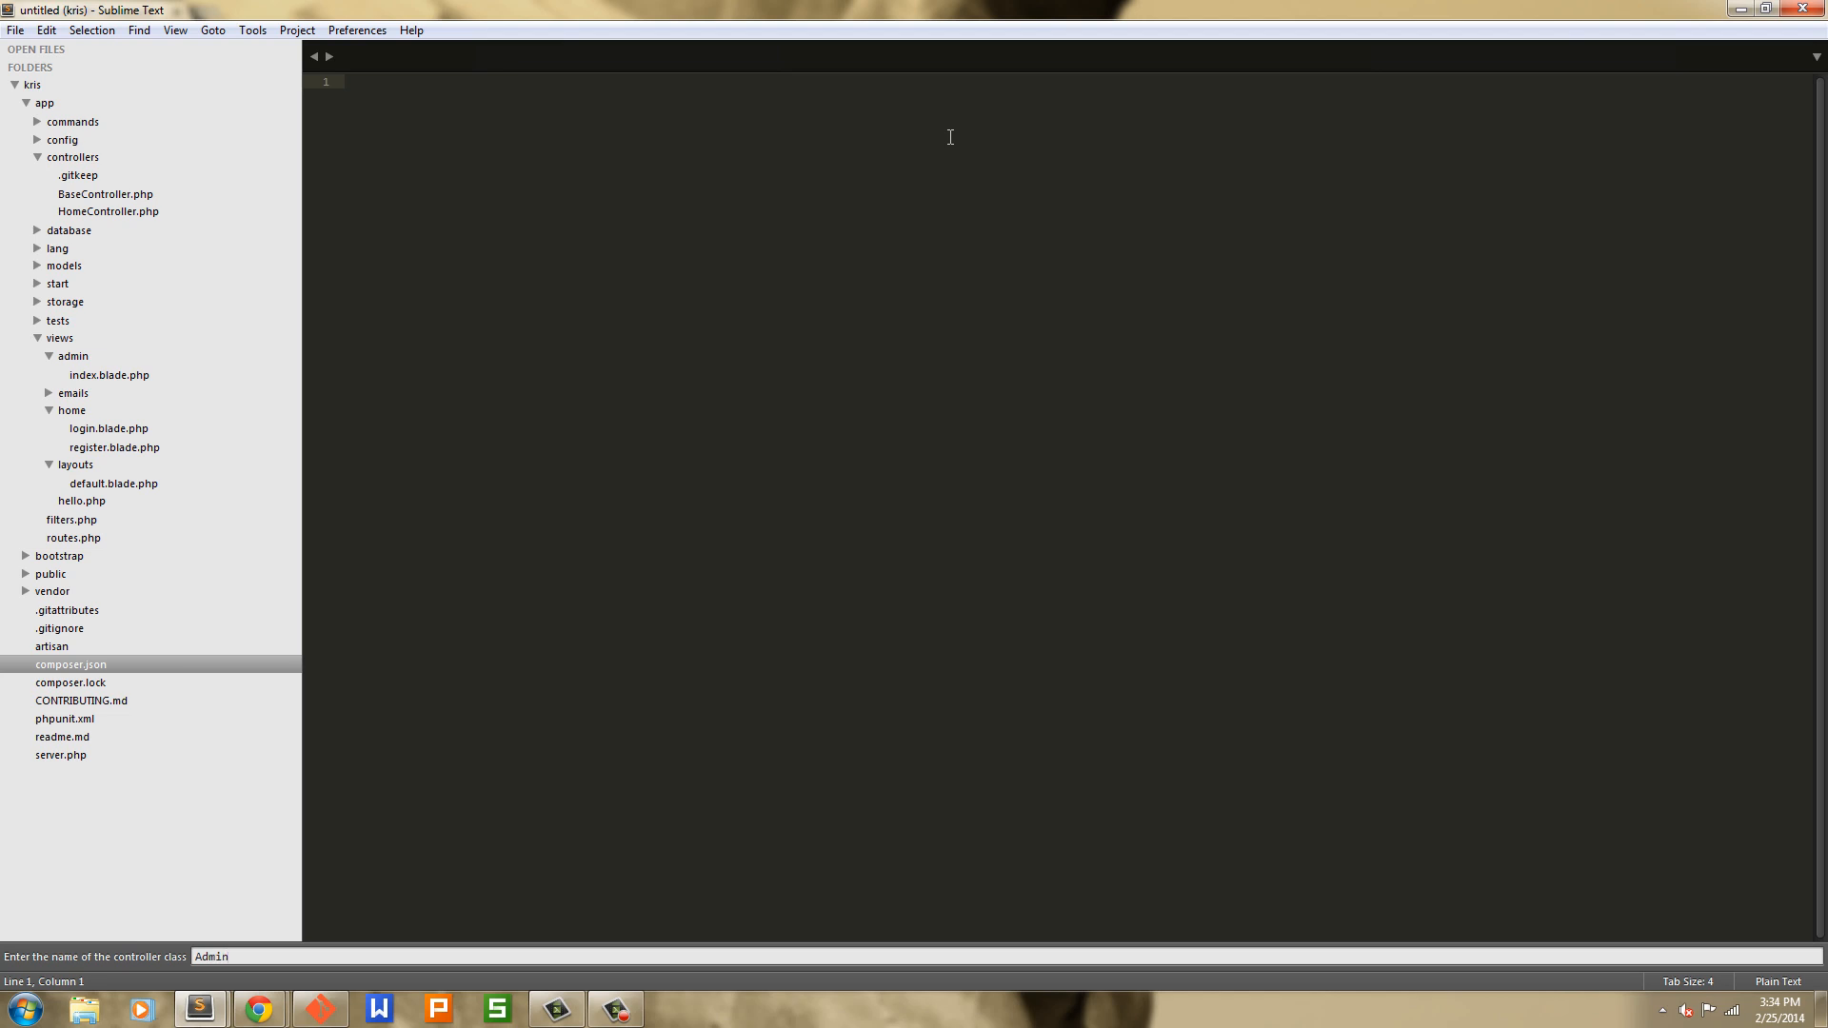
text(Controller)
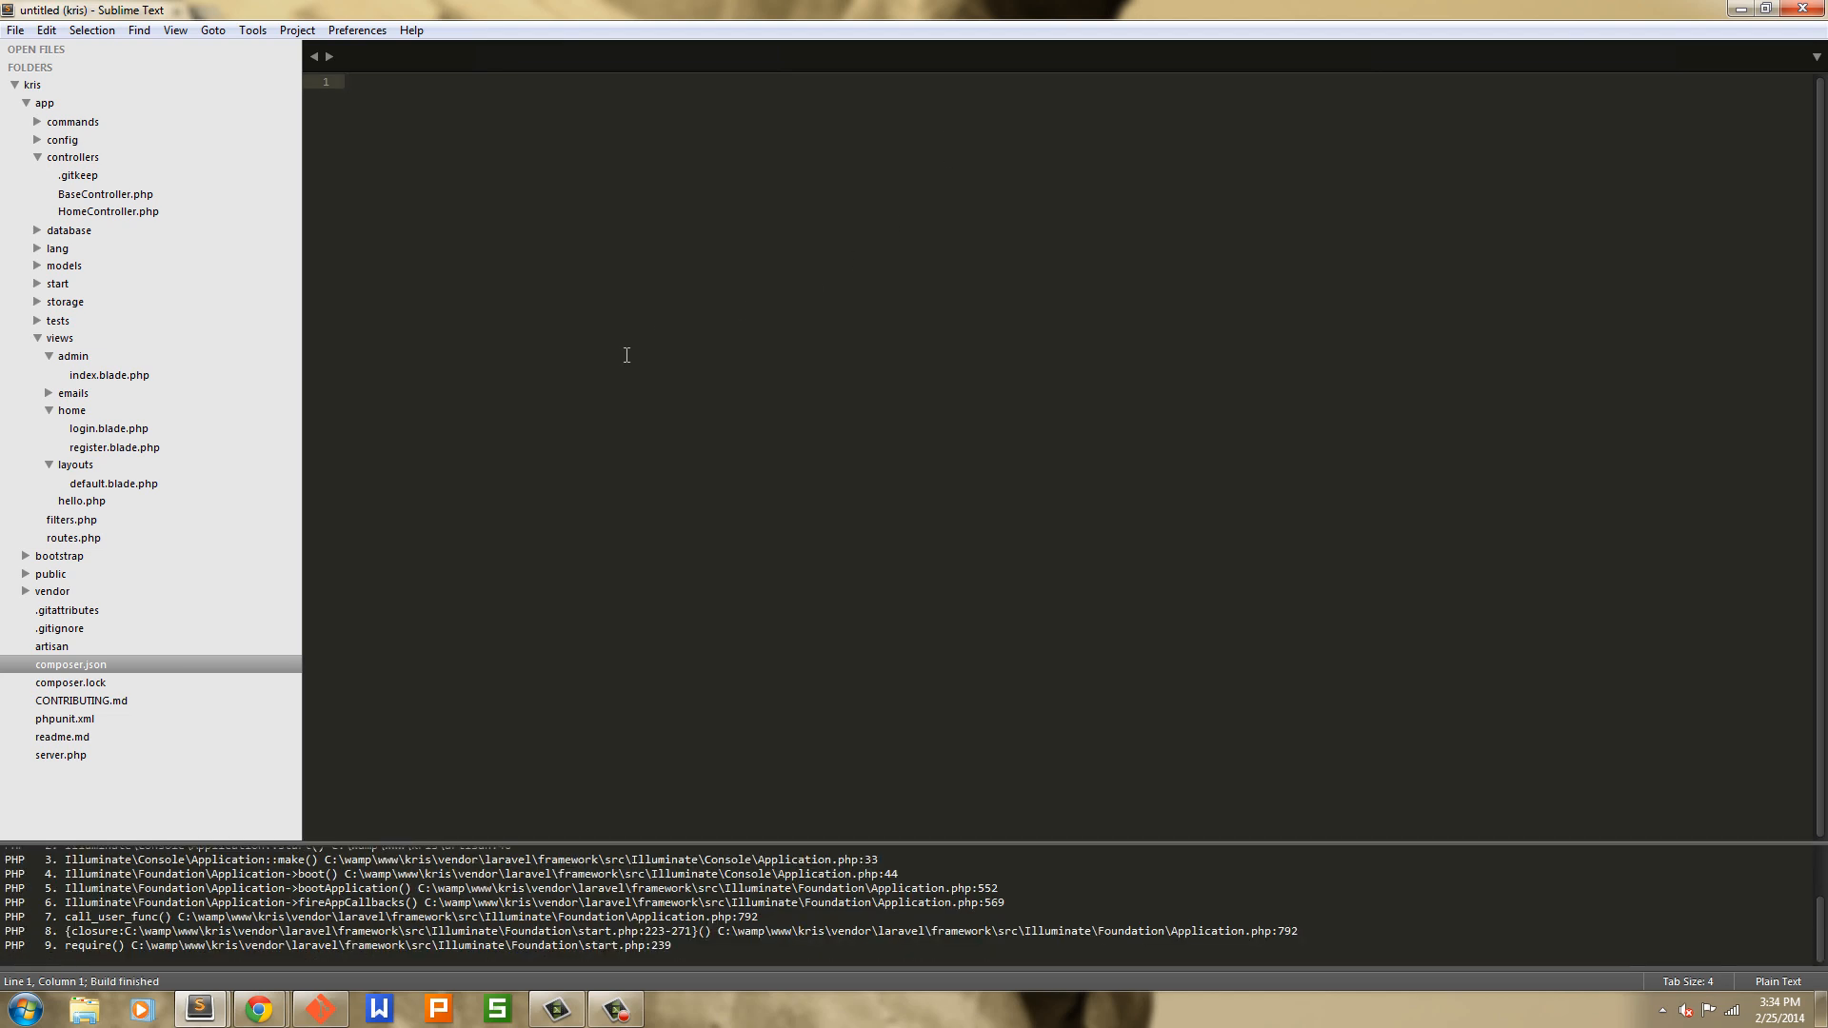
mouse_move(673, 533)
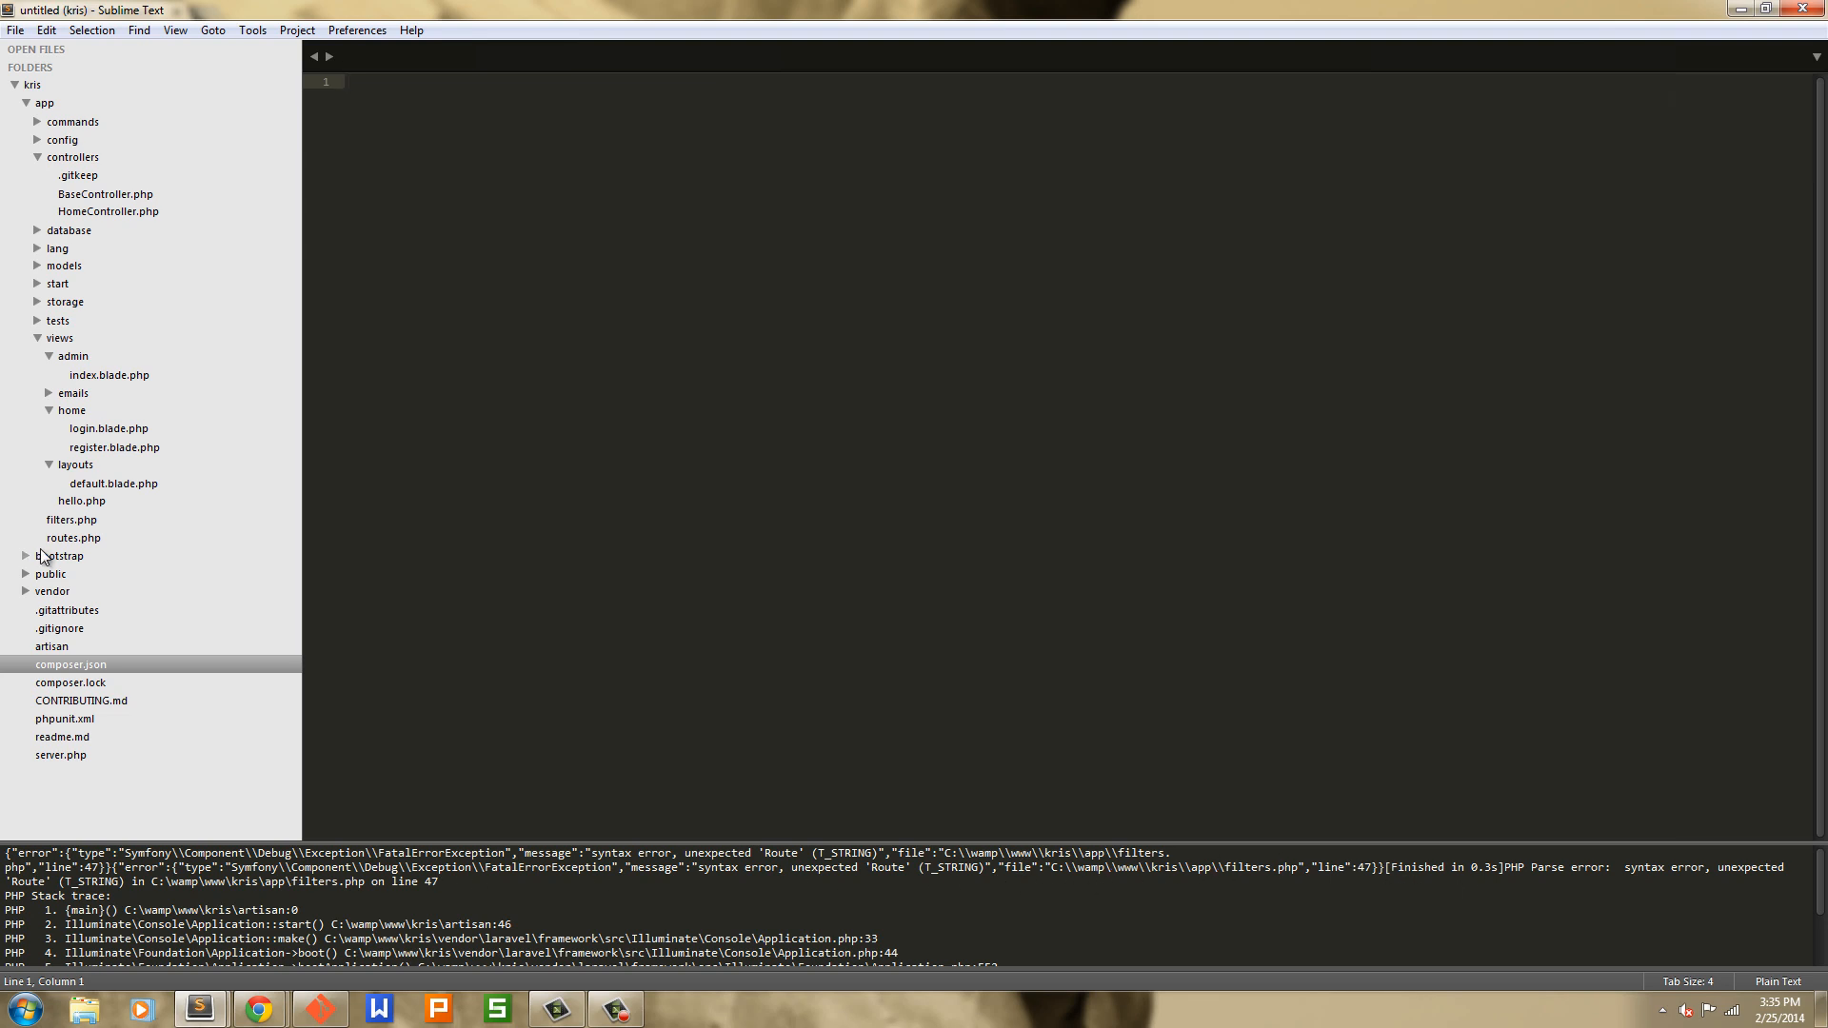
Fix the typo in filters.php and generate AdminController through the Laravel controller generator.
double_click(71, 520)
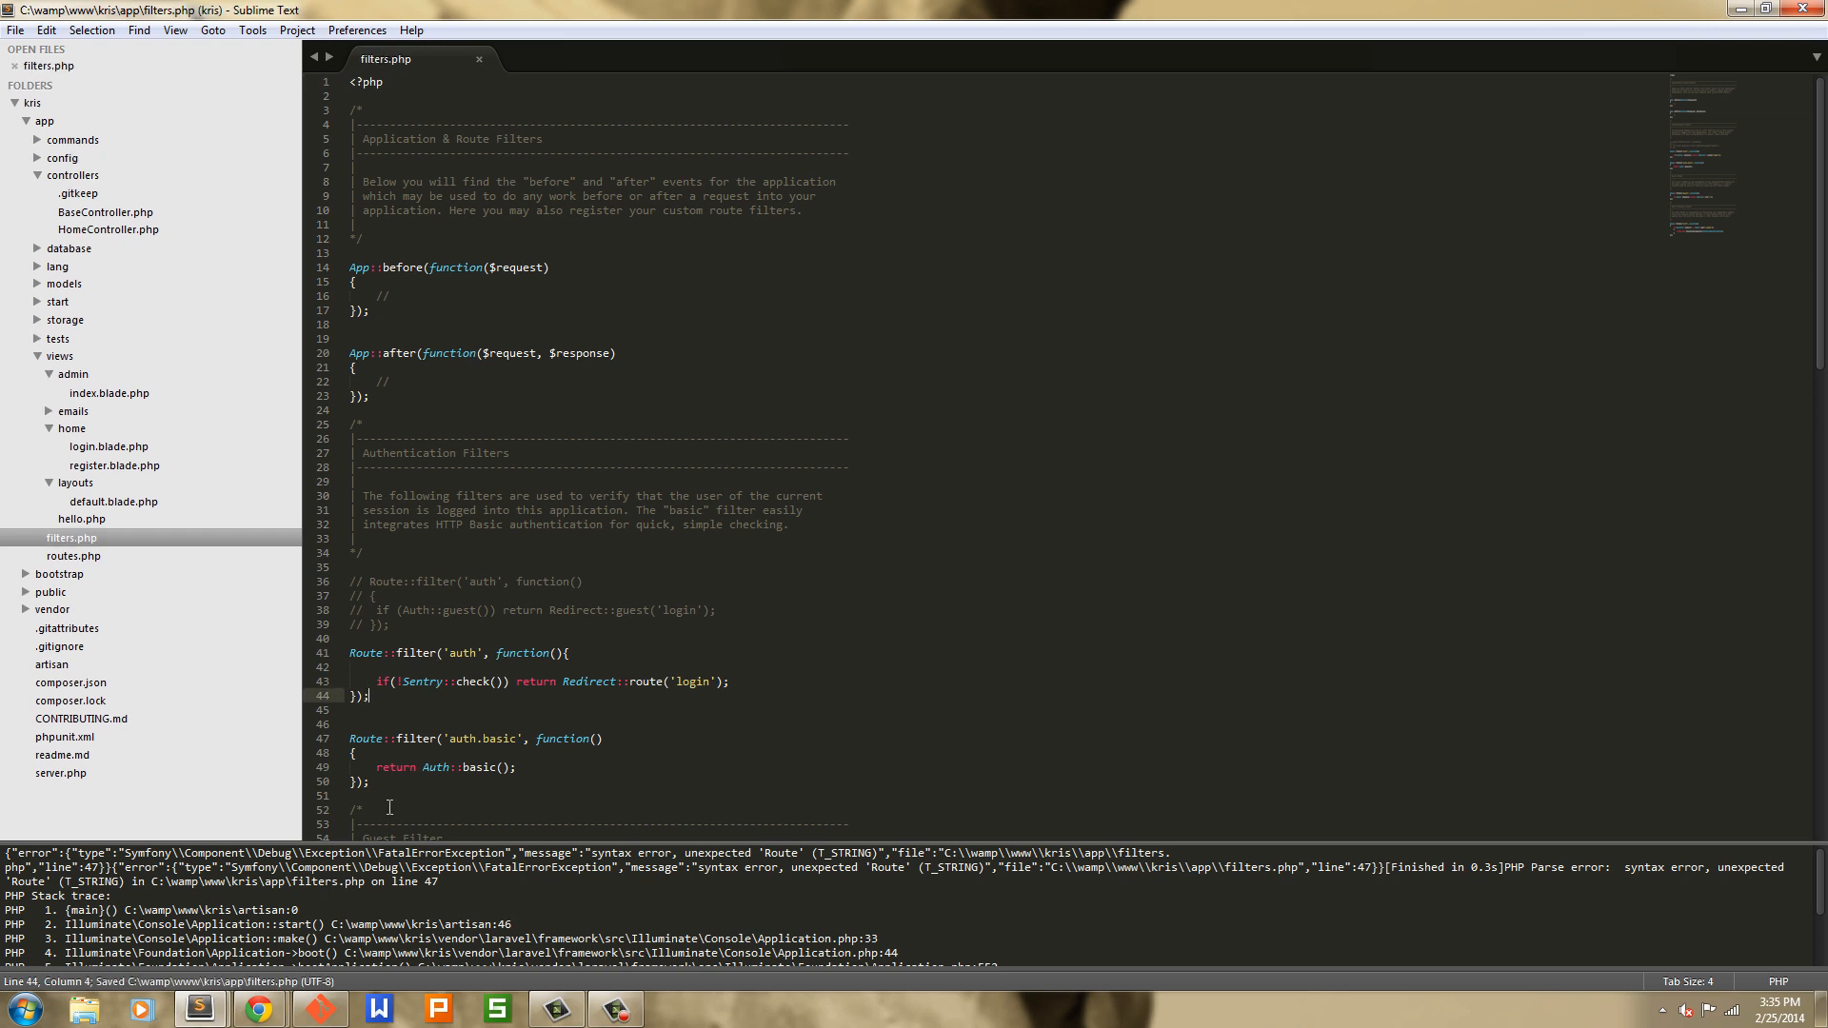
key(ctrl+shift+p)
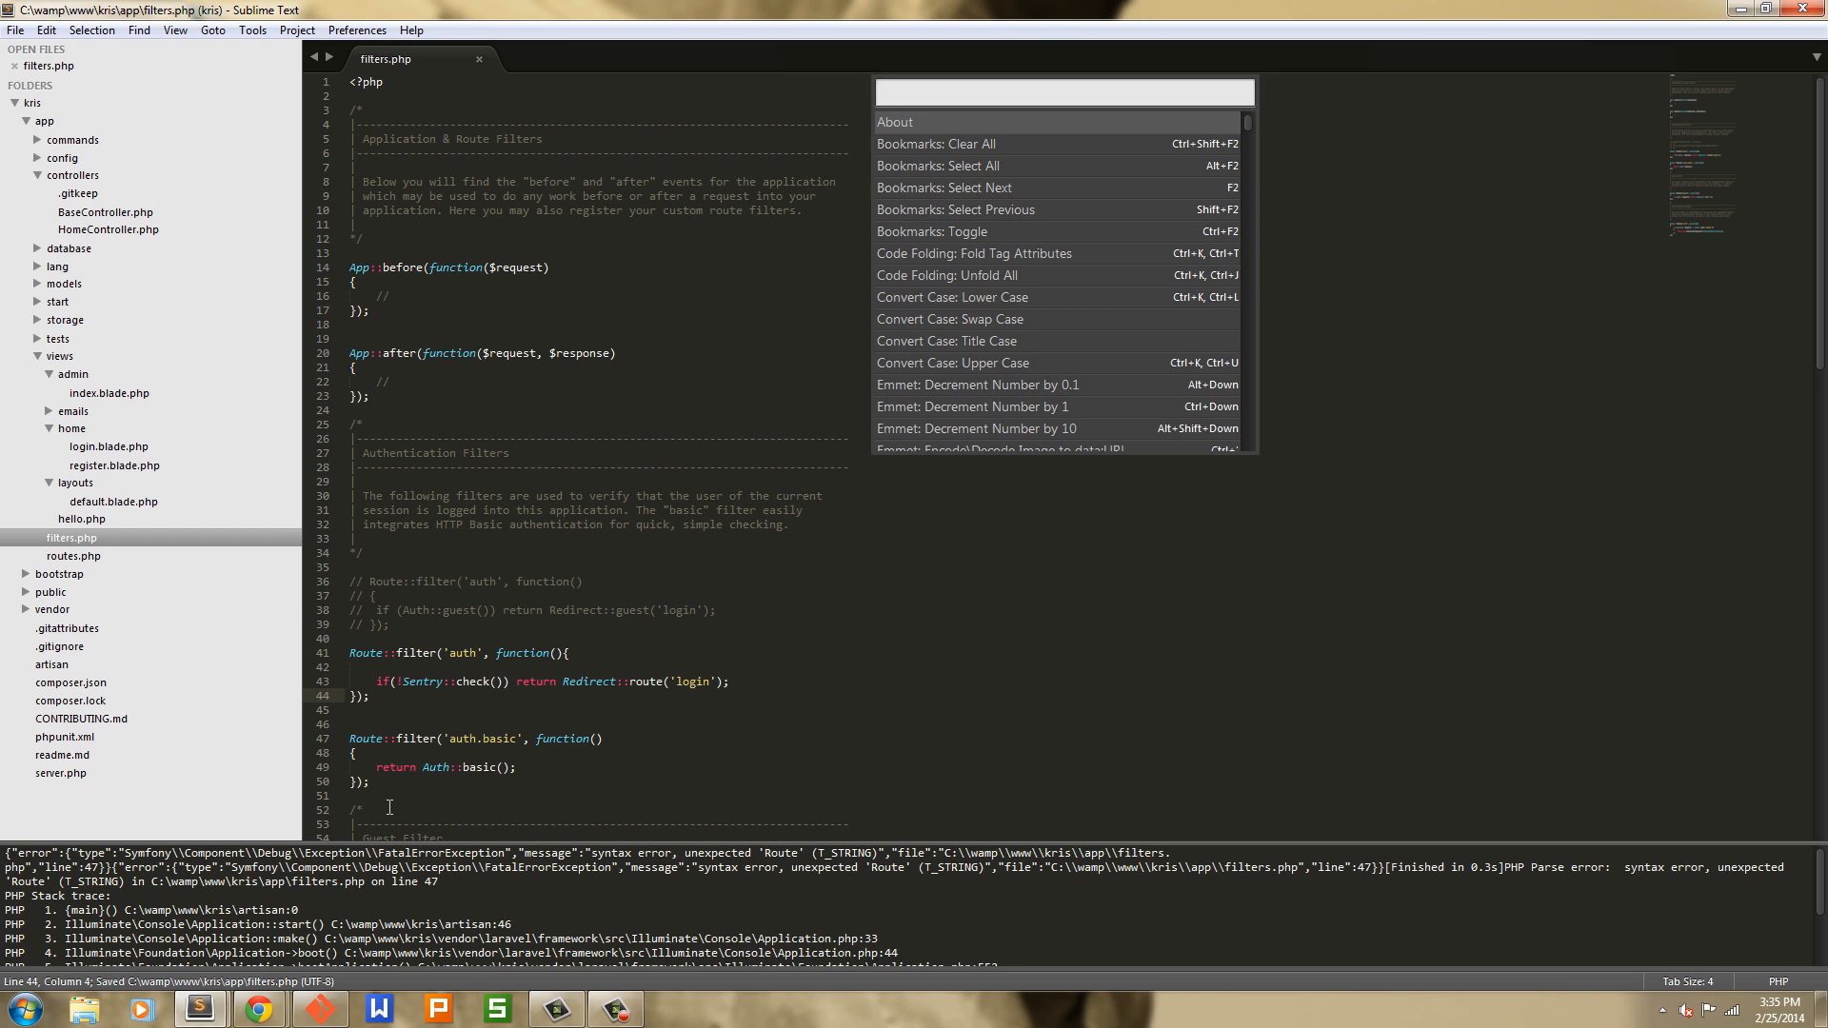
text(contr)
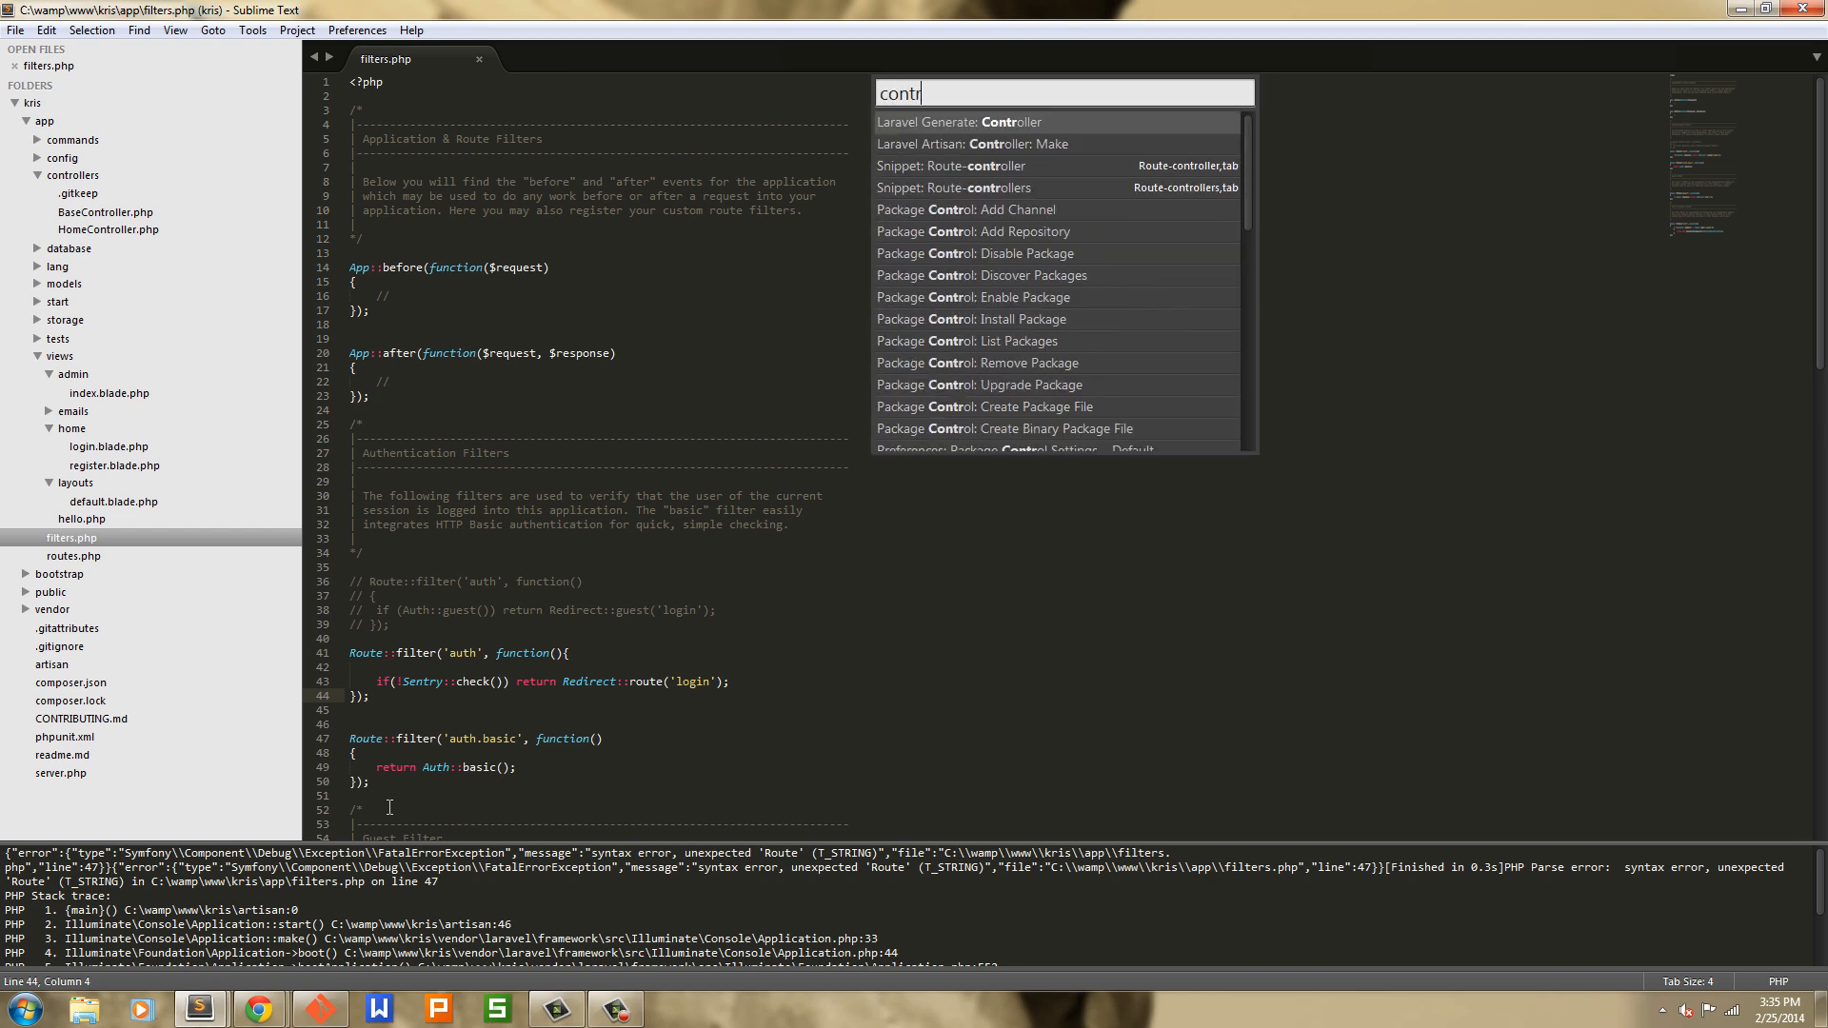
click(959, 120)
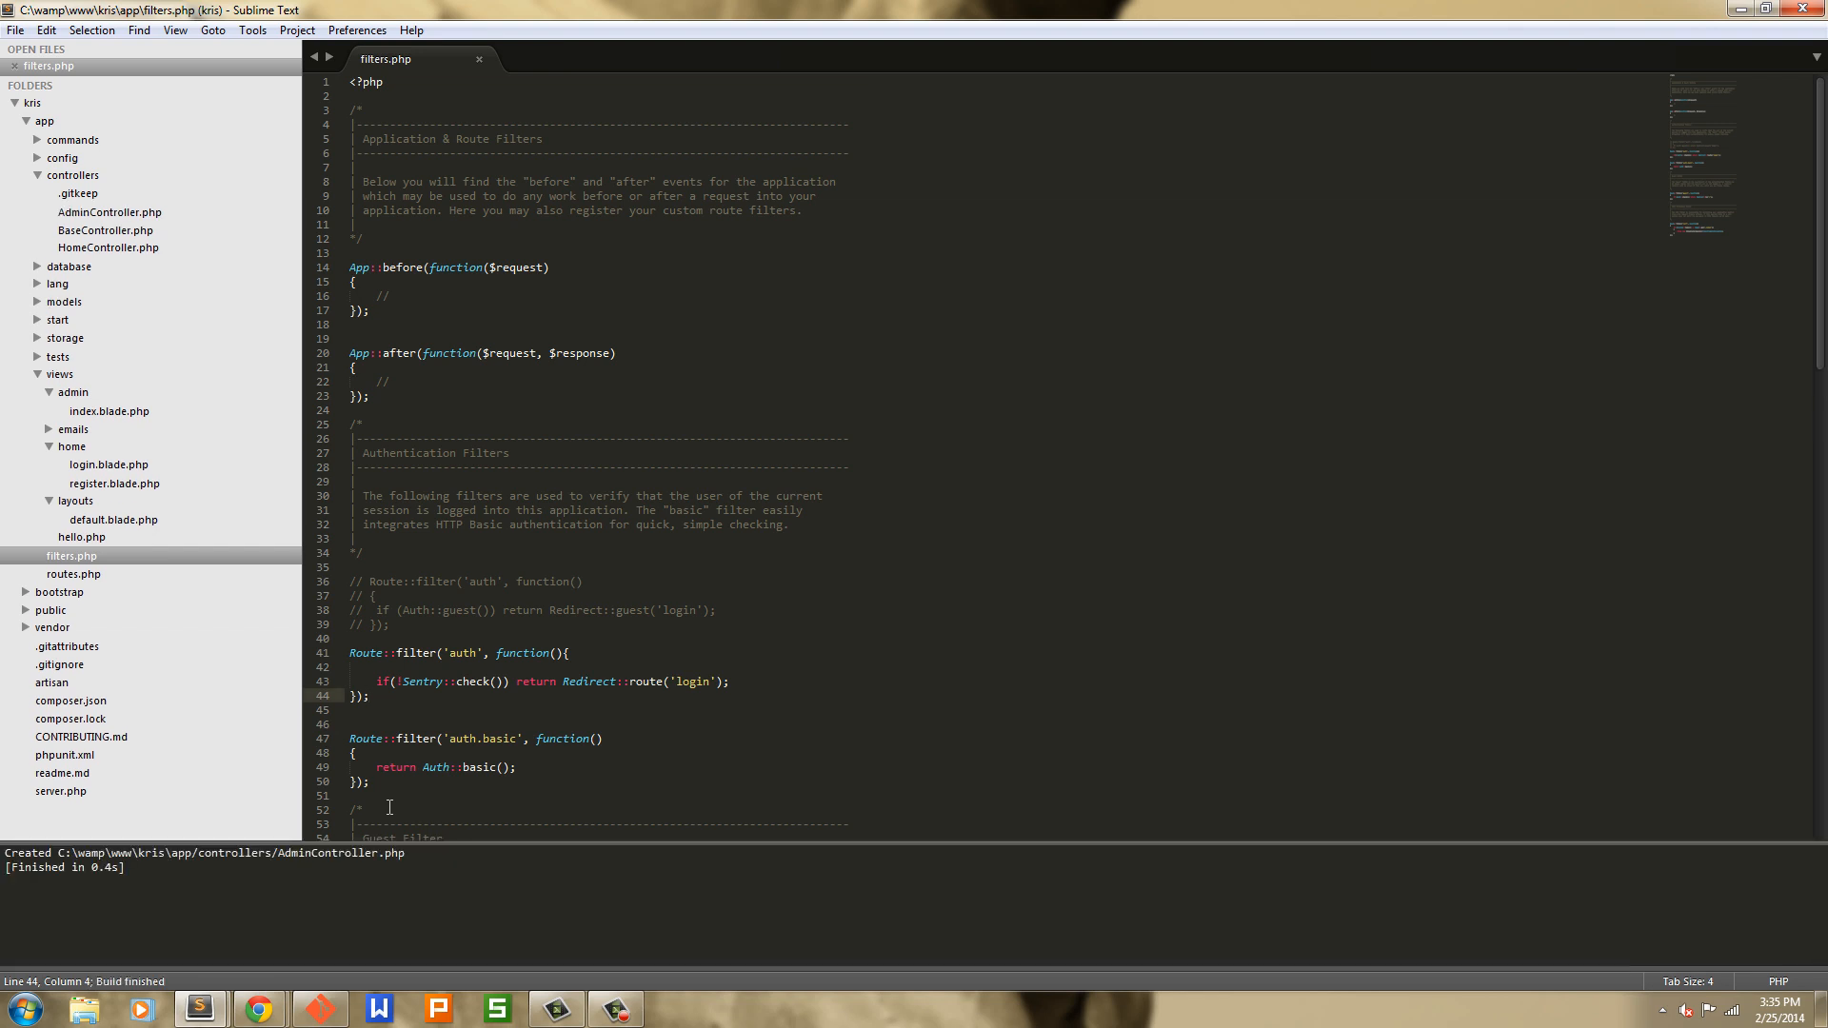
Make AdminController's index action return the admin.index view and save it.
click(110, 211)
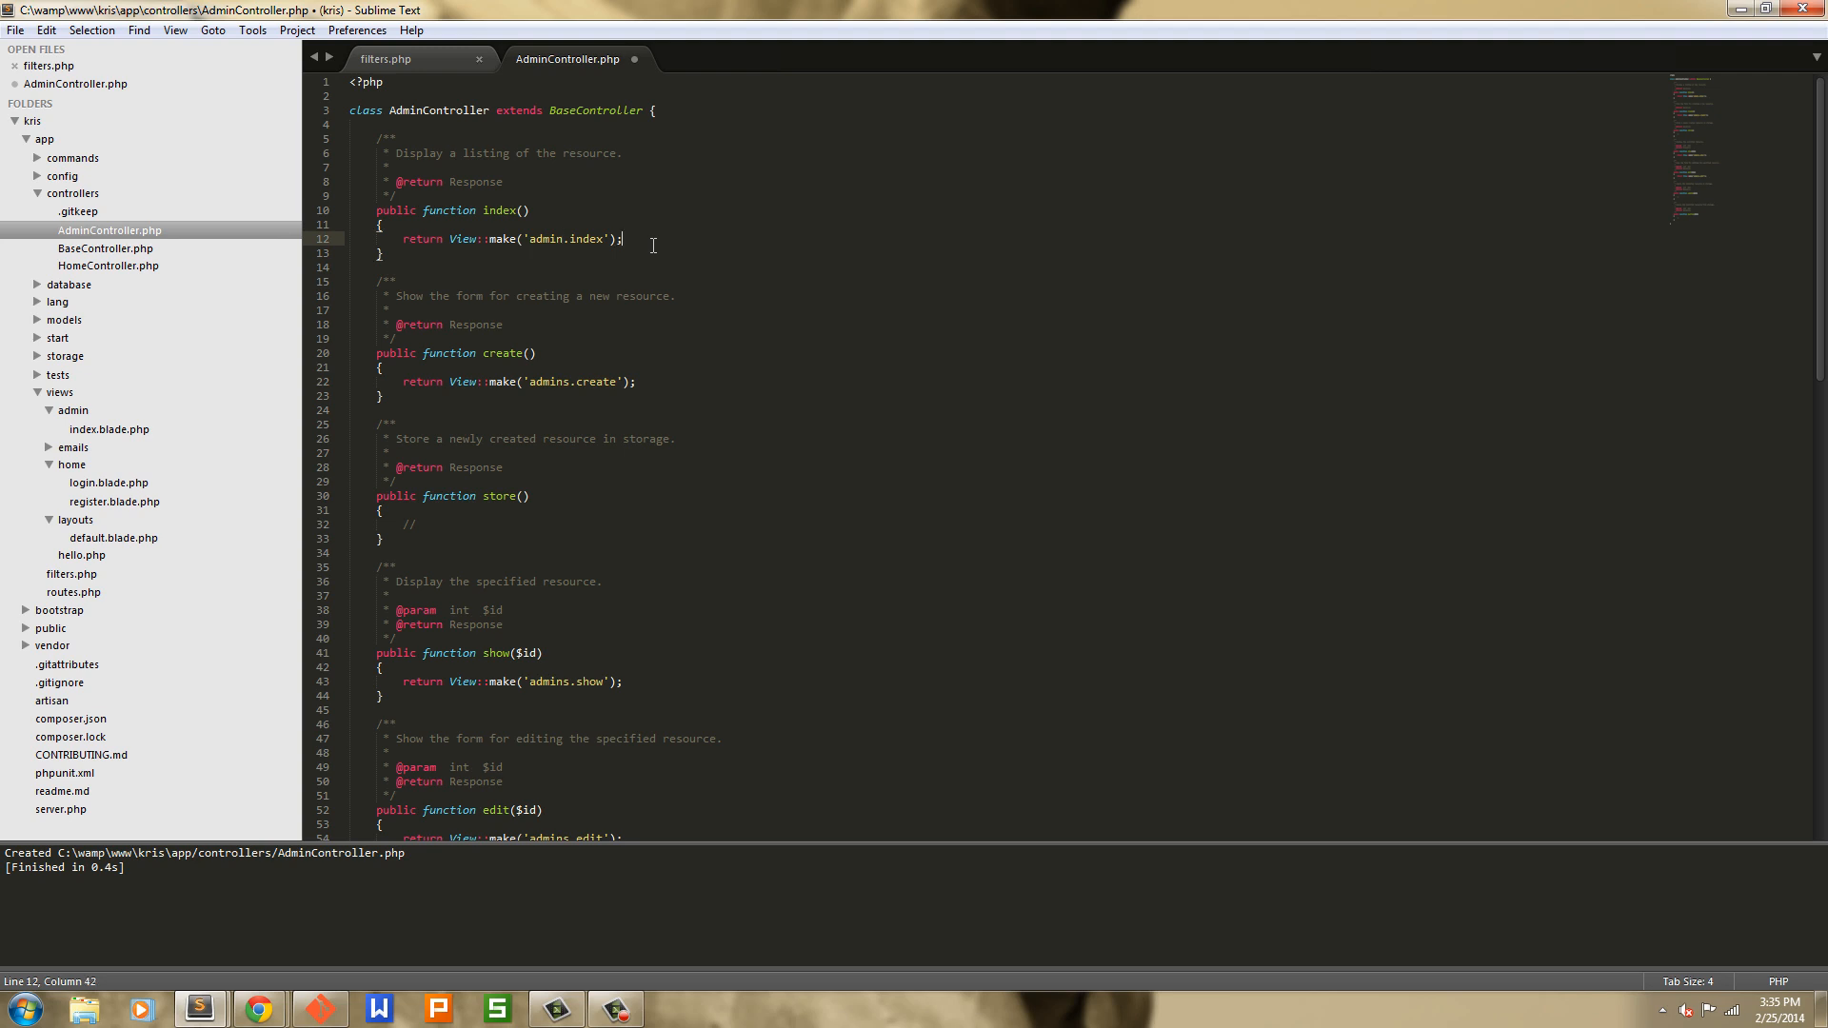
key(ctrl+s)
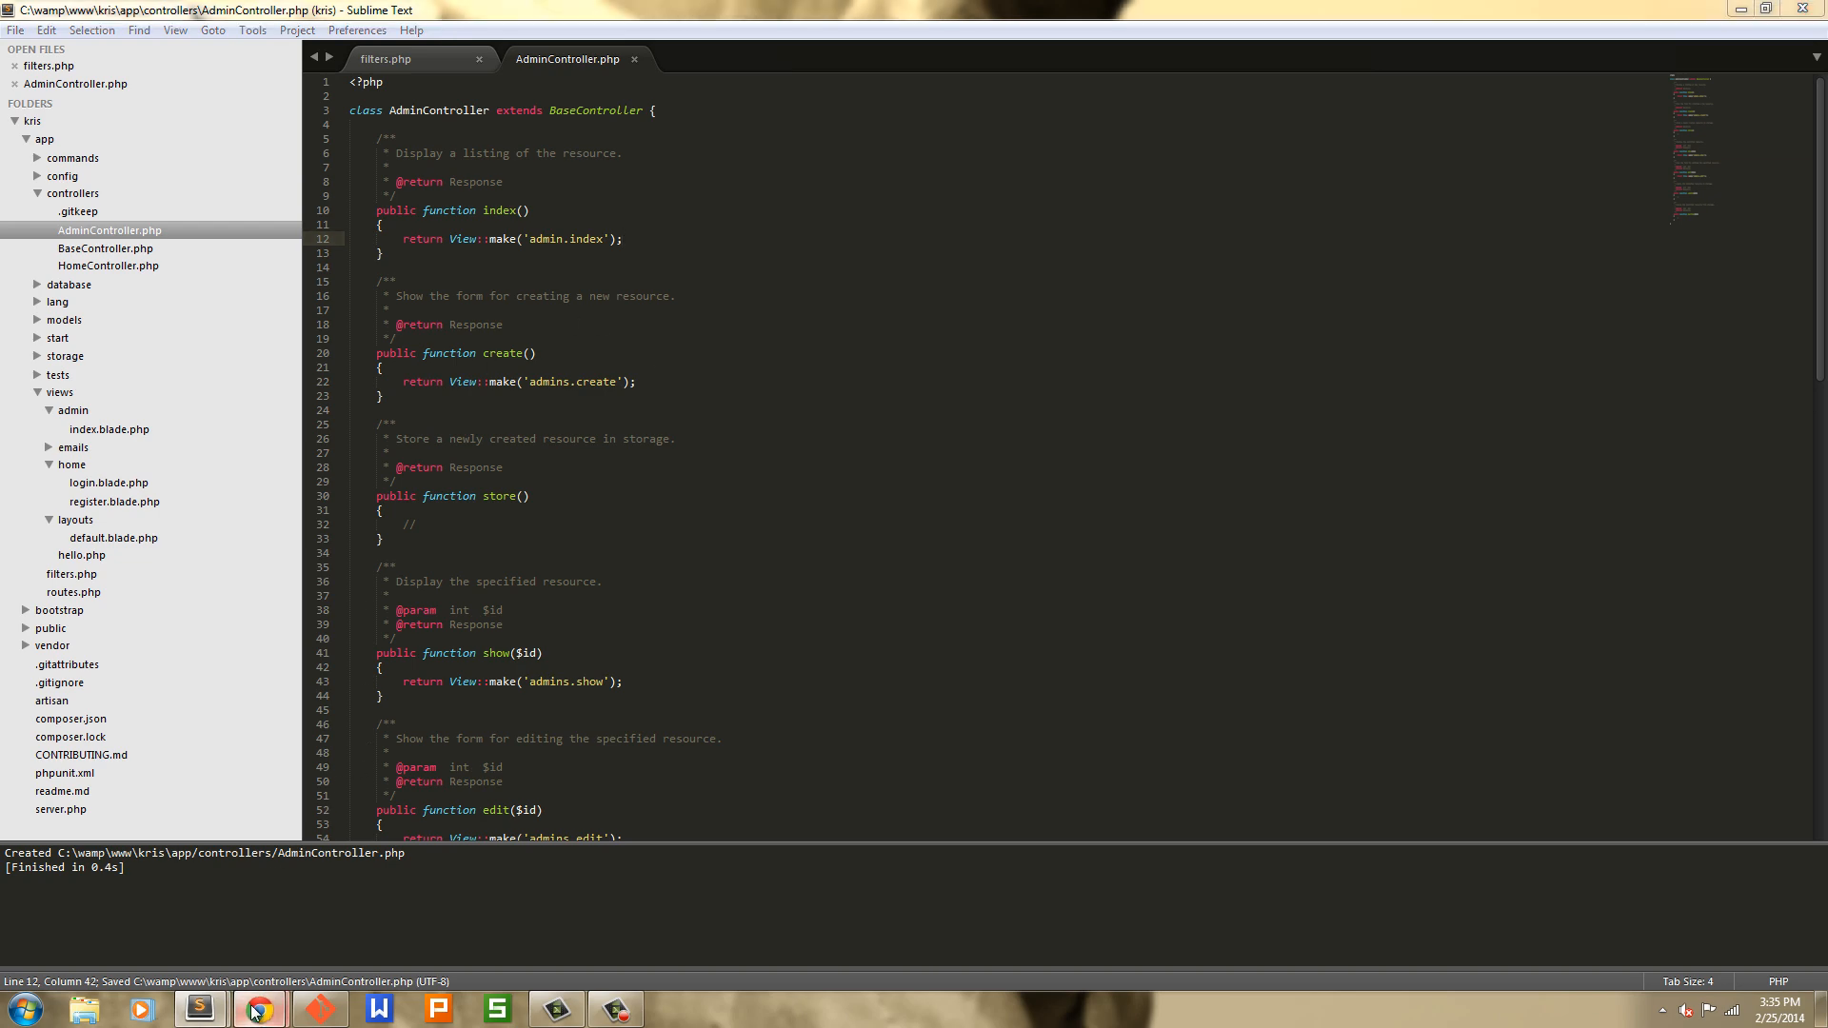
click(259, 1008)
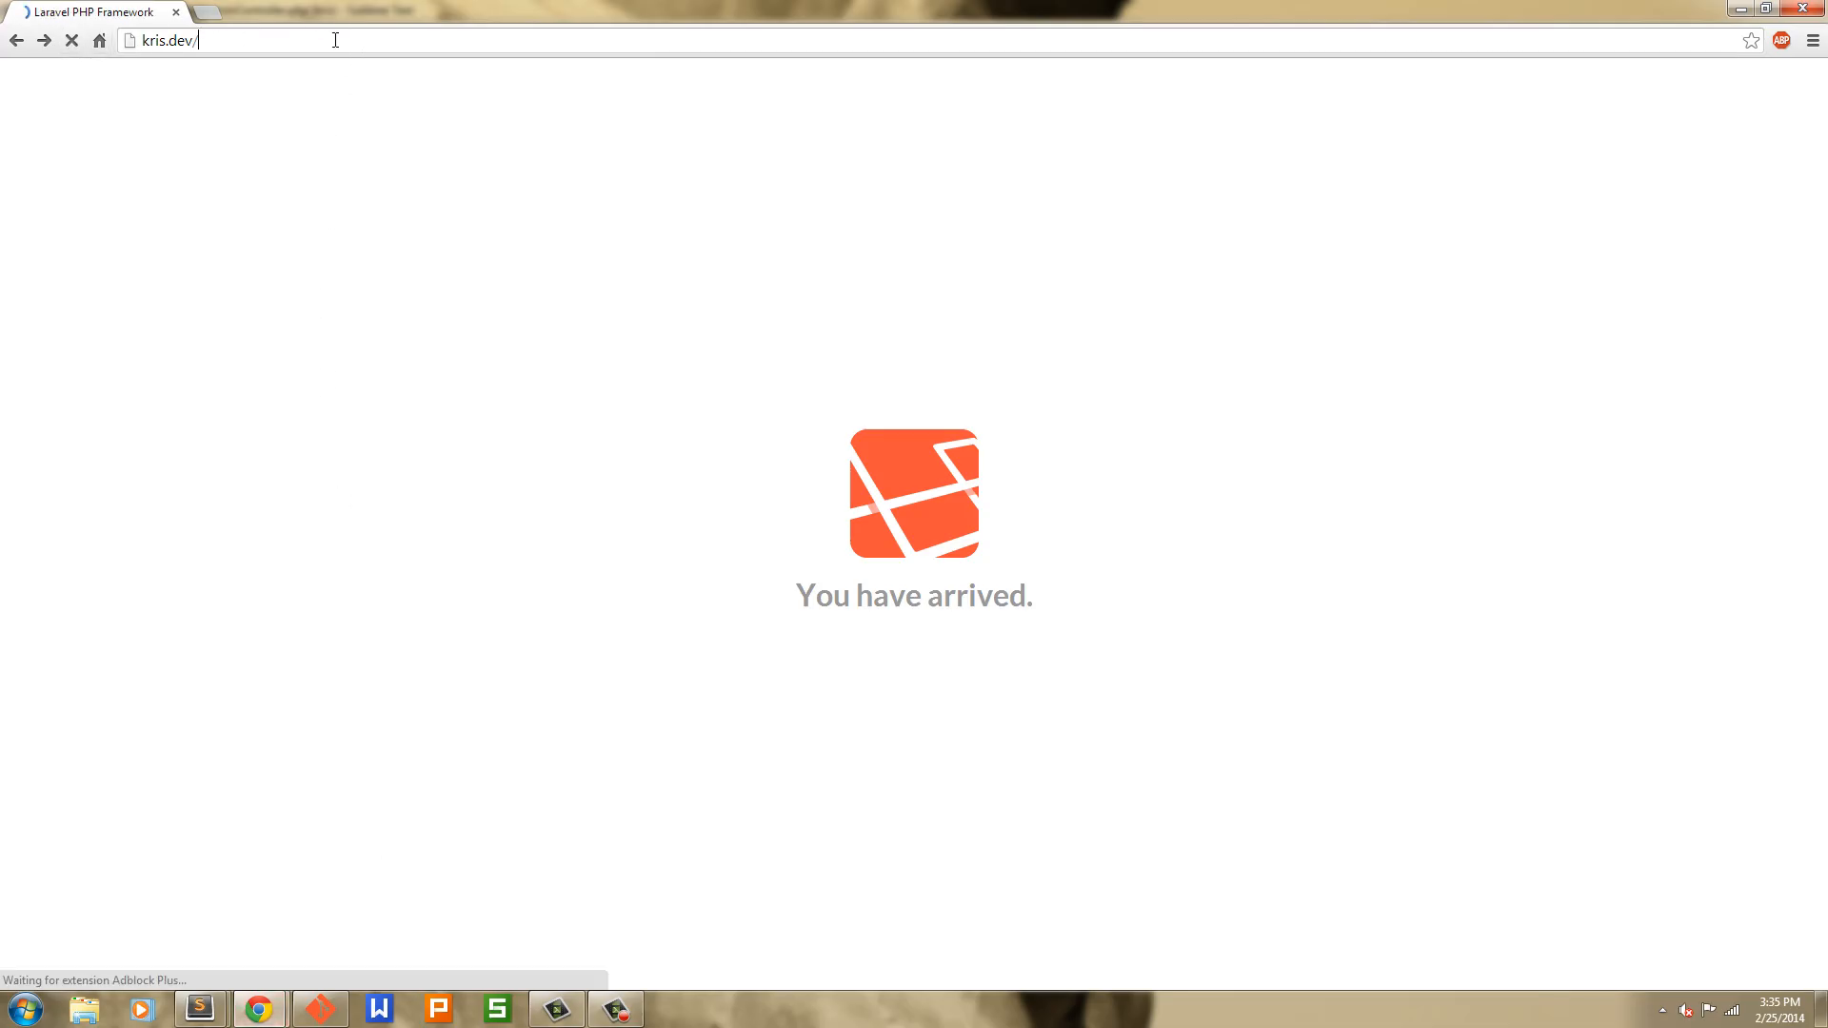
Load kris.dev/register showing the unstyled form, close the media player and return to the editor.
text(register)
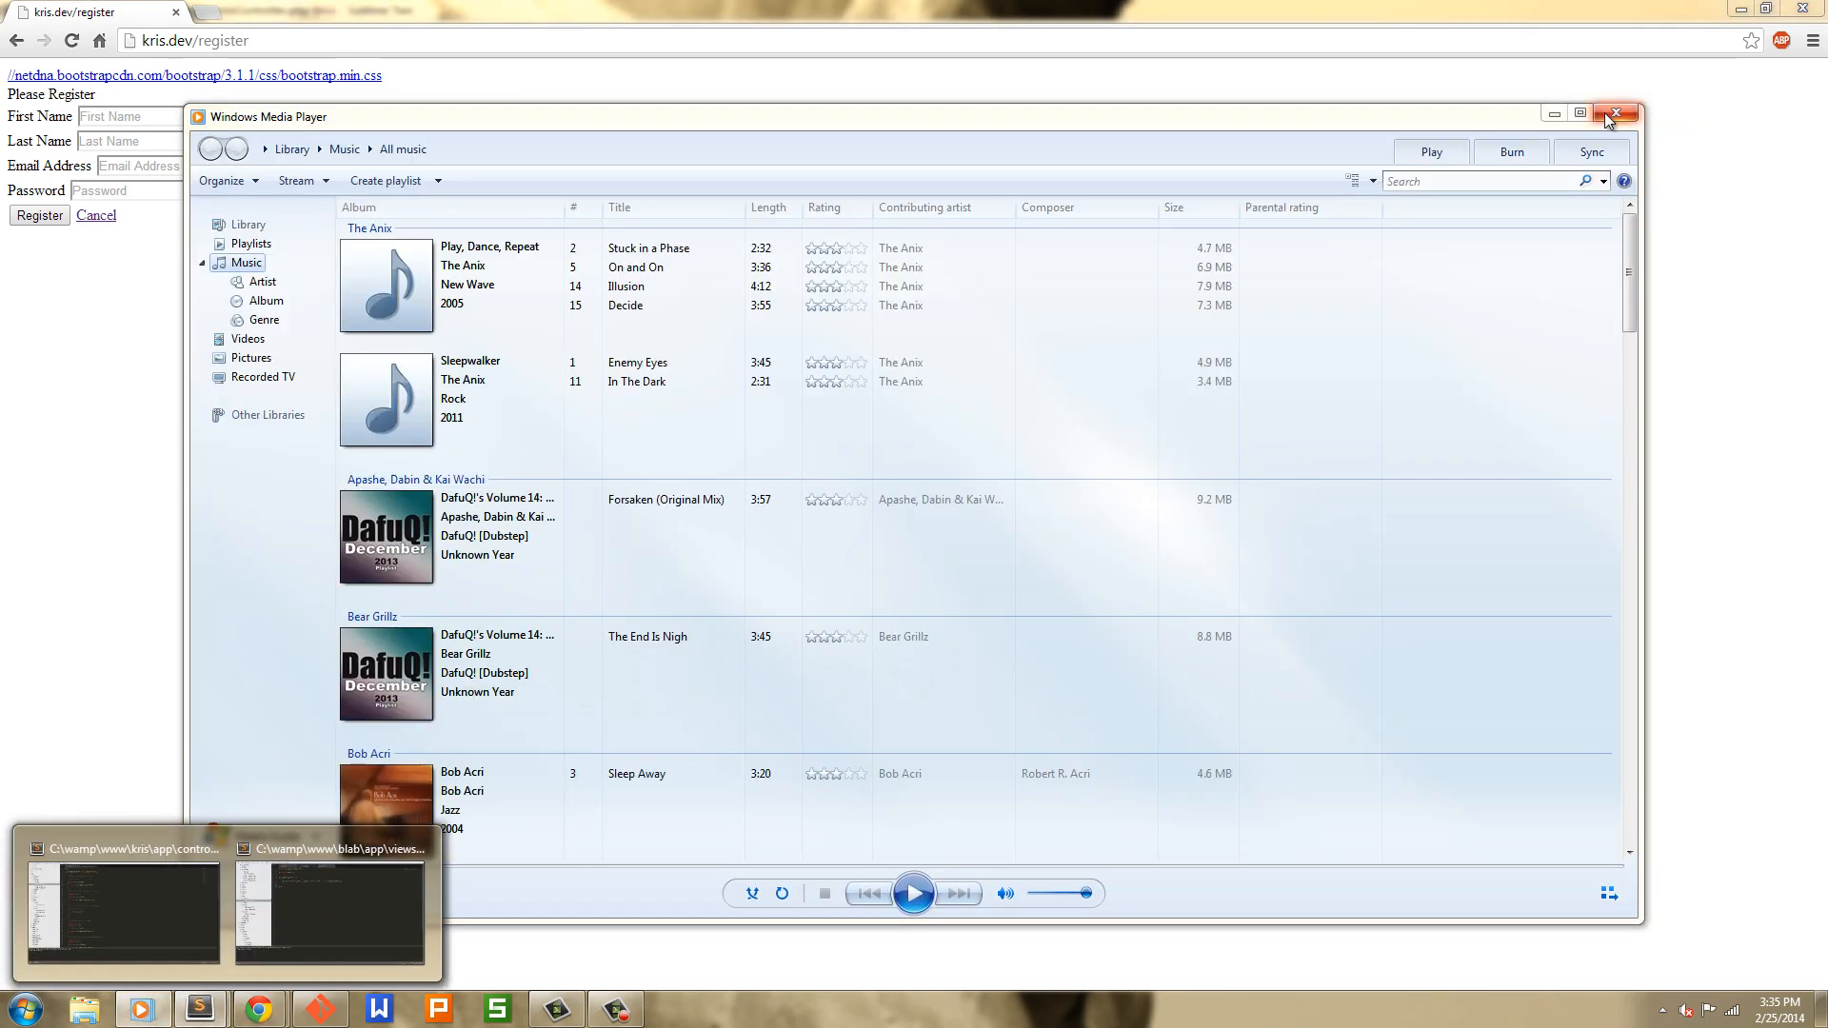
click(1615, 113)
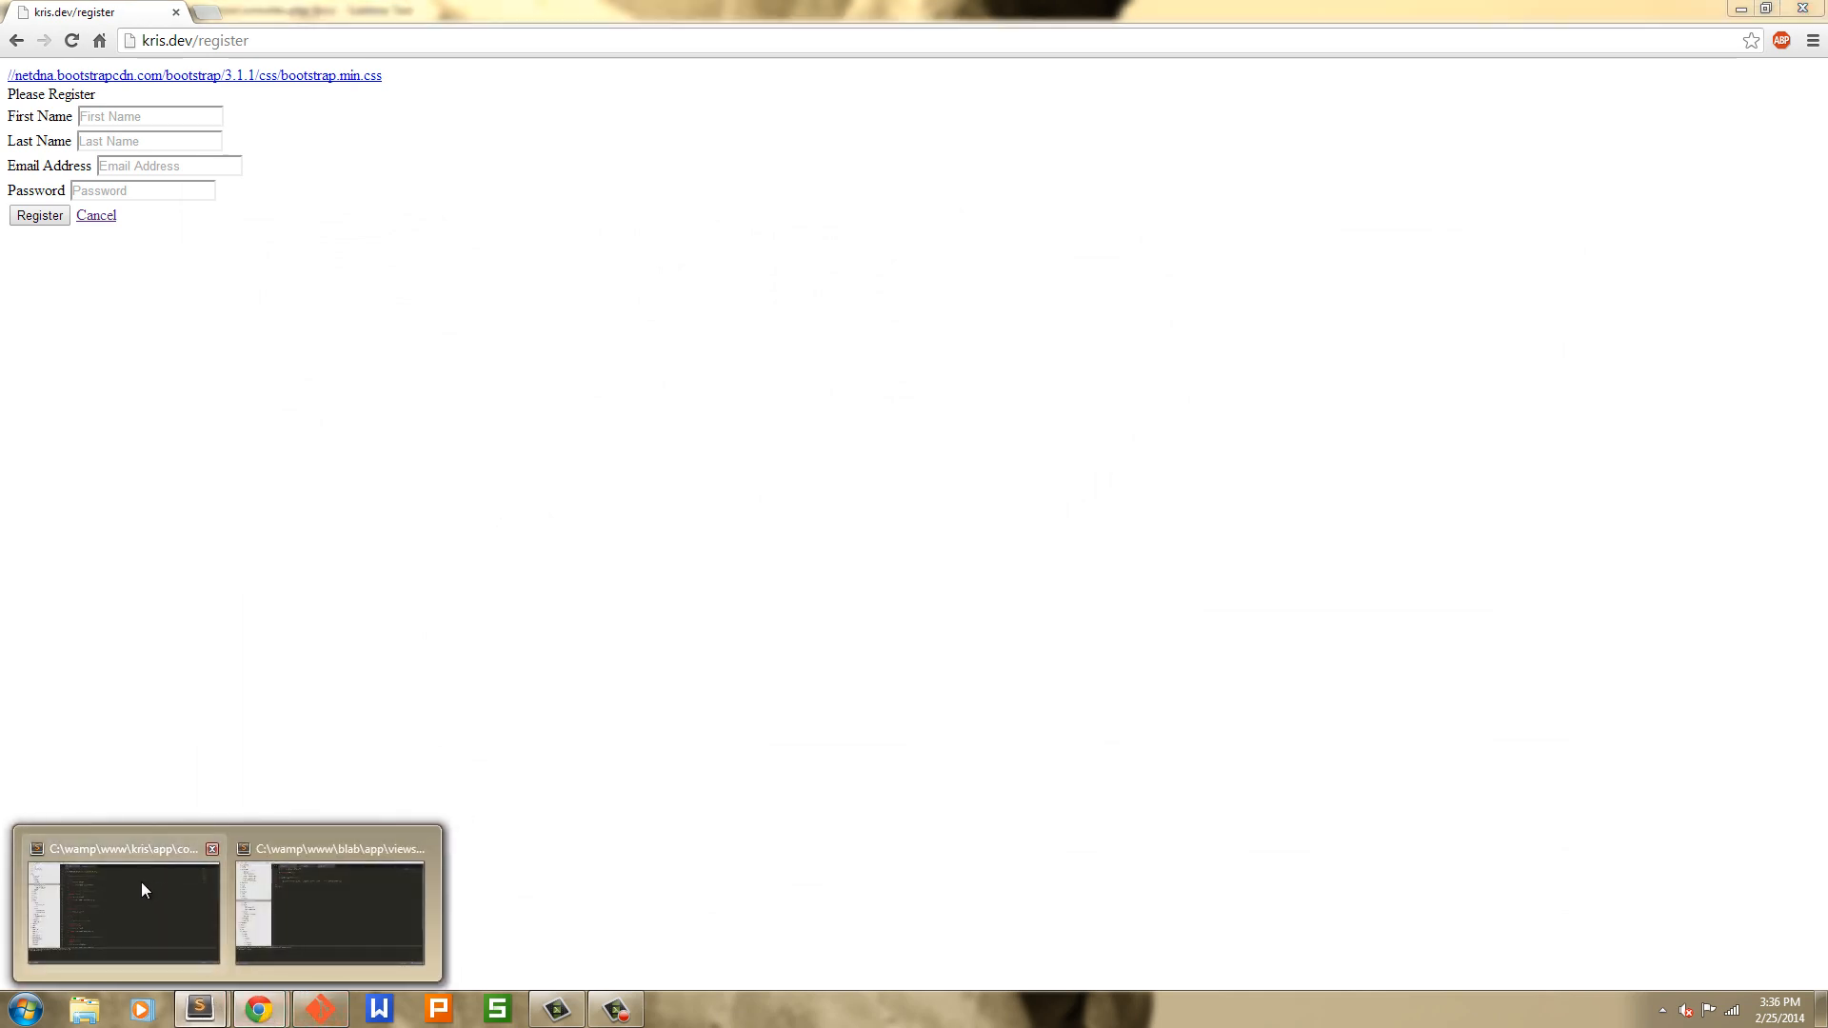
click(123, 909)
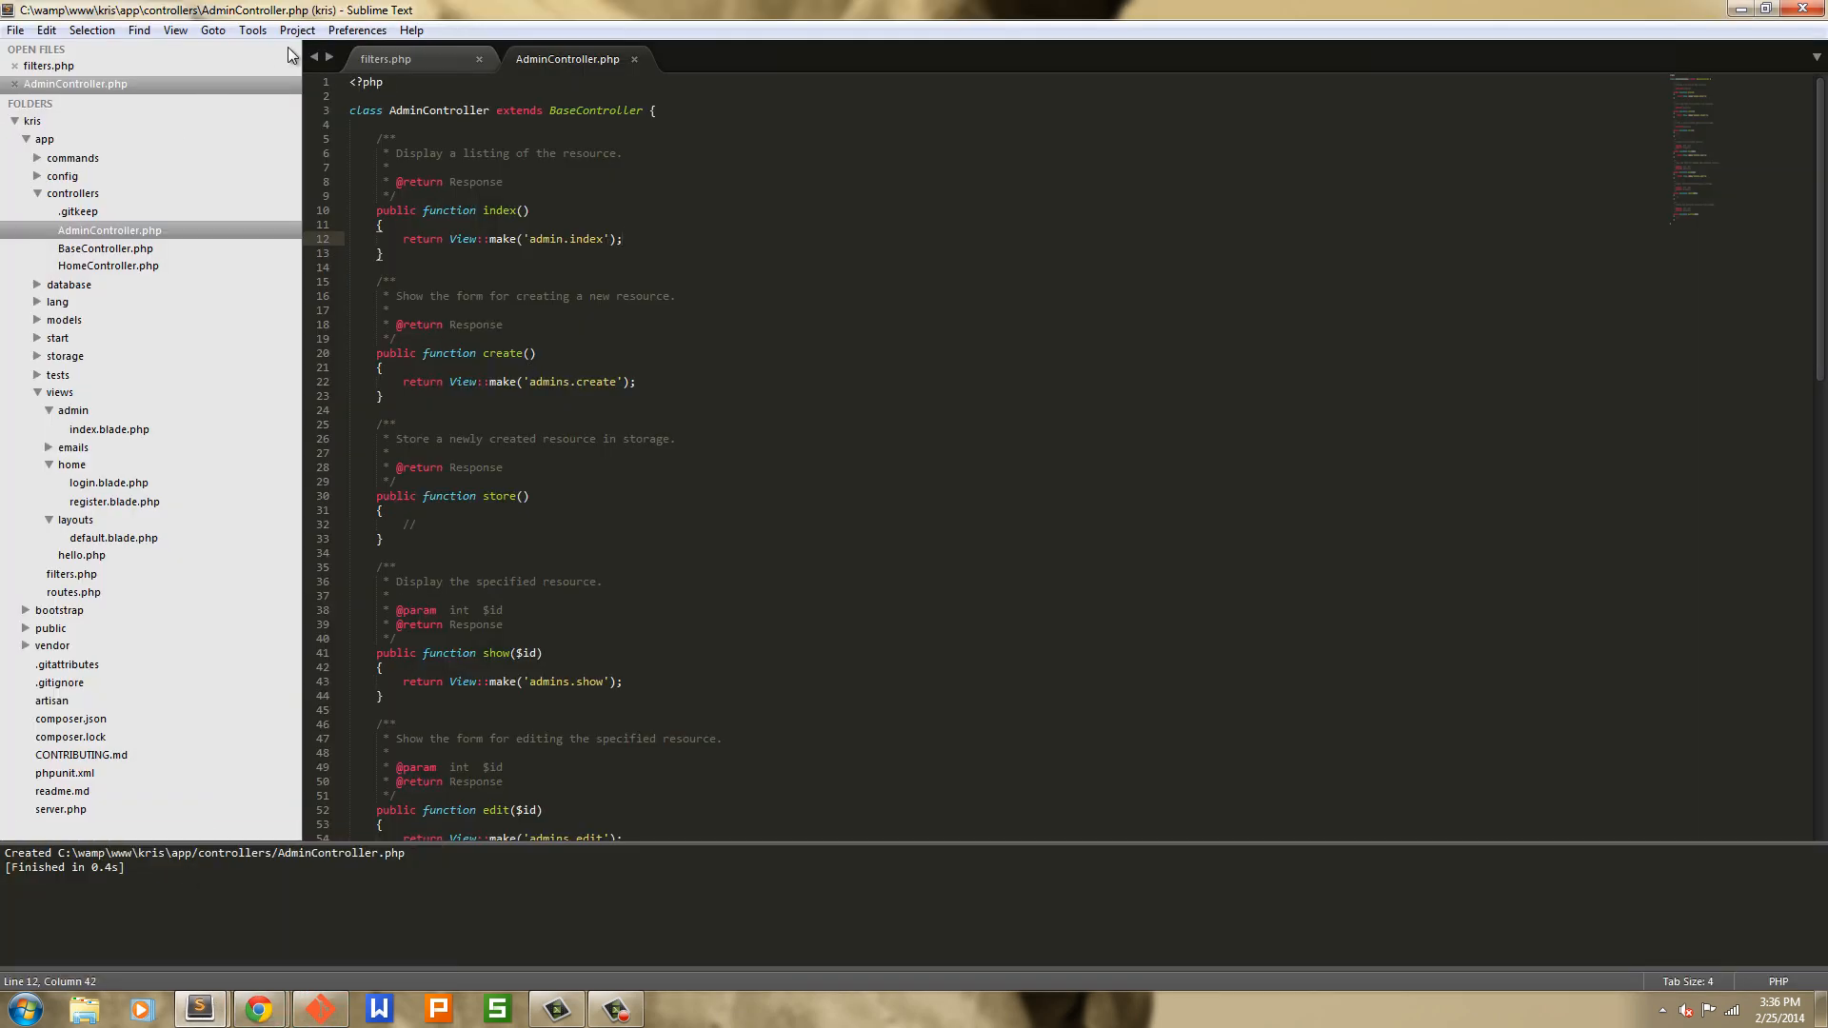
mouse_move(156, 507)
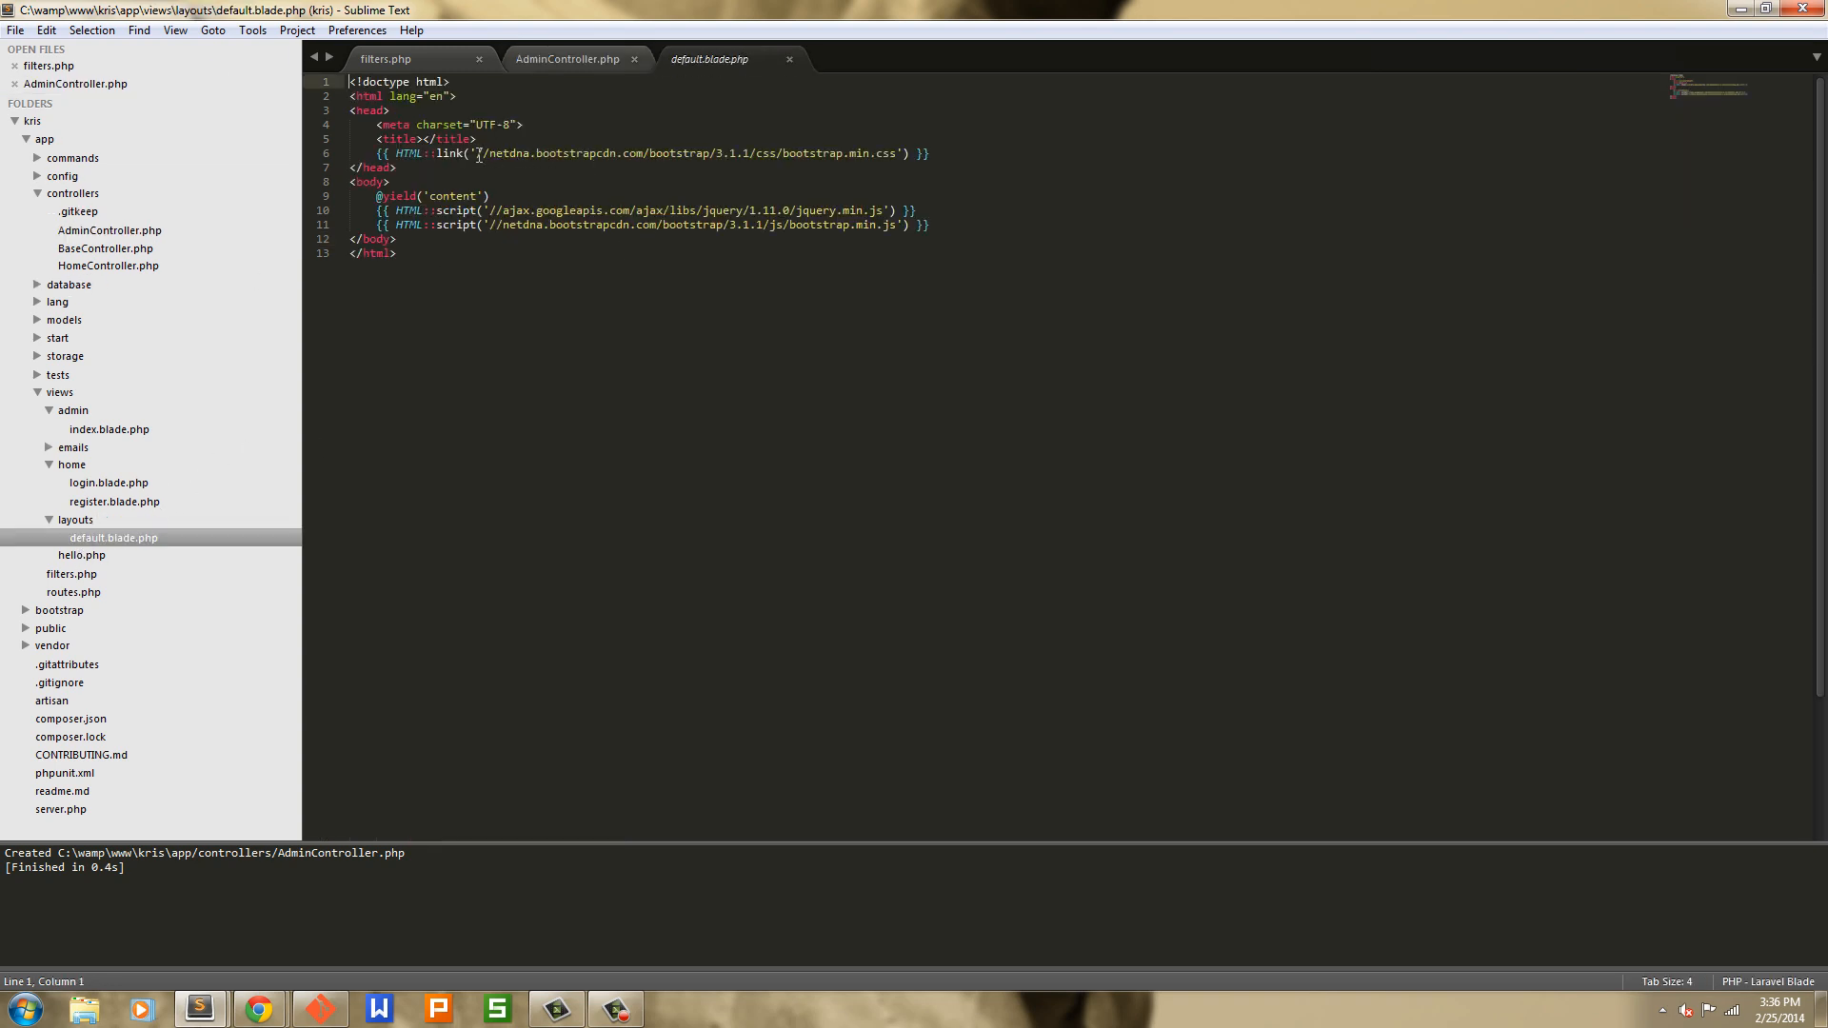
Change HTML::link to HTML::style for the Bootstrap stylesheet in default.blade.php.
double_click(448, 152)
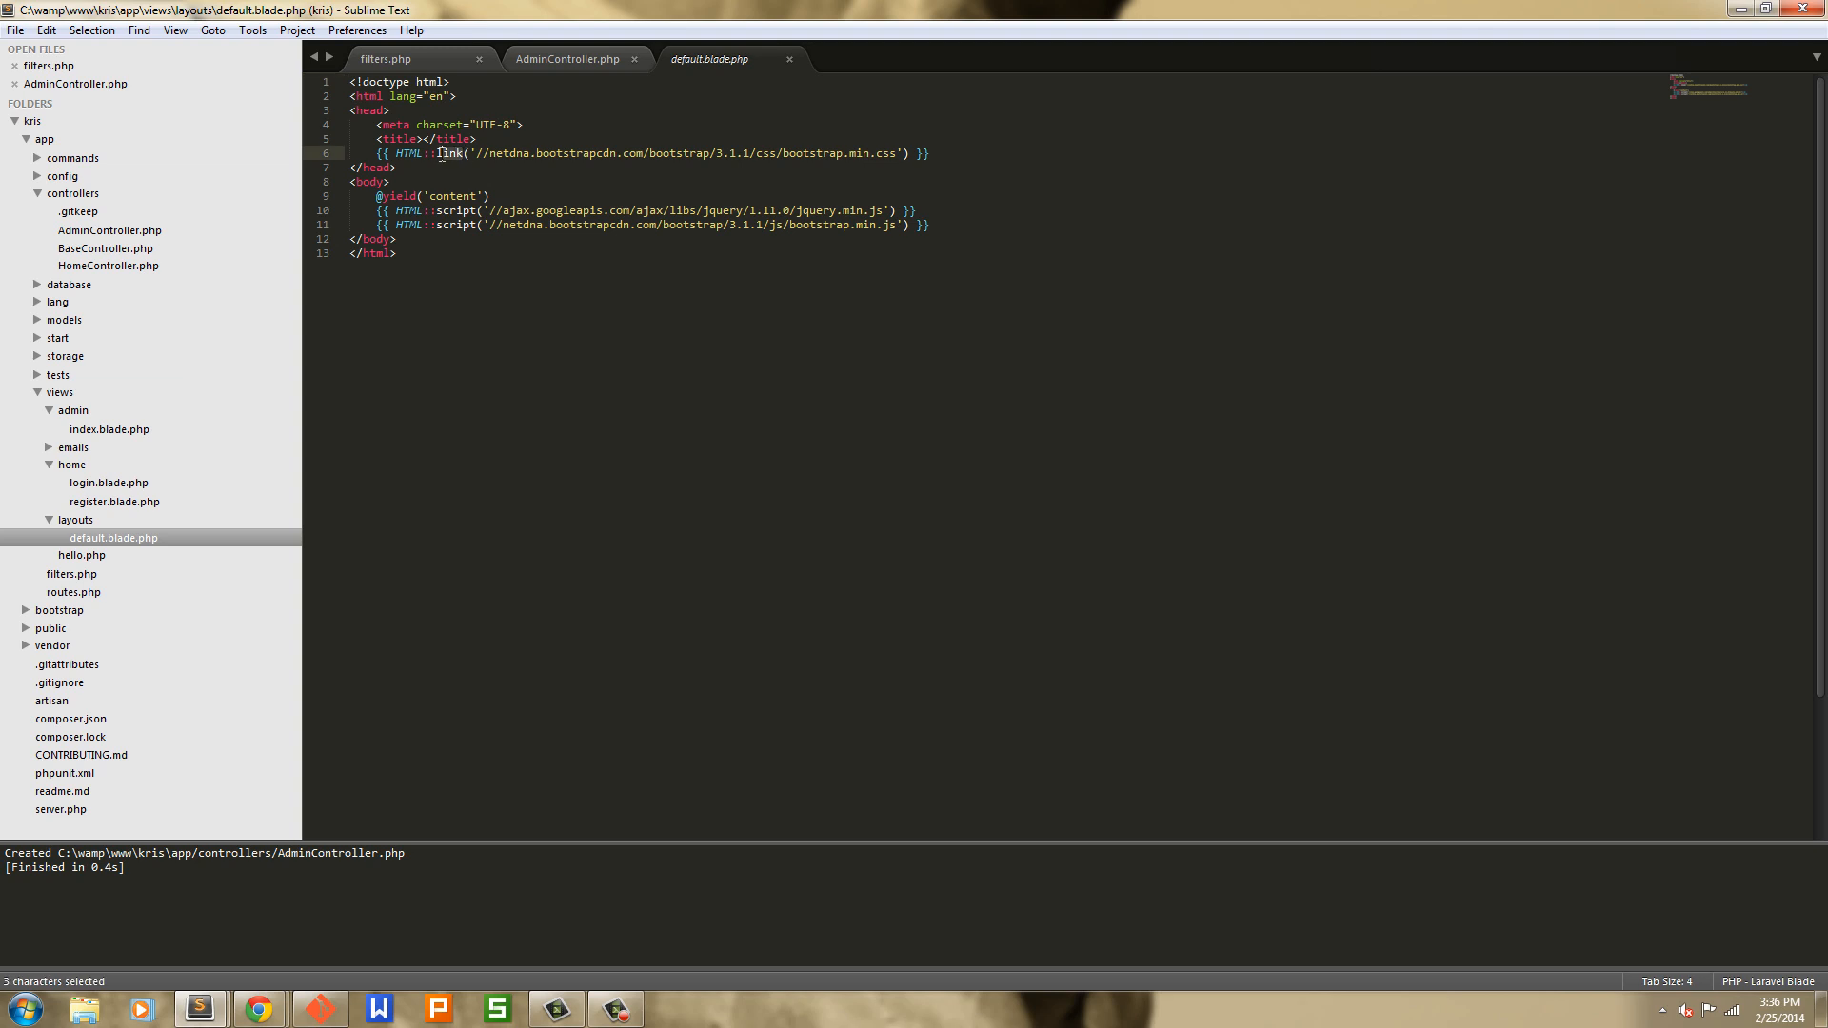
text(style)
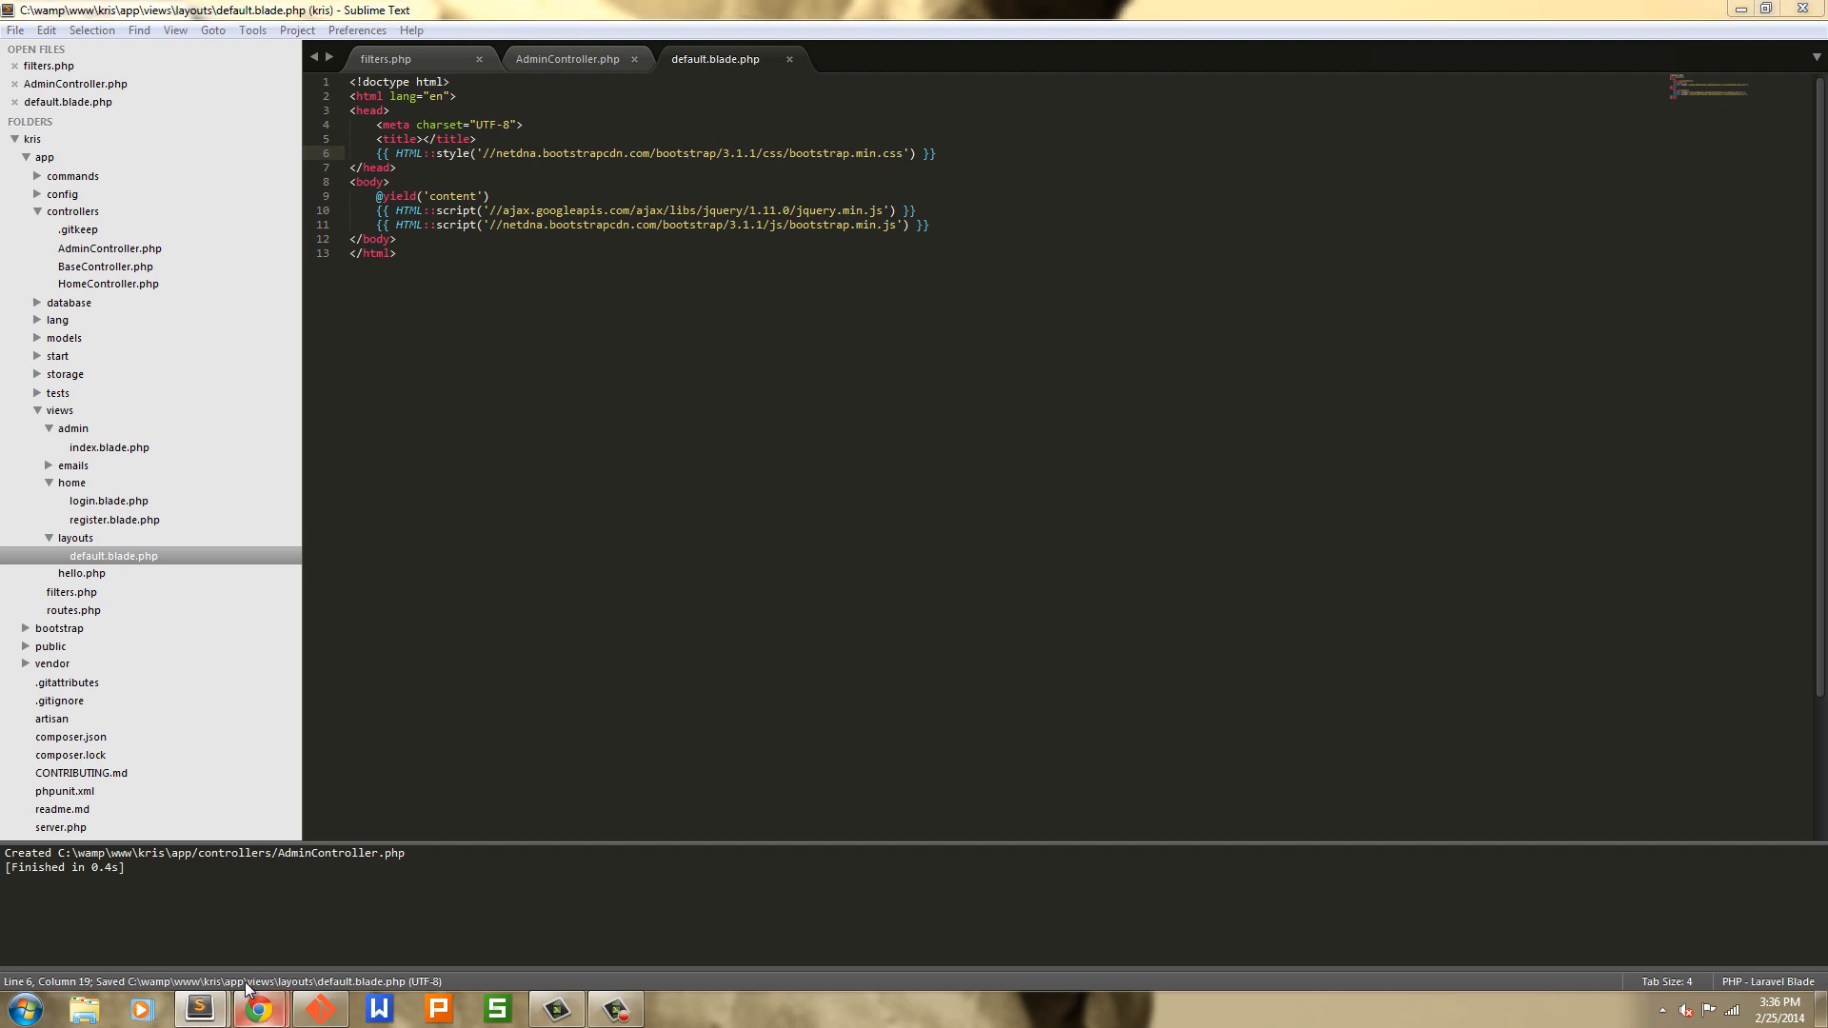
click(258, 1008)
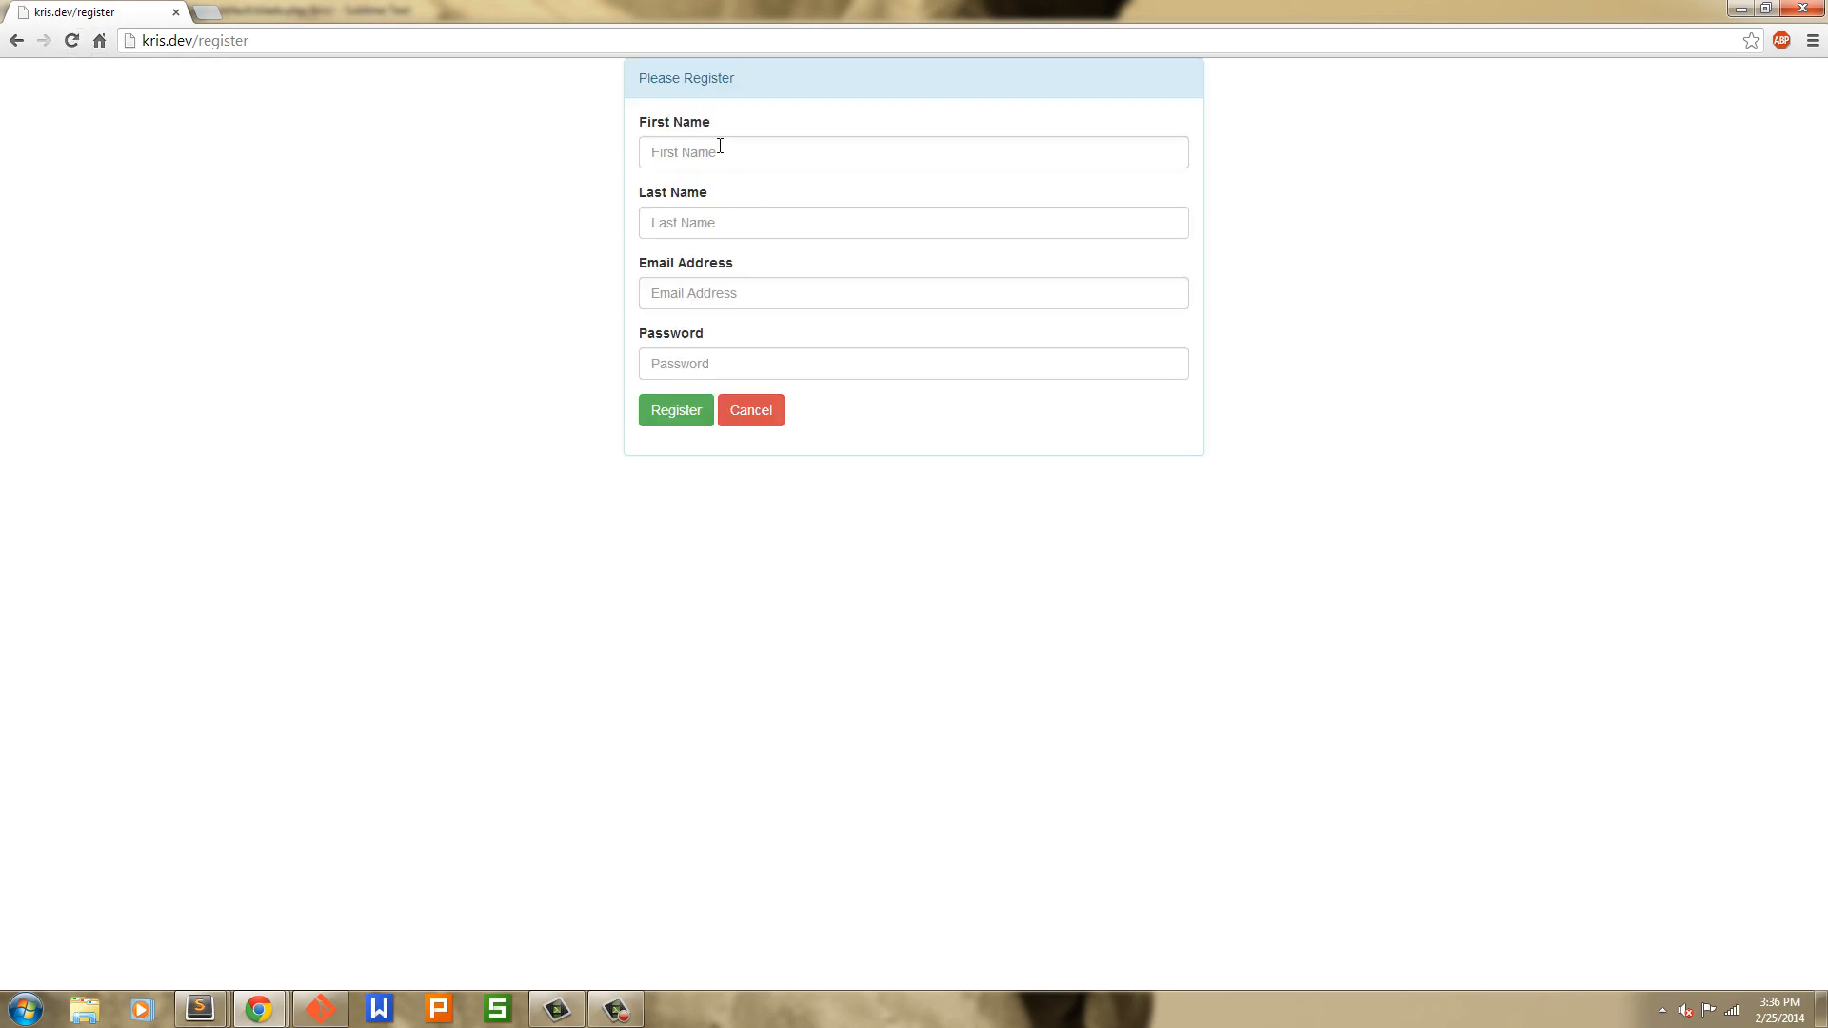
text(Da)
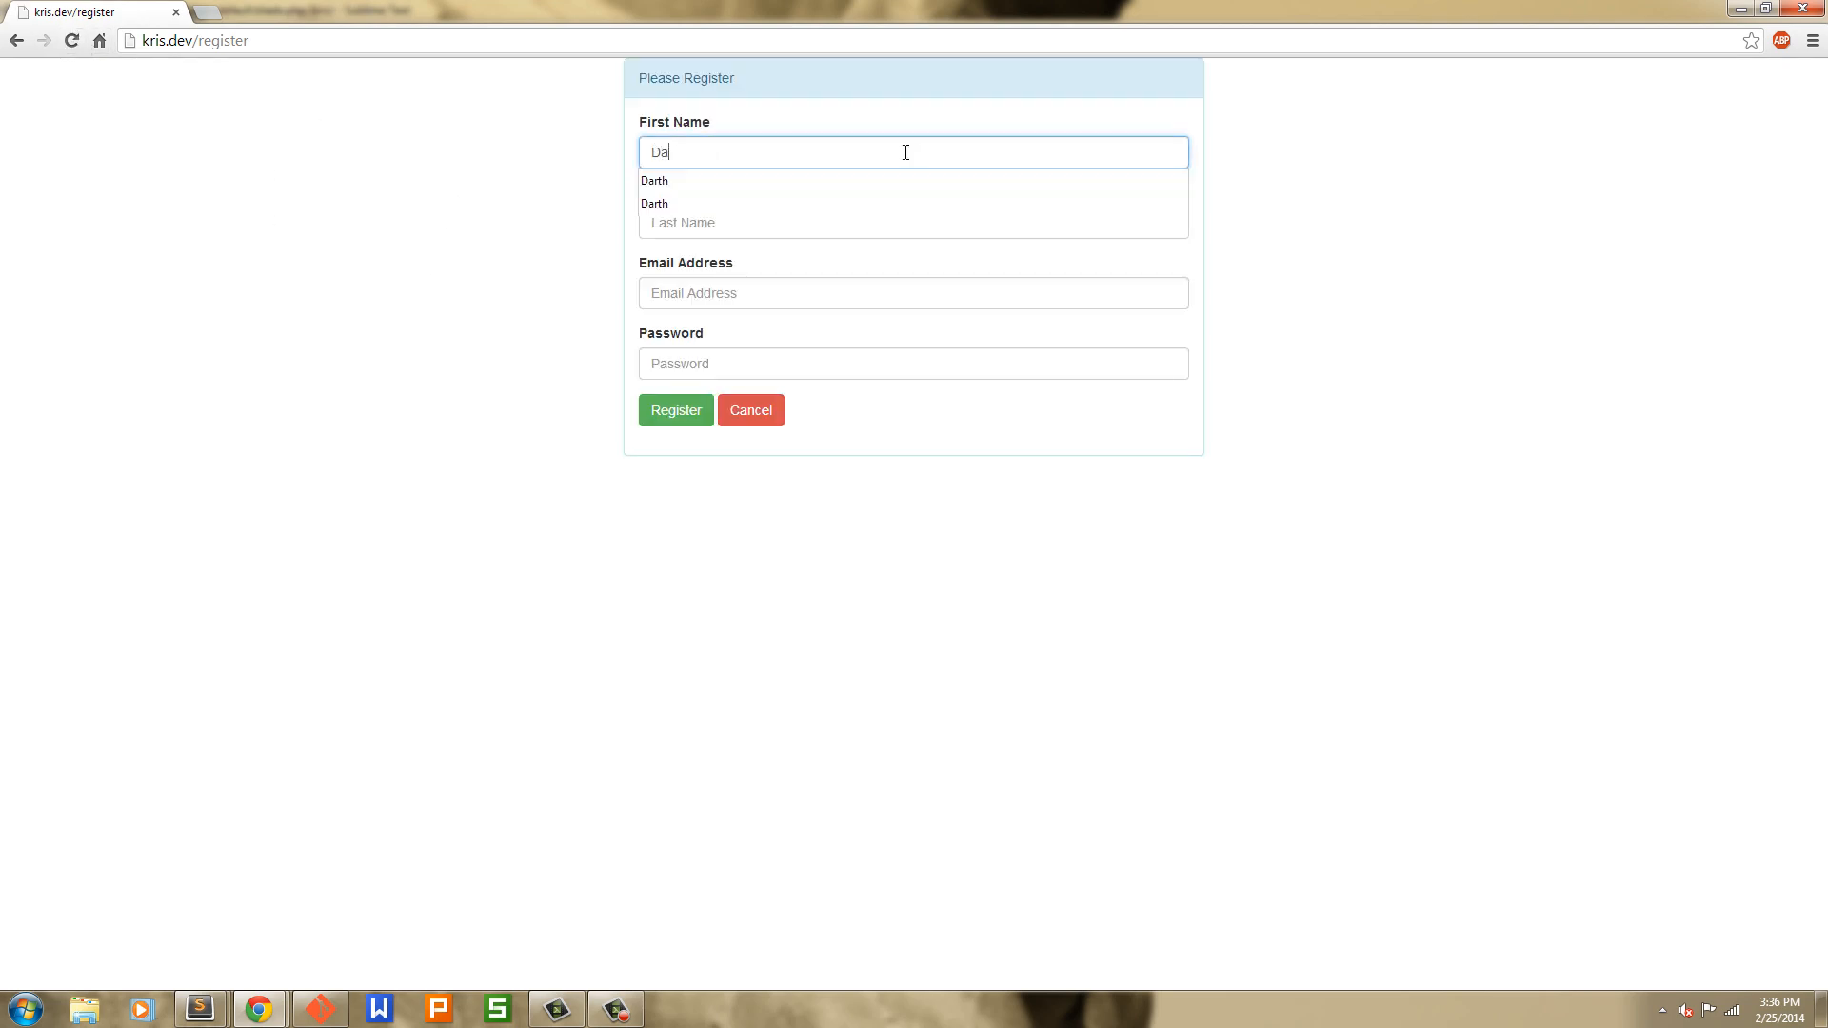
click(654, 181)
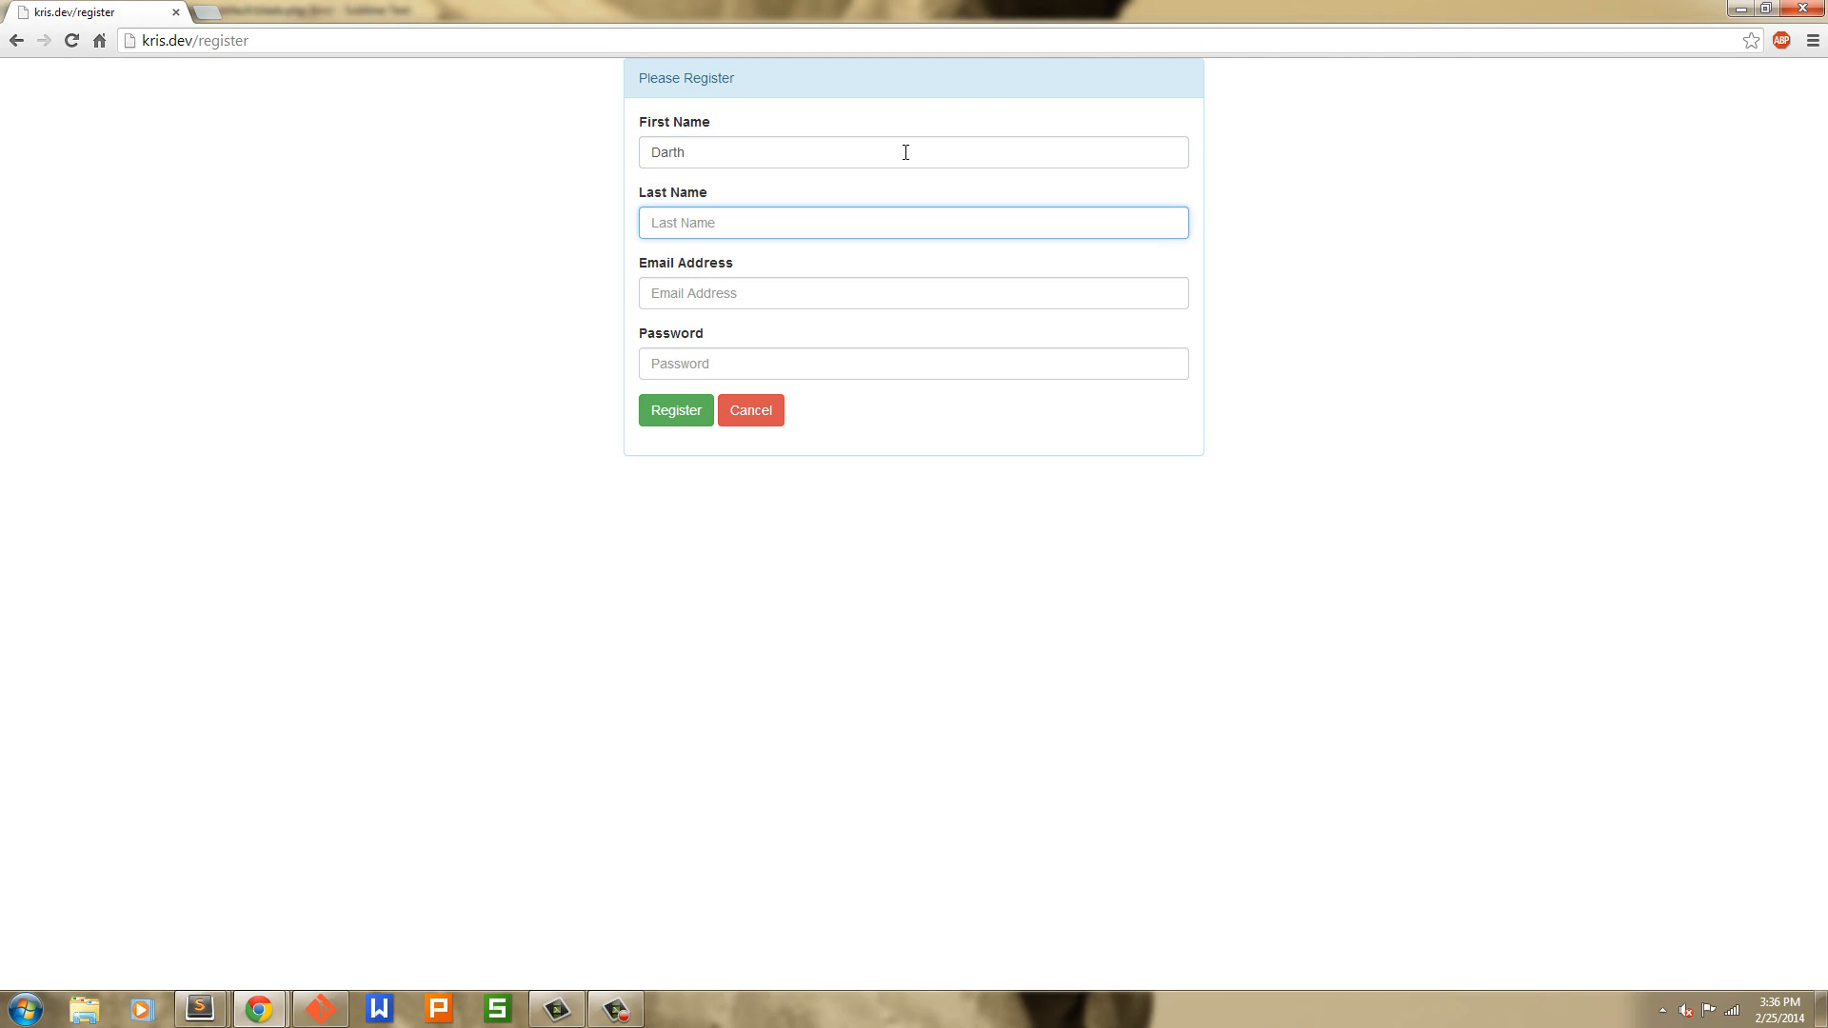
text(Vader)
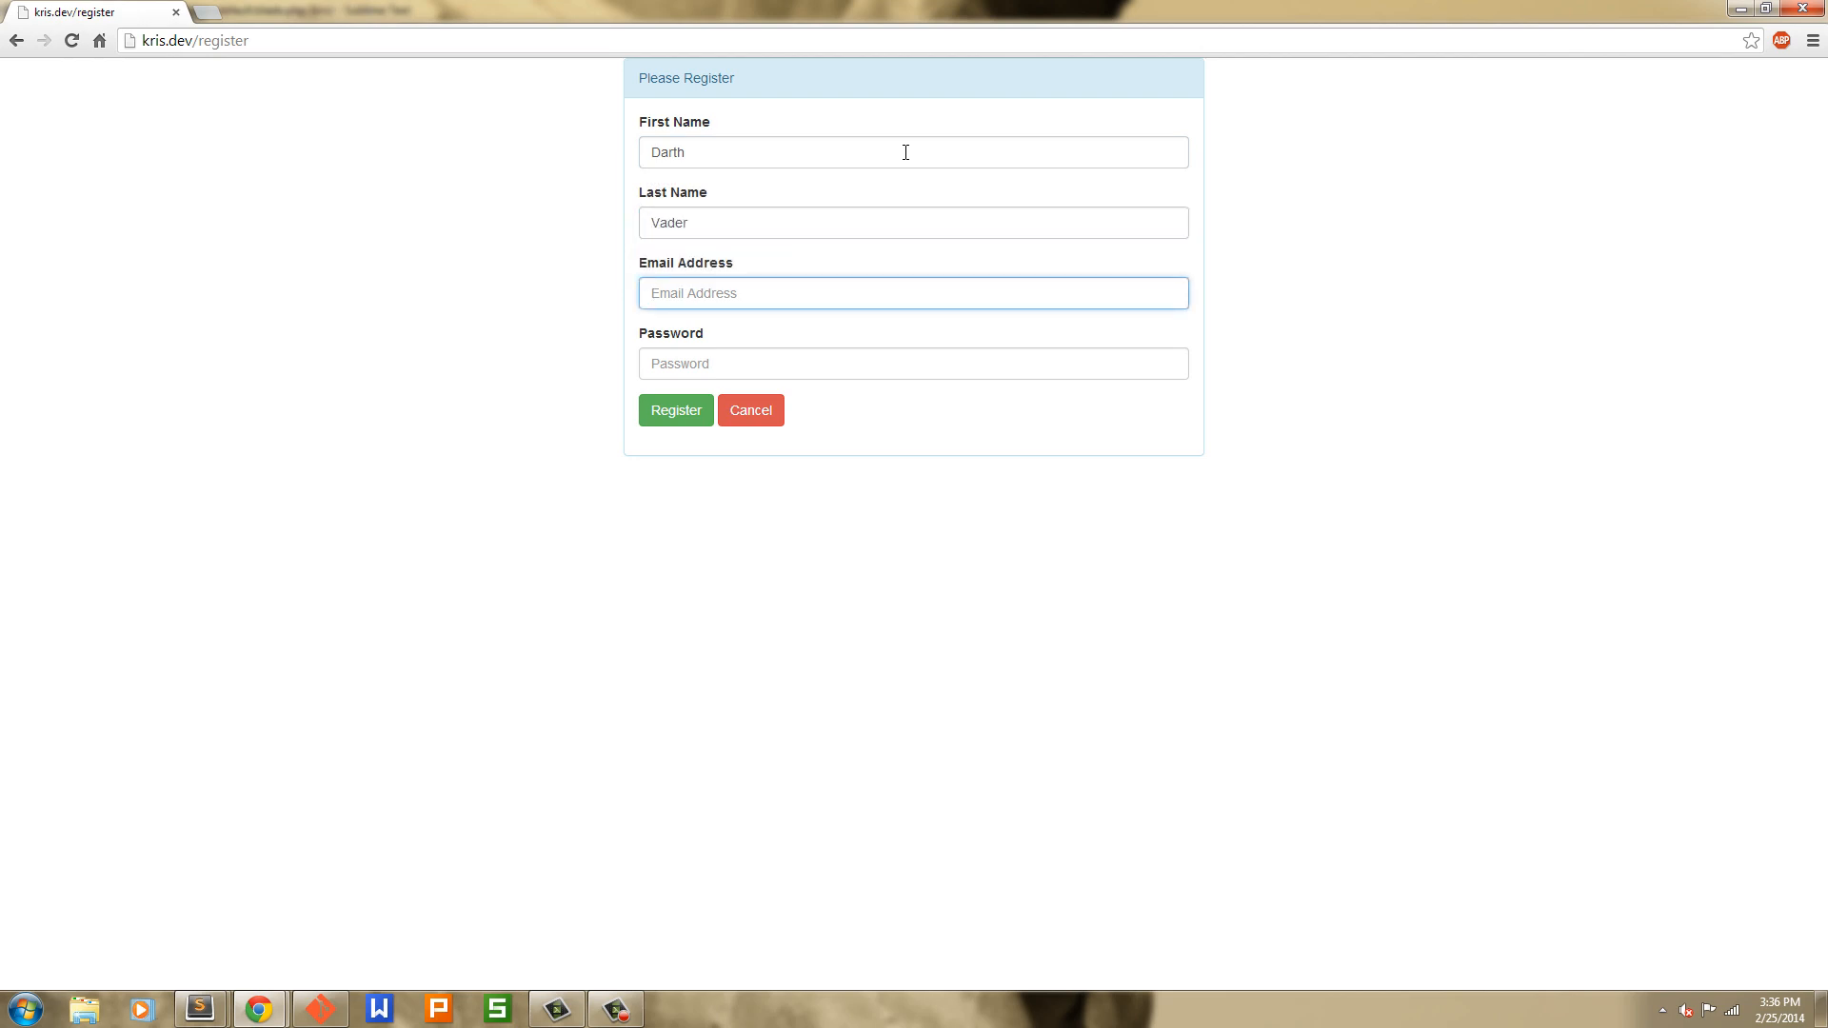
text(you@you.com)
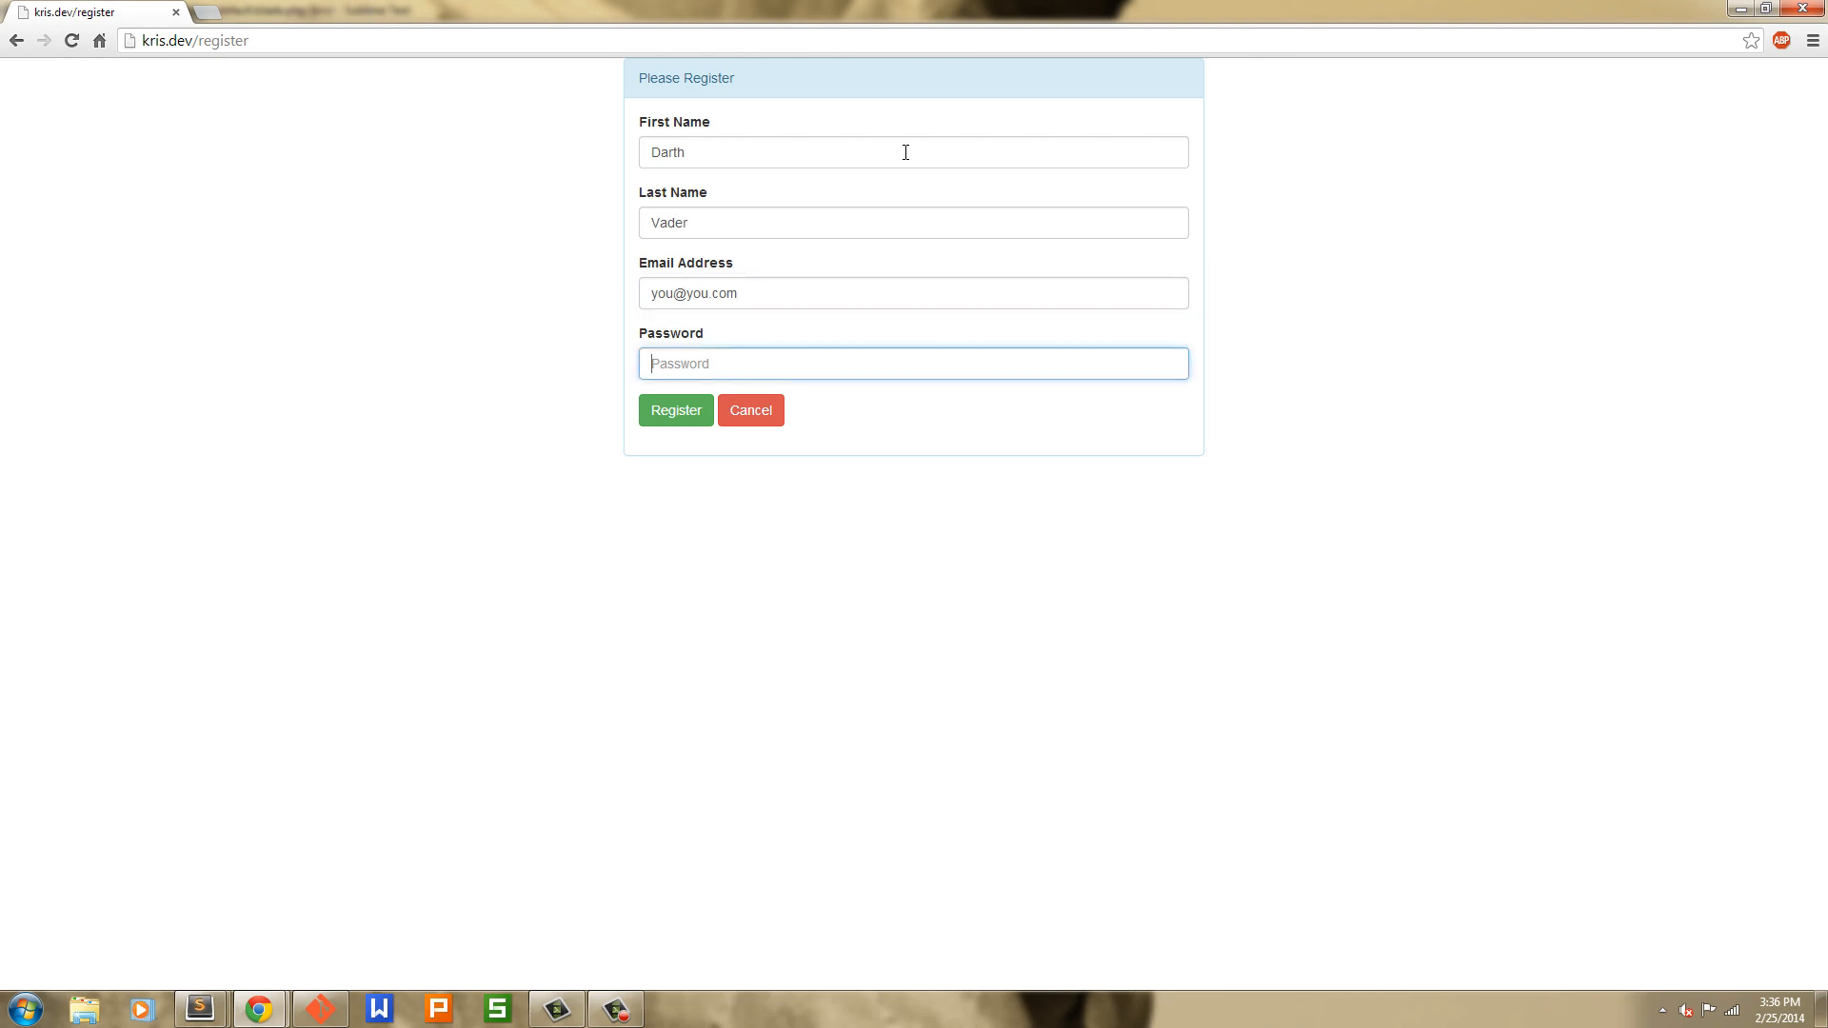
text(password)
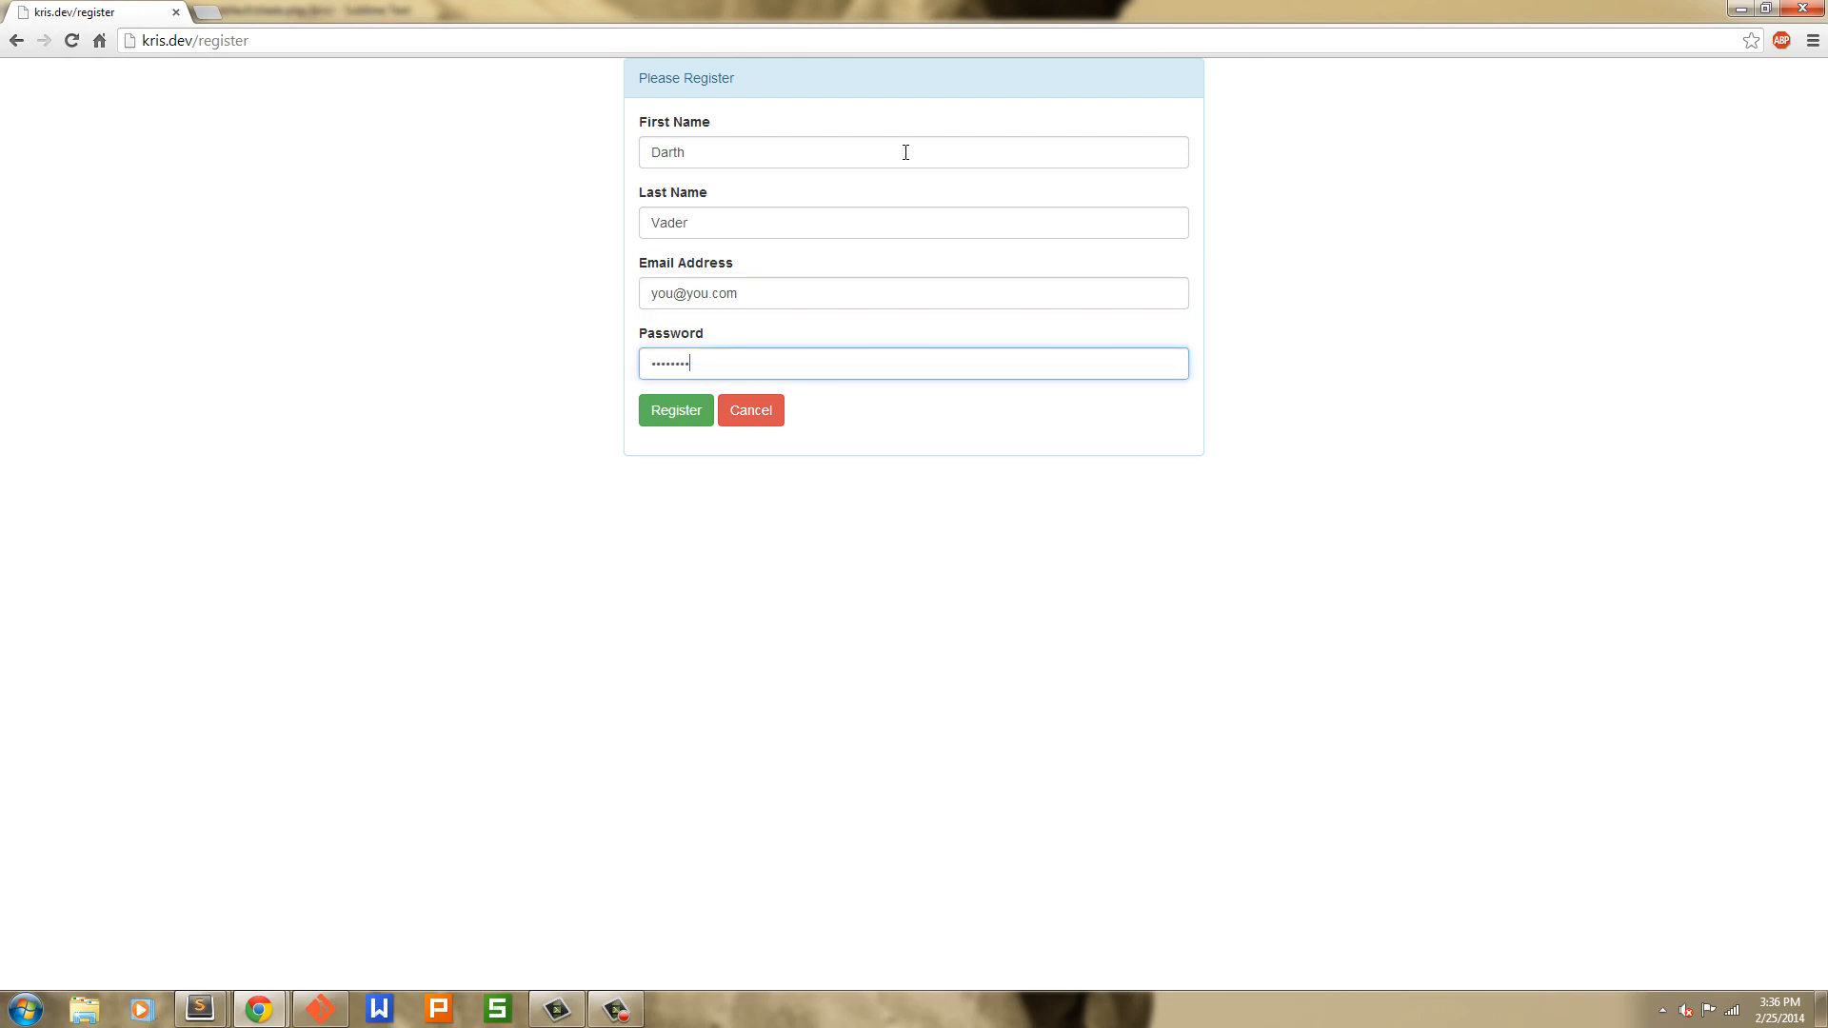
click(676, 409)
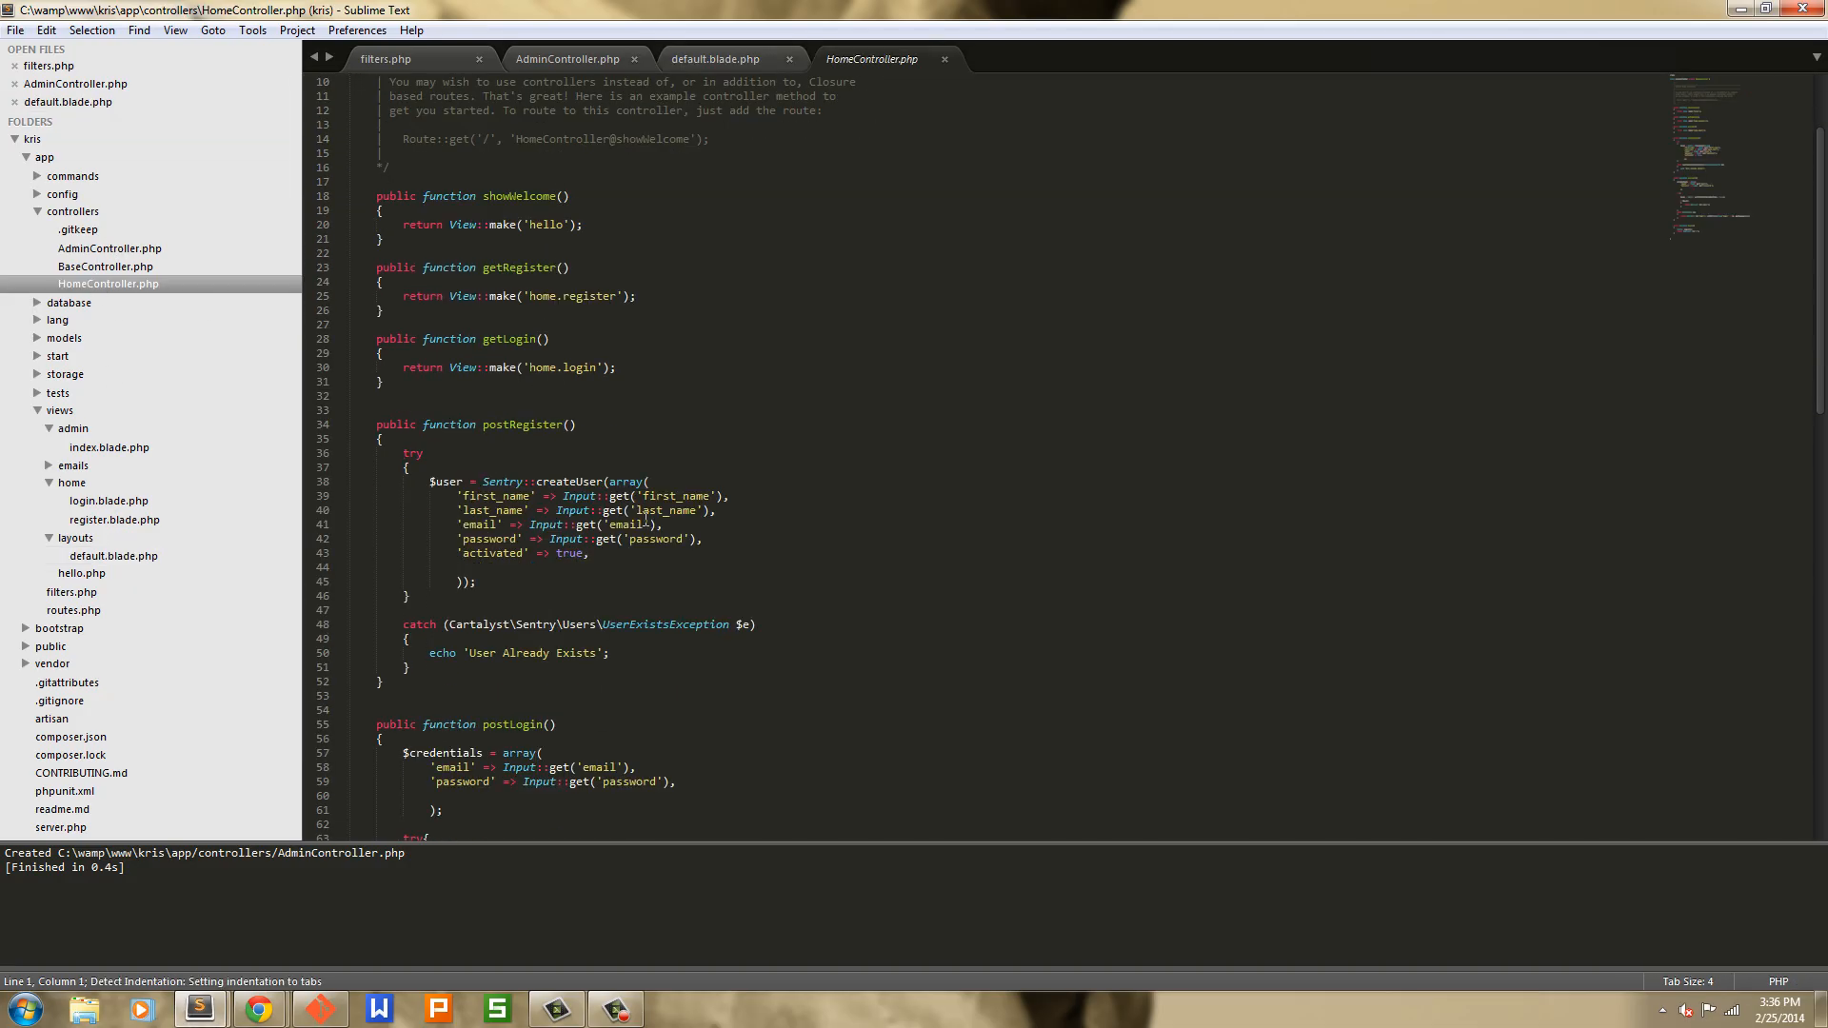
scroll(down, 3)
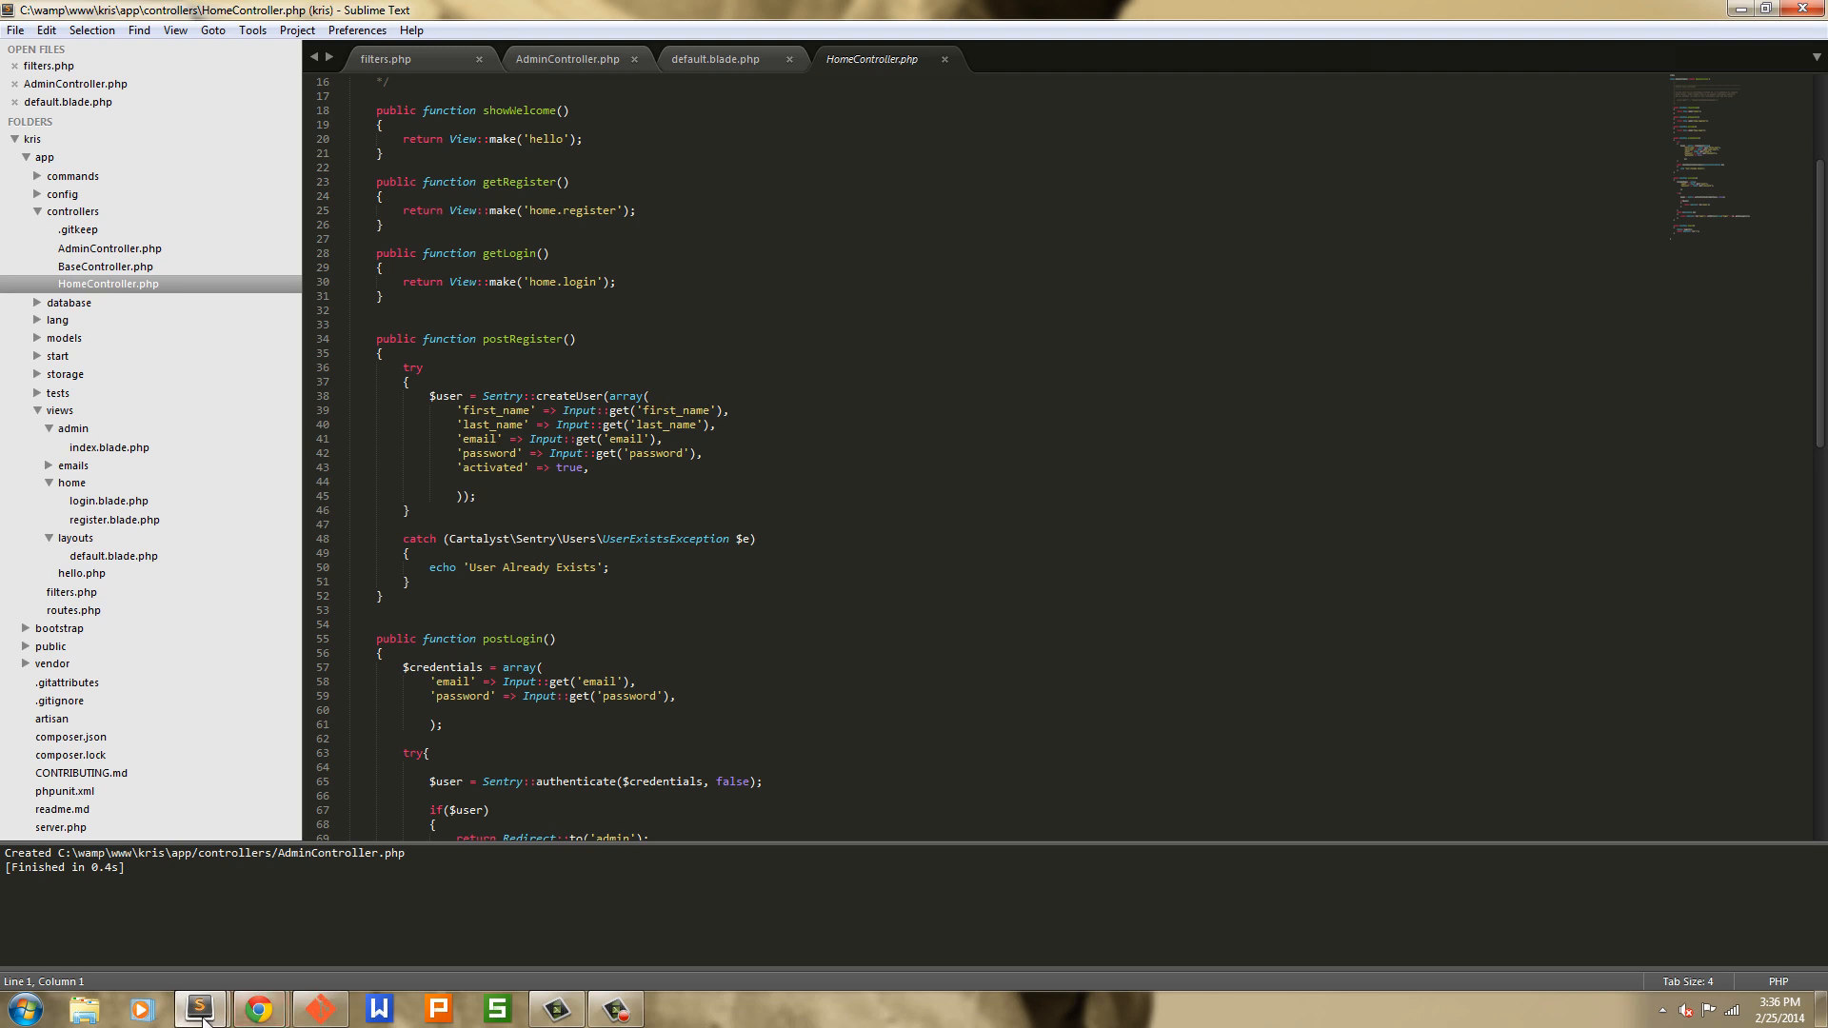
mouse_move(259, 1008)
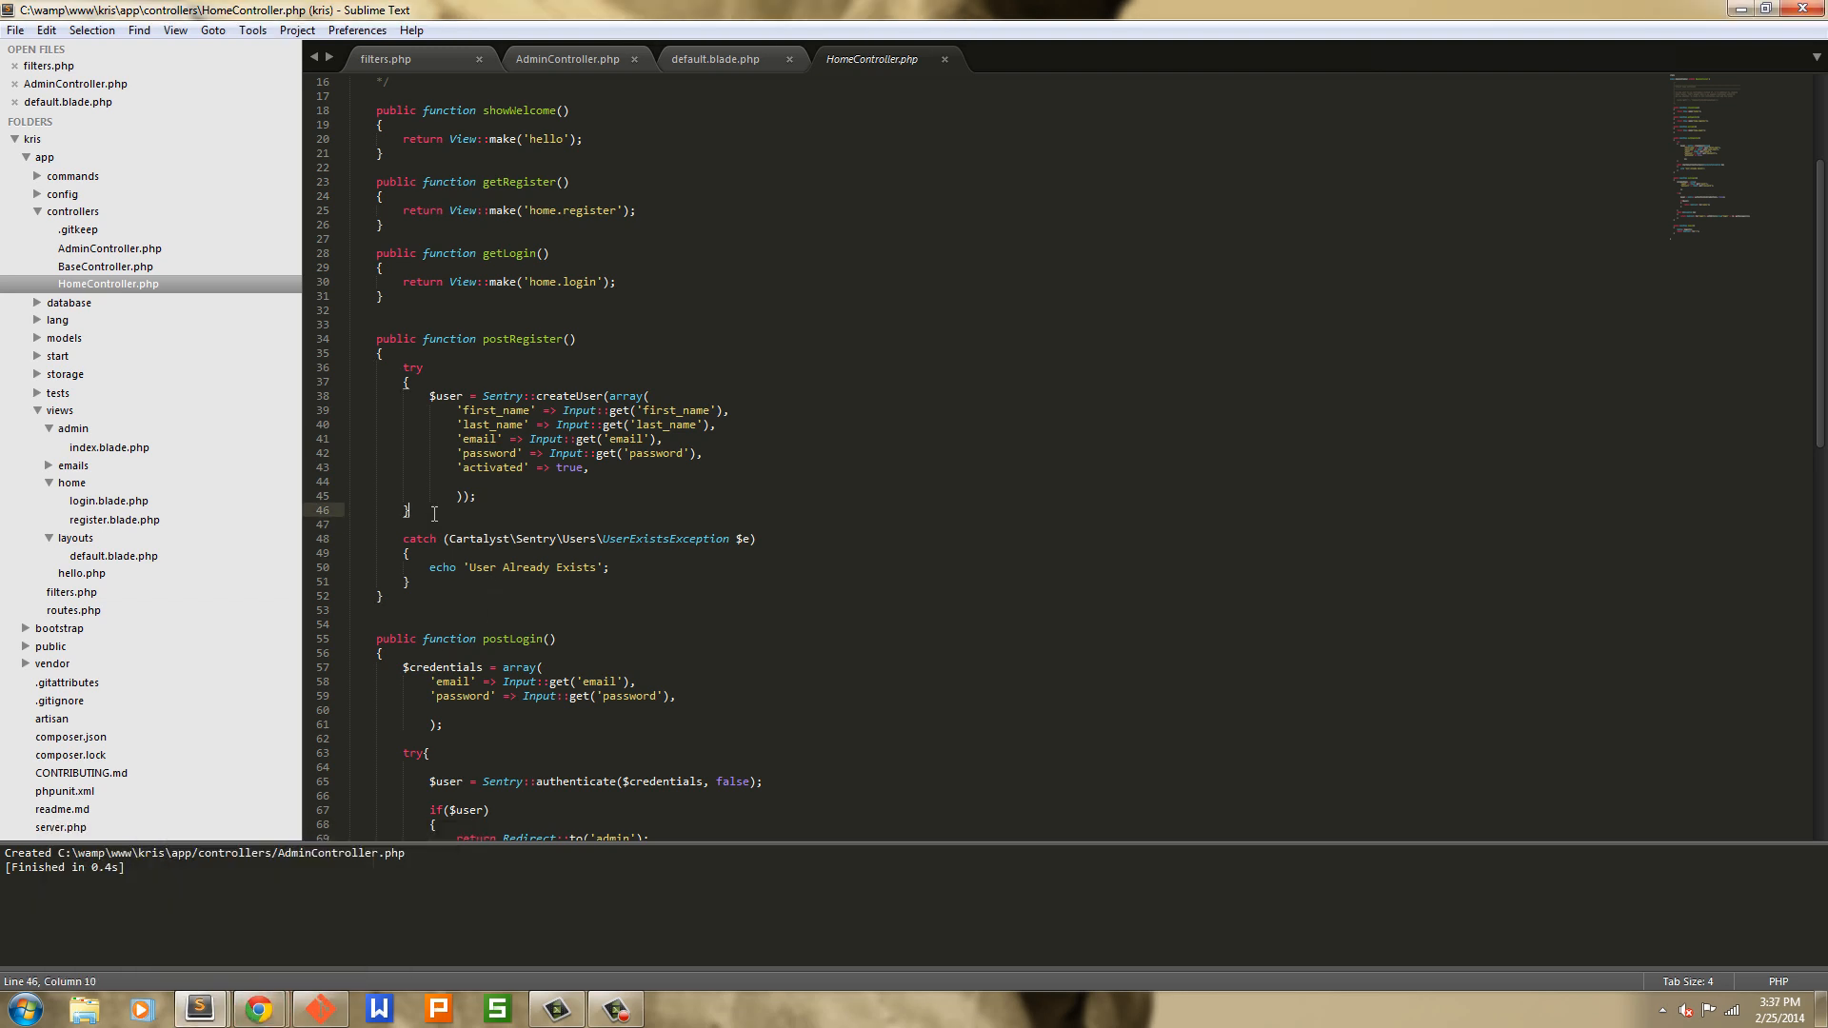
mouse_move(364, 764)
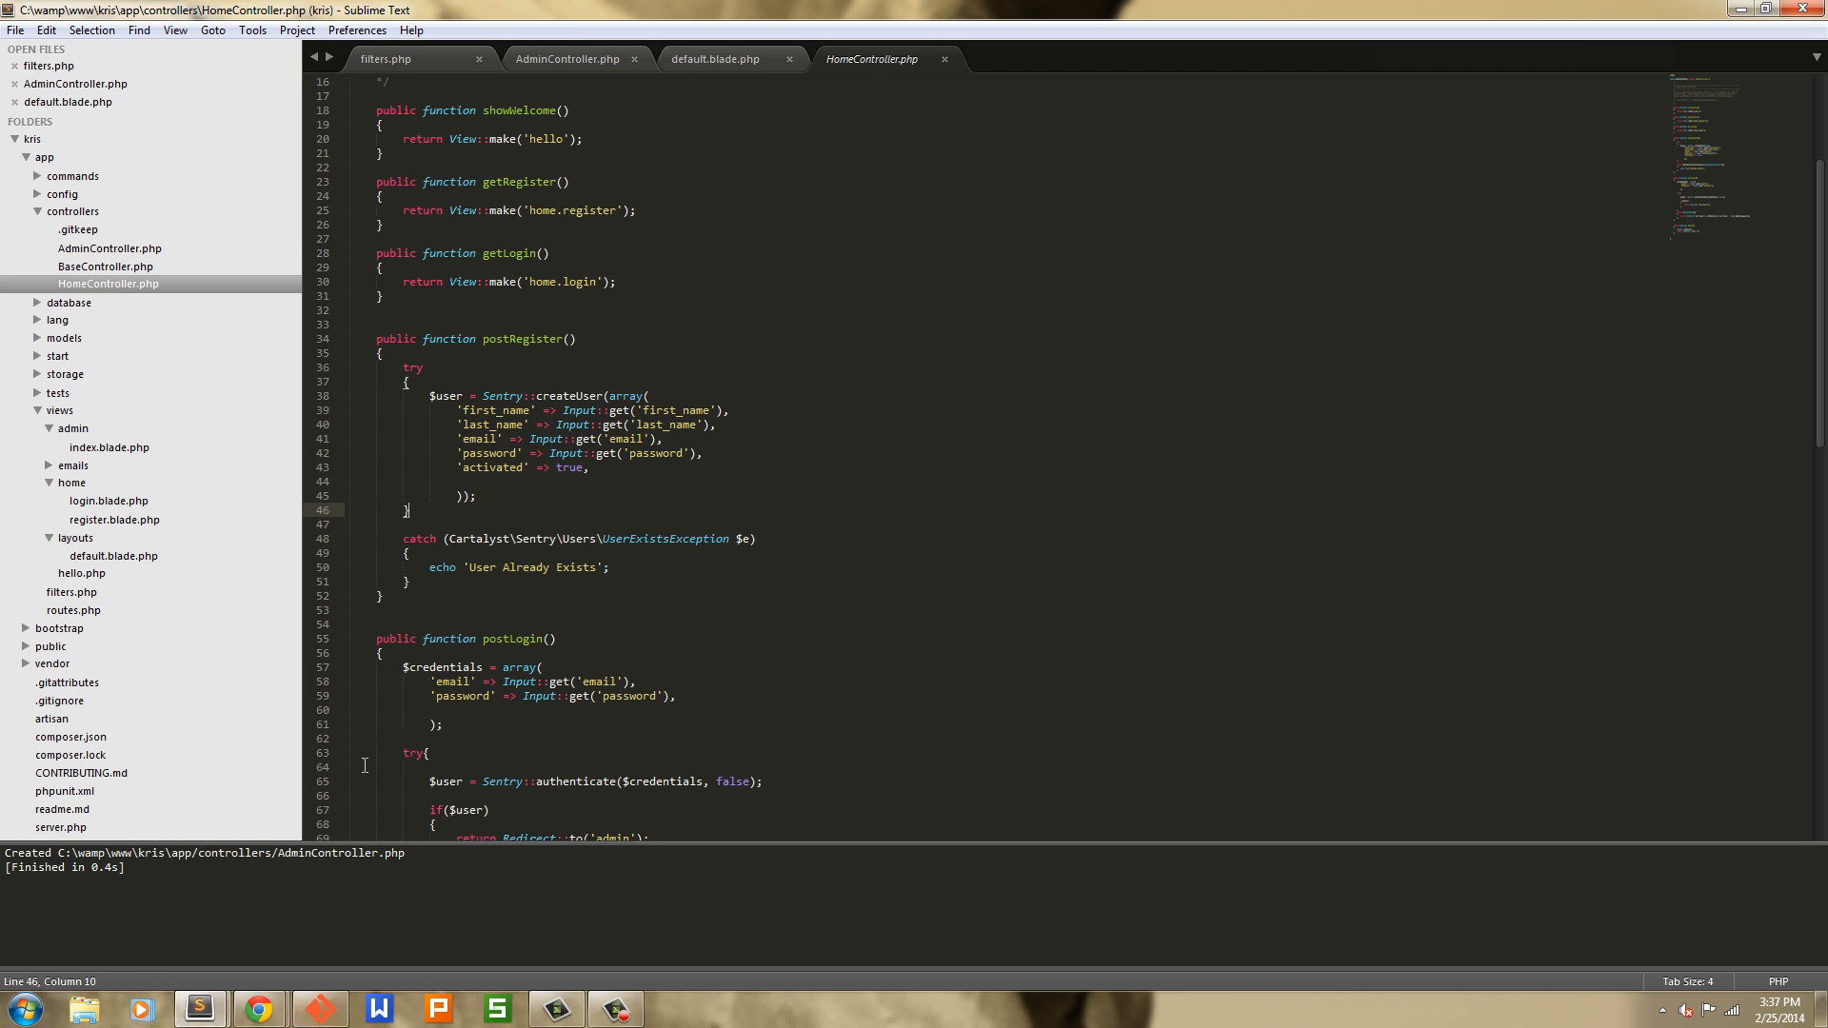
mouse_move(231, 988)
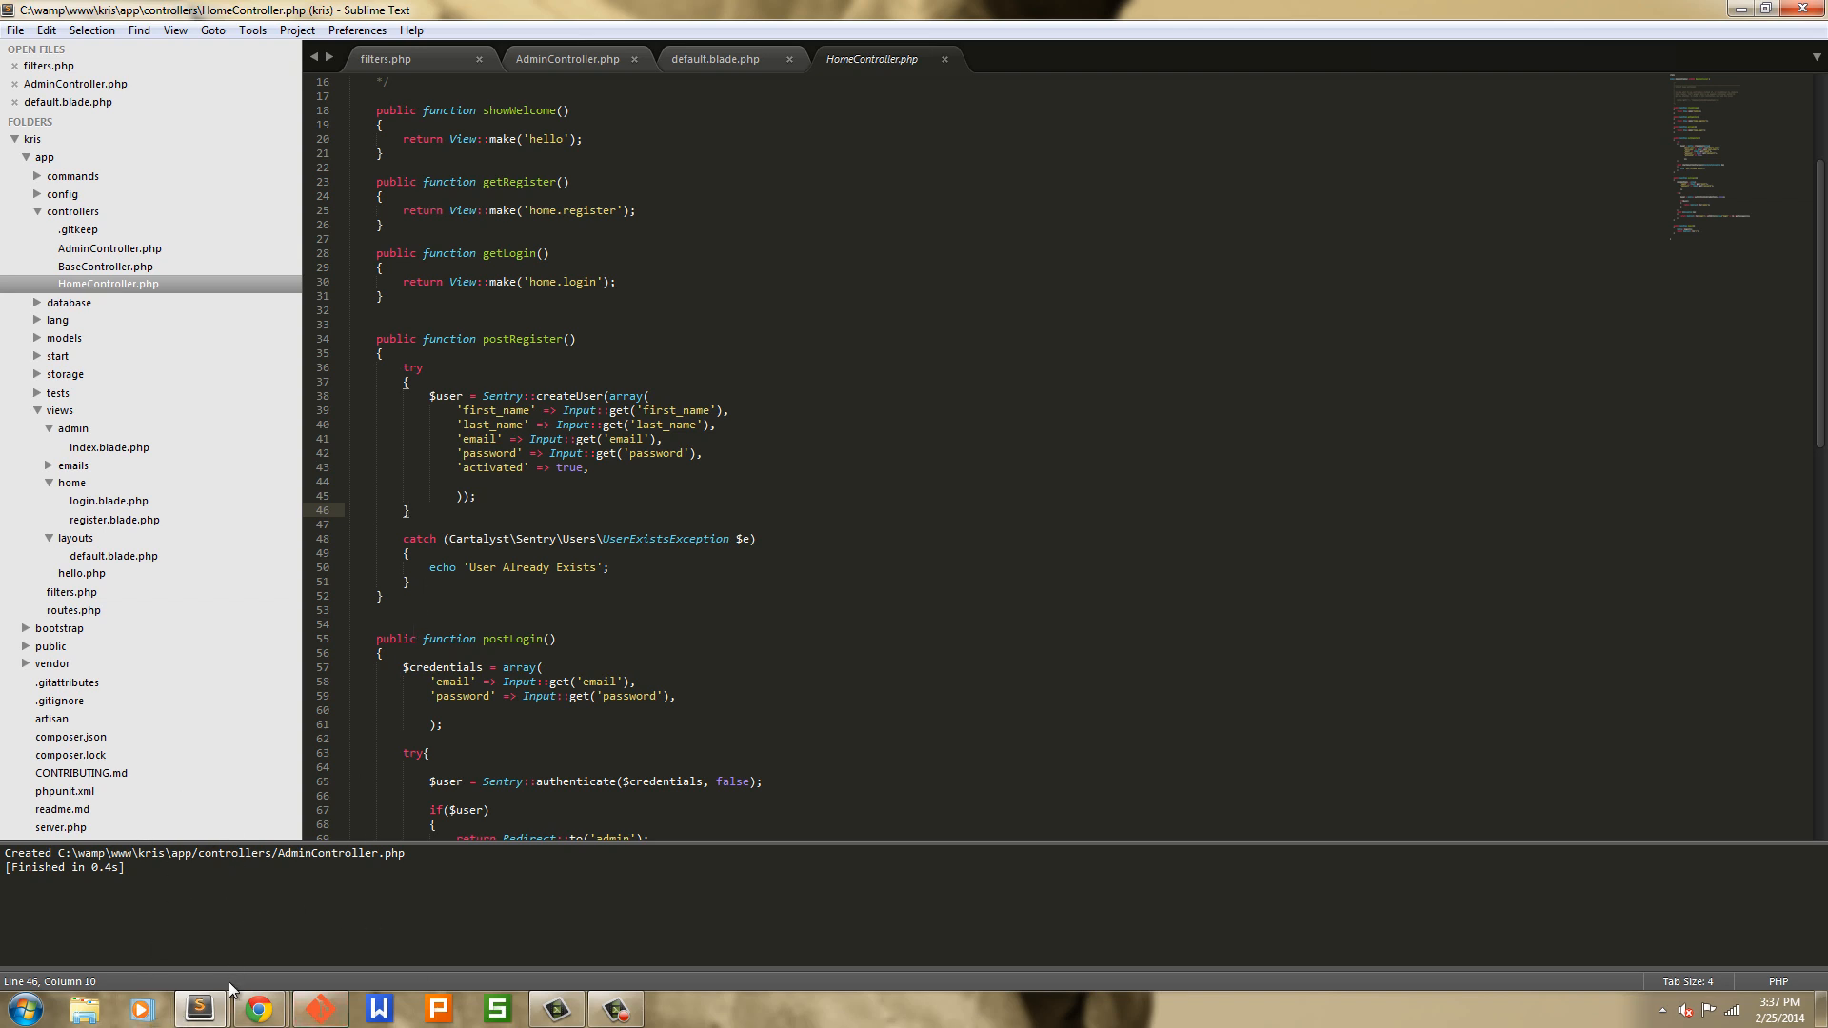
mouse_move(258, 1008)
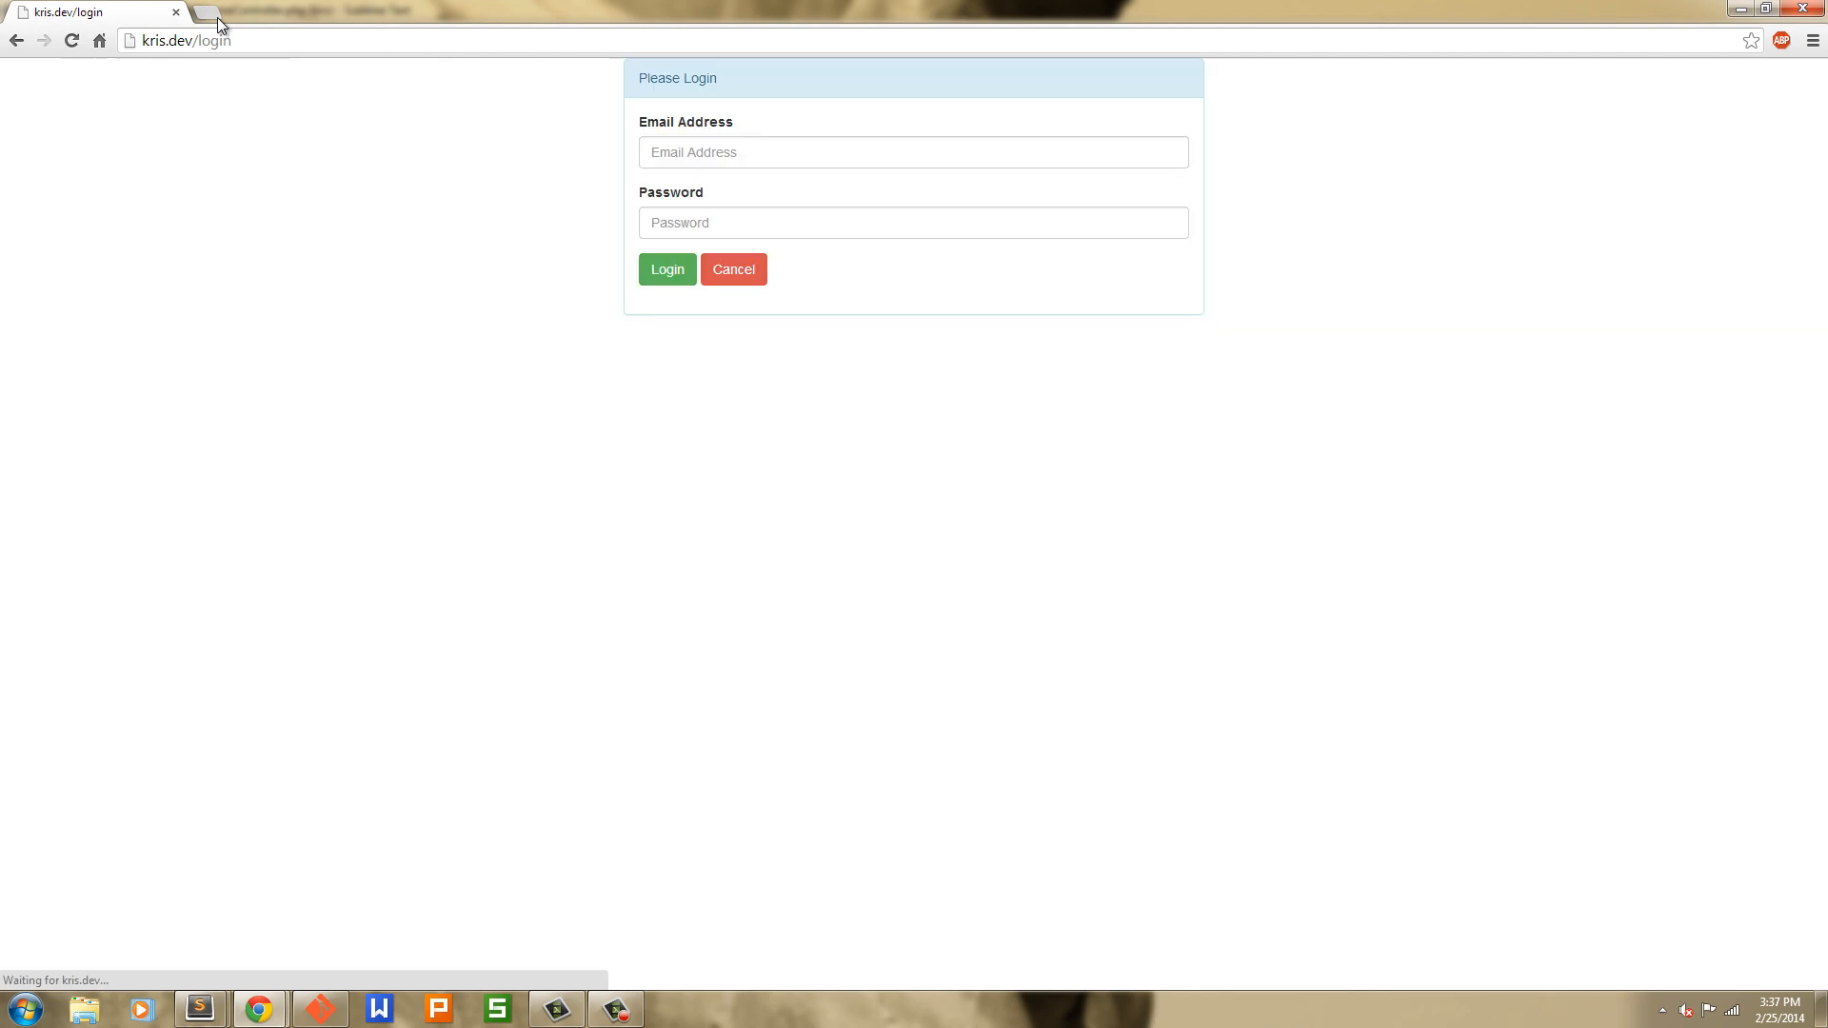
text(em)
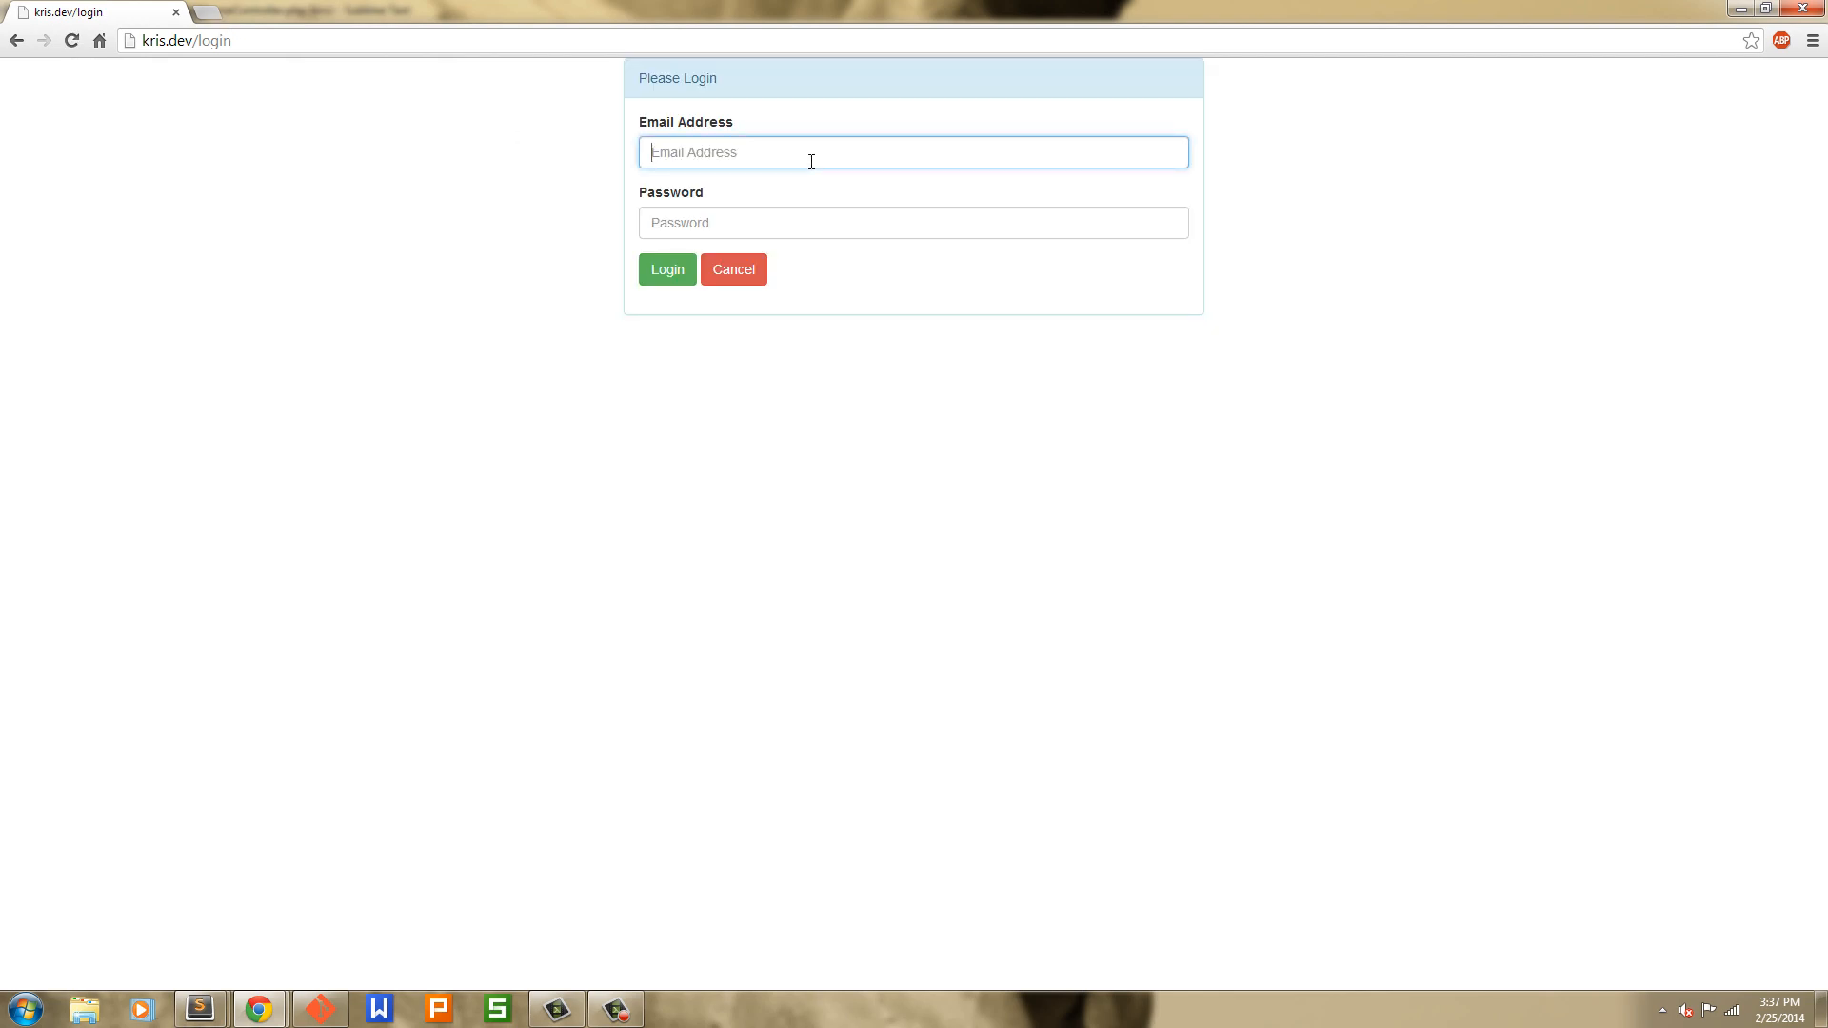
text(you@you.com)
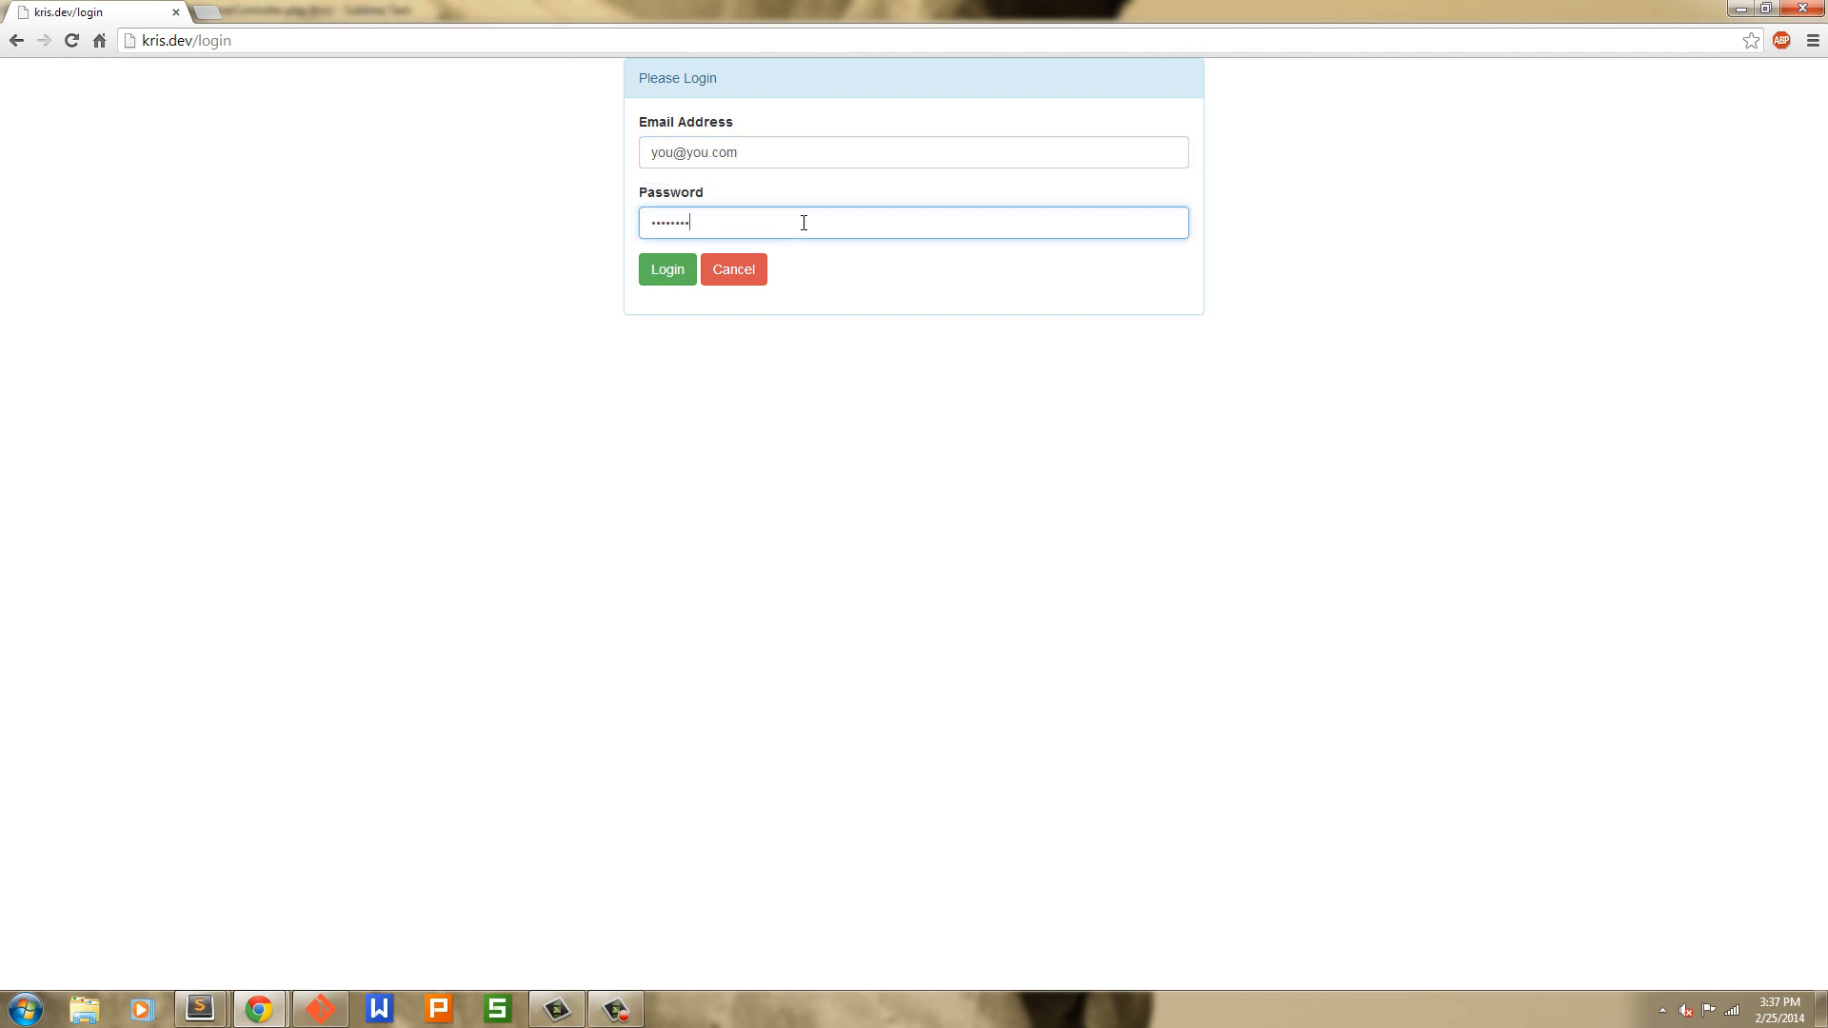
click(666, 269)
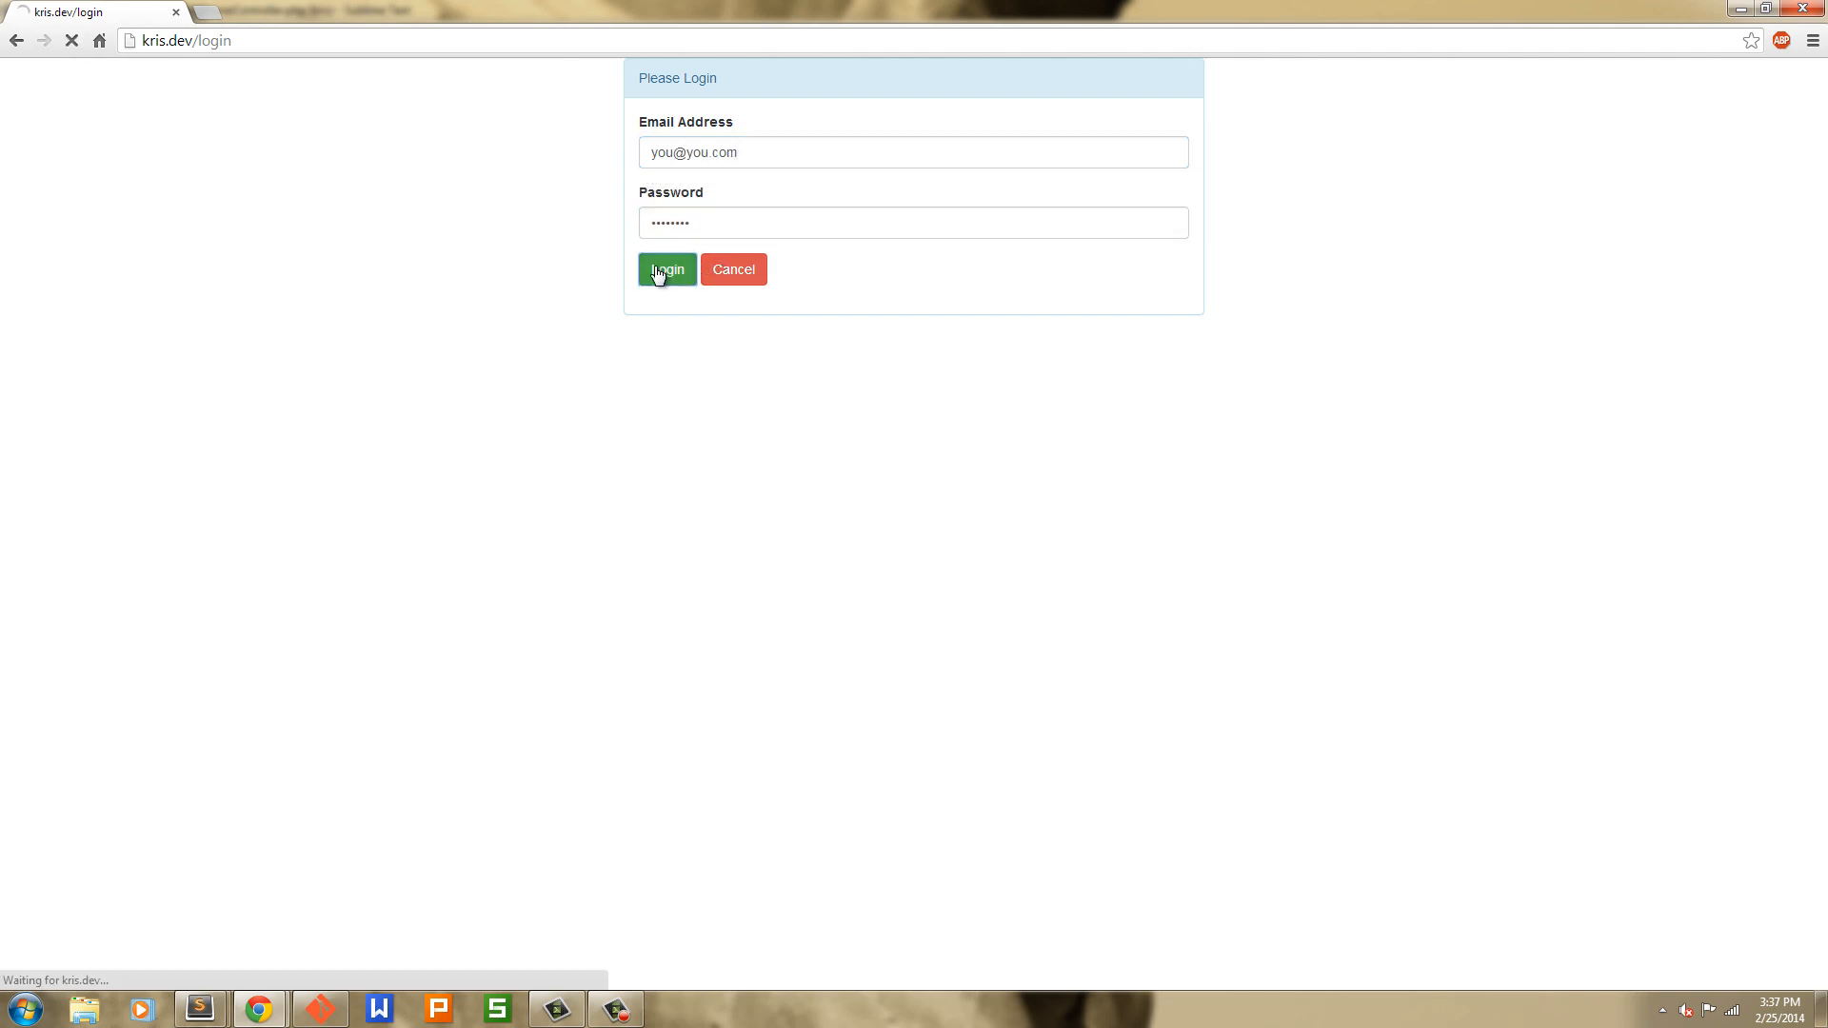
click(665, 269)
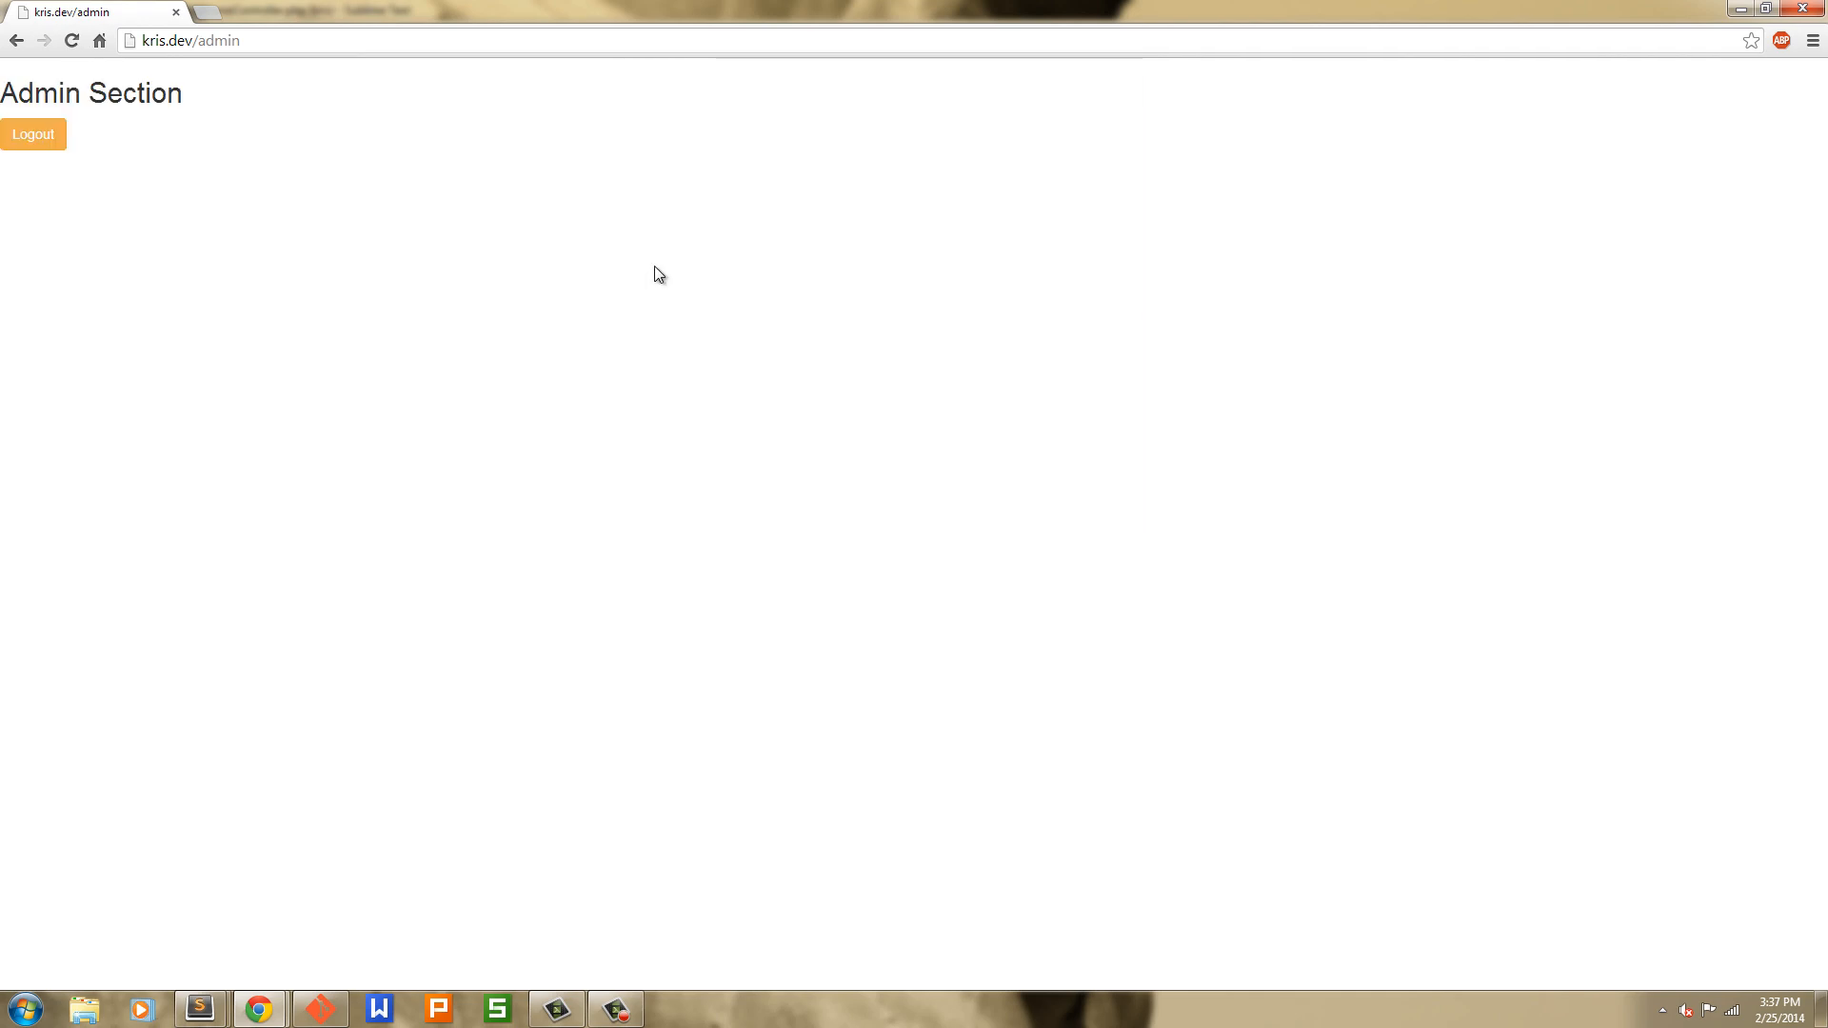
mouse_move(32, 134)
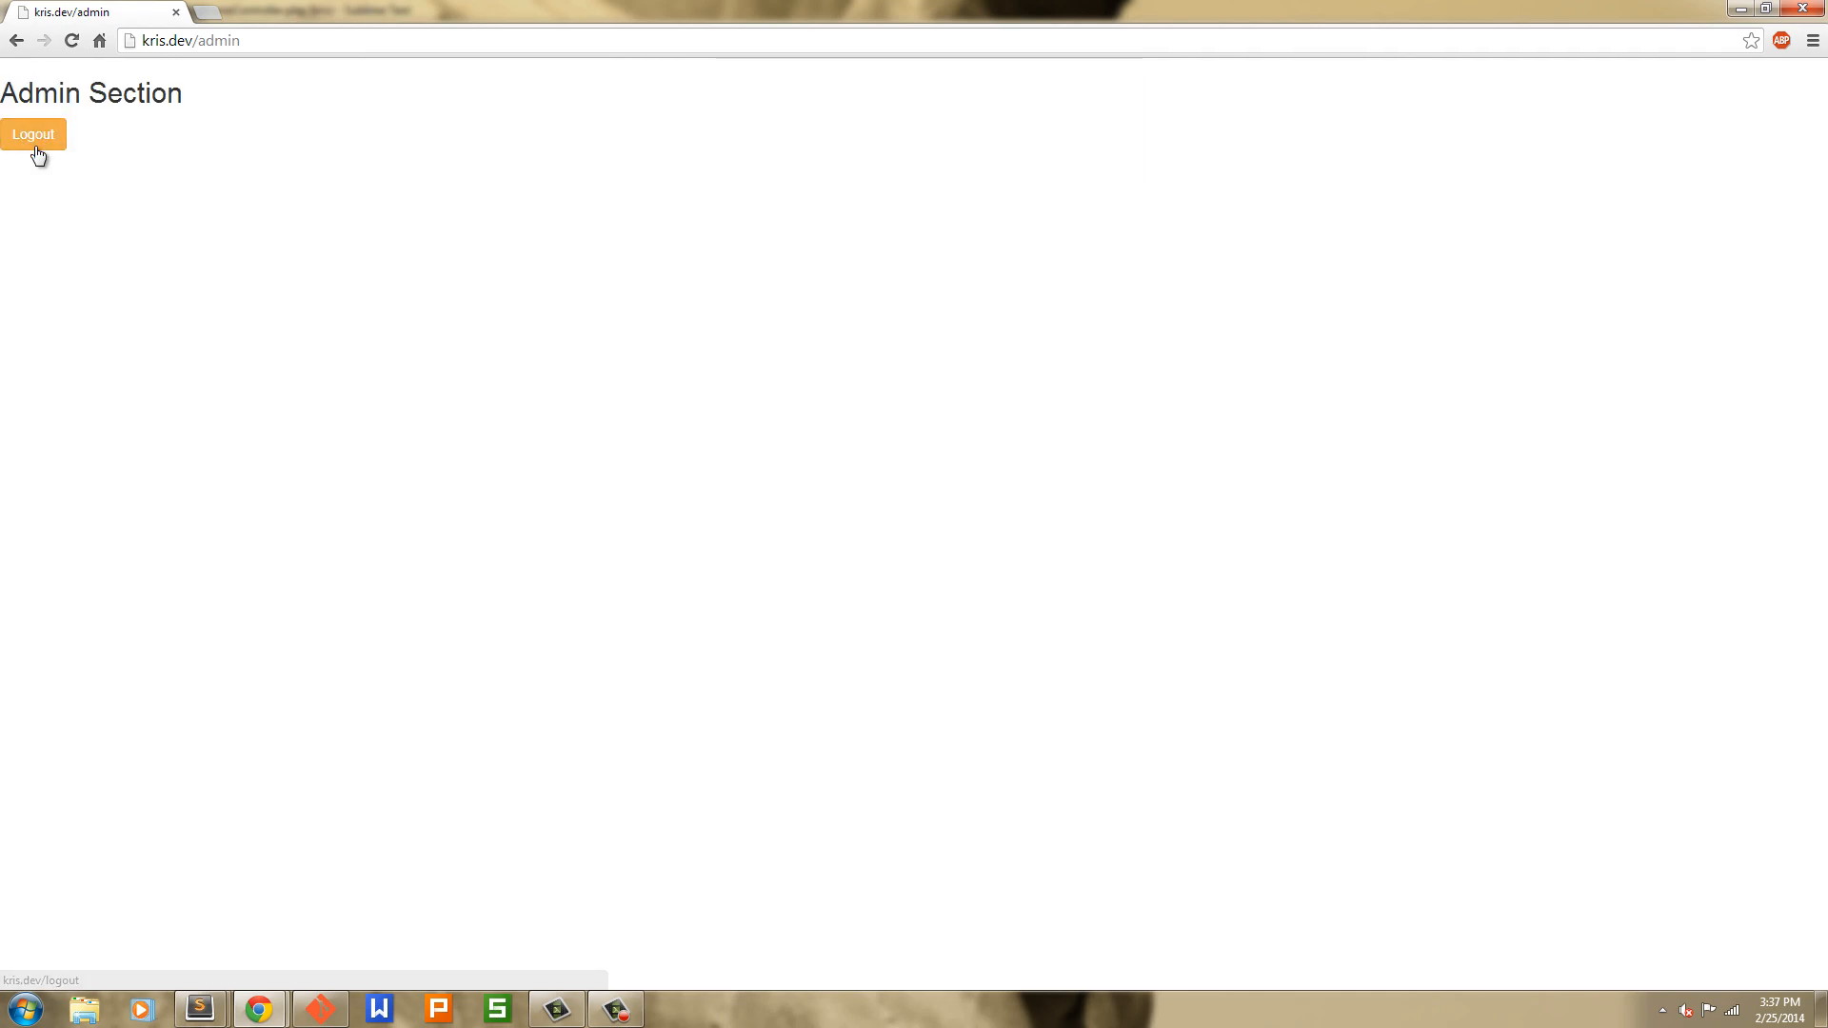
click(33, 134)
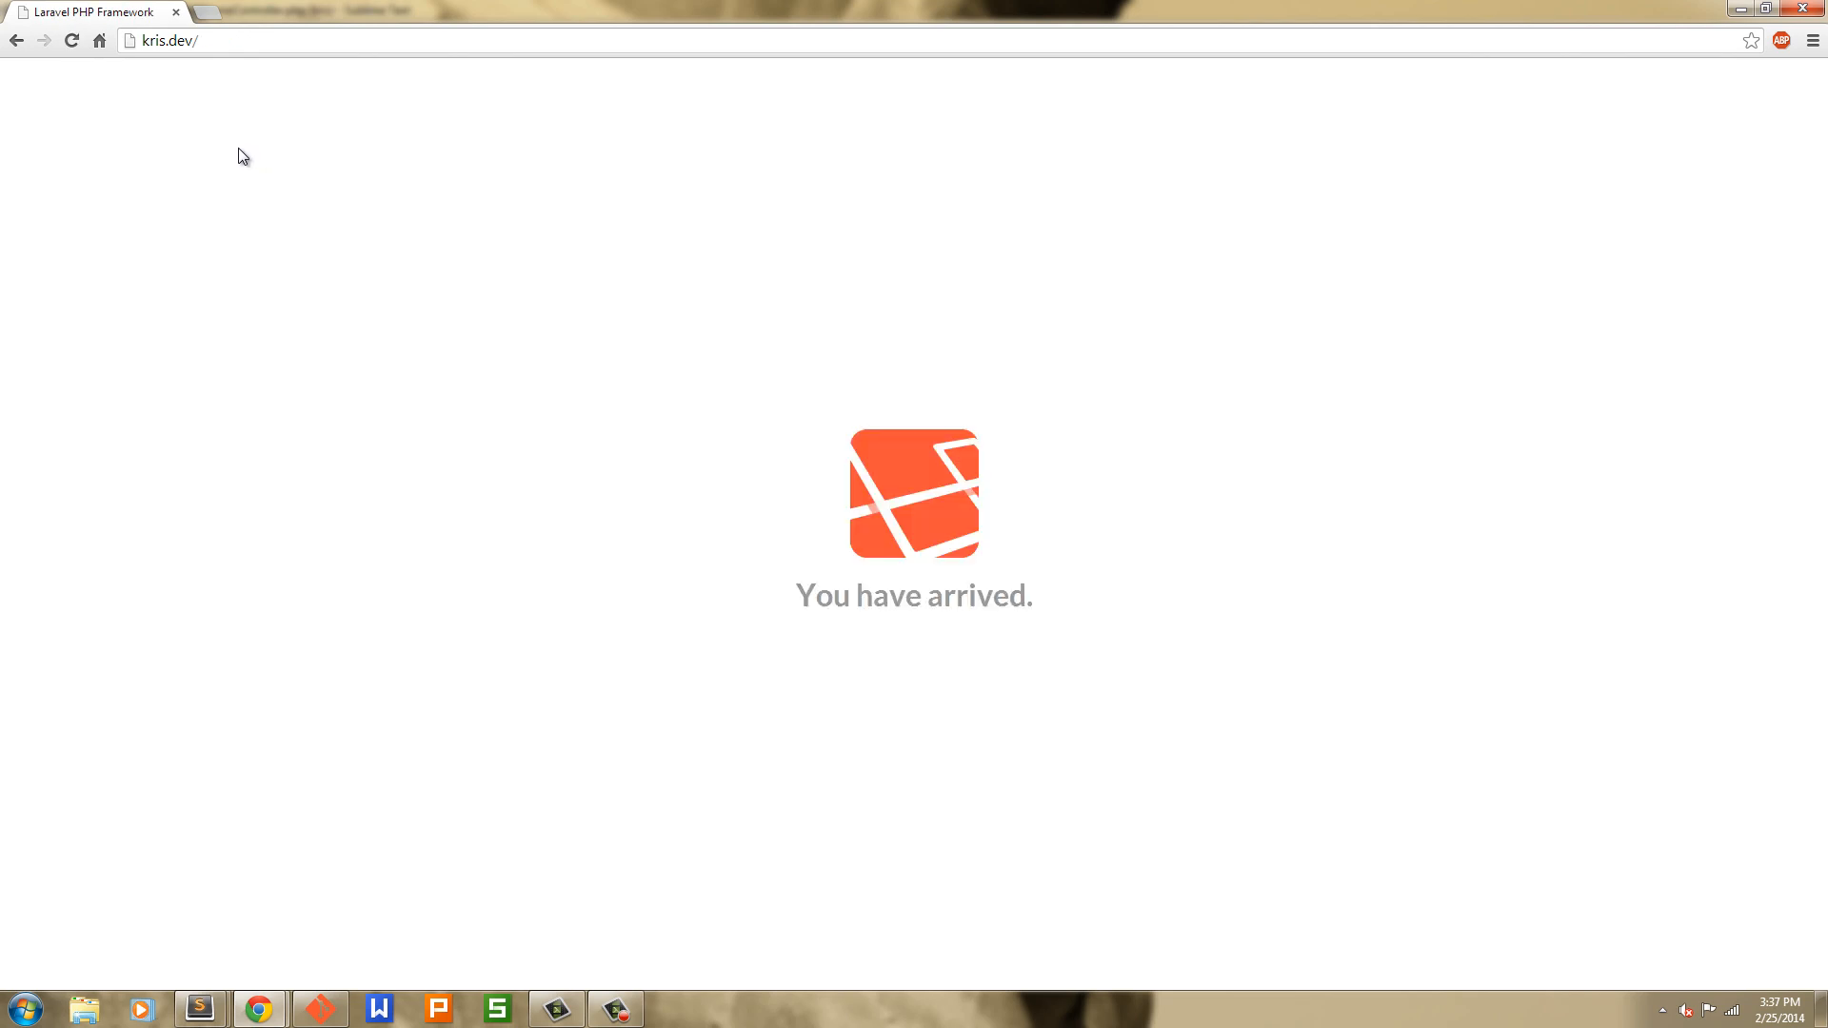
Enter kris.dev/admin in the address bar while logged out, then switch to the editor.
click(169, 40)
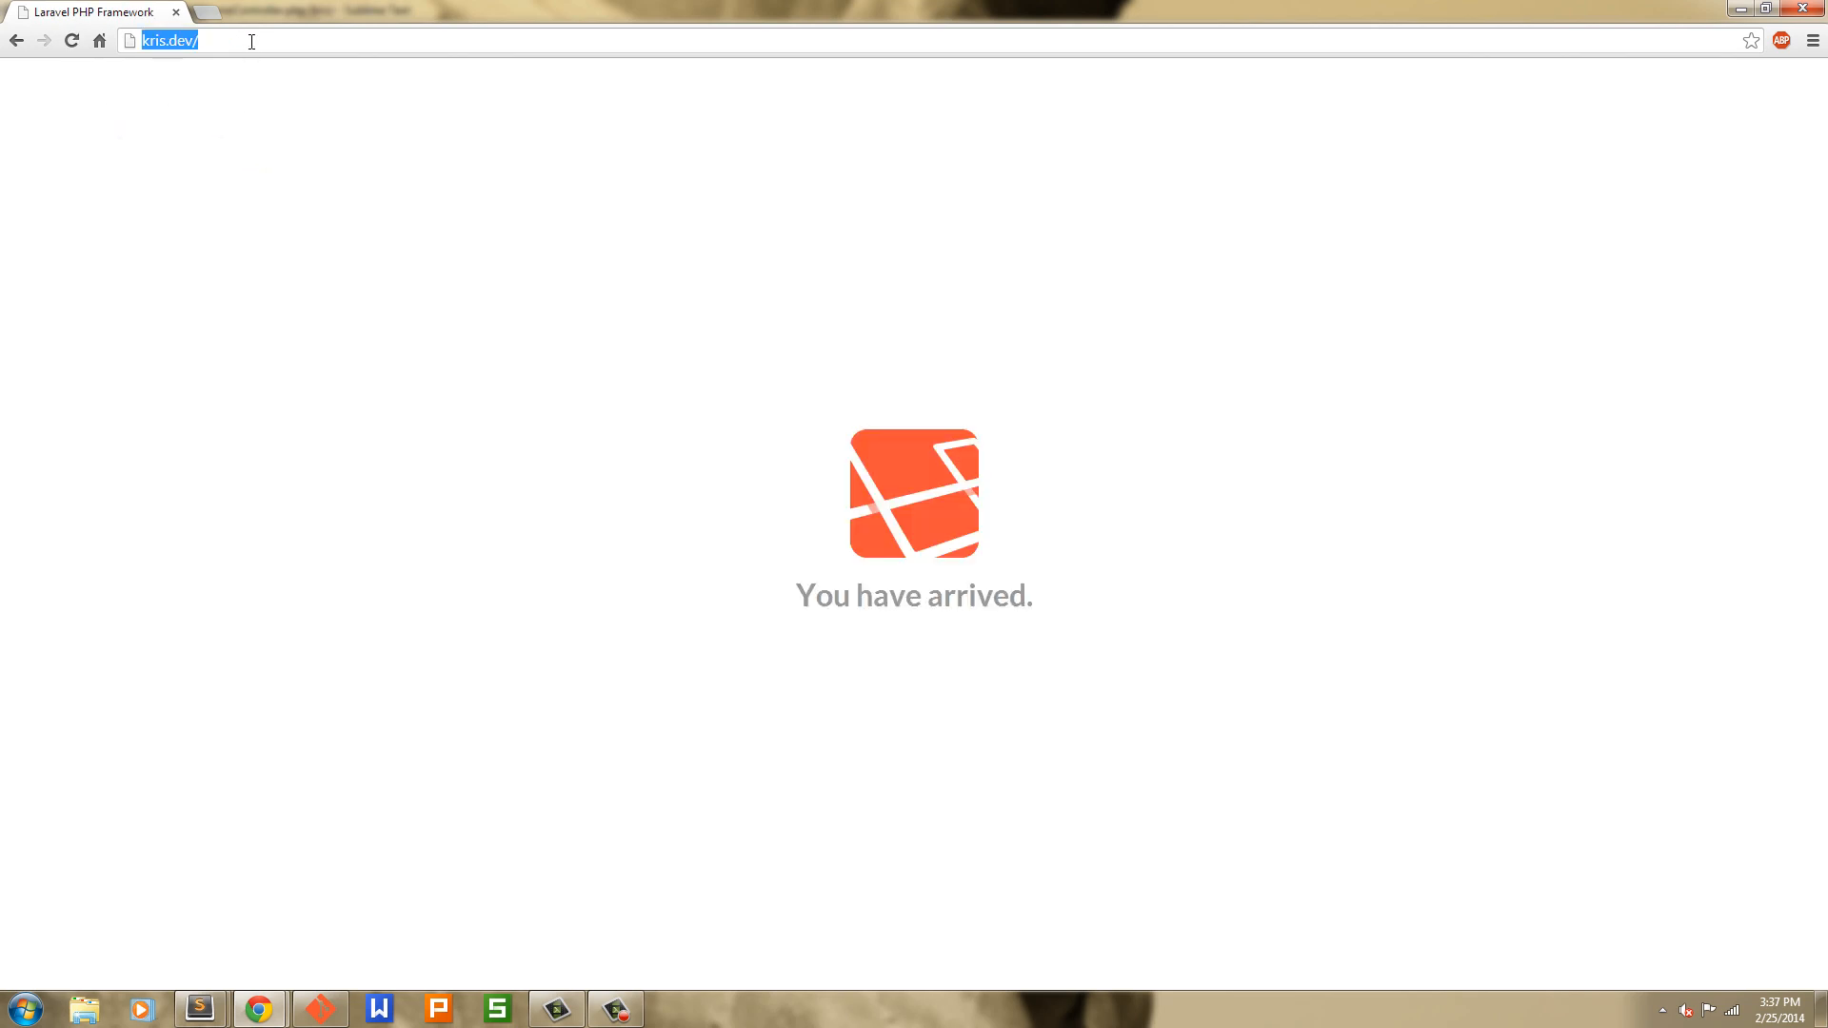
text(admin)
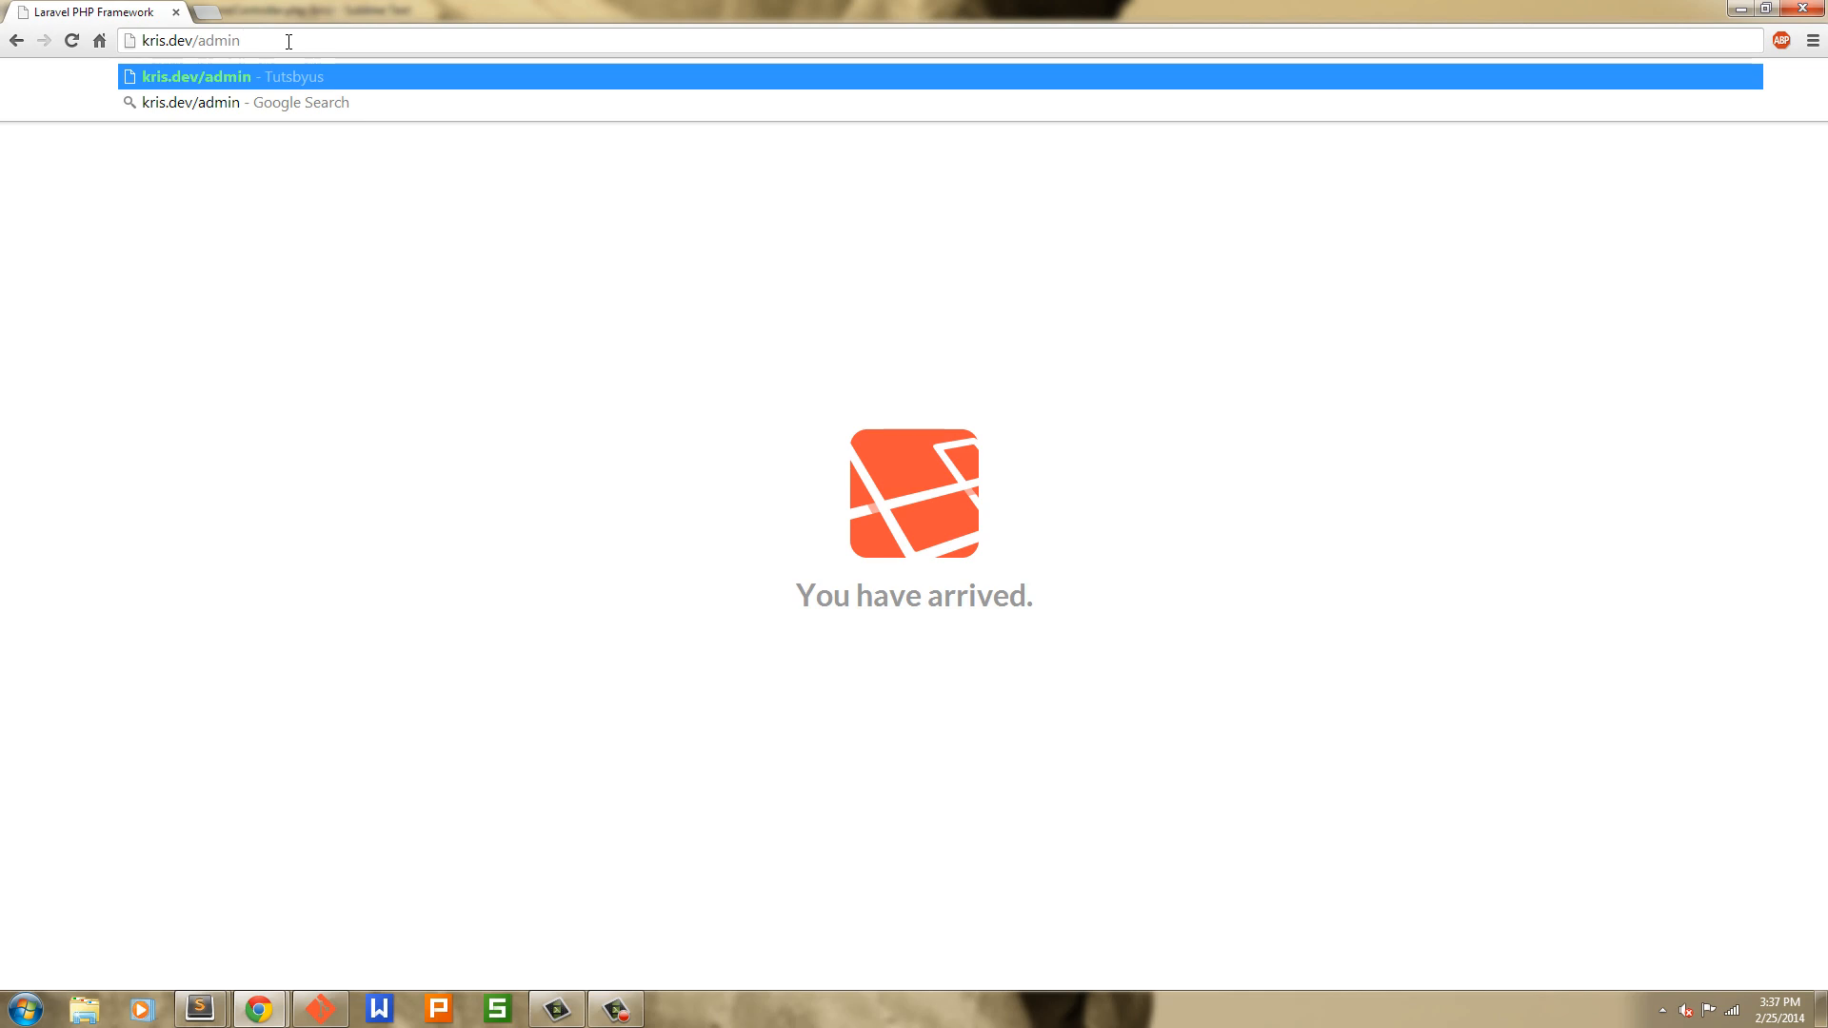
mouse_move(745, 377)
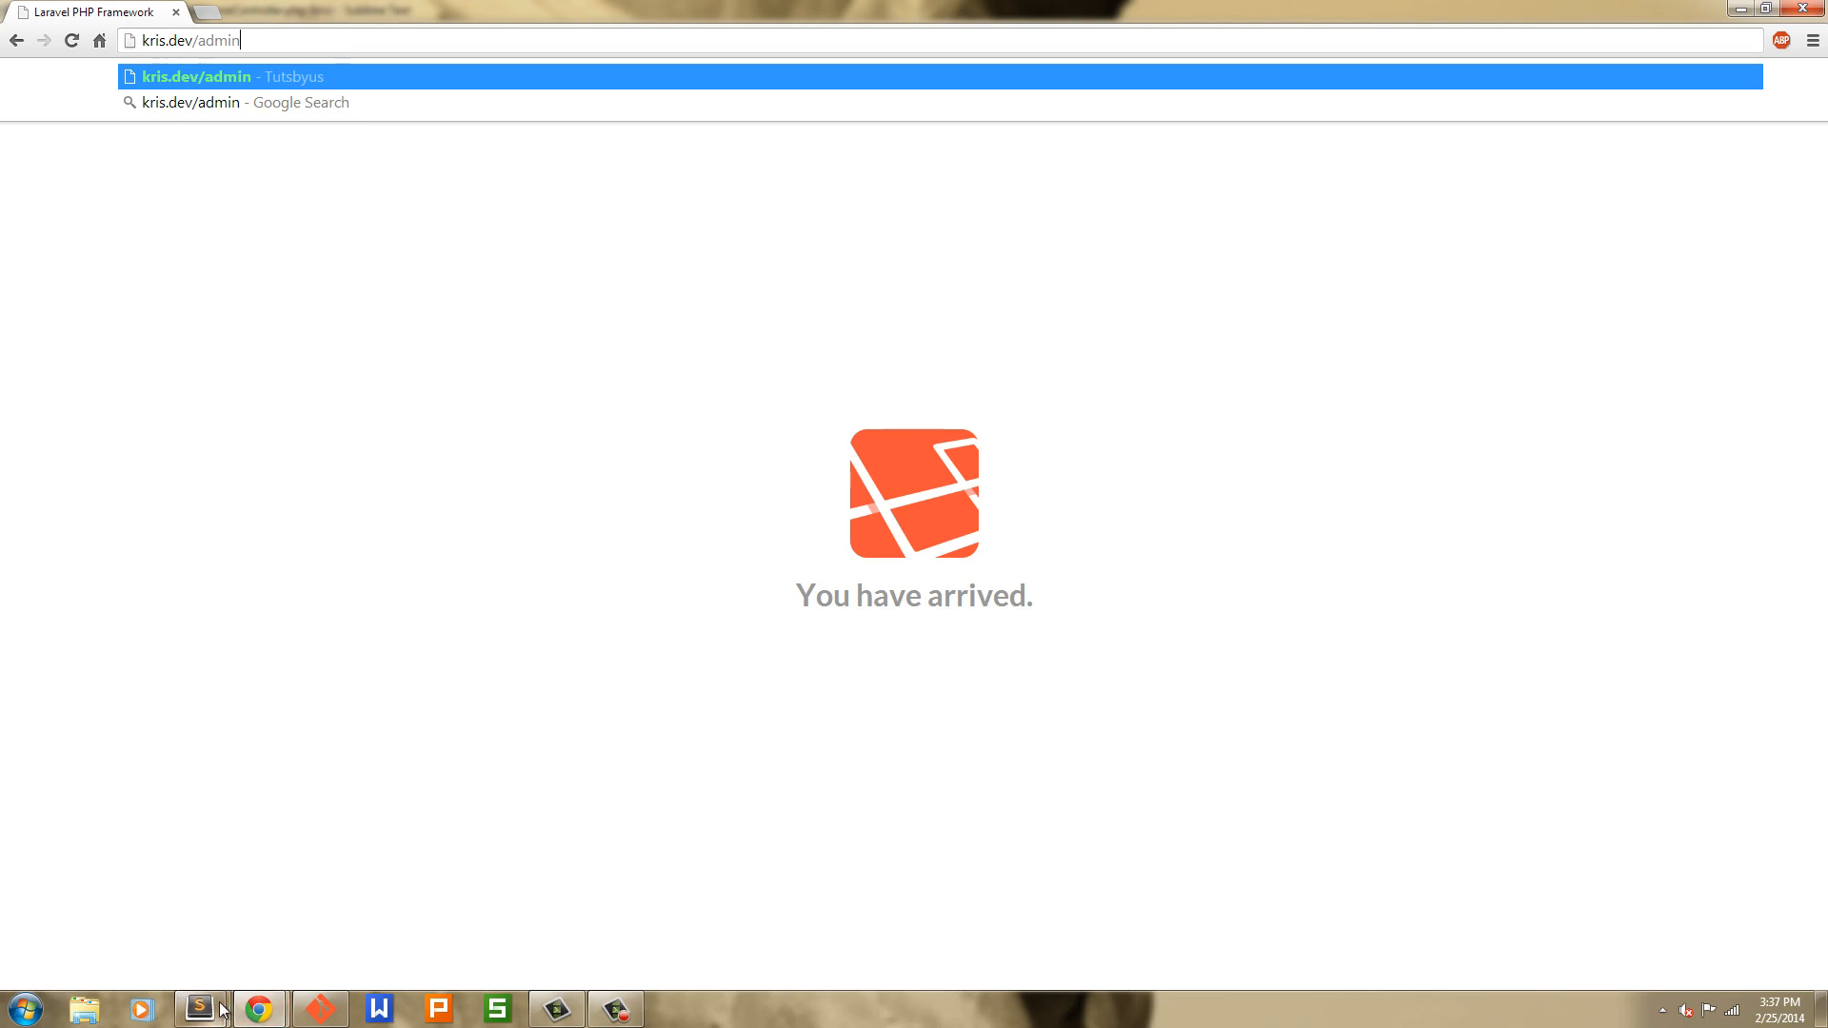
click(197, 1009)
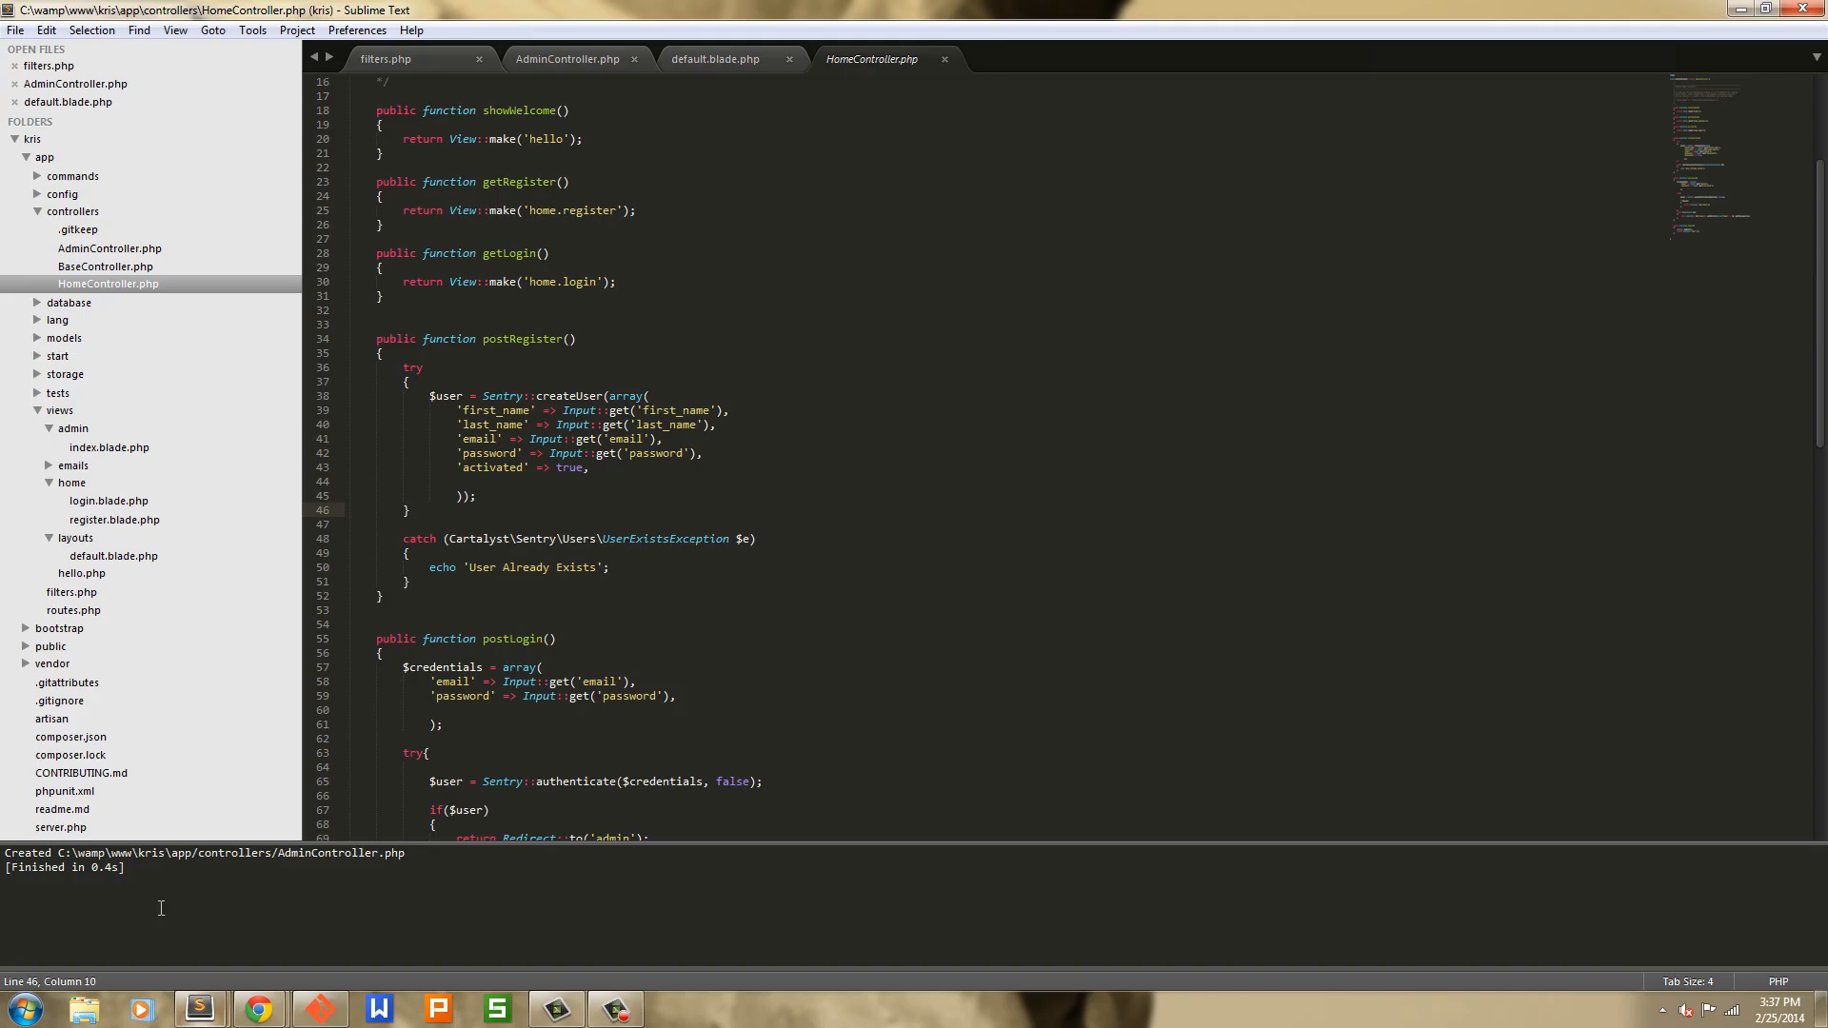
mouse_move(61, 580)
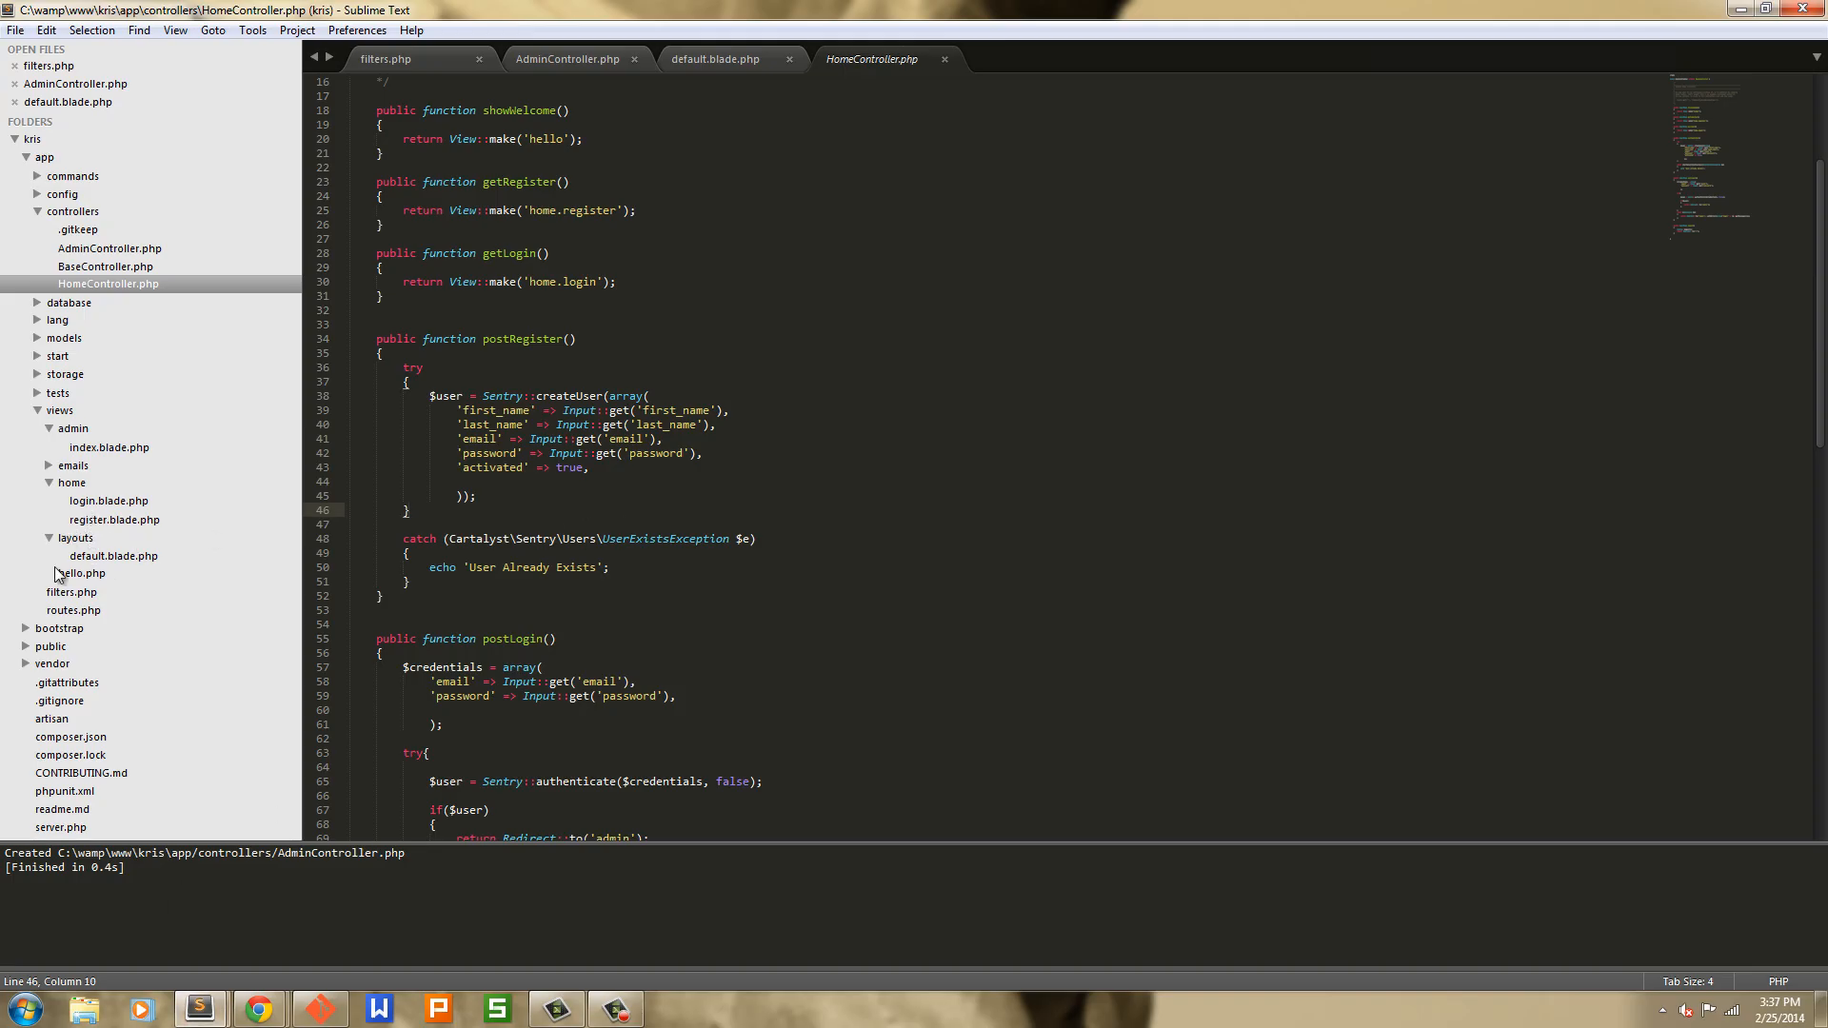
Review the Sentry::check() auth filter in filters.php that redirects guests to login.
click(385, 58)
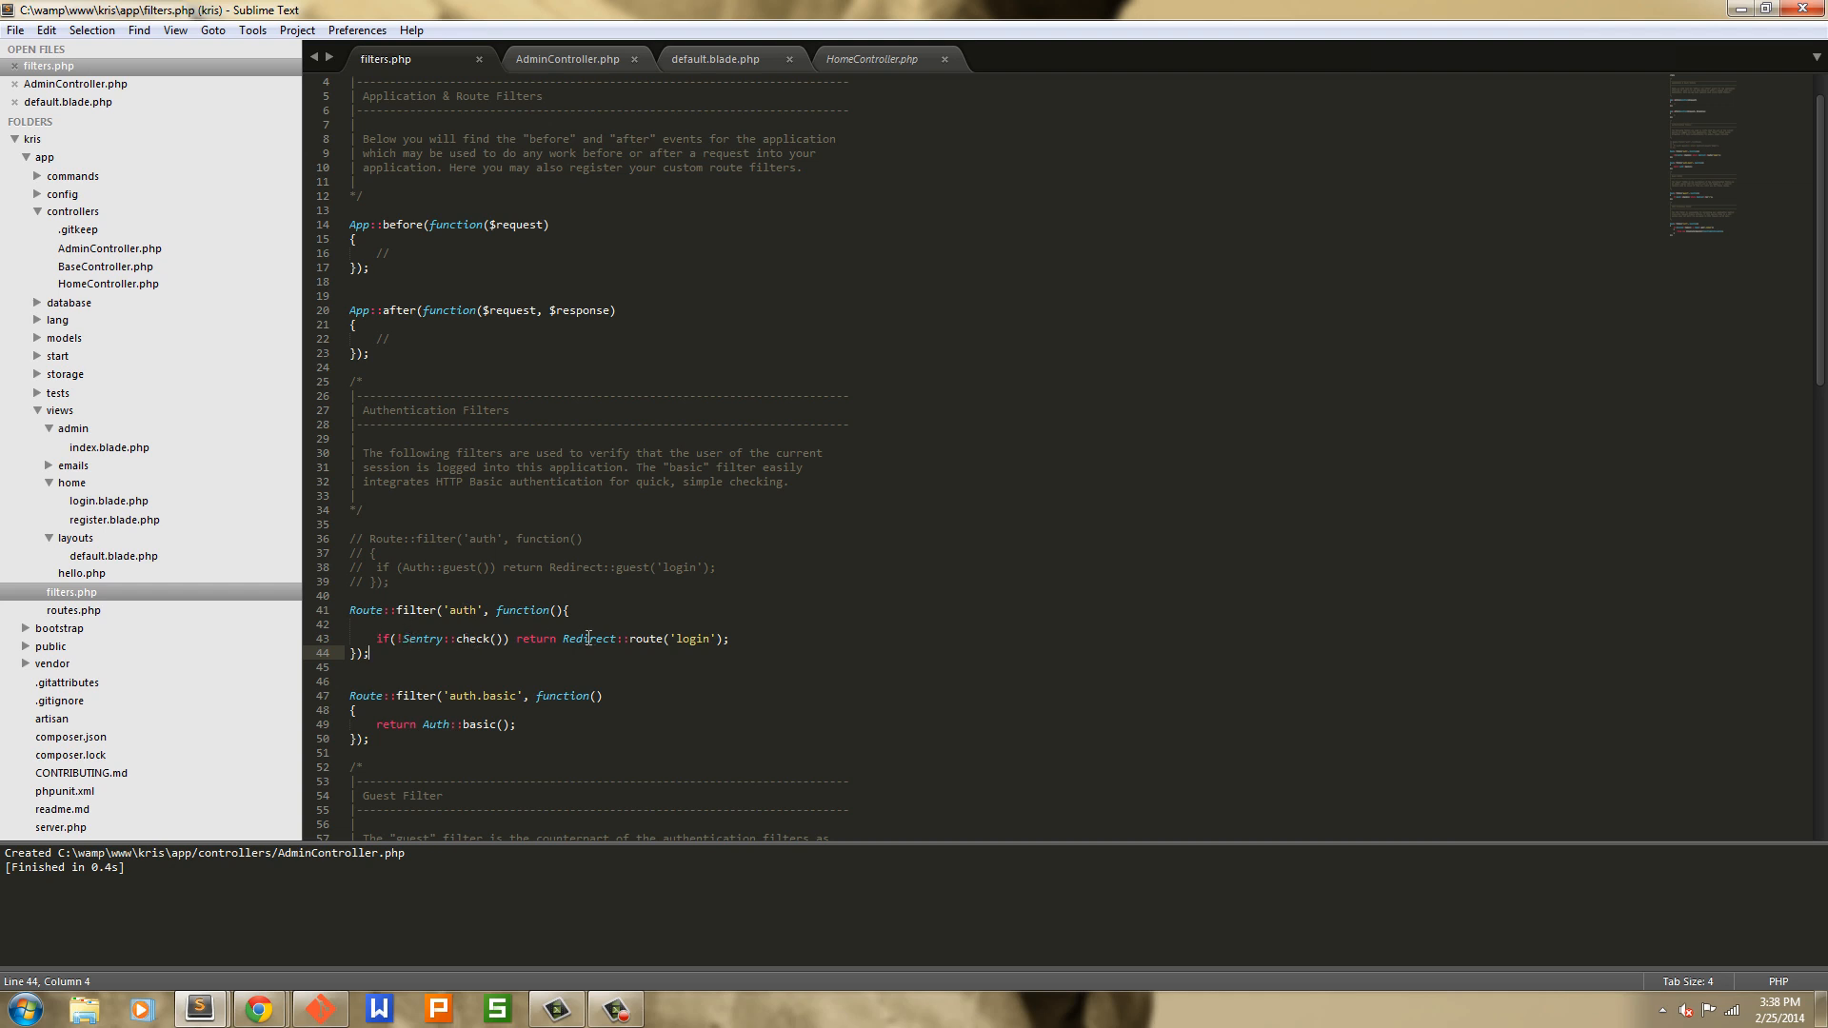
mouse_move(687, 638)
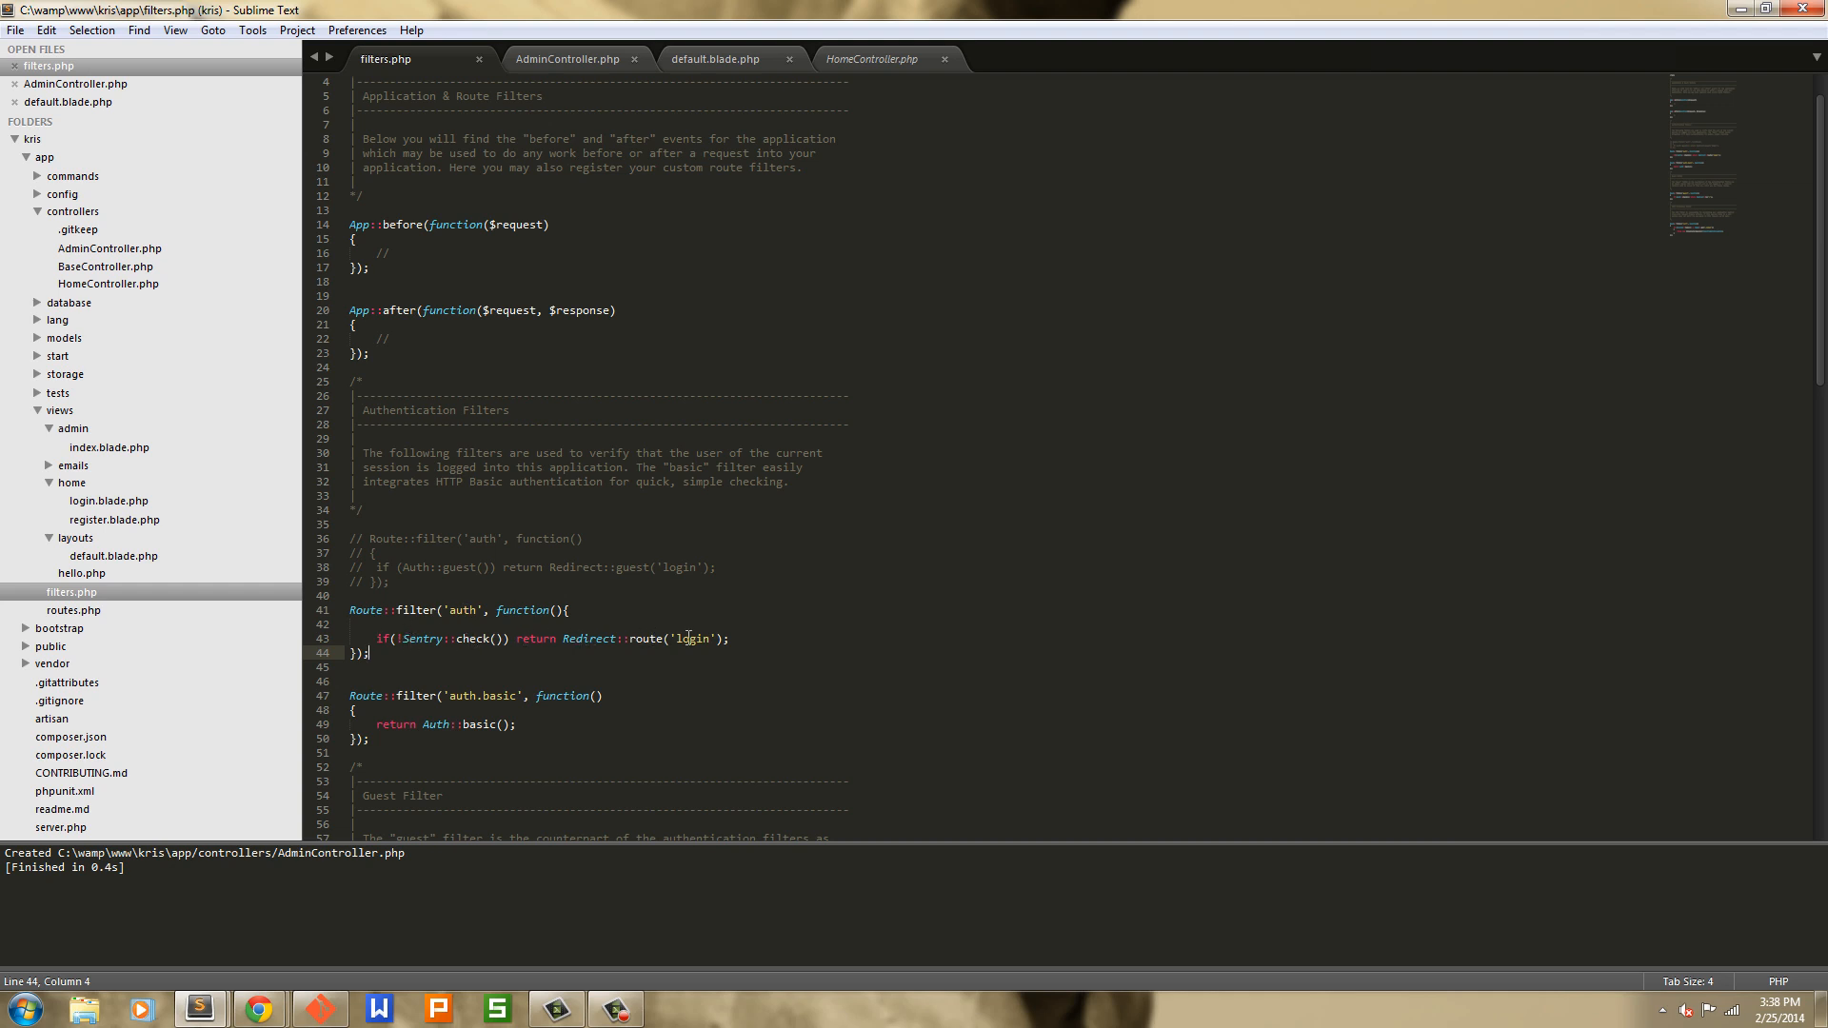
mouse_move(261, 981)
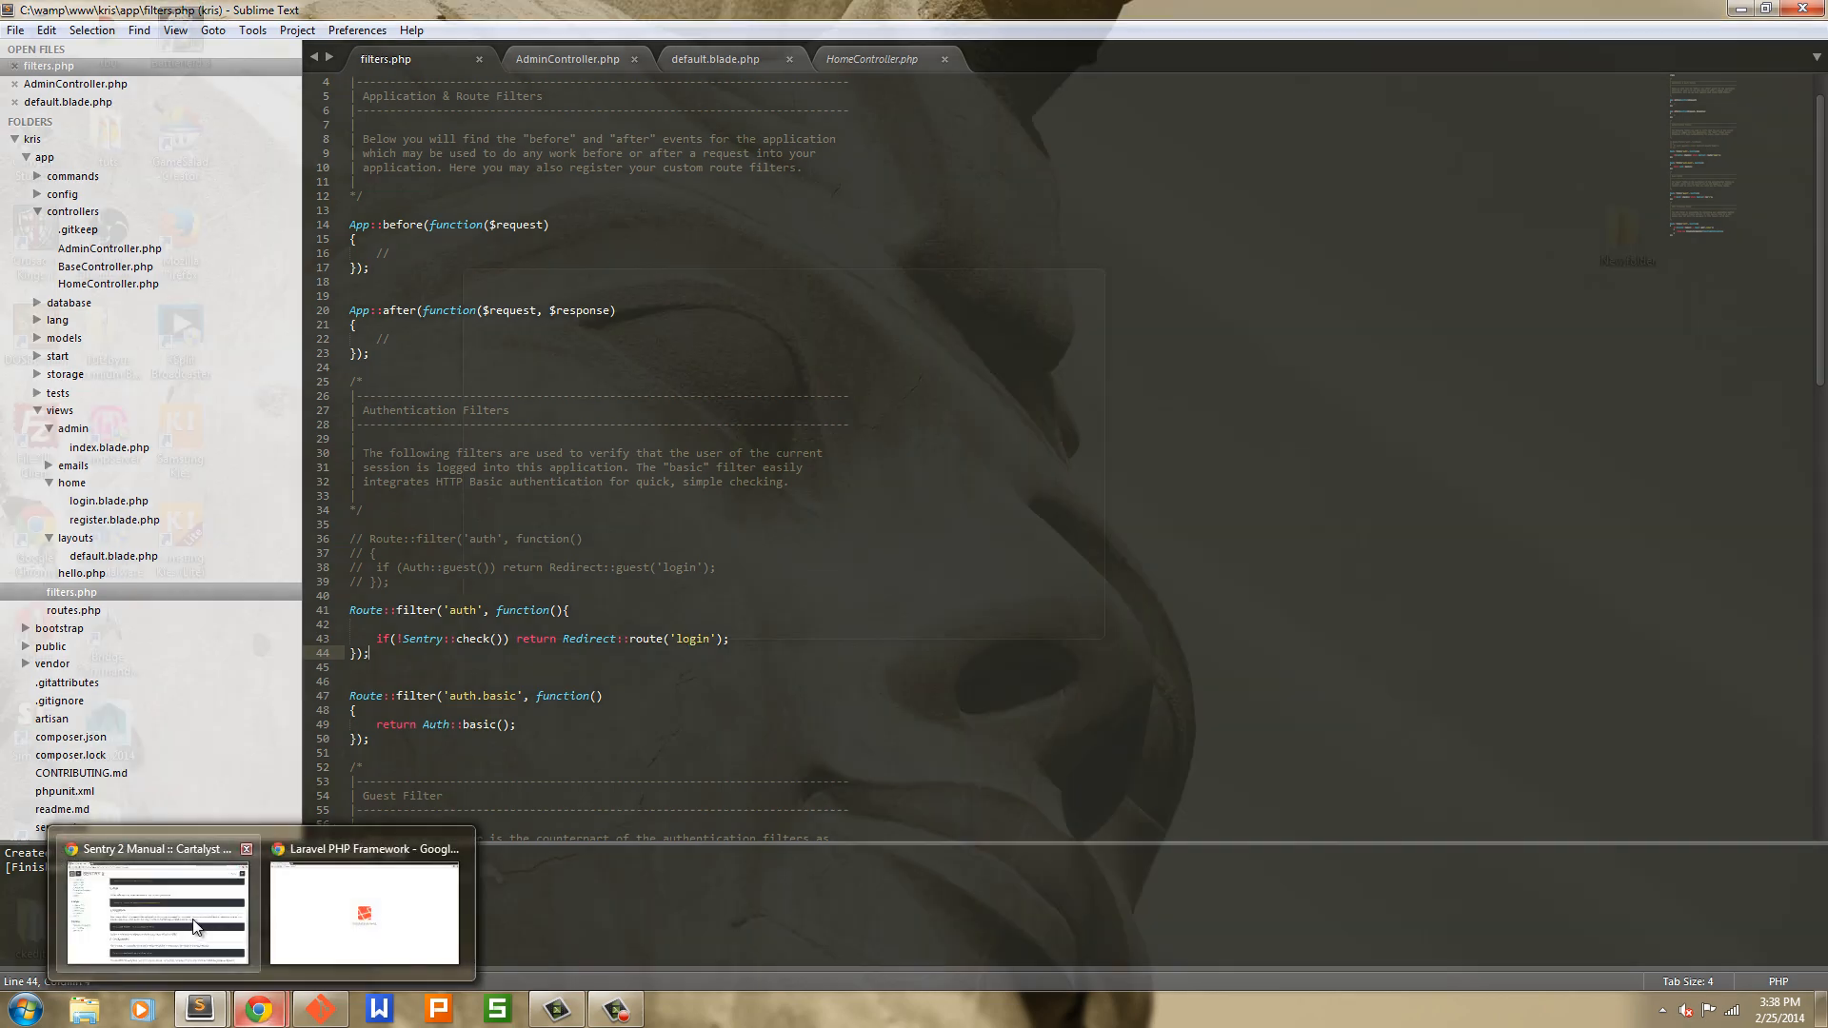
Load kris.dev/admin logged out, hitting the undefined CookieJar::get() fatal error, then return to filters.php.
click(365, 915)
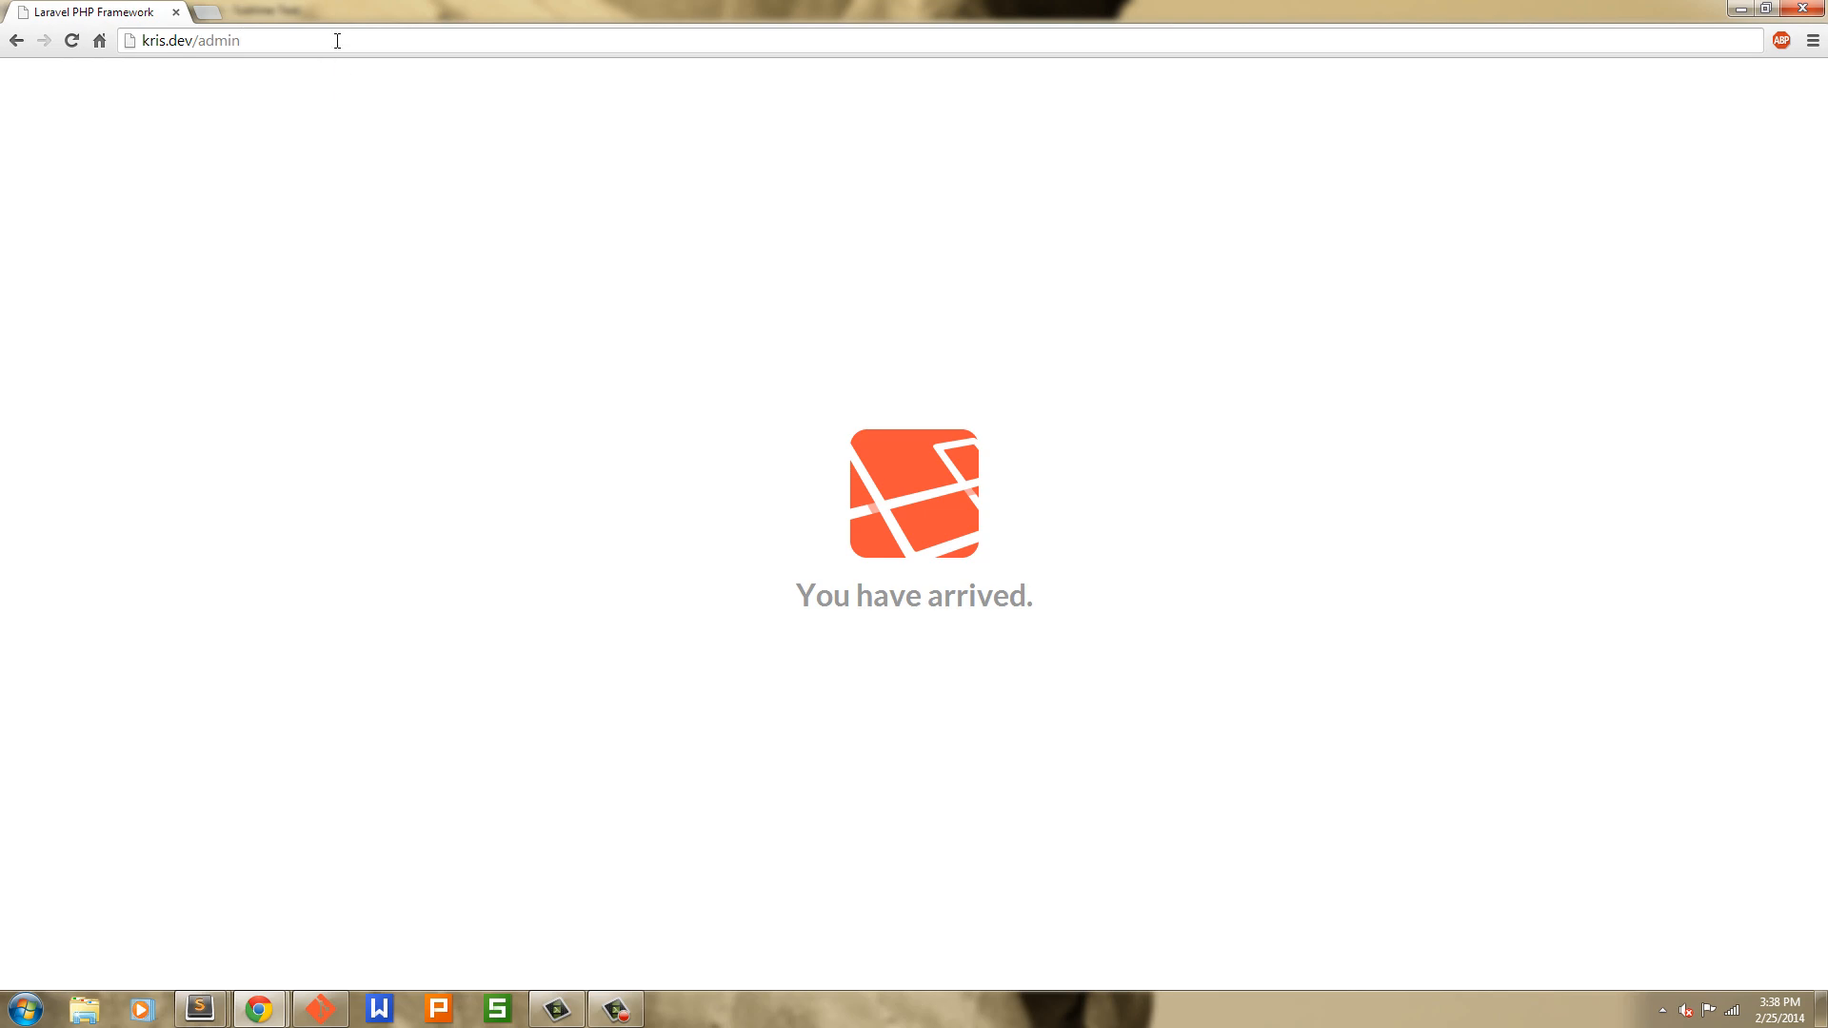
click(72, 38)
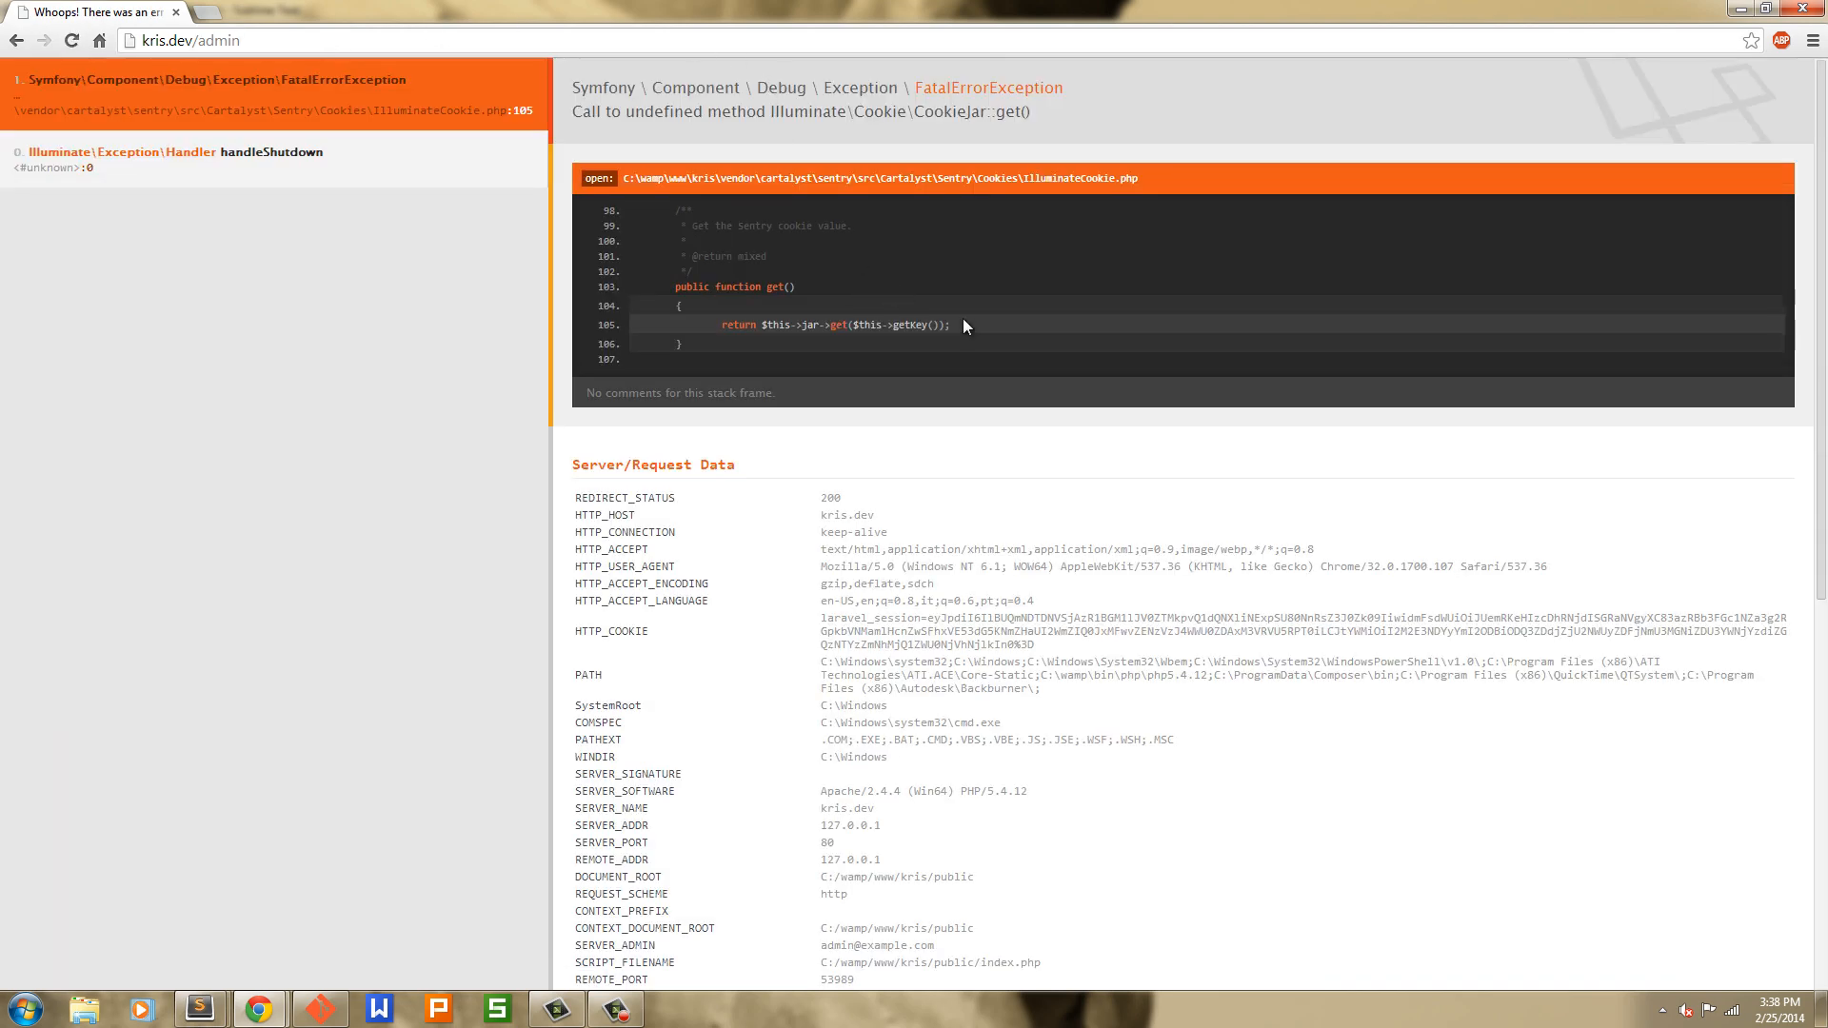
mouse_move(723, 340)
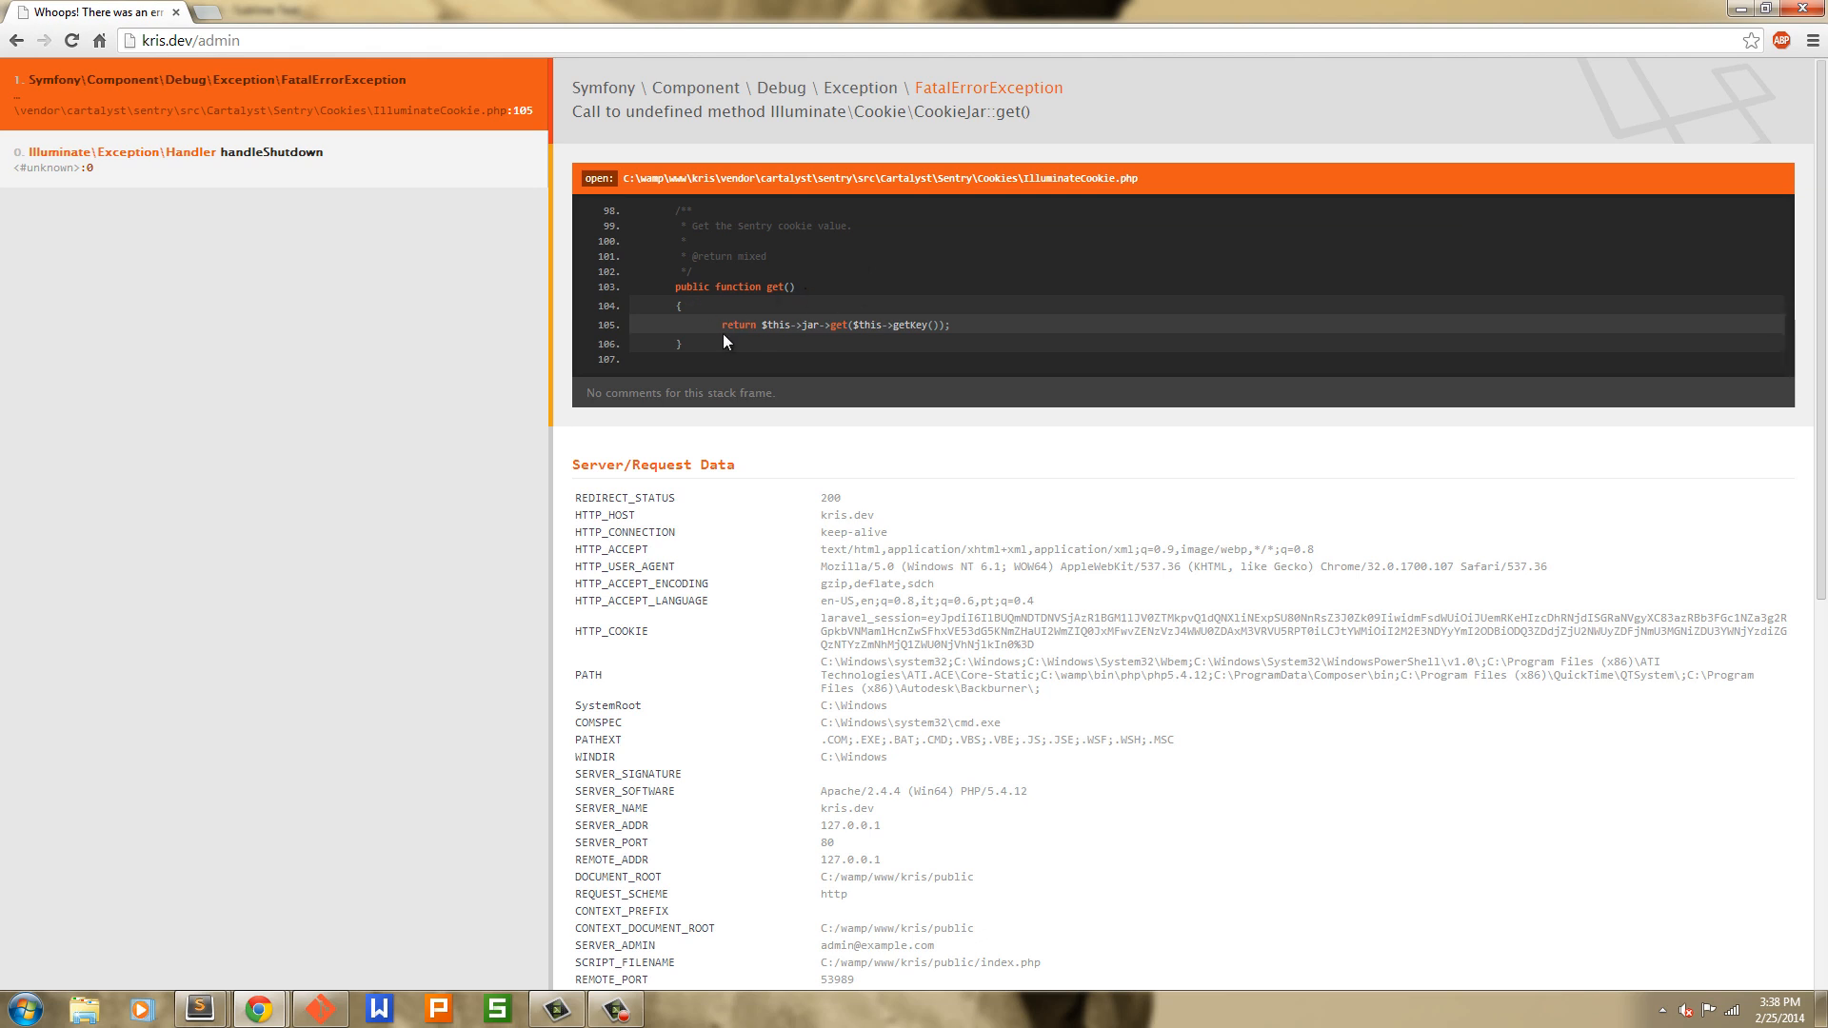
mouse_move(966, 336)
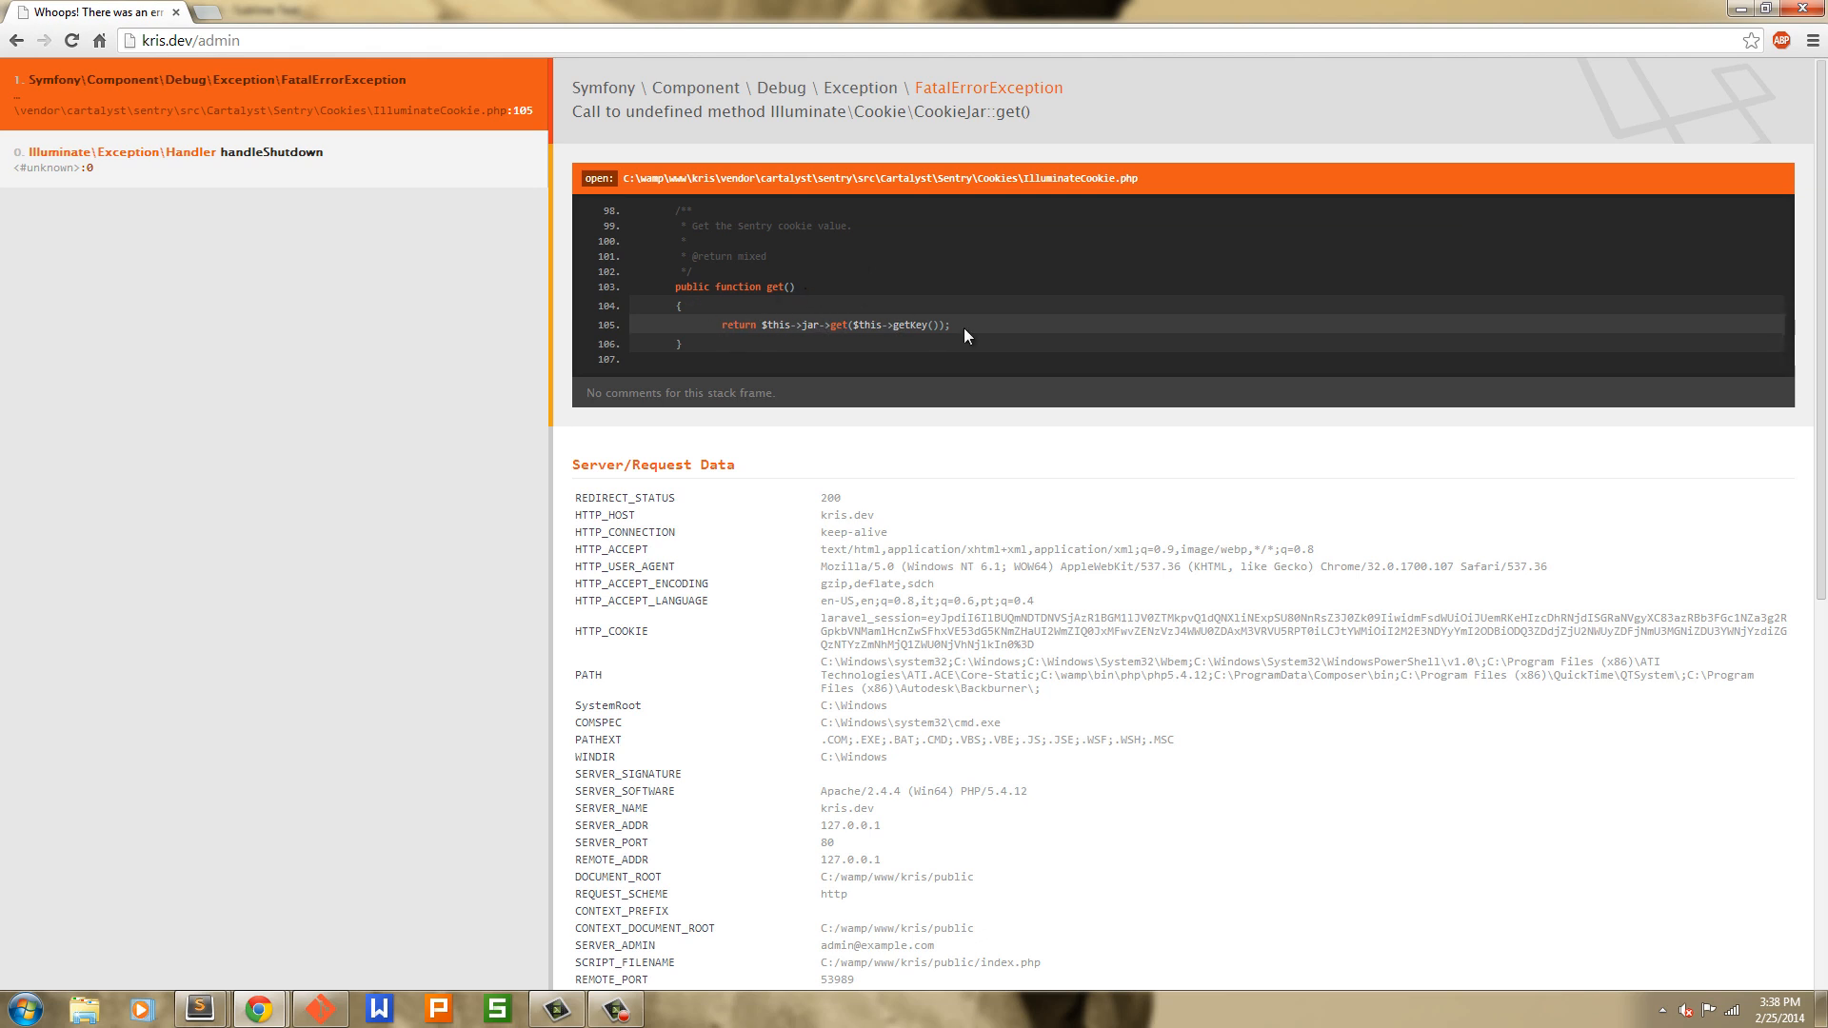
mouse_move(894, 315)
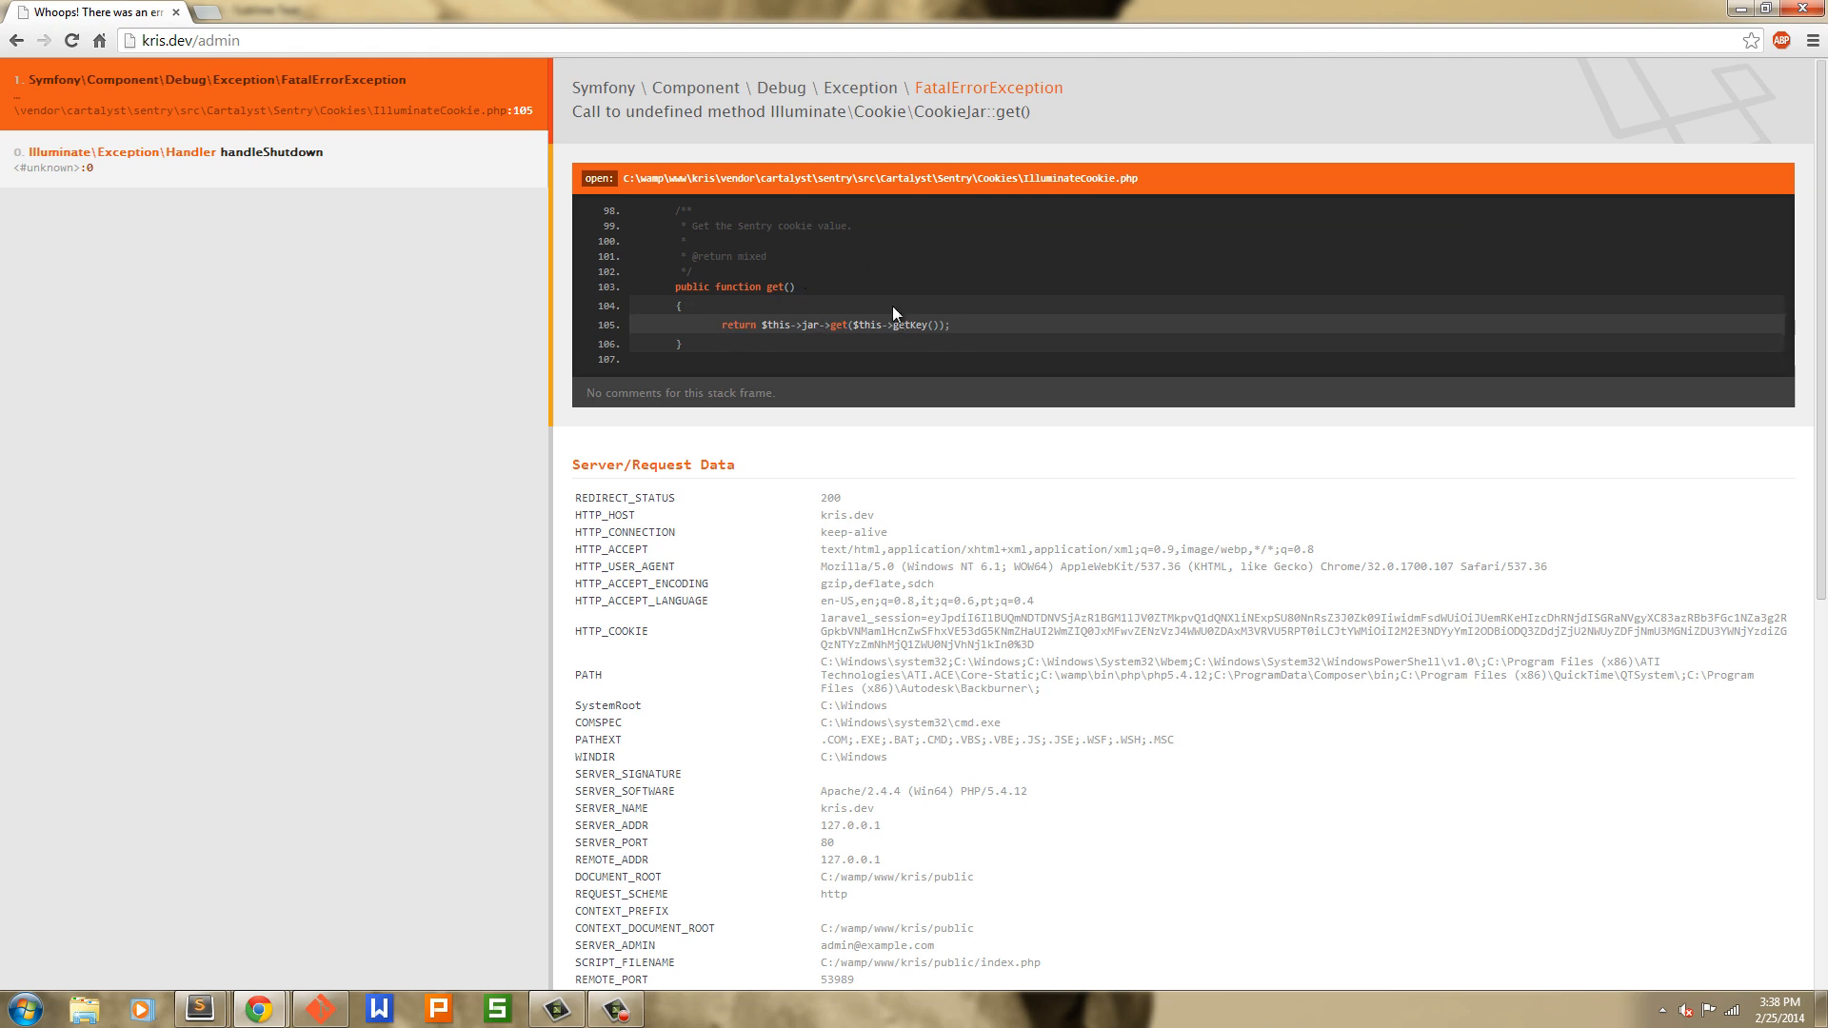
mouse_move(983, 317)
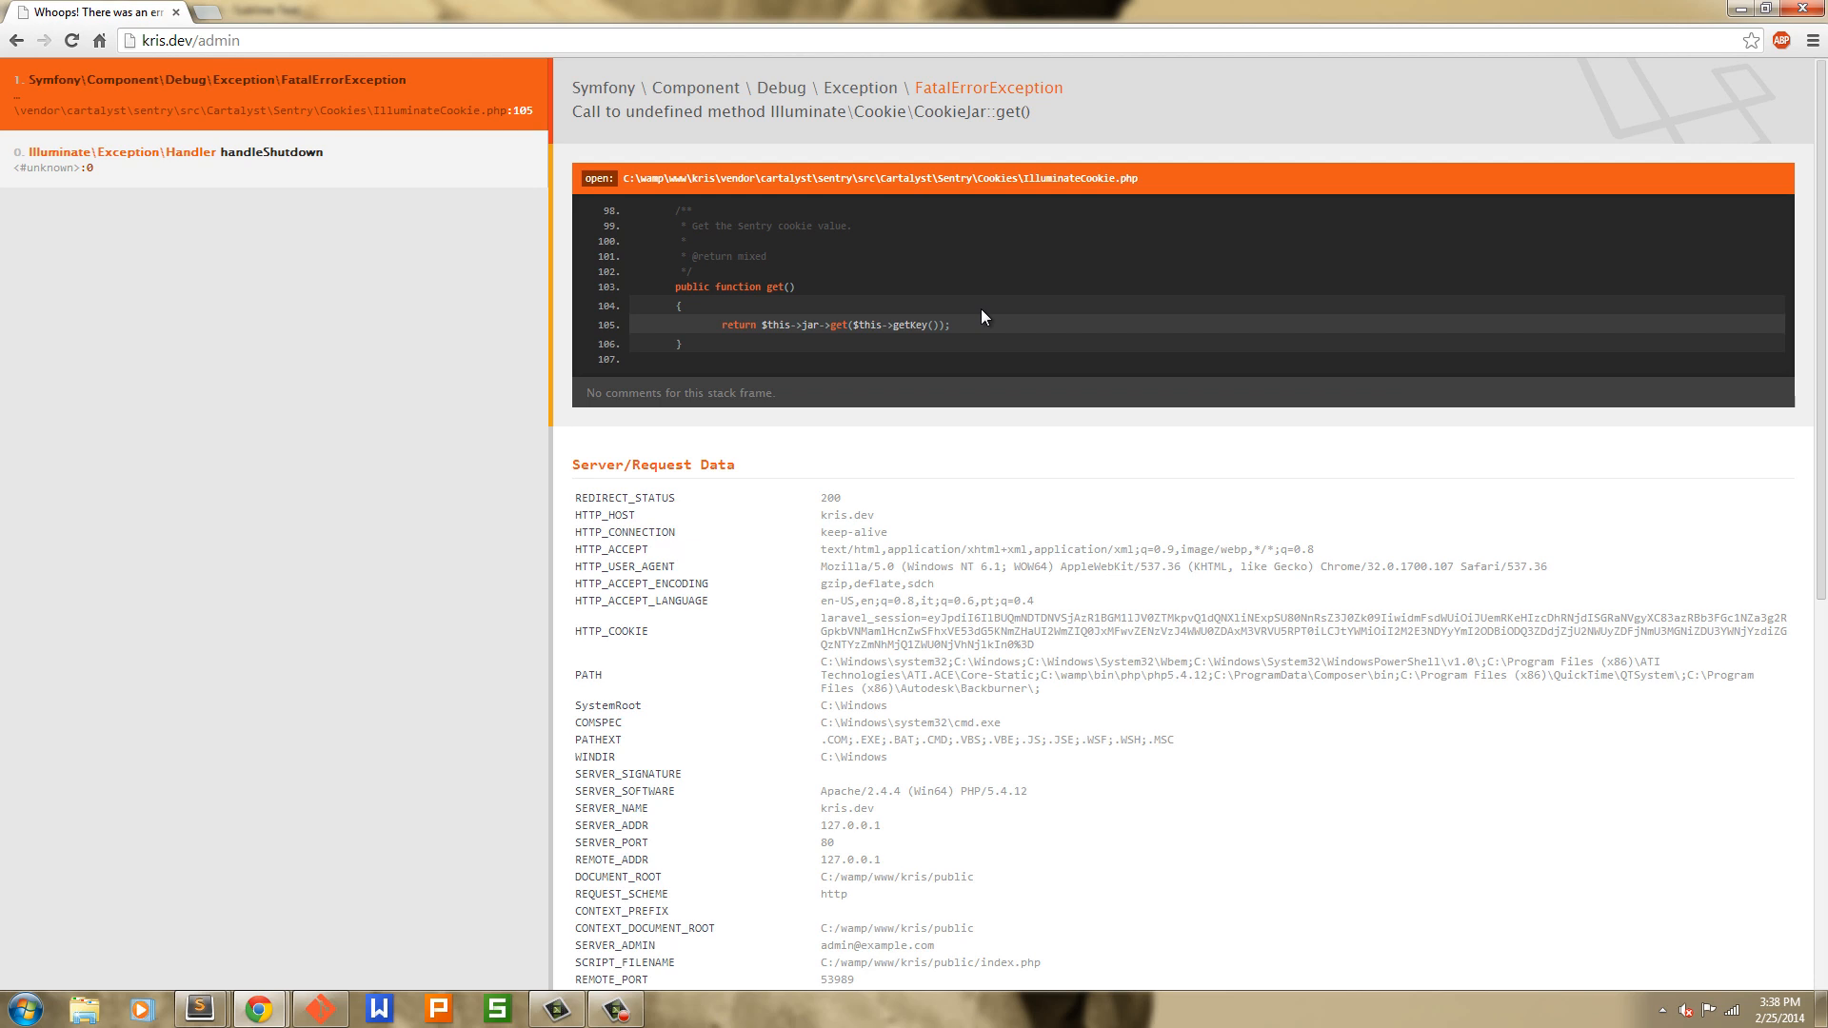
mouse_move(67, 10)
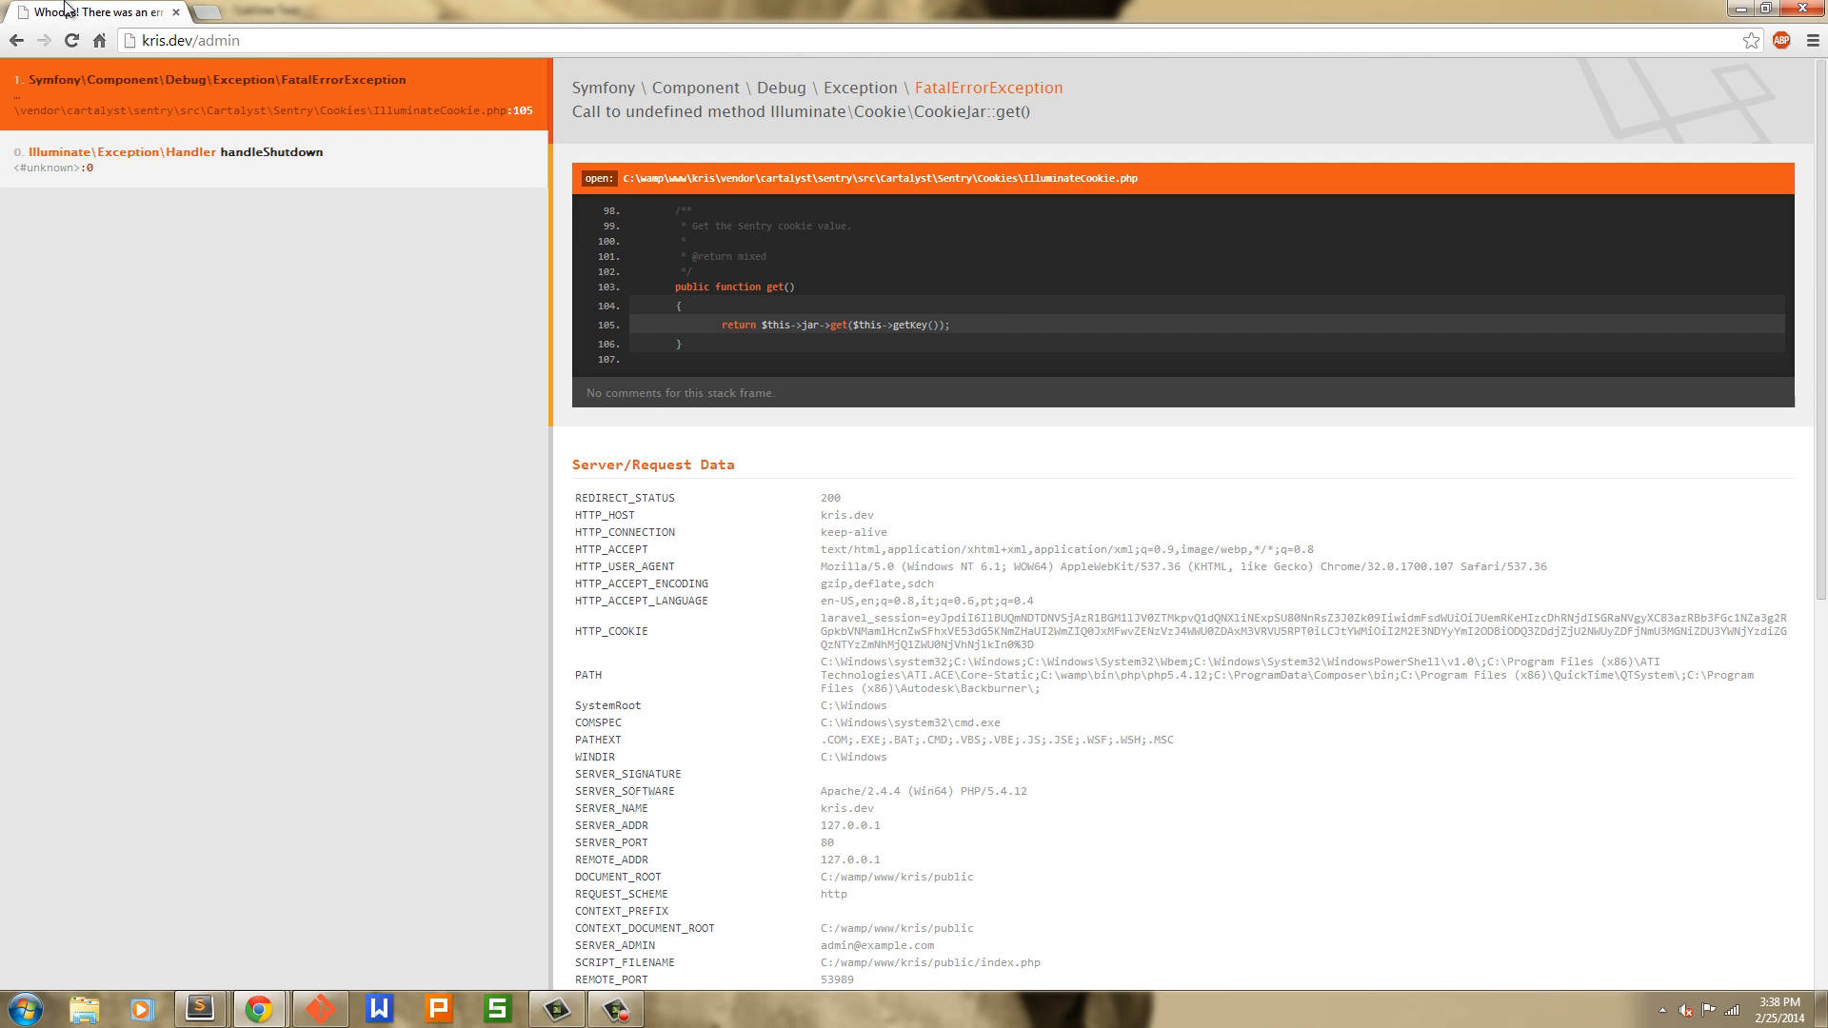
mouse_move(198, 1008)
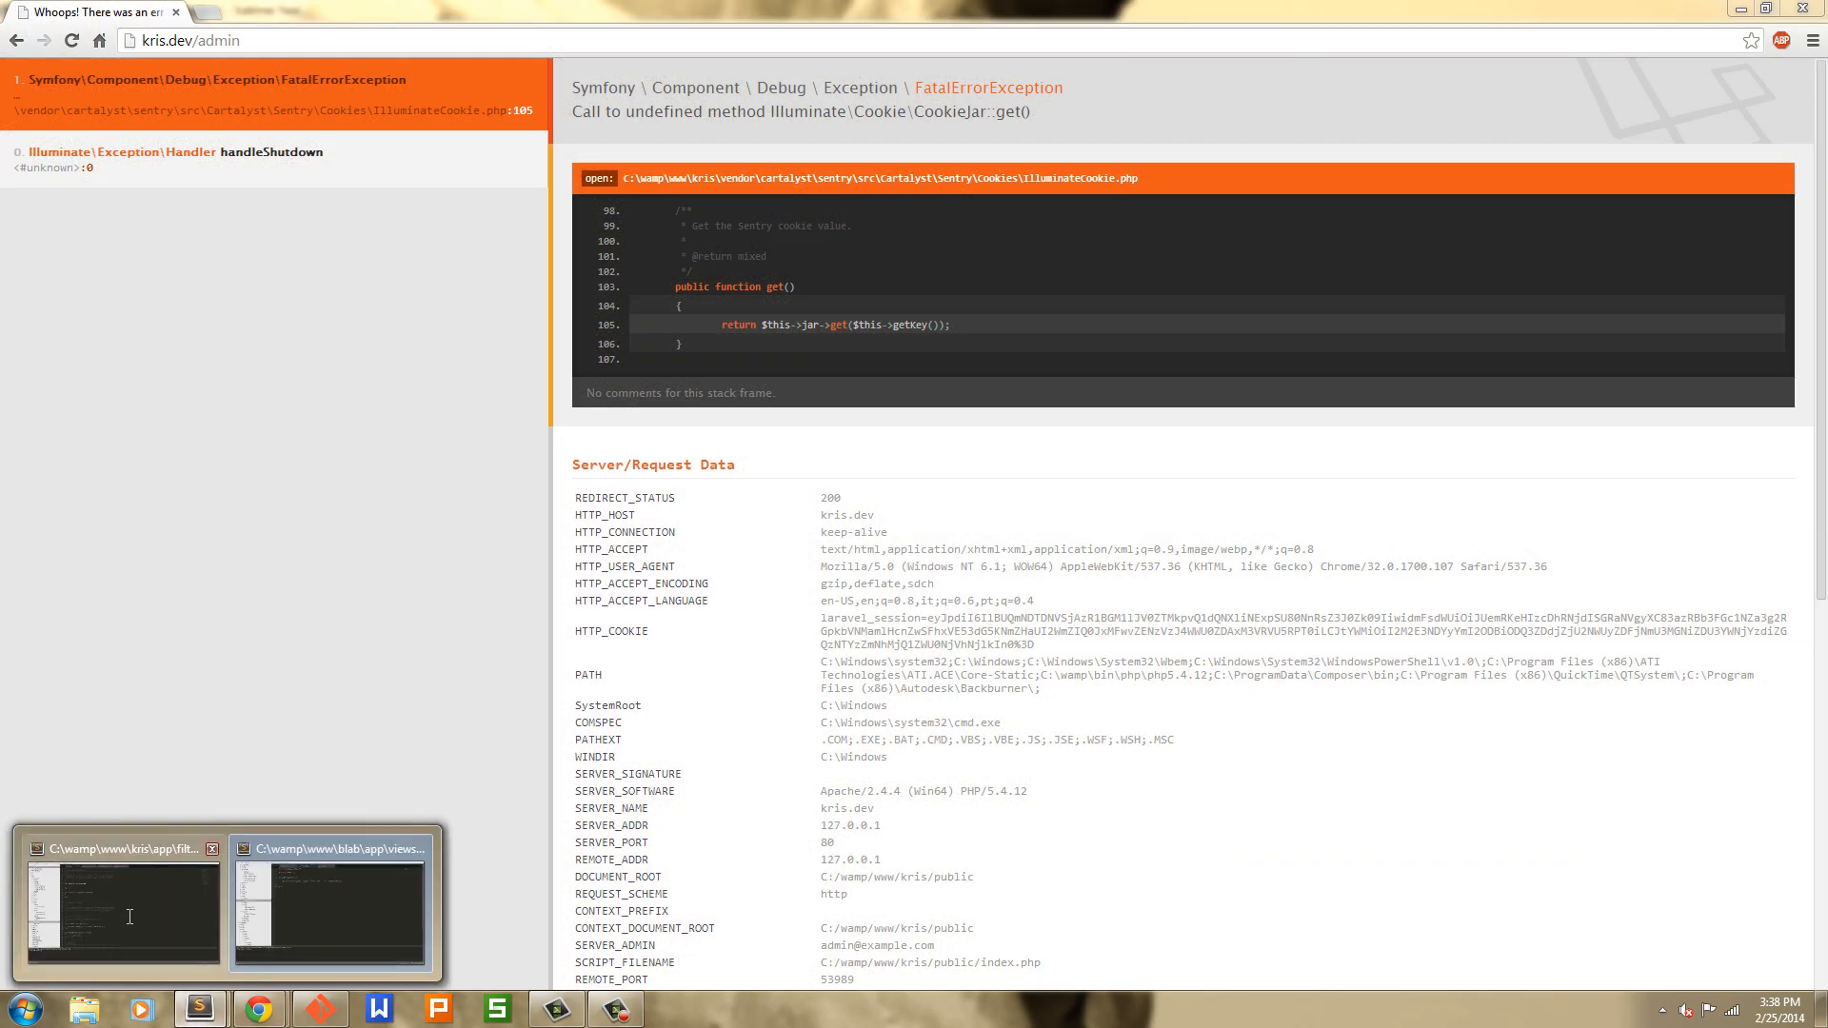
click(120, 909)
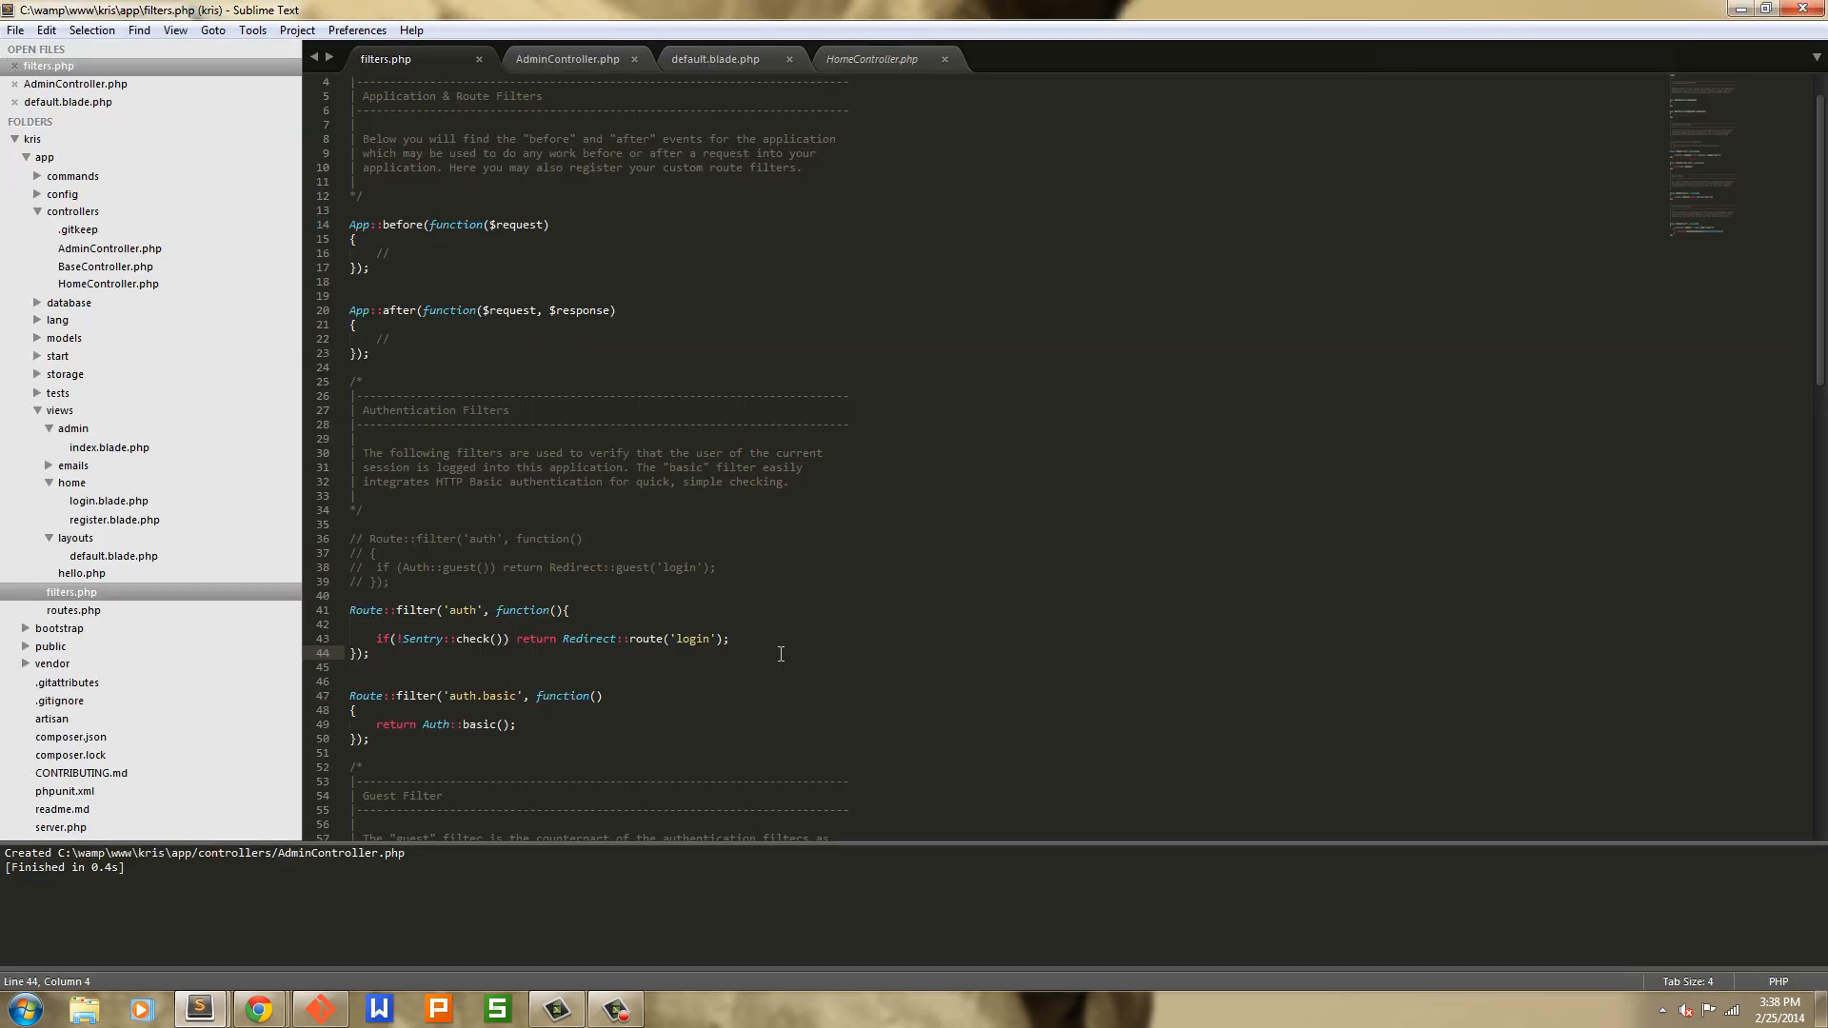